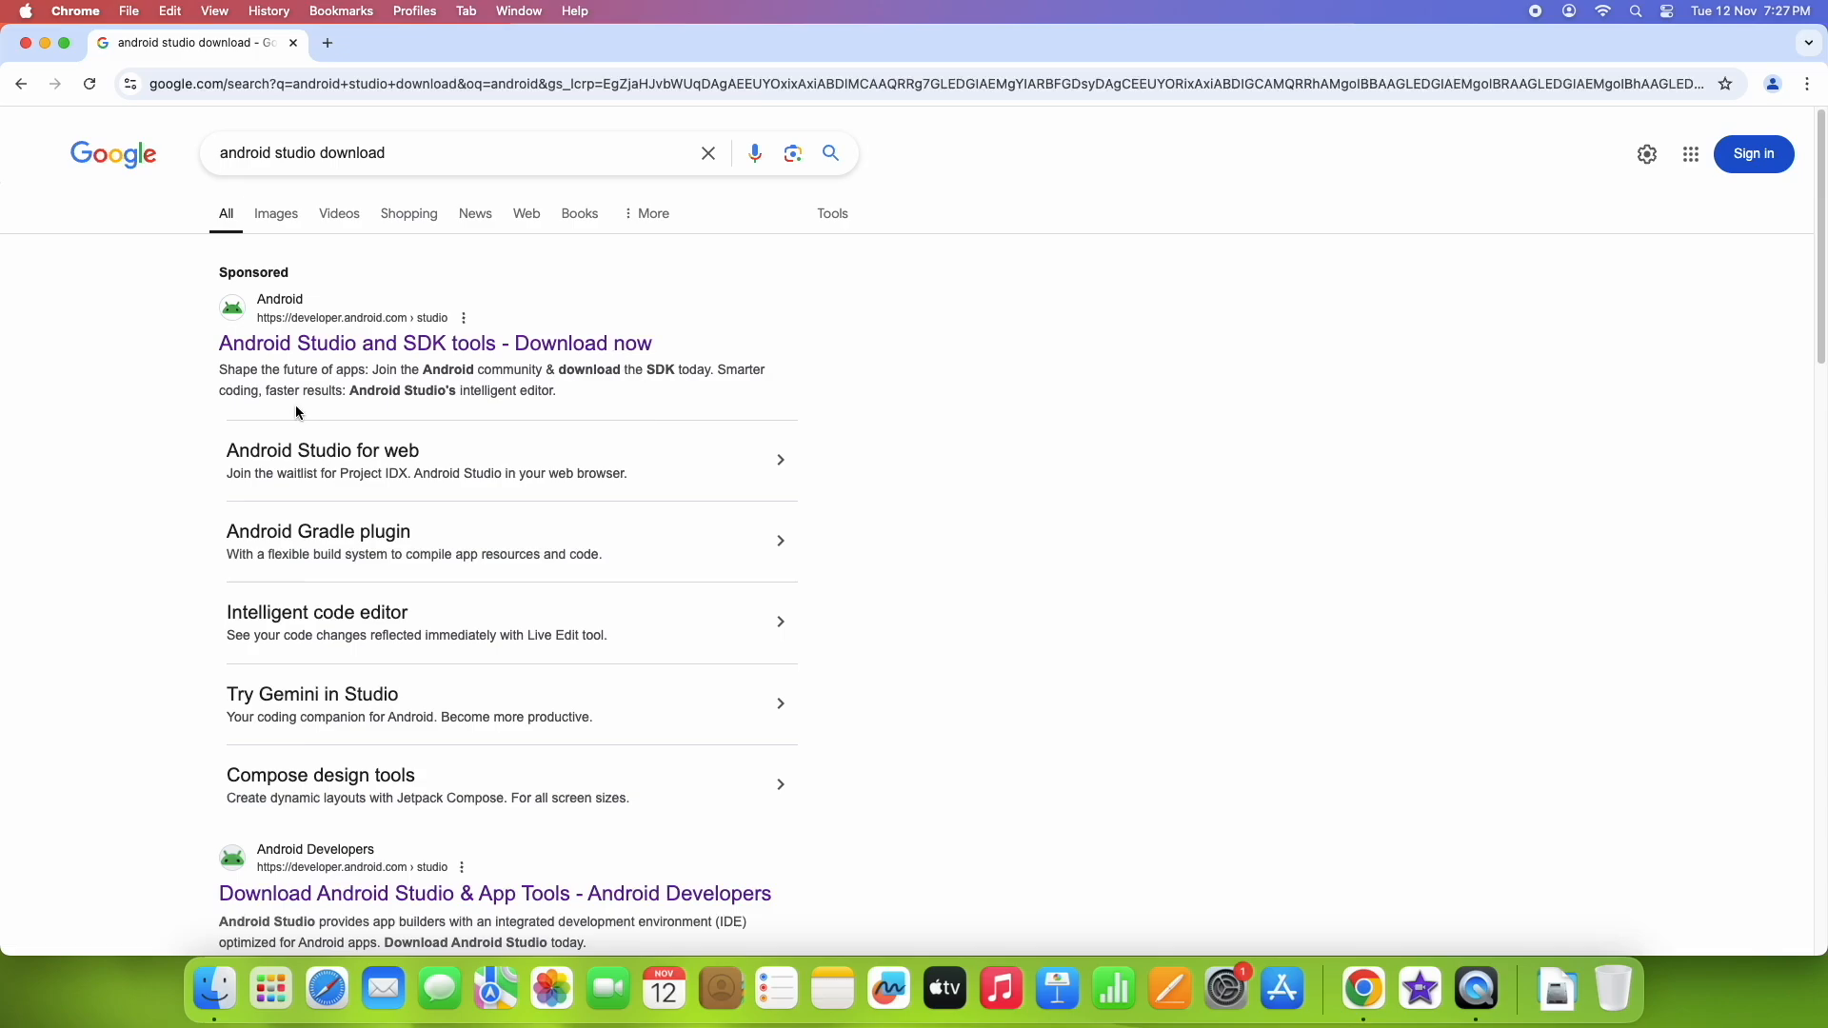
{"action": "mouse_move", "coordinate": [486, 356]}
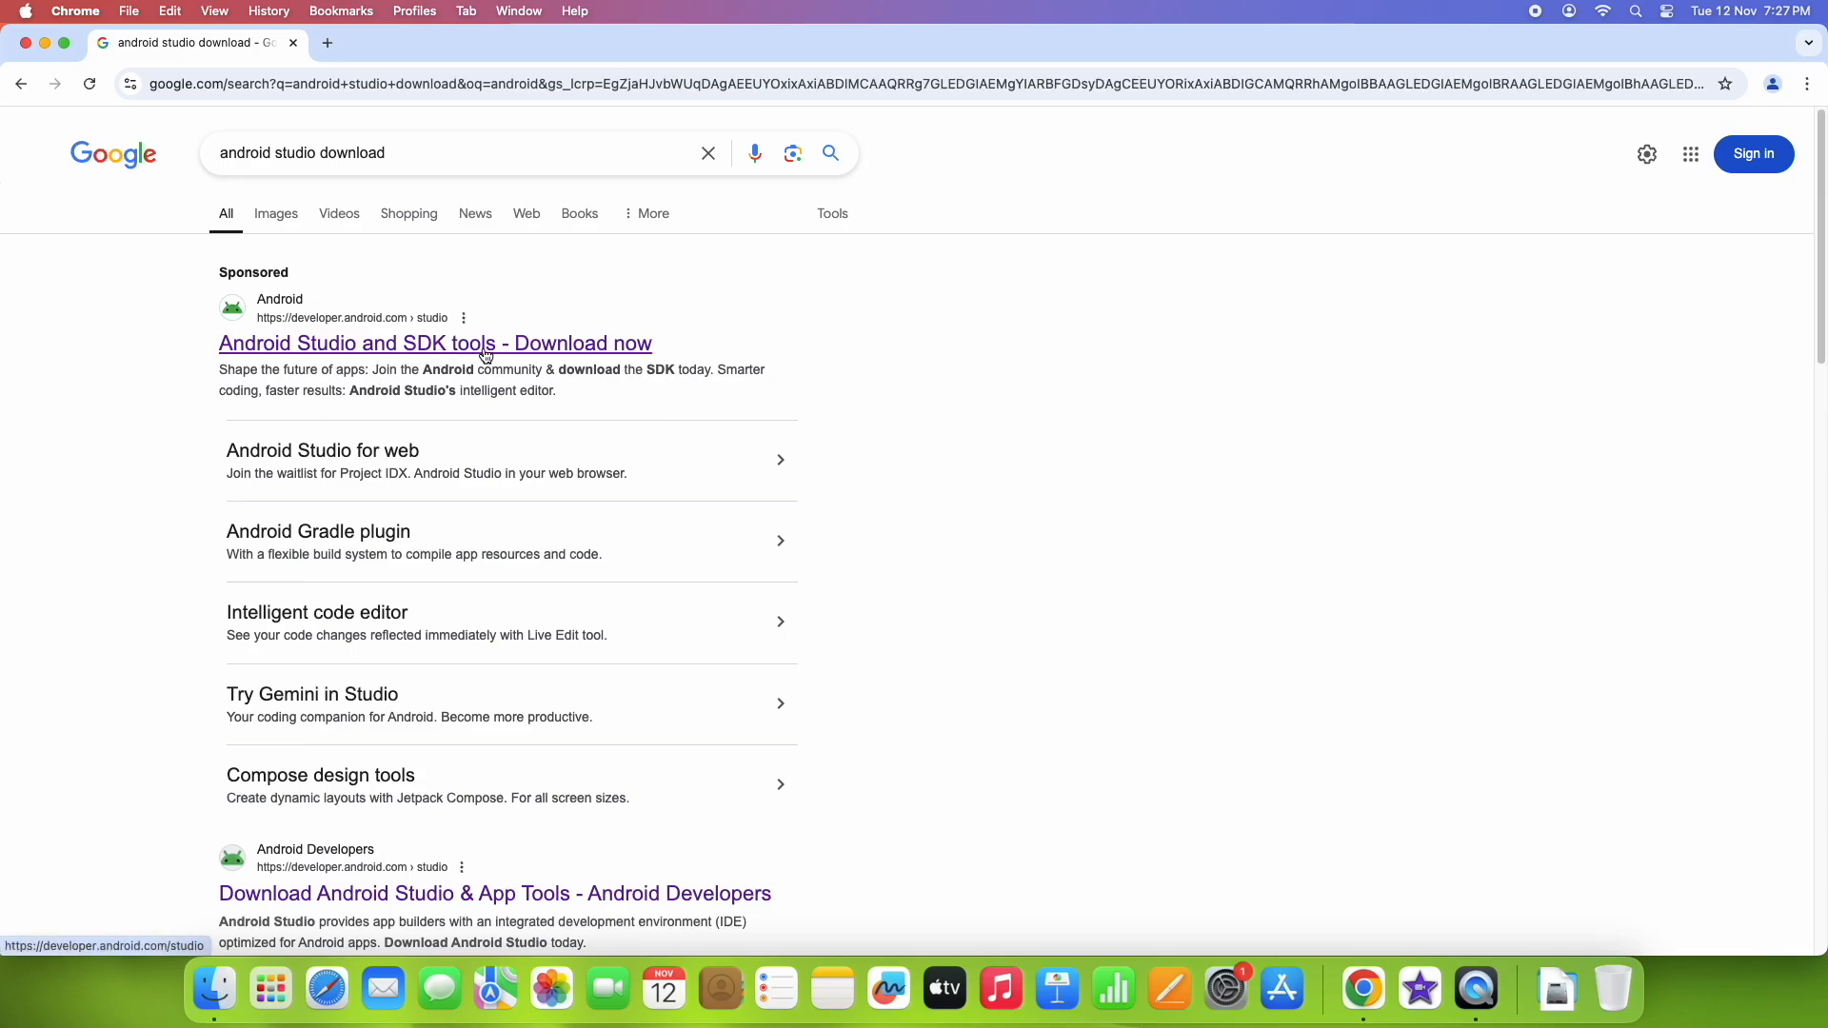
Step: Open the sponsored Android Studio result in a new tab and browse down the download page
{"action": "right_click", "coordinate": [434, 343]}
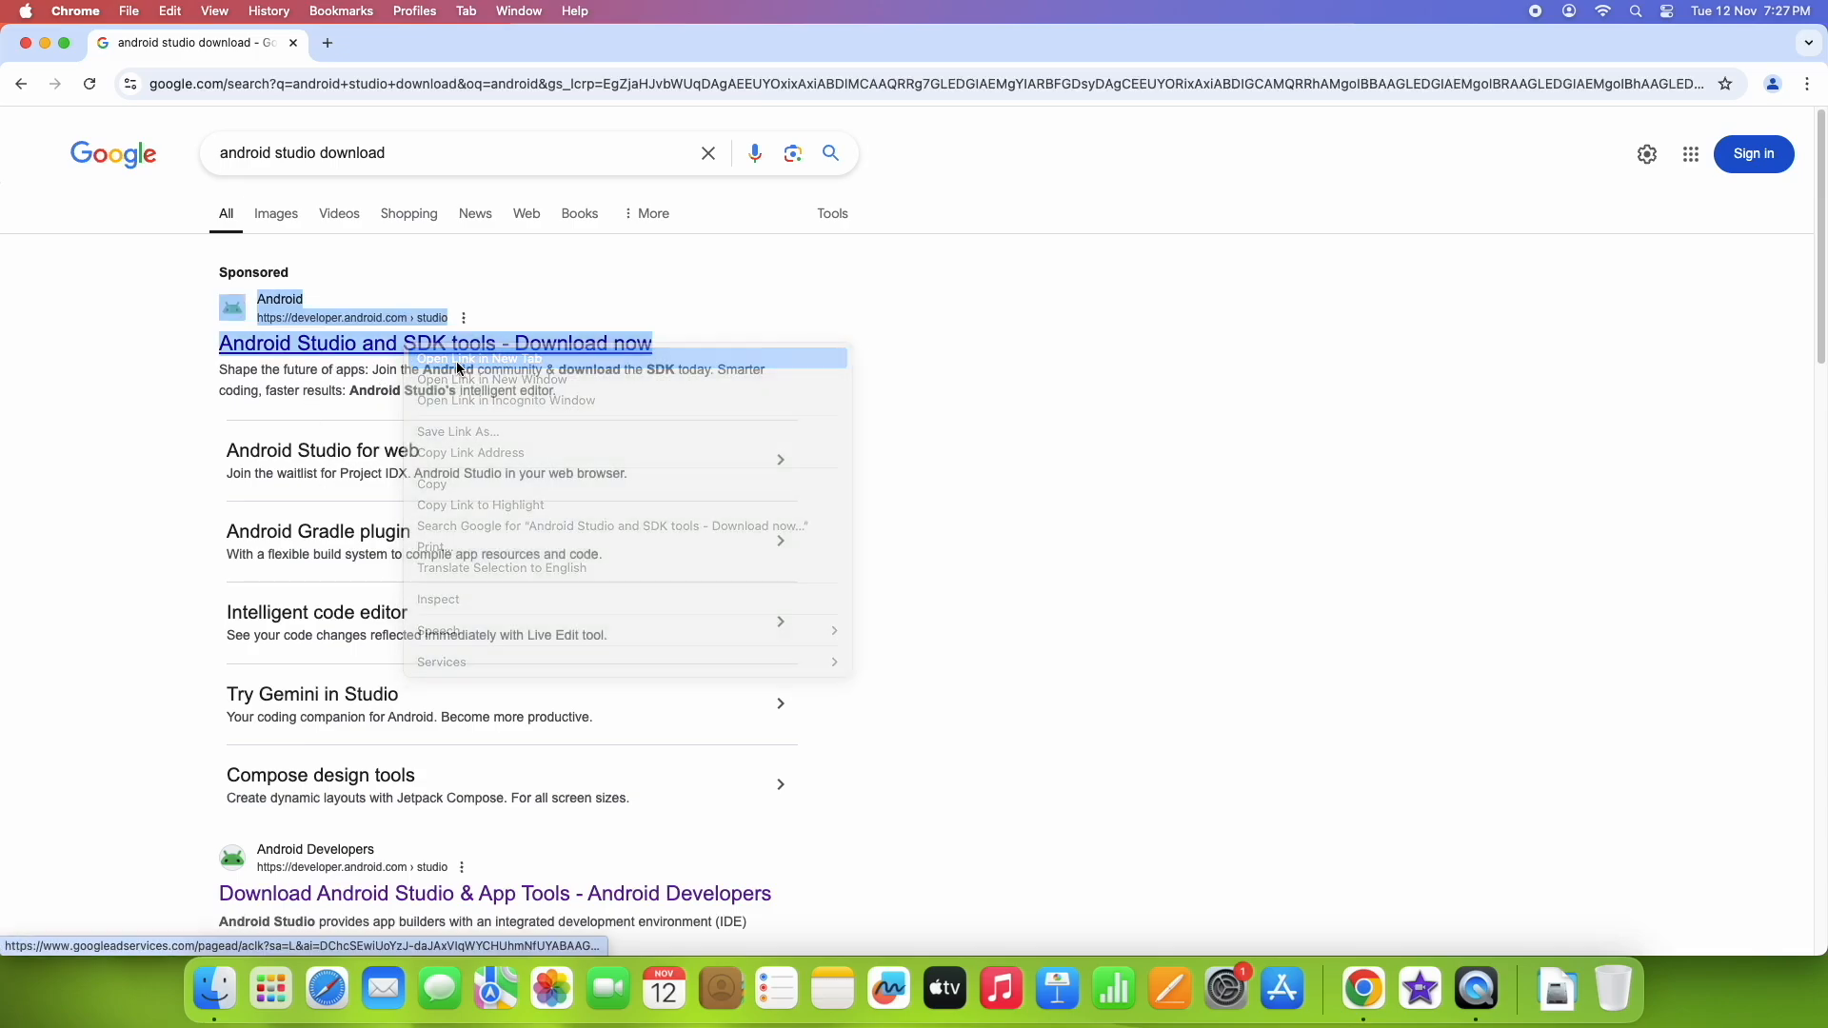
{"action": "left_click", "coordinate": [489, 379]}
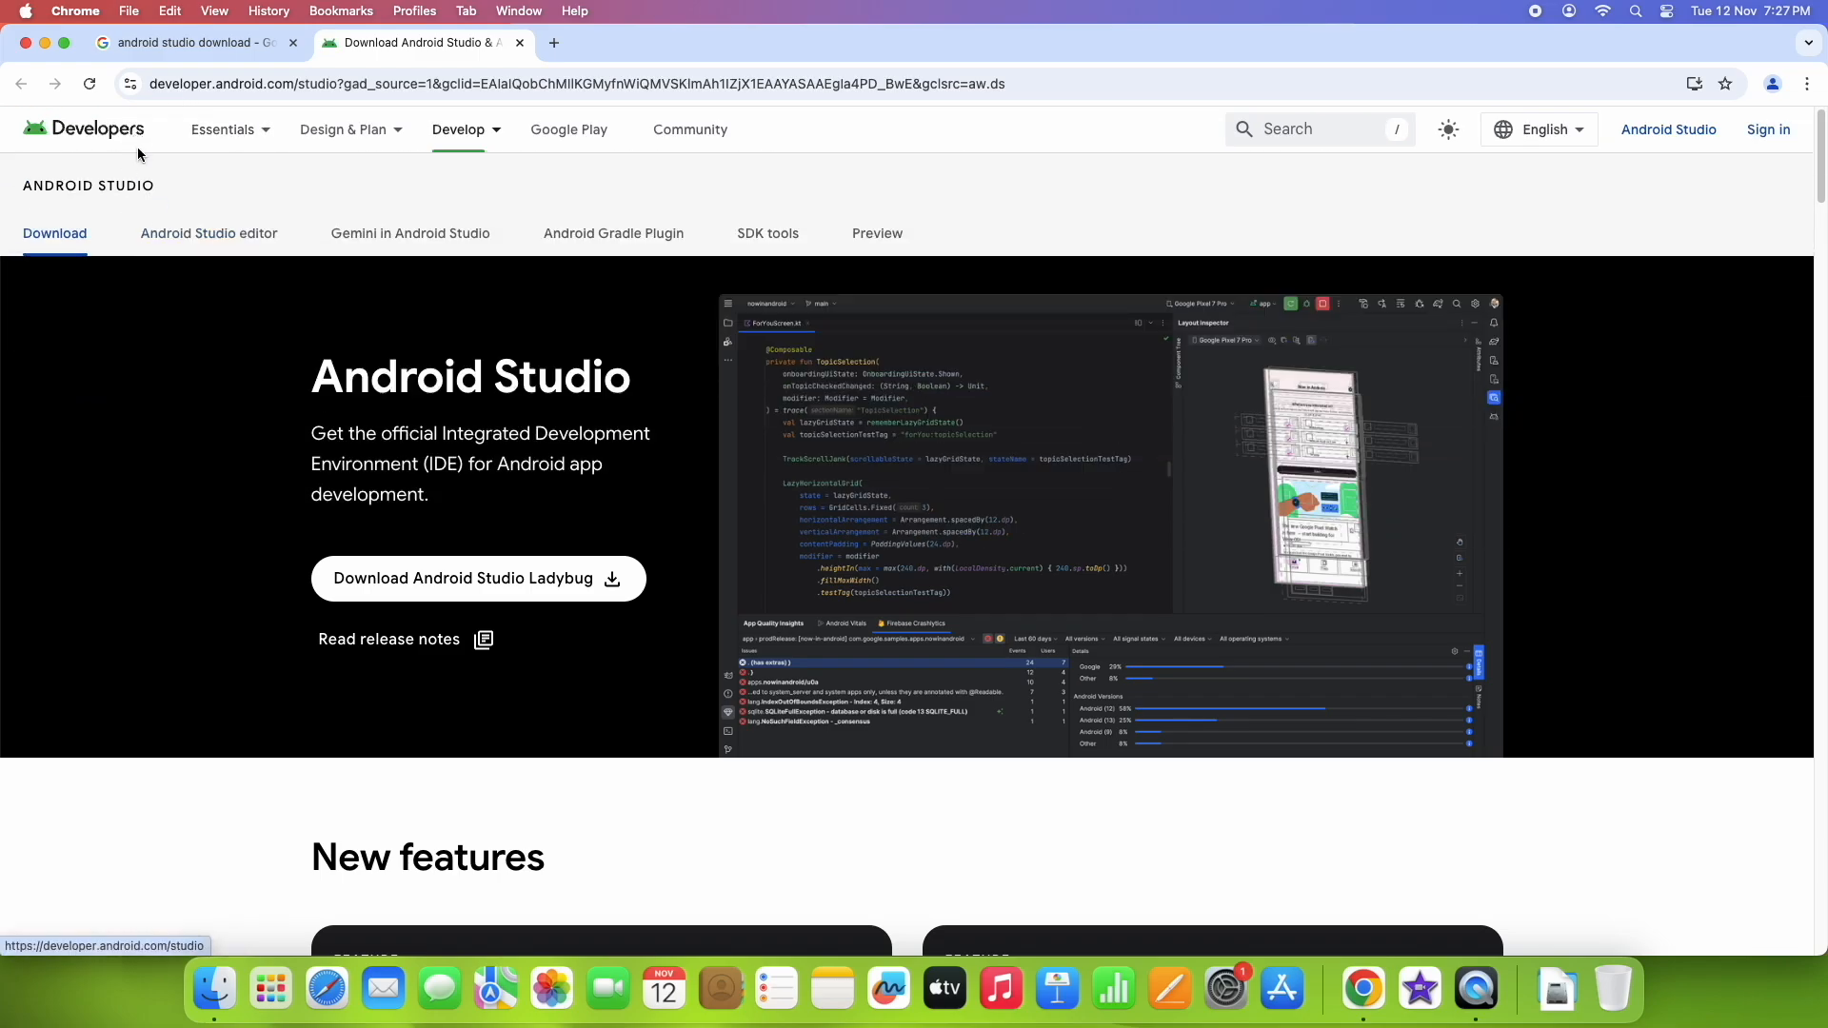
{"action": "left_click", "coordinate": [459, 129]}
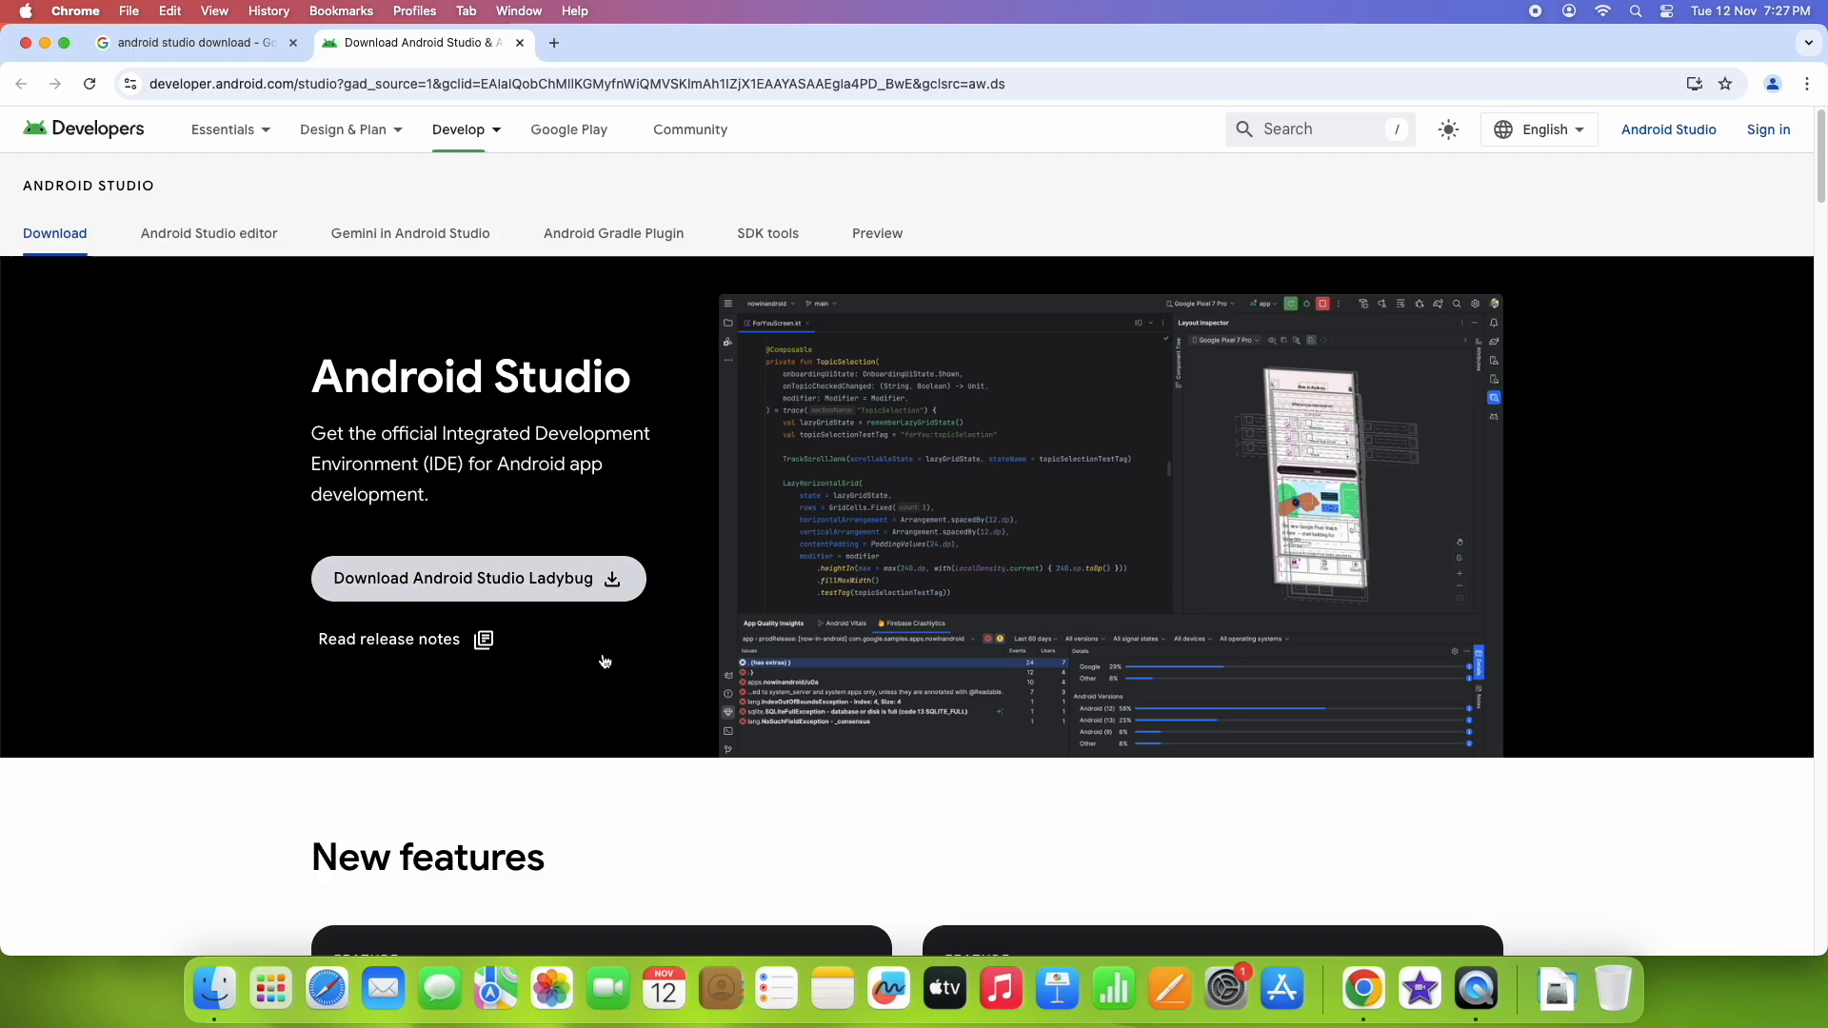
{"action": "scroll", "scroll_direction": "down", "scroll_amount": 3}
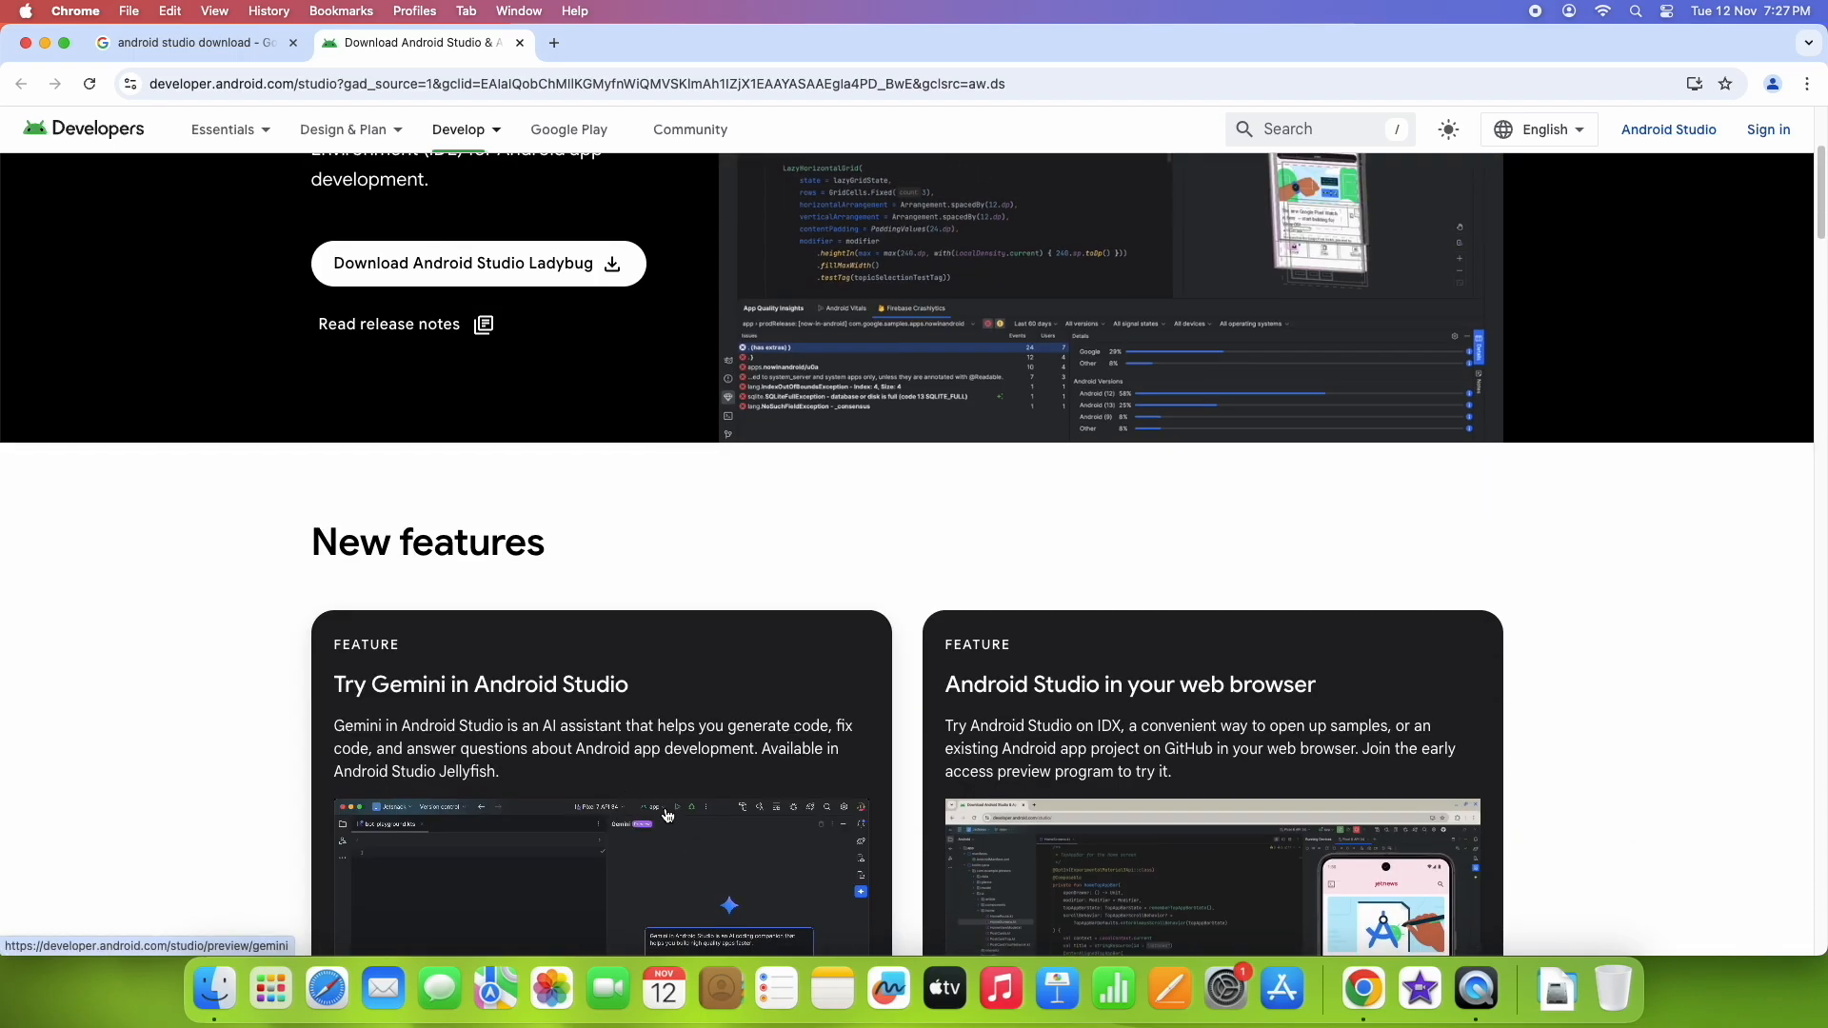
{"action": "scroll", "scroll_direction": "down", "scroll_amount": 3}
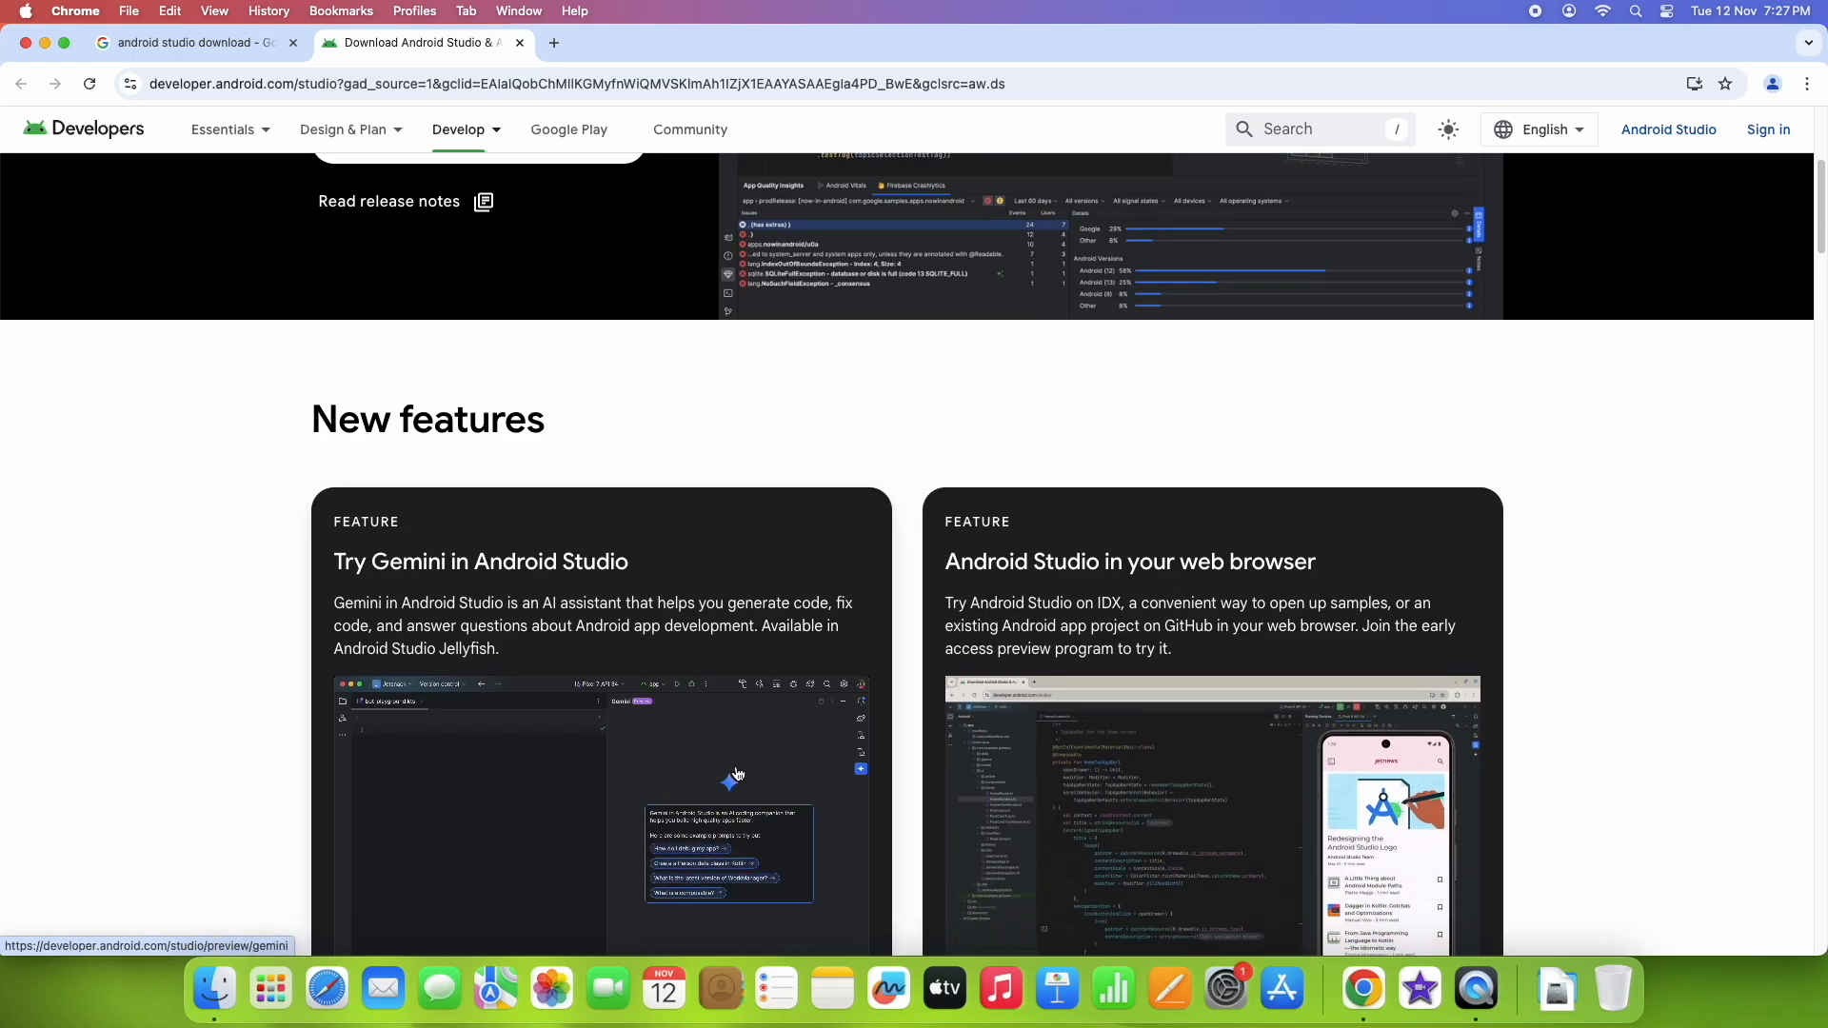
{"action": "scroll", "scroll_direction": "down", "scroll_amount": 3}
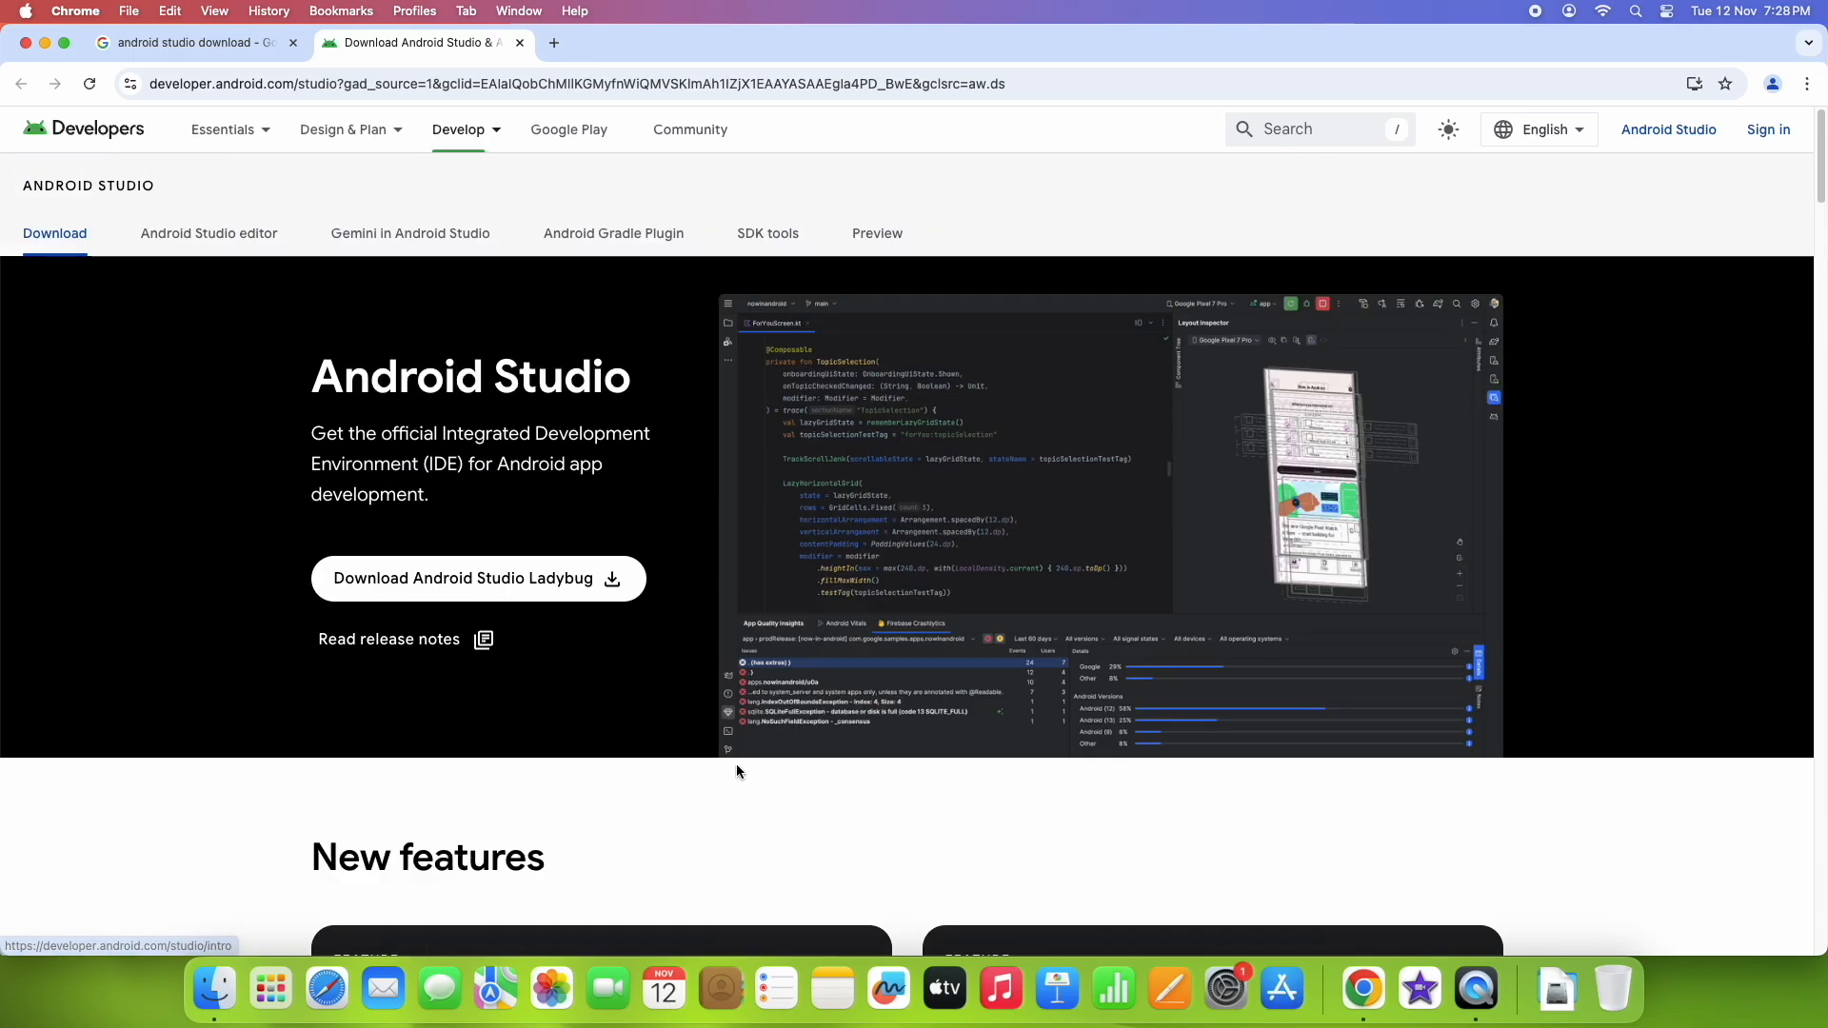
Step: Start the Android Studio Ladybug download, accept the license terms and choose Mac with Apple chip
{"action": "left_click", "coordinate": [476, 579]}
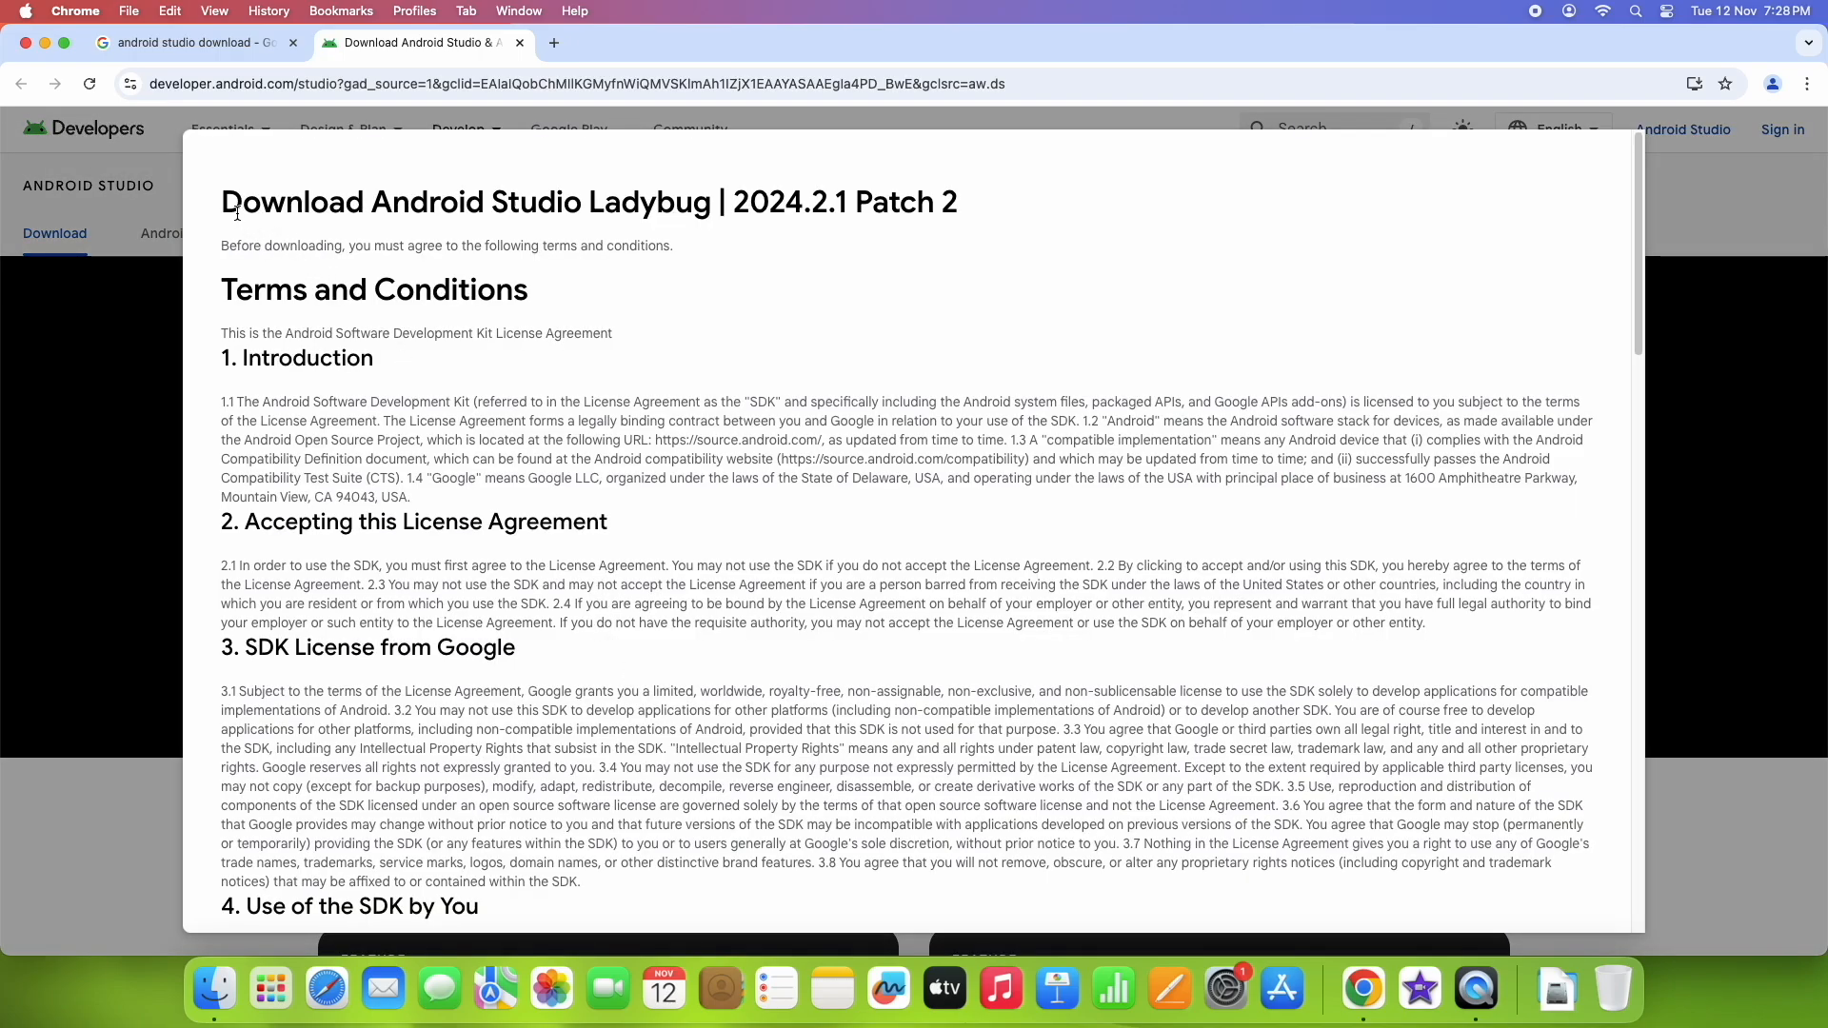
{"action": "left_click_drag", "start_coordinate": [221, 202], "coordinate": [939, 202]}
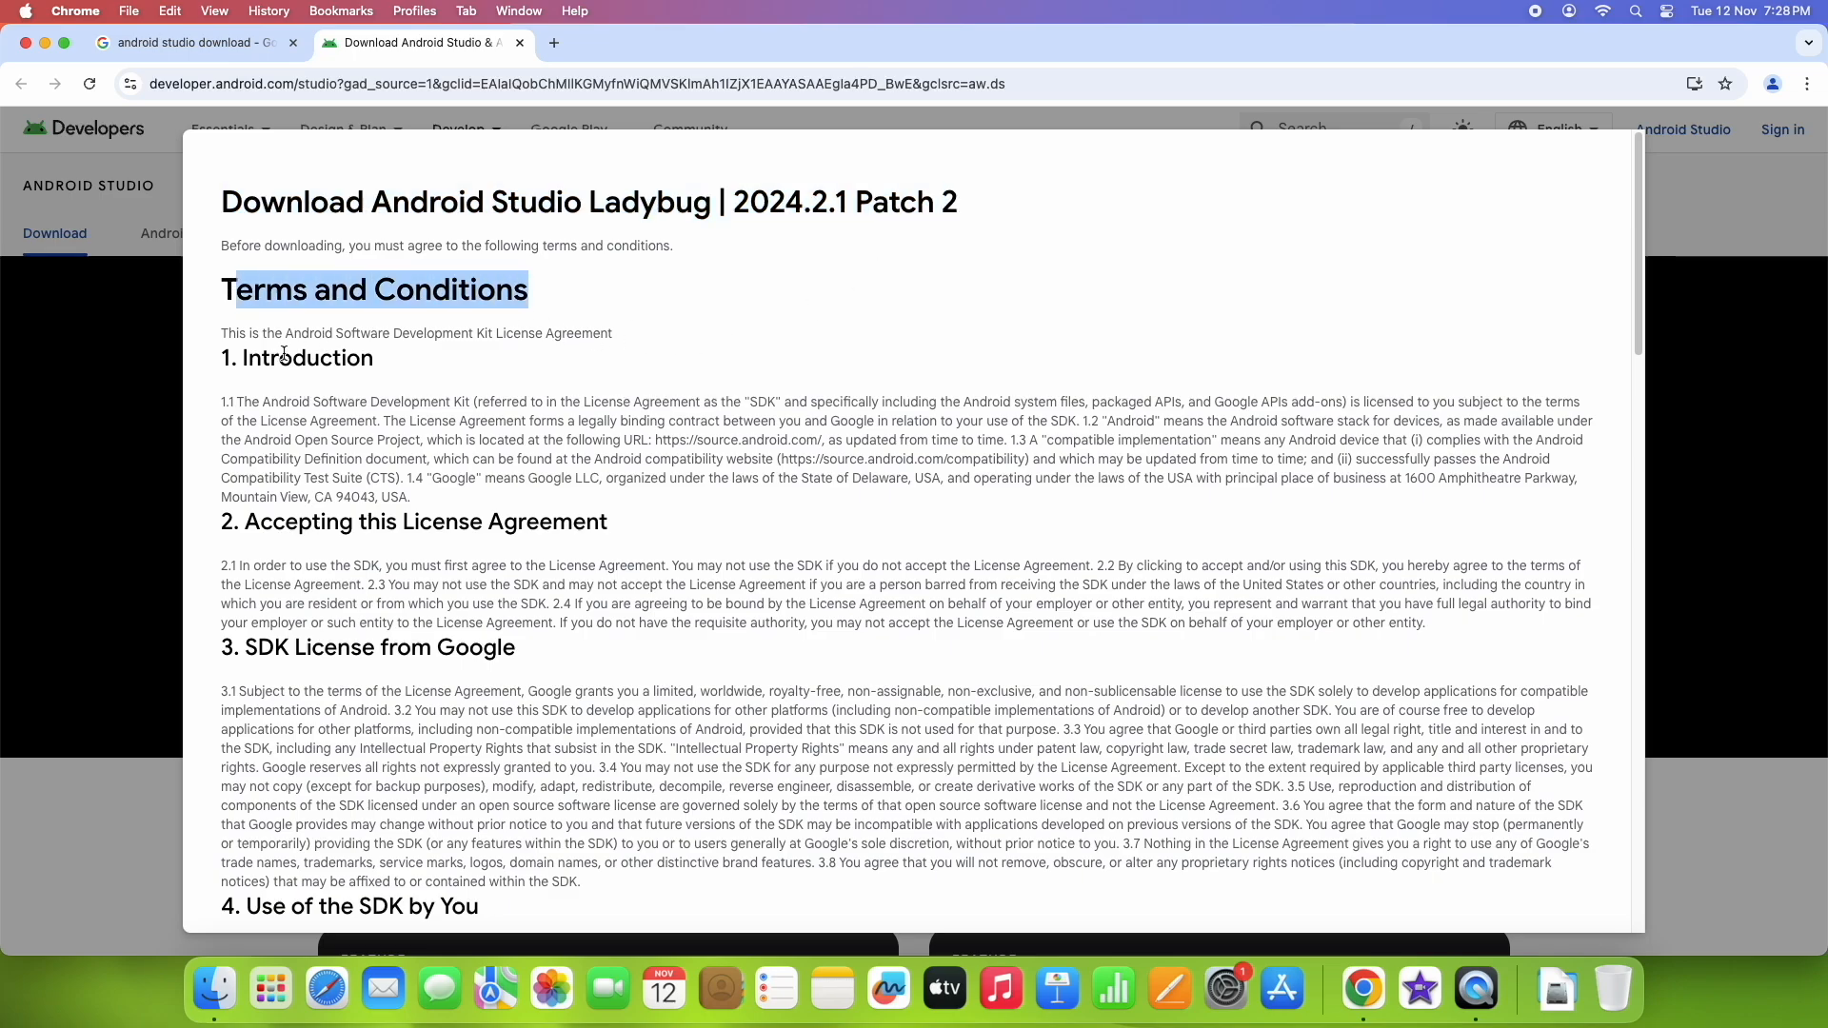
{"action": "scroll", "scroll_direction": "down", "scroll_amount": 3}
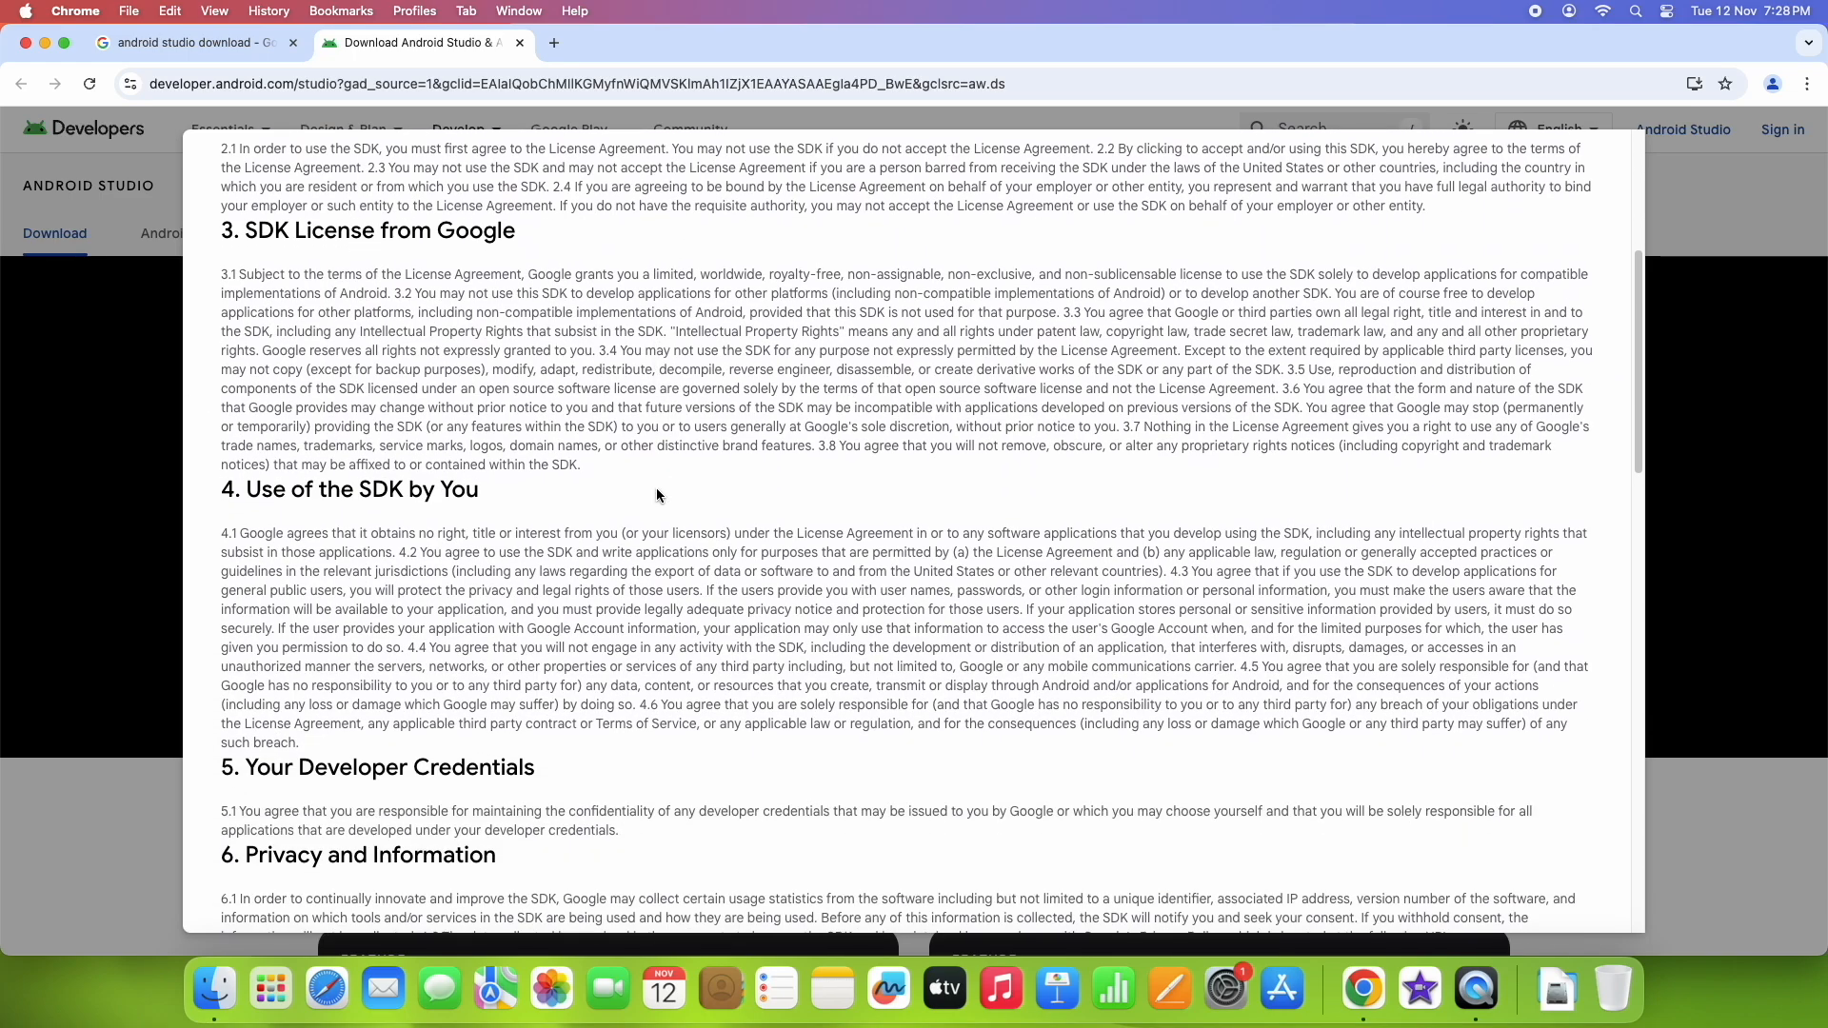
{"action": "scroll", "scroll_direction": "down", "scroll_amount": 3}
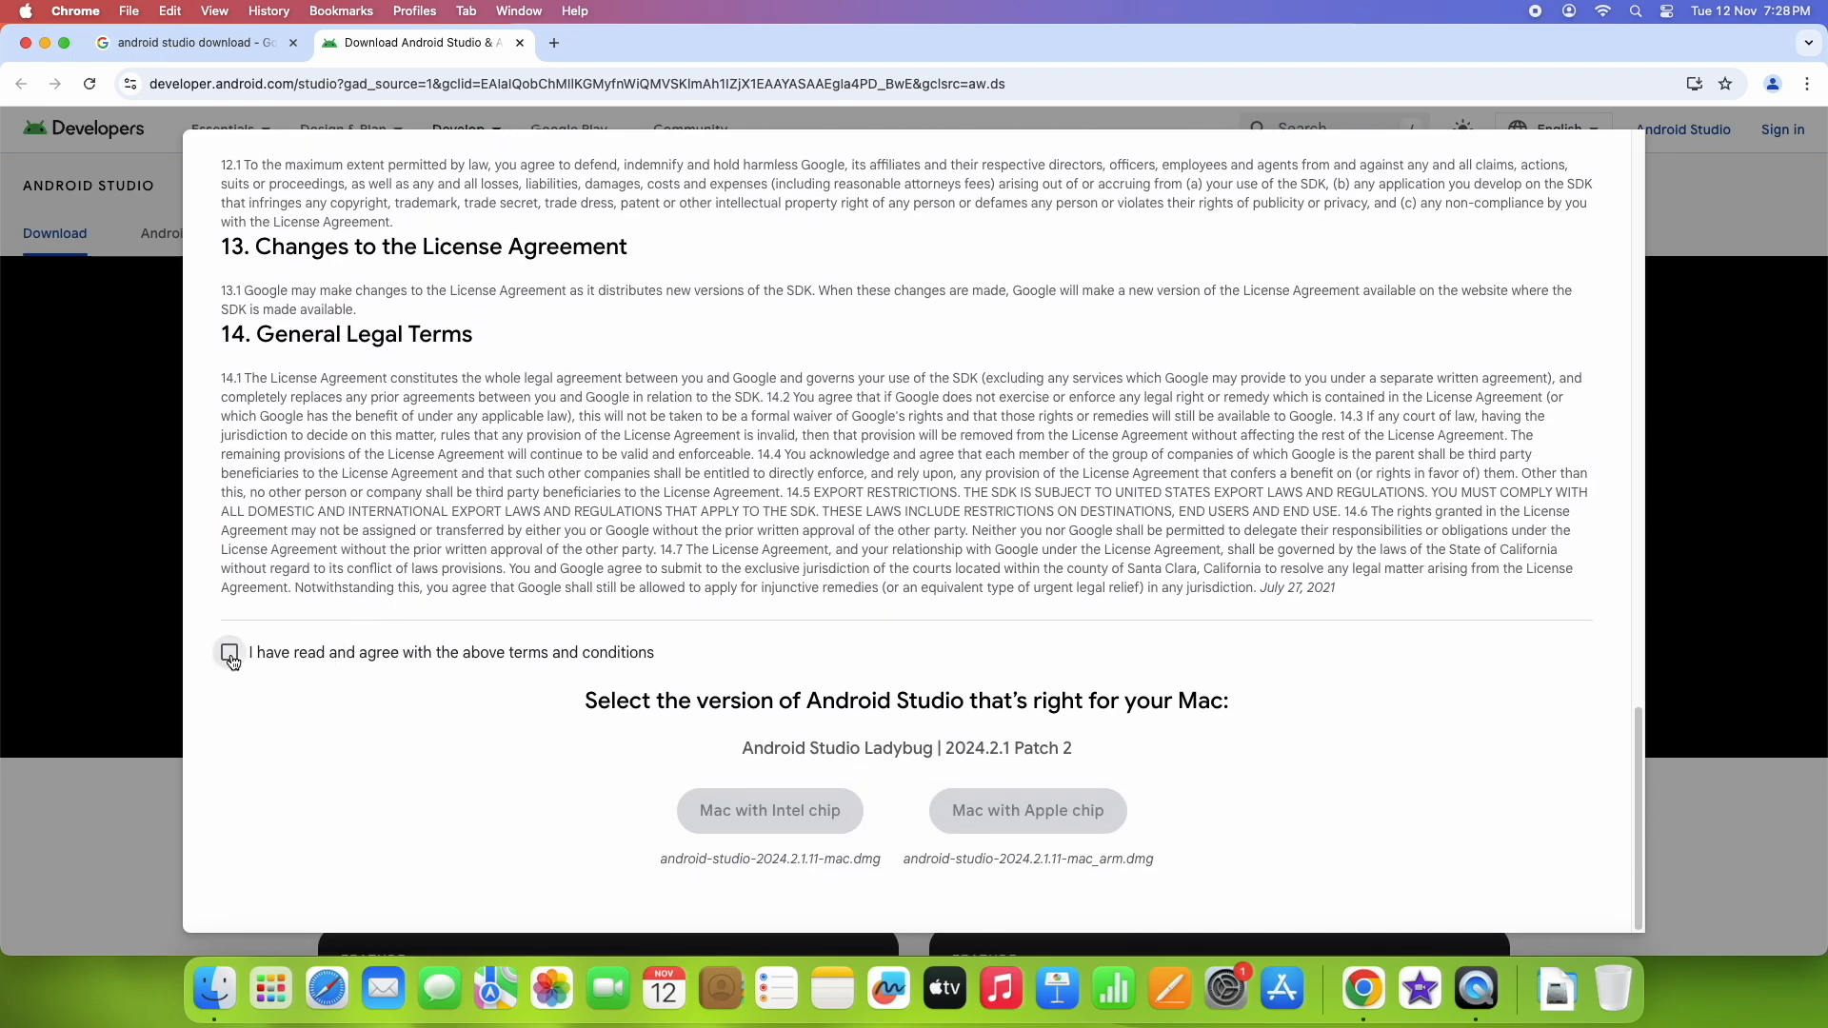
{"action": "left_click", "coordinate": [231, 654]}
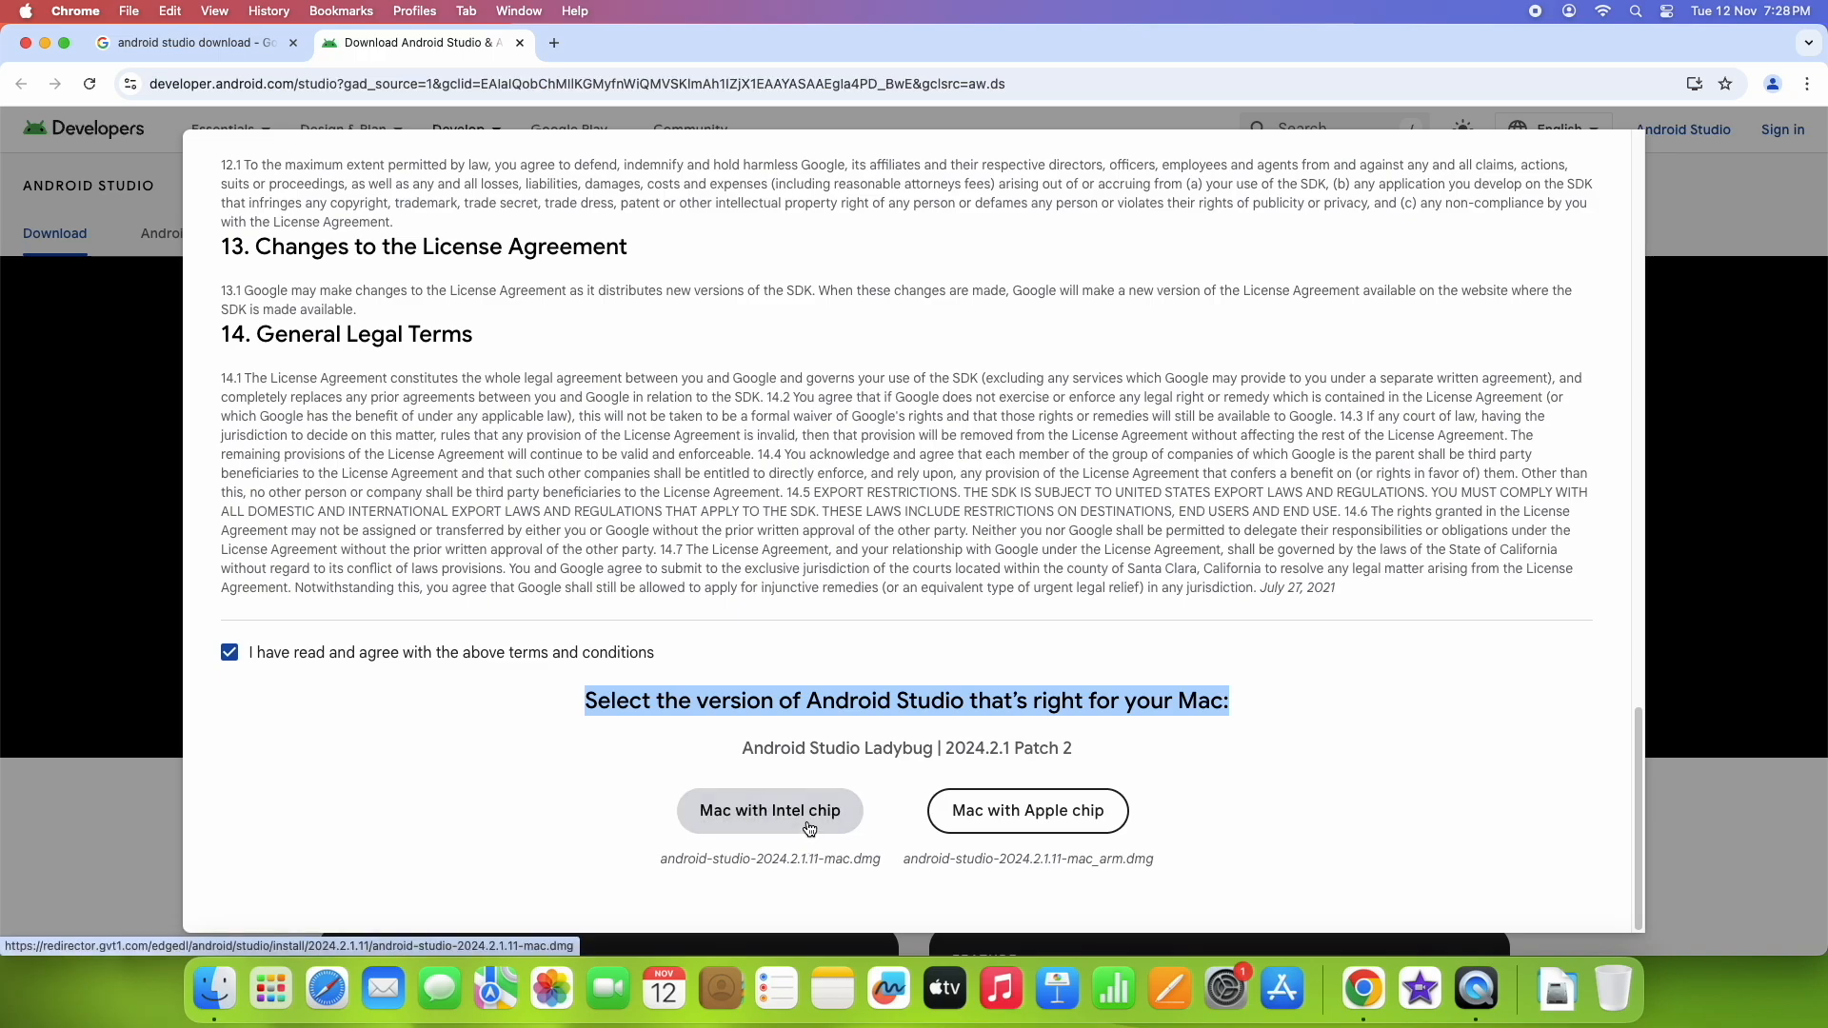
{"action": "mouse_move", "coordinate": [779, 825]}
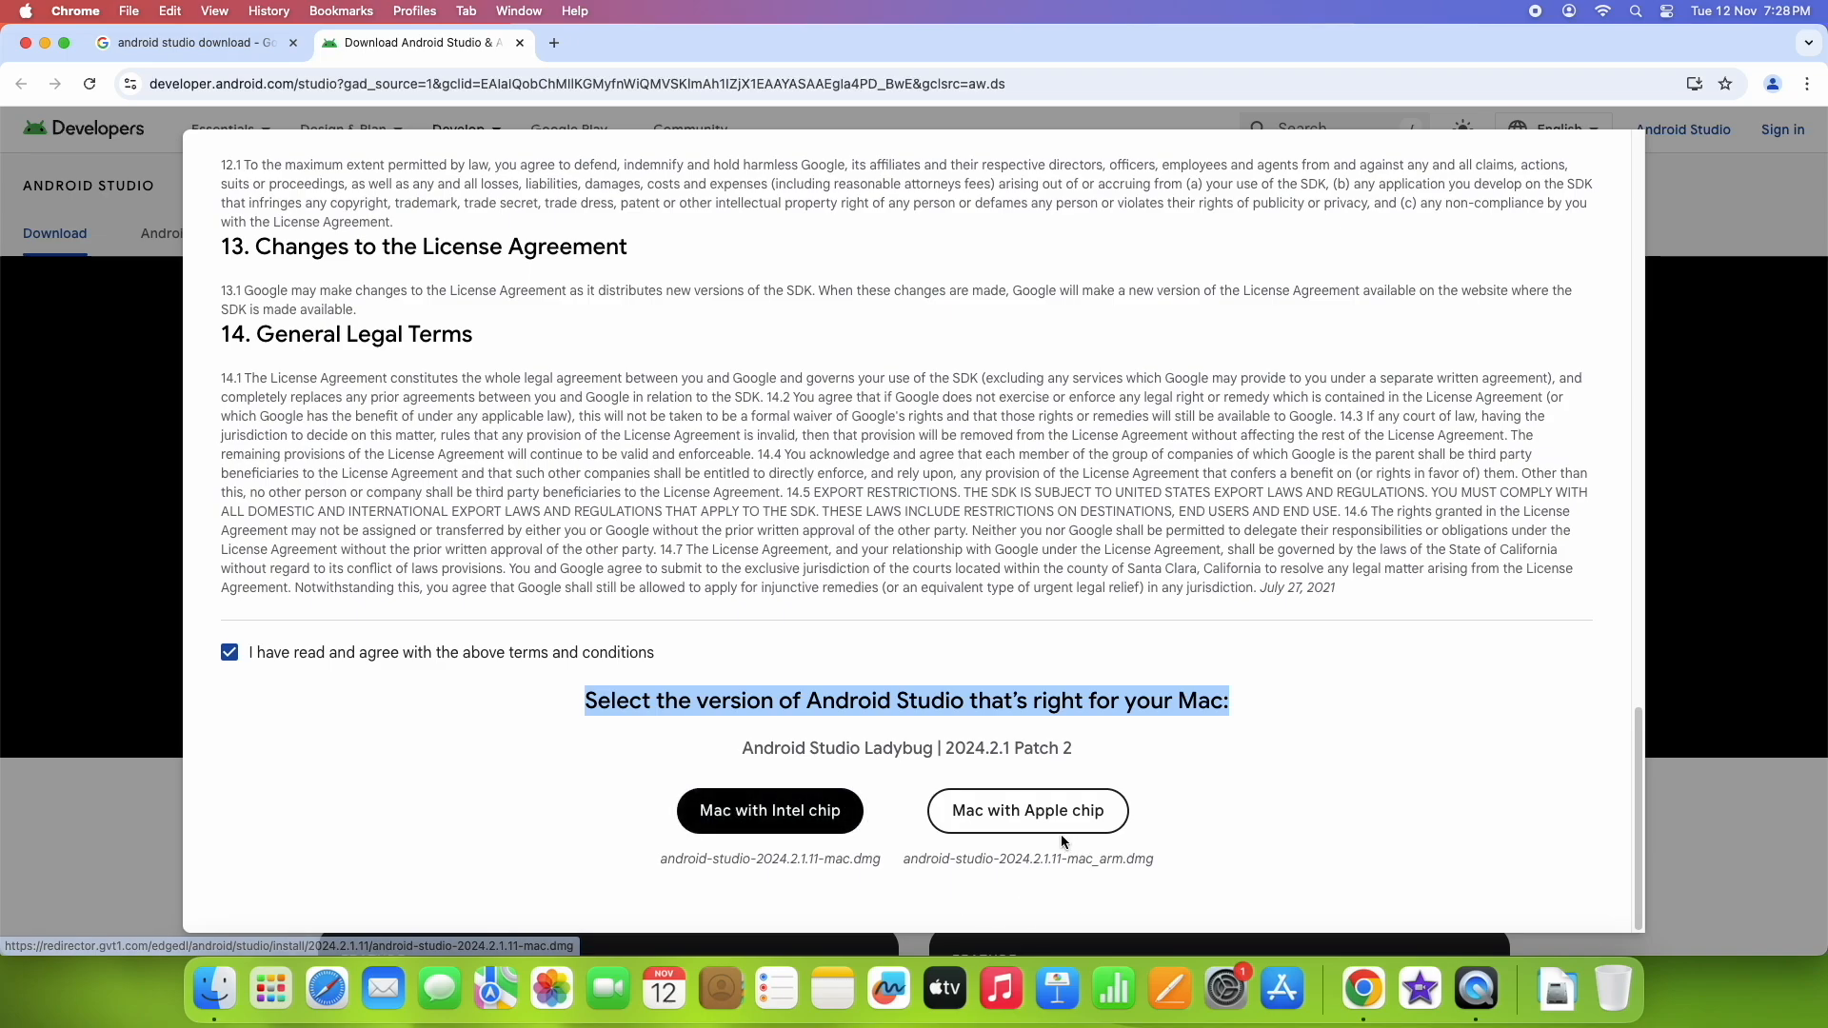
{"action": "mouse_move", "coordinate": [1026, 812]}
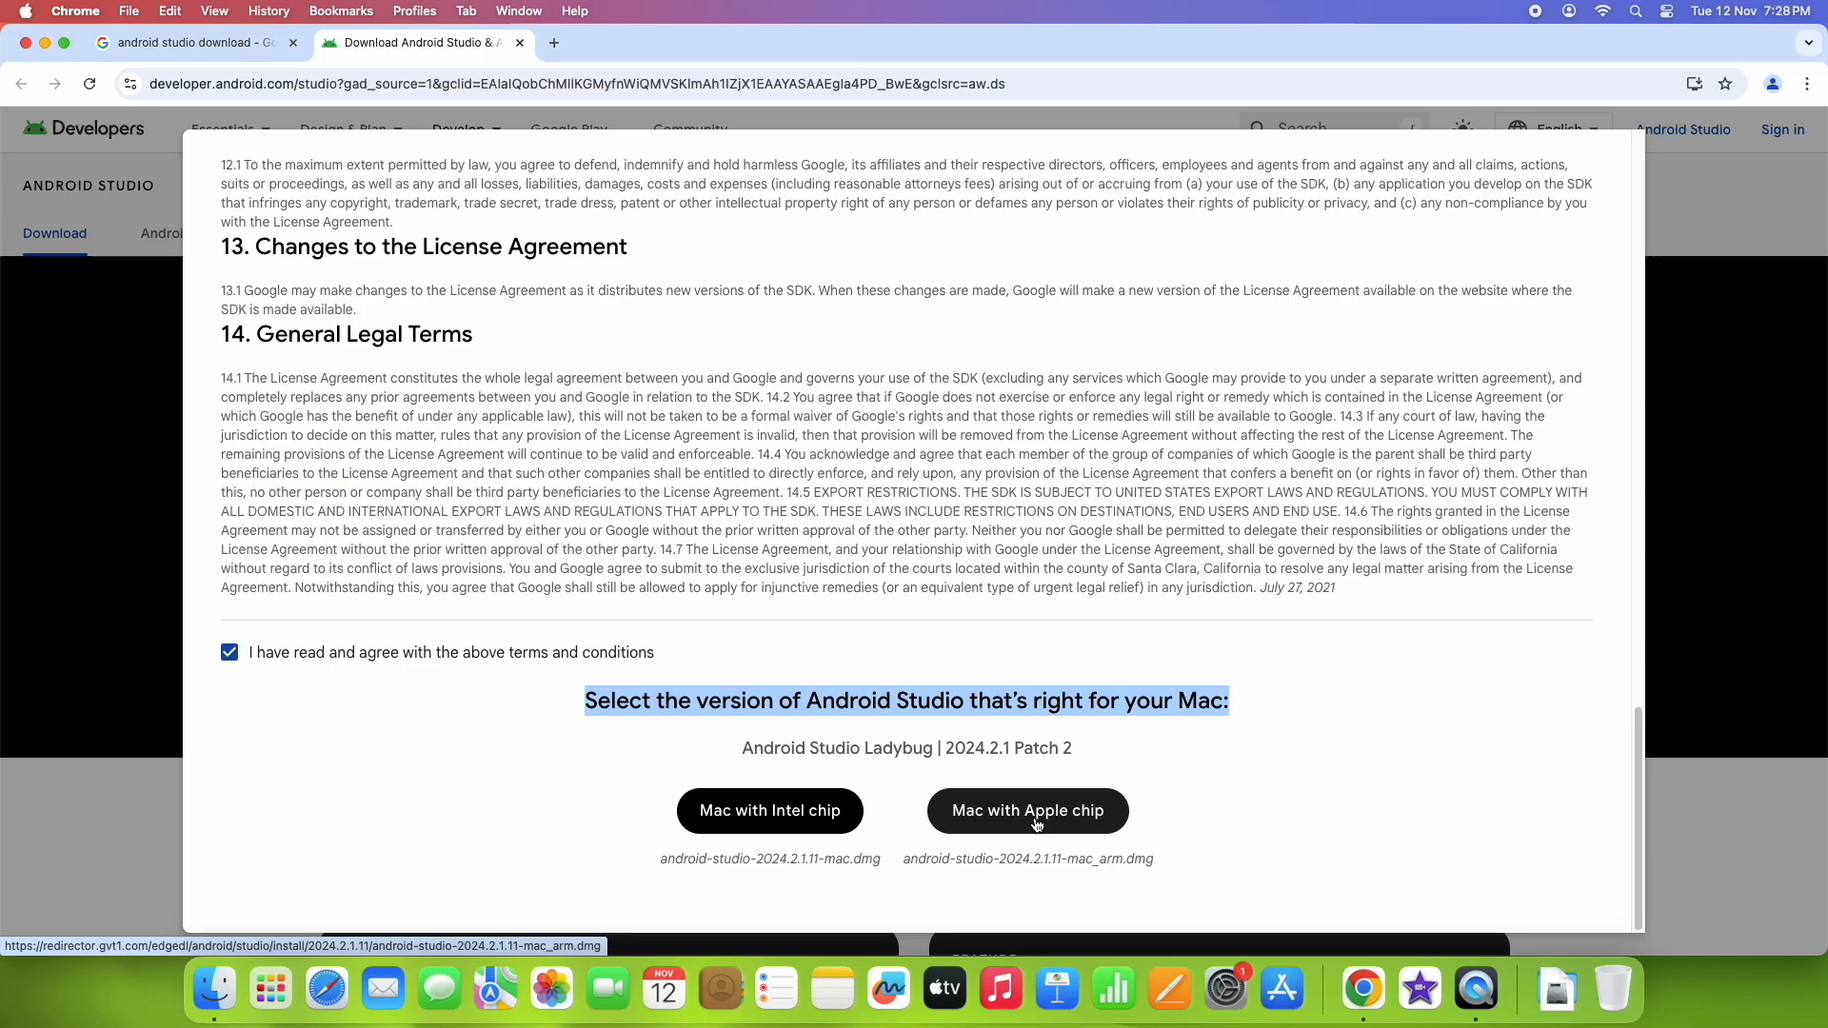
{"action": "mouse_move", "coordinate": [1059, 821]}
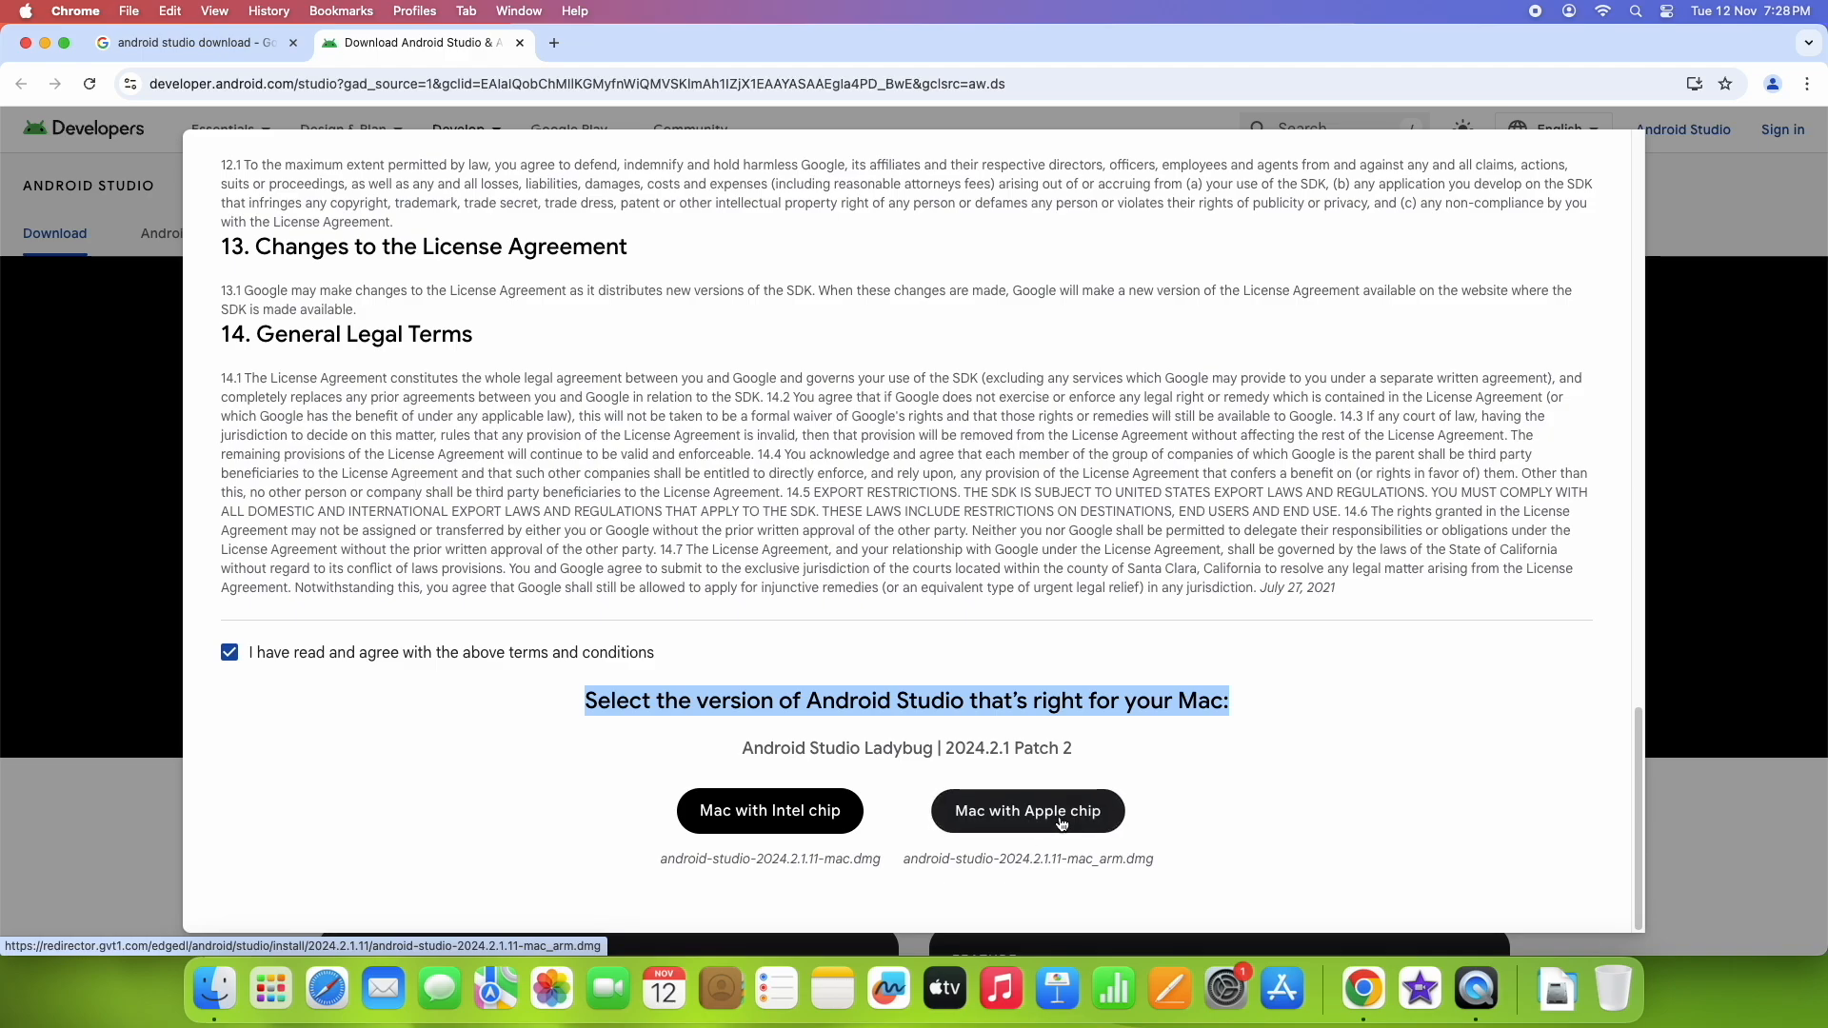
{"action": "left_click", "coordinate": [1026, 811]}
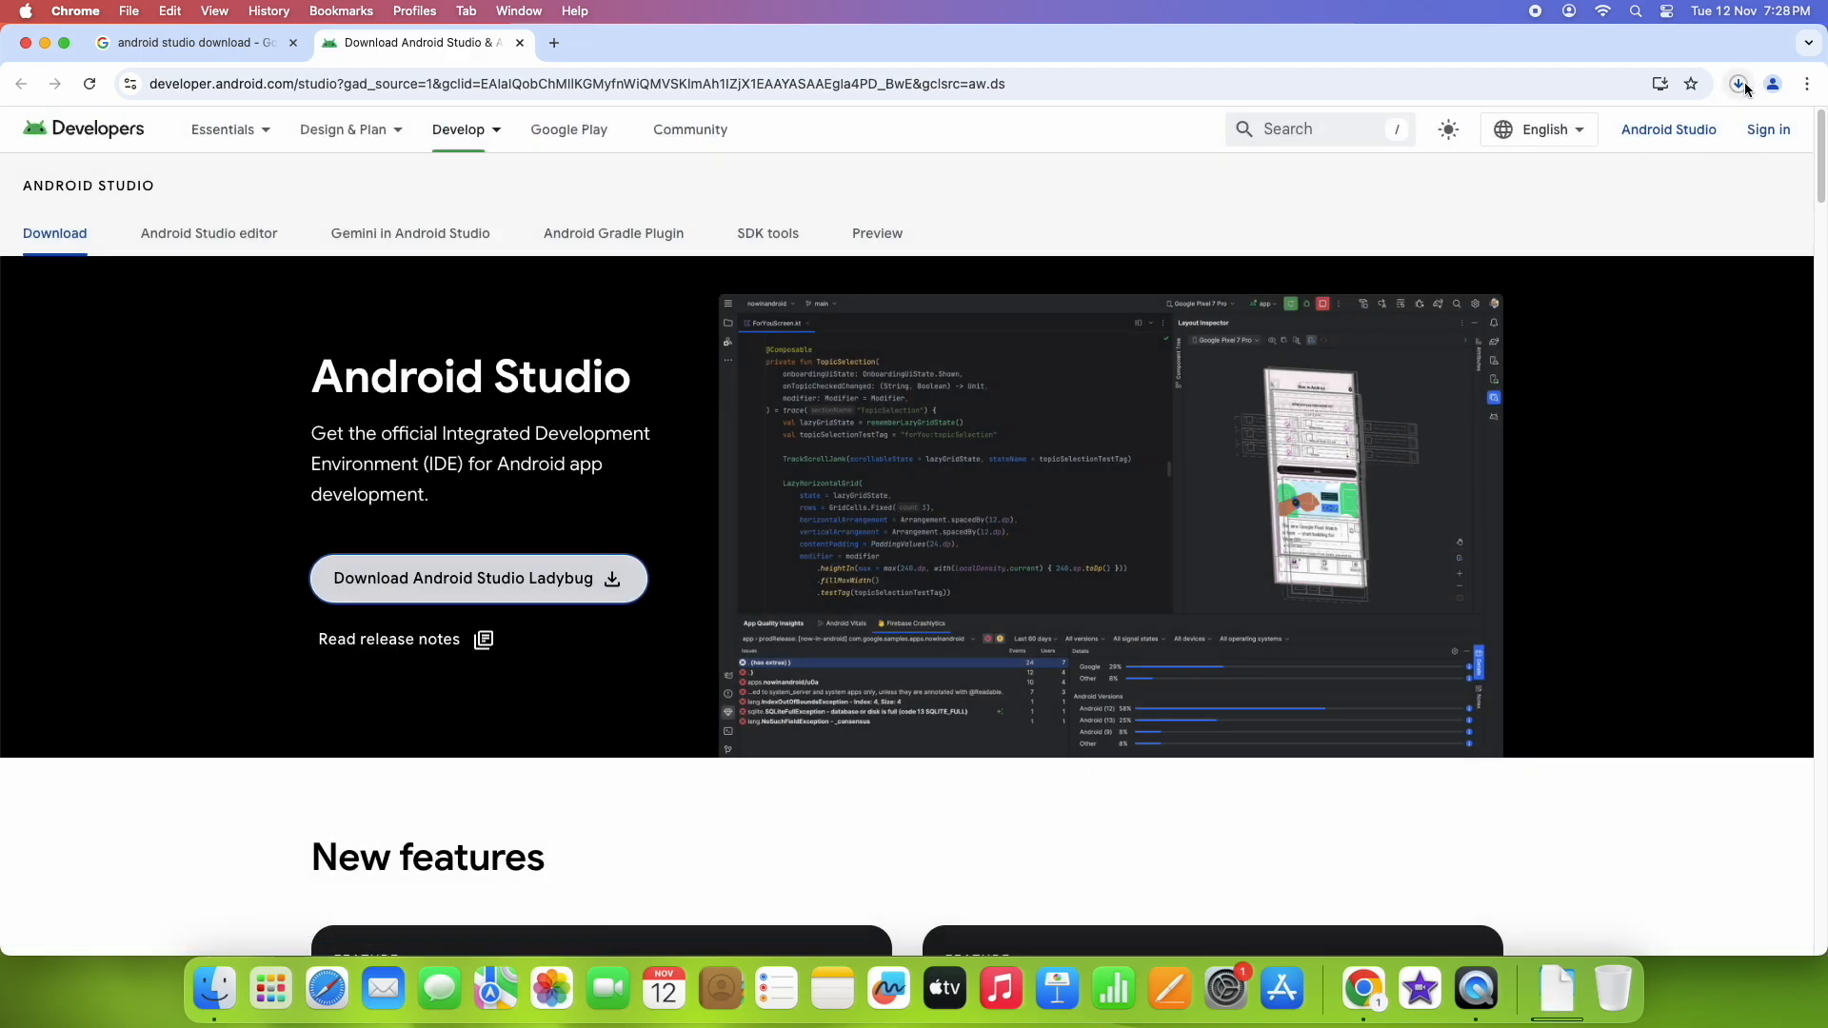
Step: Reveal android-studio-2024.2.1.11-mac_arm.dmg from Chrome's downloads in Finder and mount it
{"action": "left_click", "coordinate": [1737, 82]}
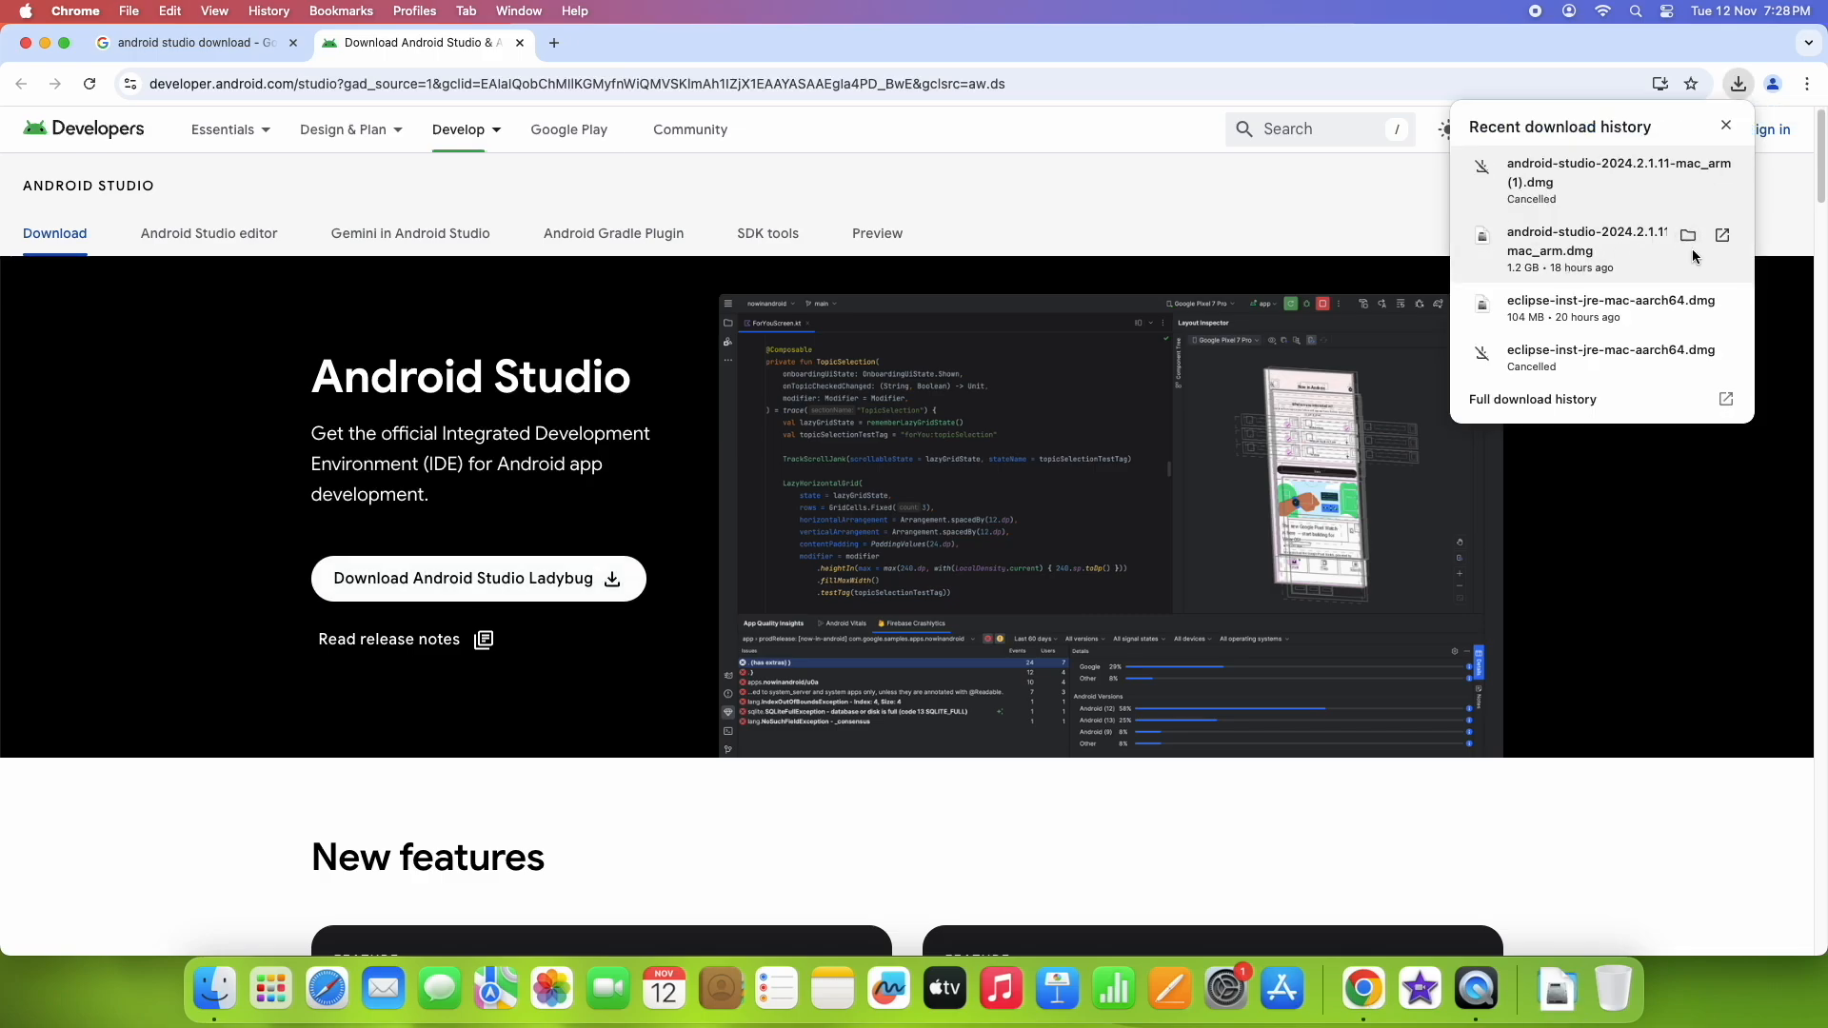
{"action": "left_click", "coordinate": [1690, 234]}
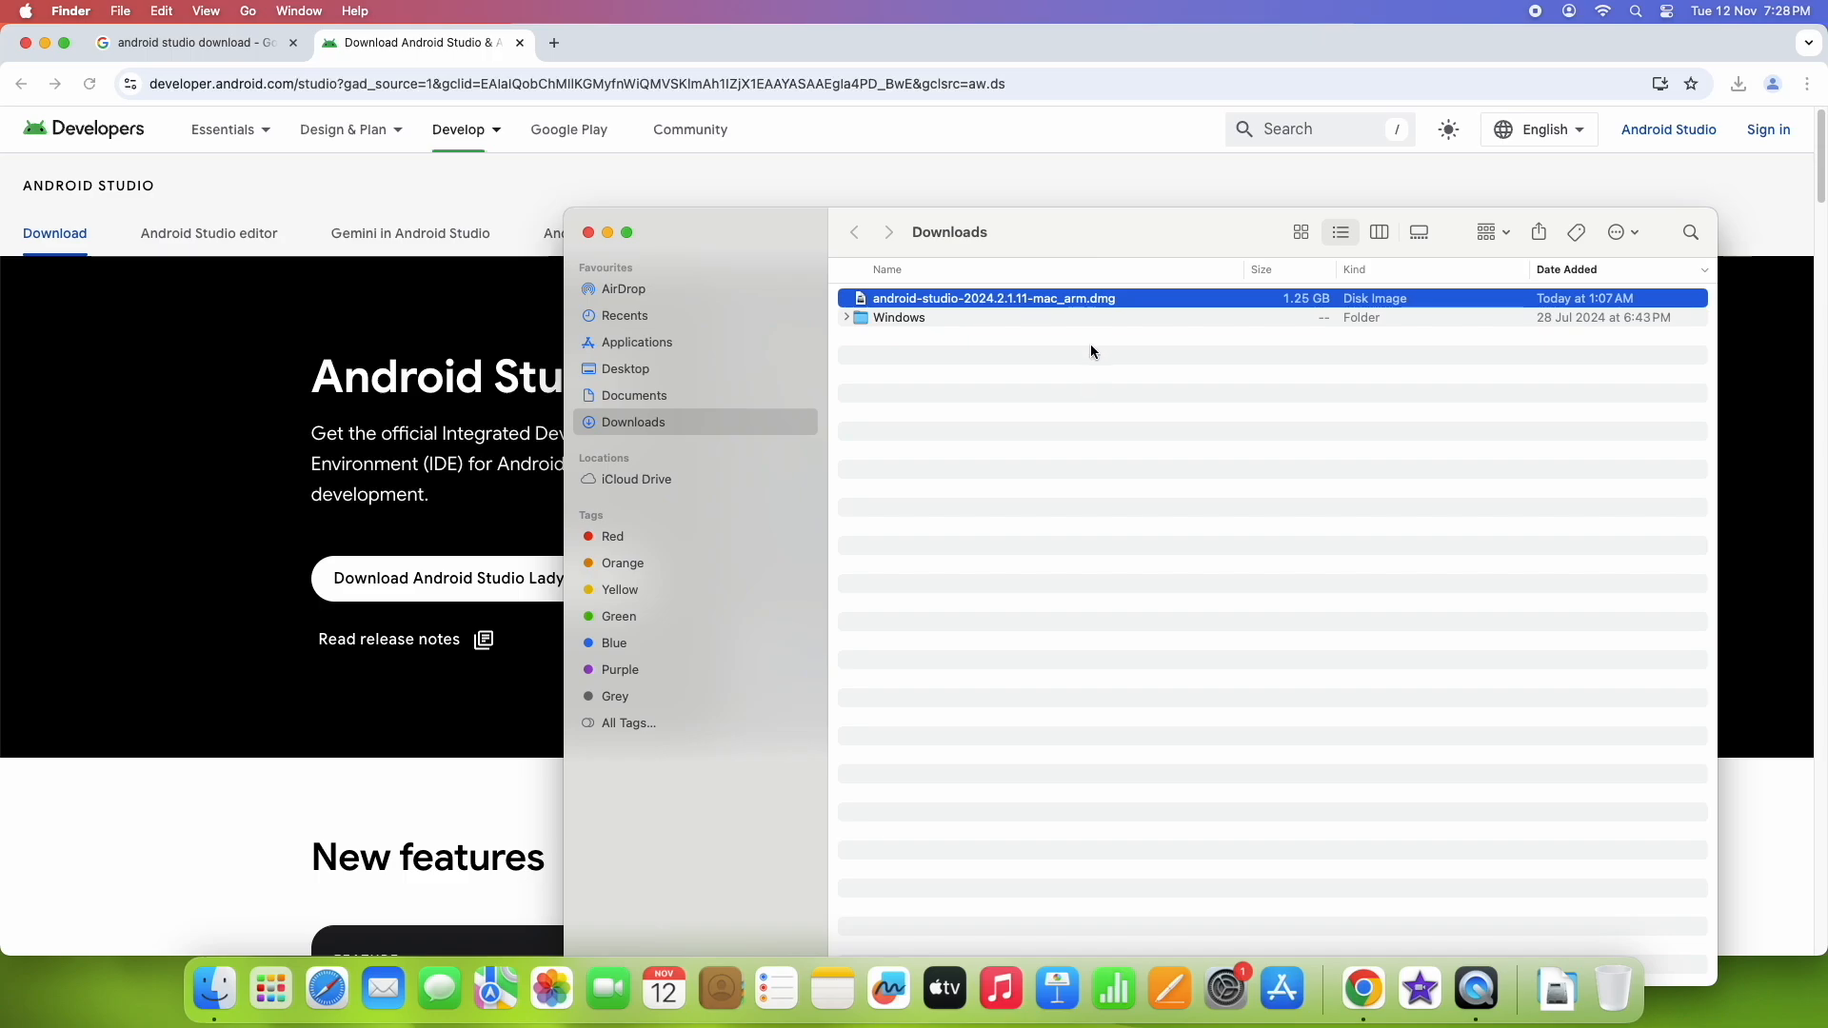
{"action": "mouse_move", "coordinate": [1087, 311]}
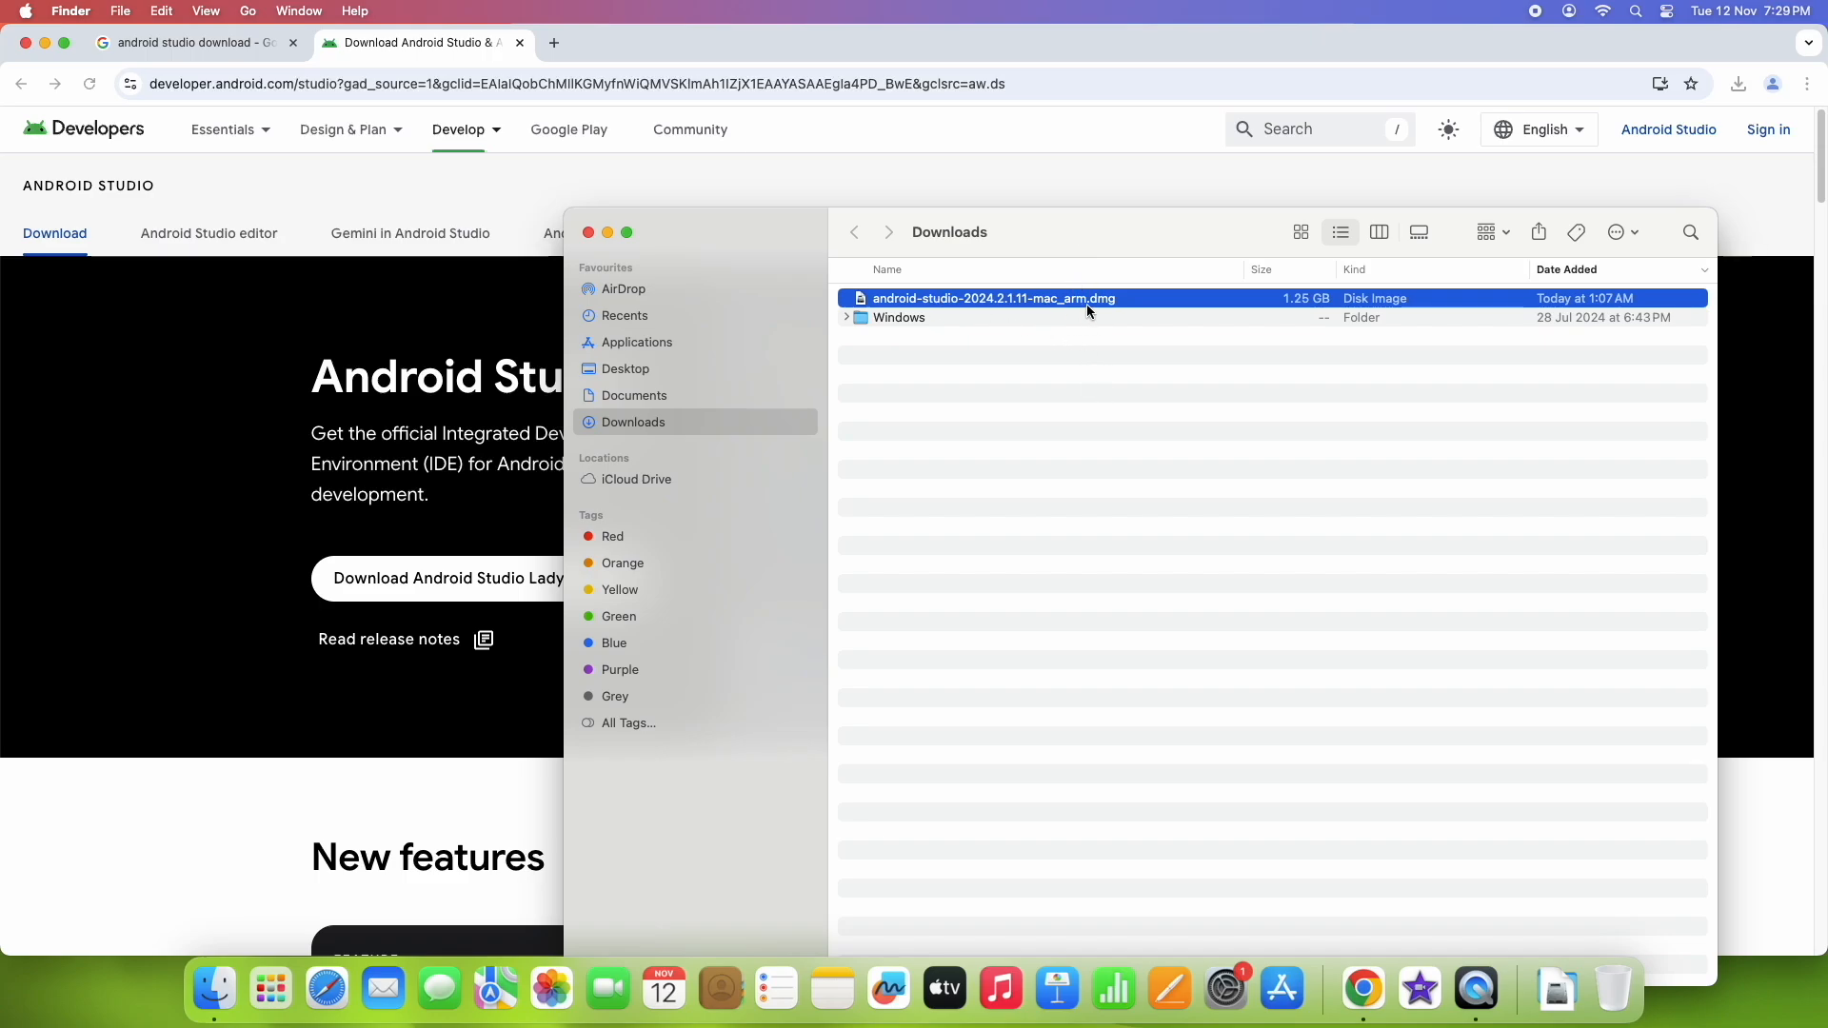
{"action": "double_click", "coordinate": [992, 297]}
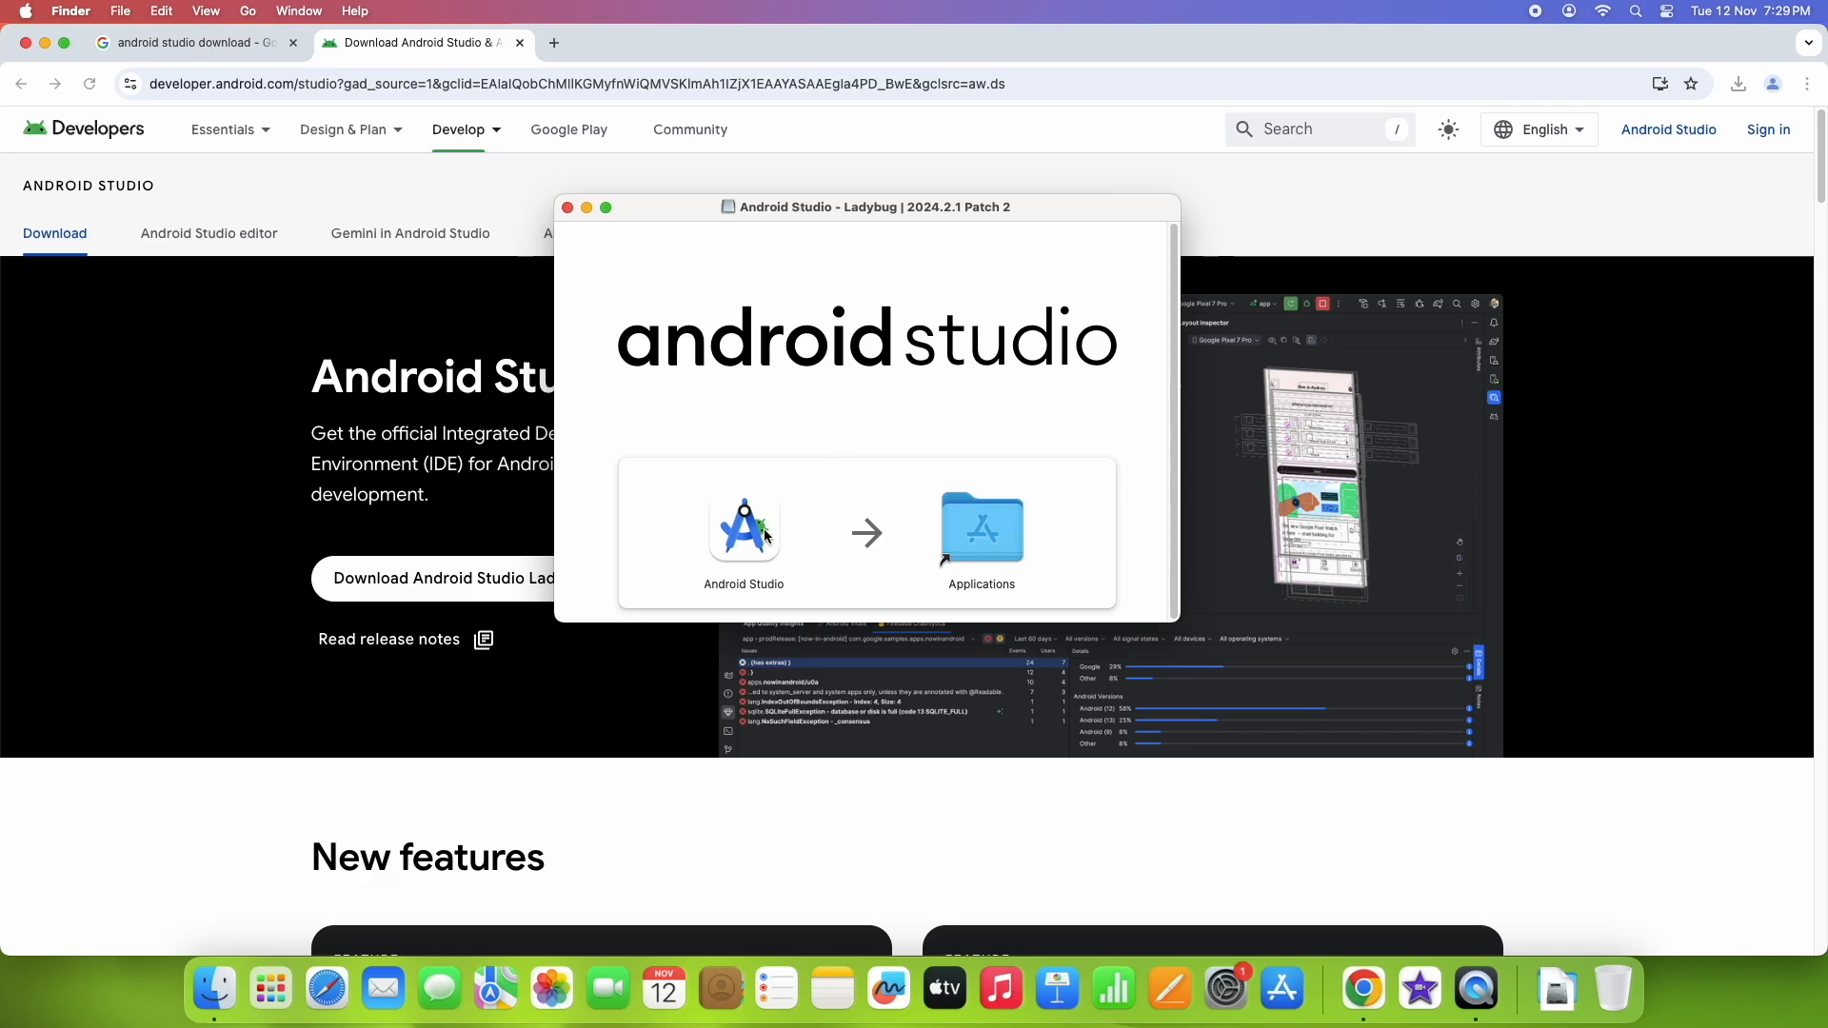
Step: Drag the Android Studio app onto the Applications folder in the disk image window
{"action": "left_click", "coordinate": [744, 528]}
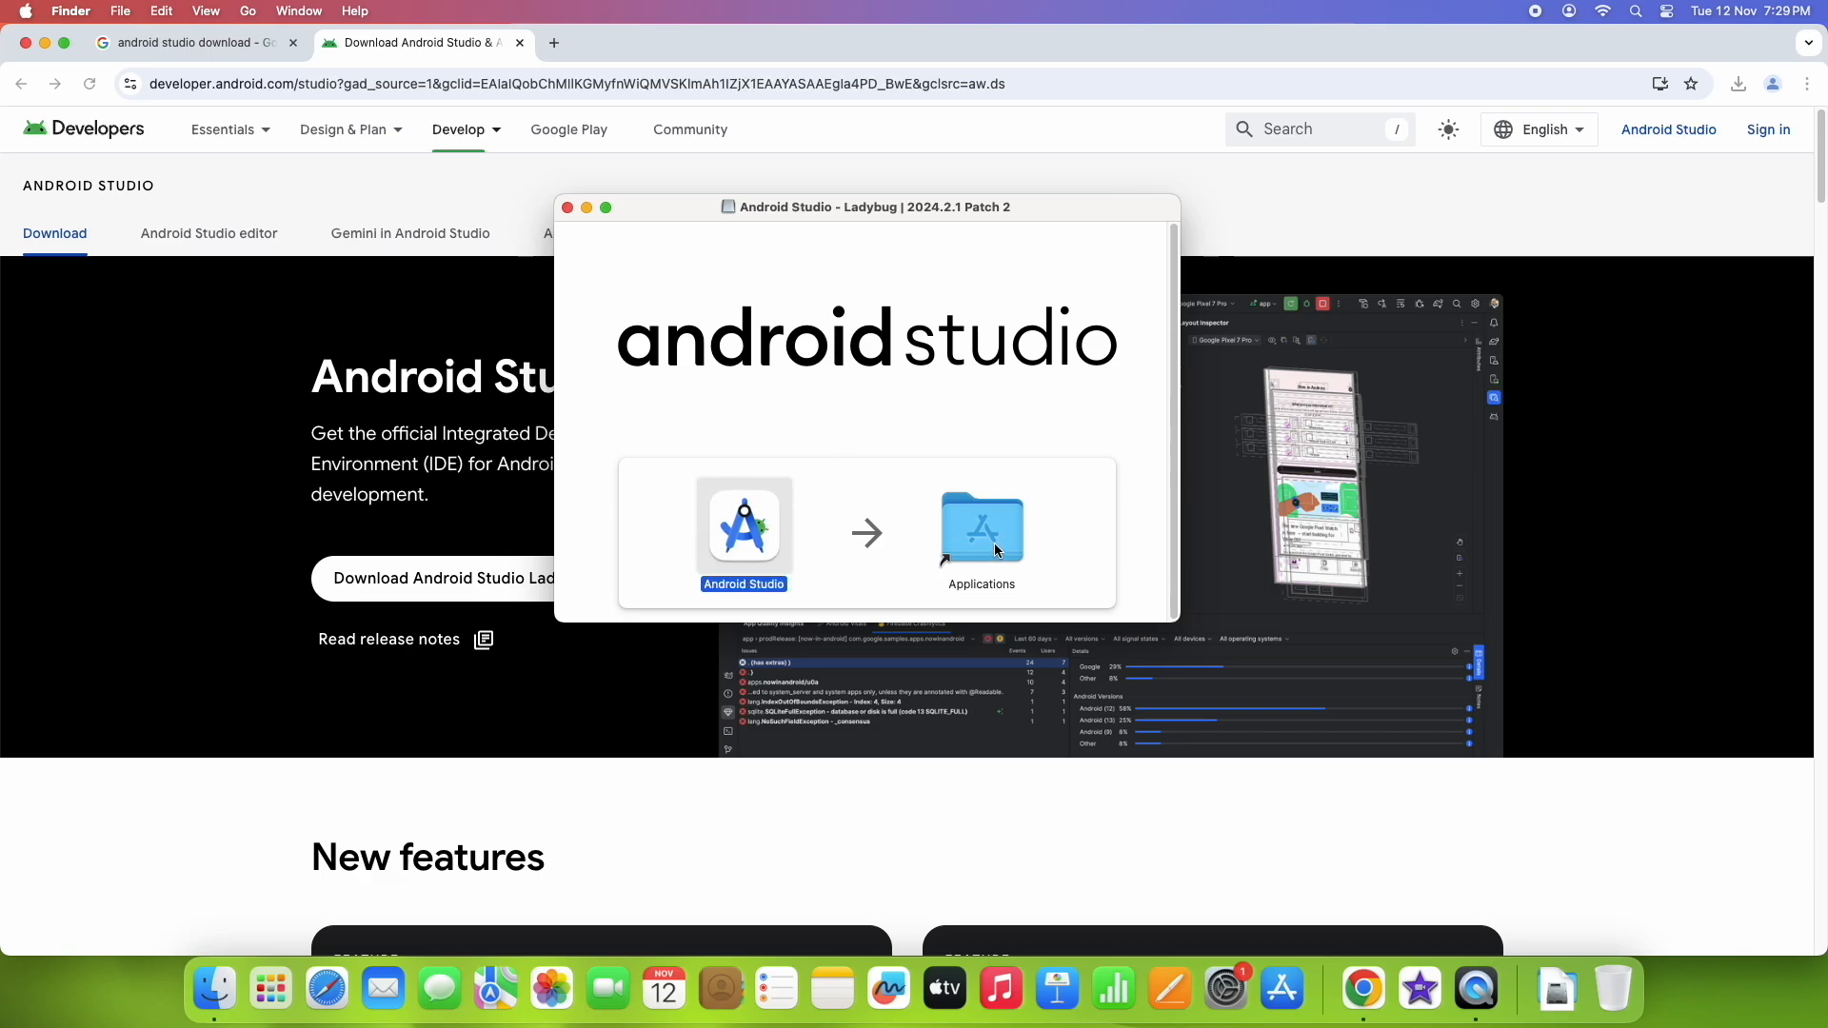
{"action": "left_click", "coordinate": [981, 526]}
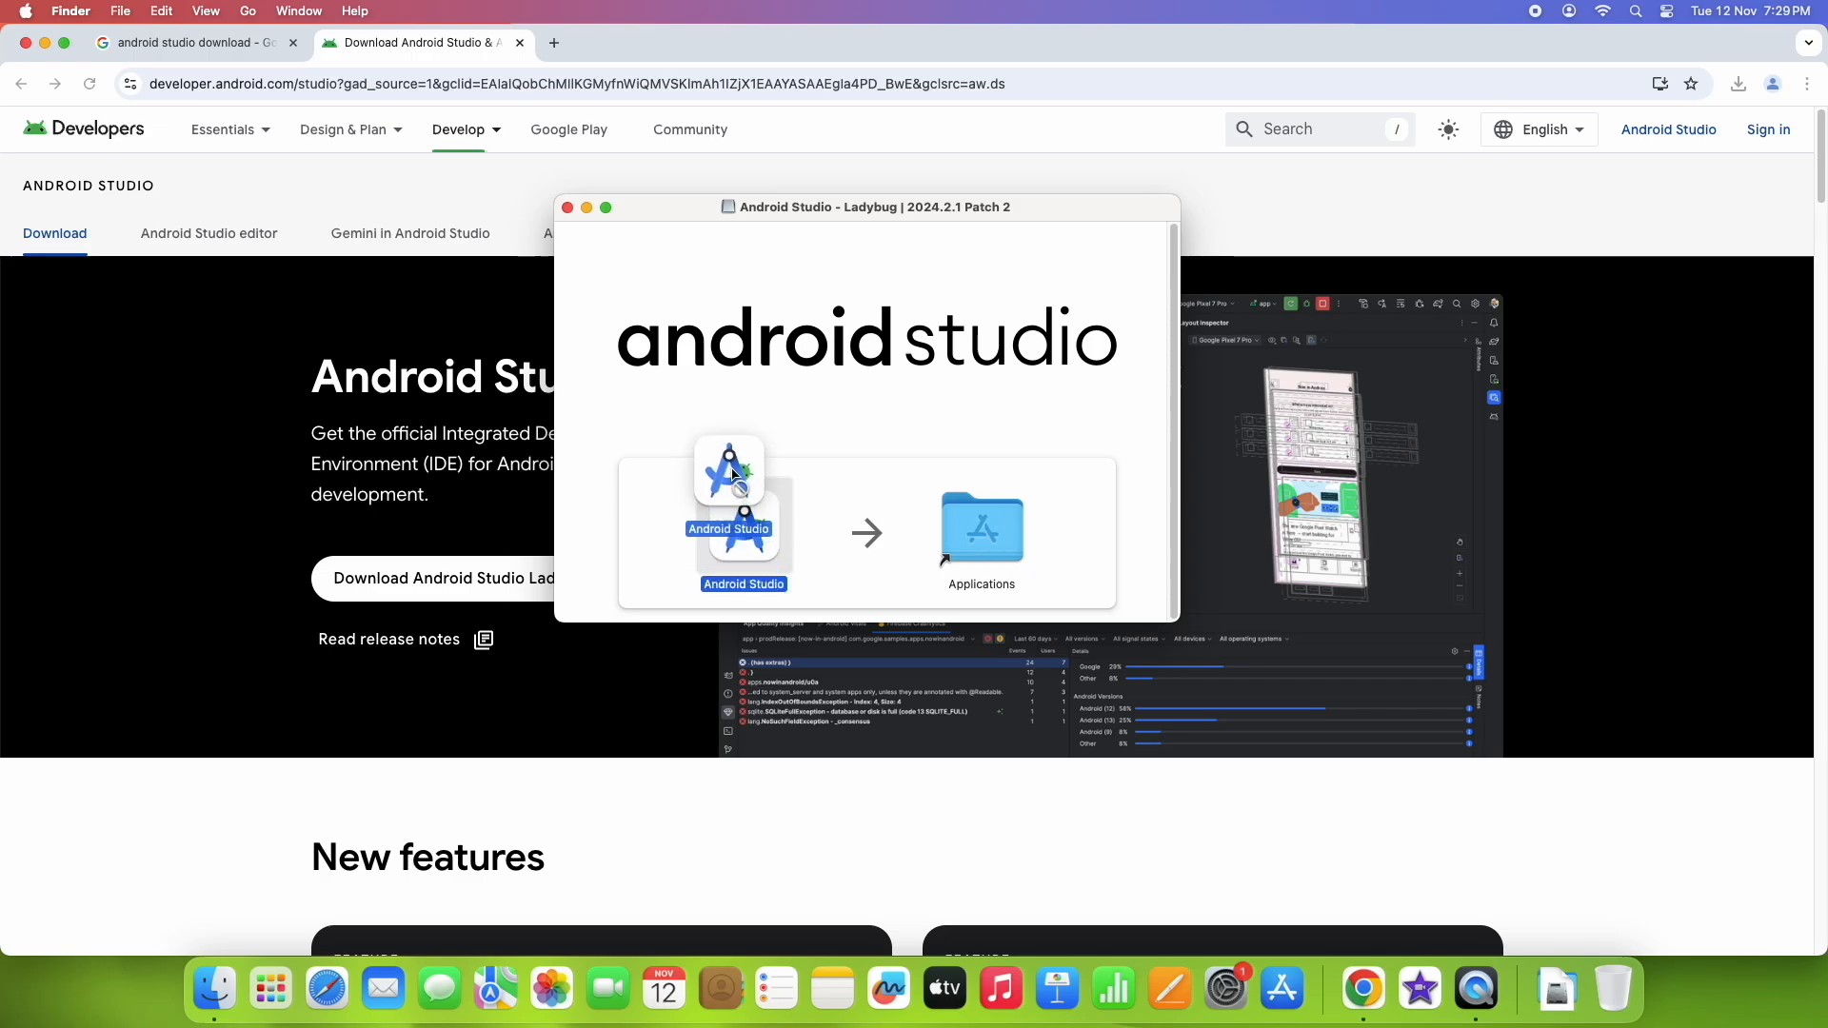
{"action": "left_click_drag", "start_coordinate": [730, 484], "coordinate": [983, 533]}
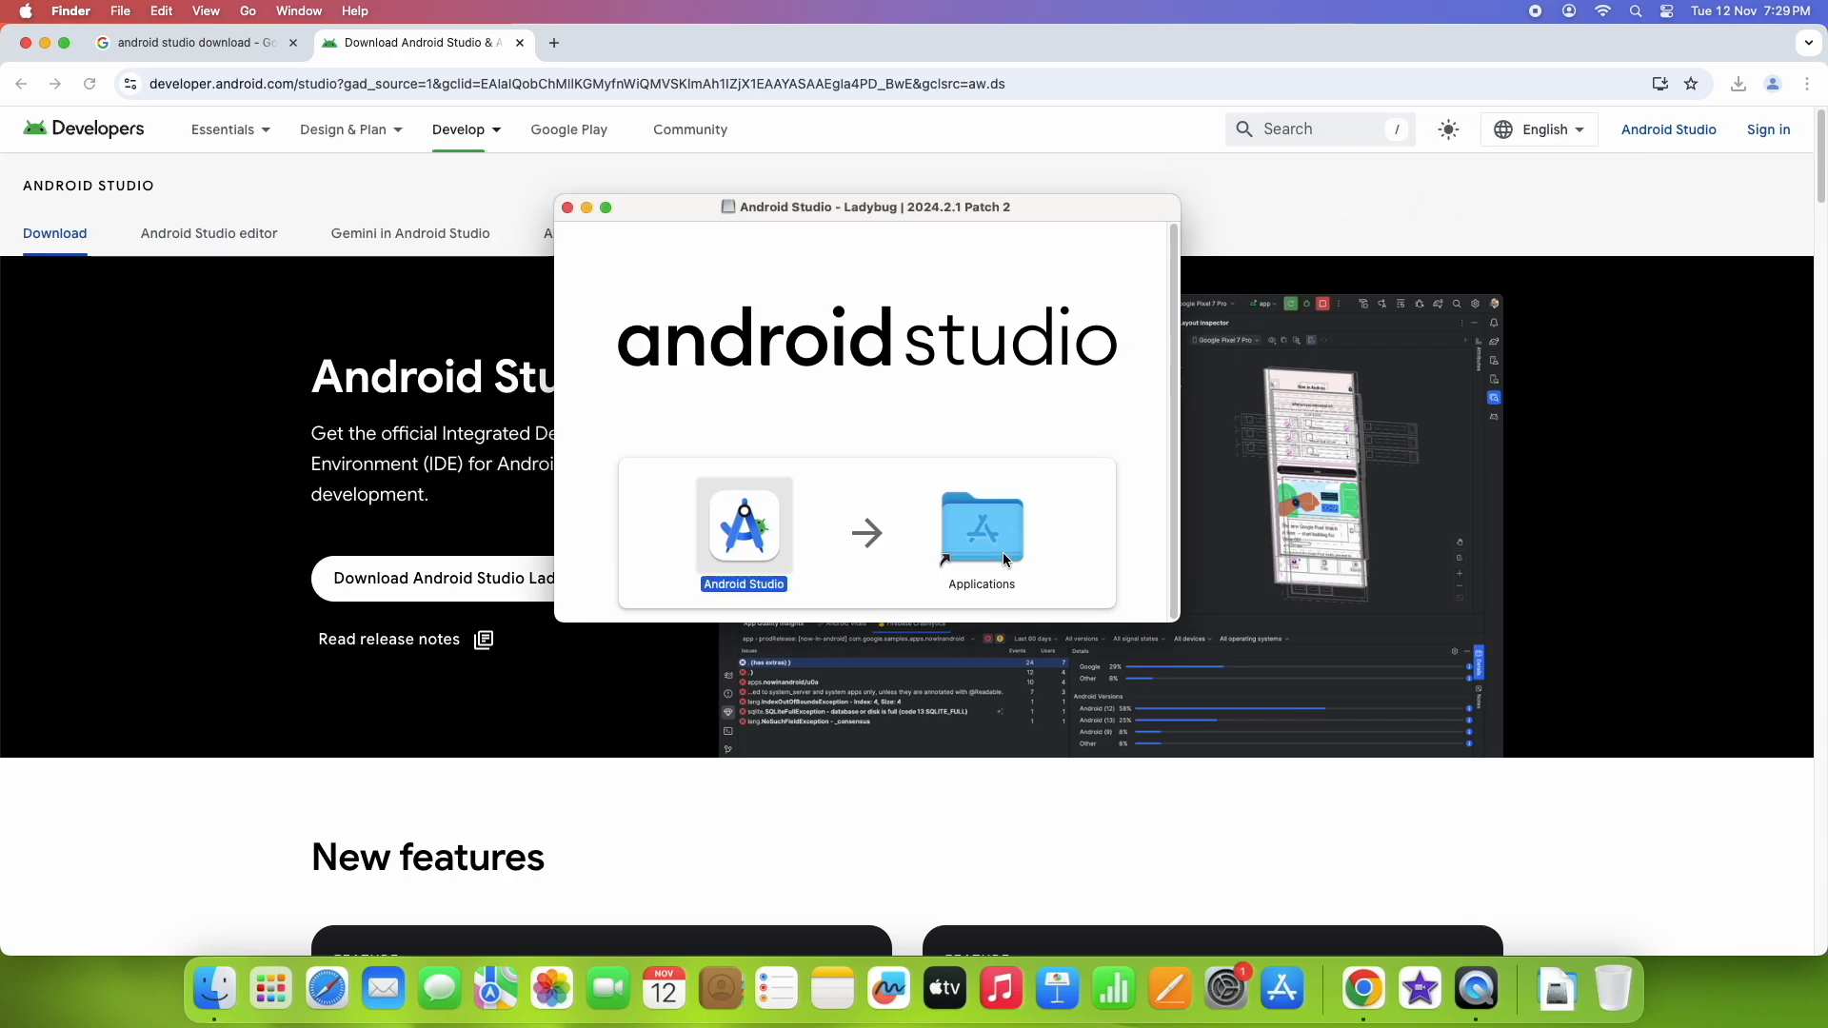
{"action": "mouse_move", "coordinate": [569, 219]}
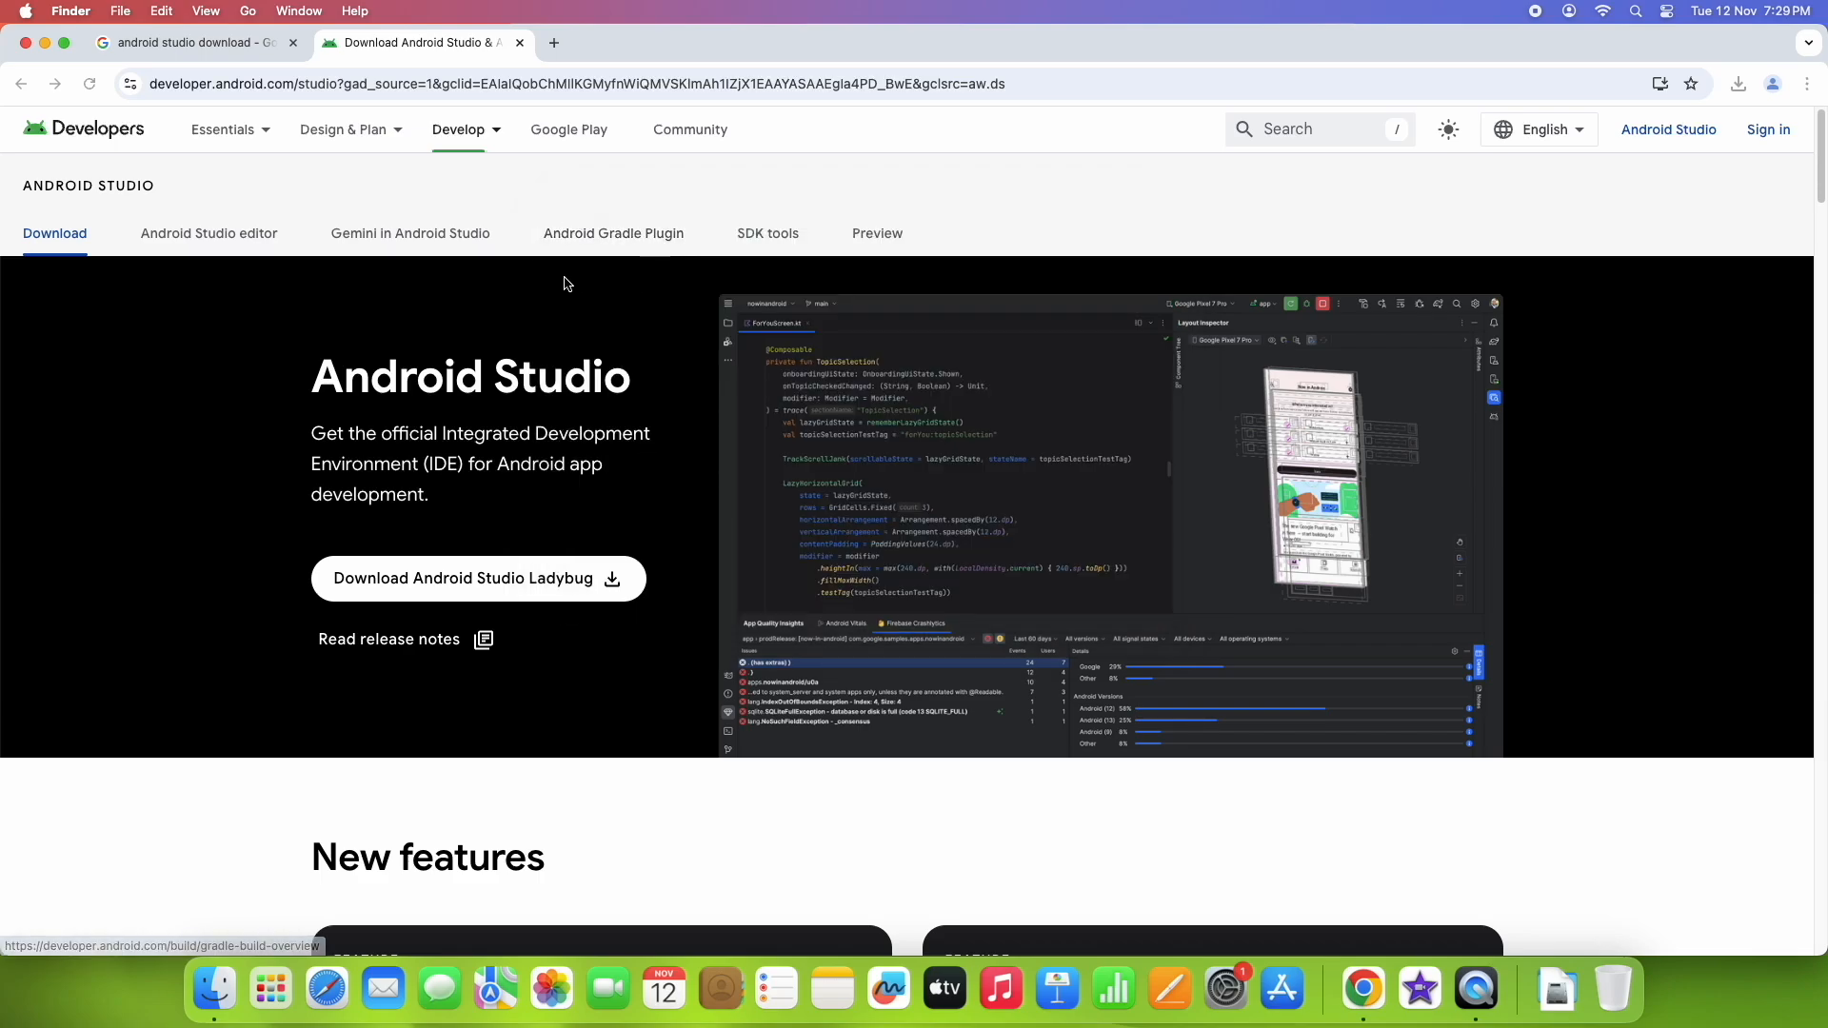
{"action": "mouse_move", "coordinate": [377, 21]}
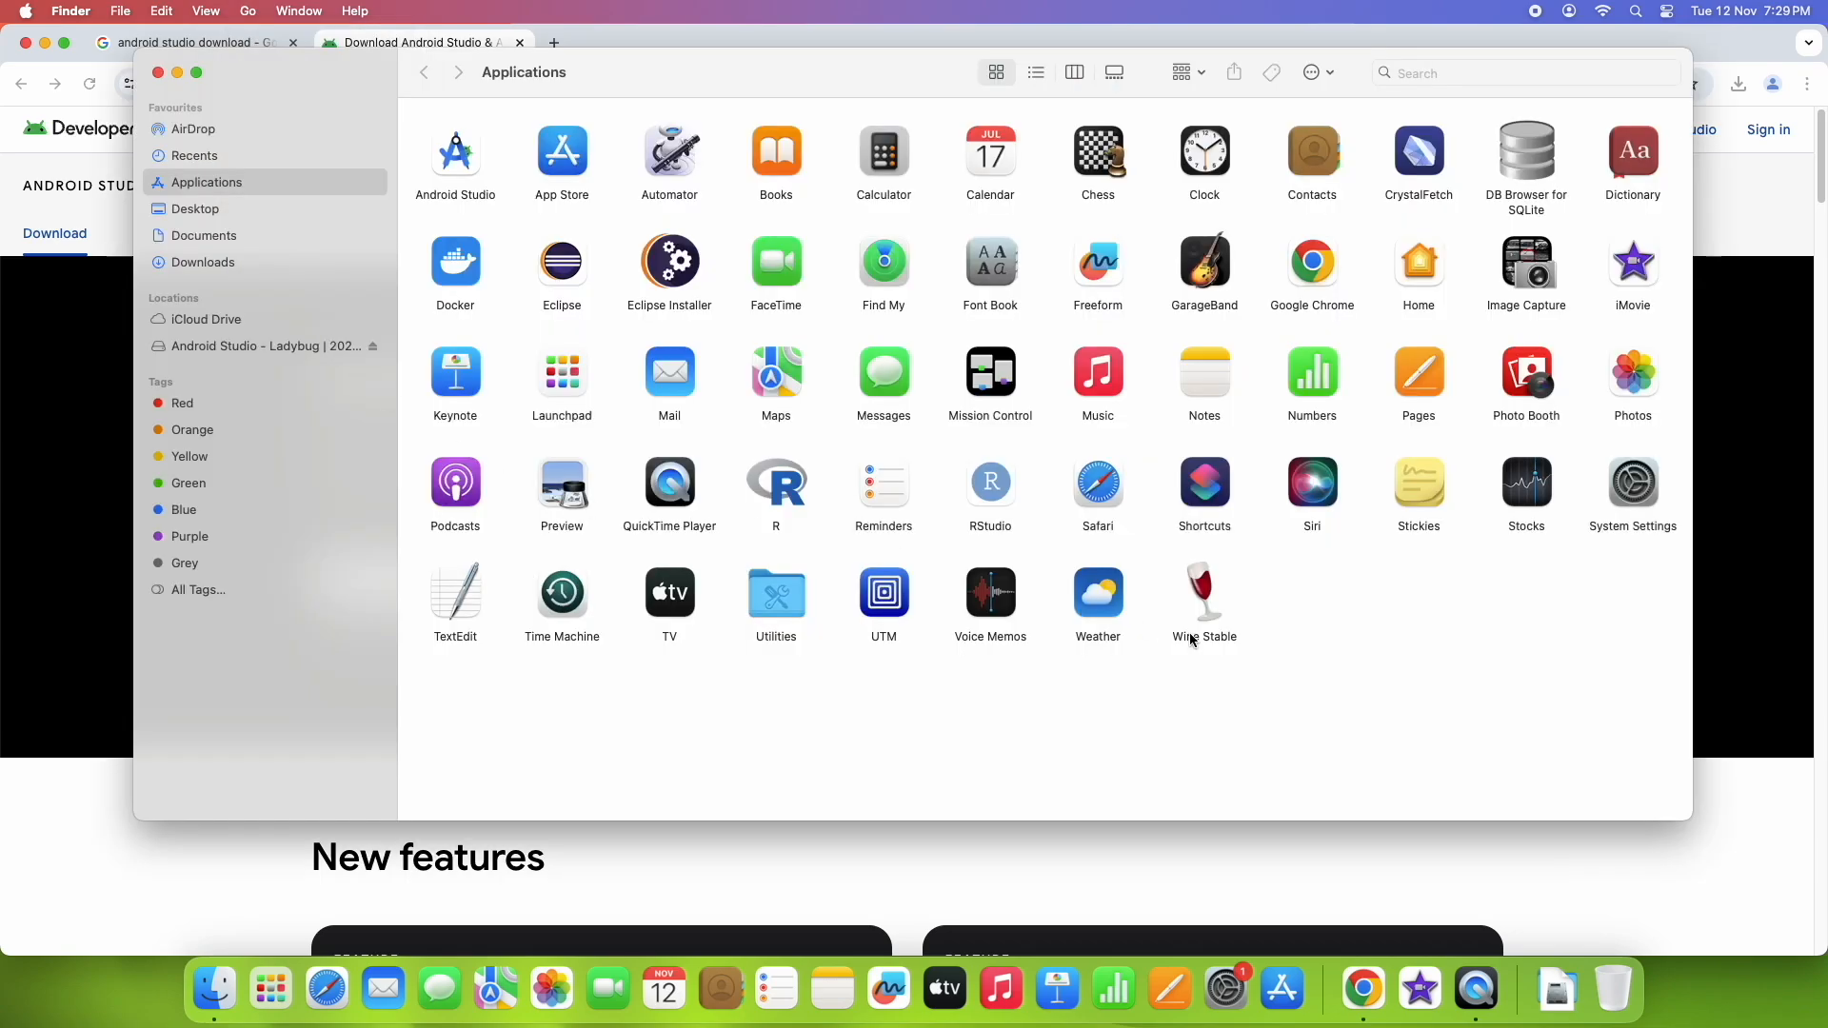
{"action": "mouse_move", "coordinate": [1417, 638]}
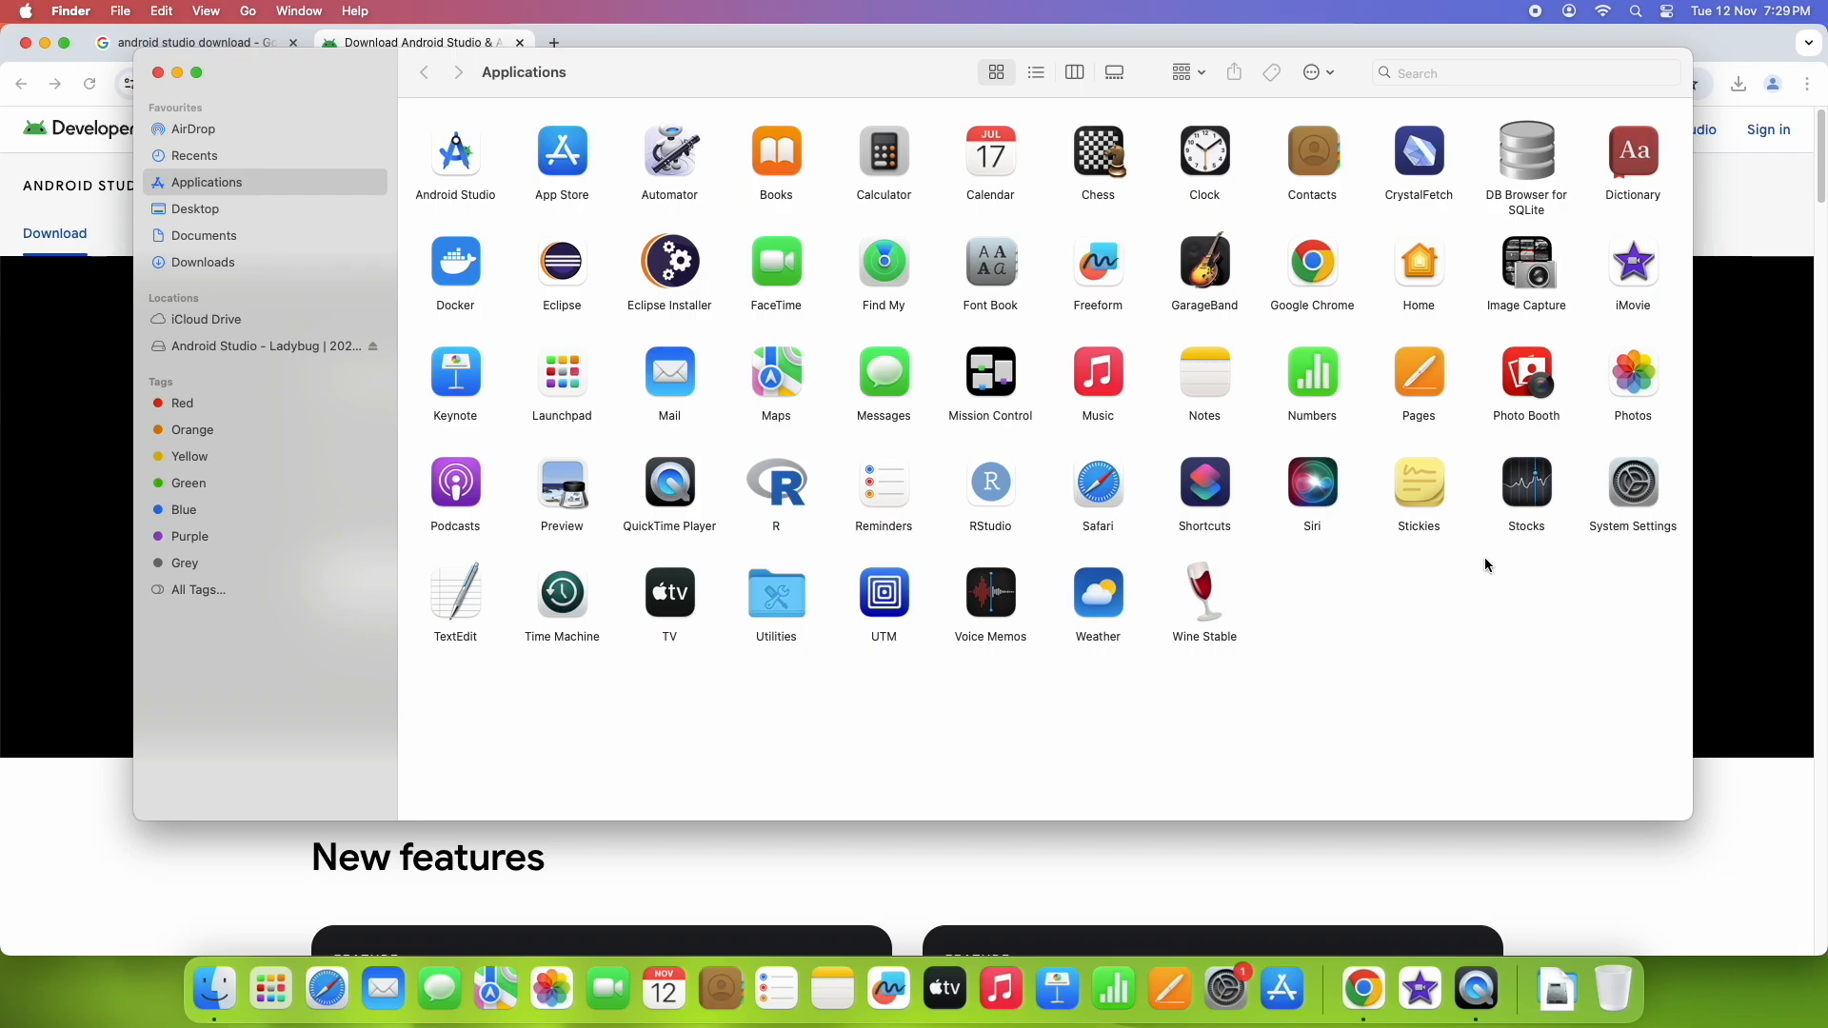
{"action": "mouse_move", "coordinate": [455, 153]}
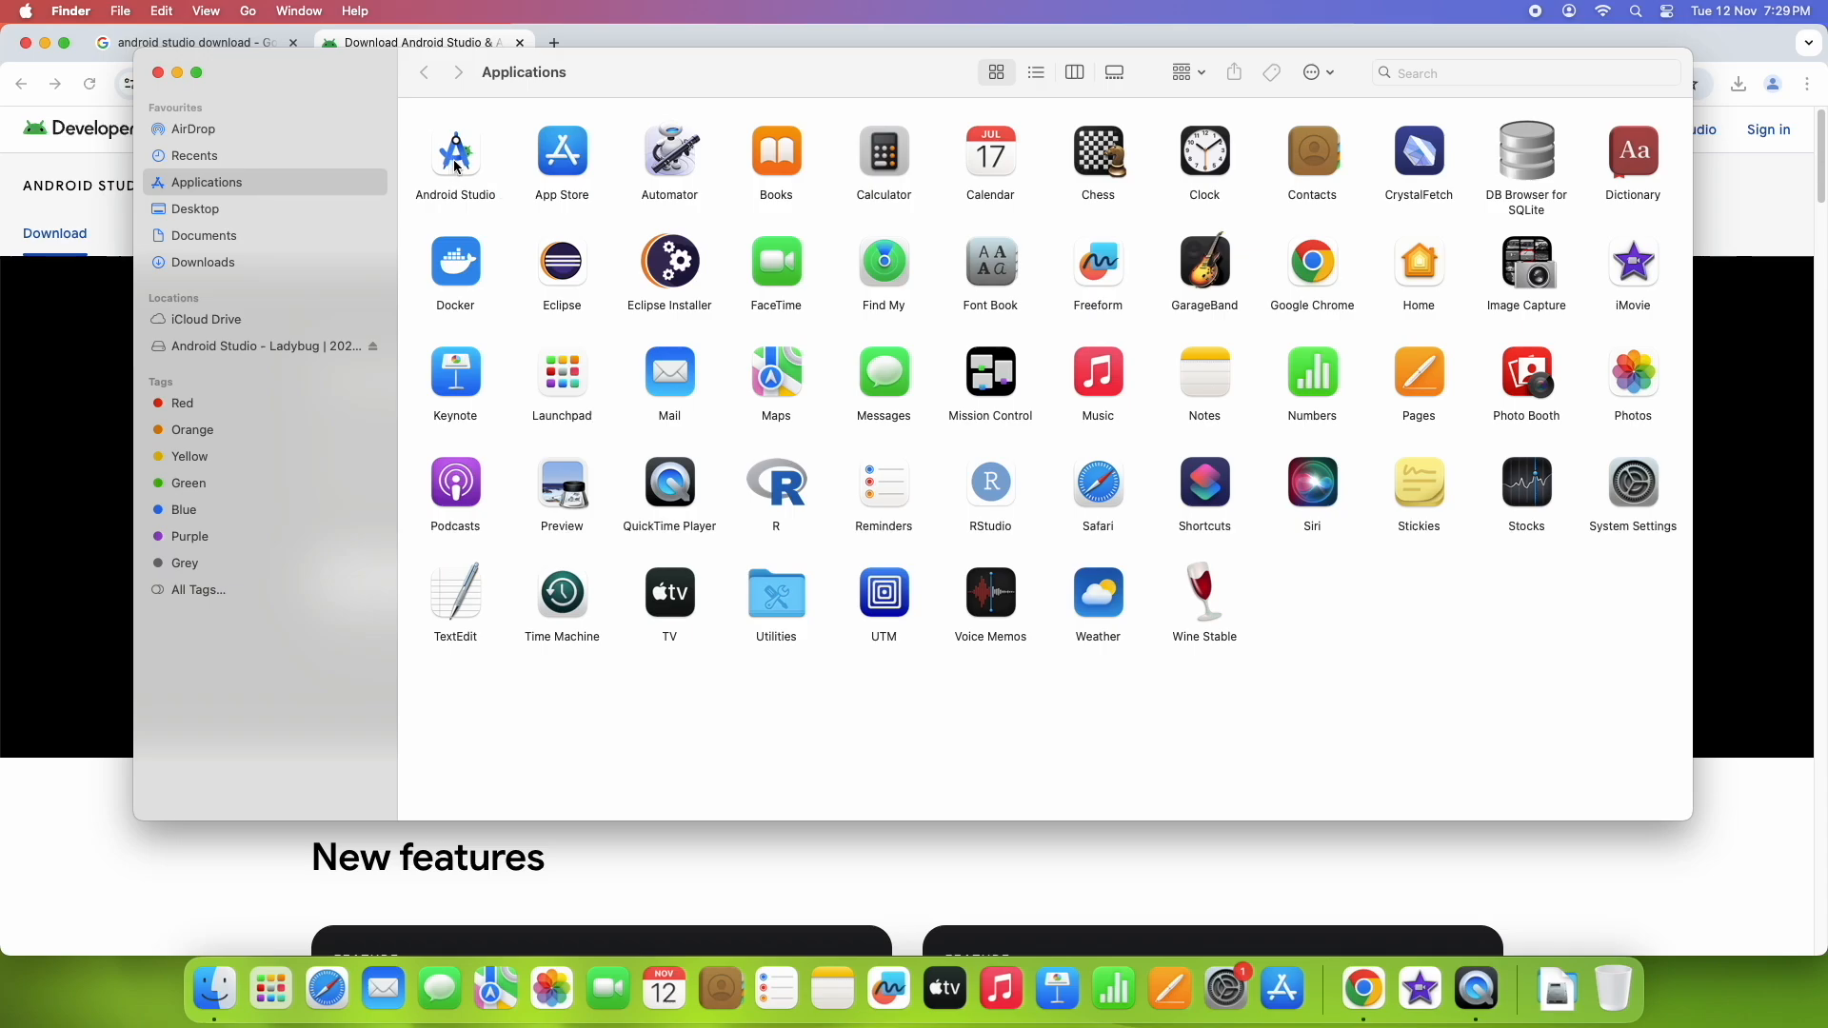
Step: Close the Applications window and search Launchpad for 'an' to launch Android Studio
{"action": "left_click", "coordinate": [455, 149]}
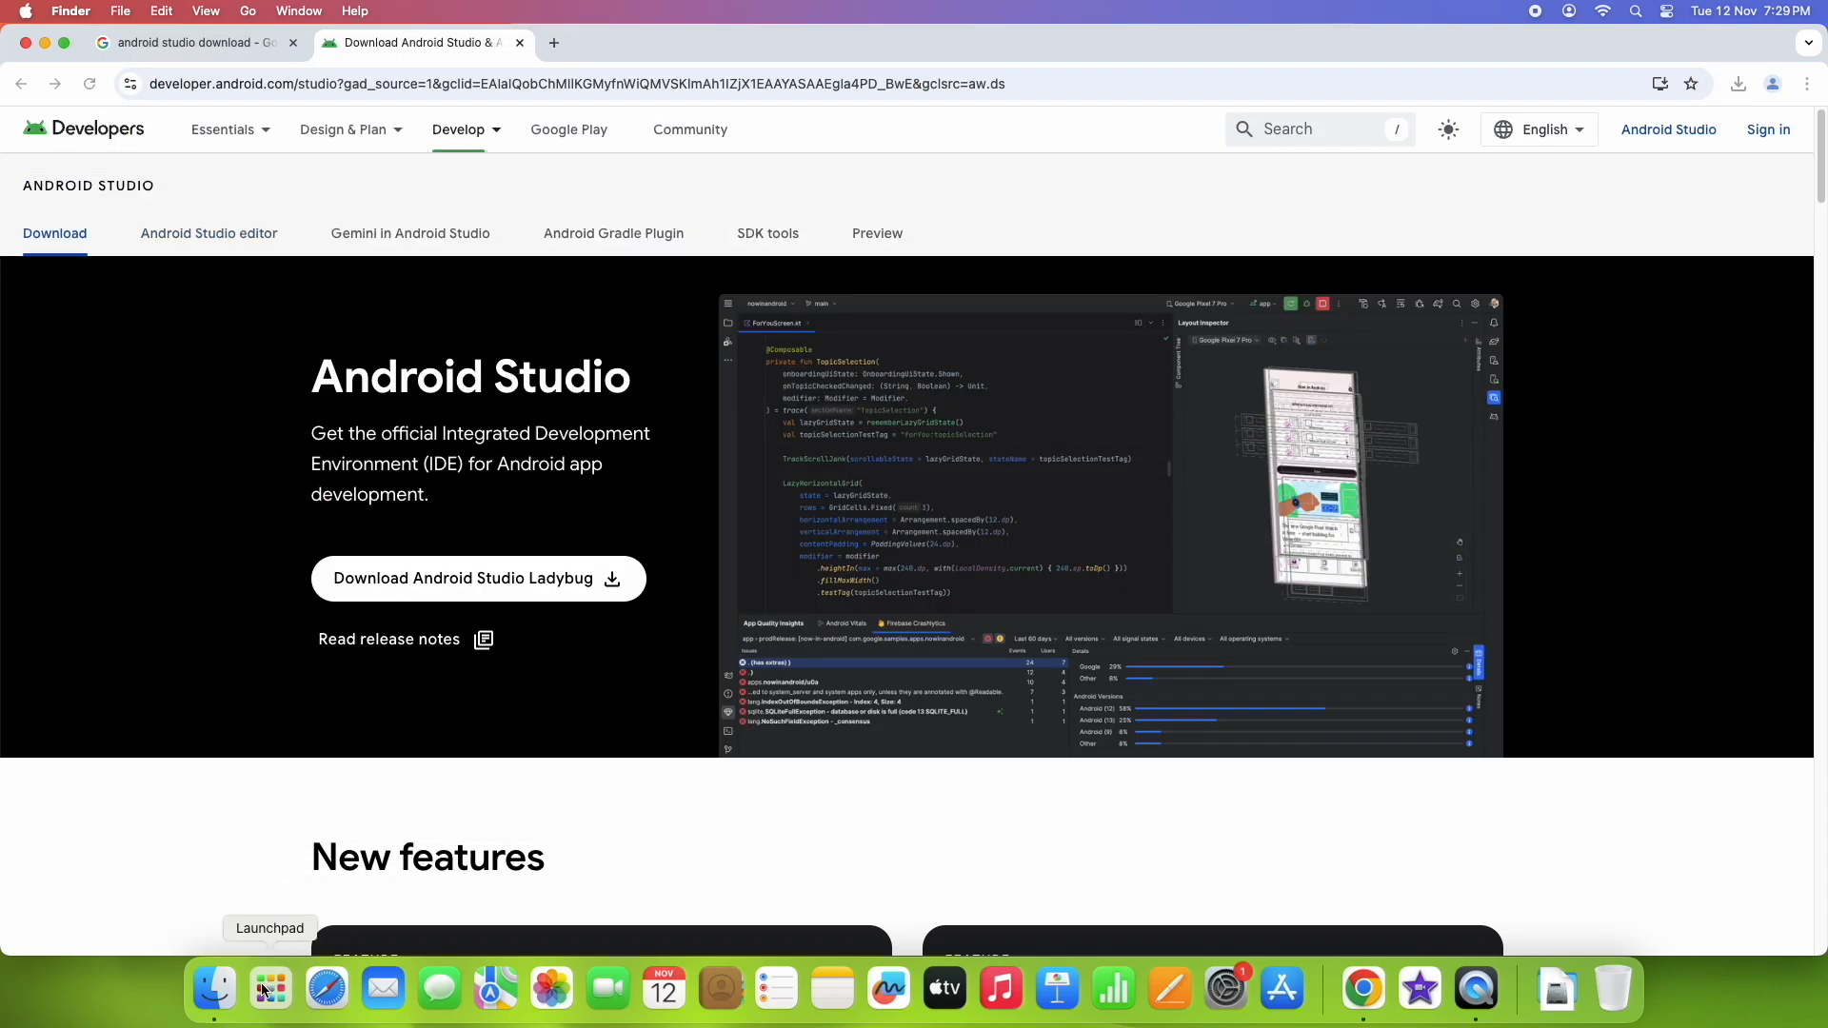
{"action": "left_click", "coordinate": [268, 991]}
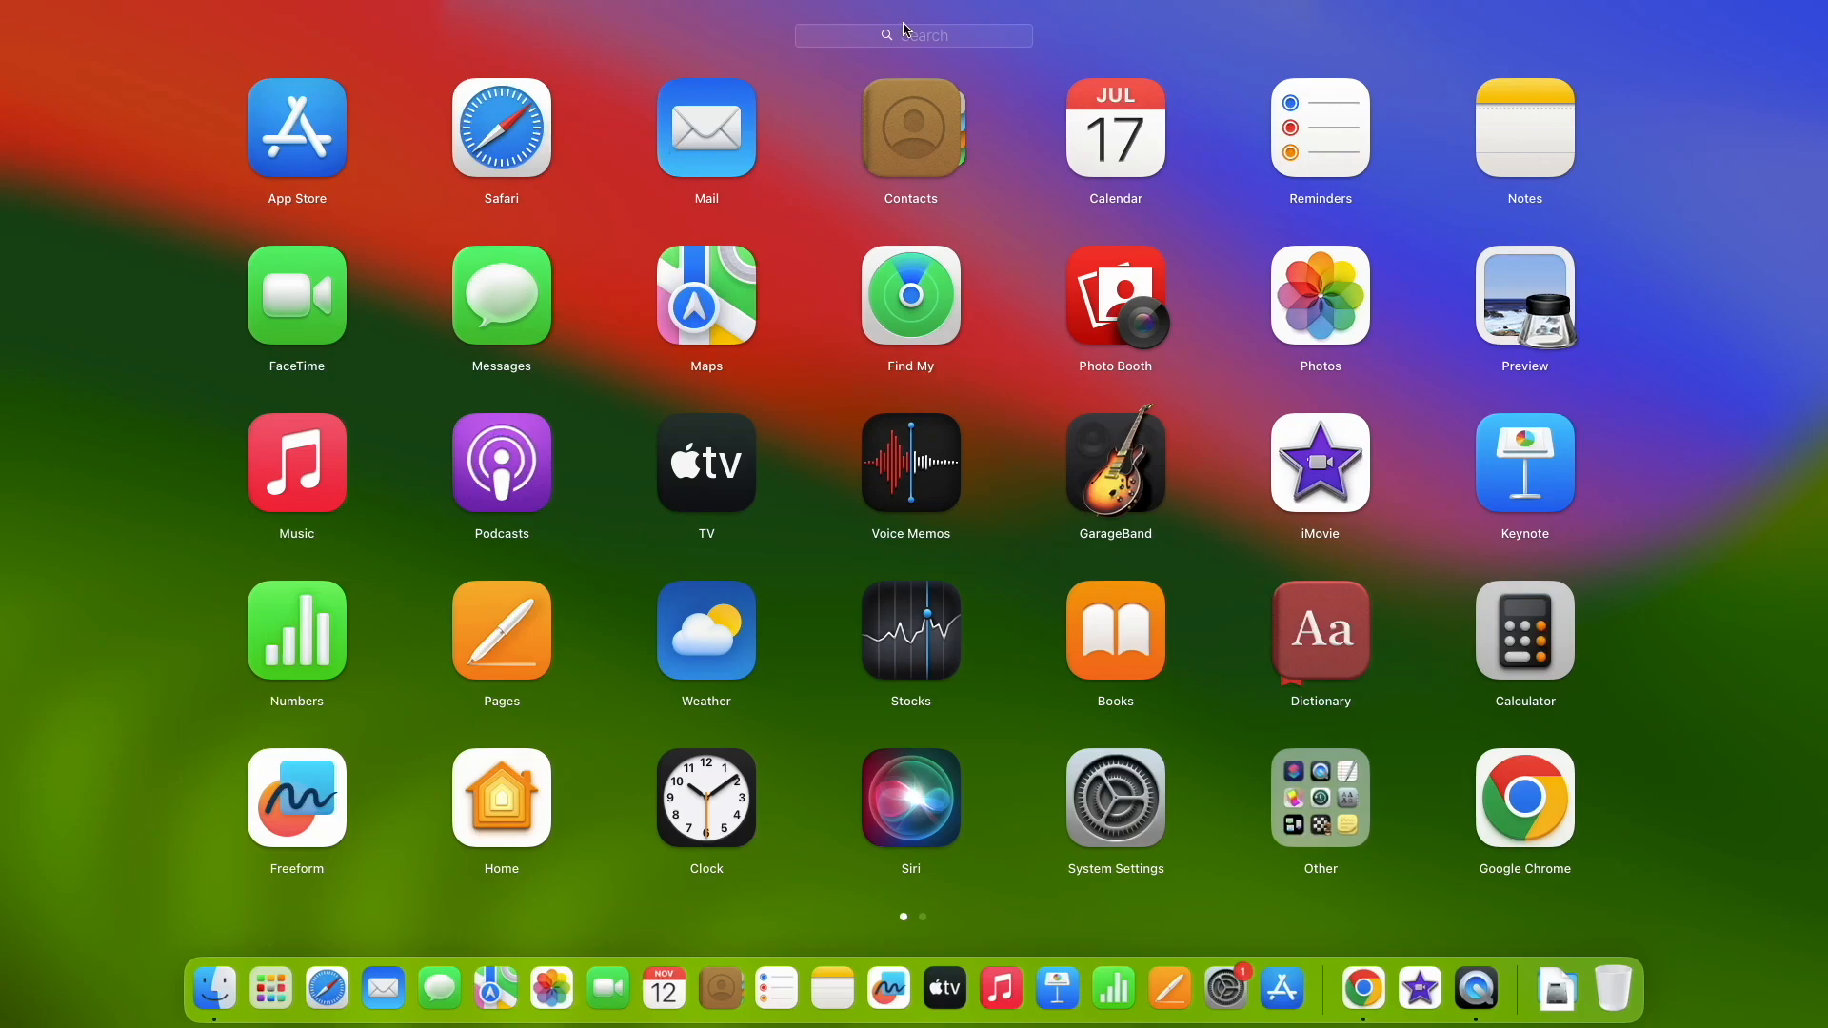
{"action": "type", "text": "an"}
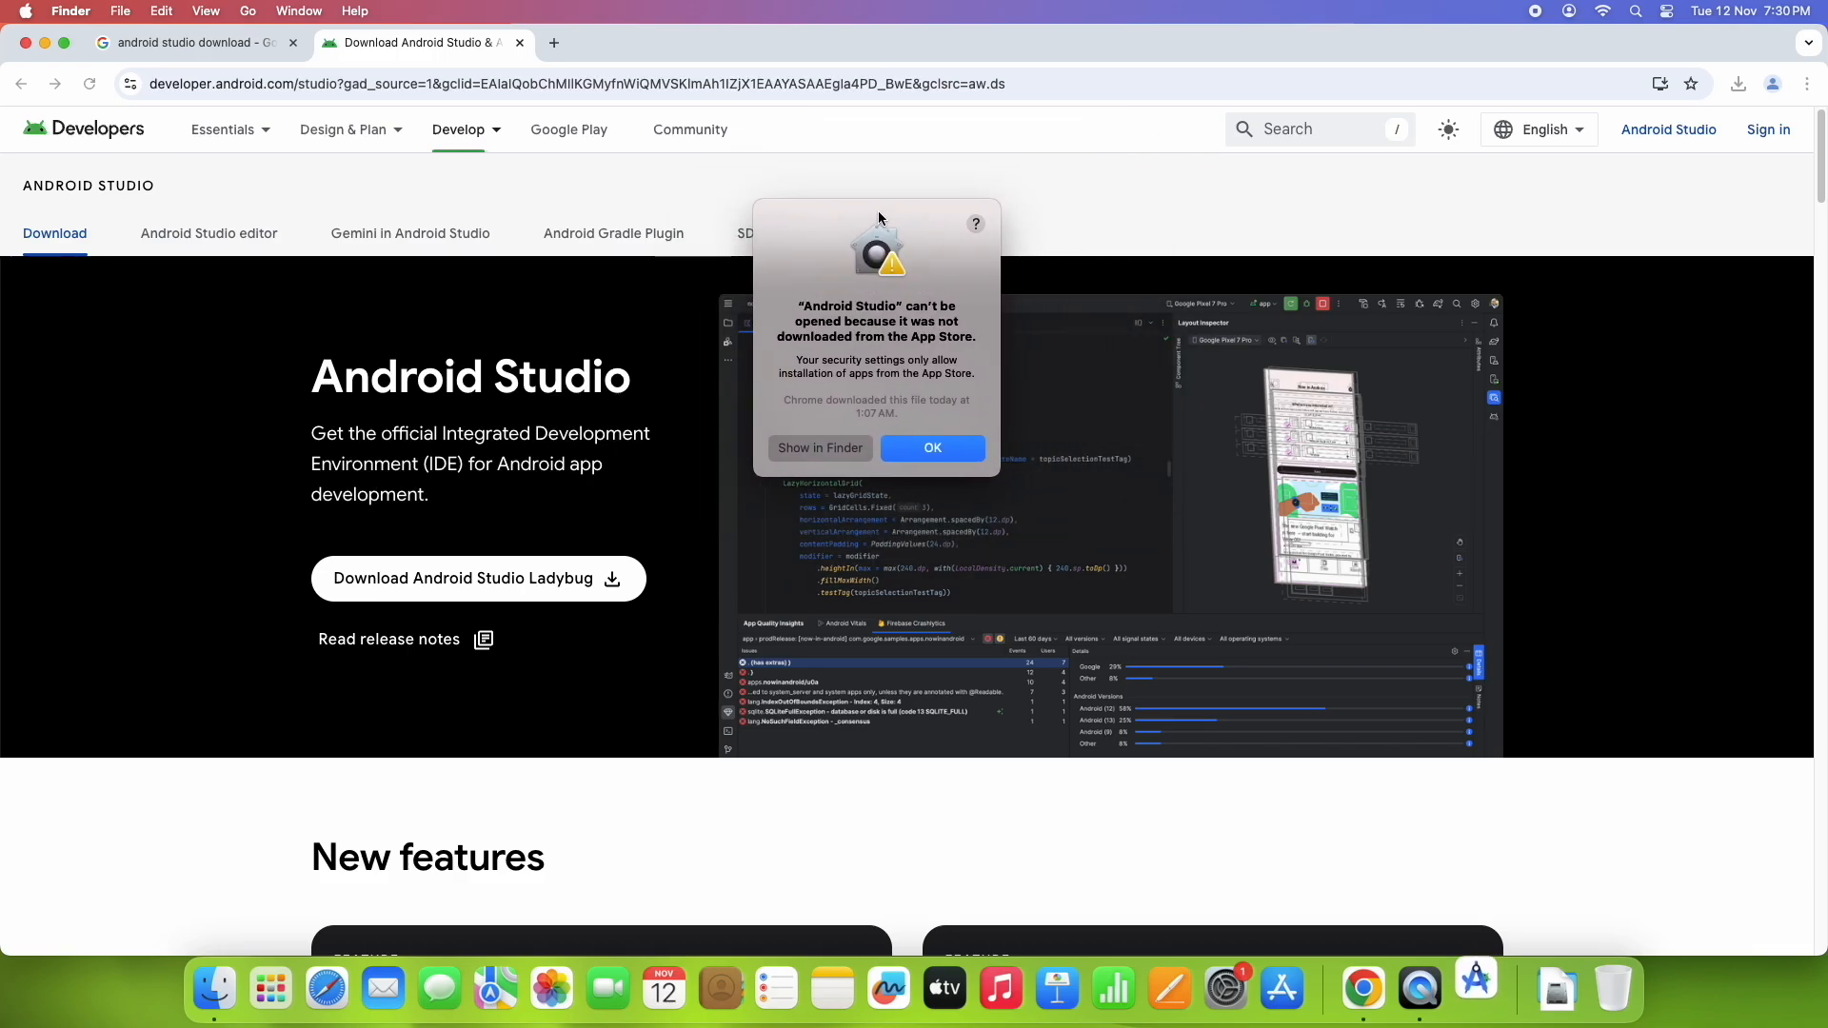
{"action": "mouse_move", "coordinate": [912, 476]}
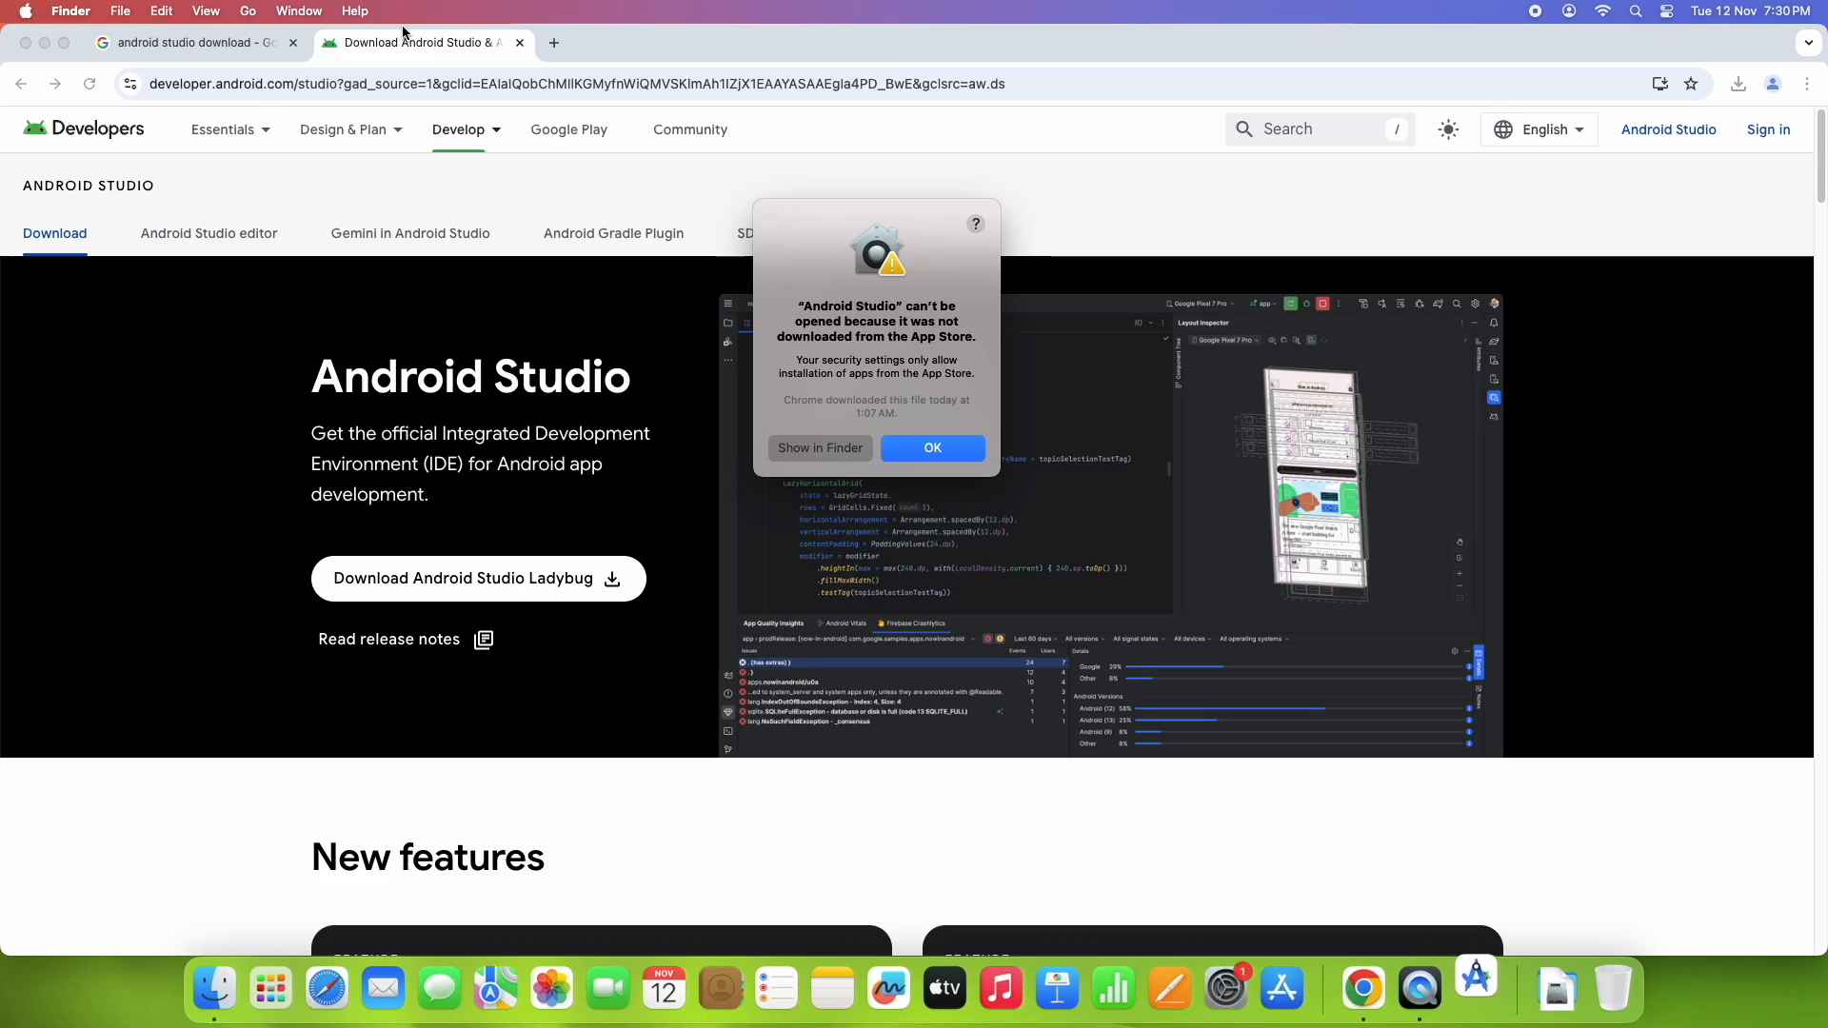
Step: Go to Privacy & Security in System Settings, scroll to Security and dismiss the blocked-app warning
{"action": "left_click", "coordinate": [25, 12]}
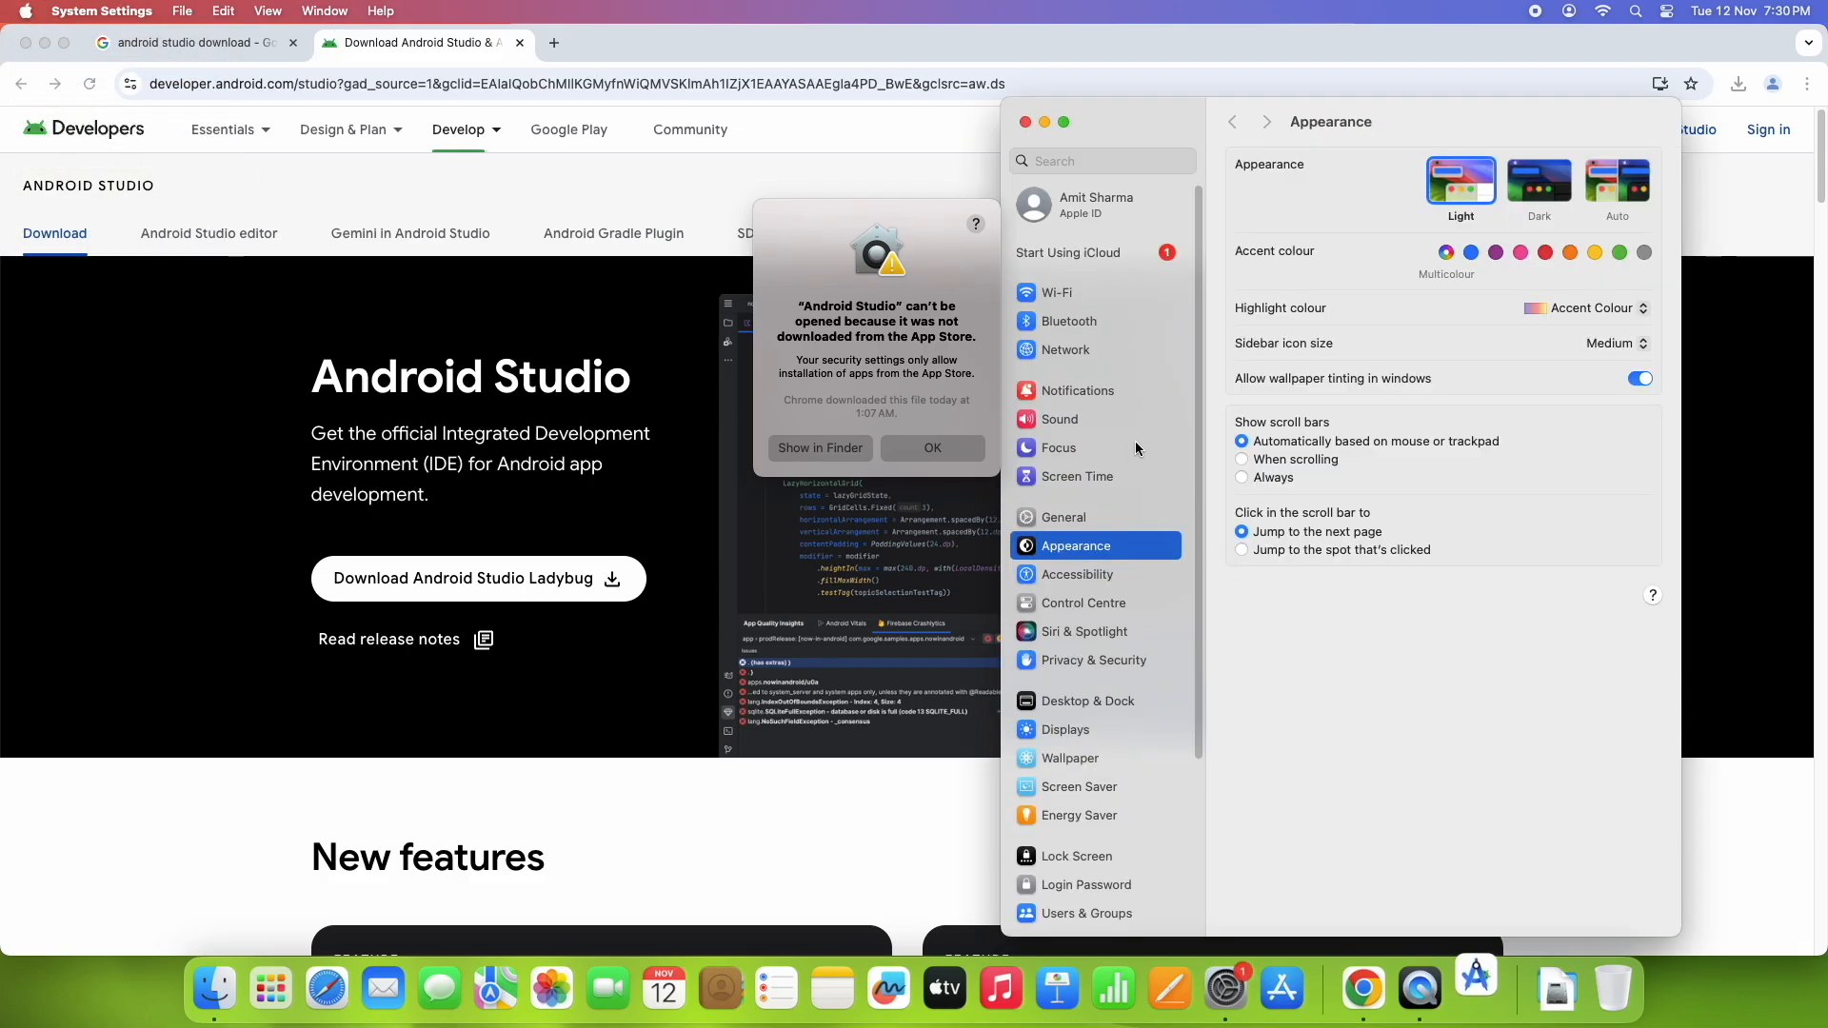
{"action": "left_click", "coordinate": [1093, 661]}
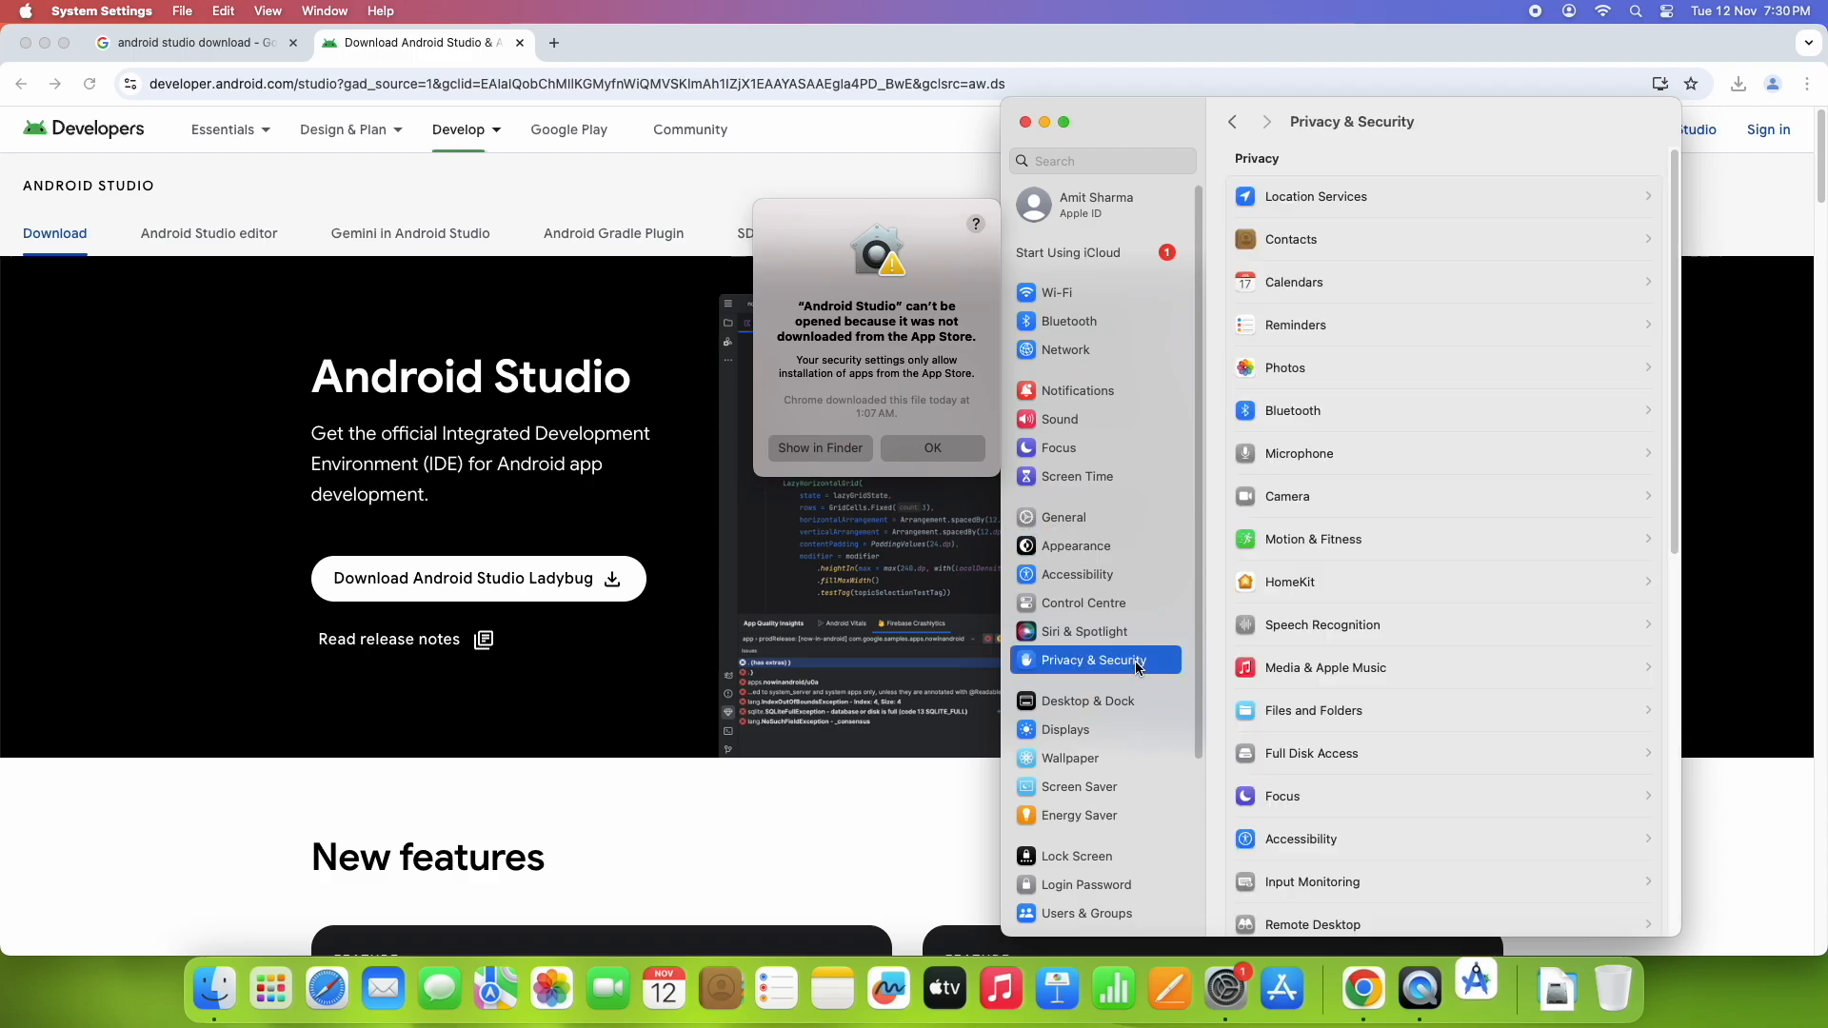
{"action": "scroll", "scroll_direction": "down", "scroll_amount": 3}
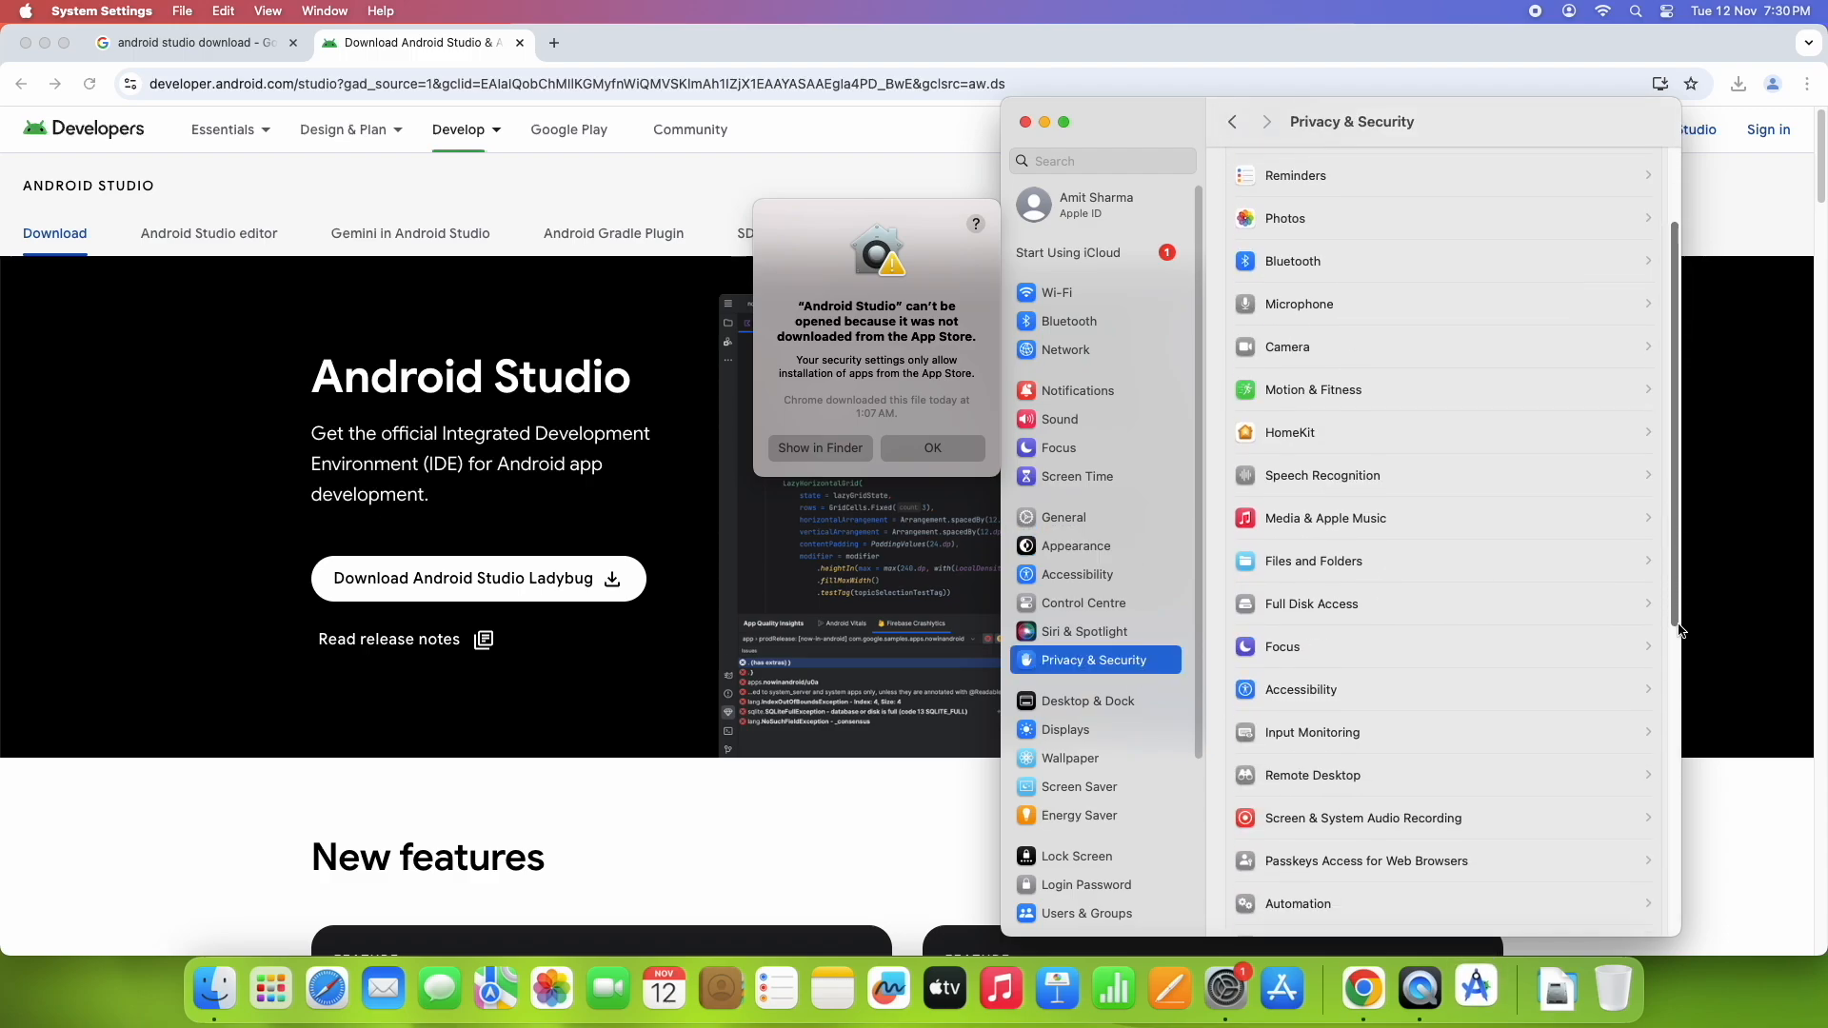
{"action": "scroll", "scroll_direction": "down", "scroll_amount": 3}
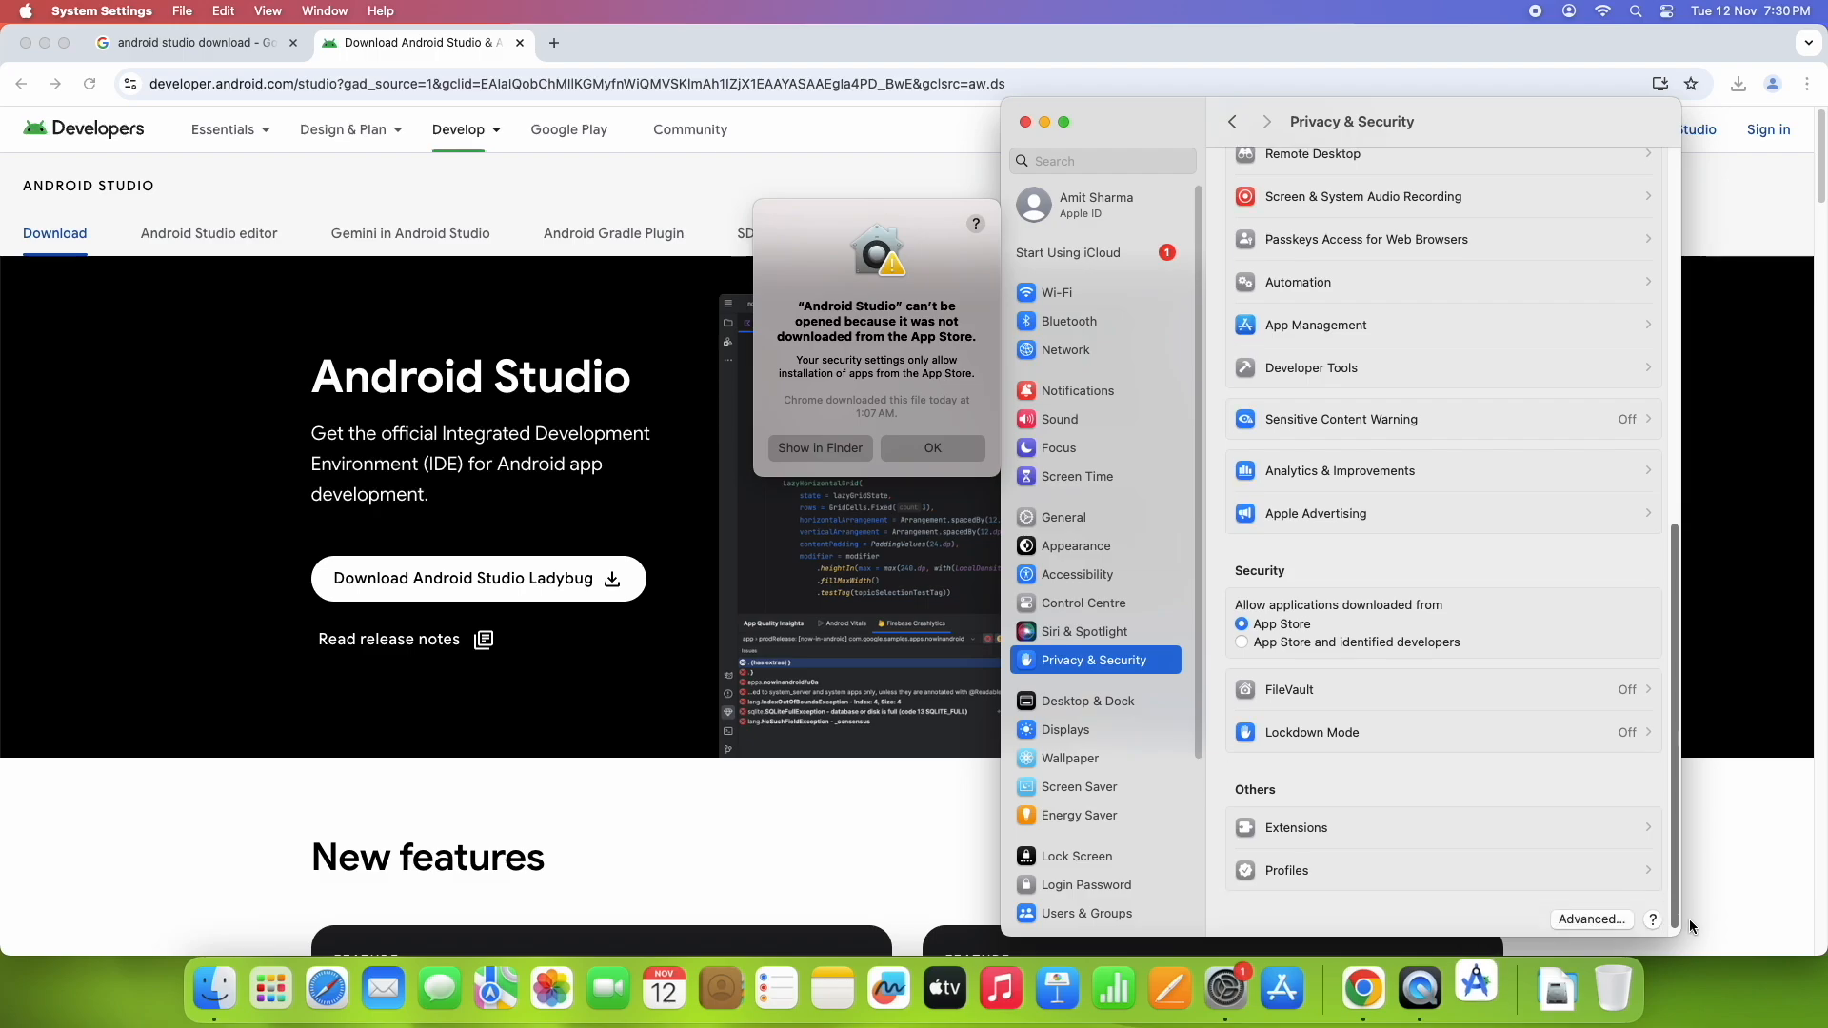
{"action": "scroll", "scroll_direction": "down", "scroll_amount": 3}
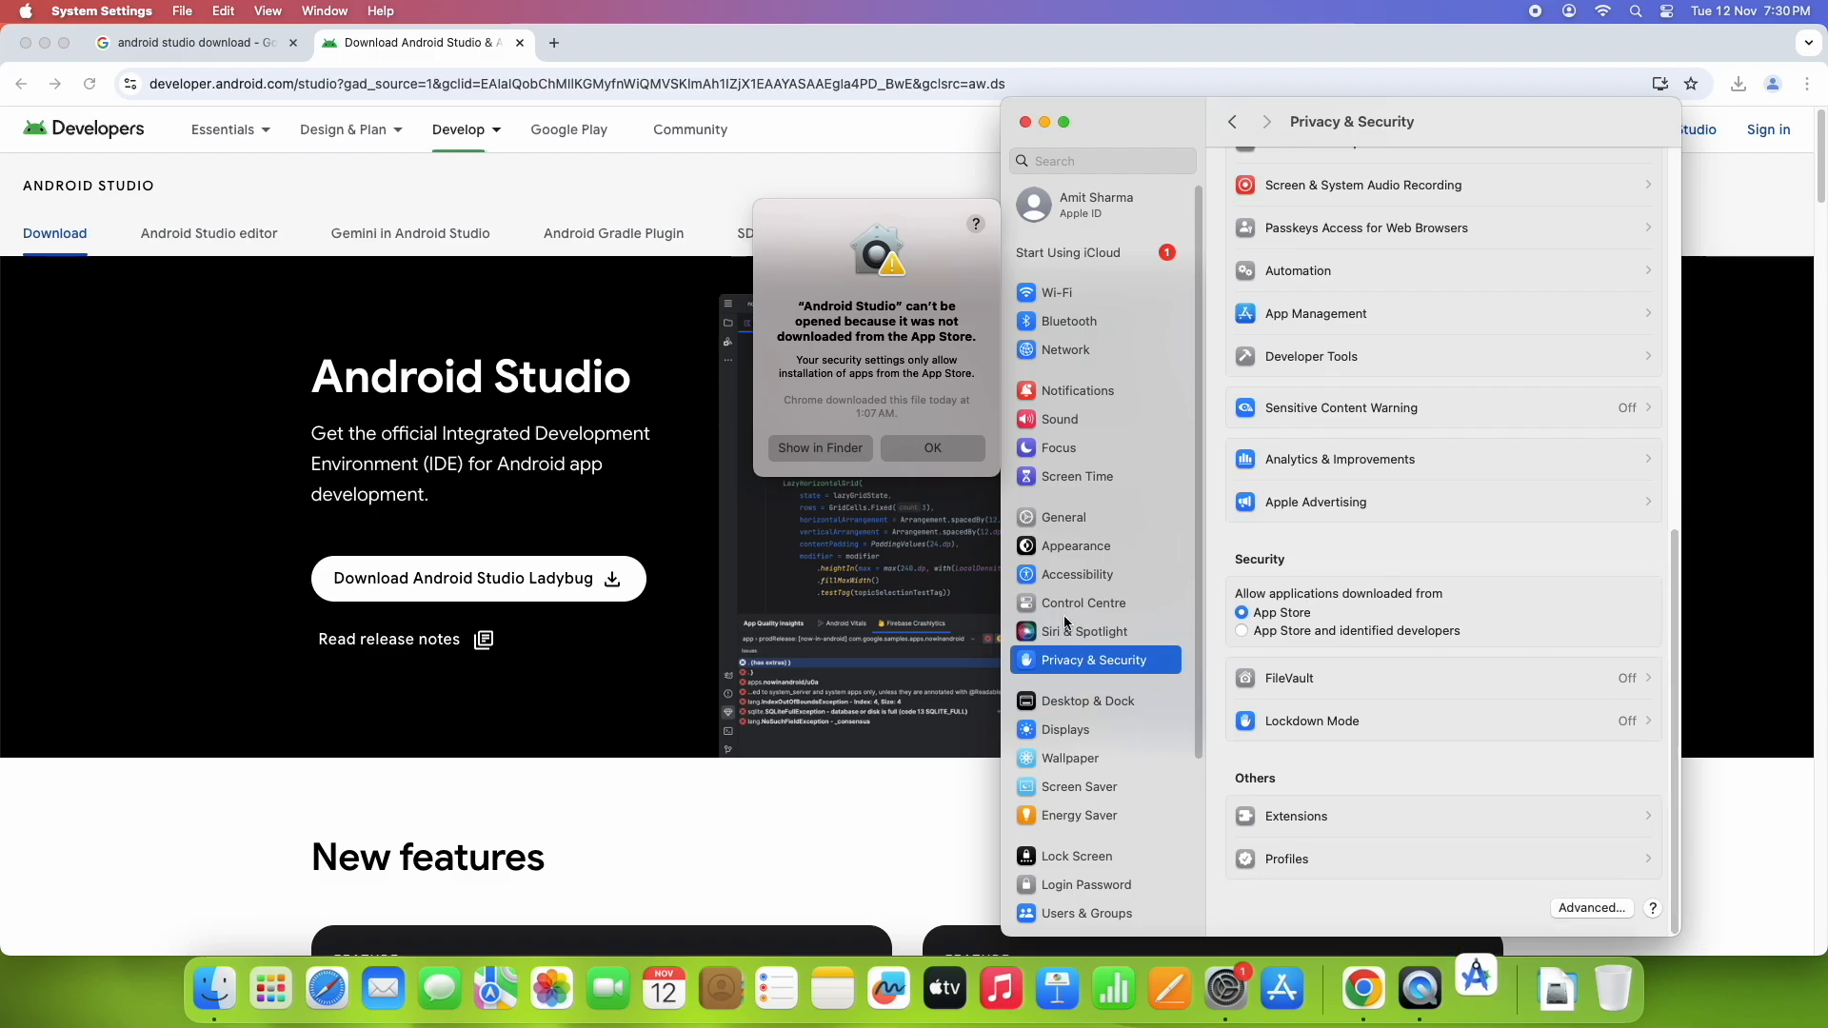
{"action": "left_click", "coordinate": [932, 447]}
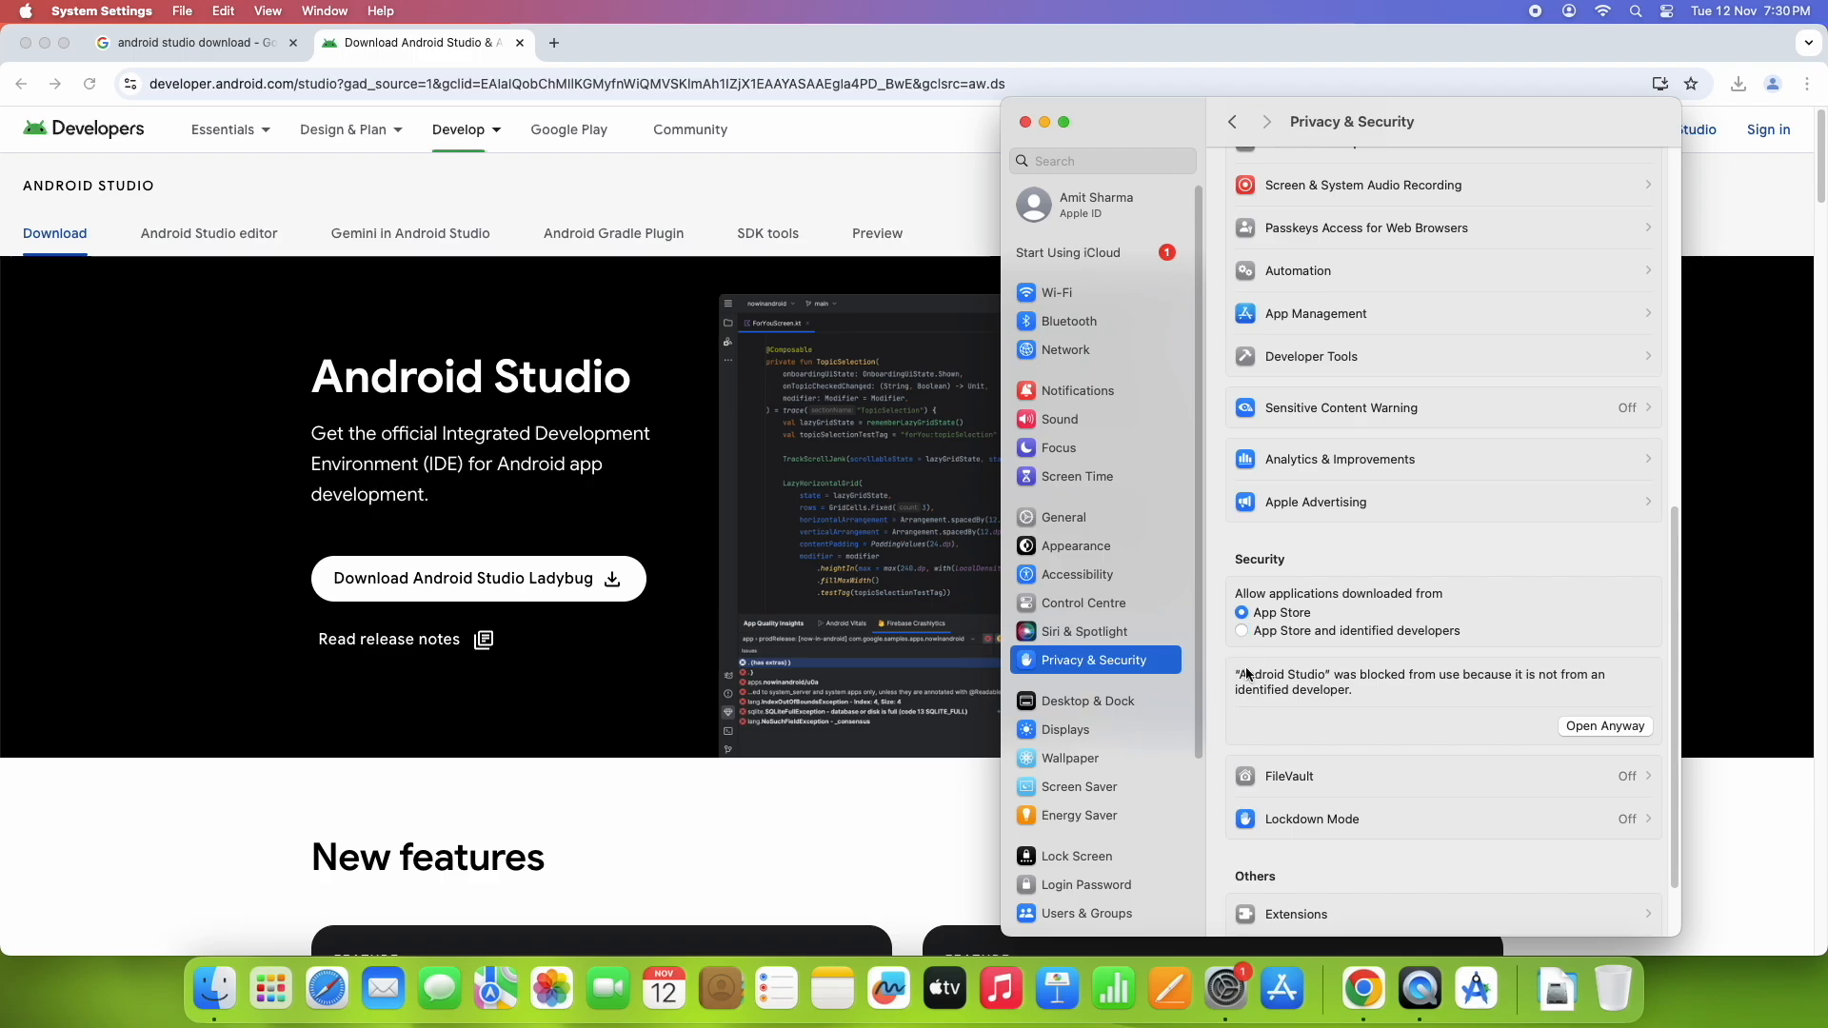
{"action": "mouse_move", "coordinate": [1649, 696]}
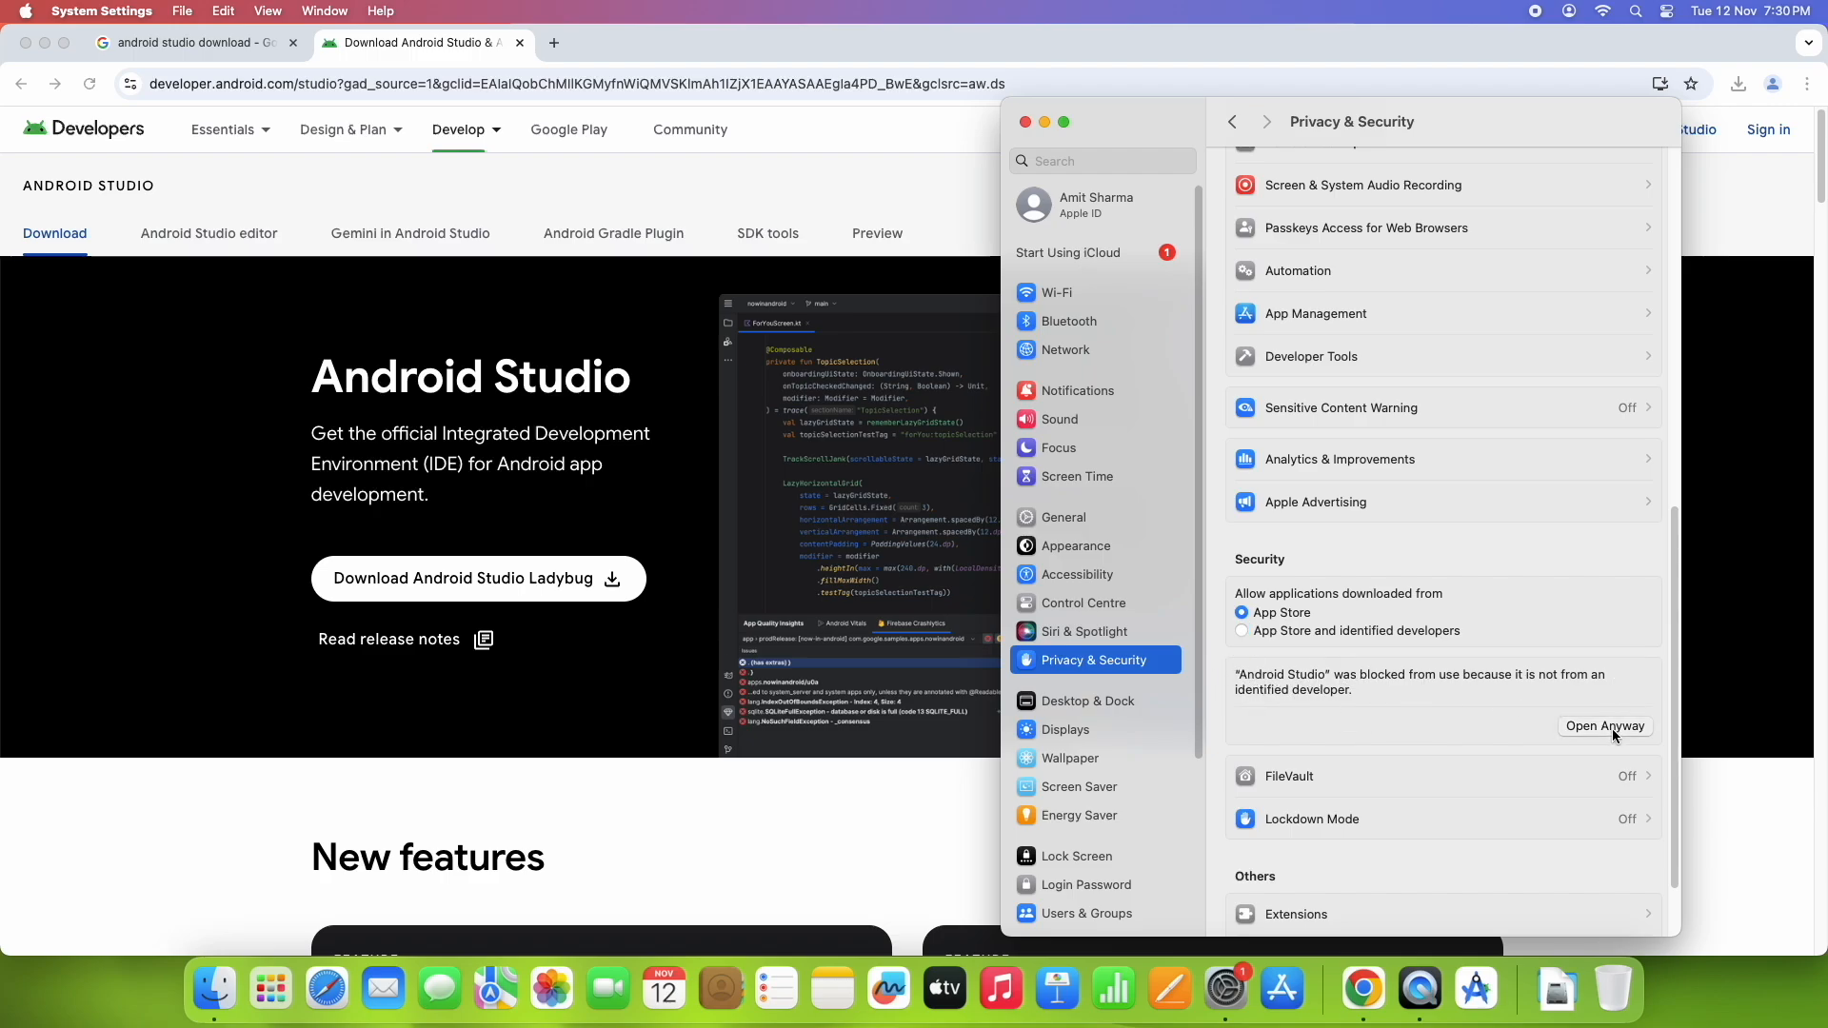
Step: Allow Android Studio to open anyway, authorising with the administrator password via Modify Settings
{"action": "left_click", "coordinate": [1604, 726]}
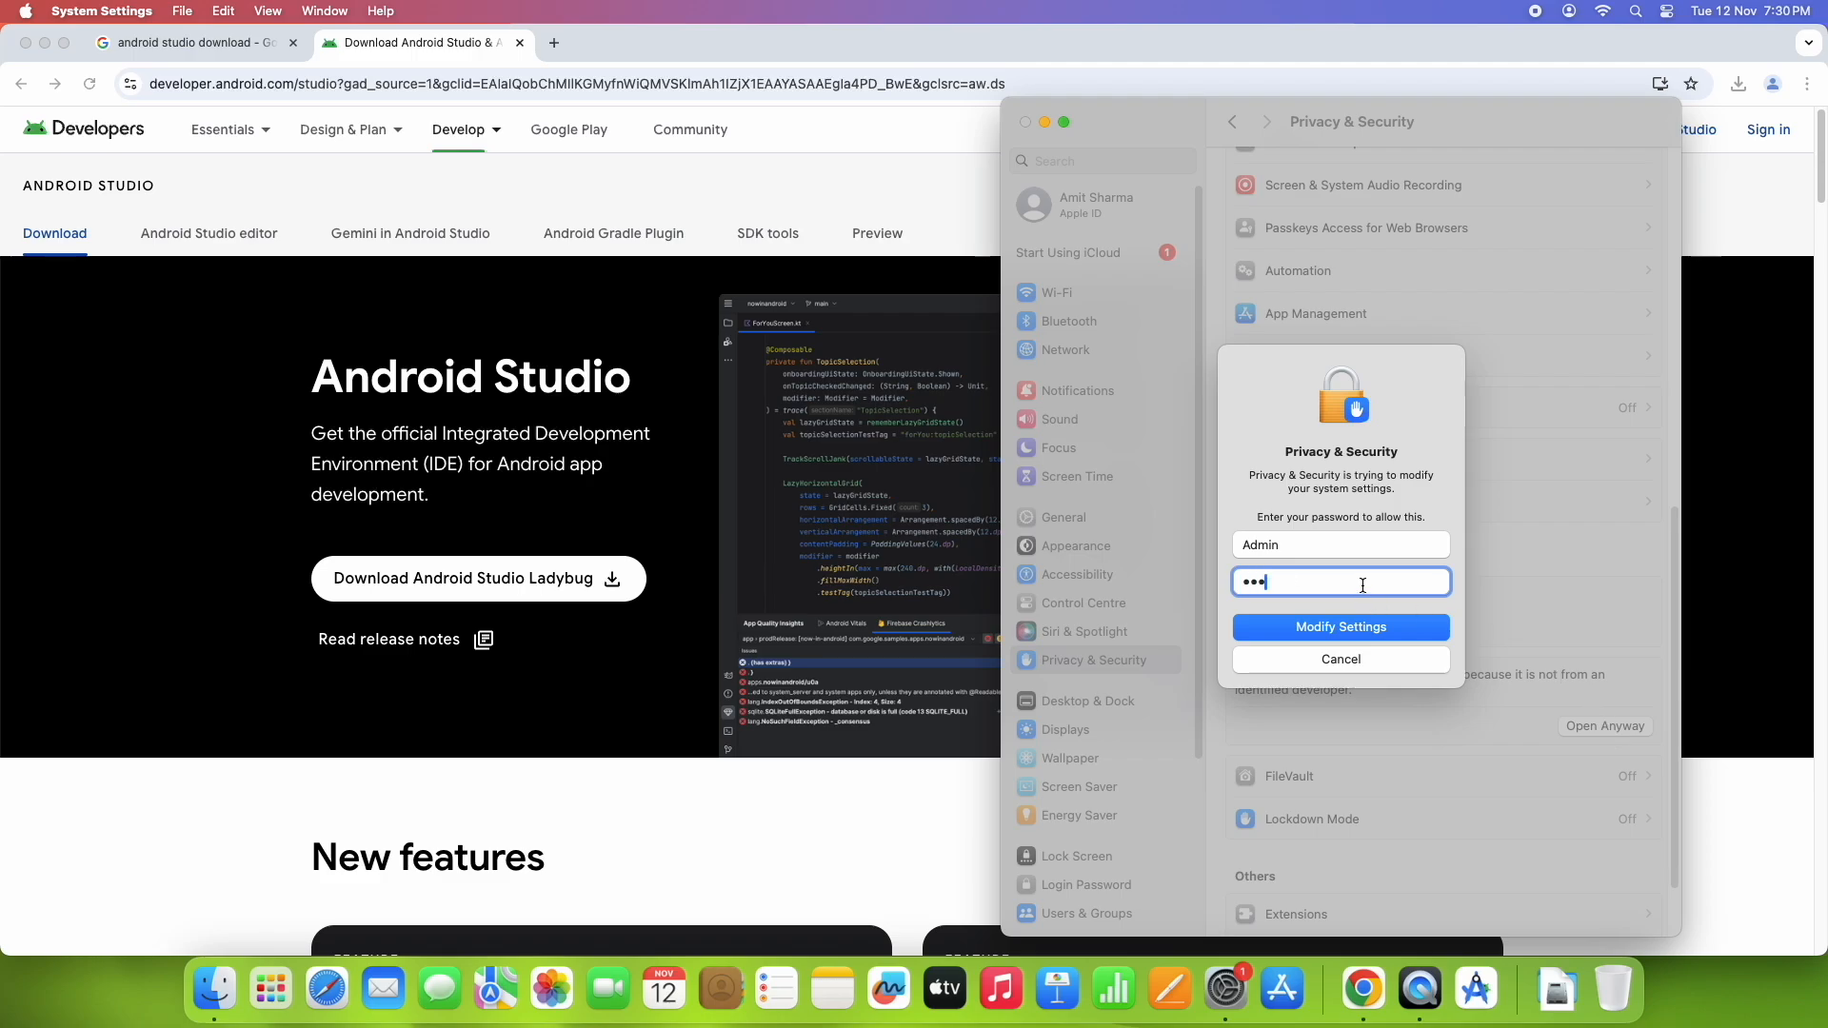
{"action": "type", "text": "••"}
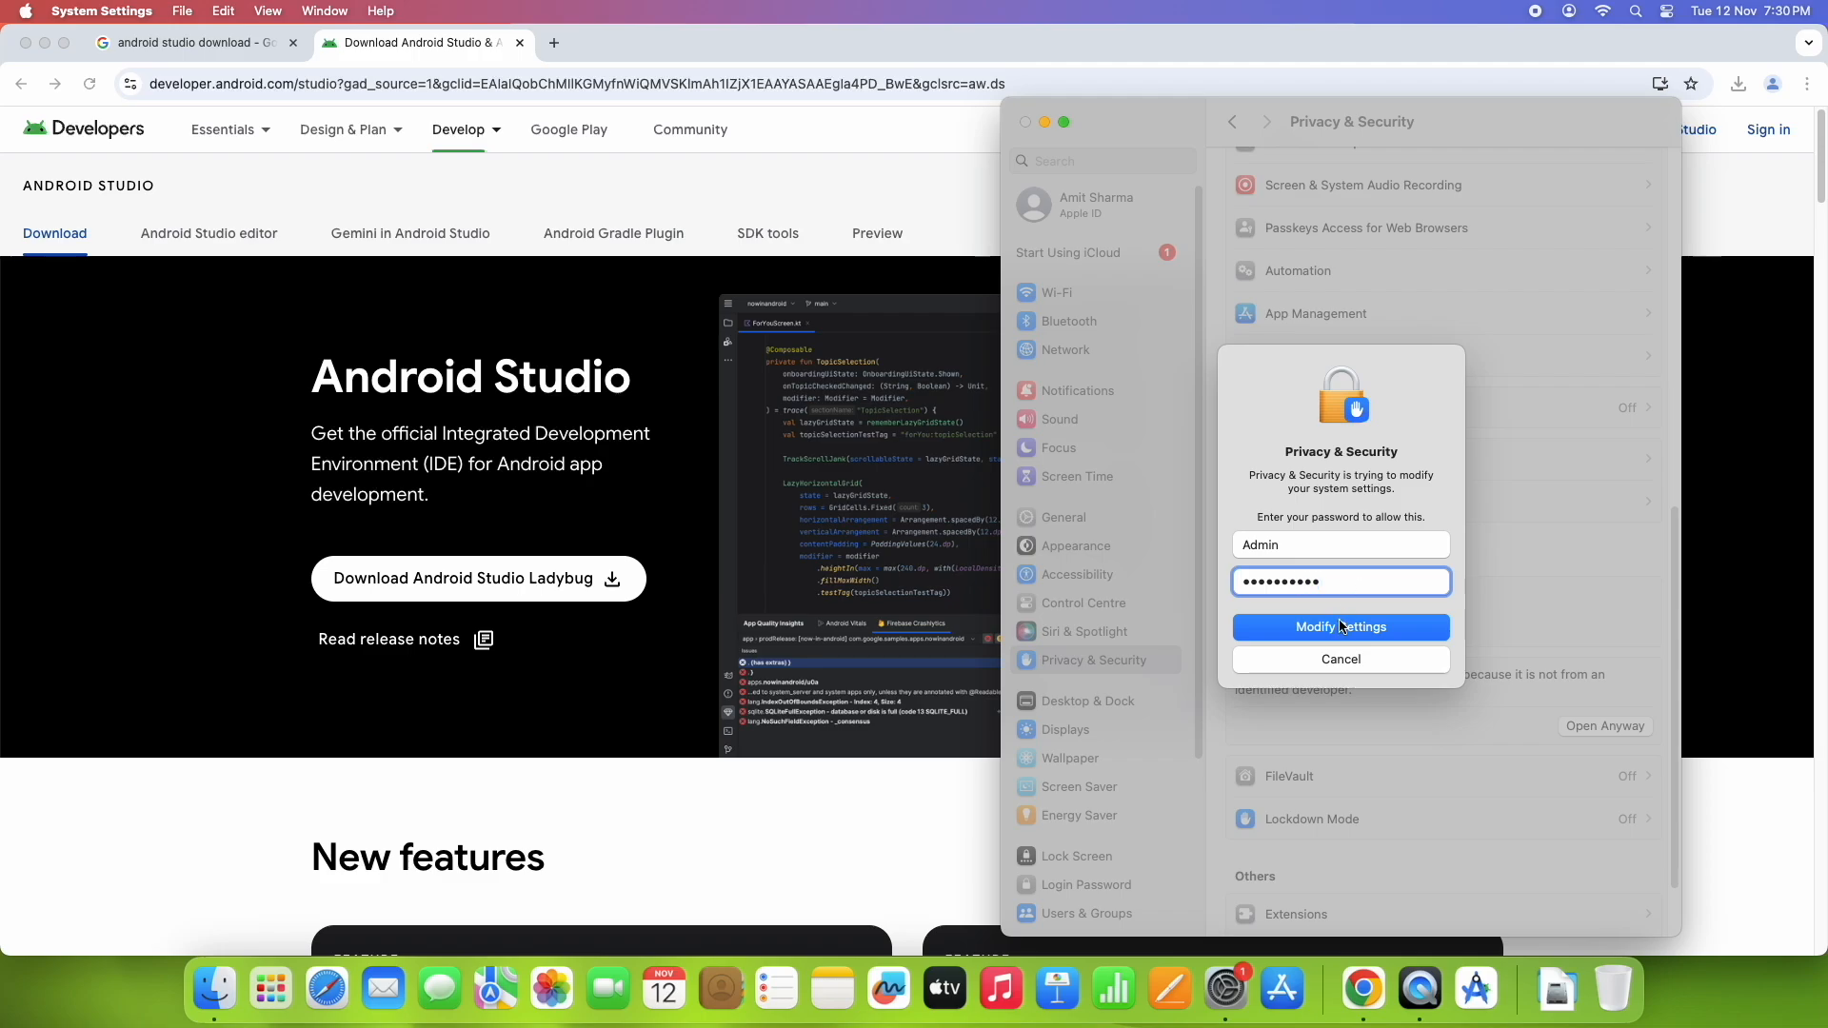
{"action": "left_click", "coordinate": [1338, 626]}
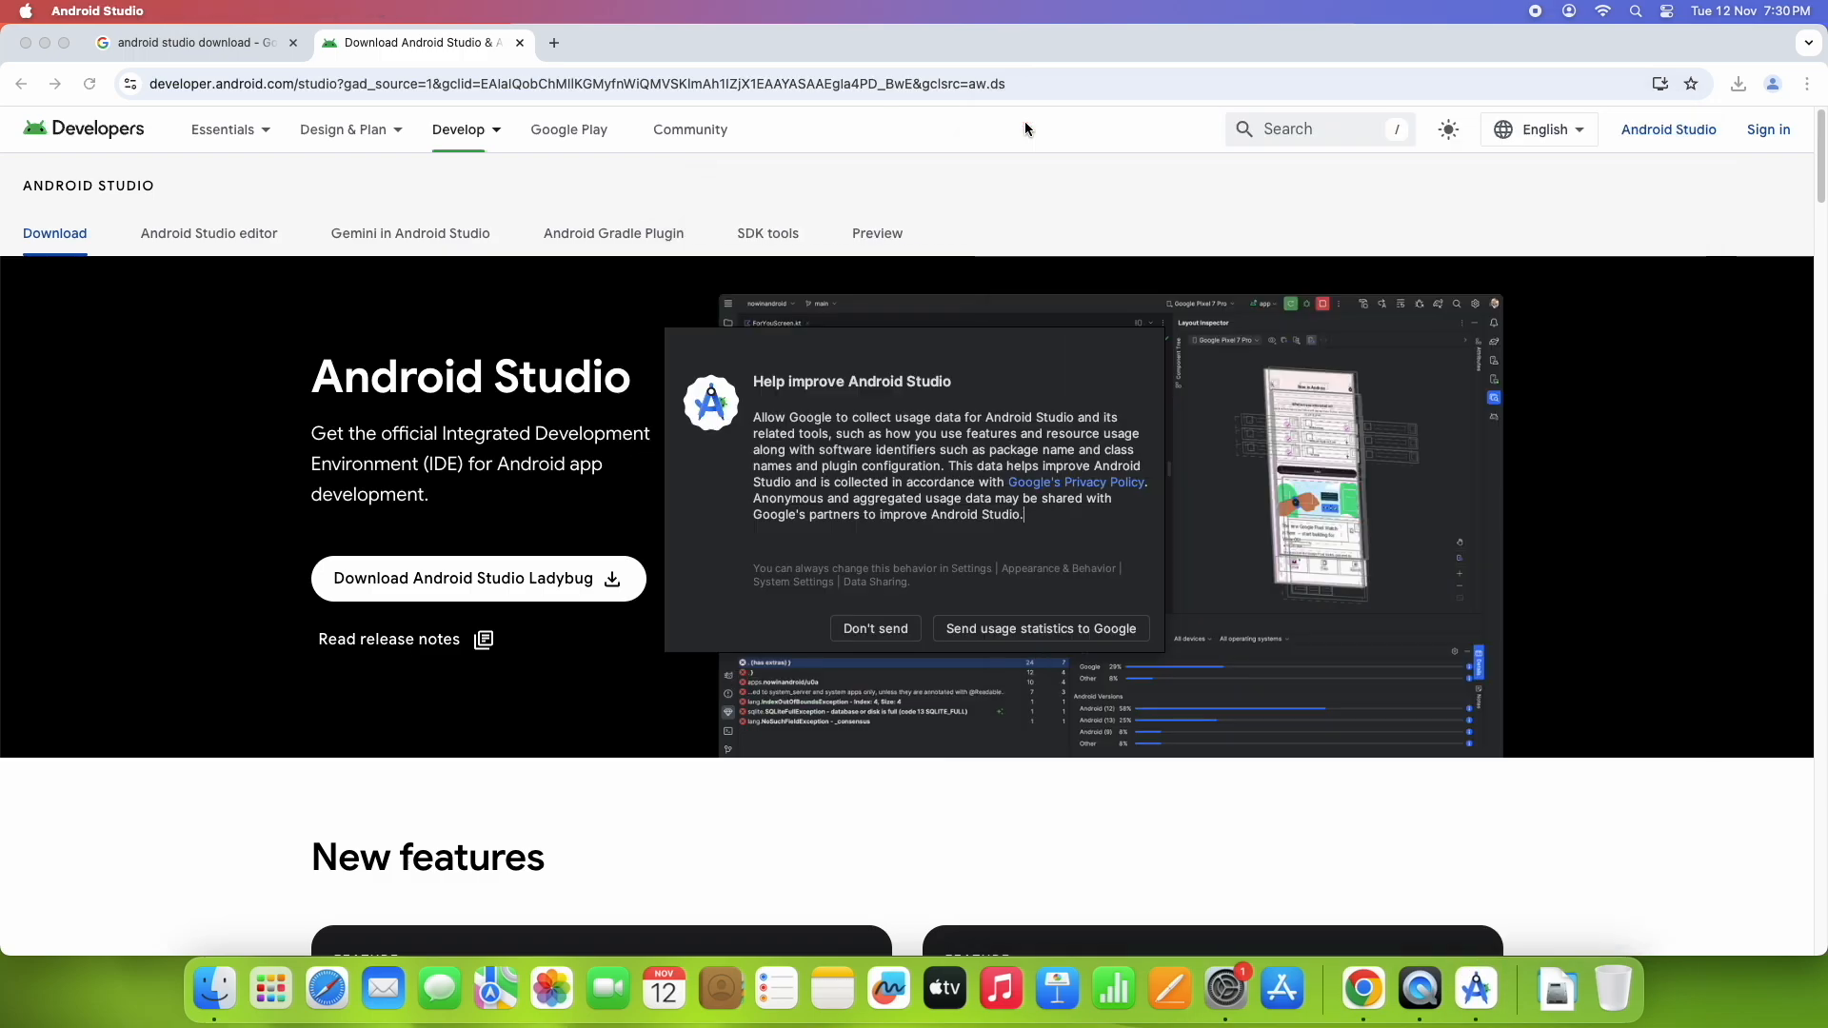
{"action": "mouse_move", "coordinate": [979, 538]}
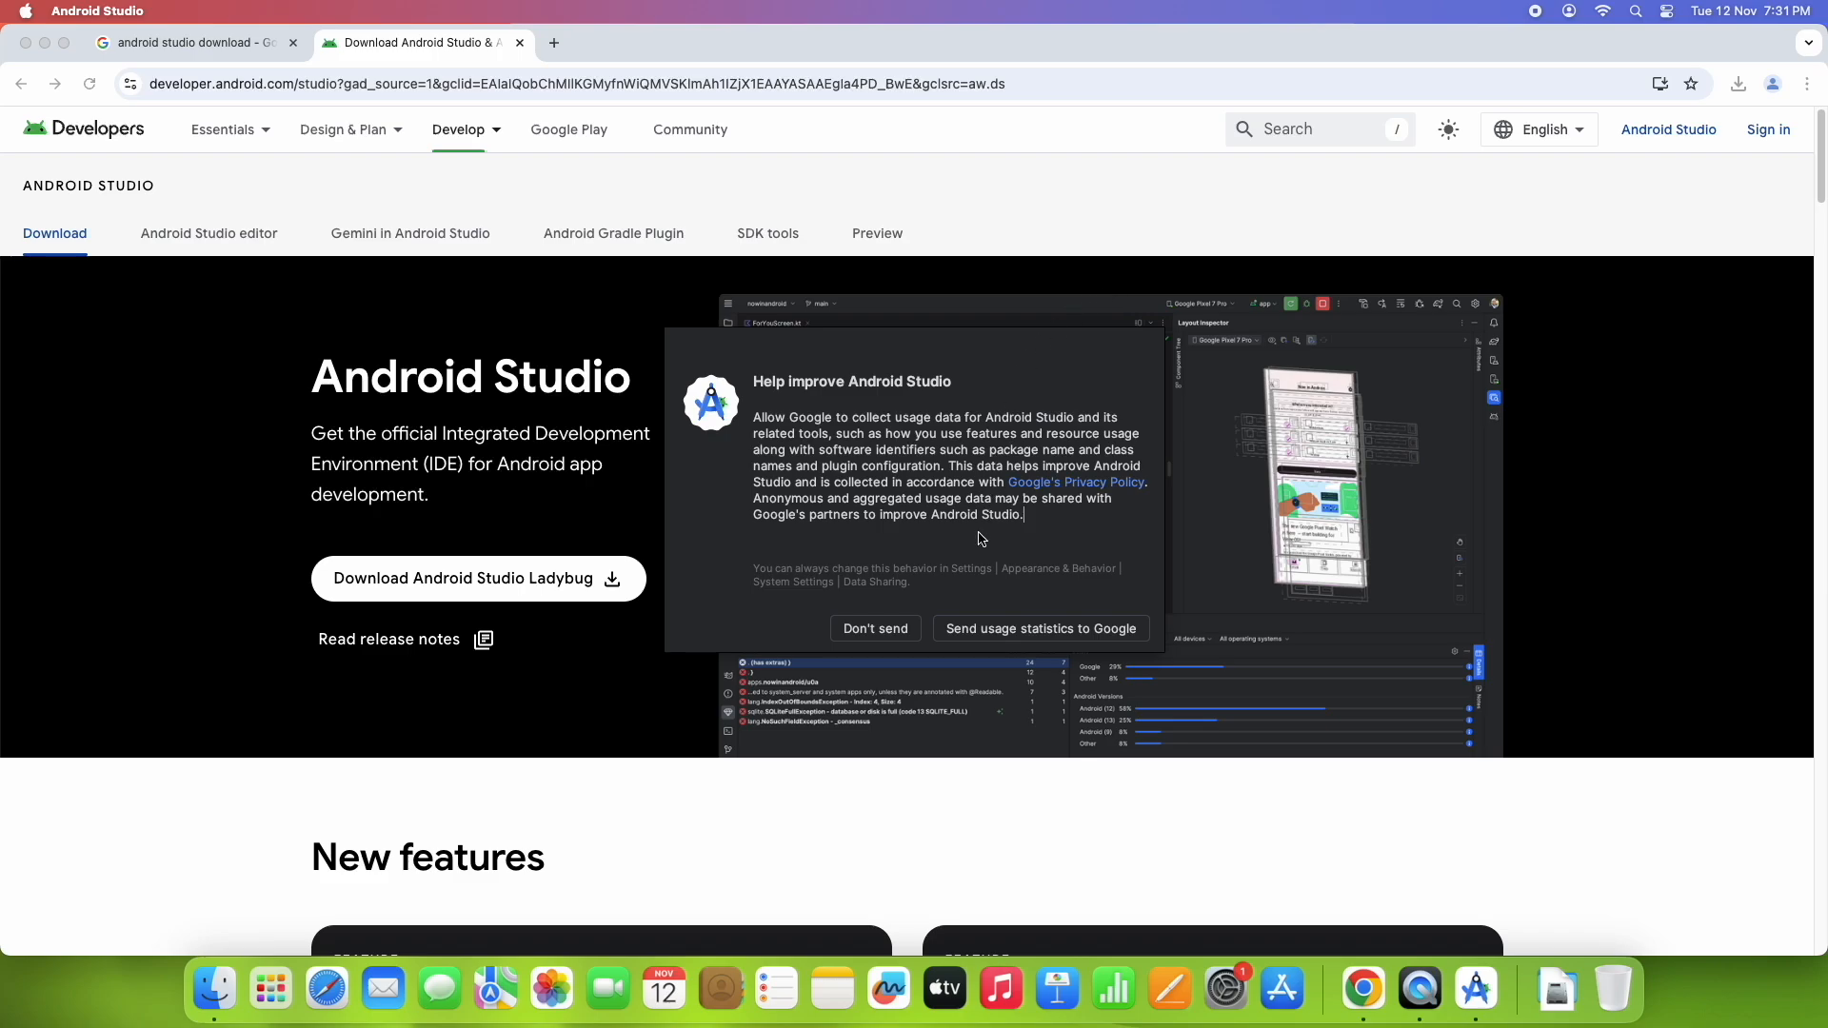
{"action": "mouse_move", "coordinate": [847, 398]}
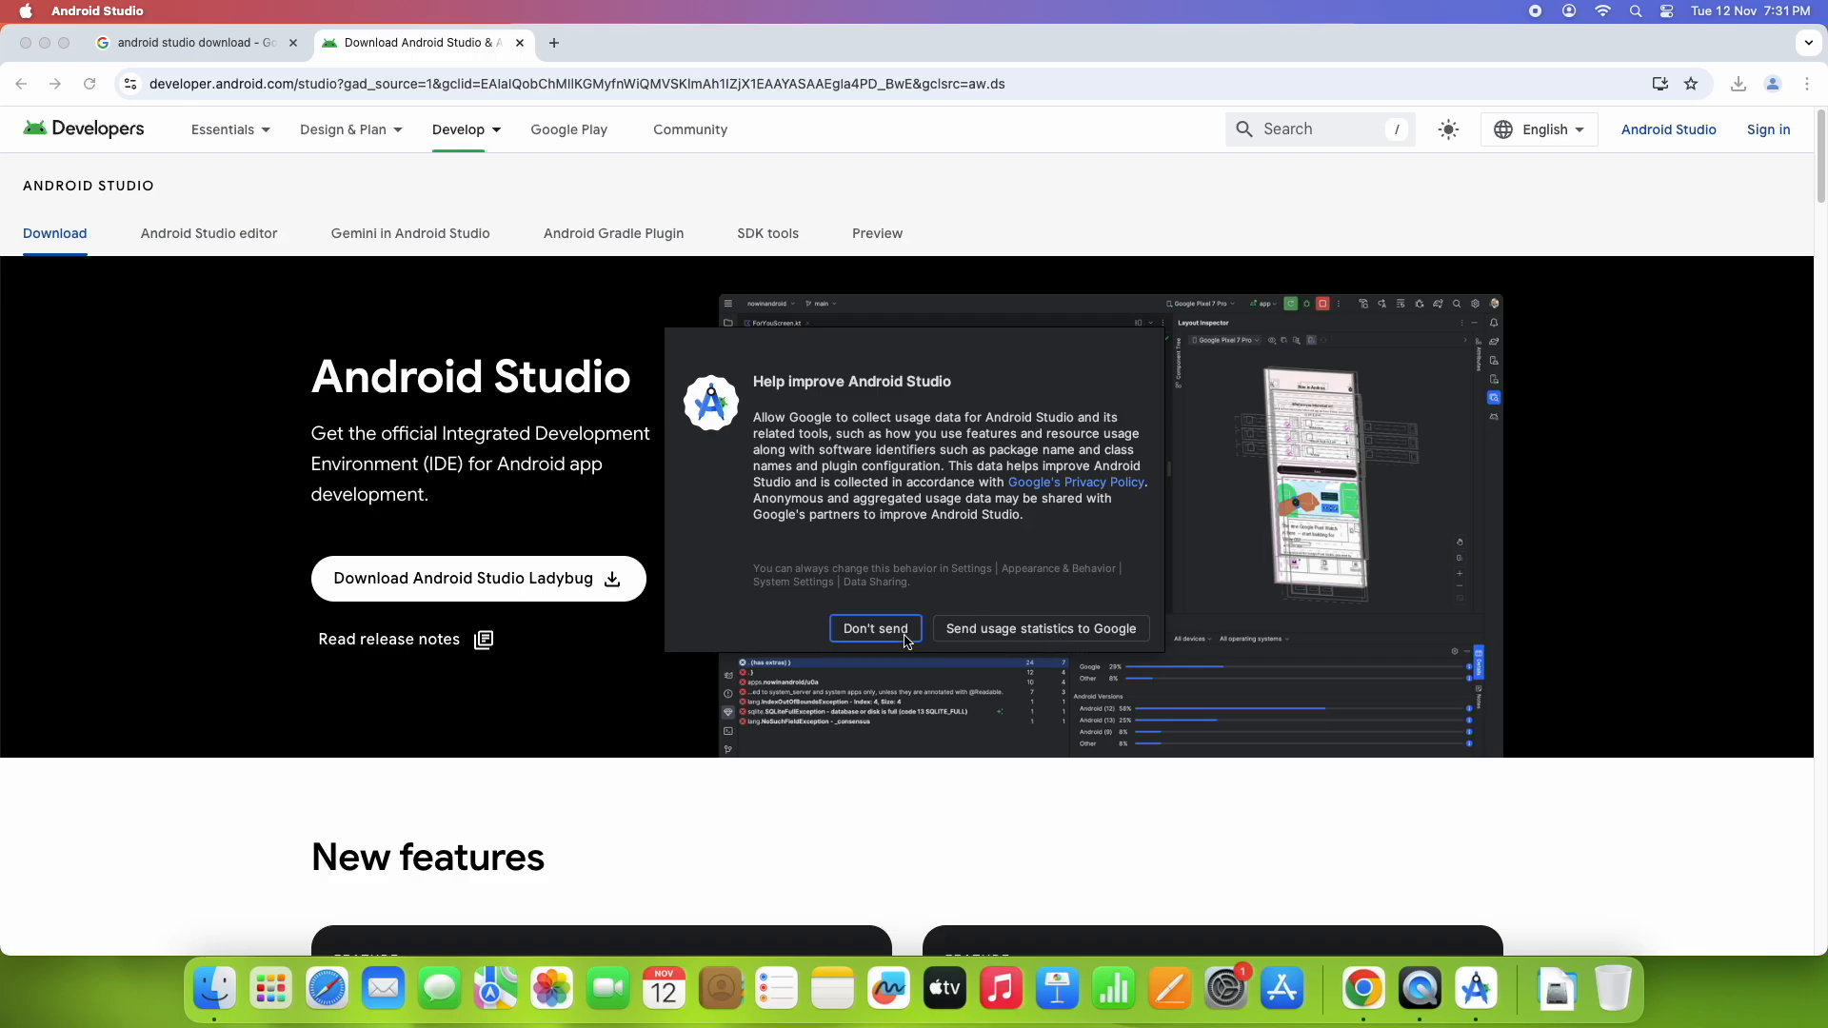
Step: Decline sending usage statistics, pass the Welcome page and settle on Standard install type after trying Custom
{"action": "left_click", "coordinate": [875, 628]}
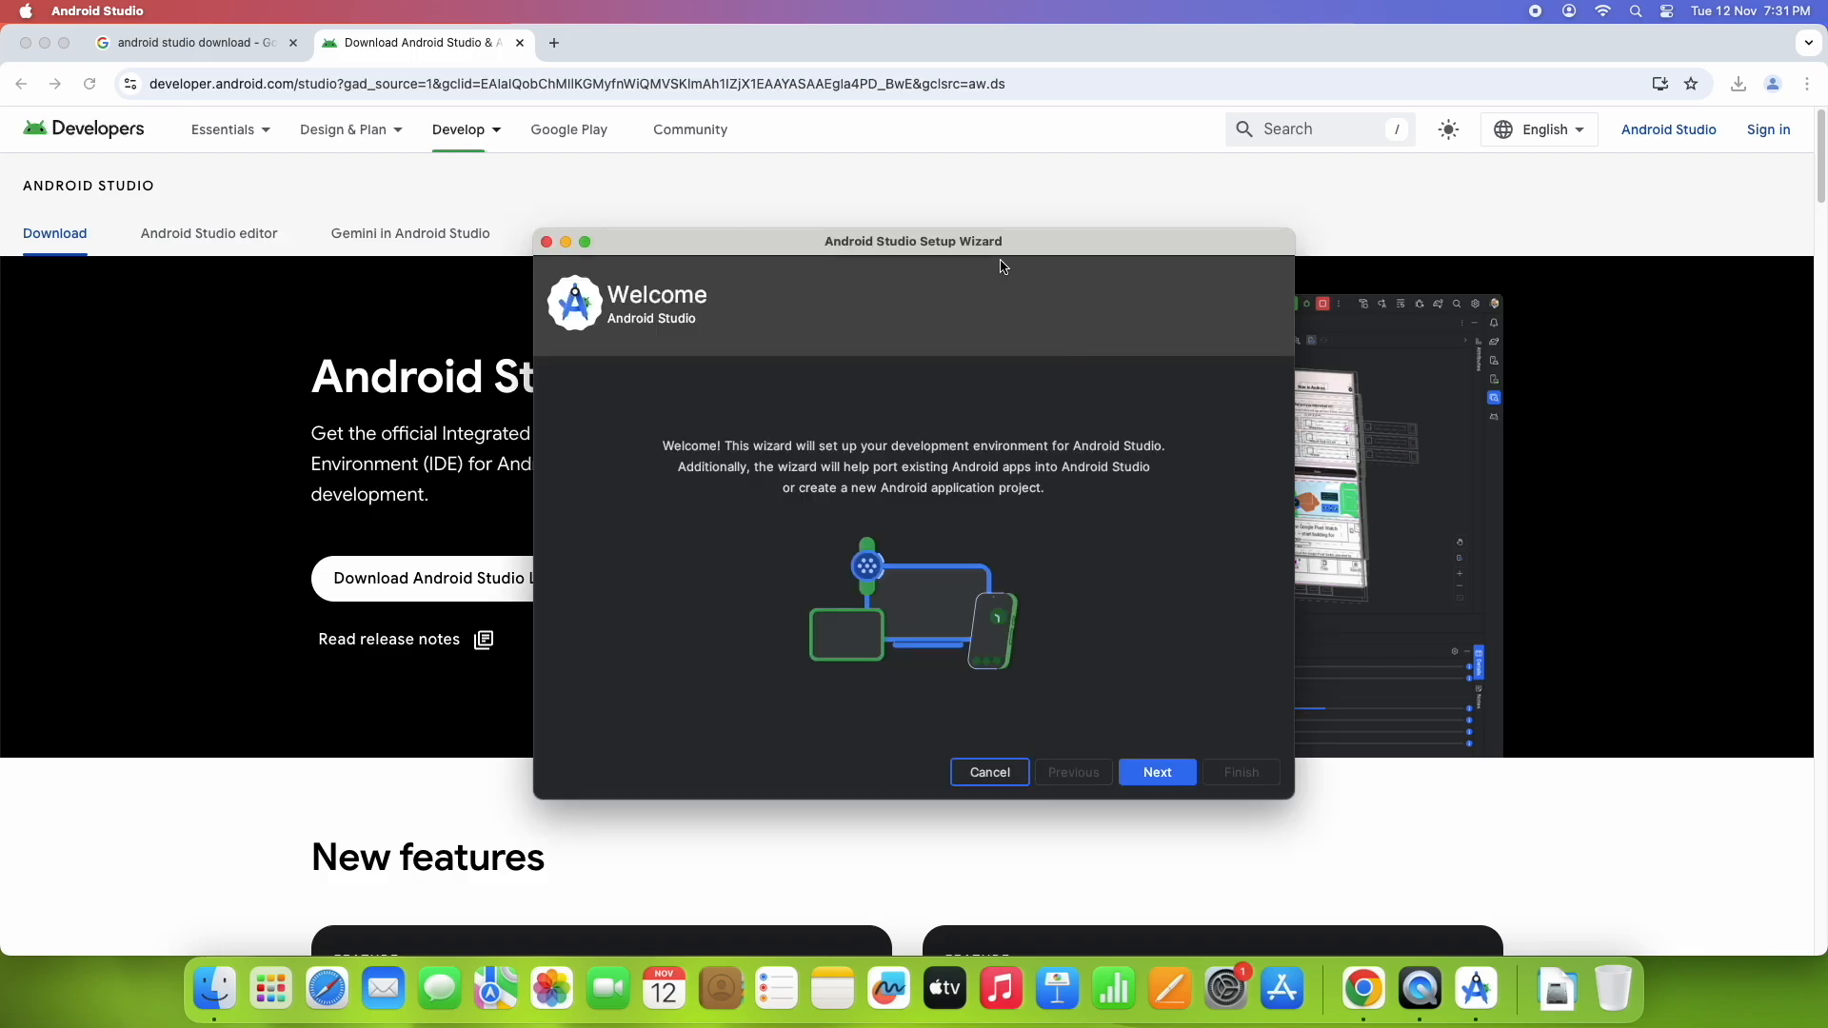
{"action": "left_click_drag", "start_coordinate": [1000, 242], "coordinate": [985, 194]}
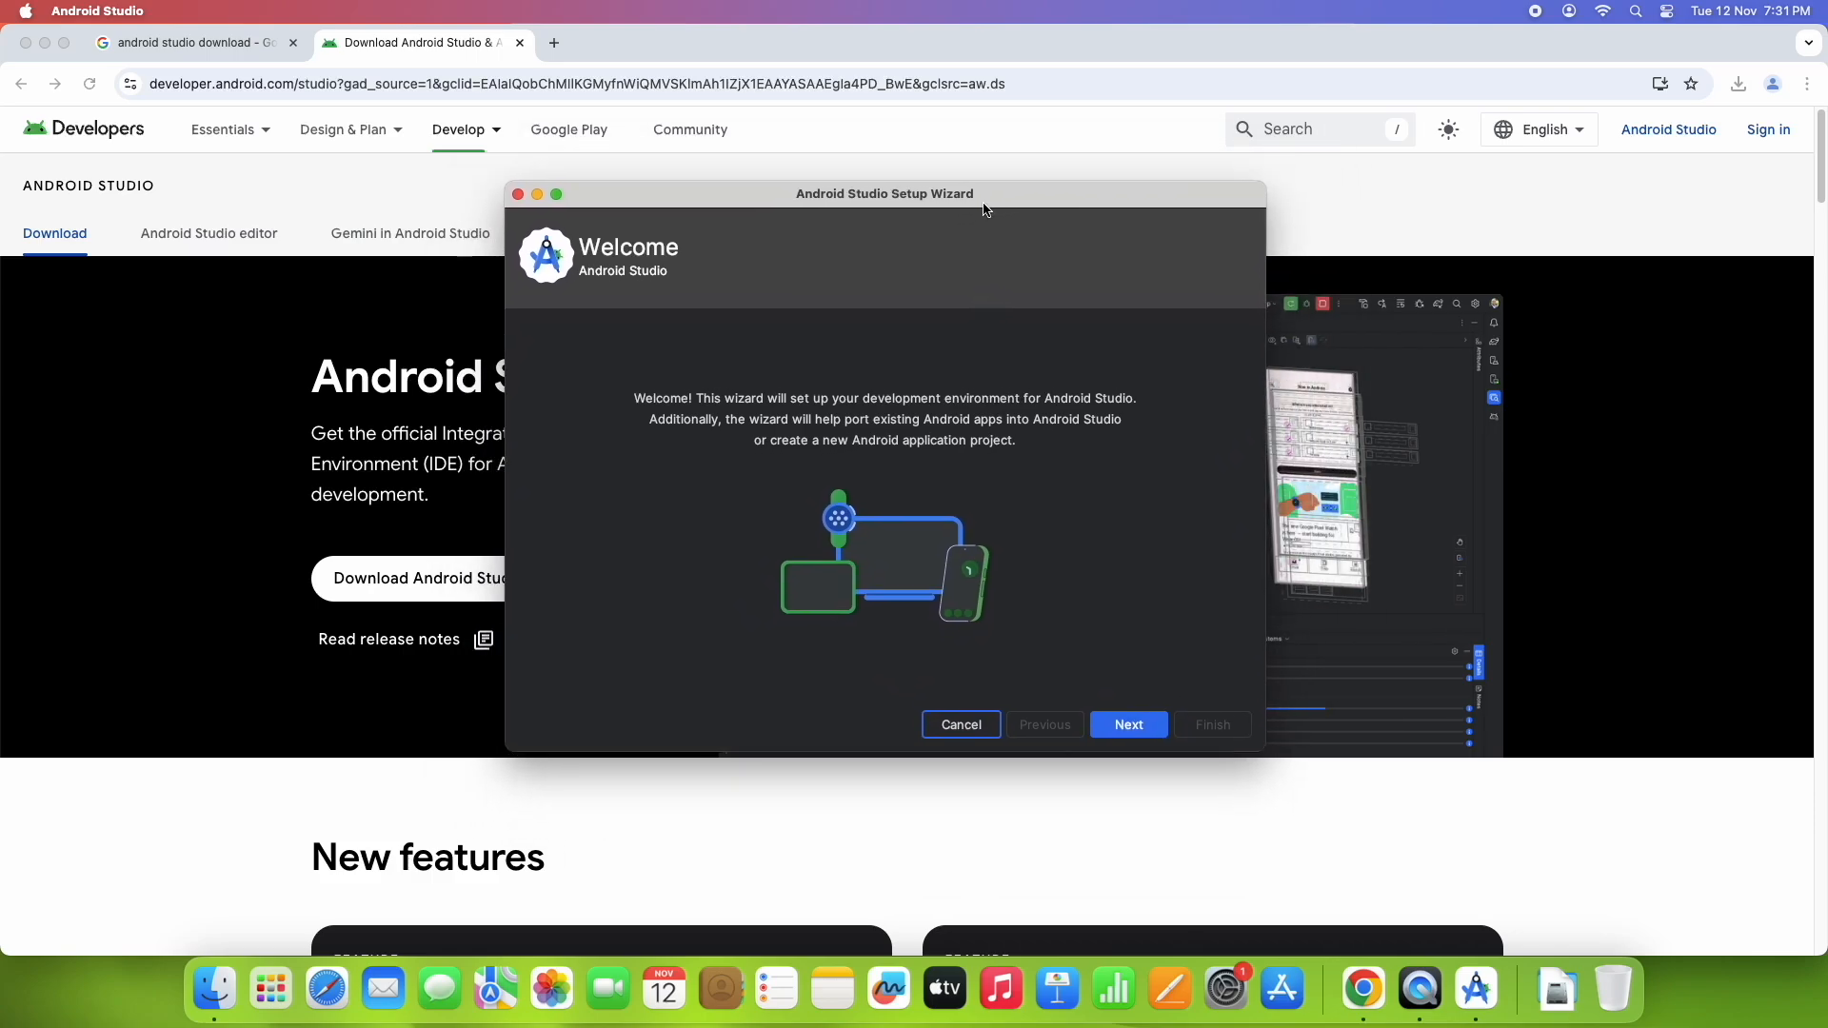
{"action": "mouse_move", "coordinate": [891, 417]}
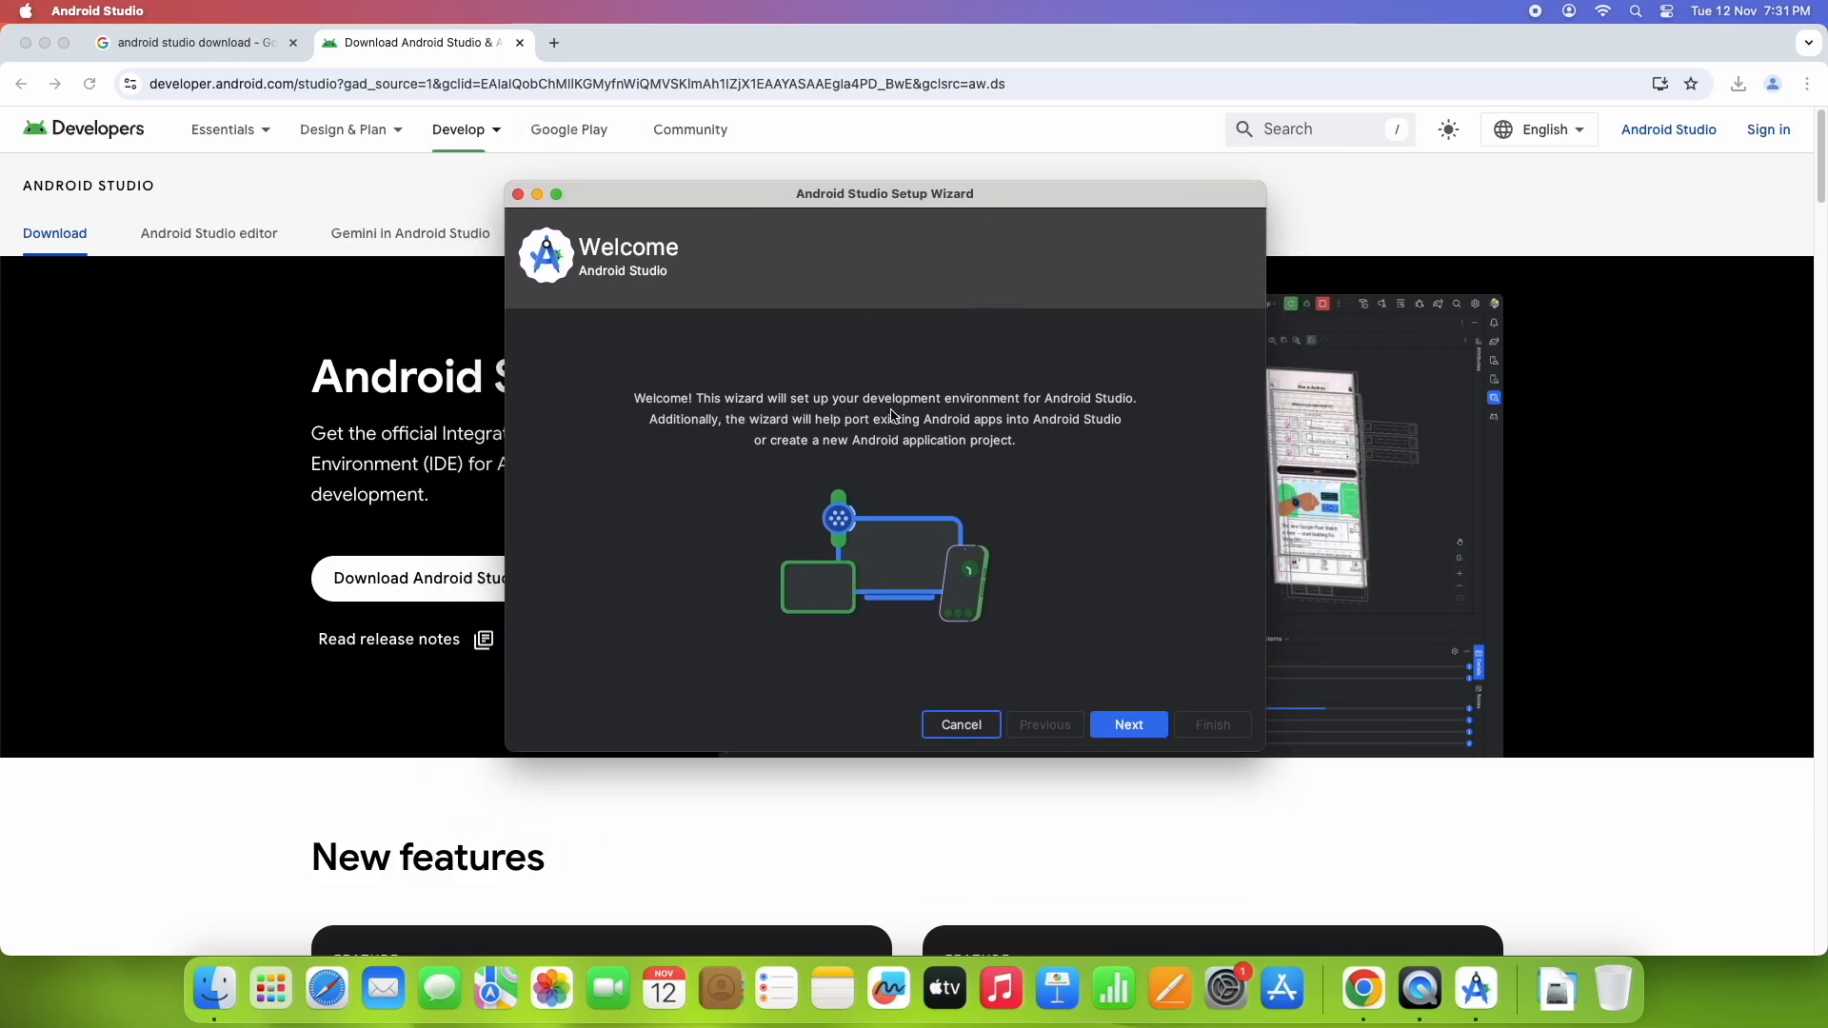
{"action": "left_click", "coordinate": [1127, 723]}
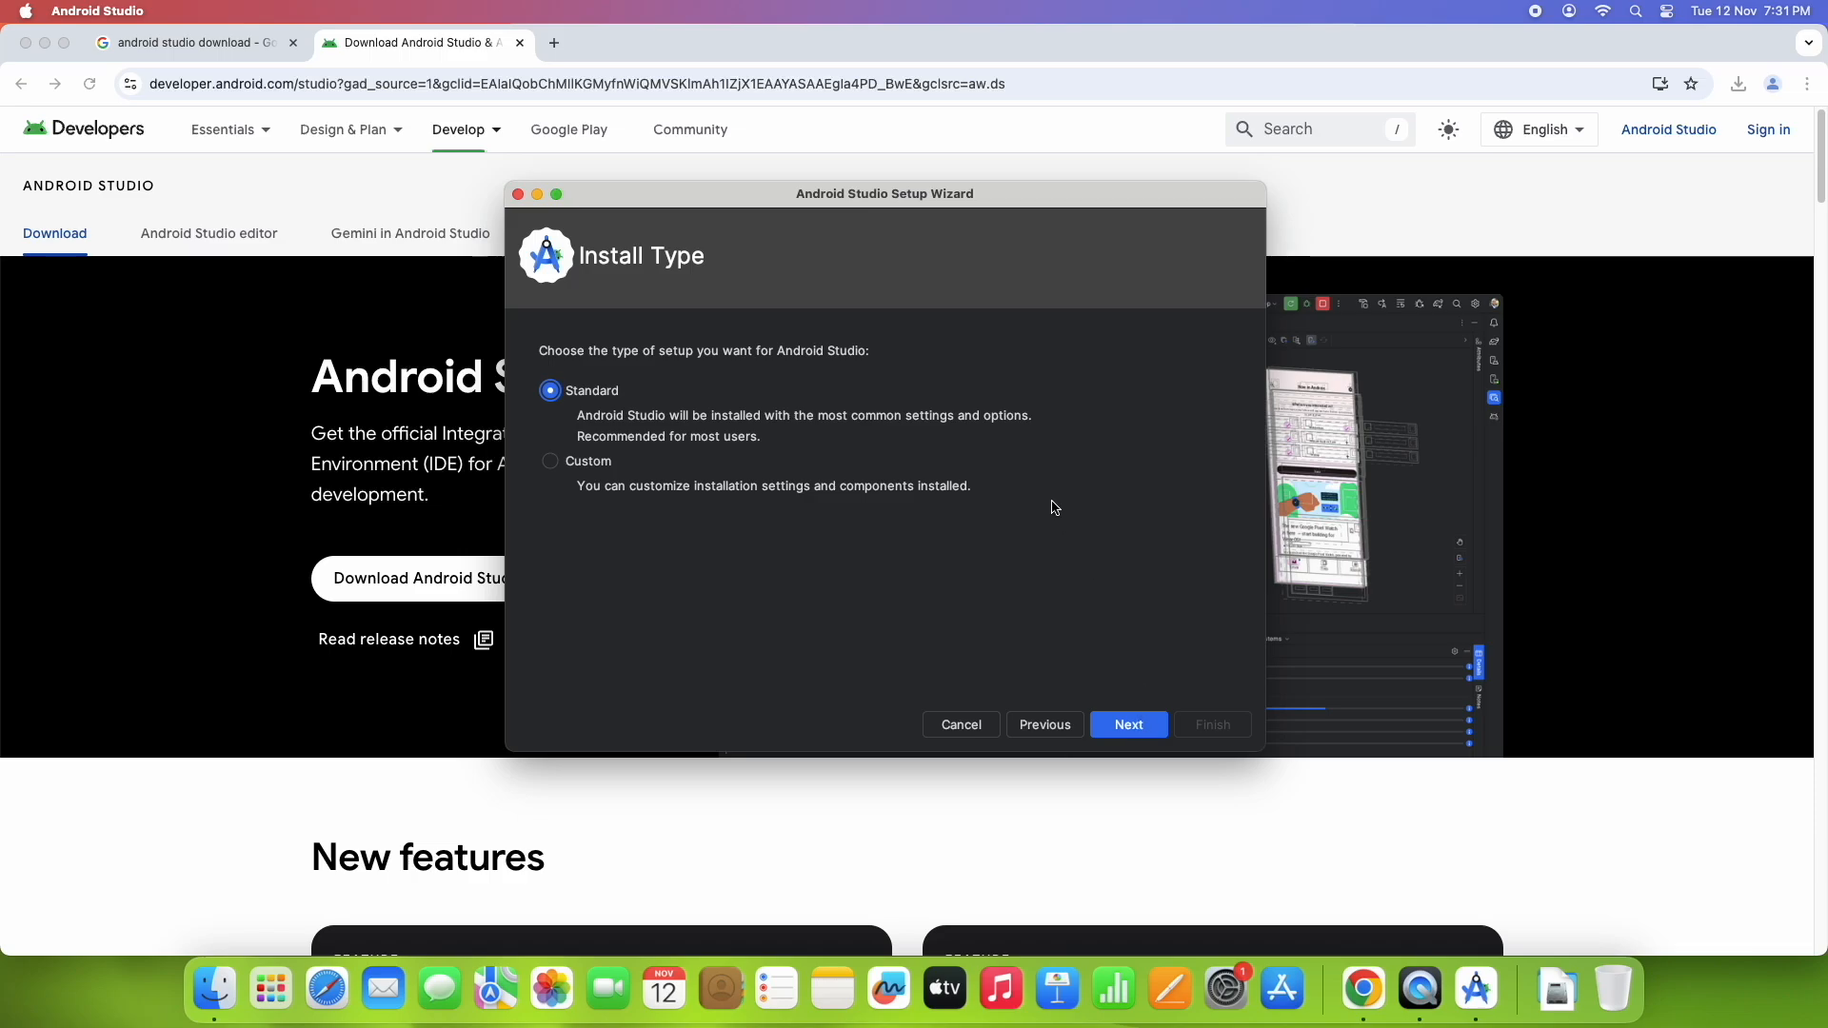
{"action": "mouse_move", "coordinate": [782, 590]}
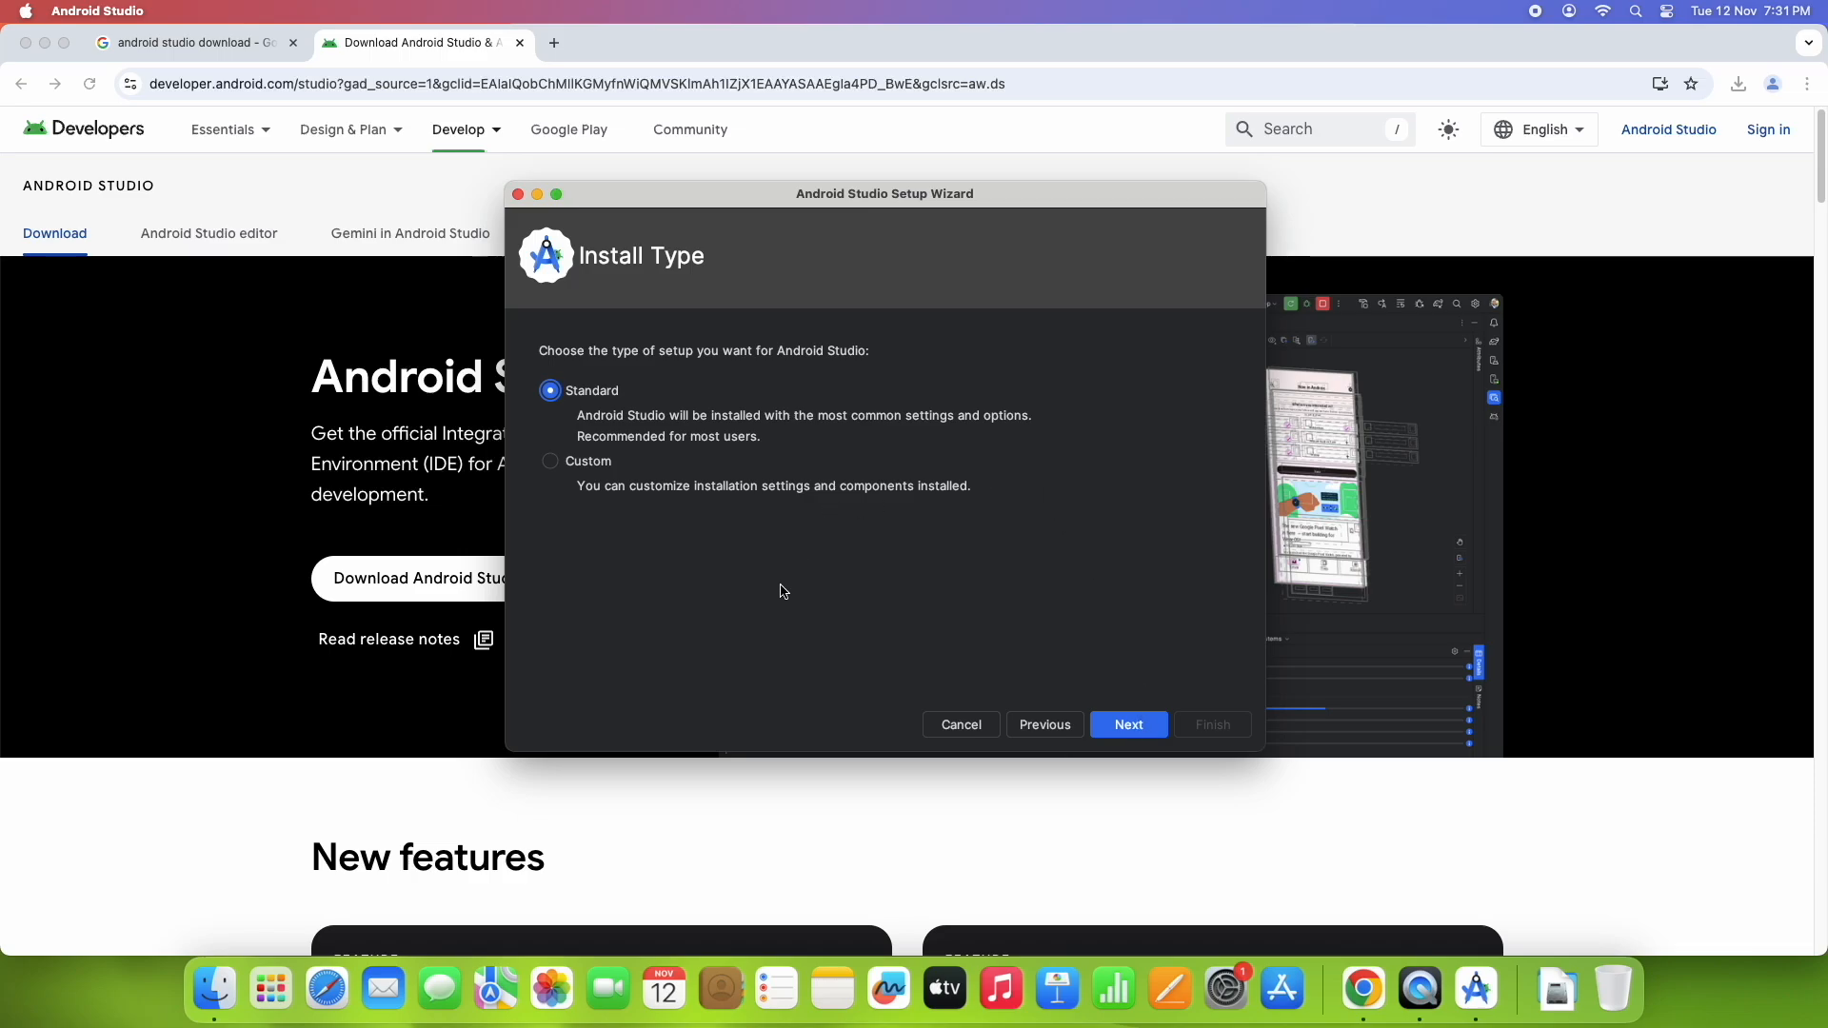
{"action": "mouse_move", "coordinate": [653, 391]}
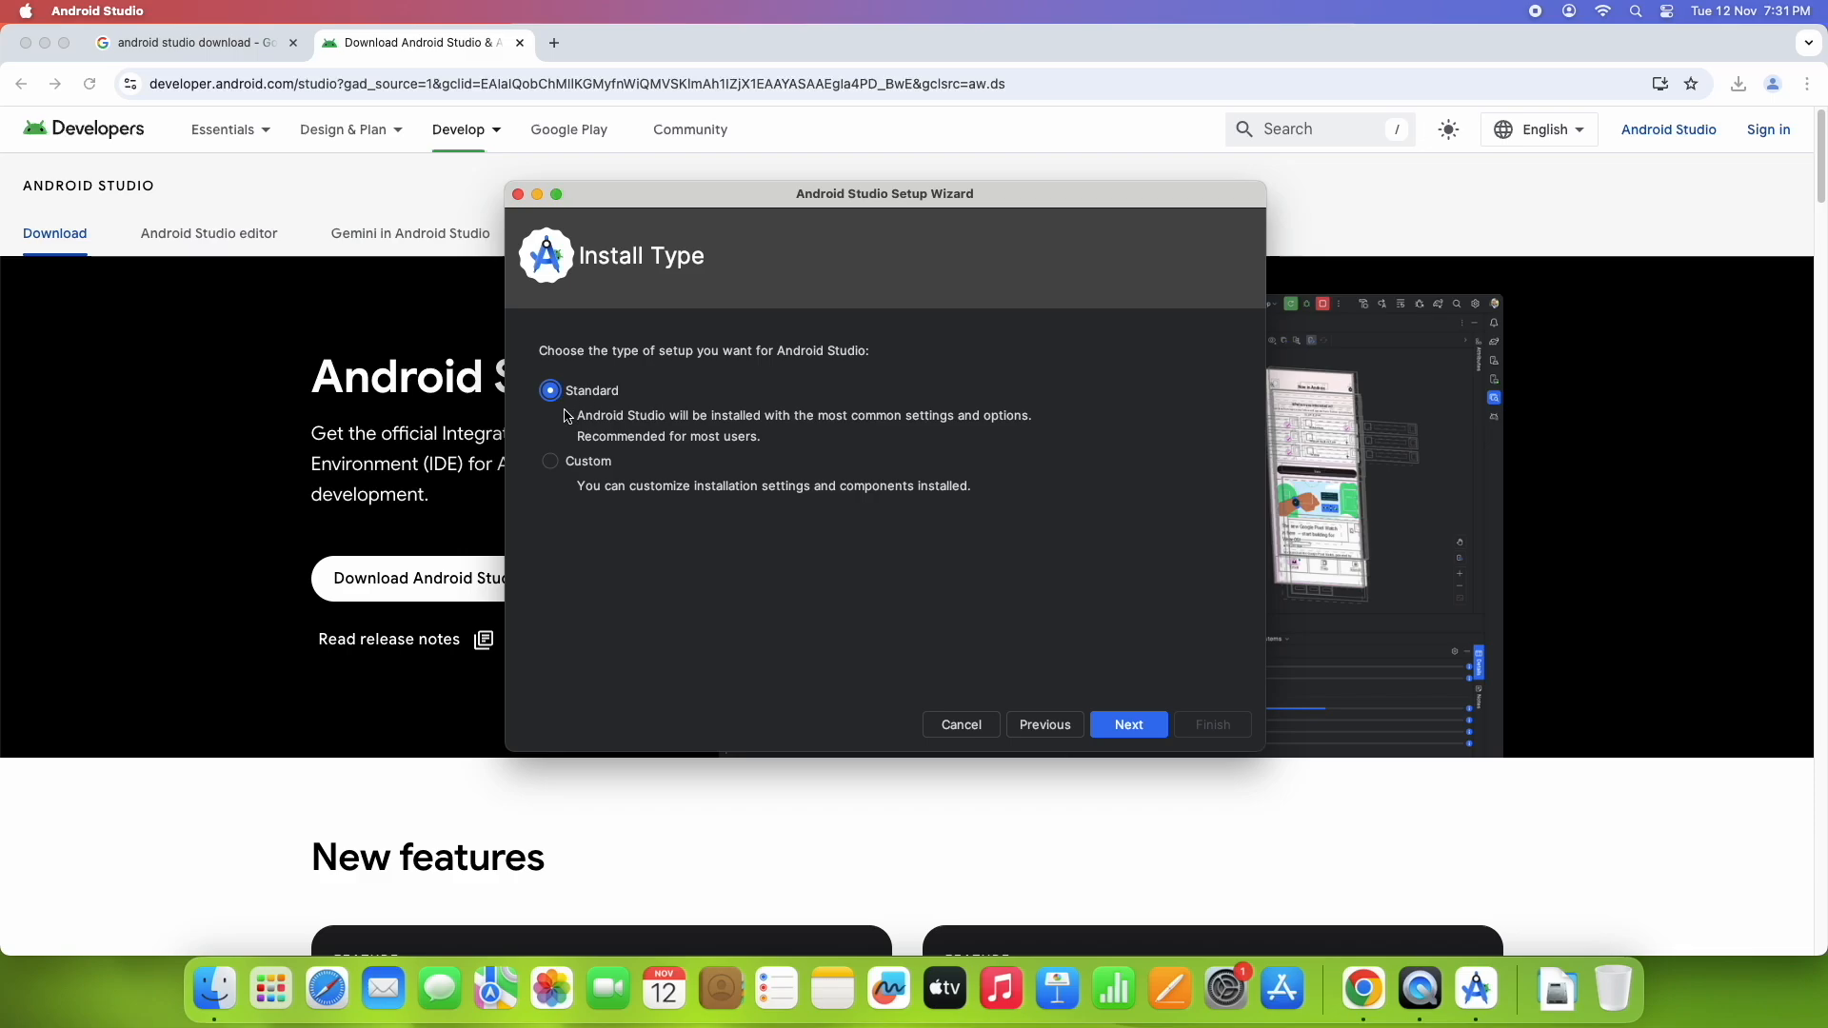
{"action": "left_click", "coordinate": [548, 460]}
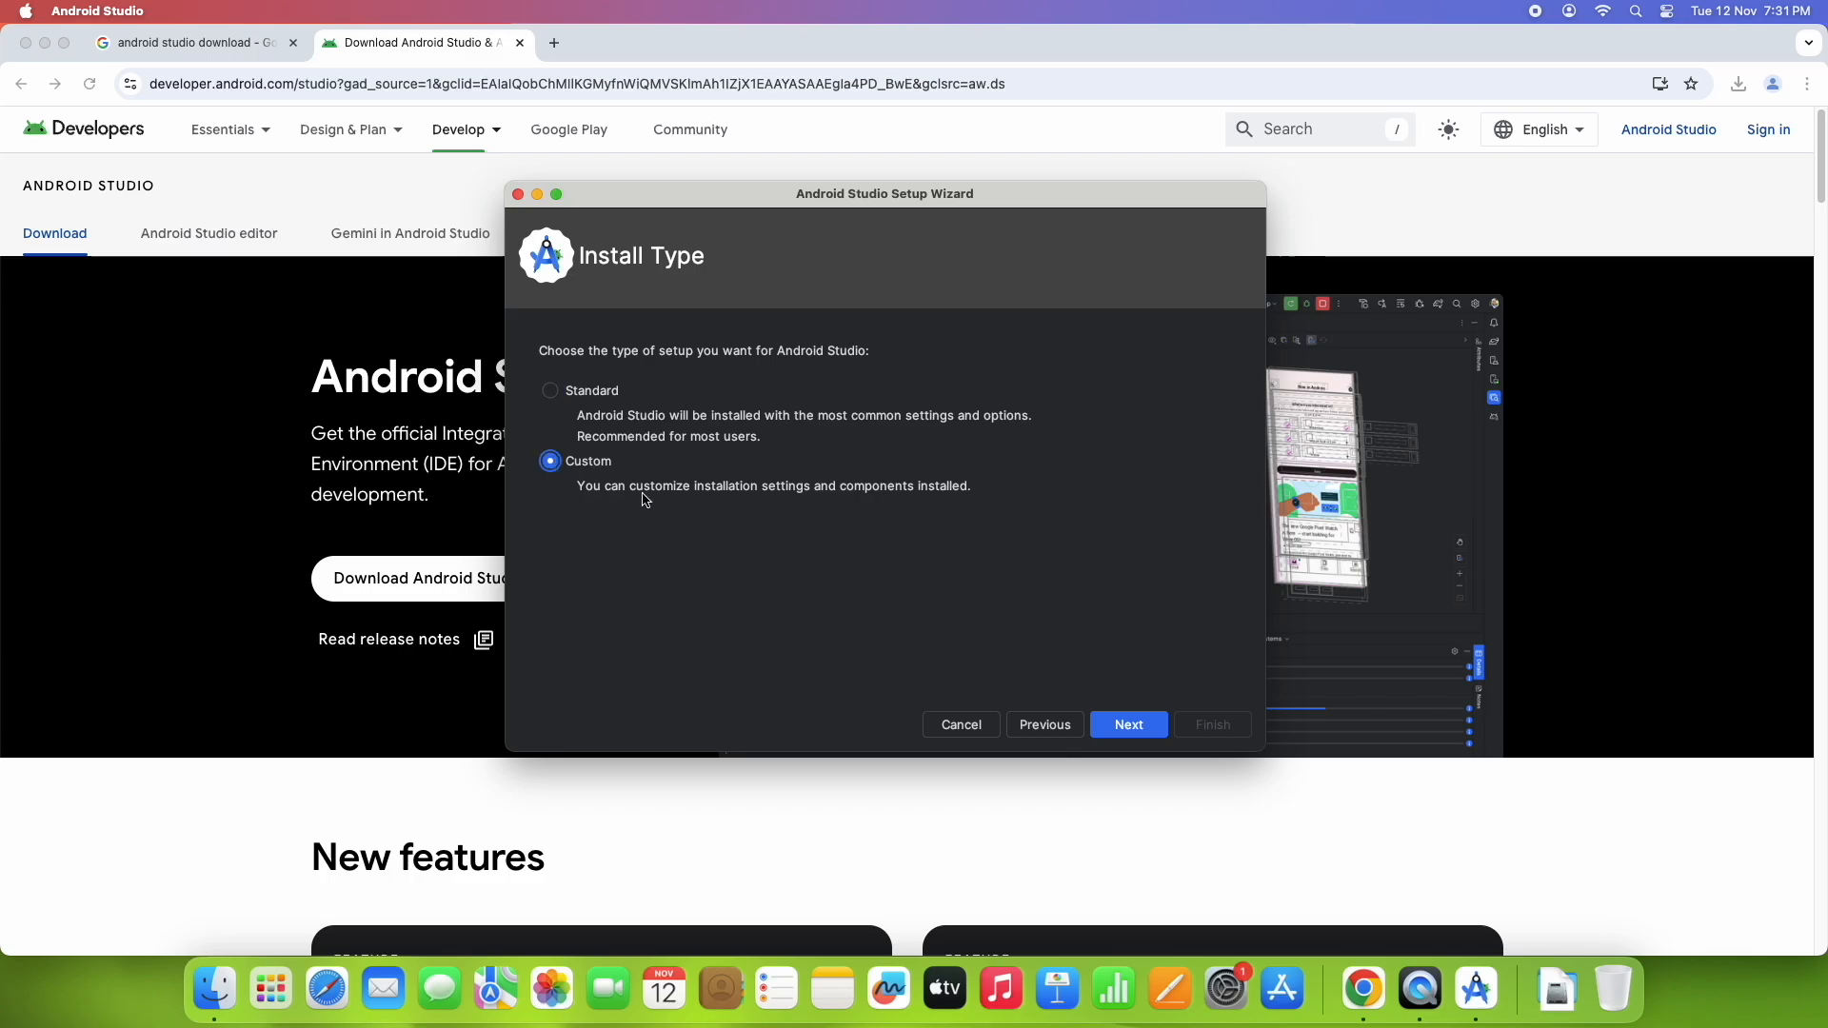
{"action": "mouse_move", "coordinate": [853, 499]}
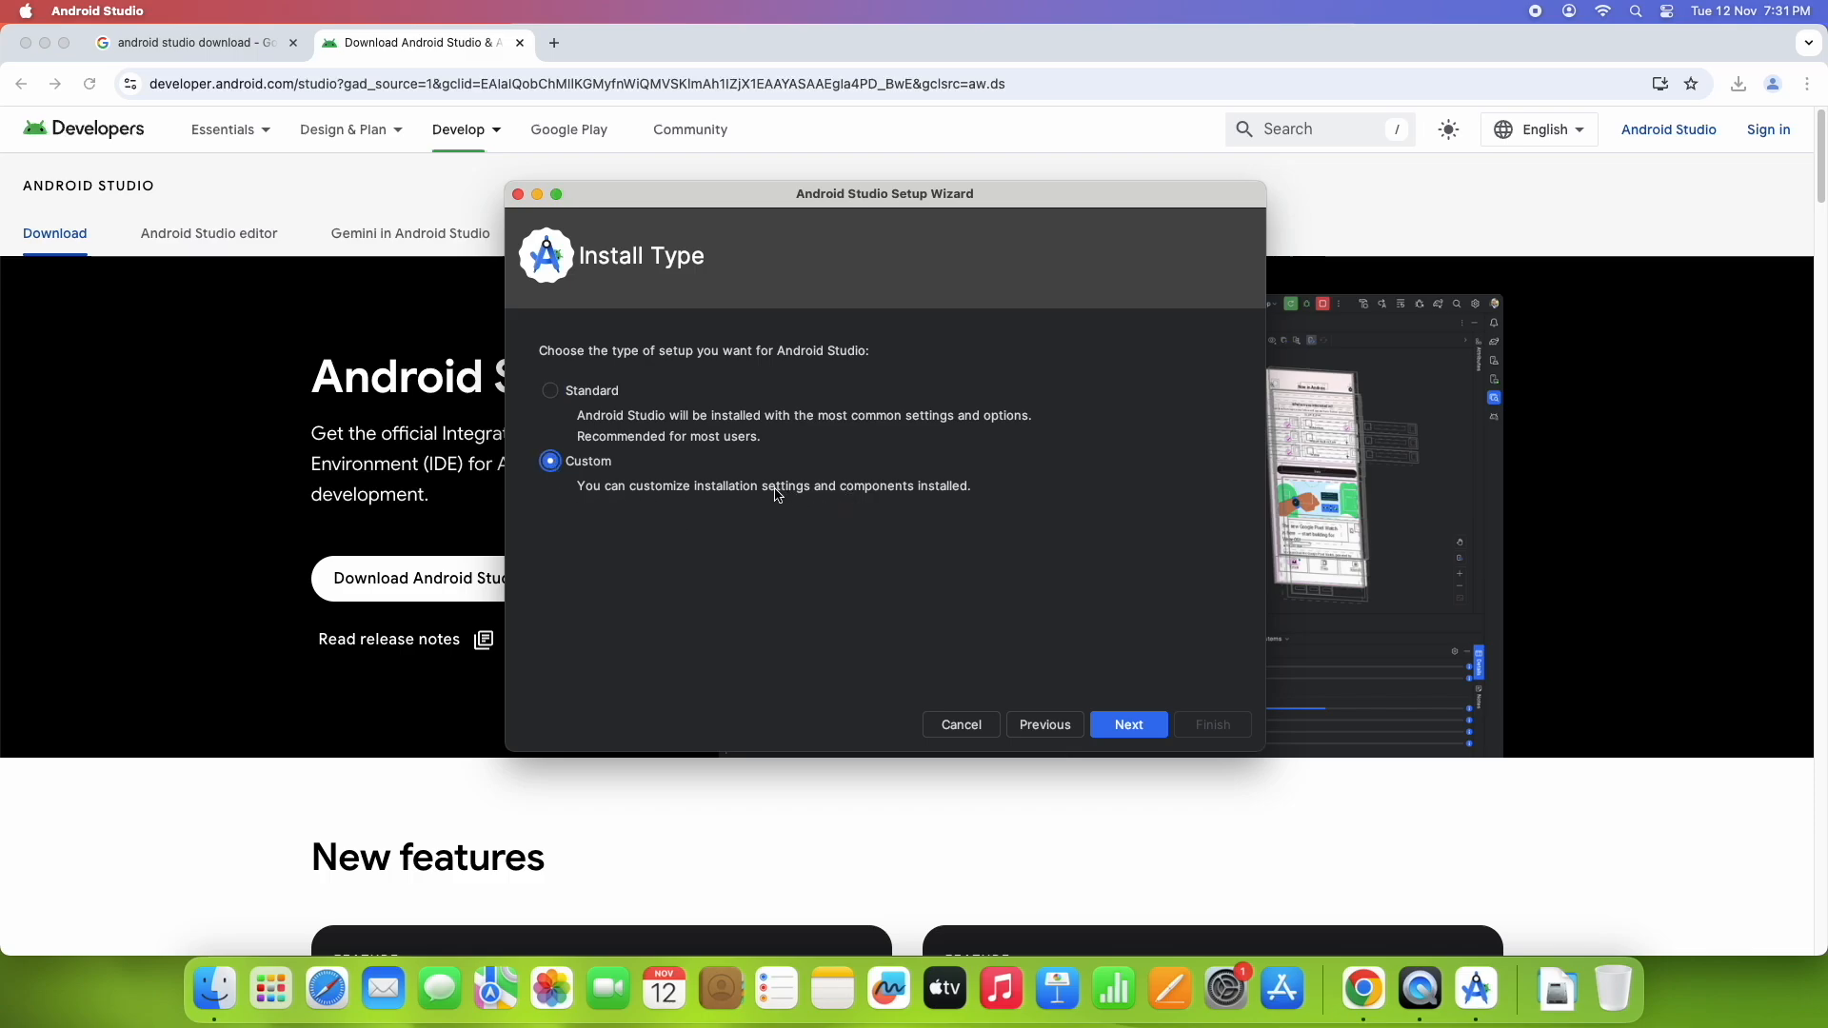
{"action": "left_click", "coordinate": [550, 390]}
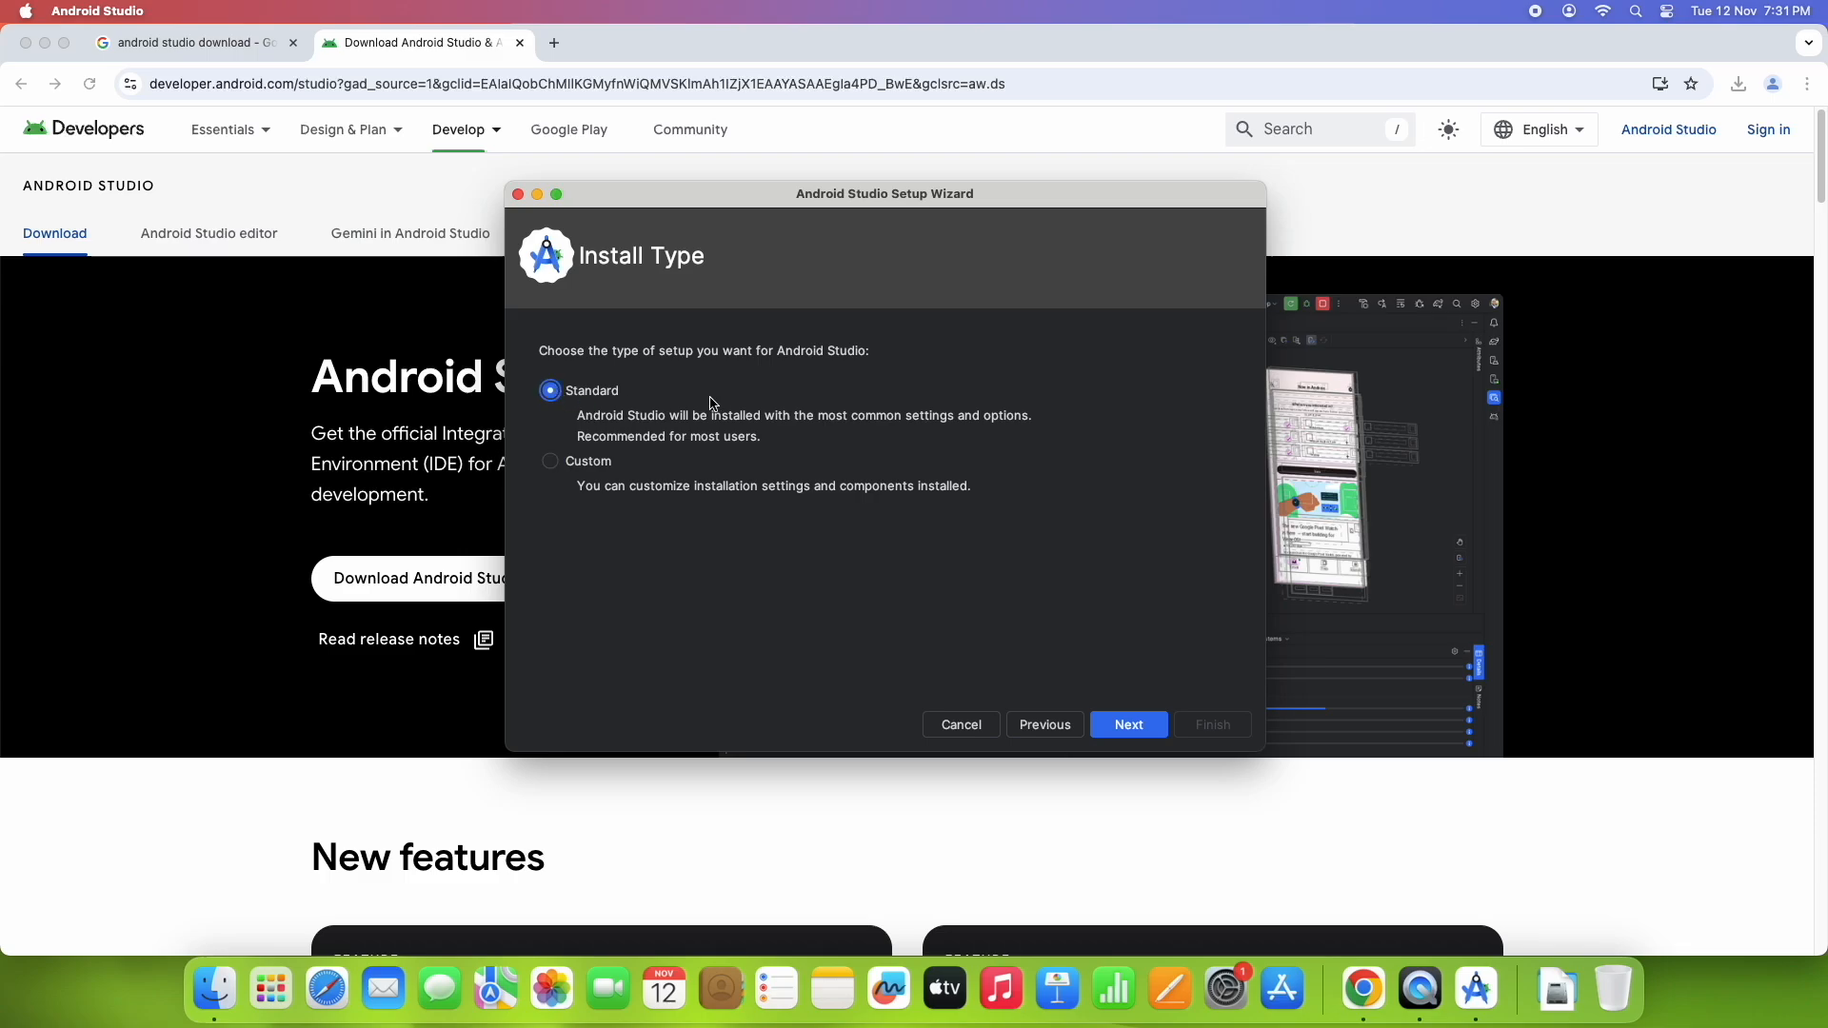
Step: Advance to Verify Settings and scroll through the Standard setup's SDK components totalling 2.21 GB
{"action": "left_click", "coordinate": [1125, 724]}
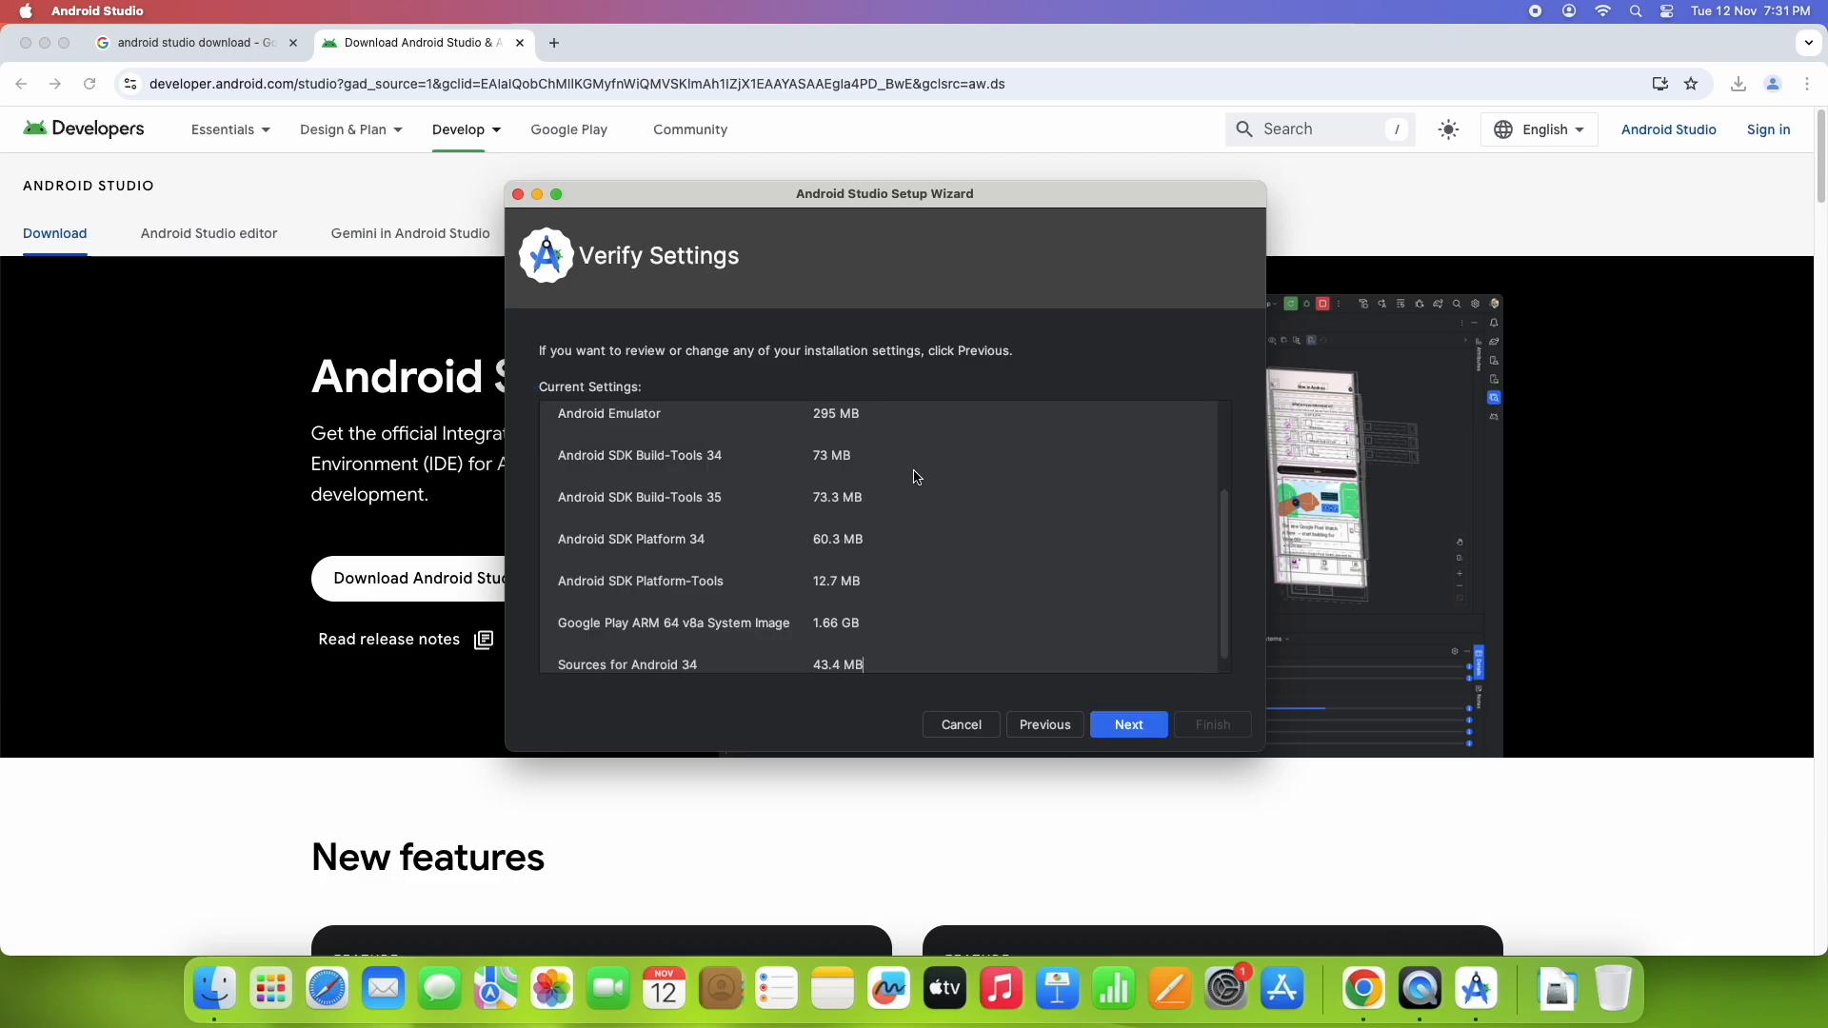
{"action": "mouse_move", "coordinate": [699, 371]}
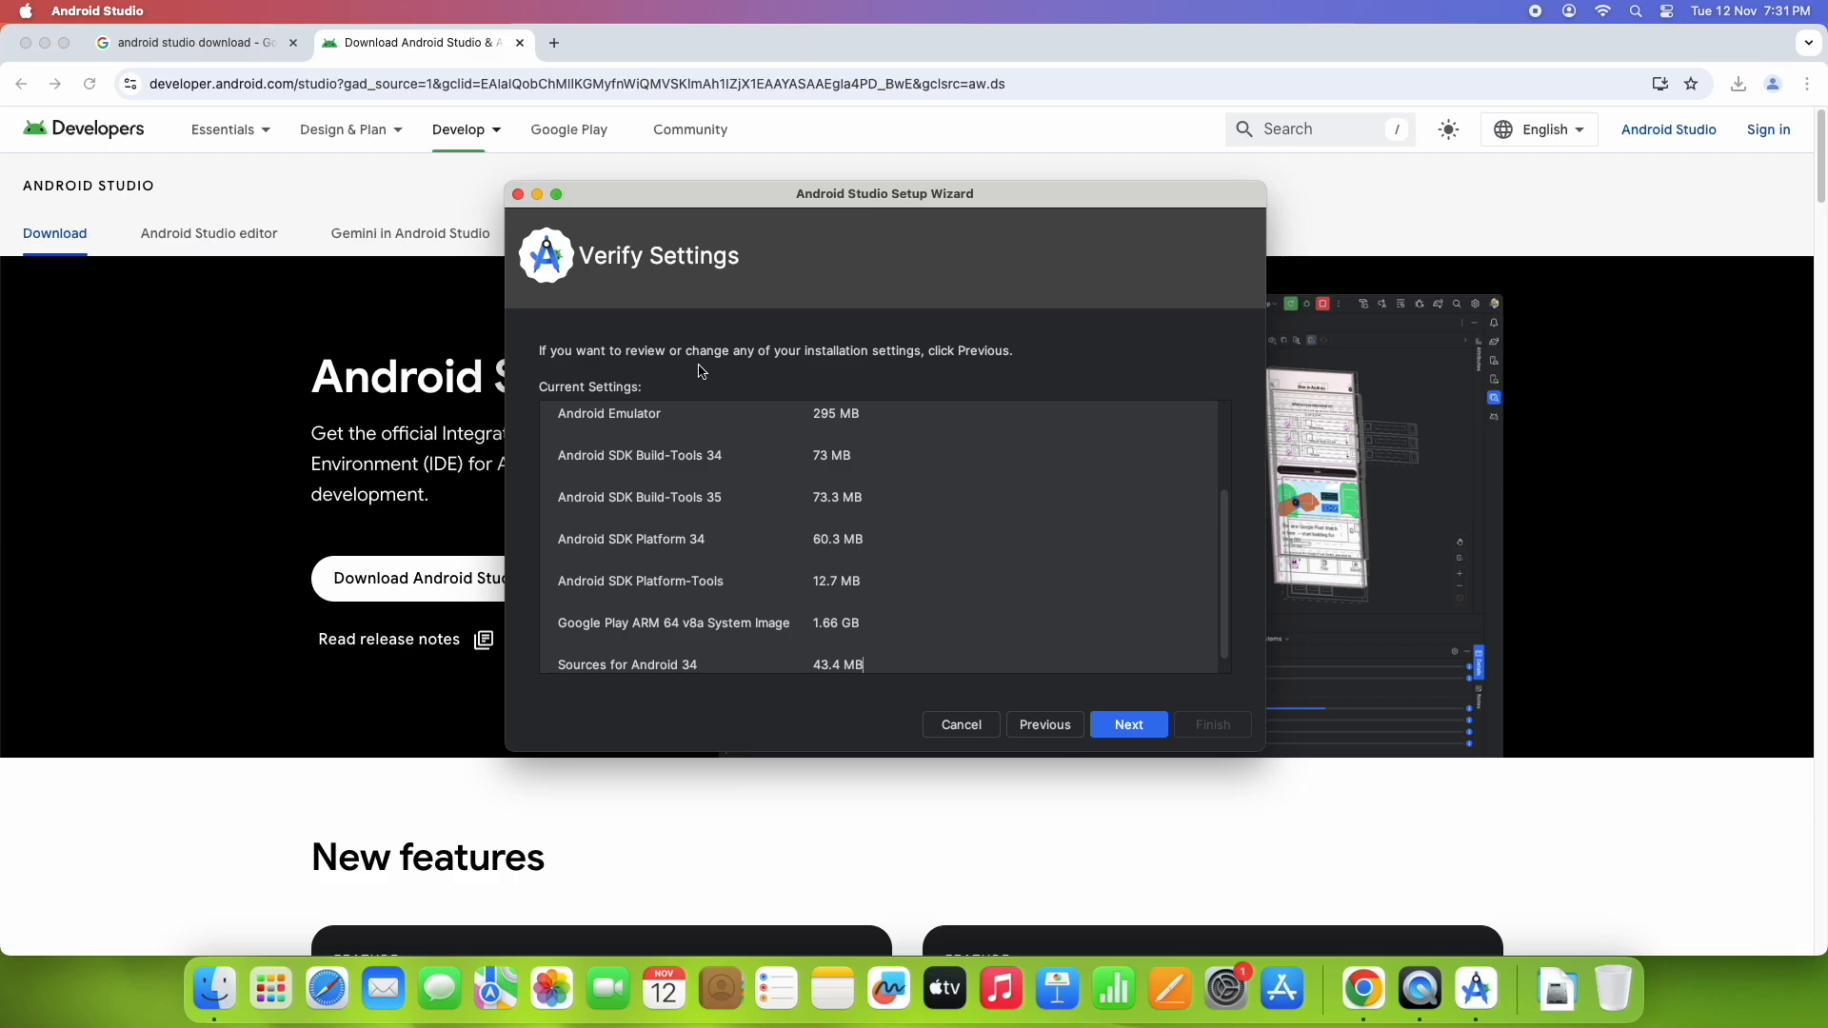
{"action": "mouse_move", "coordinate": [579, 501]}
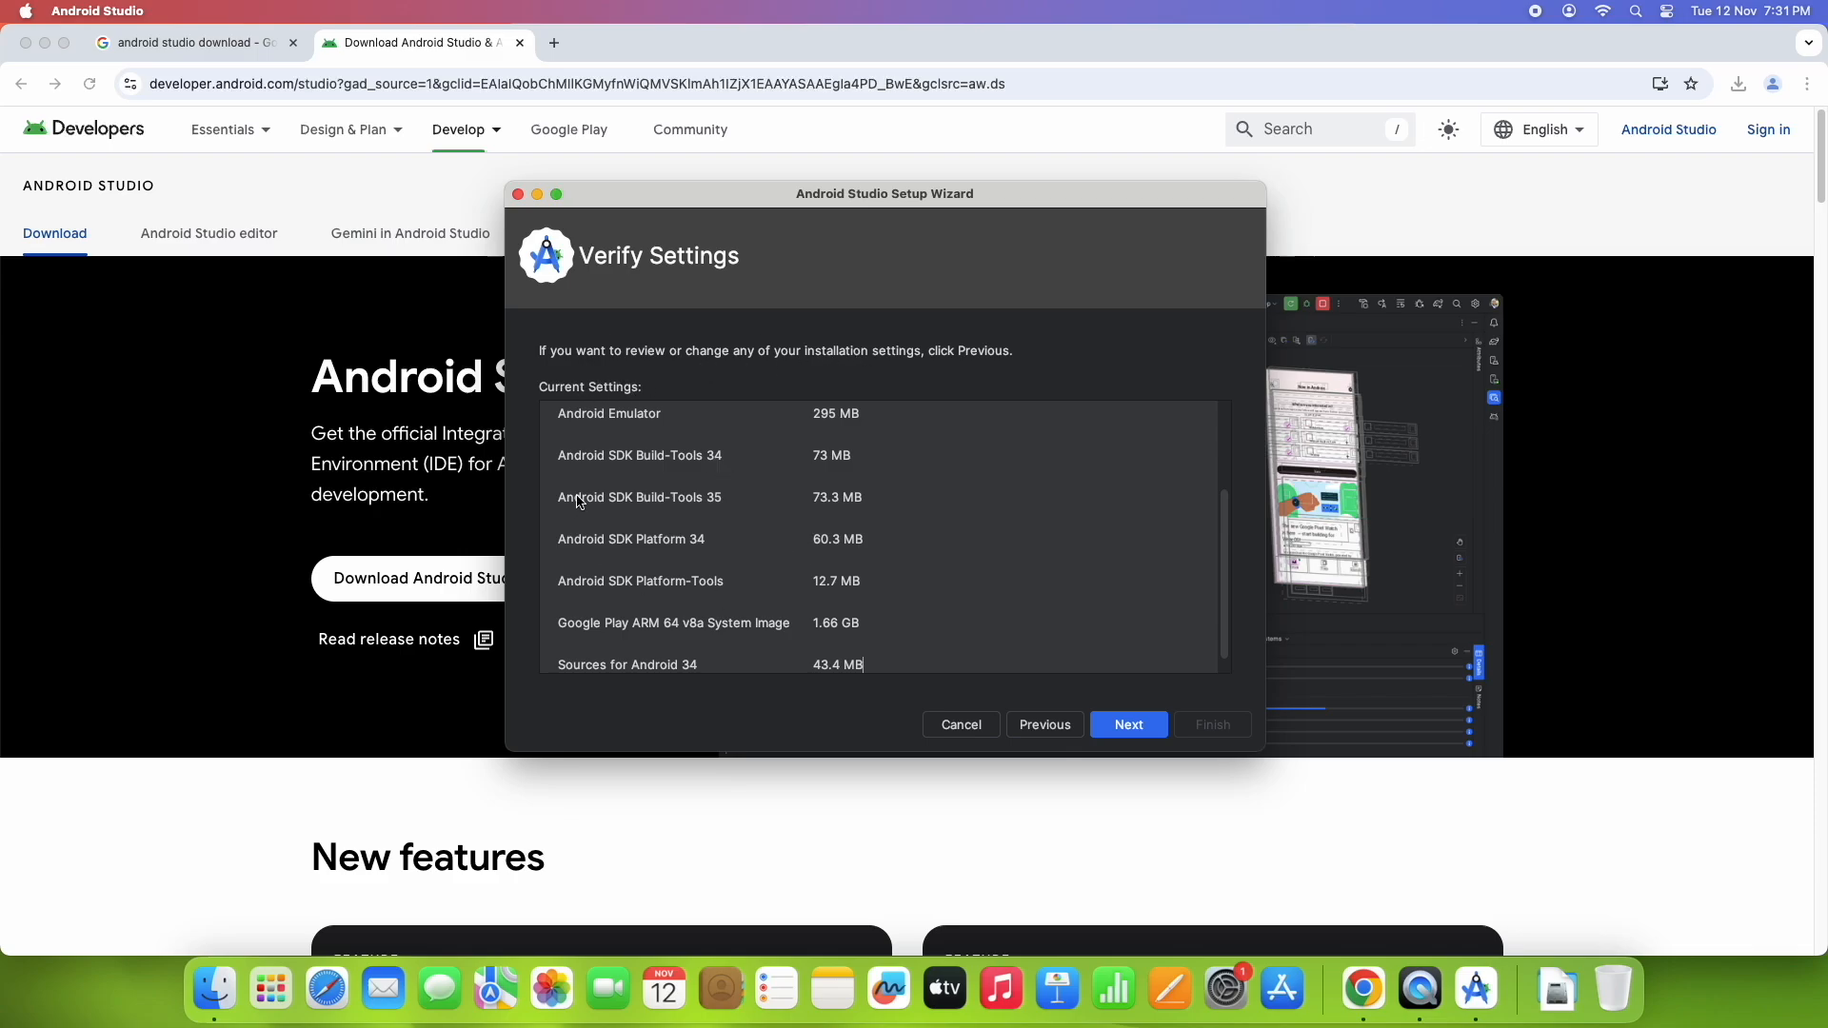
{"action": "mouse_move", "coordinate": [641, 545]}
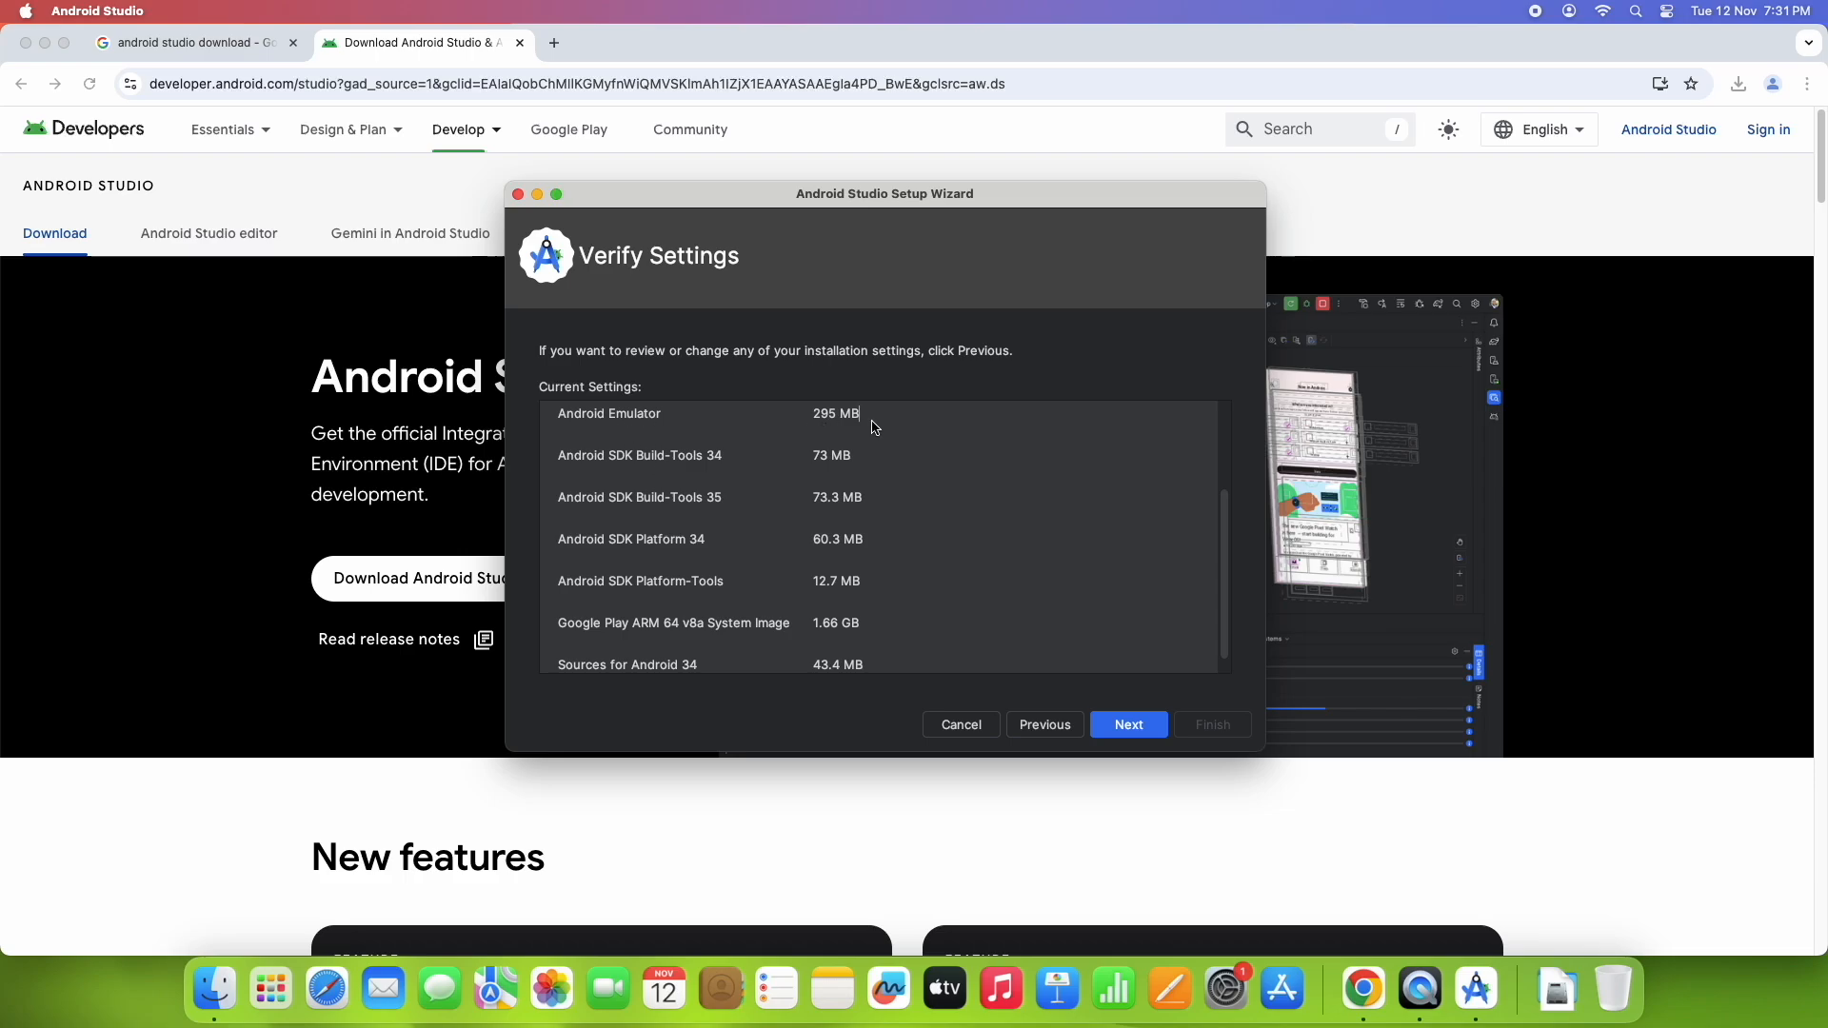
{"action": "double_click", "coordinate": [830, 455]}
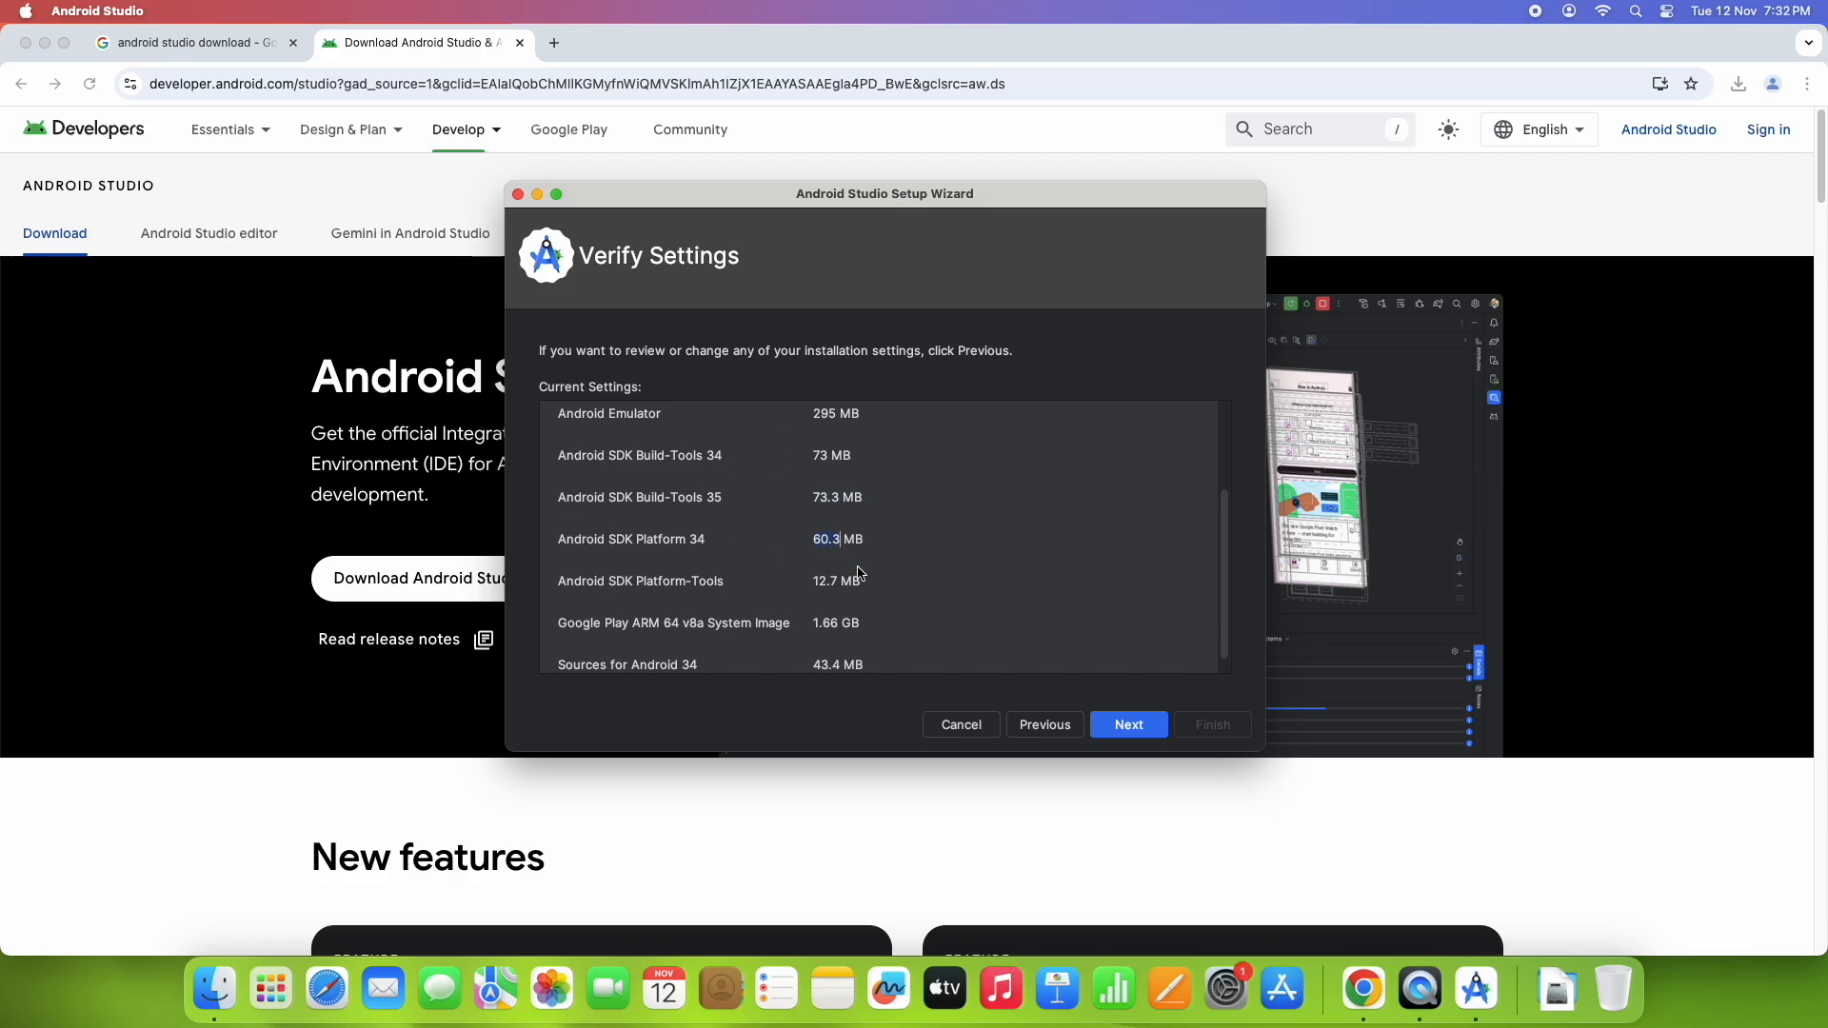
{"action": "scroll", "scroll_direction": "down", "scroll_amount": 3}
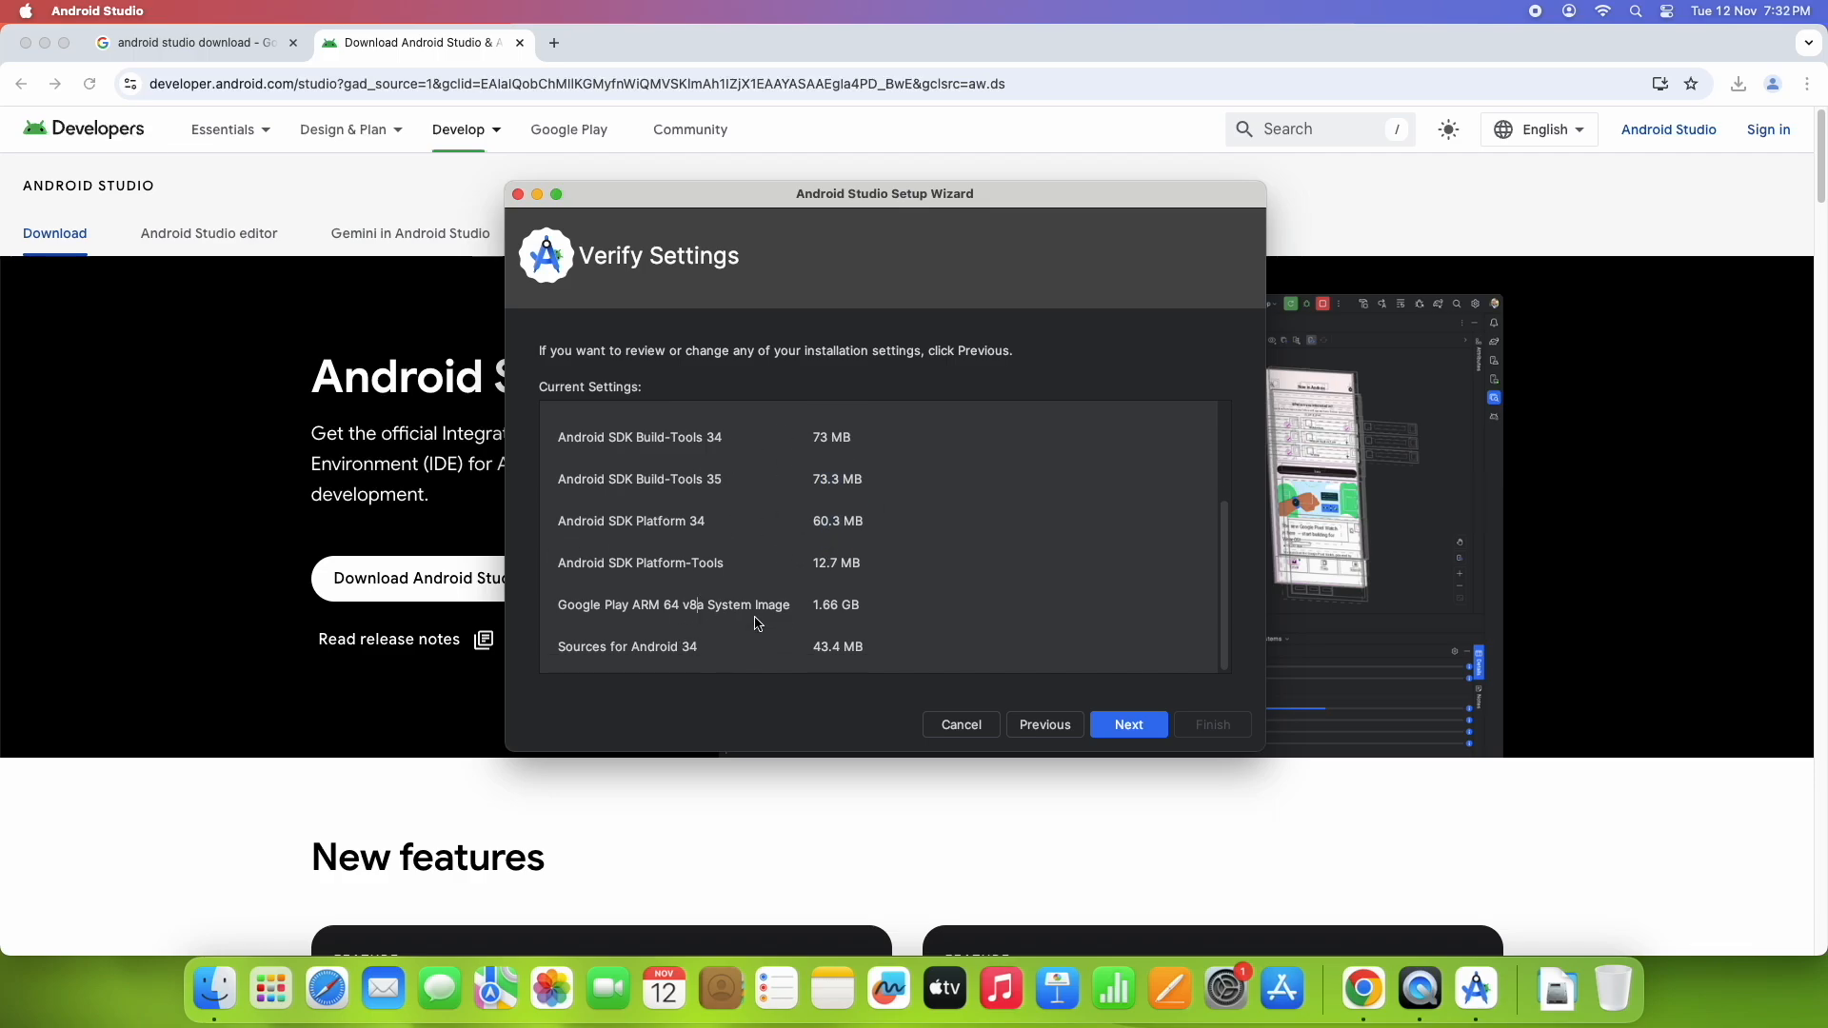
{"action": "mouse_move", "coordinate": [648, 598]}
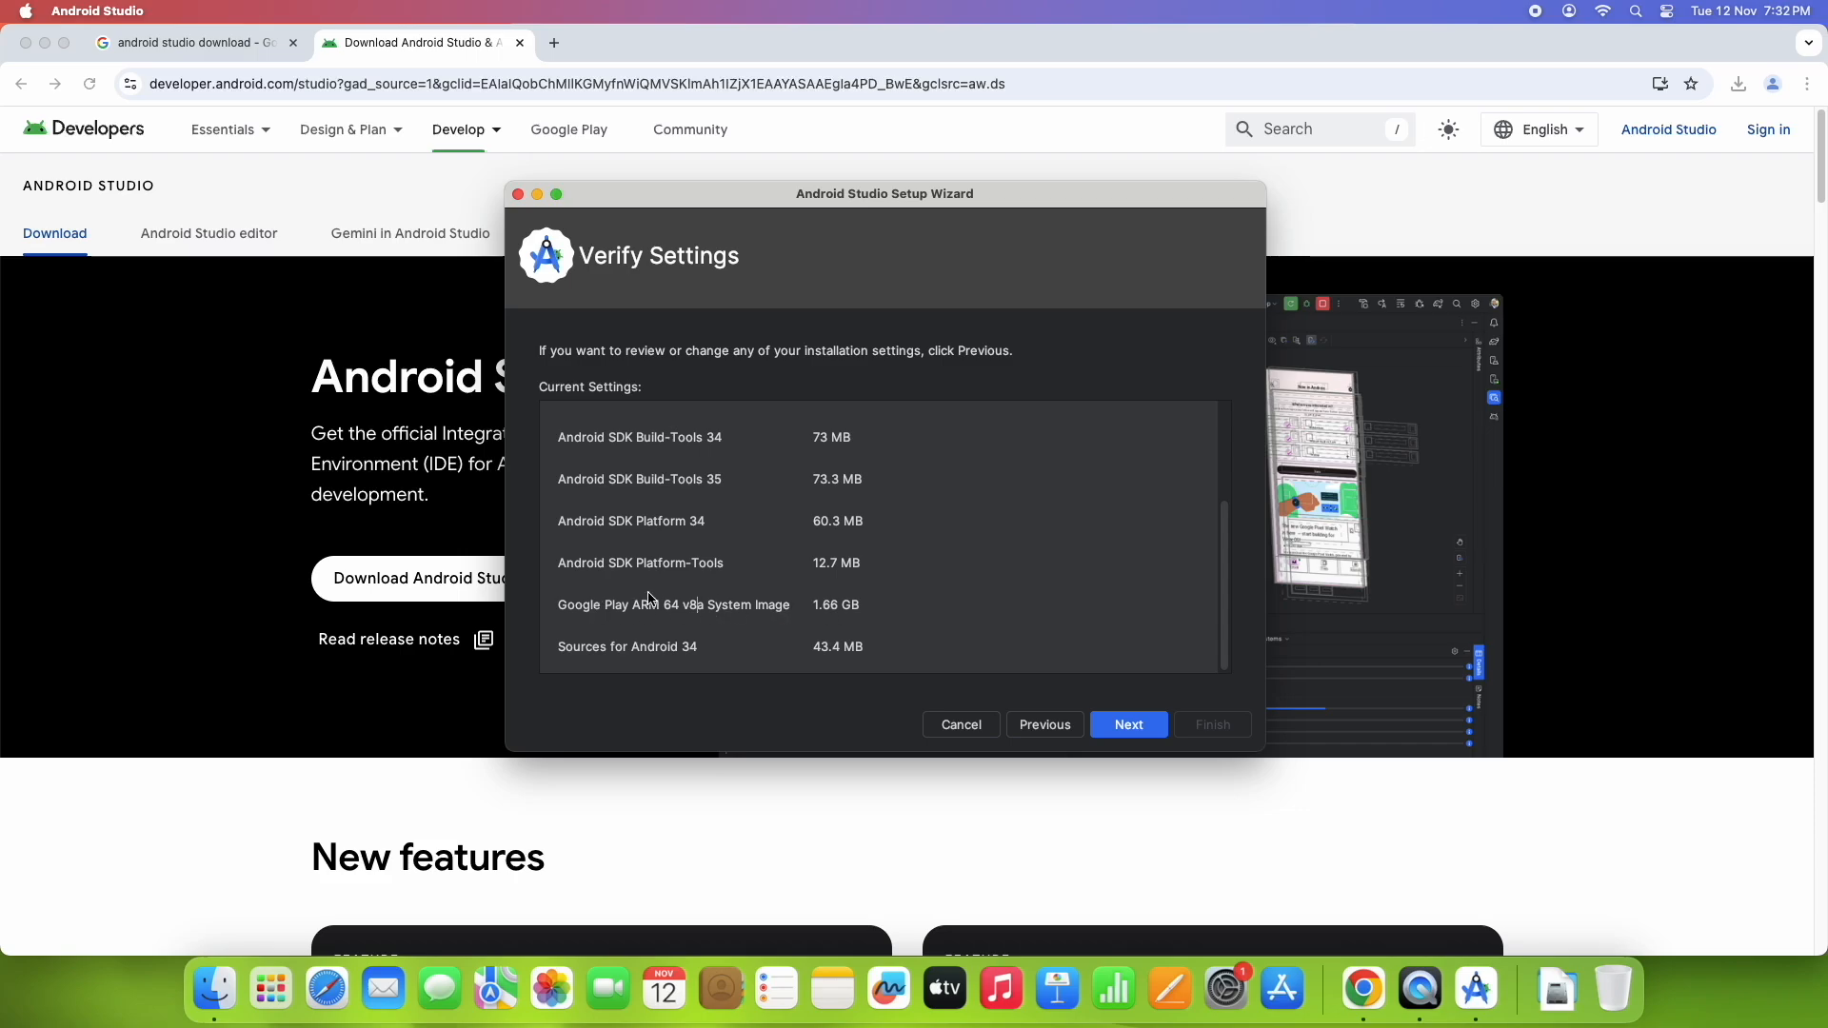
{"action": "mouse_move", "coordinate": [596, 661]}
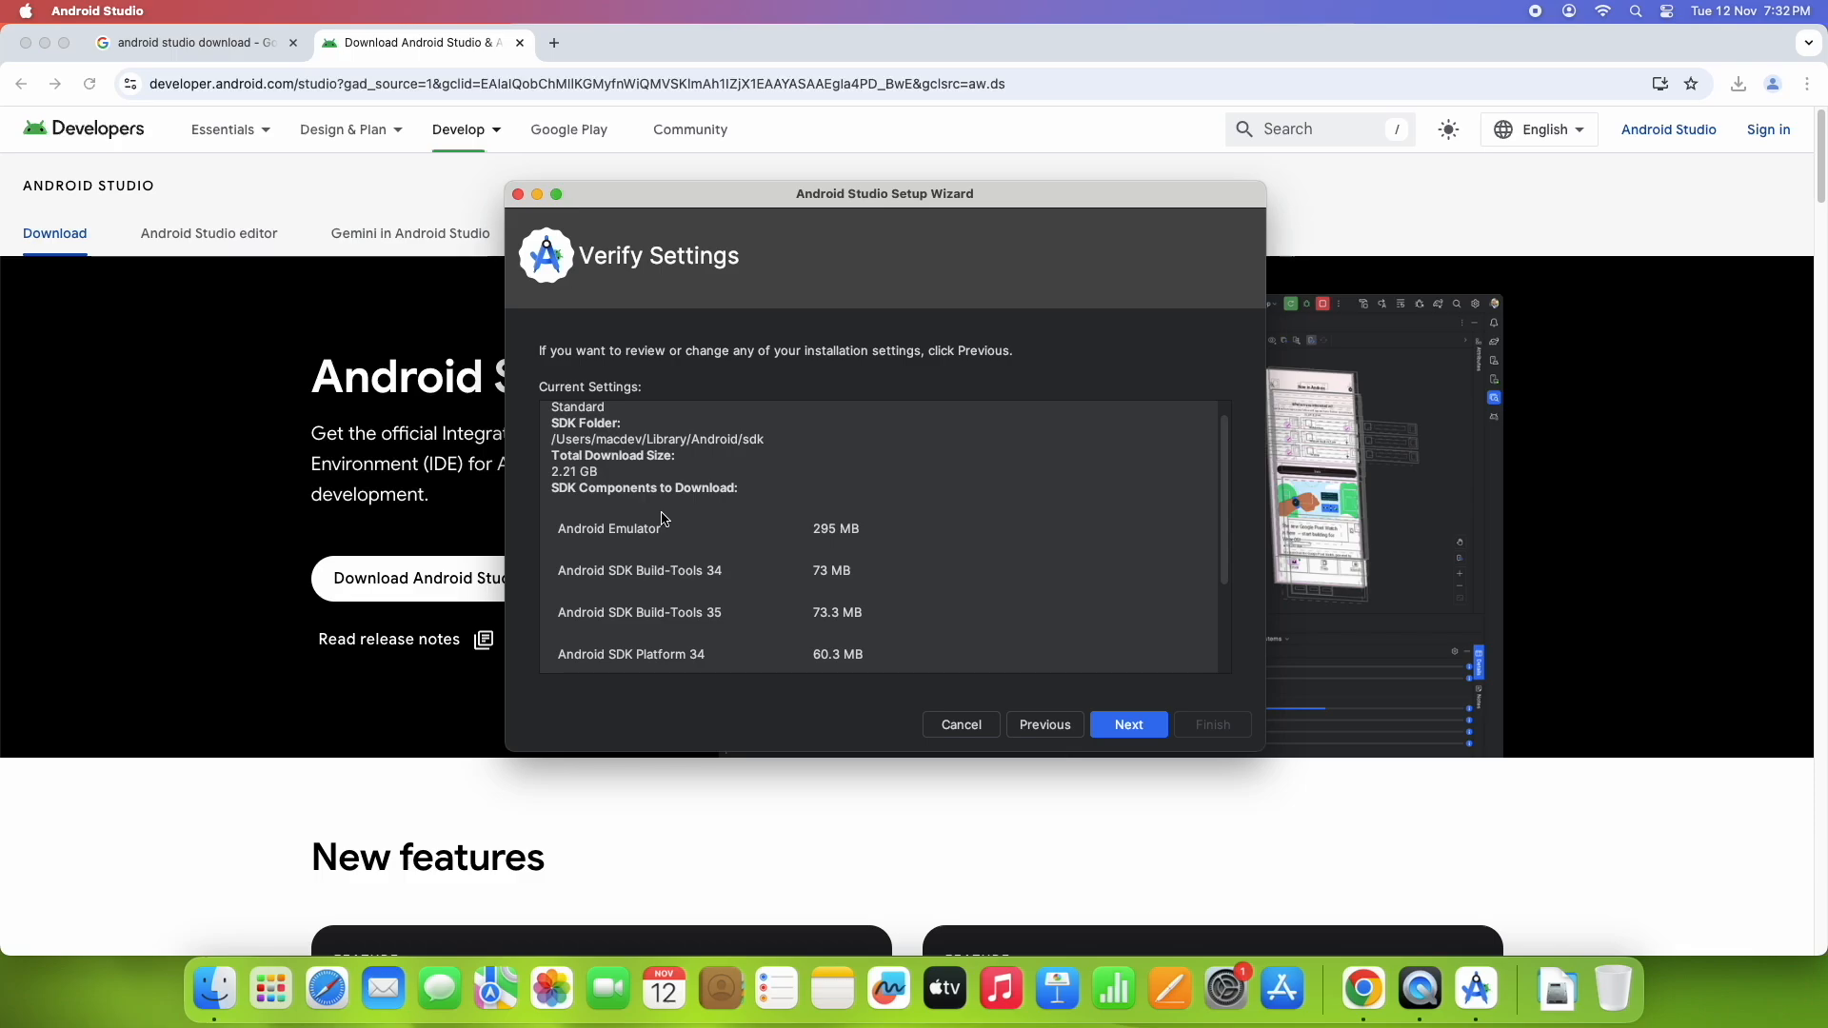
{"action": "scroll", "scroll_direction": "down", "scroll_amount": 3}
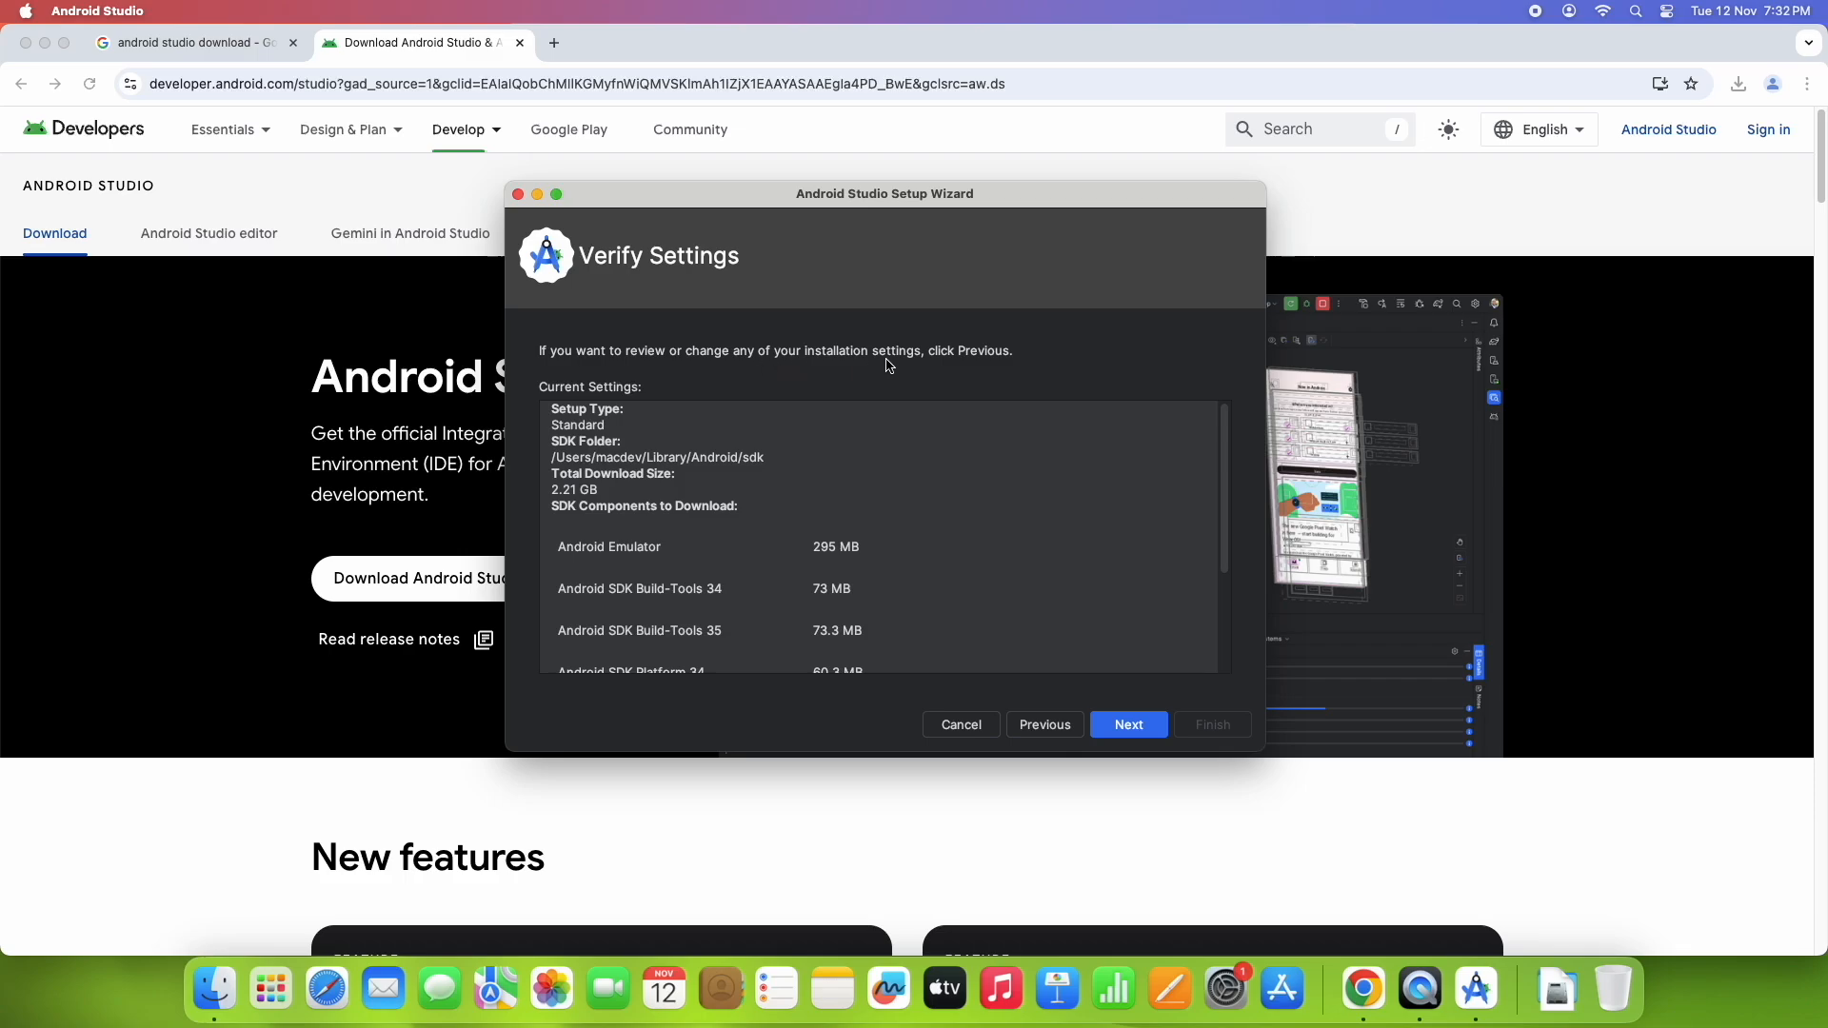
{"action": "mouse_move", "coordinate": [798, 489]}
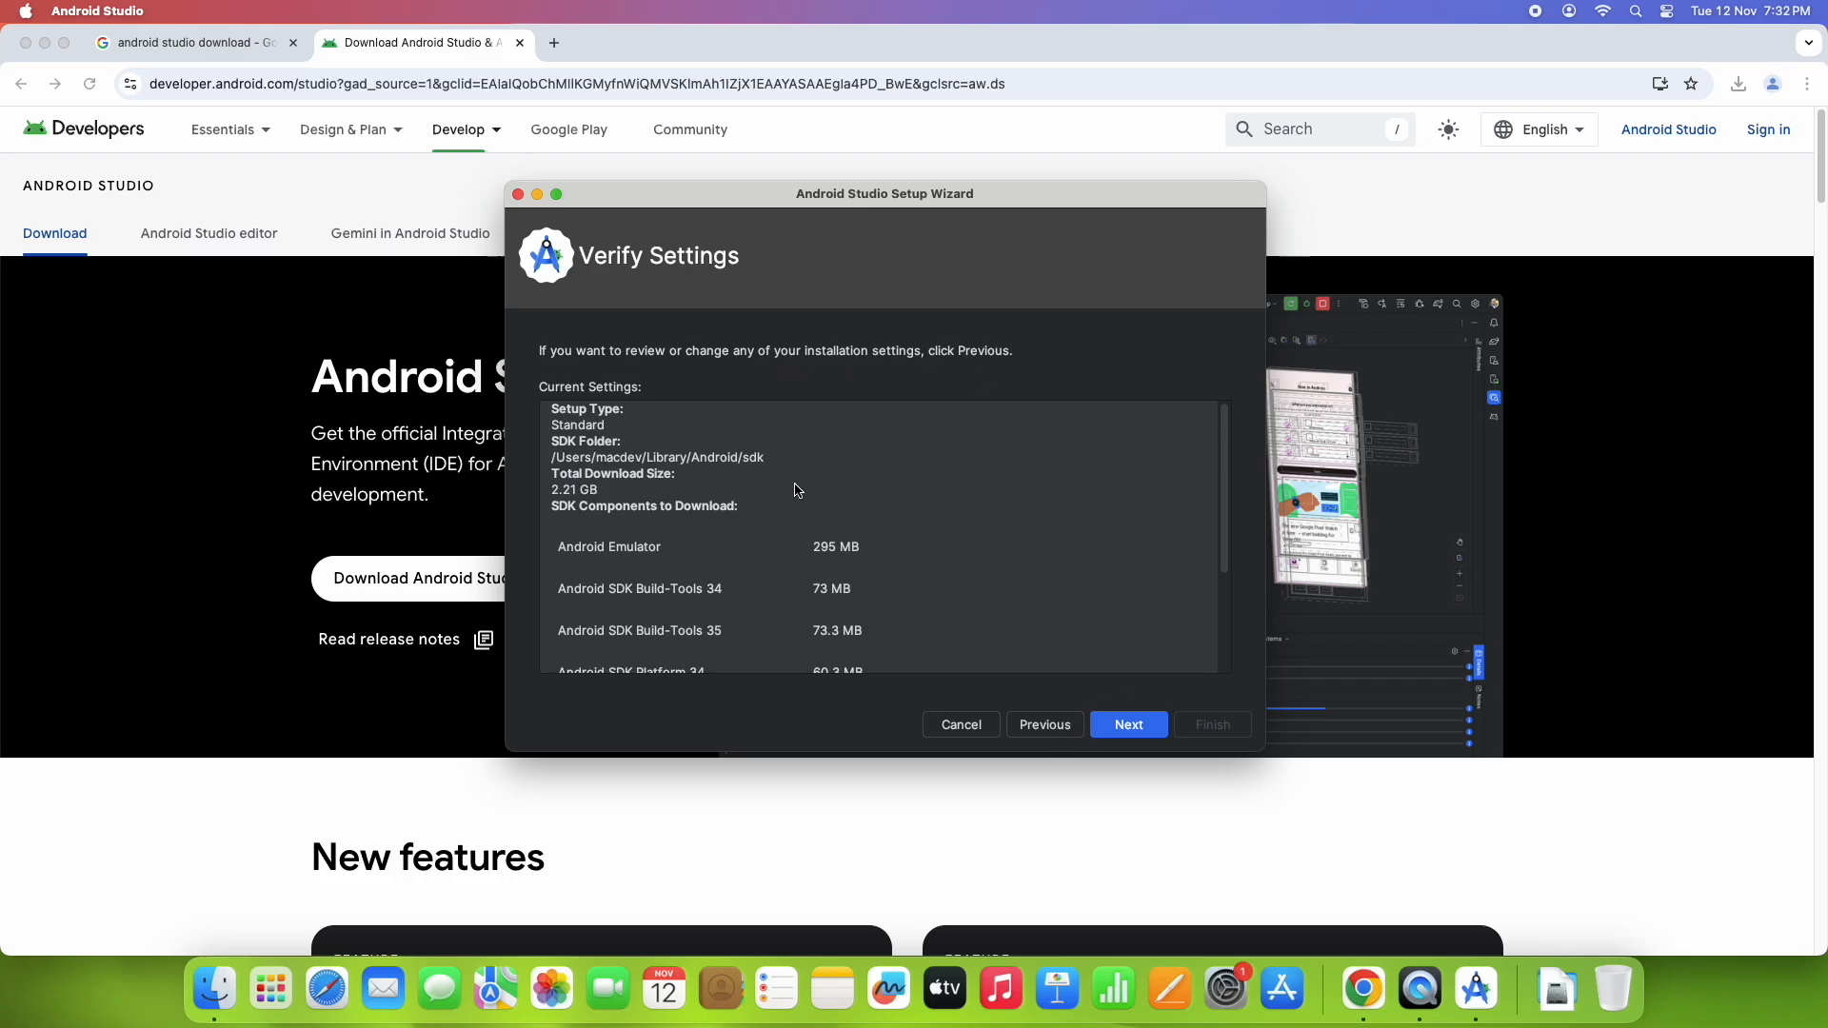
{"action": "scroll", "scroll_direction": "down", "scroll_amount": 3}
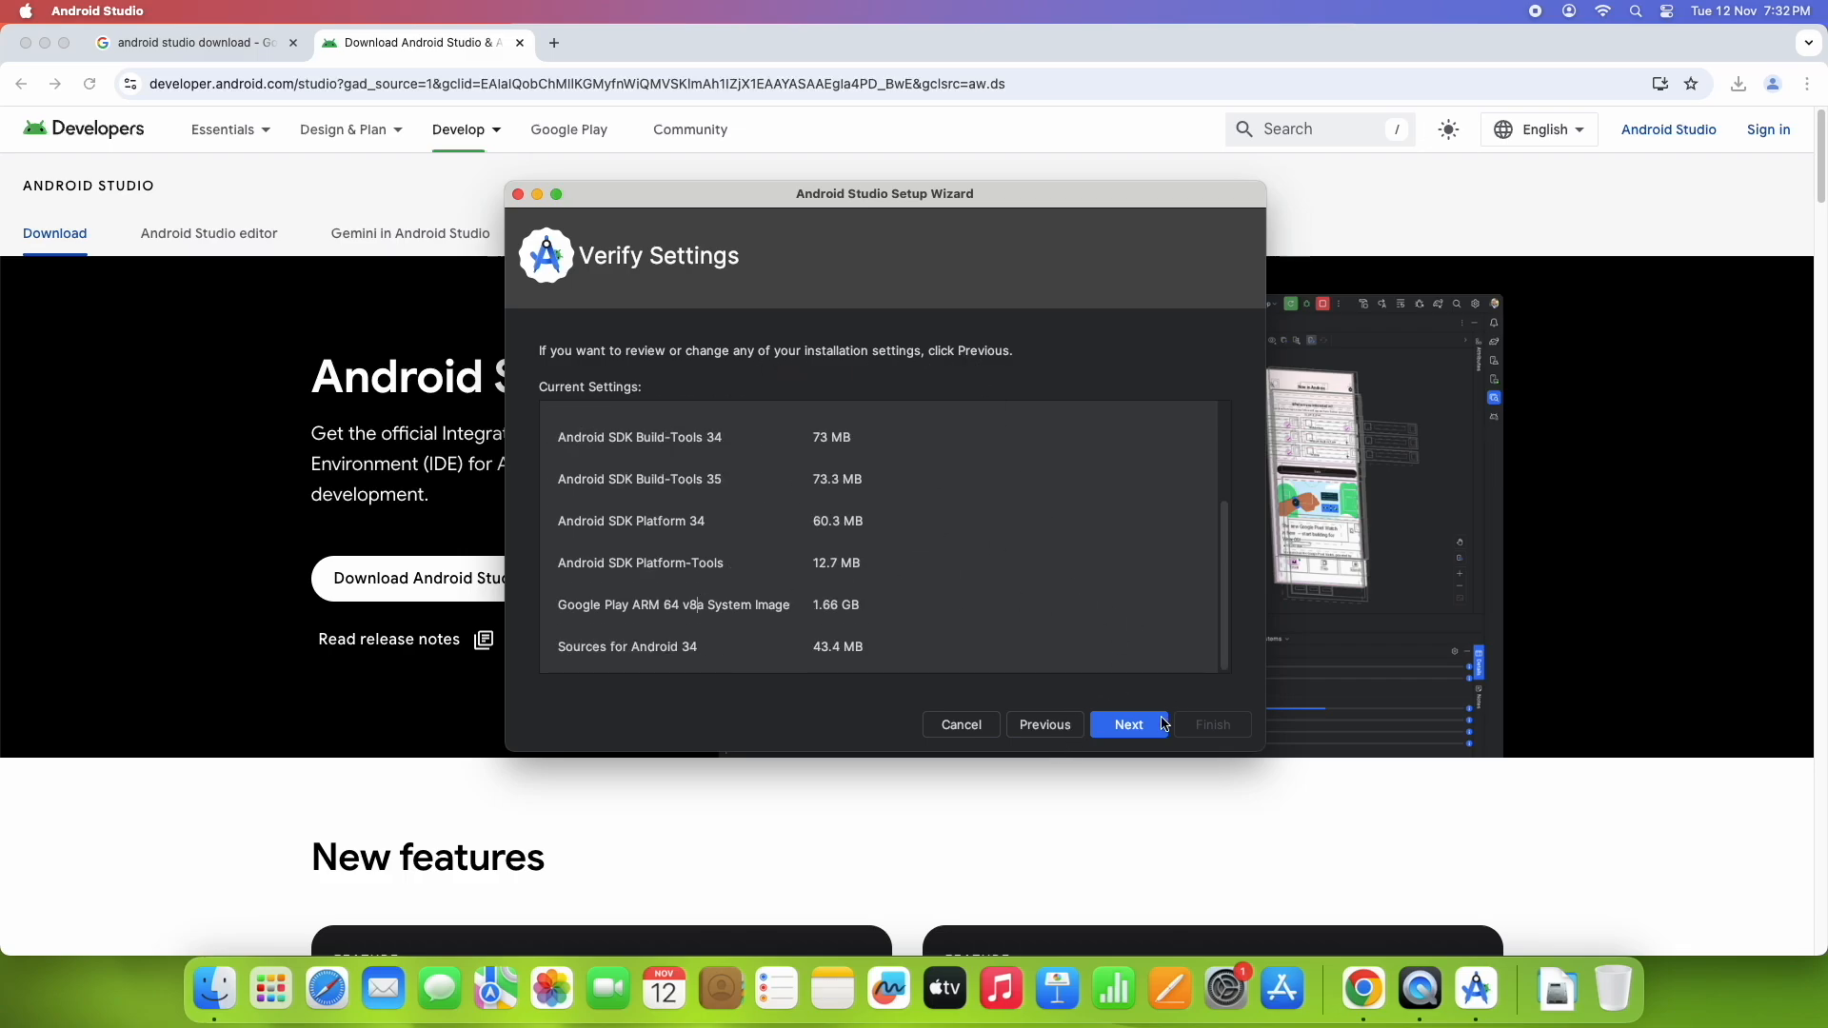
Step: Advance to License Agreement and accept the android-sdk-arm-dbt-license terms
{"action": "left_click", "coordinate": [1127, 723]}
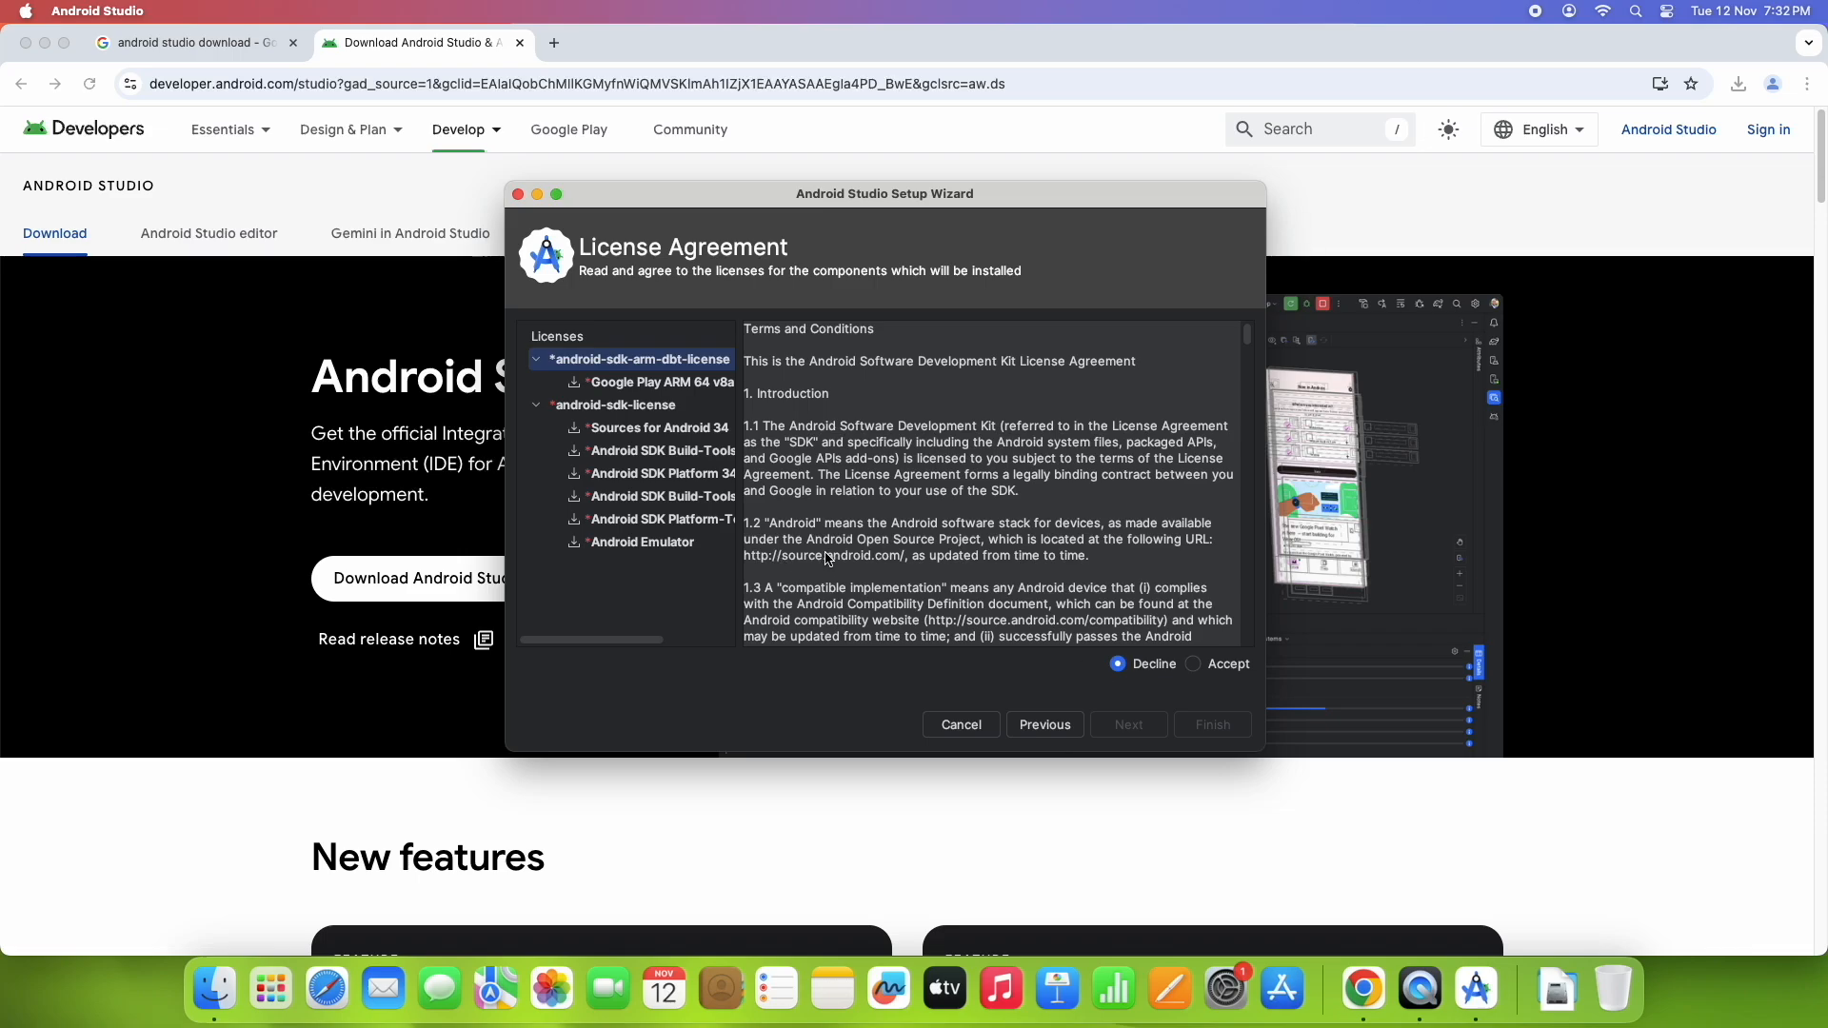
{"action": "mouse_move", "coordinate": [855, 338]}
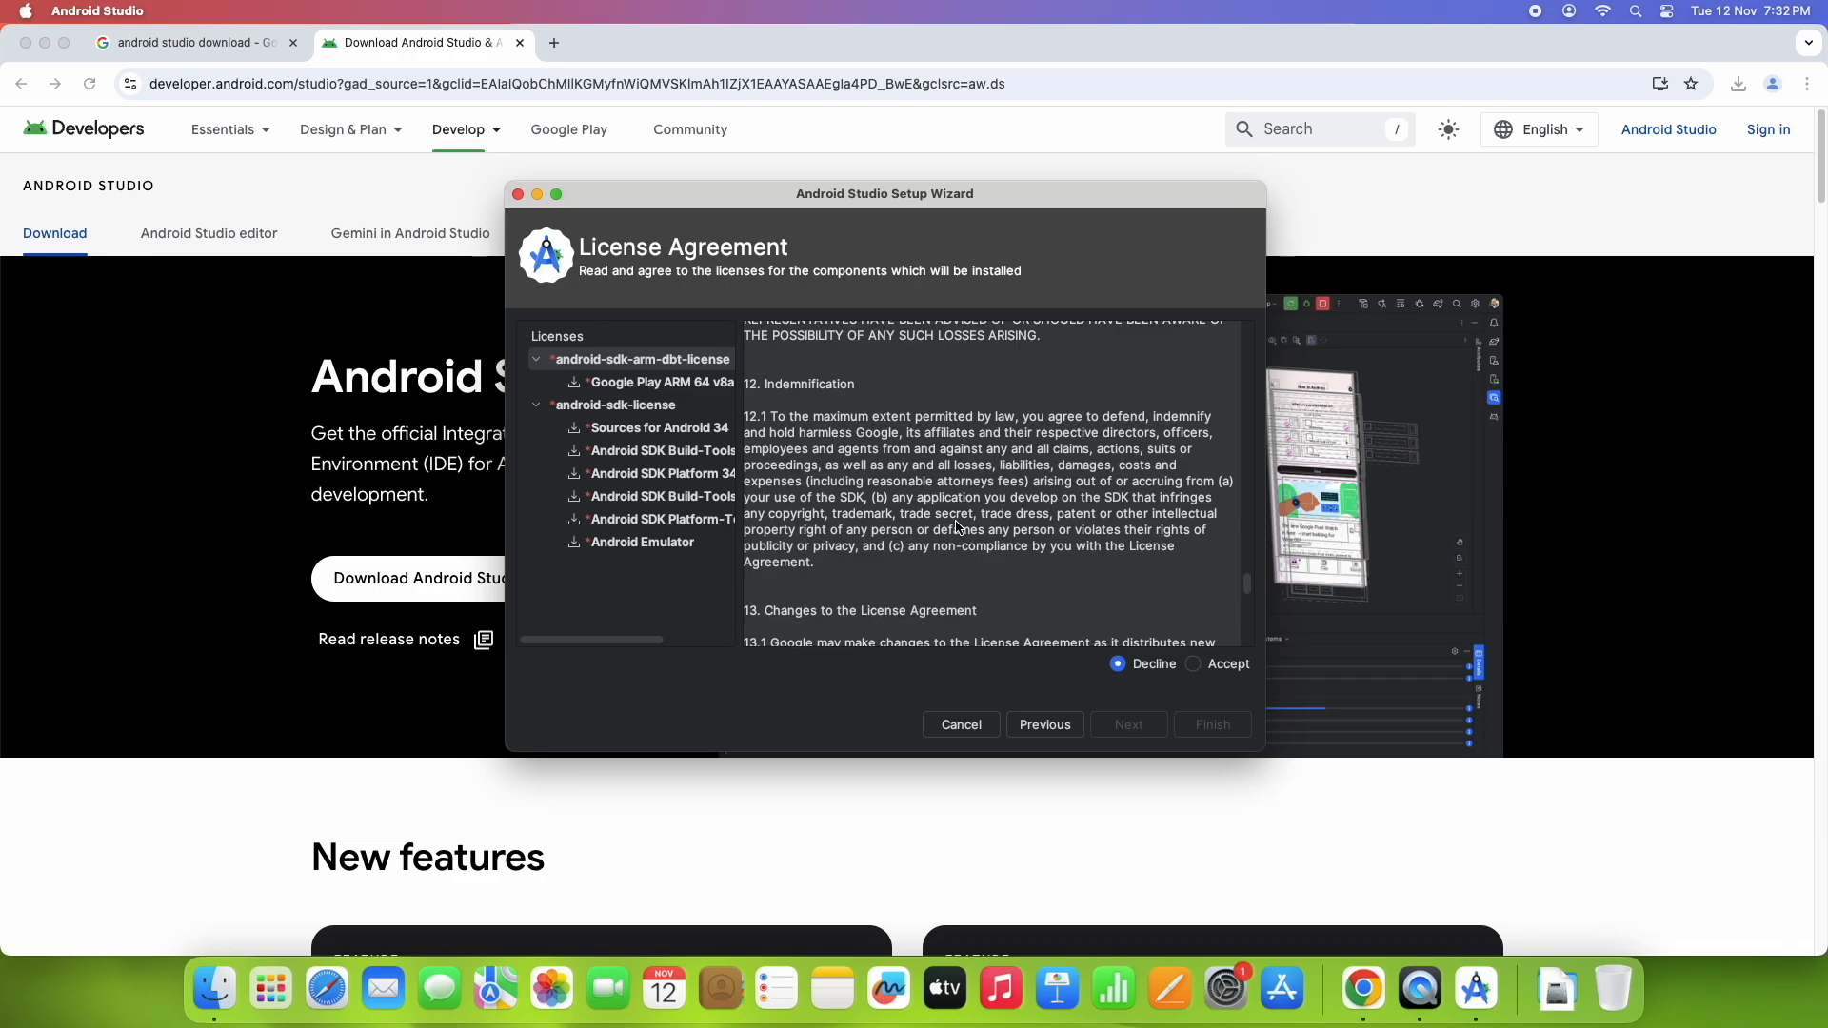
{"action": "scroll", "scroll_direction": "down", "scroll_amount": 3}
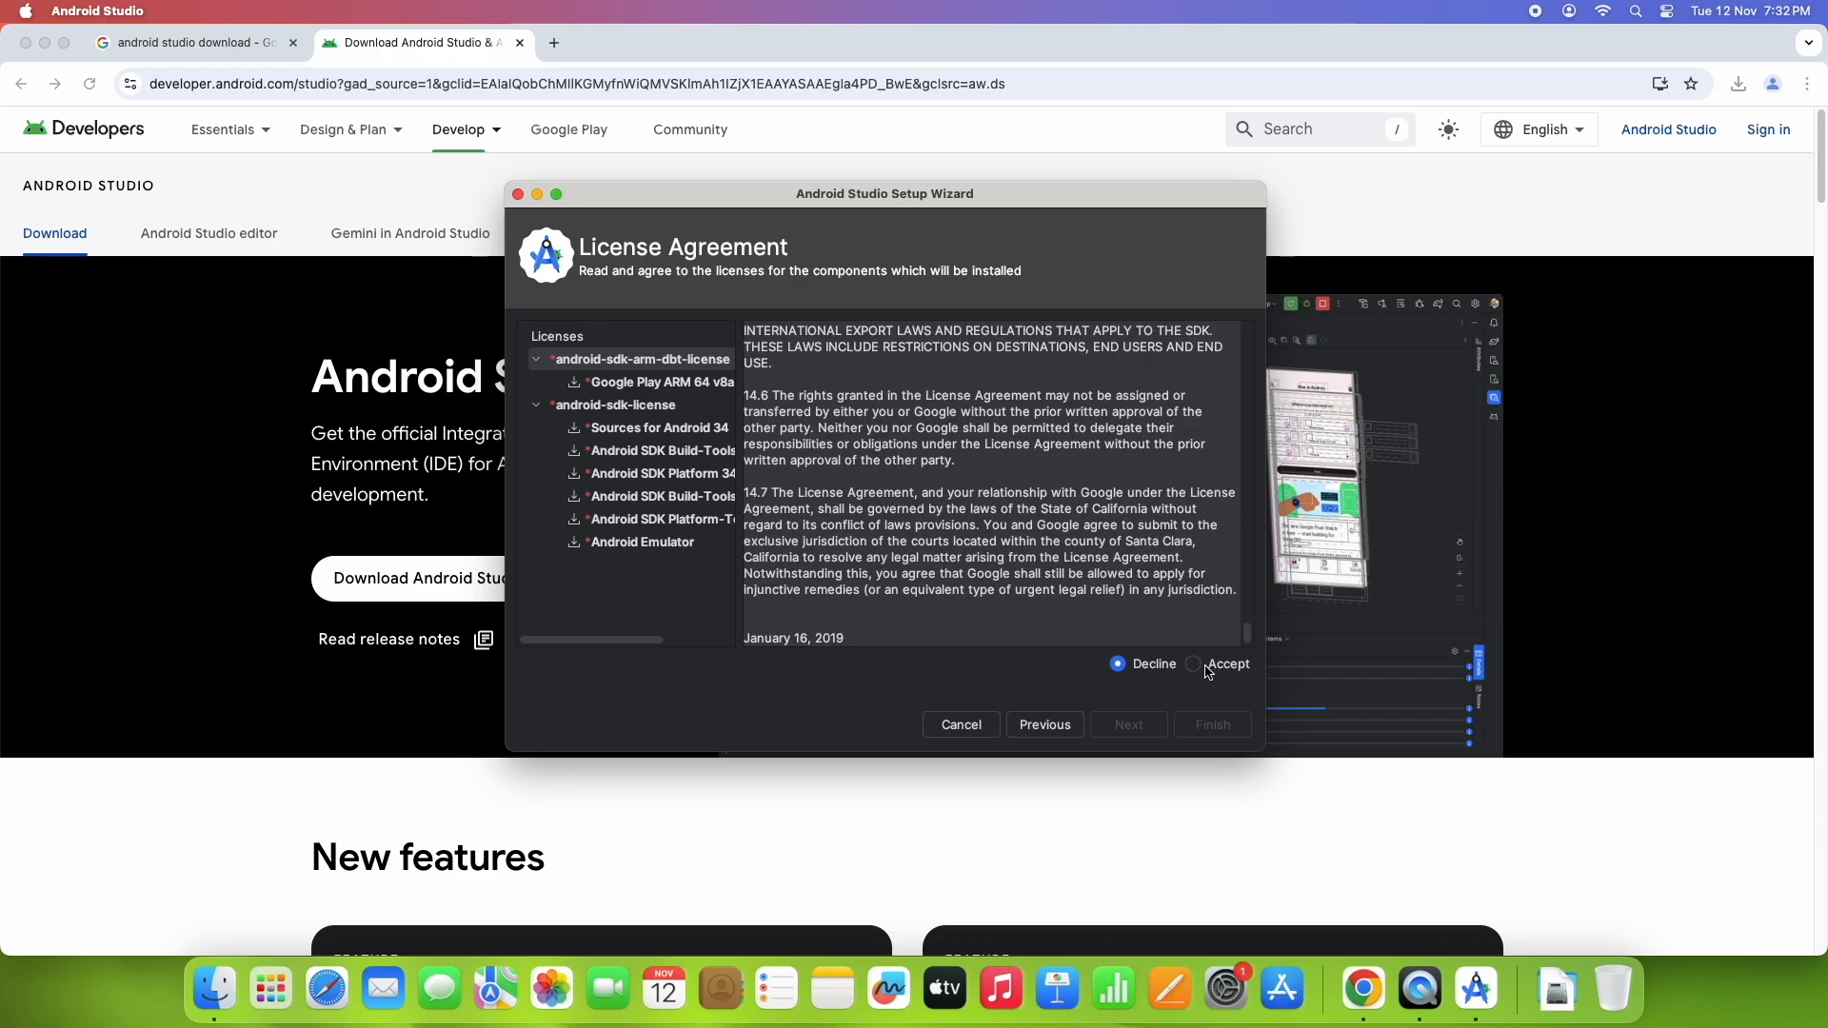
{"action": "left_click", "coordinate": [1194, 662]}
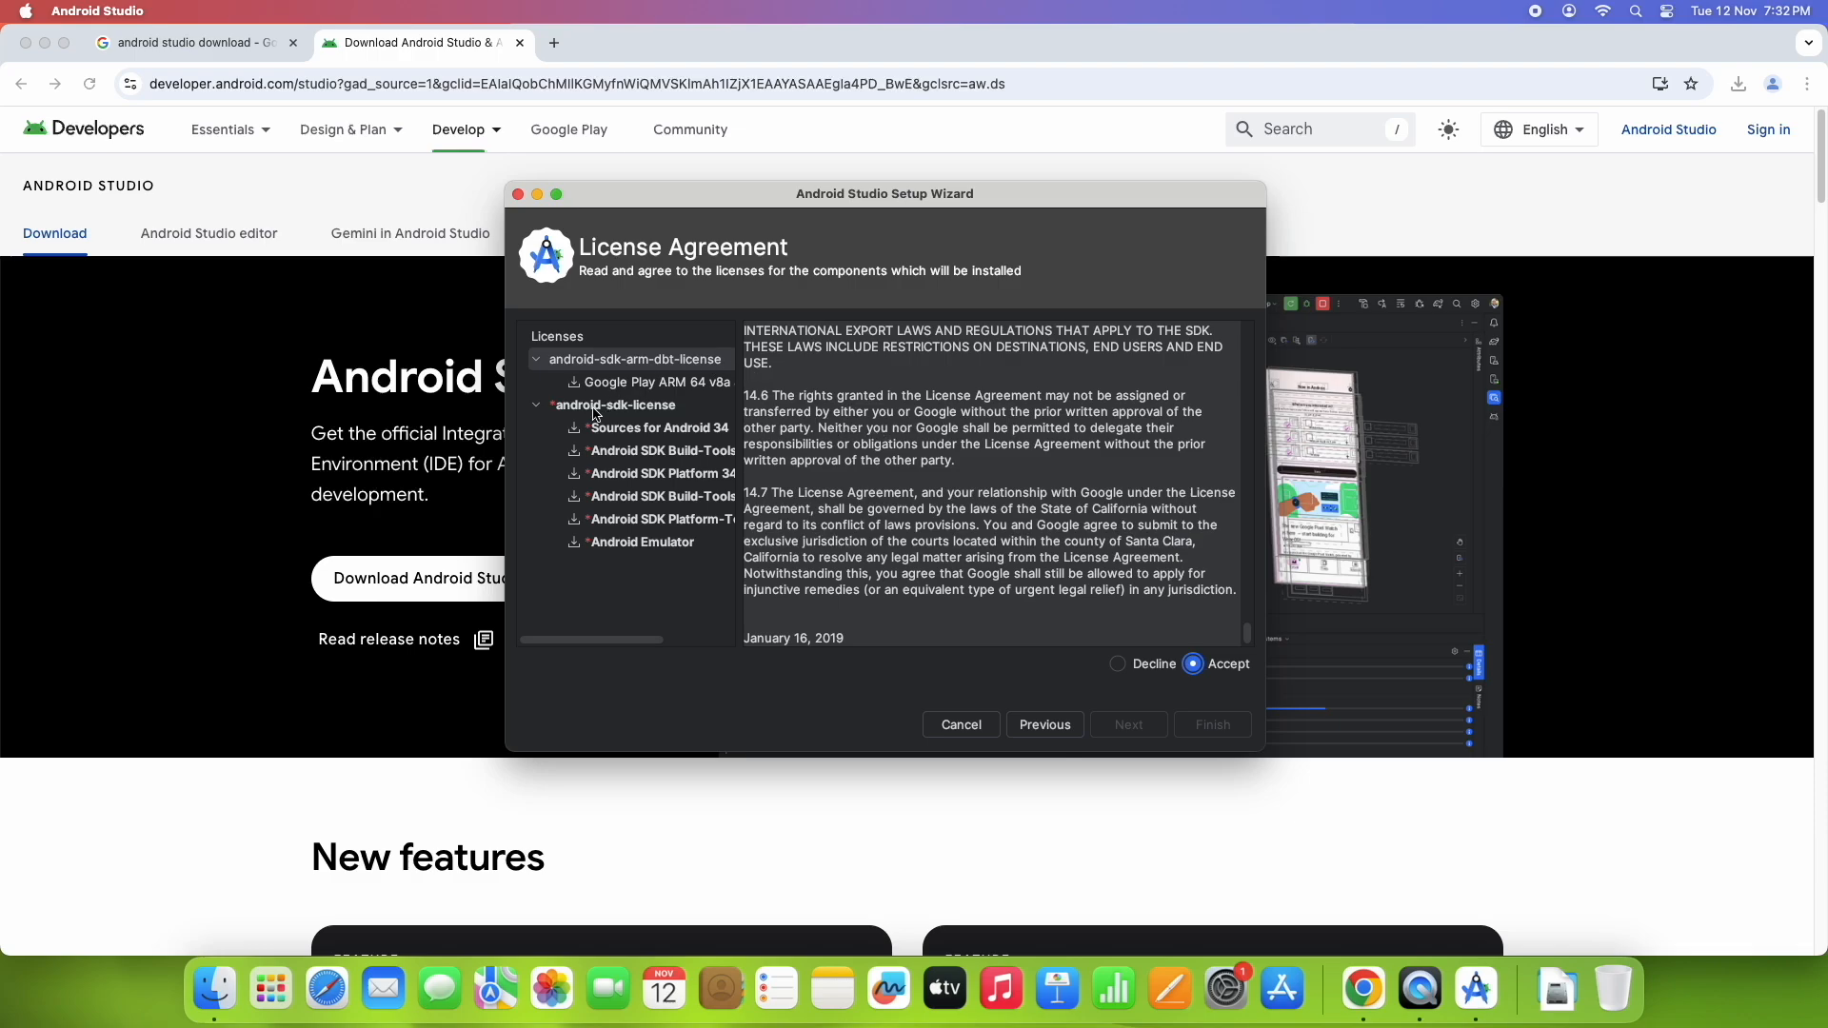
Step: Review and accept the android-sdk-license terms so Finish becomes available
{"action": "left_click", "coordinate": [615, 404]}
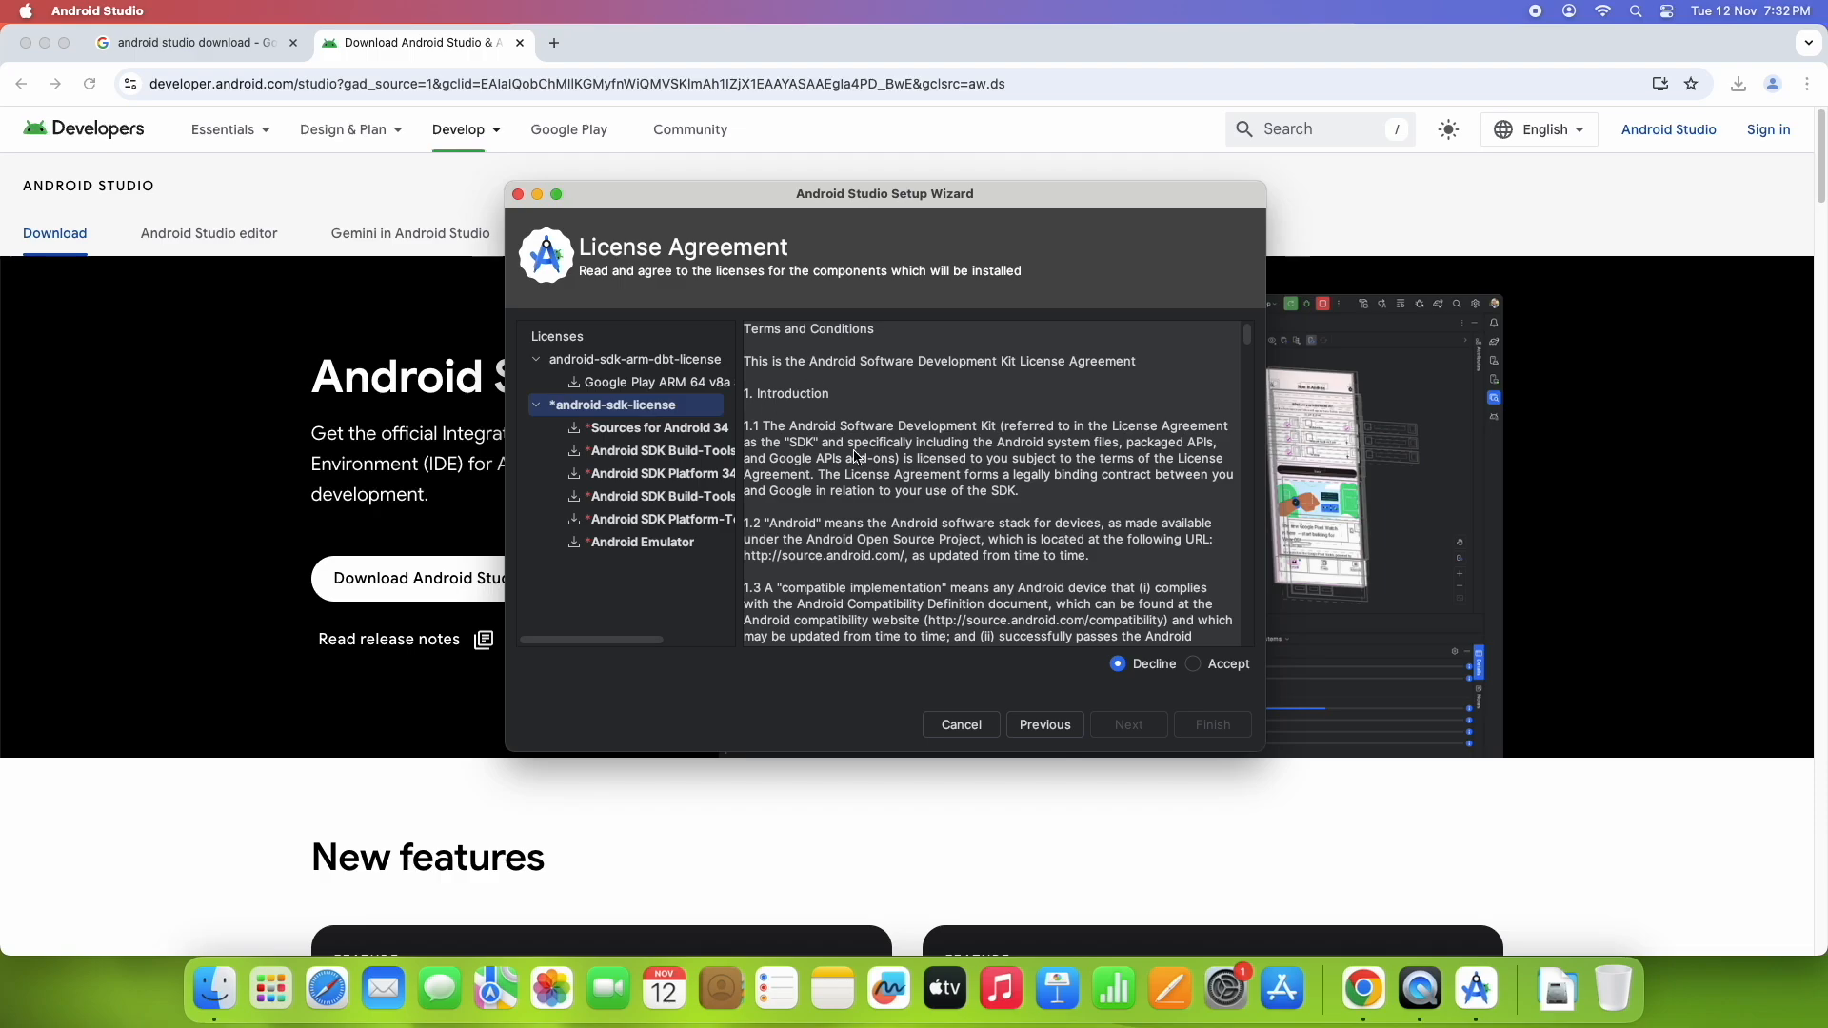
{"action": "mouse_move", "coordinate": [831, 402]}
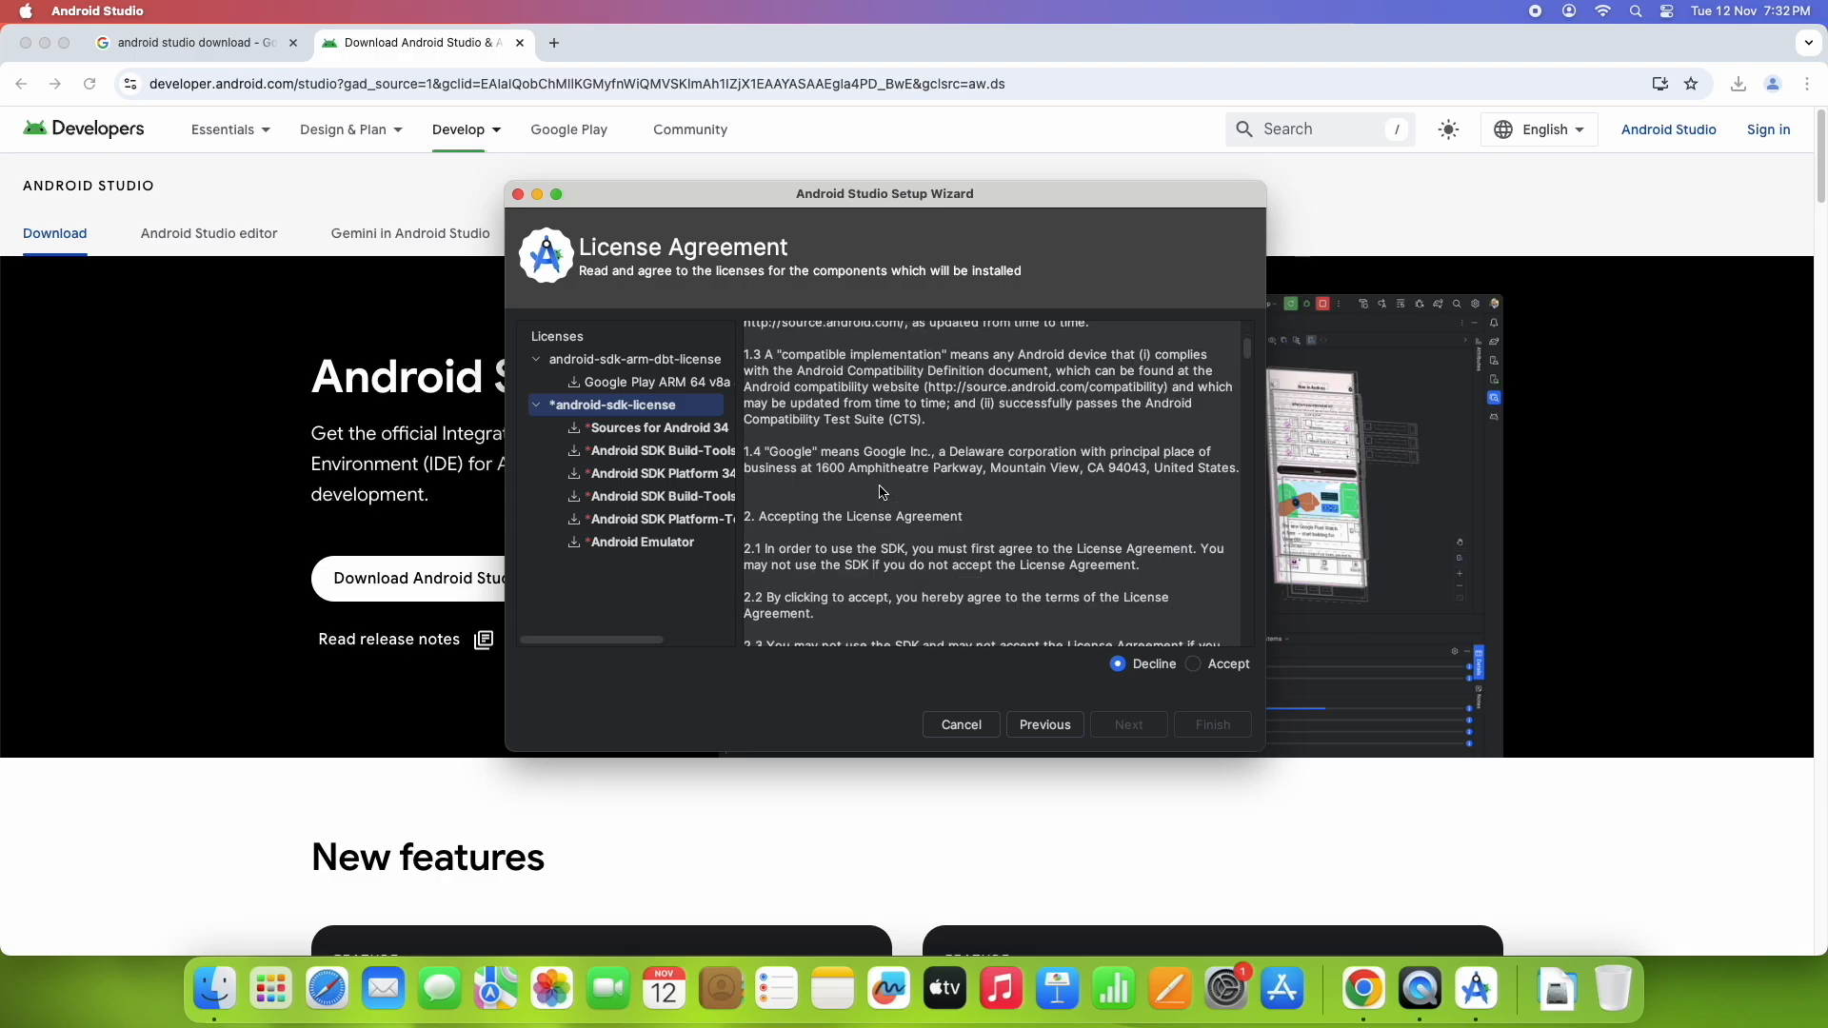
{"action": "scroll", "scroll_direction": "down", "scroll_amount": 3}
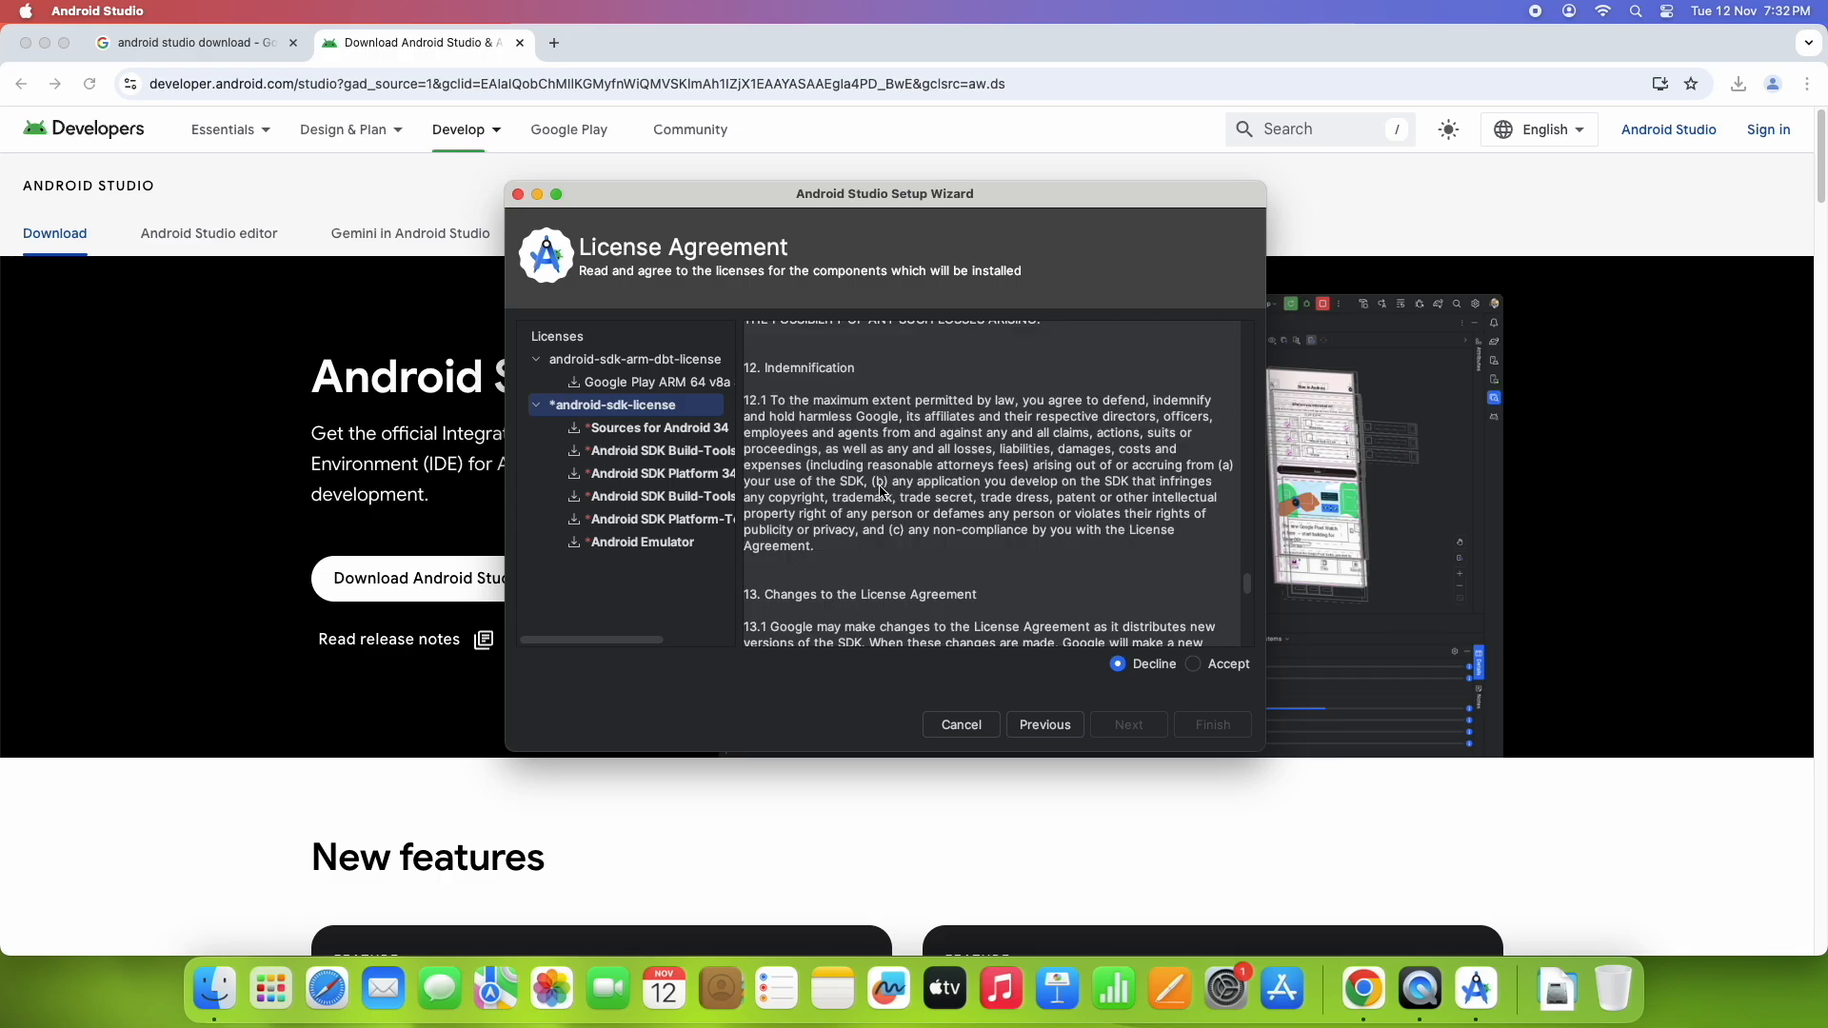
{"action": "scroll", "scroll_direction": "down", "scroll_amount": 3}
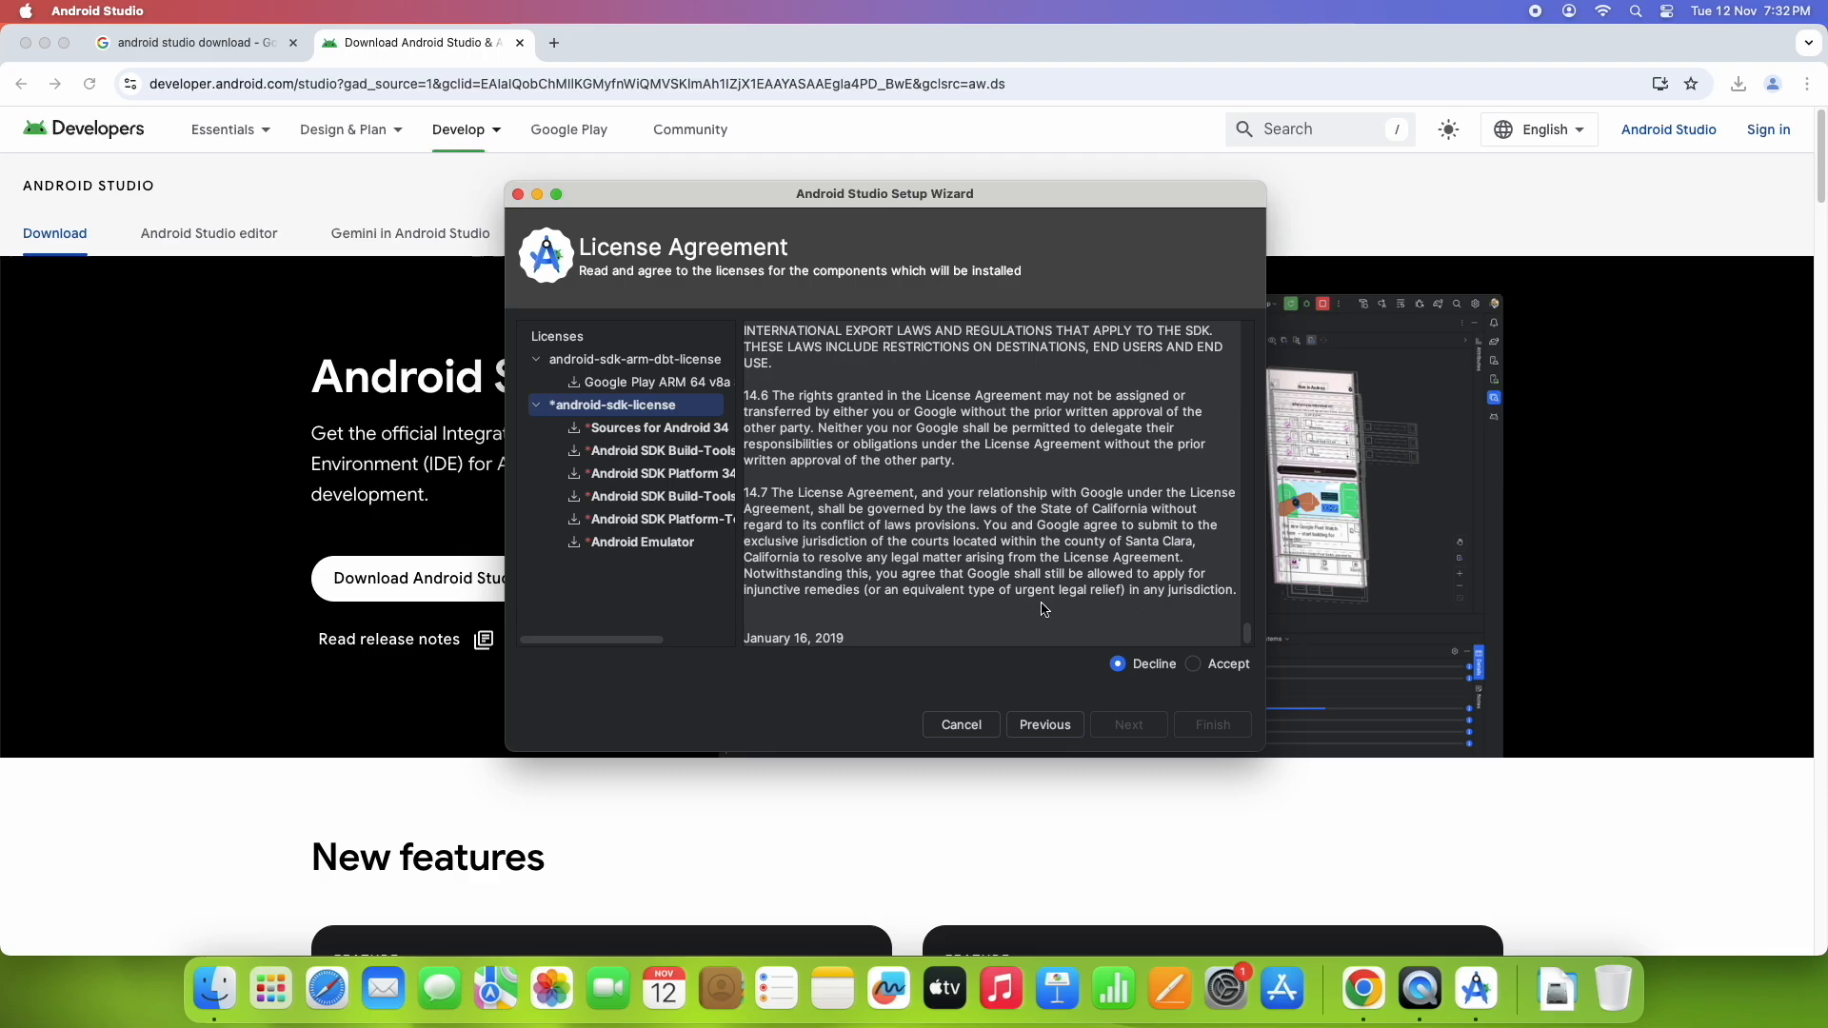
{"action": "left_click", "coordinate": [1194, 663]}
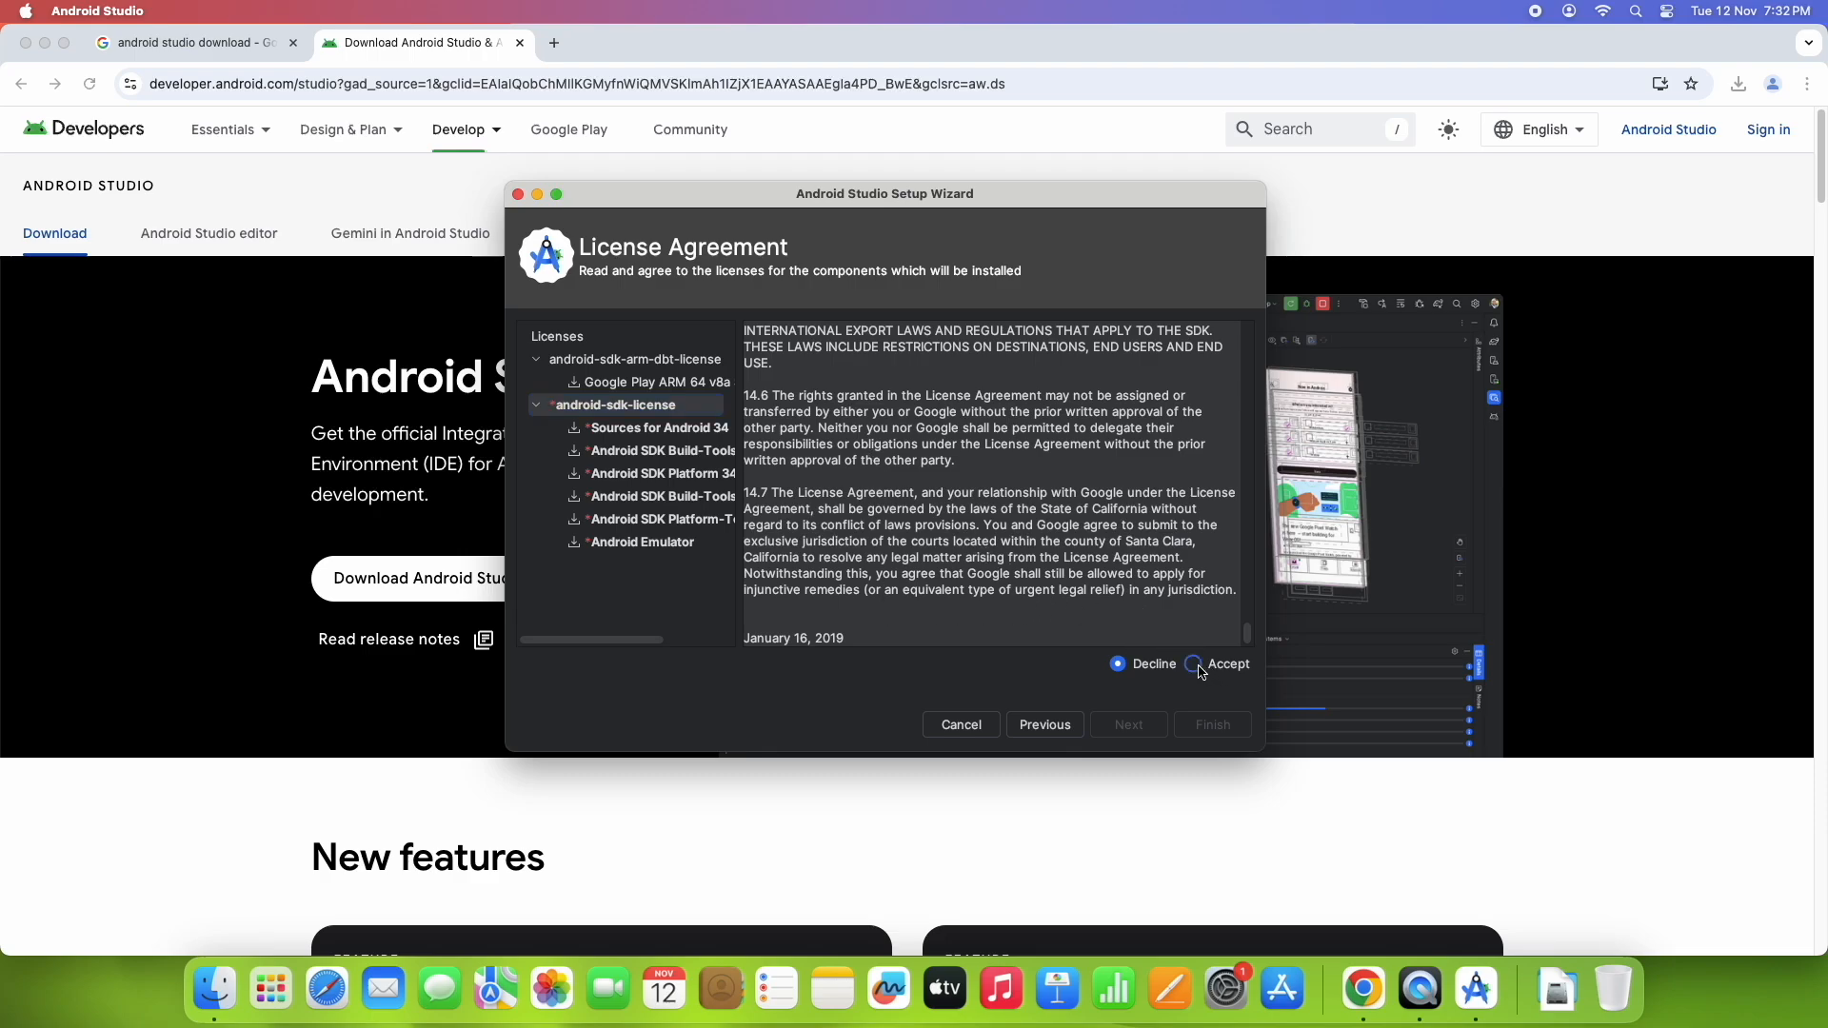
{"action": "left_click", "coordinate": [1192, 663]}
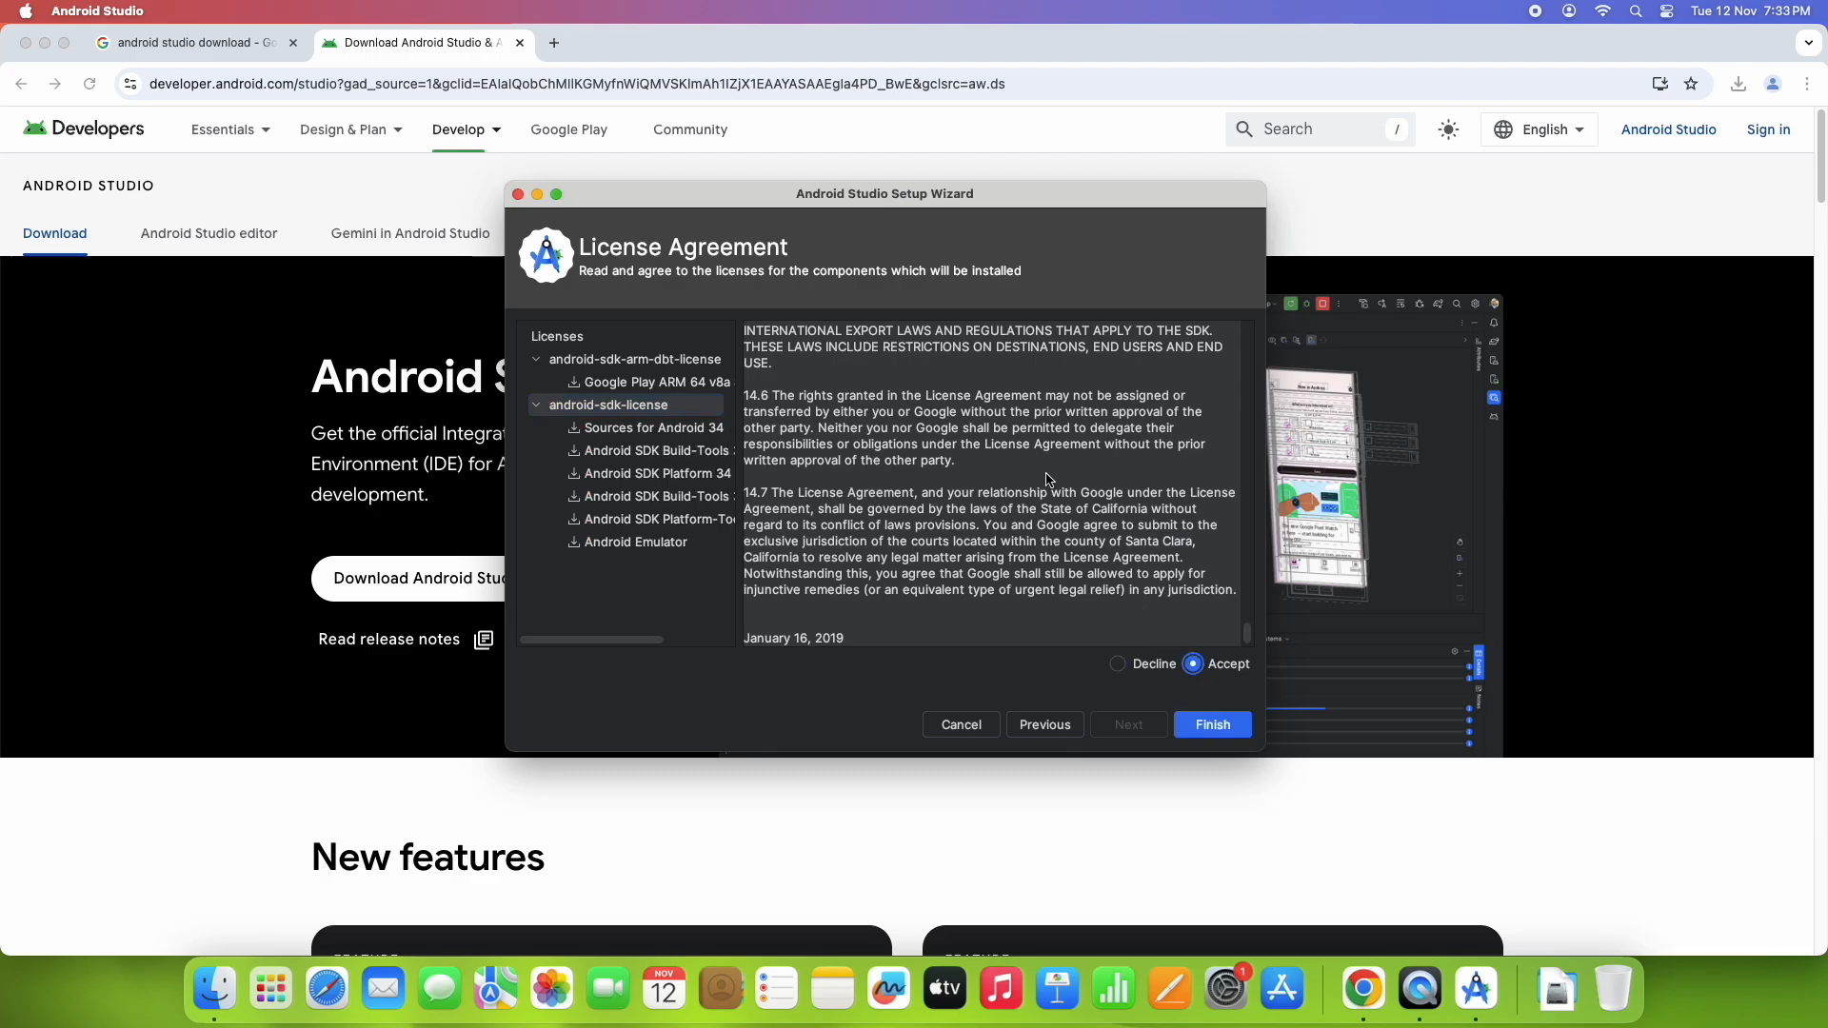
Step: Finish the wizard to download and install the SDK components, including platform-tools and the emulator
{"action": "left_click", "coordinate": [1211, 724]}
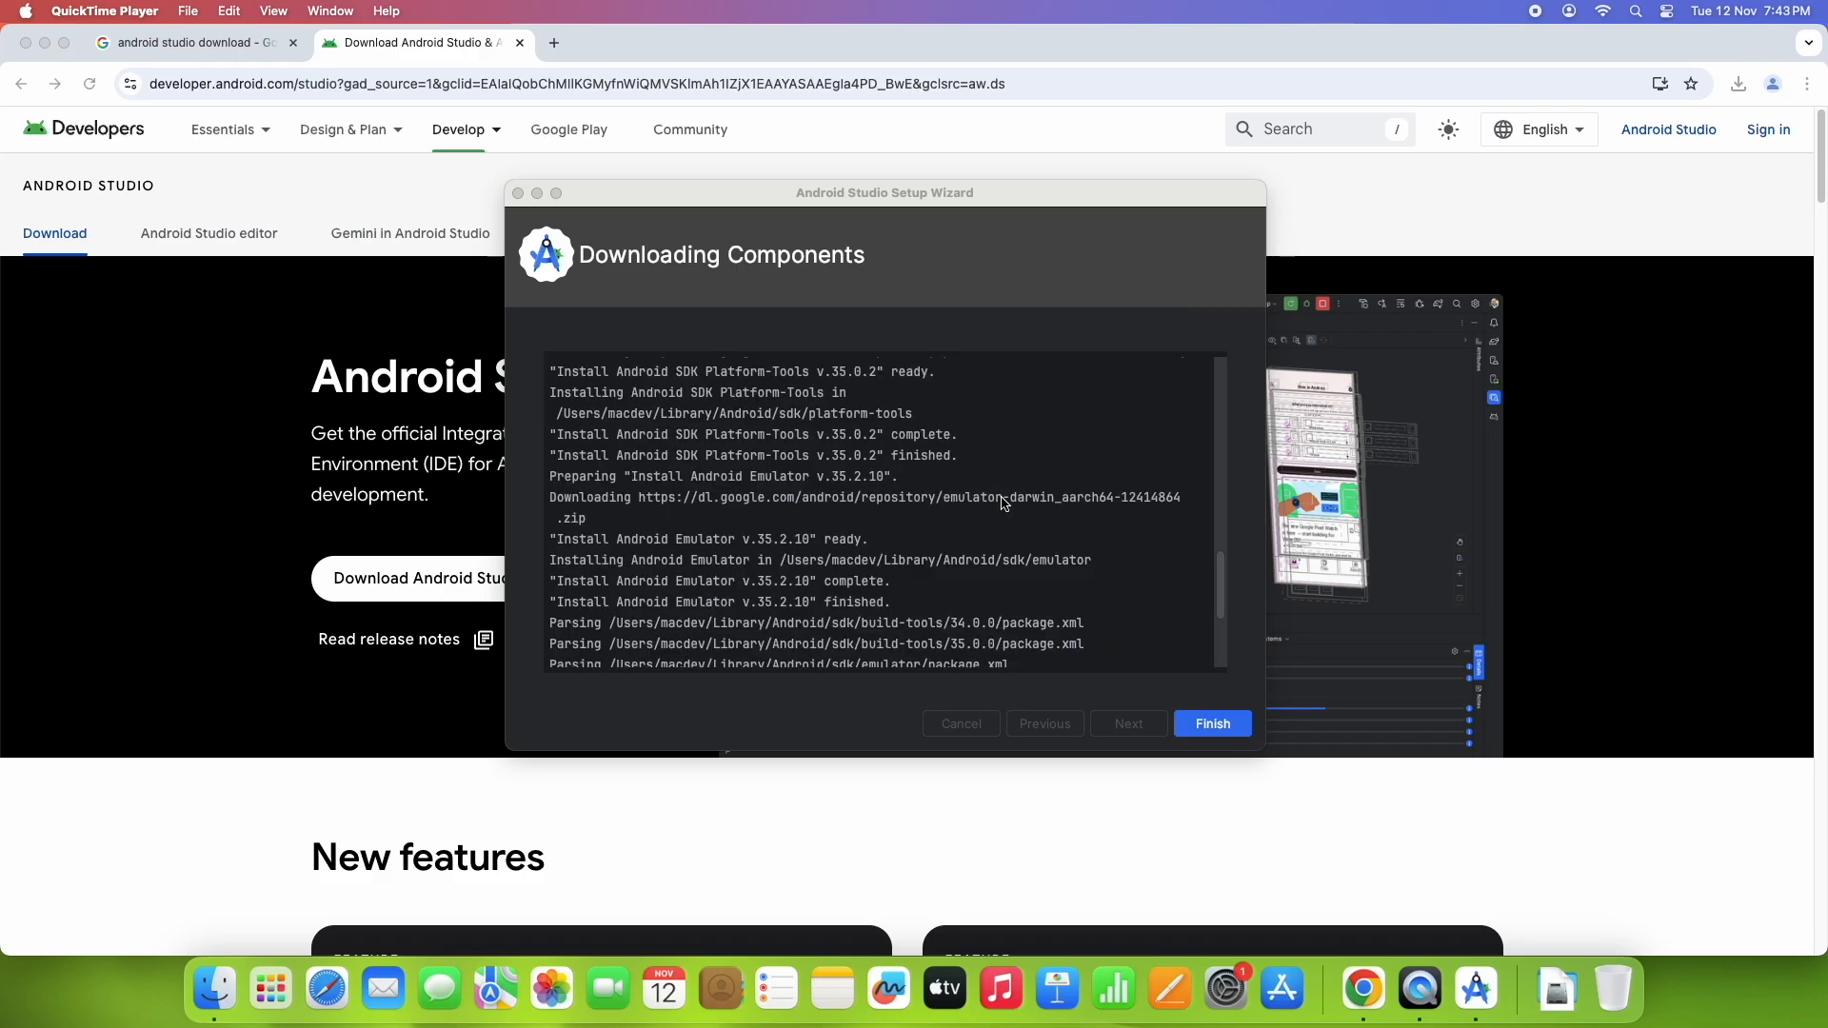
{"action": "left_click", "coordinate": [1211, 724]}
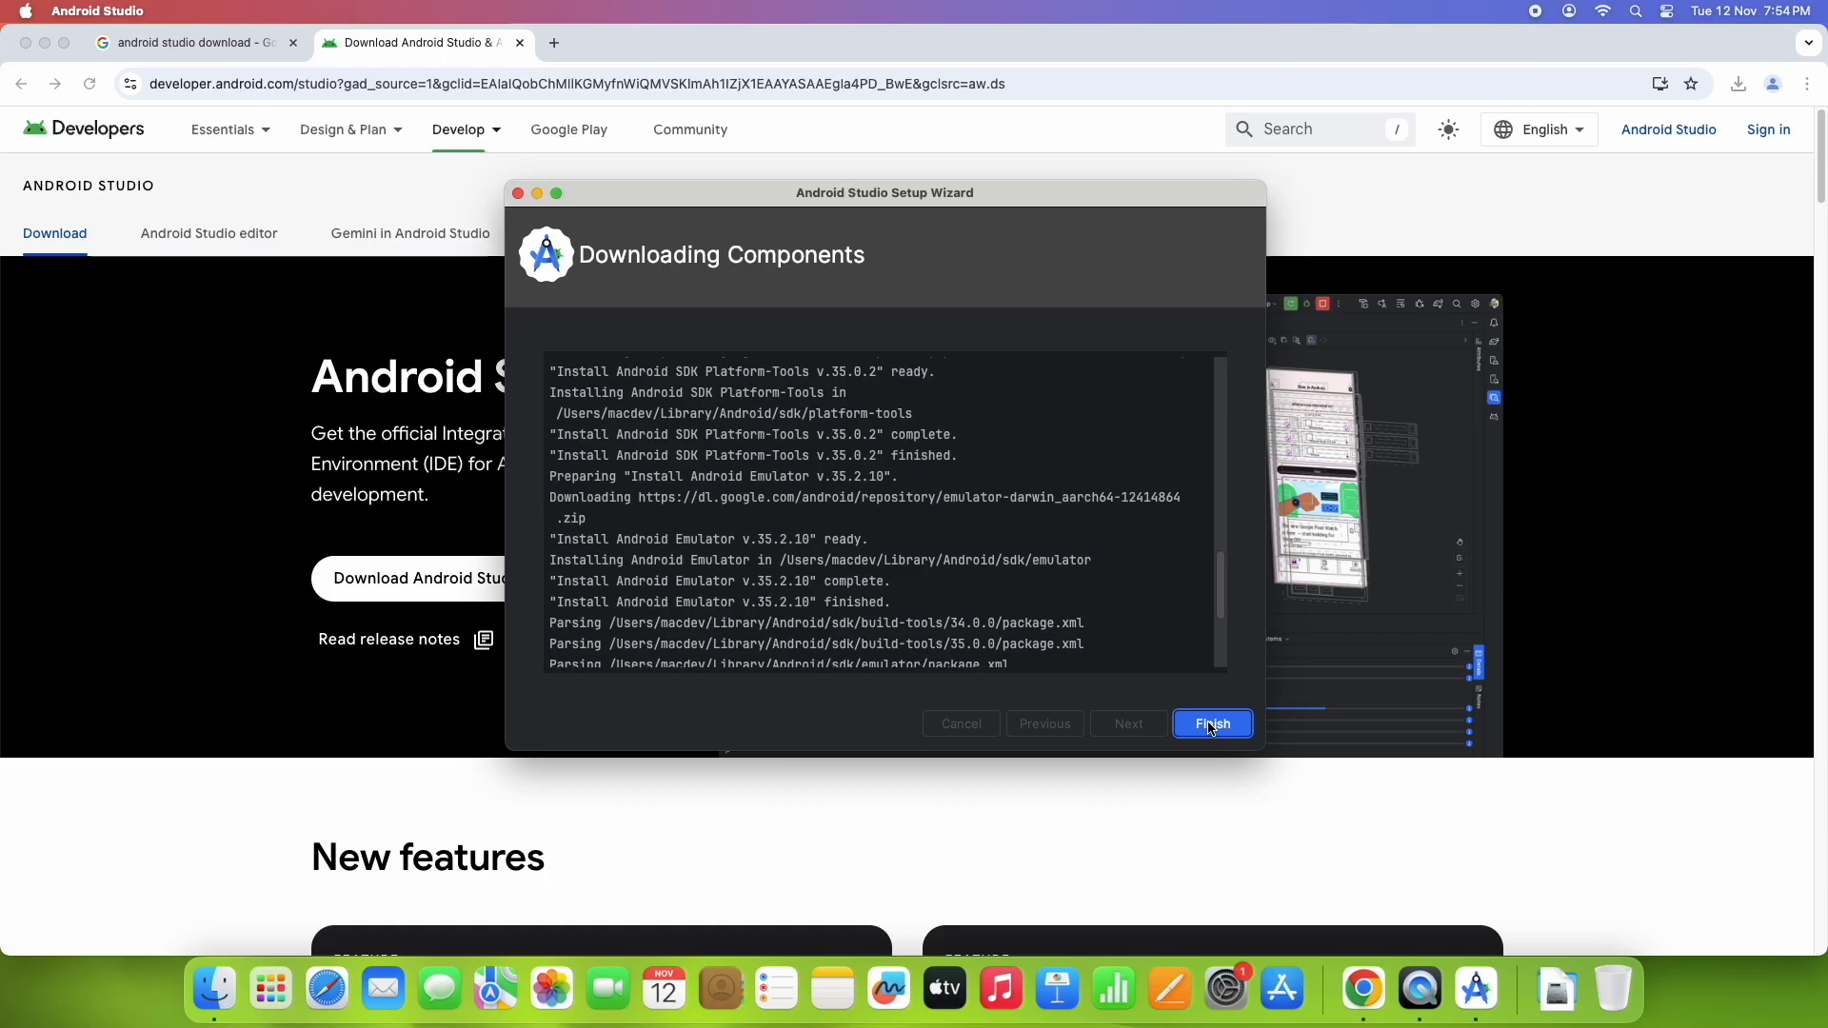
Step: Finish the setup wizard and position the Welcome to Android Studio window
{"action": "left_click", "coordinate": [1211, 724]}
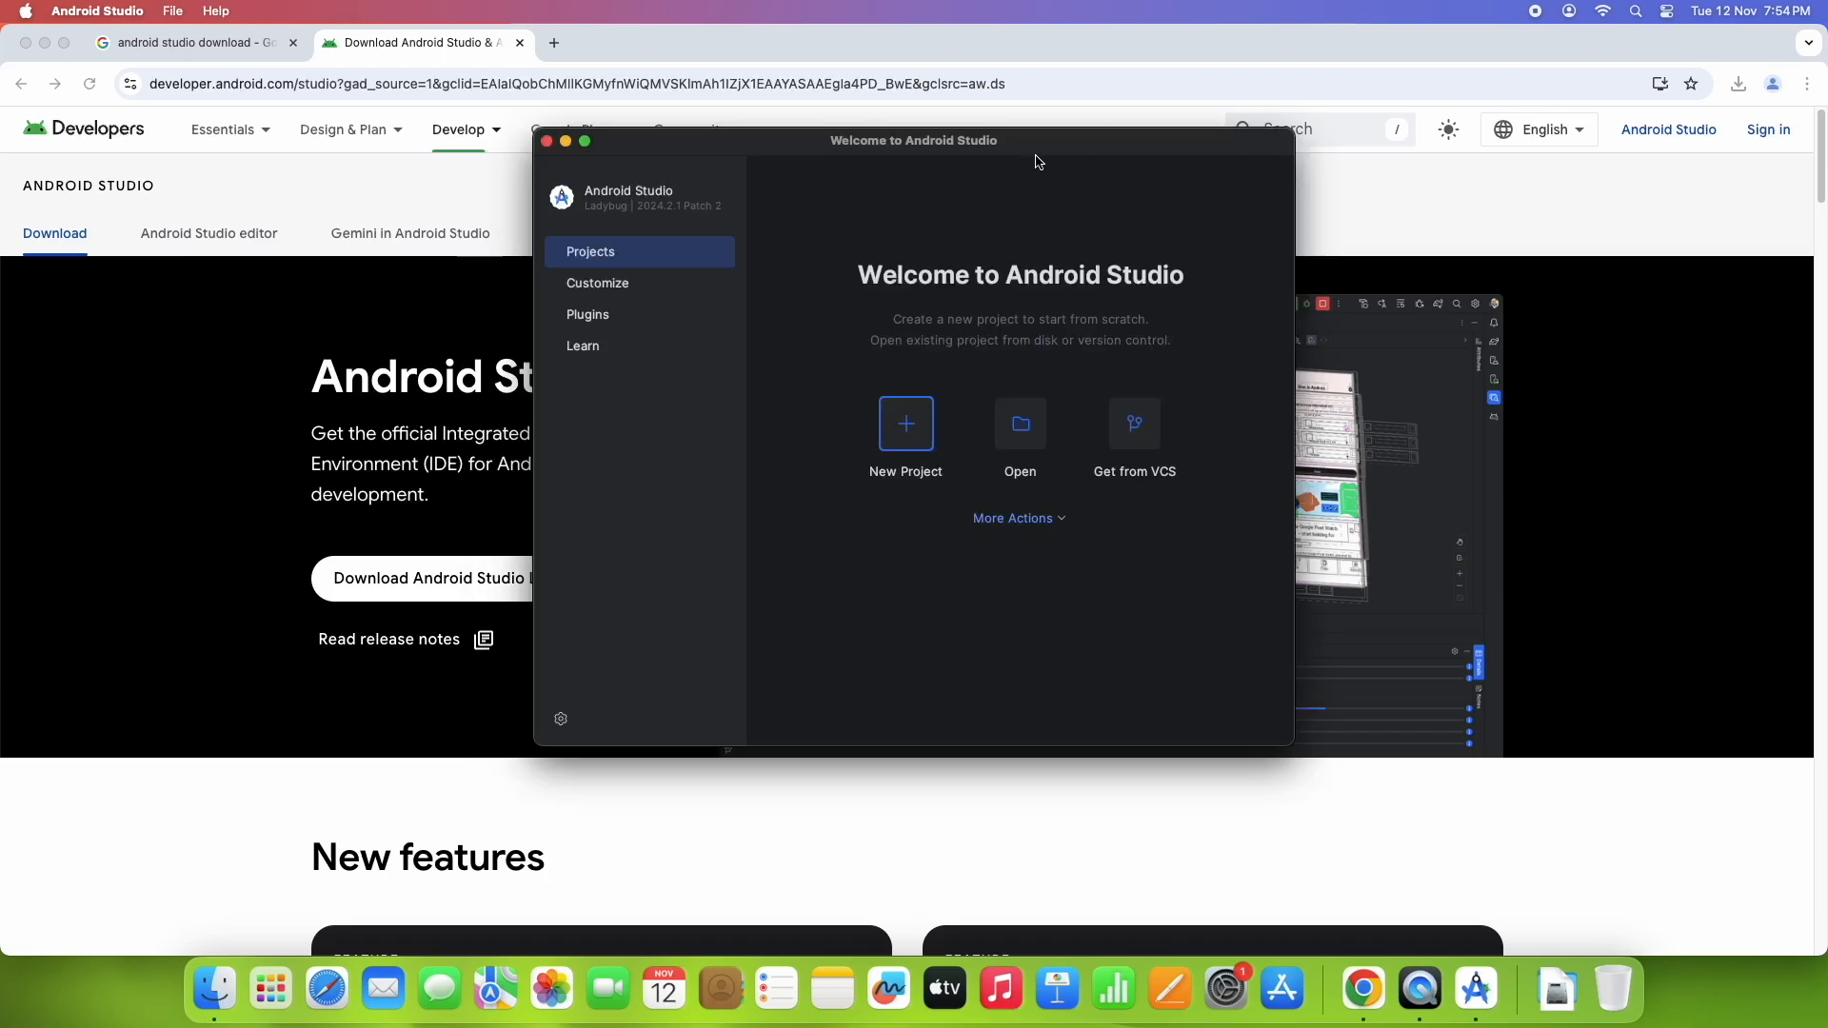
{"action": "mouse_move", "coordinate": [1046, 152]}
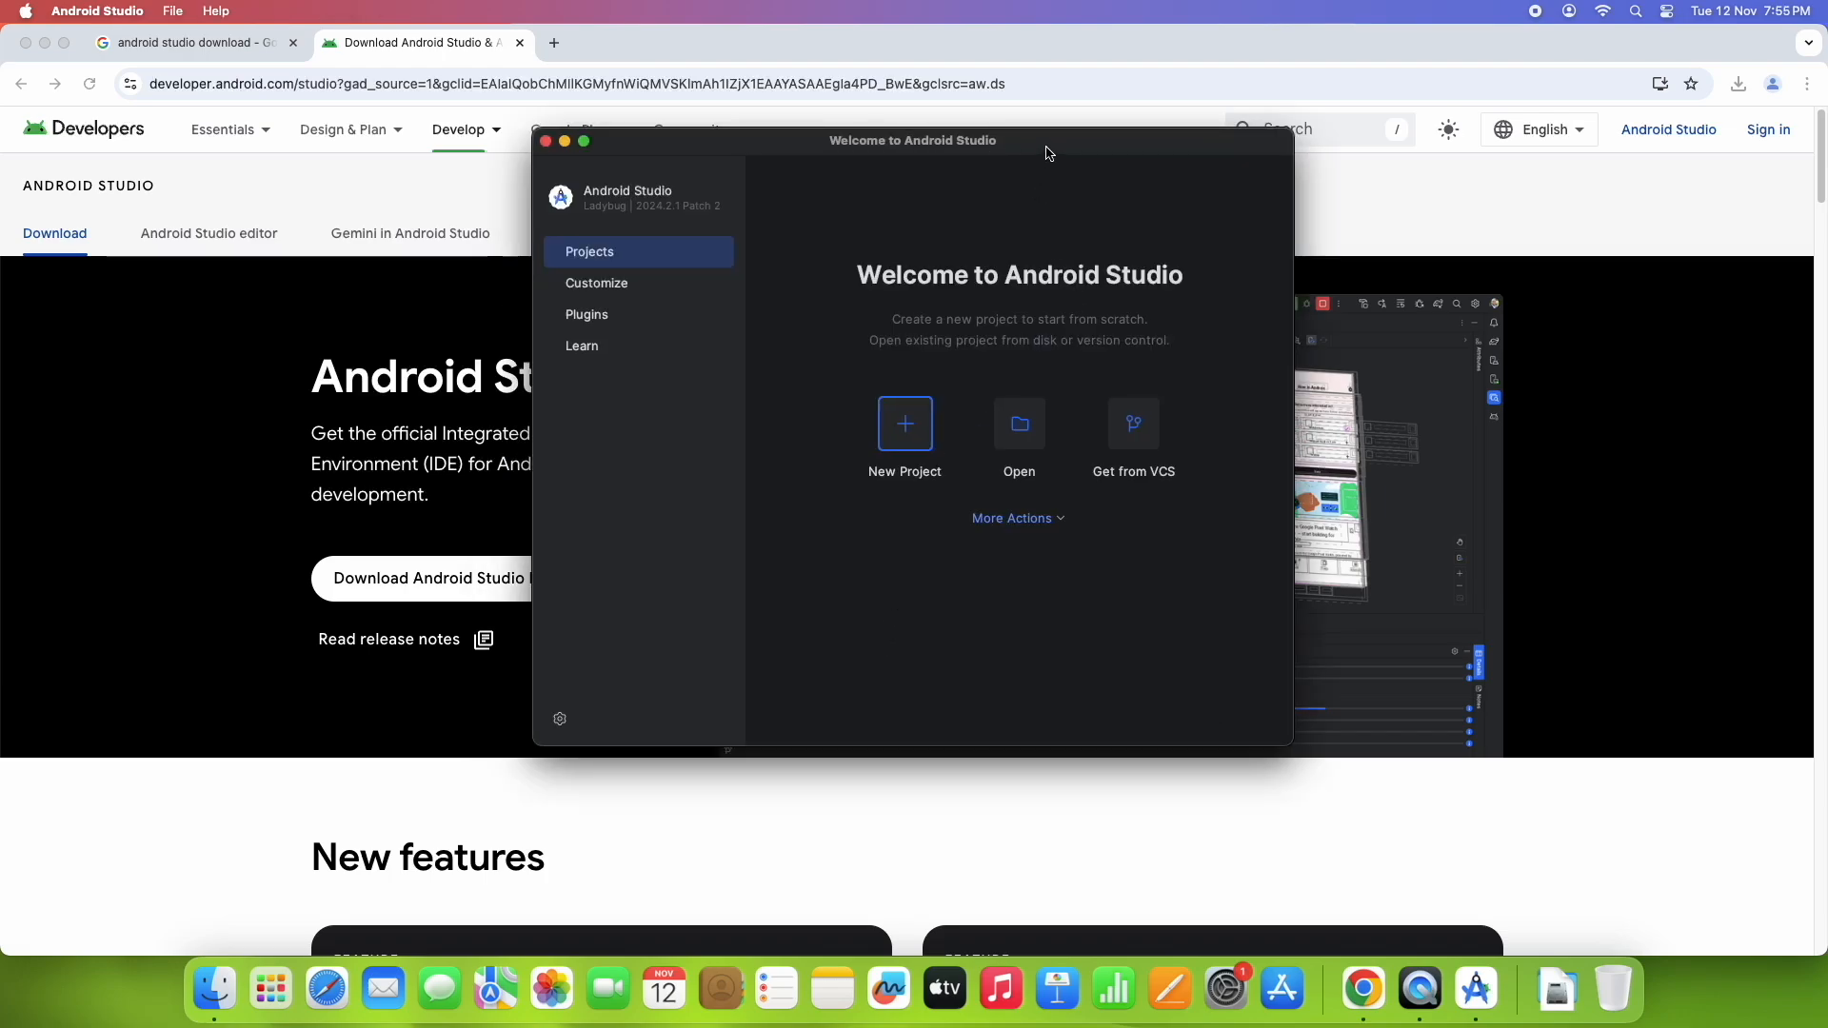
{"action": "left_click_drag", "start_coordinate": [912, 139], "coordinate": [868, 122]}
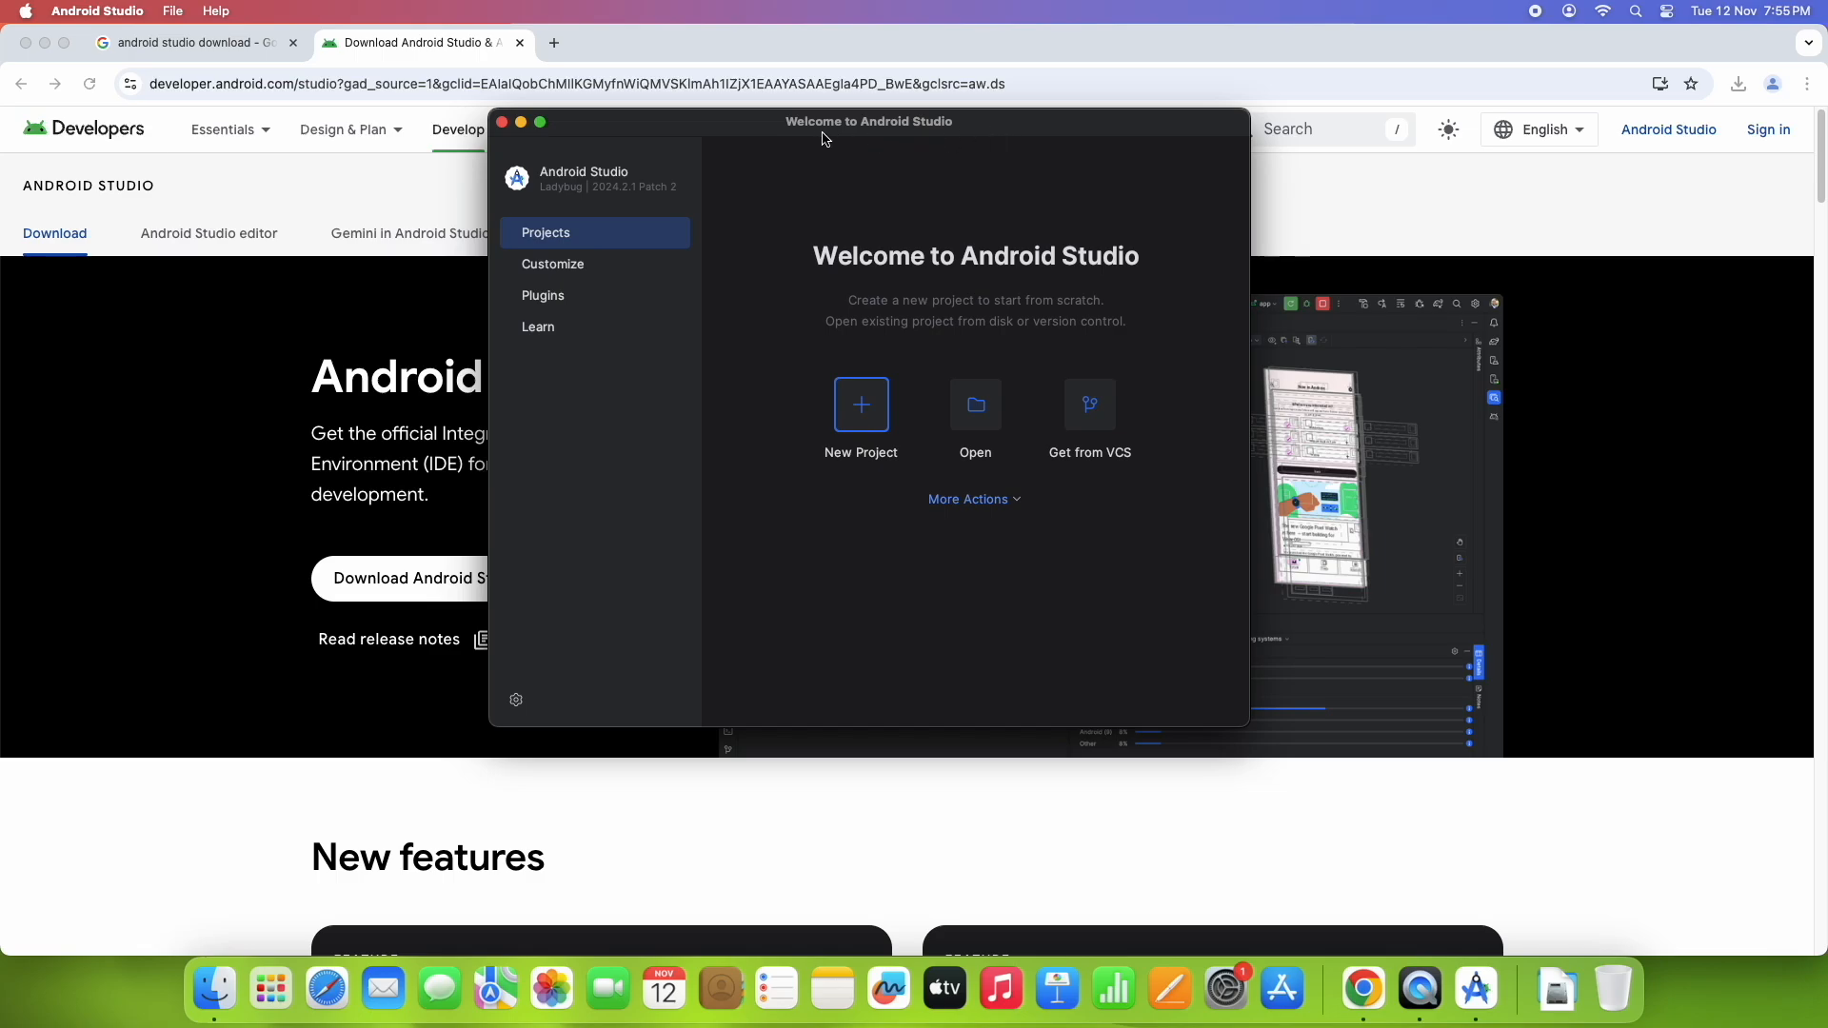
{"action": "mouse_move", "coordinate": [918, 135]}
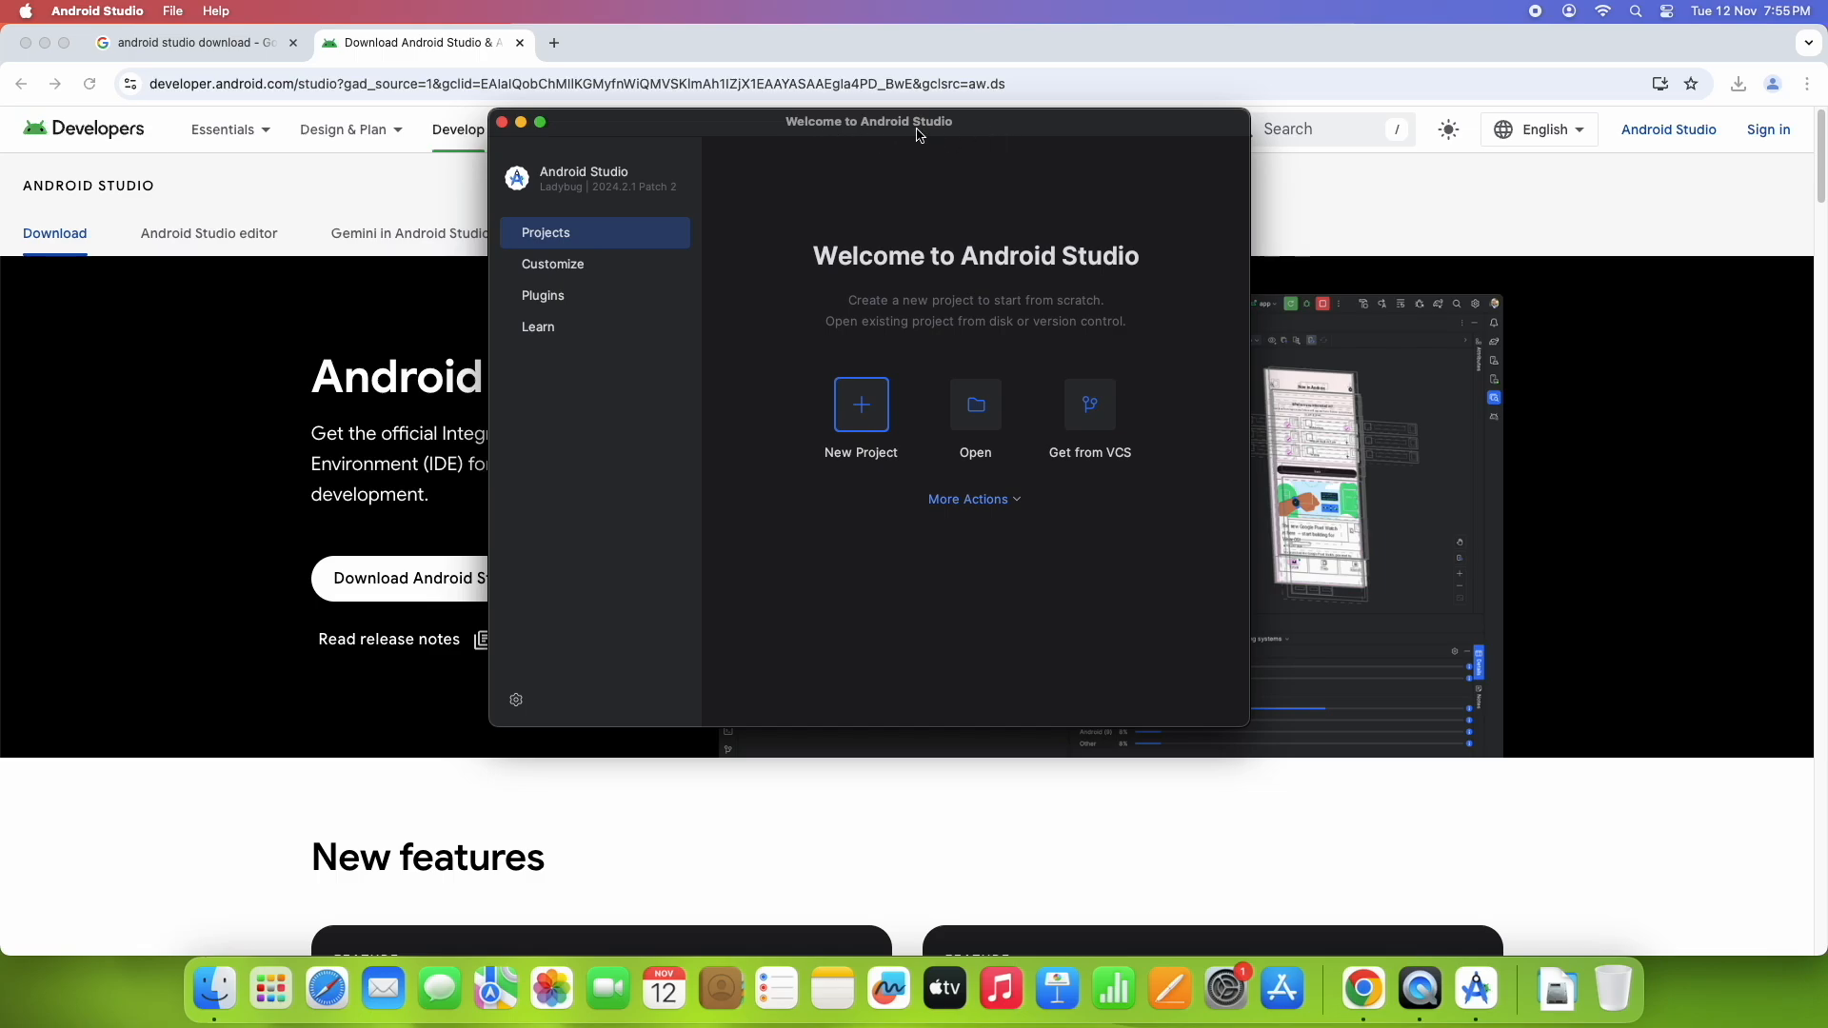
{"action": "mouse_move", "coordinate": [638, 347]}
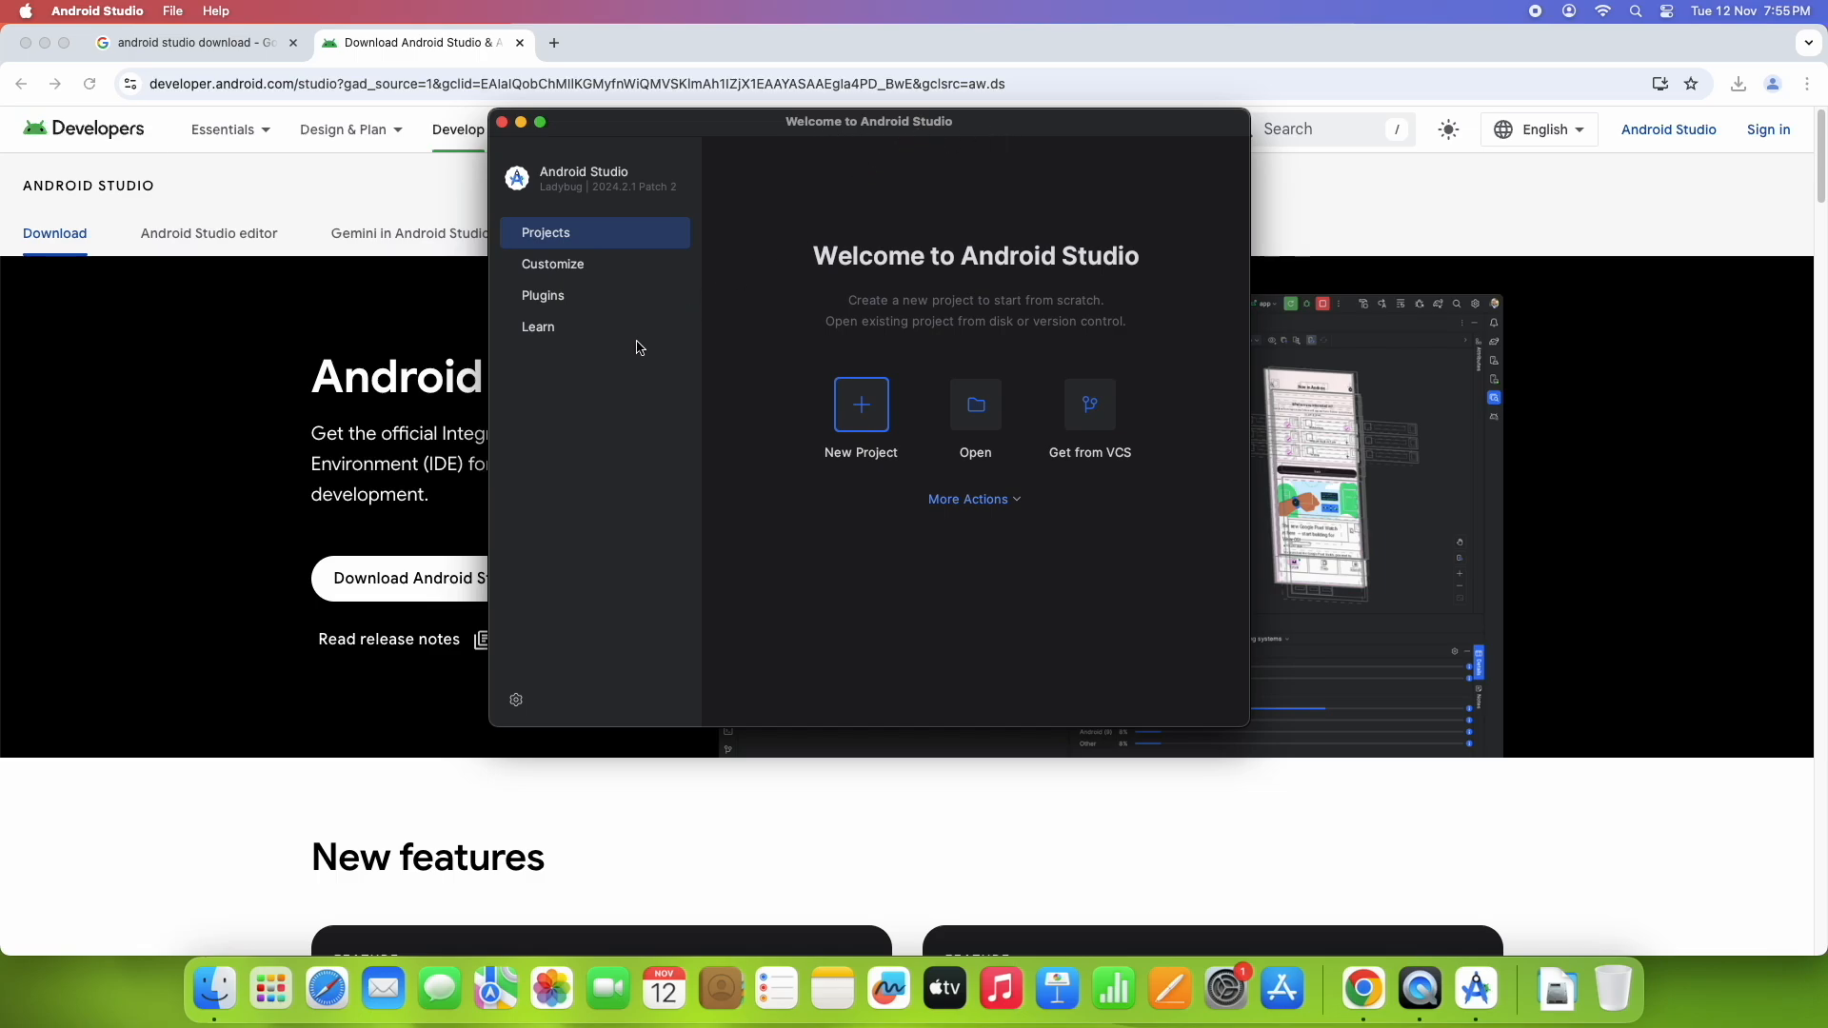
{"action": "mouse_move", "coordinate": [862, 432]}
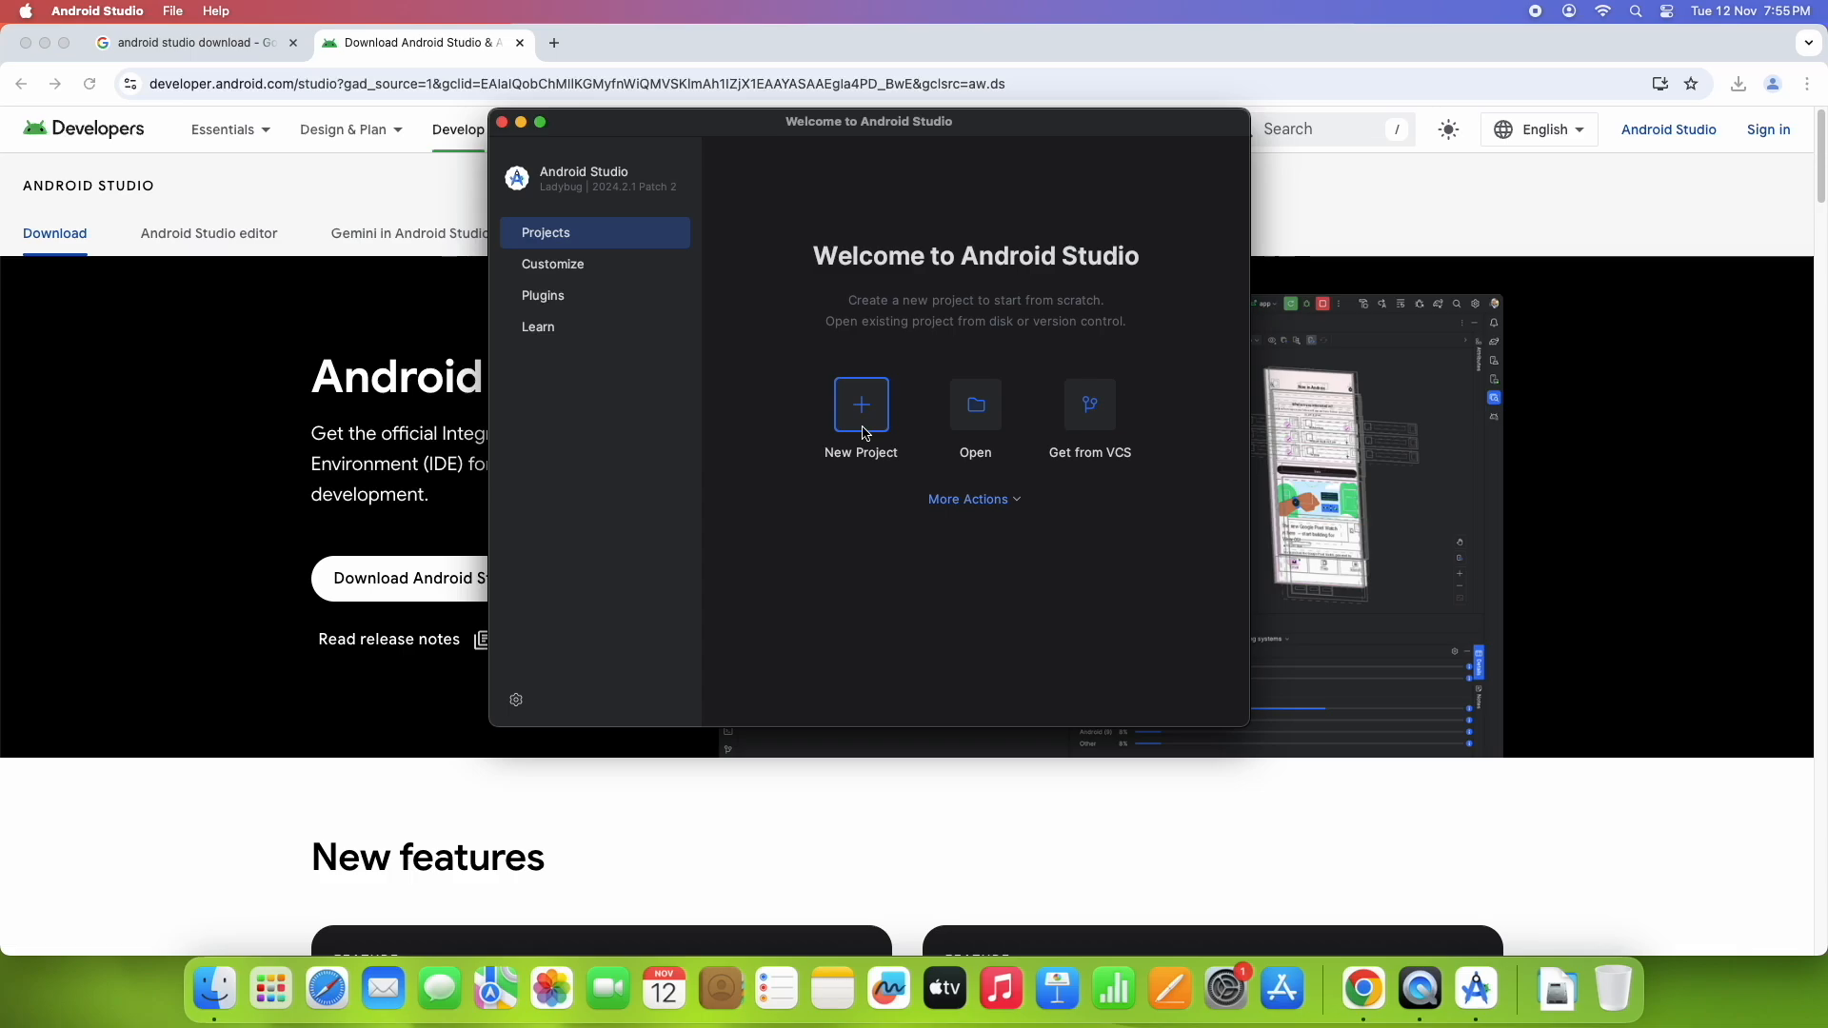
{"action": "mouse_move", "coordinate": [973, 499]}
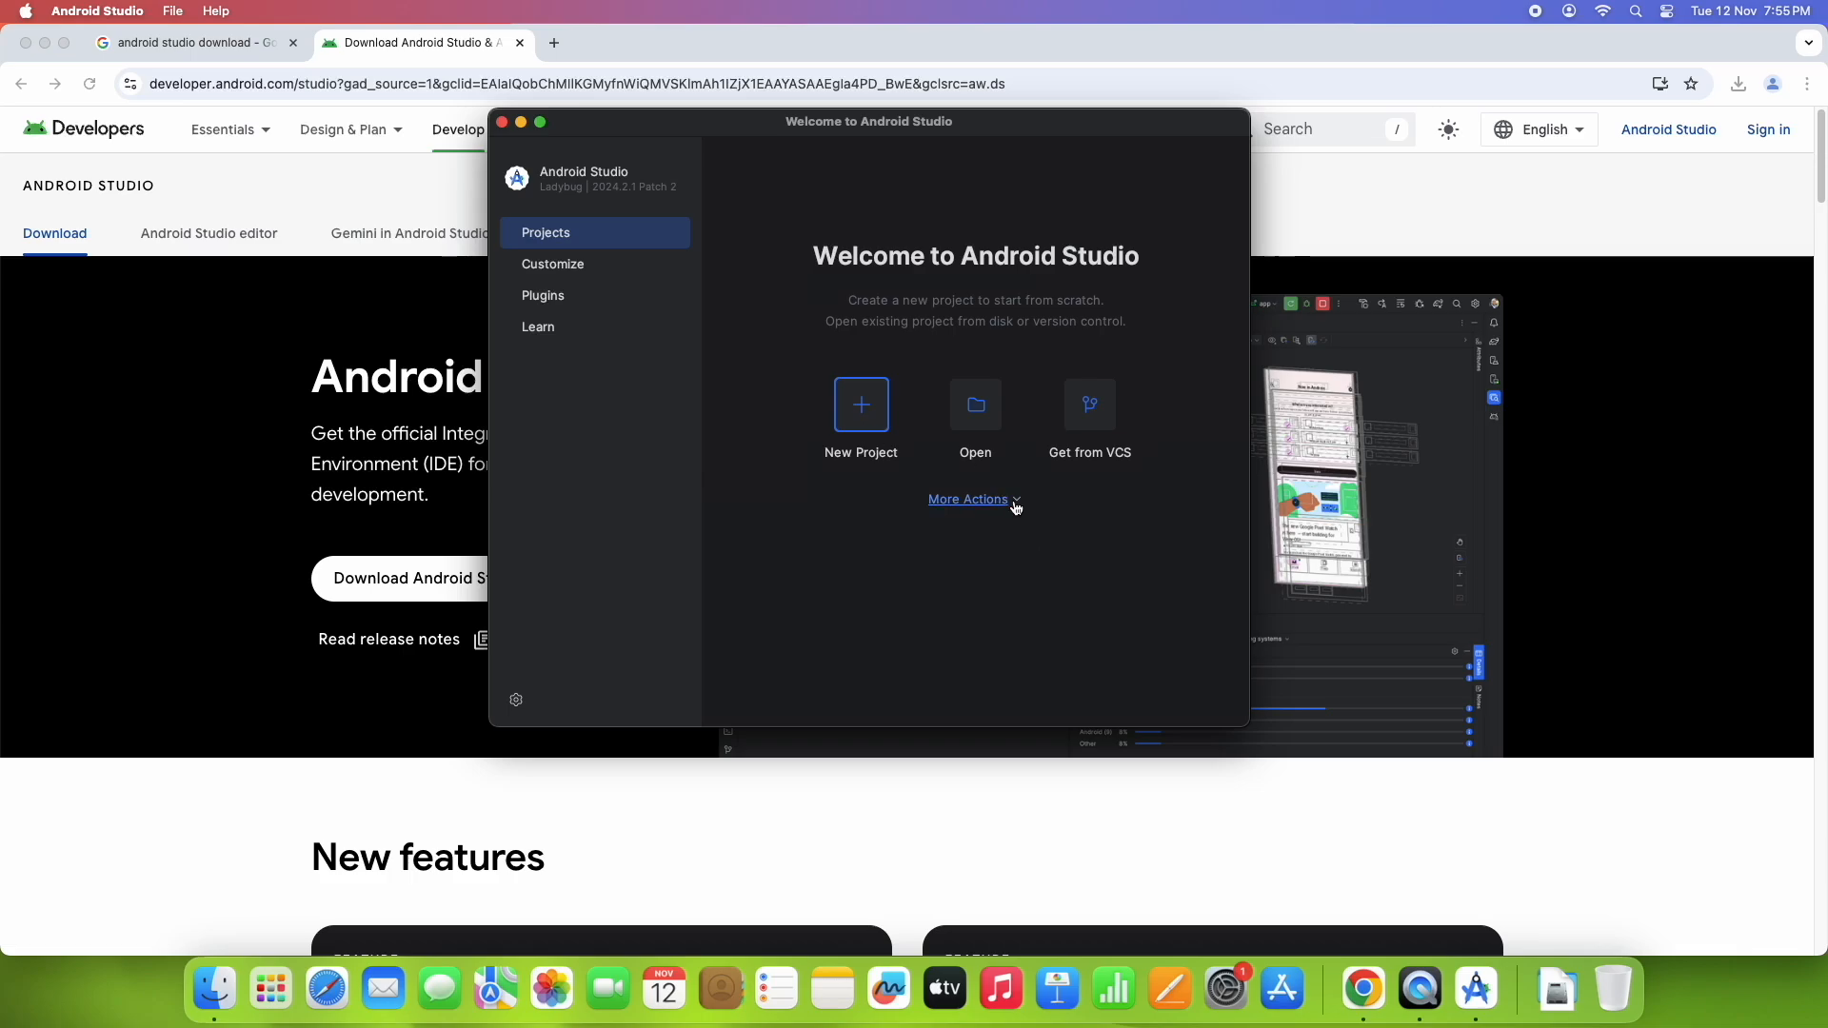
Step: Reach the Virtual Device Manager from More Actions on the welcome screen
{"action": "left_click", "coordinate": [968, 499]}
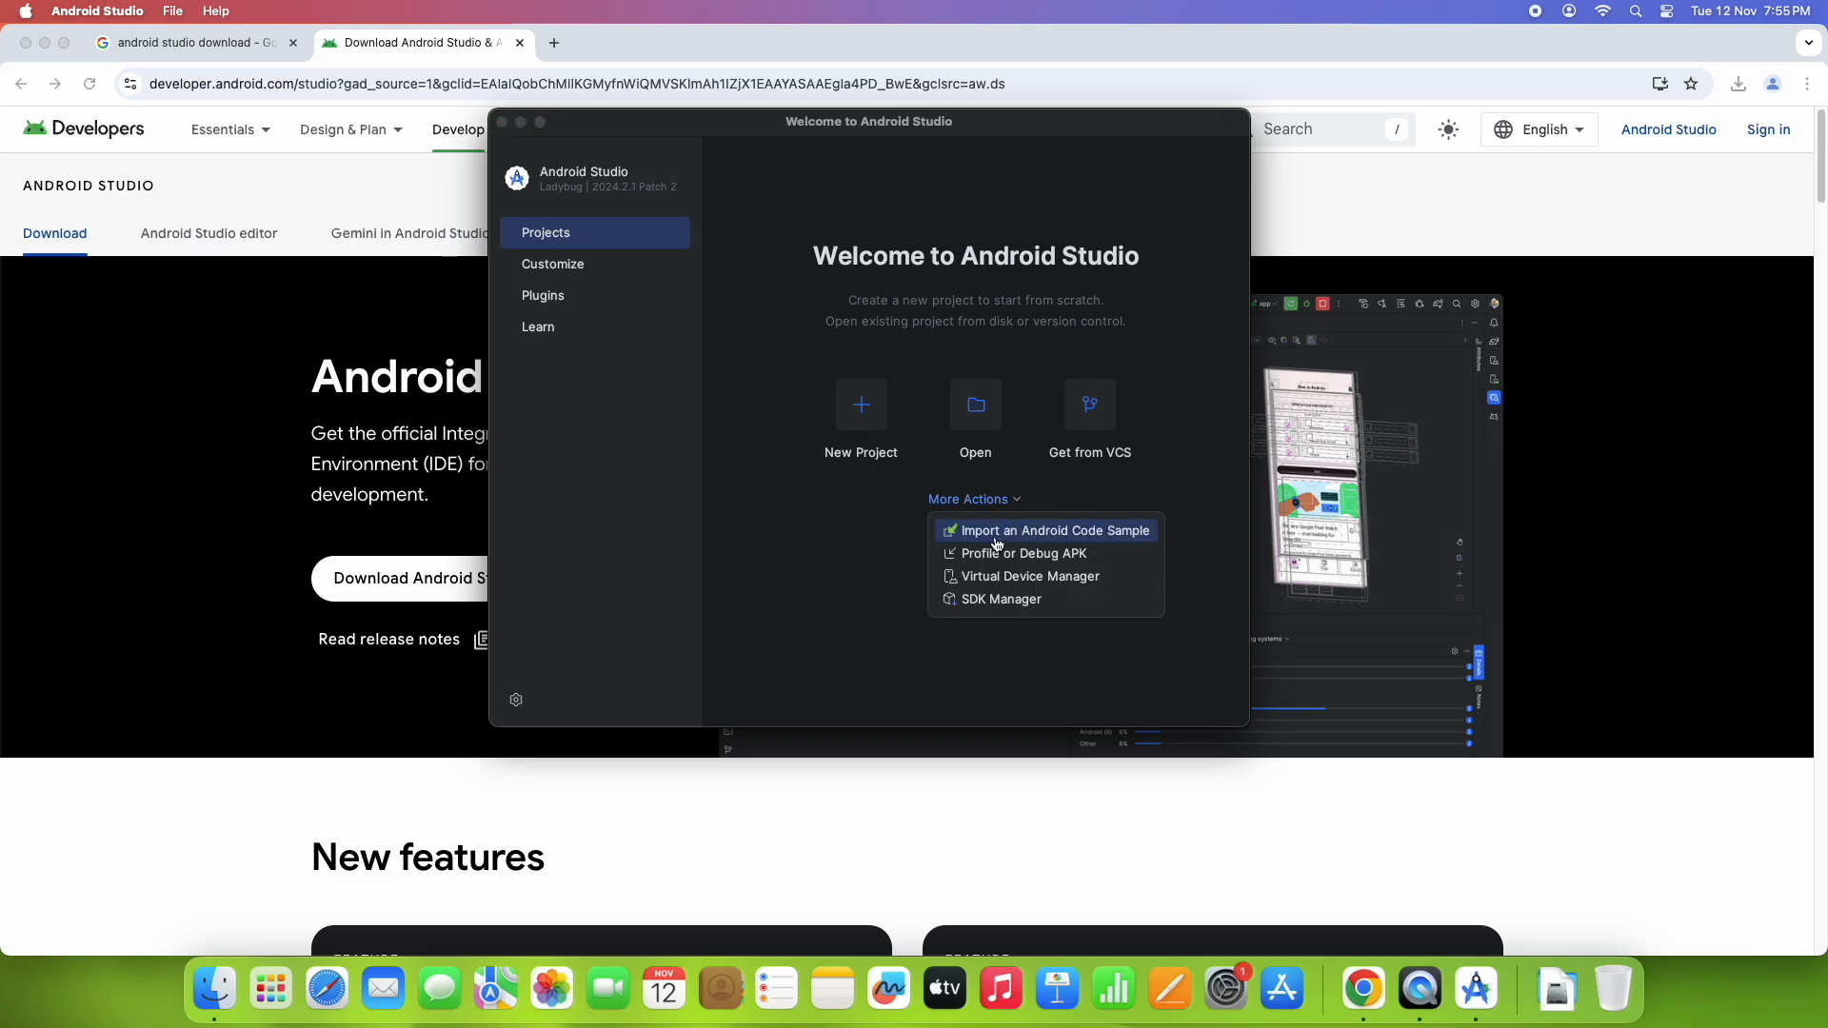
{"action": "mouse_move", "coordinate": [1125, 539]}
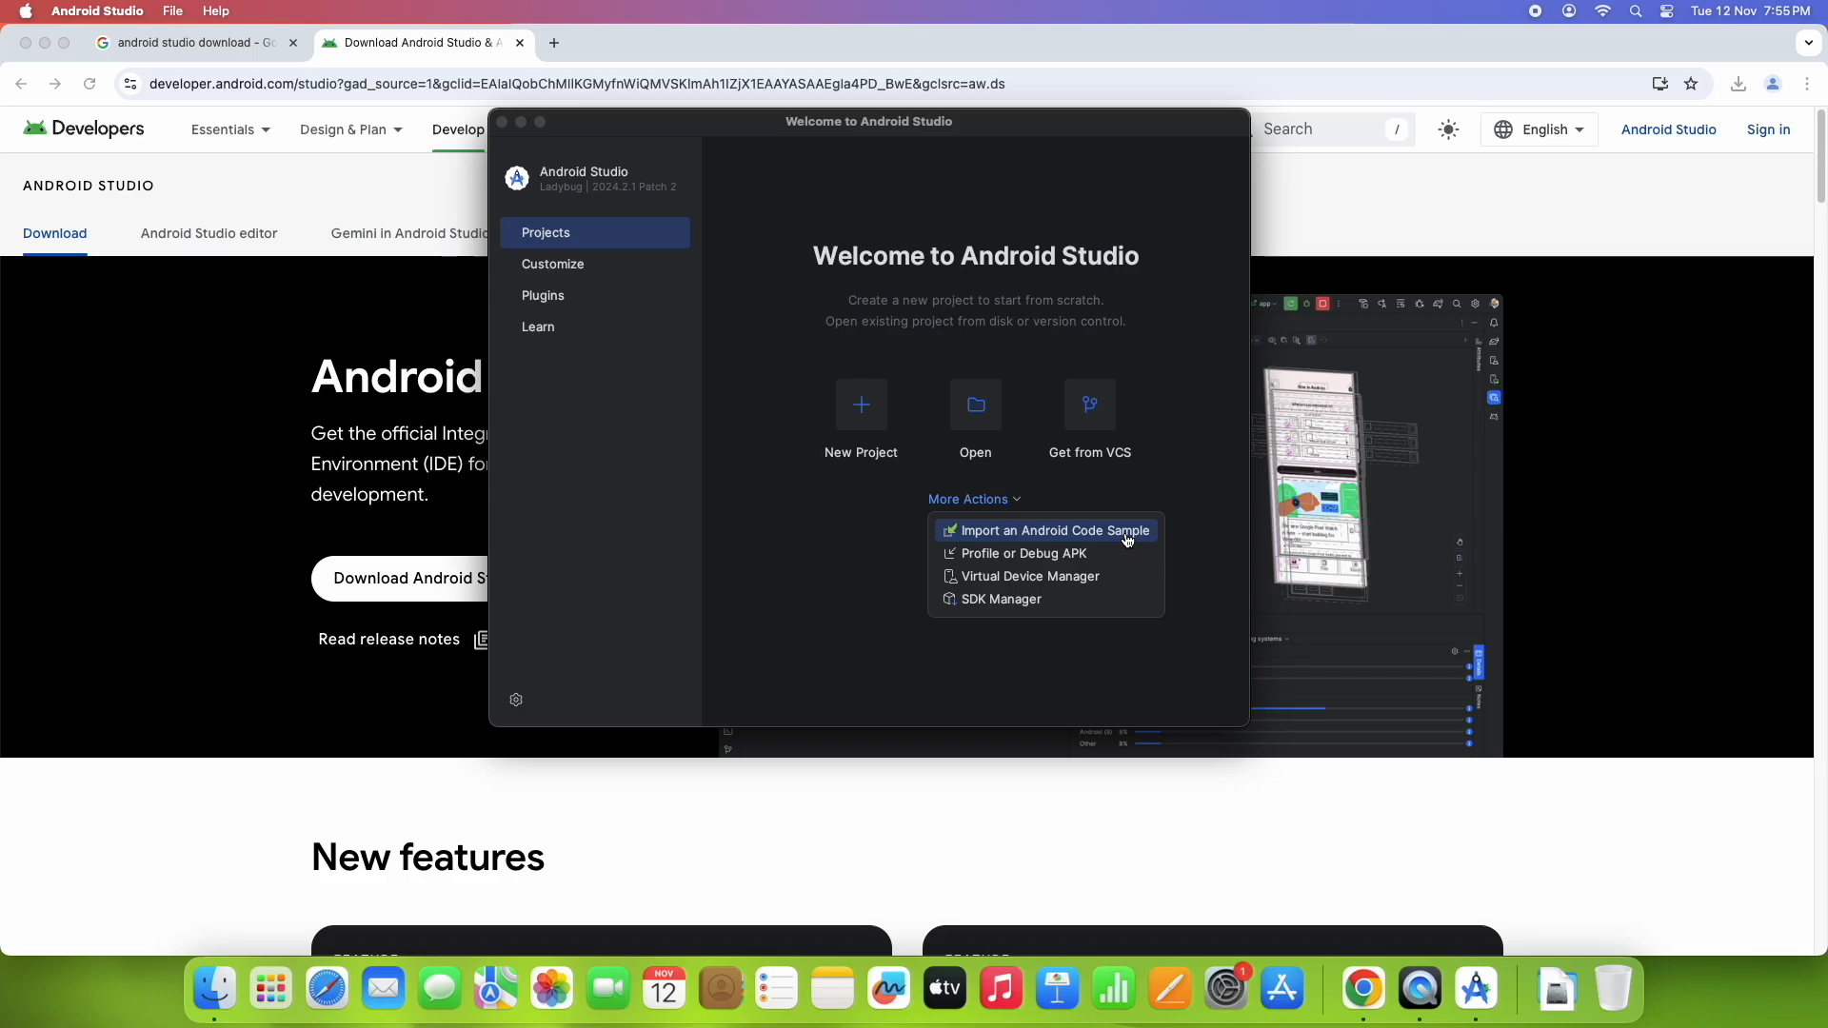
{"action": "mouse_move", "coordinate": [1038, 554]}
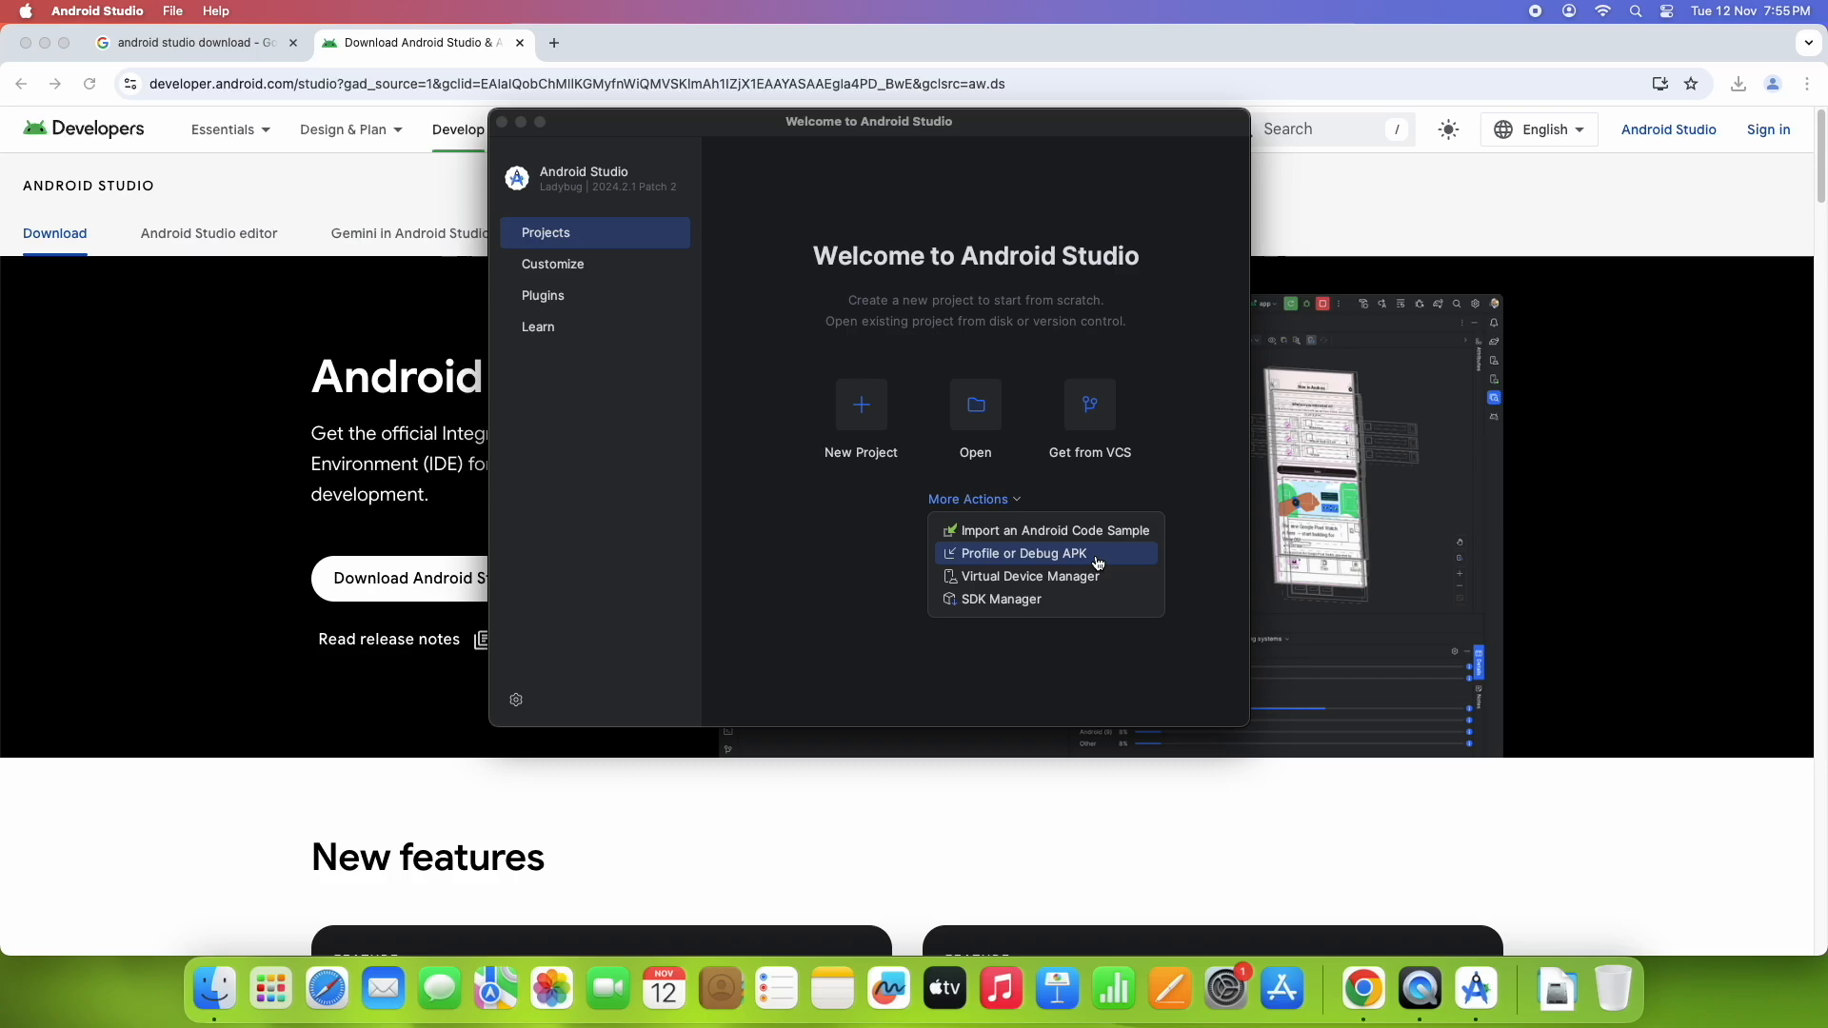
{"action": "mouse_move", "coordinate": [1046, 575]}
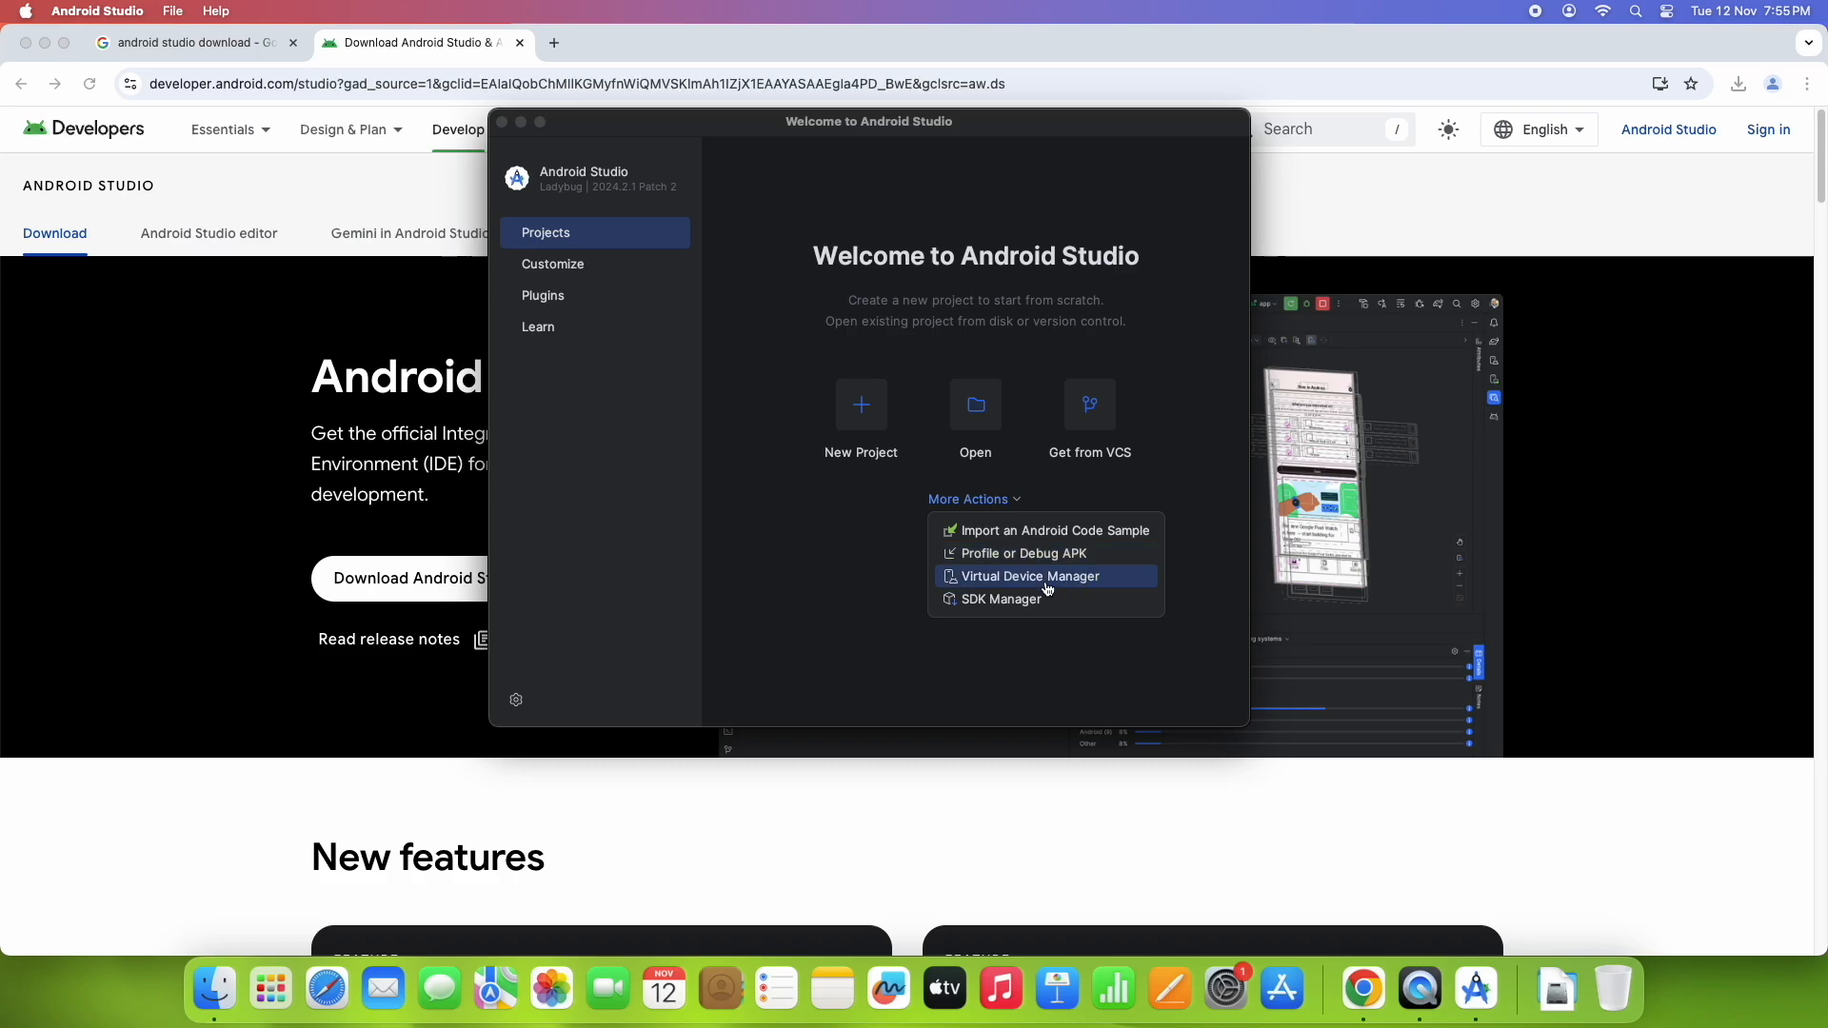
{"action": "mouse_move", "coordinate": [1072, 581]}
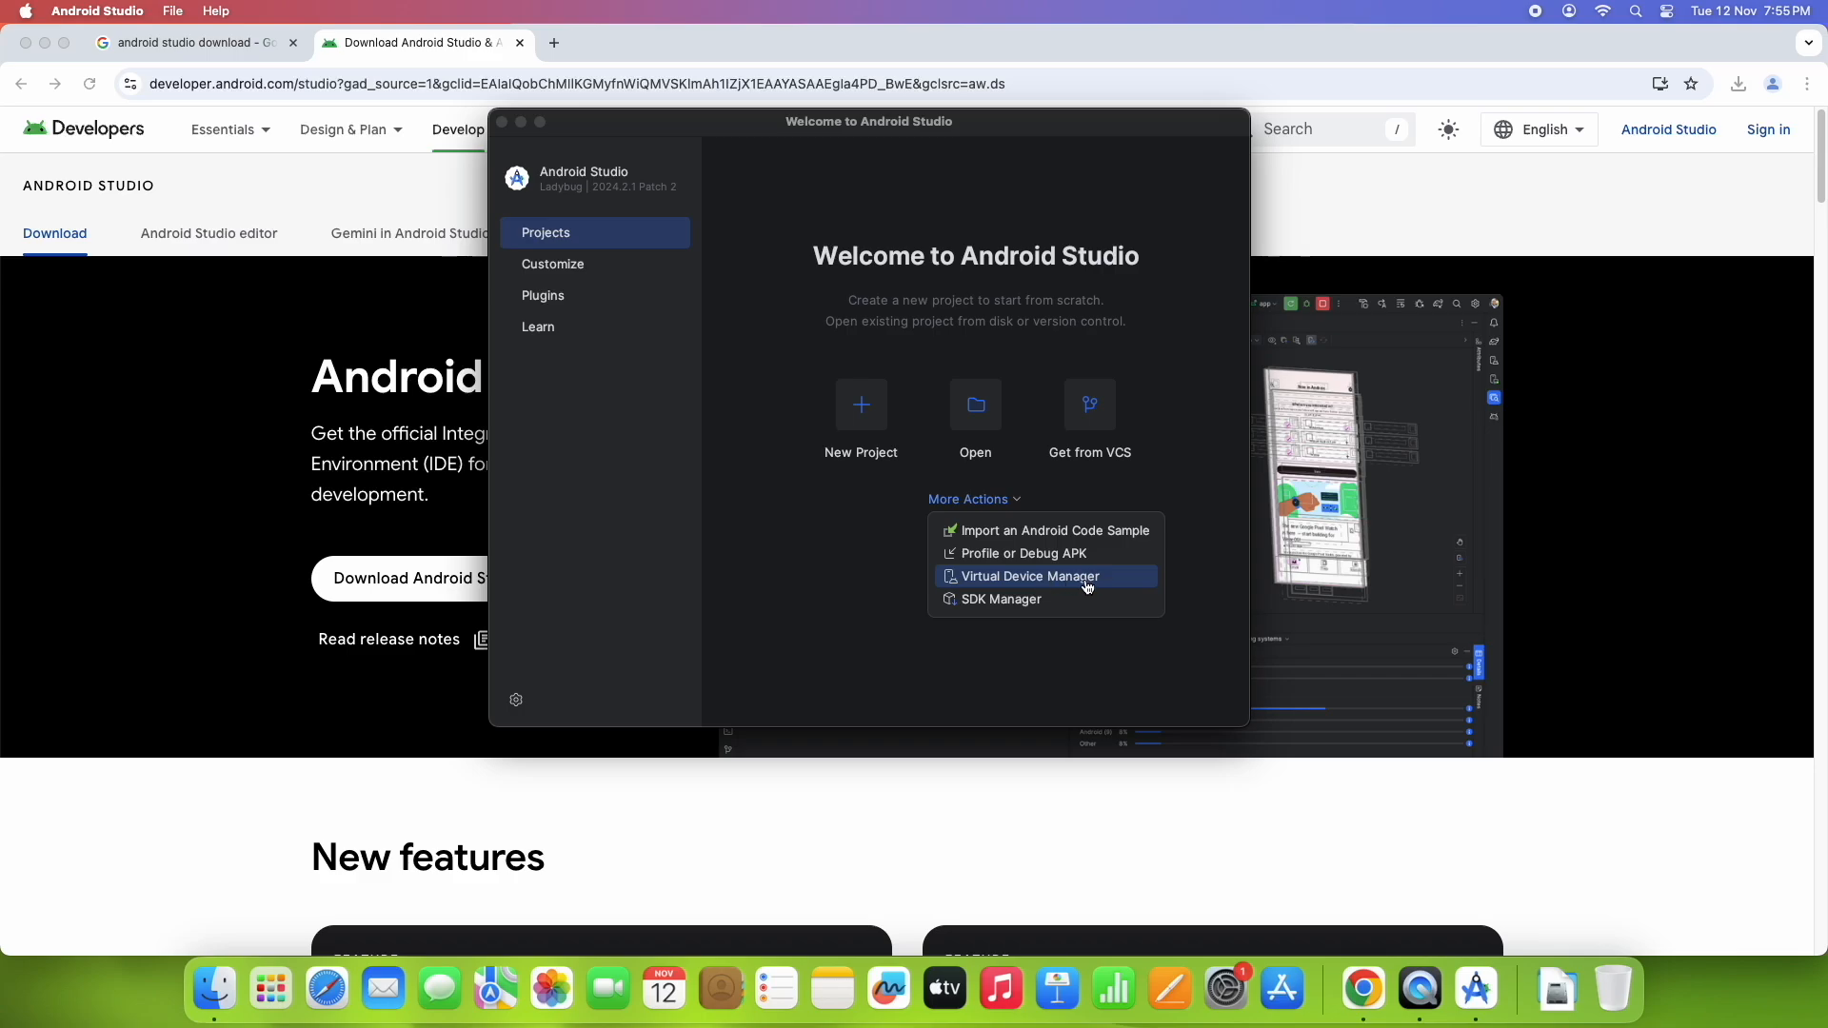
{"action": "left_click", "coordinate": [1028, 575]}
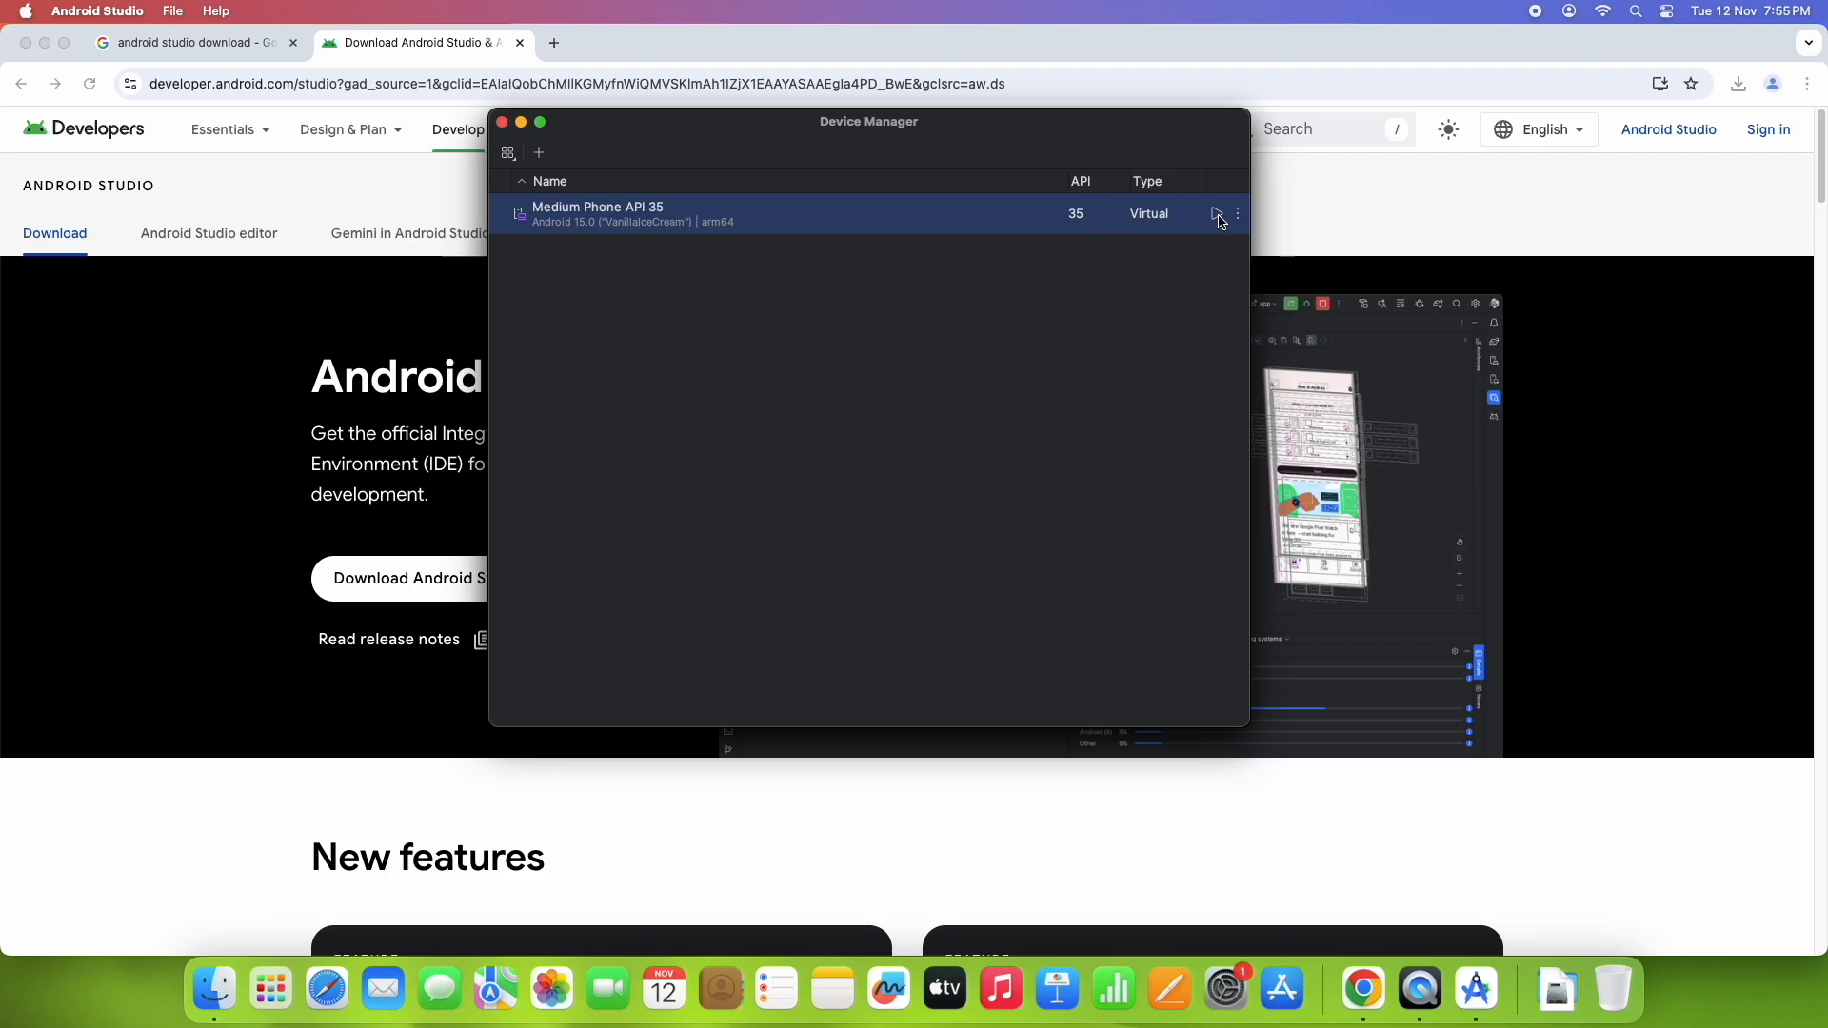
Step: Launch the Medium Phone API 35 emulator, let it boot to the home screen, then stop it
{"action": "left_click", "coordinate": [1215, 215]}
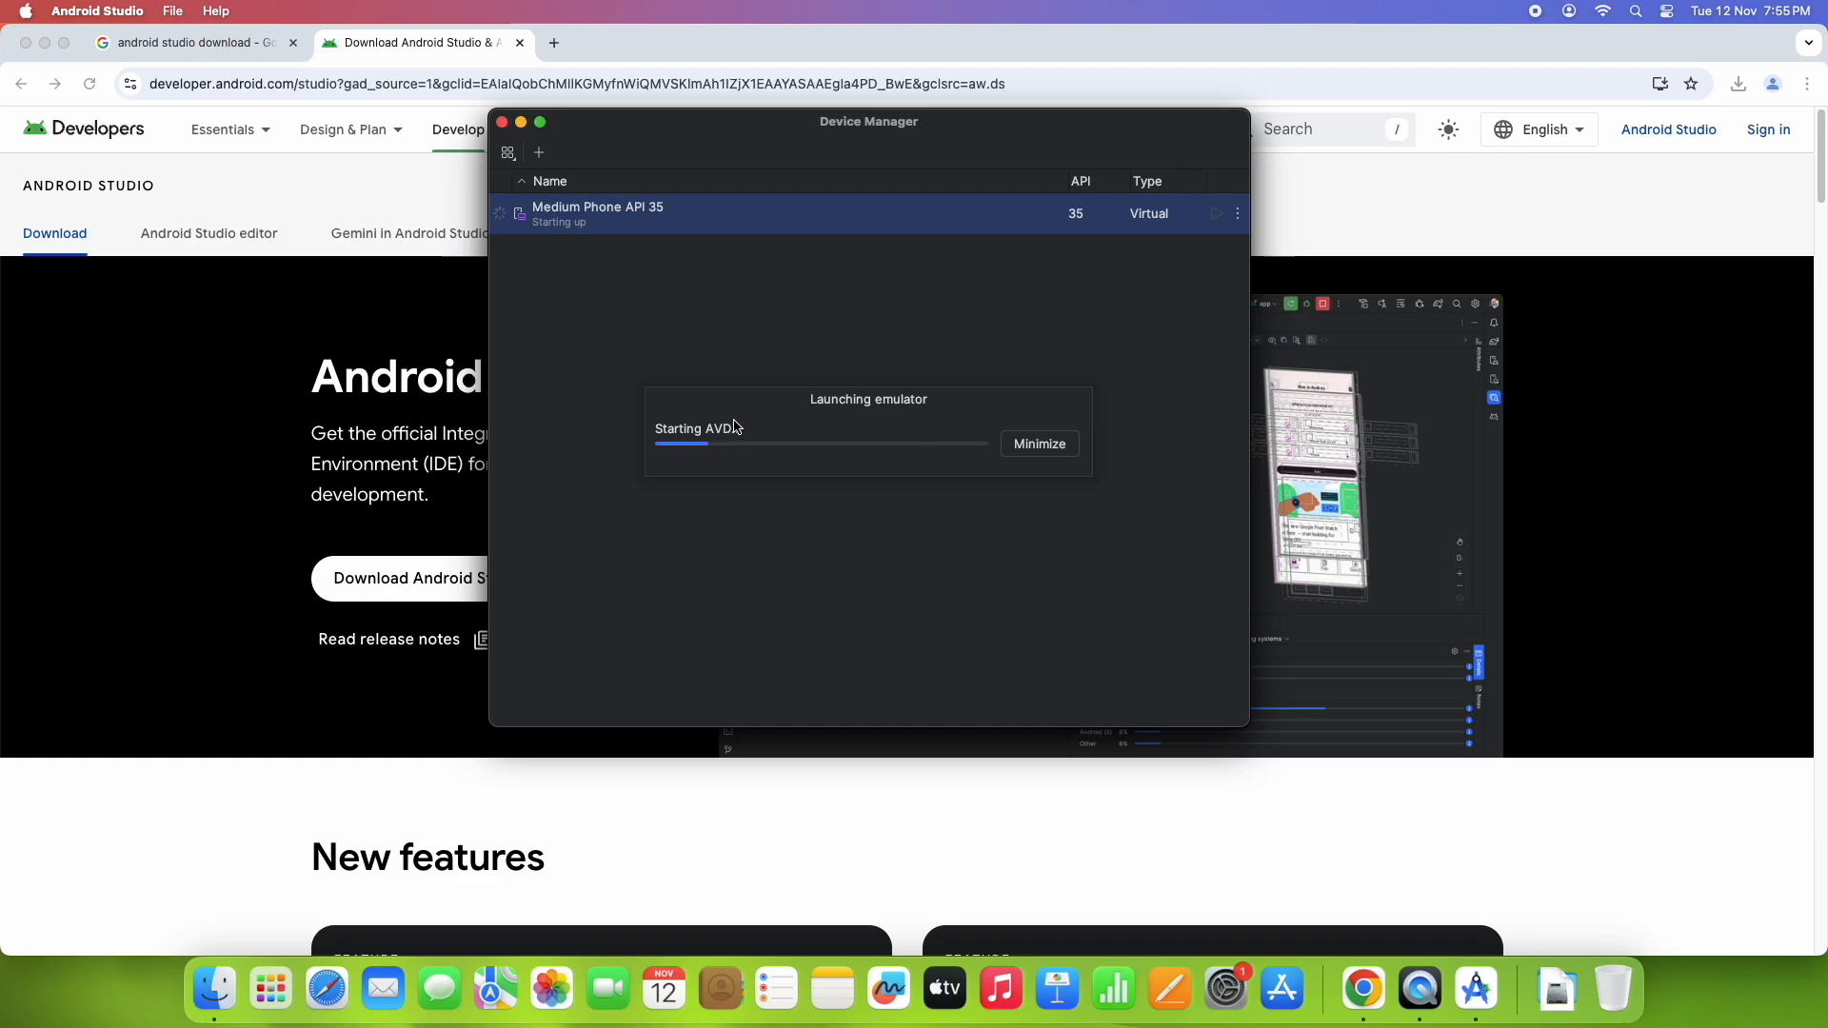
{"action": "mouse_move", "coordinate": [834, 413]}
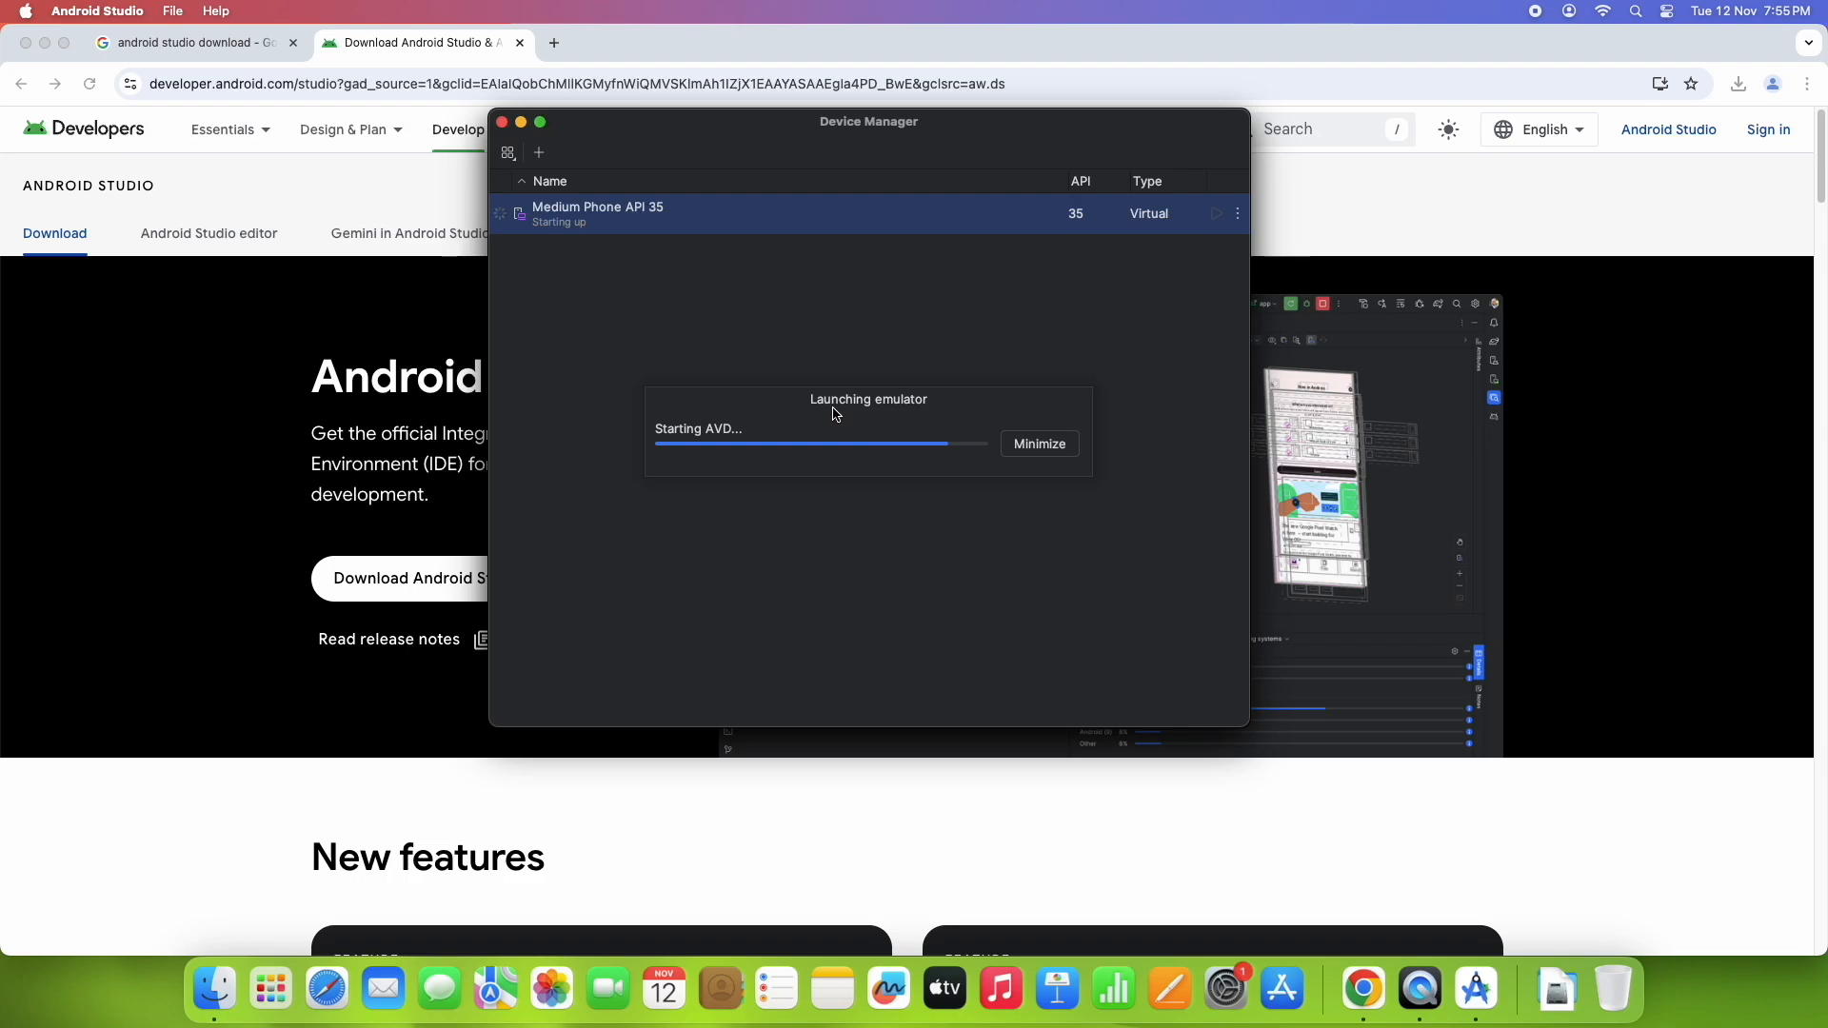
{"action": "left_click", "coordinate": [1038, 444]}
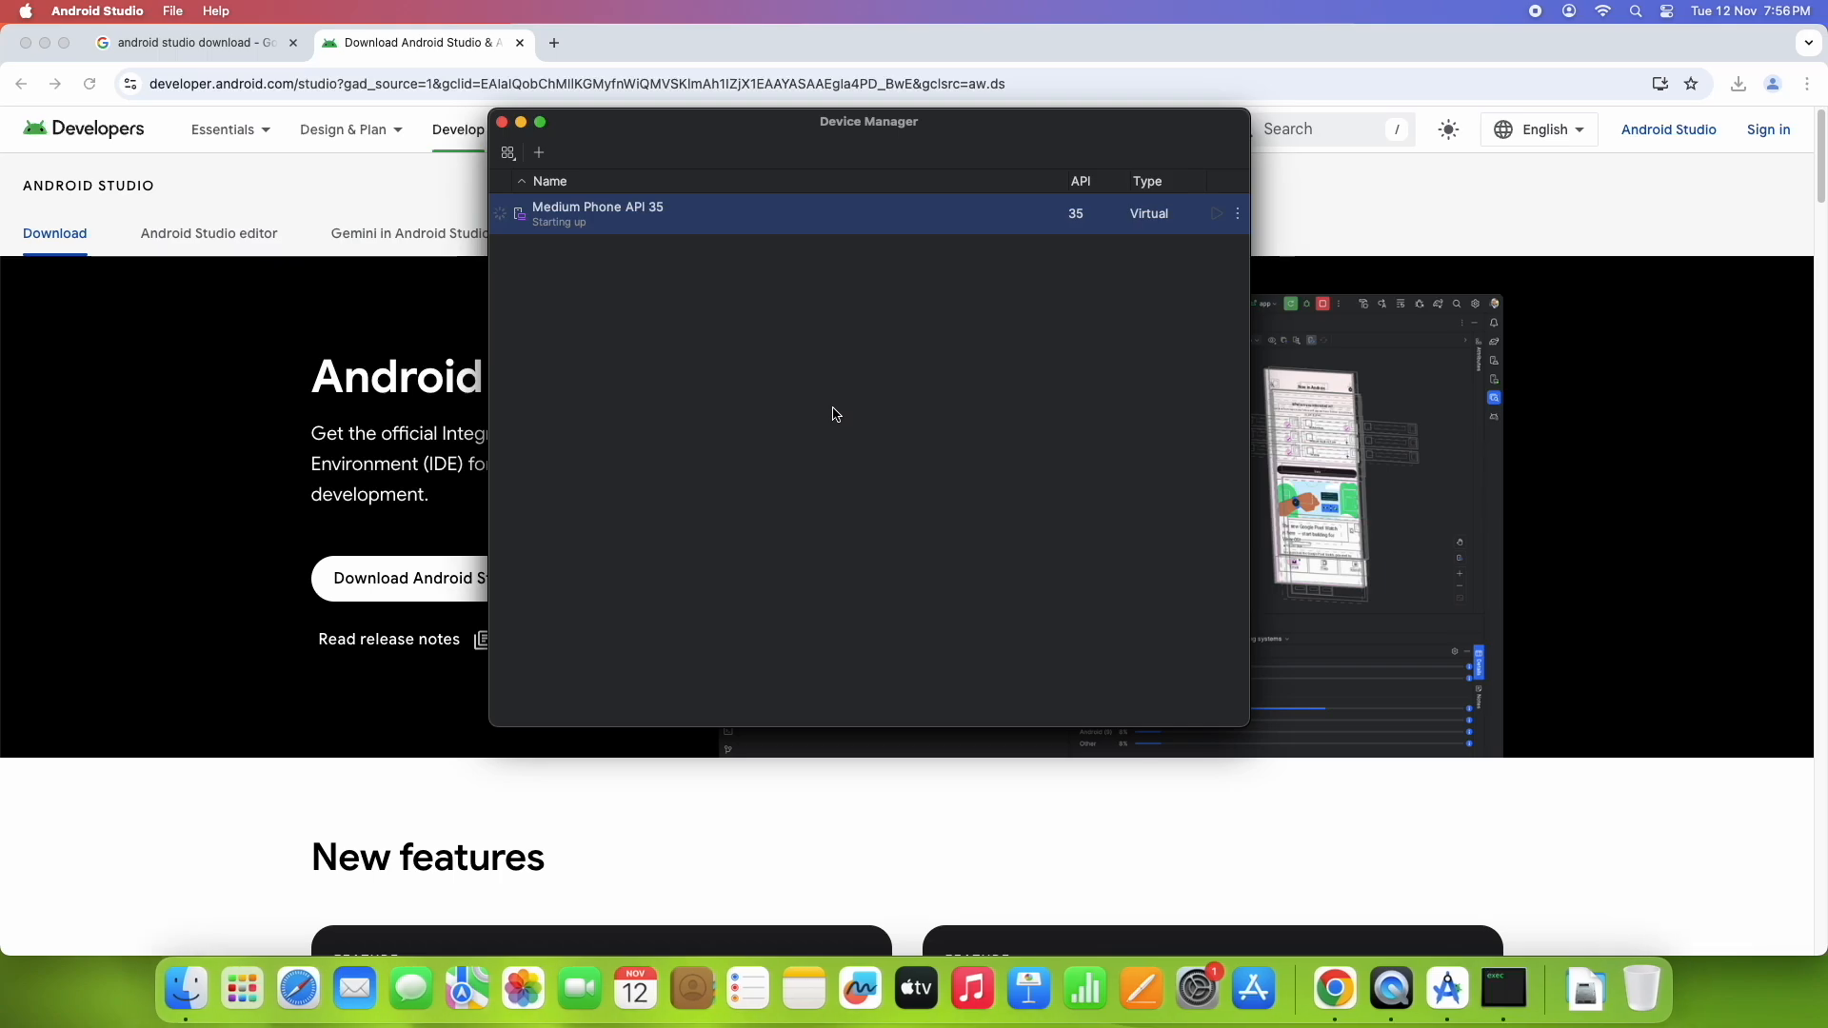
{"action": "left_click", "coordinate": [1217, 215]}
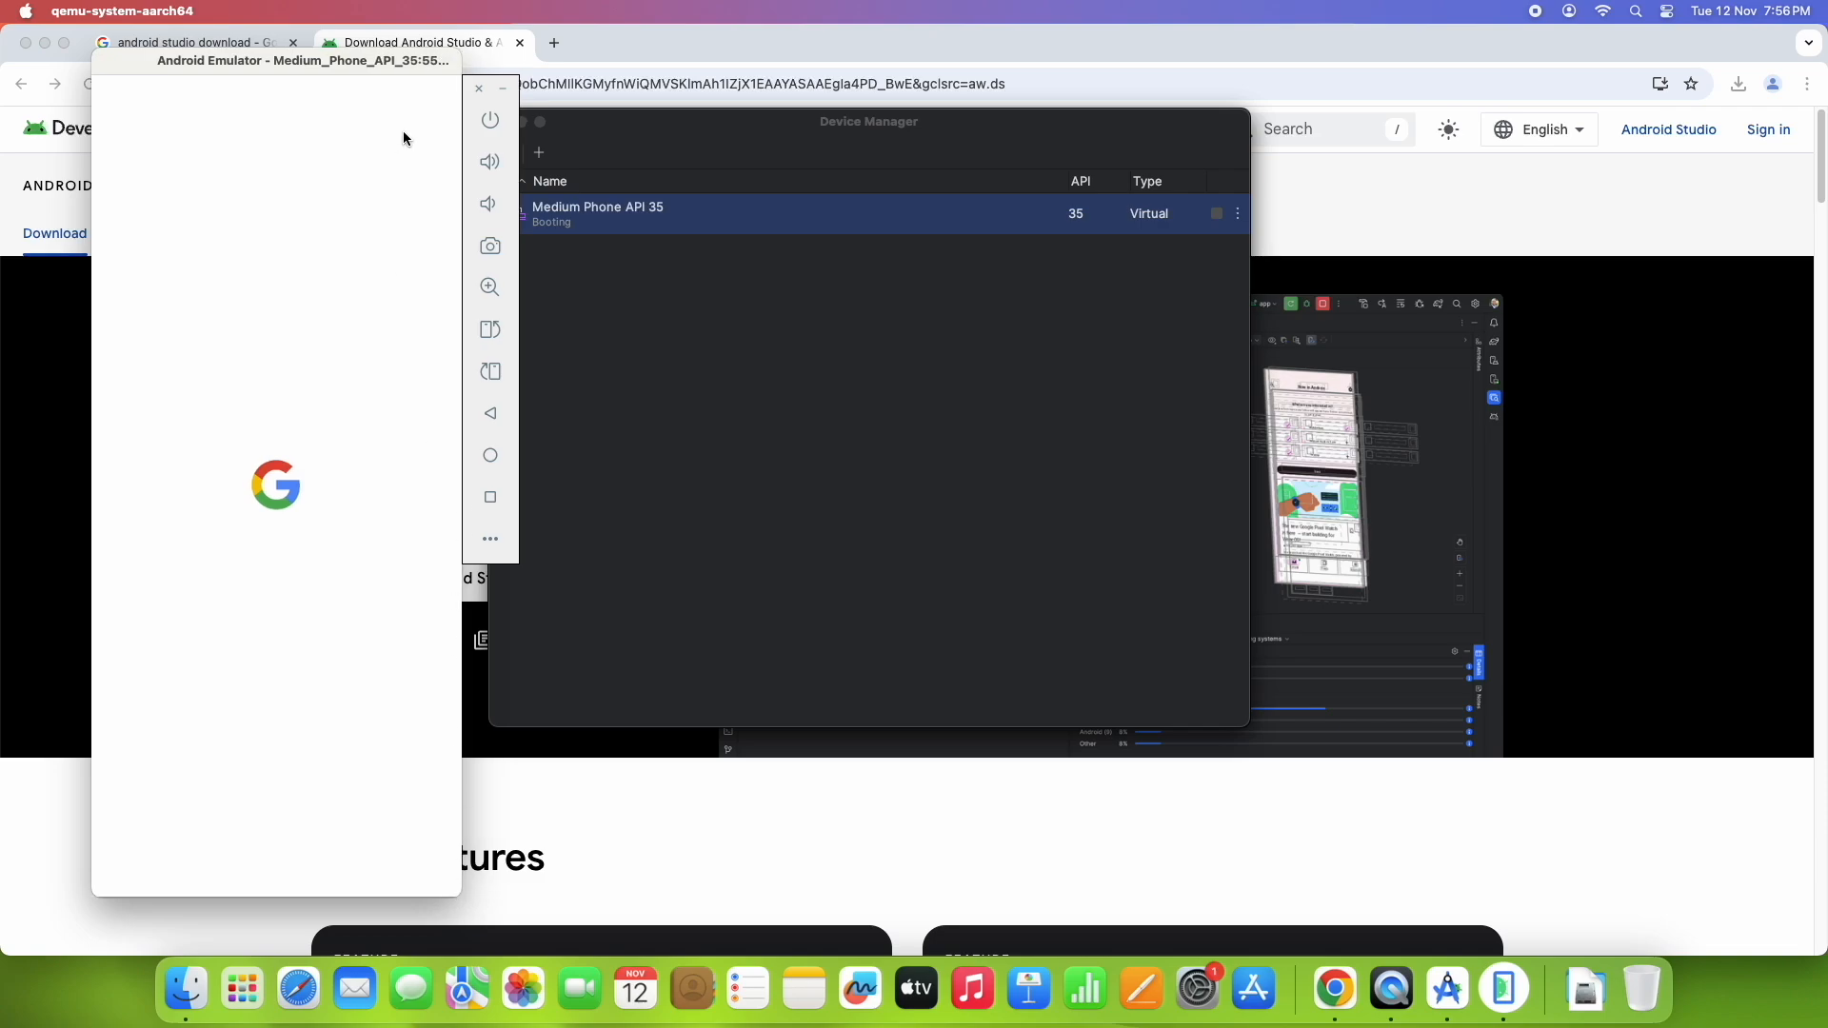
{"action": "left_click_drag", "start_coordinate": [303, 59], "coordinate": [285, 76]}
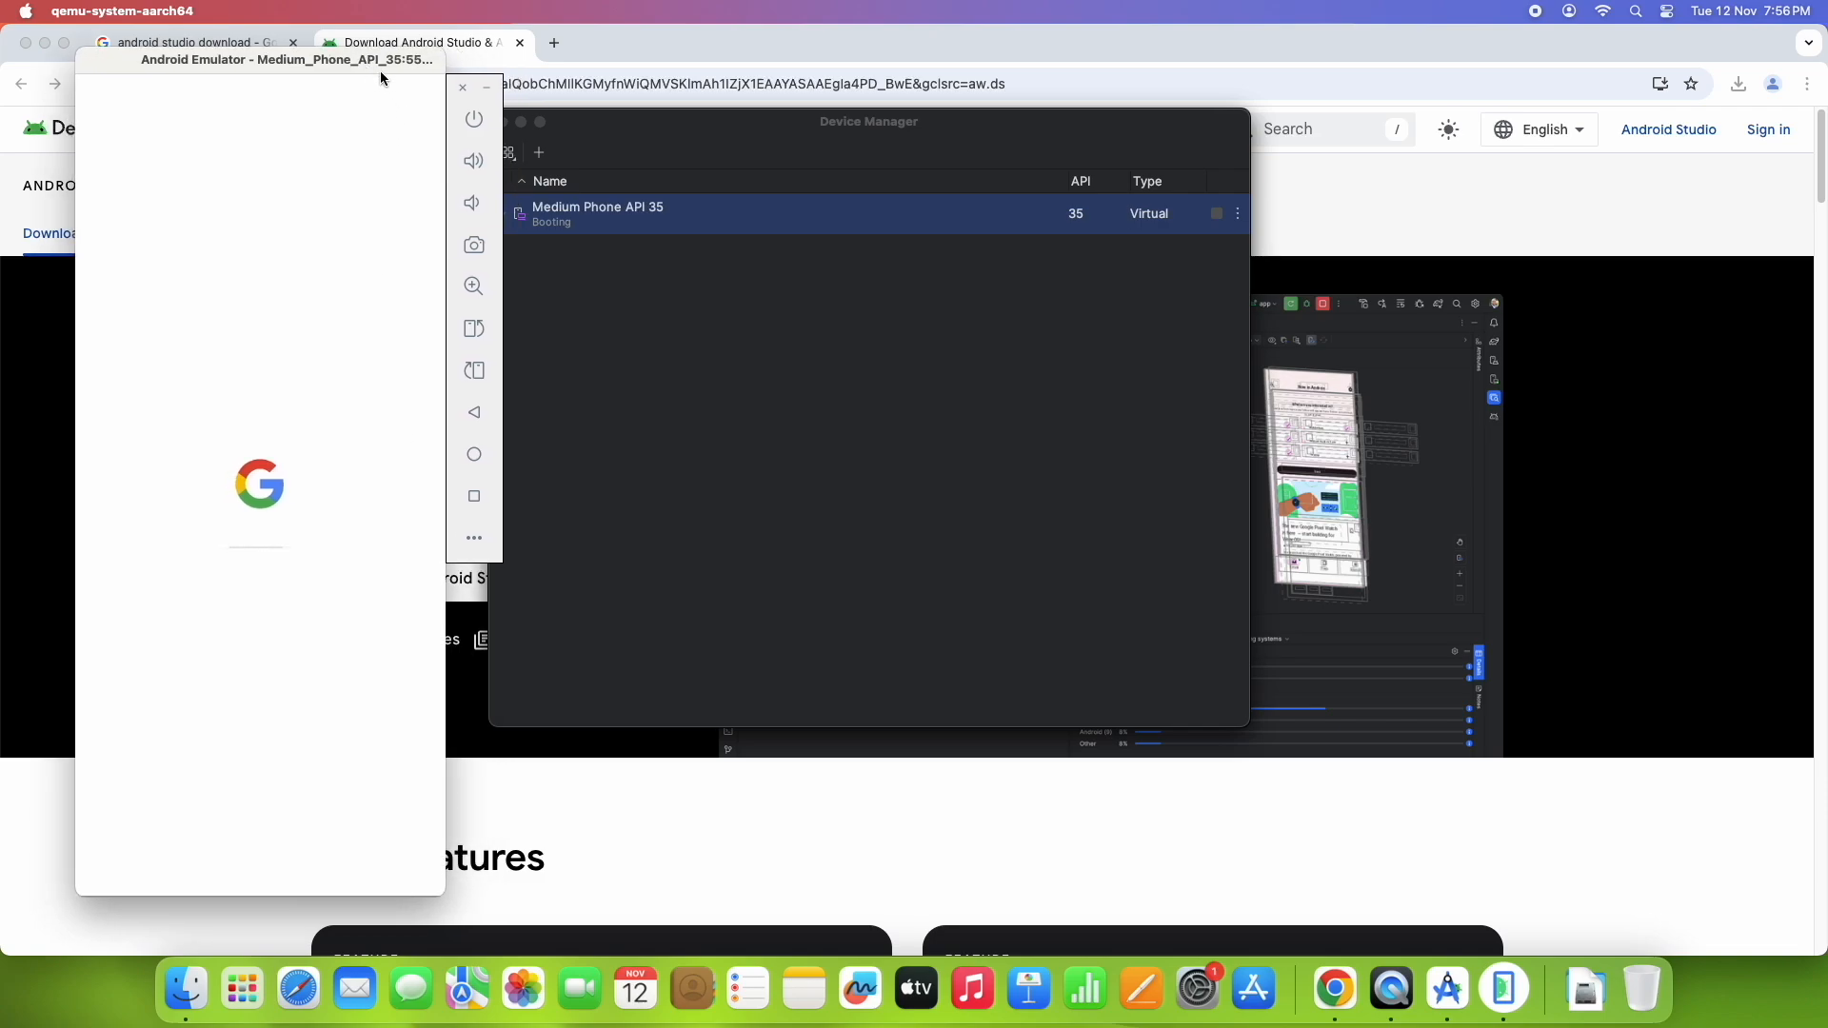
{"action": "mouse_move", "coordinate": [280, 533]}
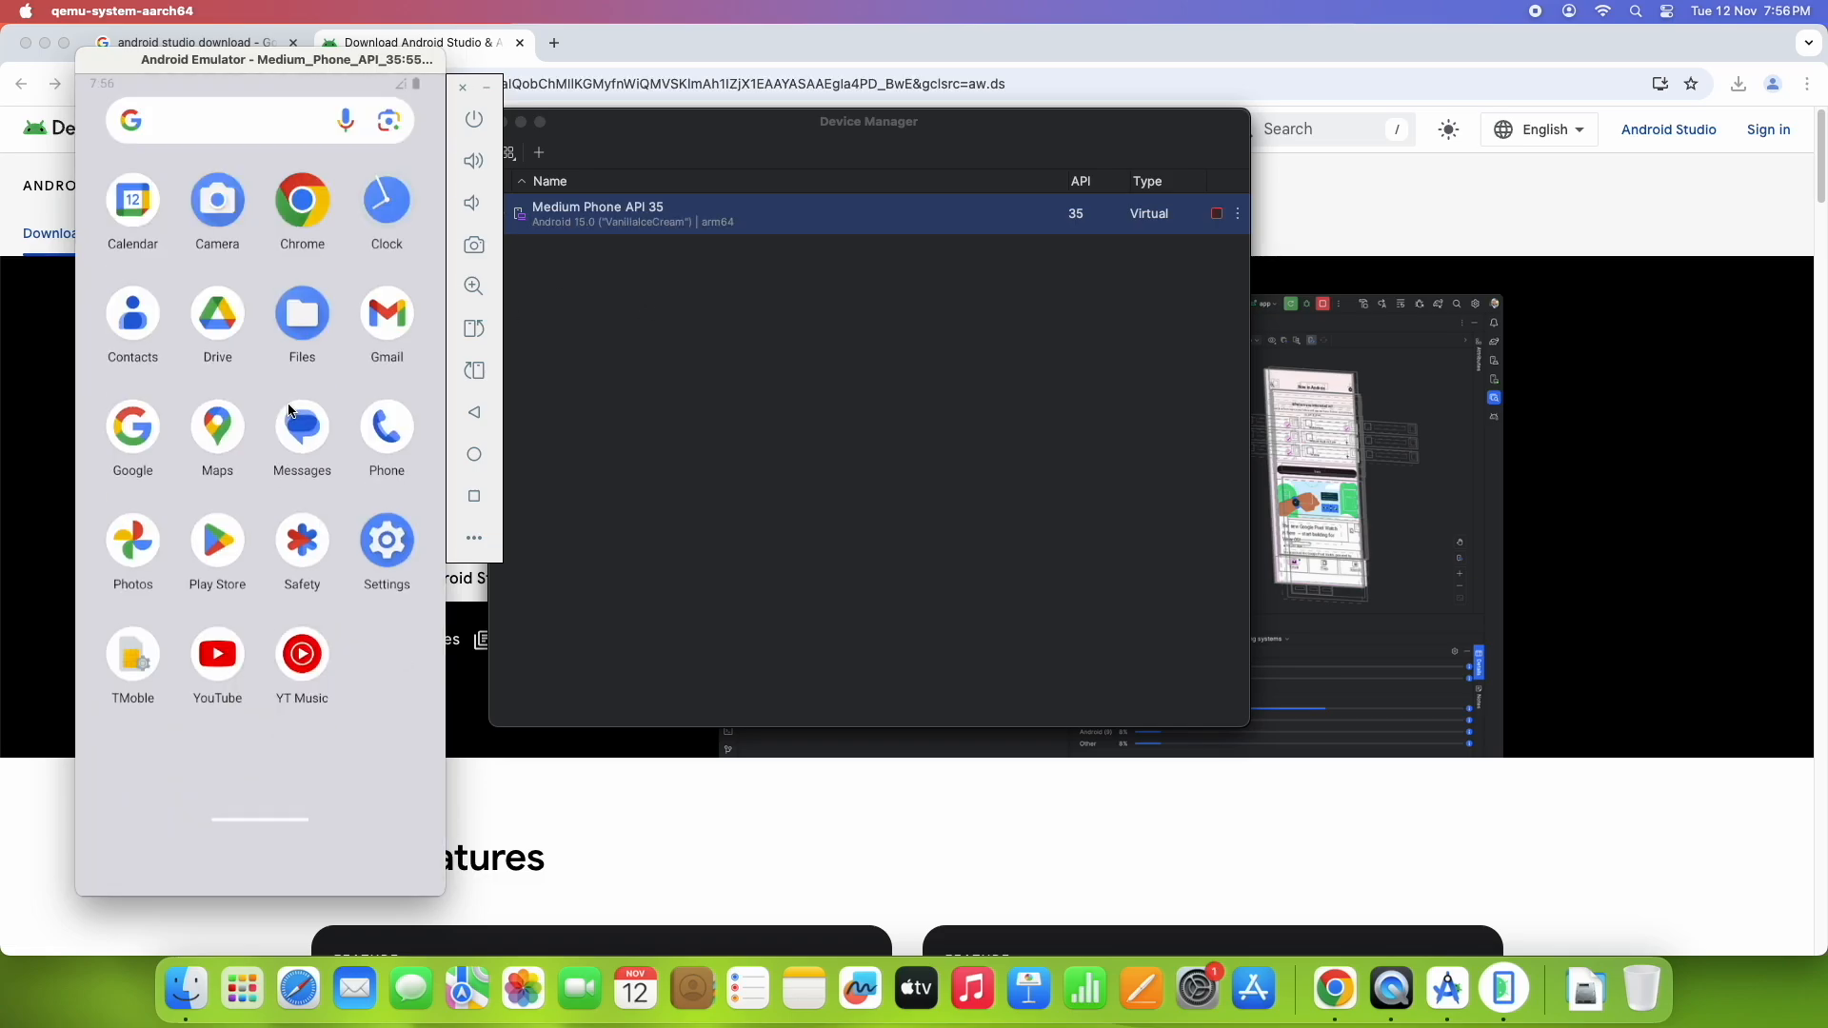
{"action": "scroll", "scroll_direction": "down", "scroll_amount": 3}
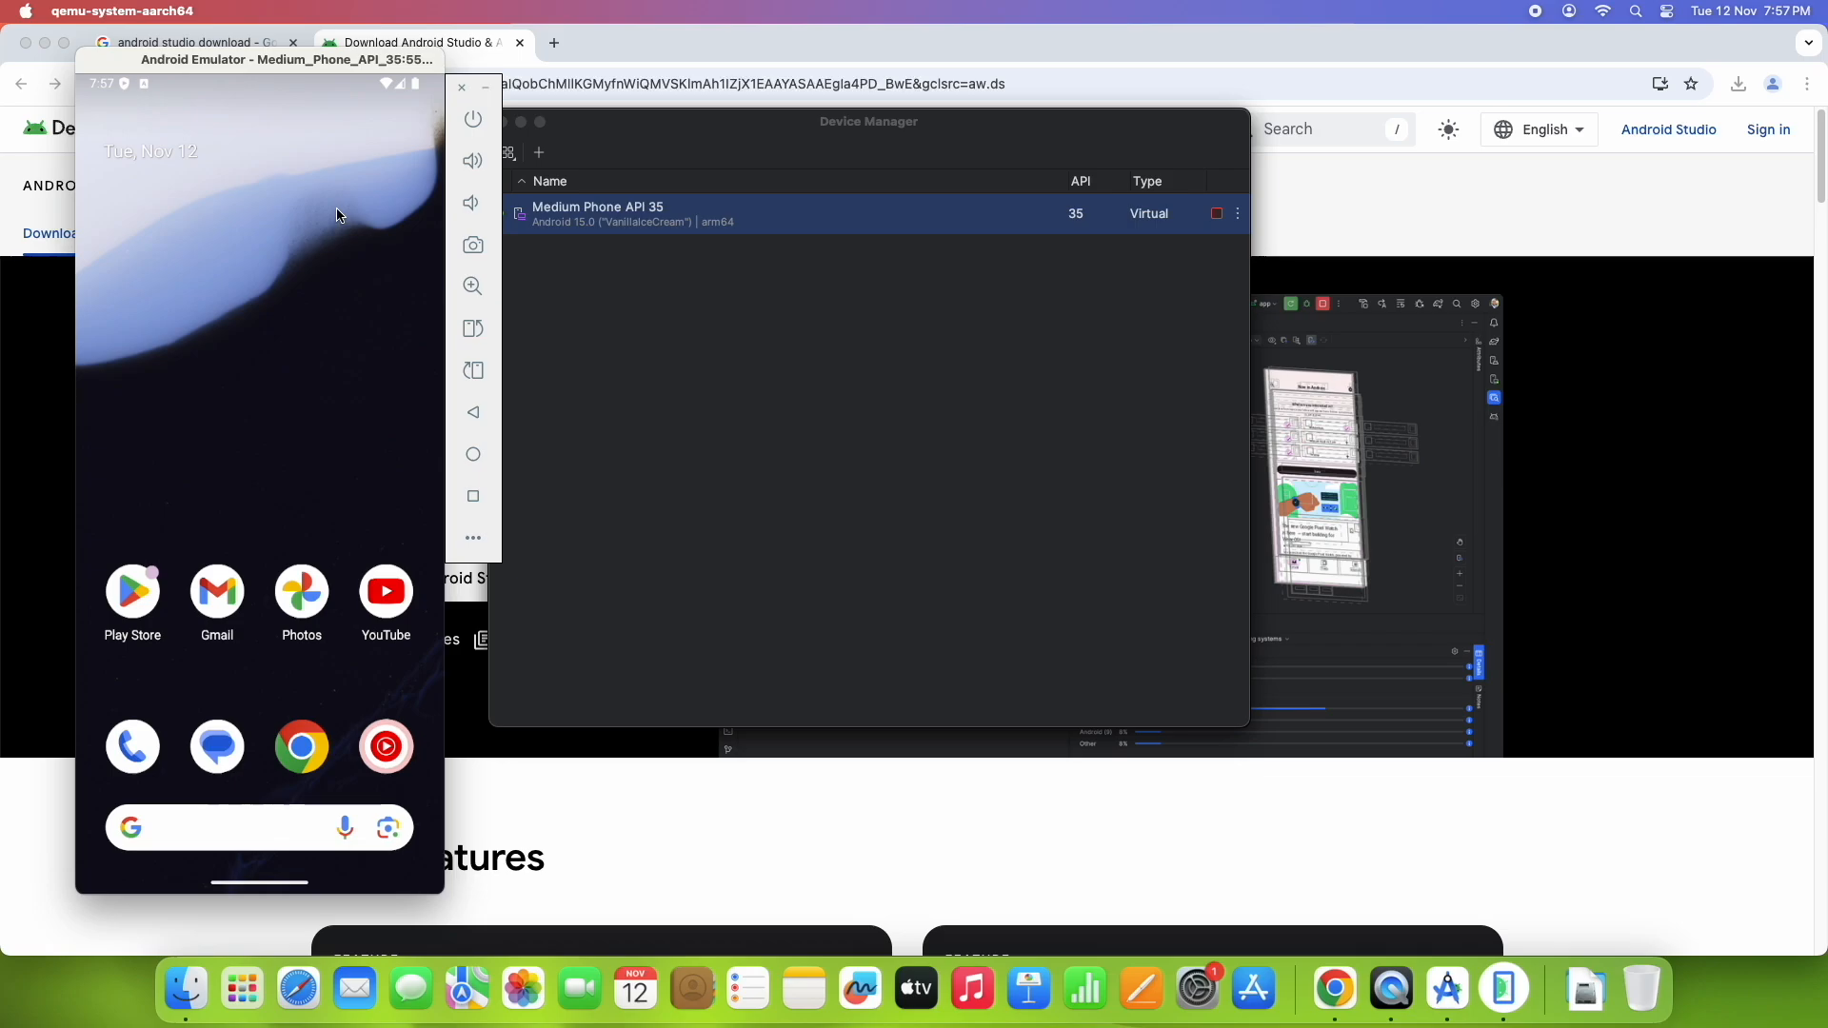
{"action": "mouse_move", "coordinate": [318, 596]}
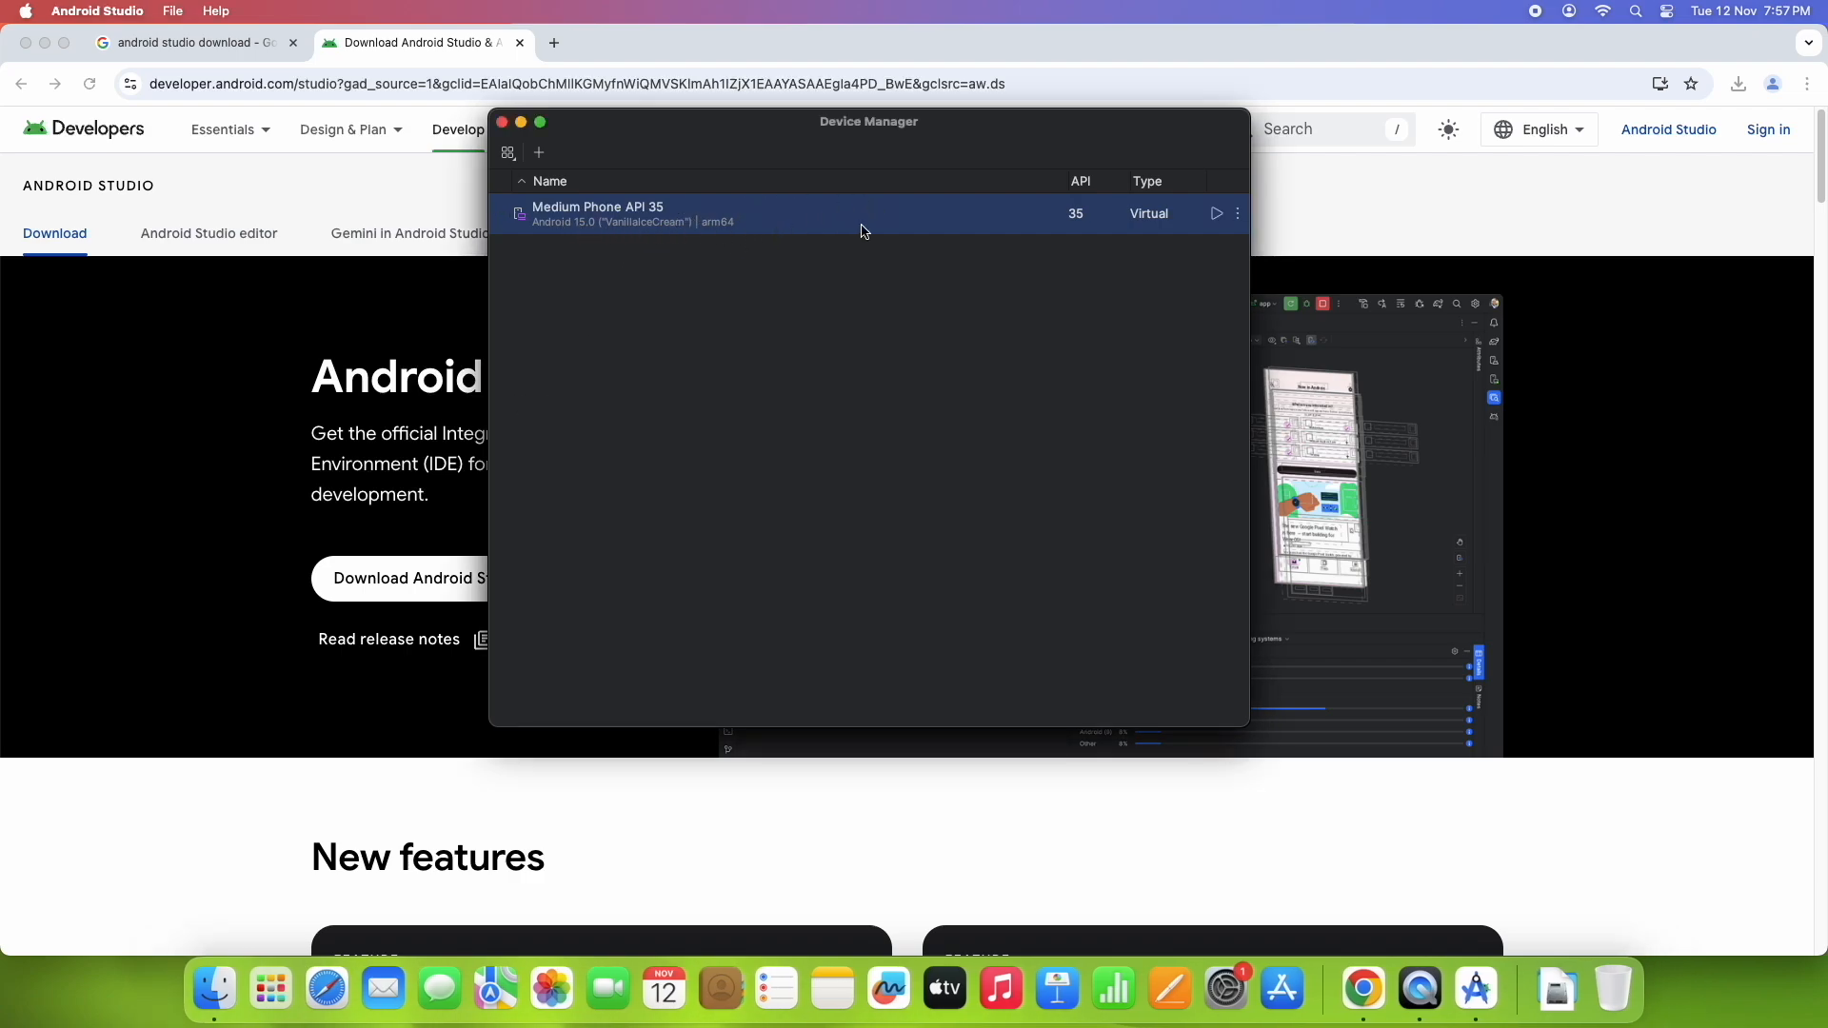
{"action": "mouse_move", "coordinate": [824, 357]}
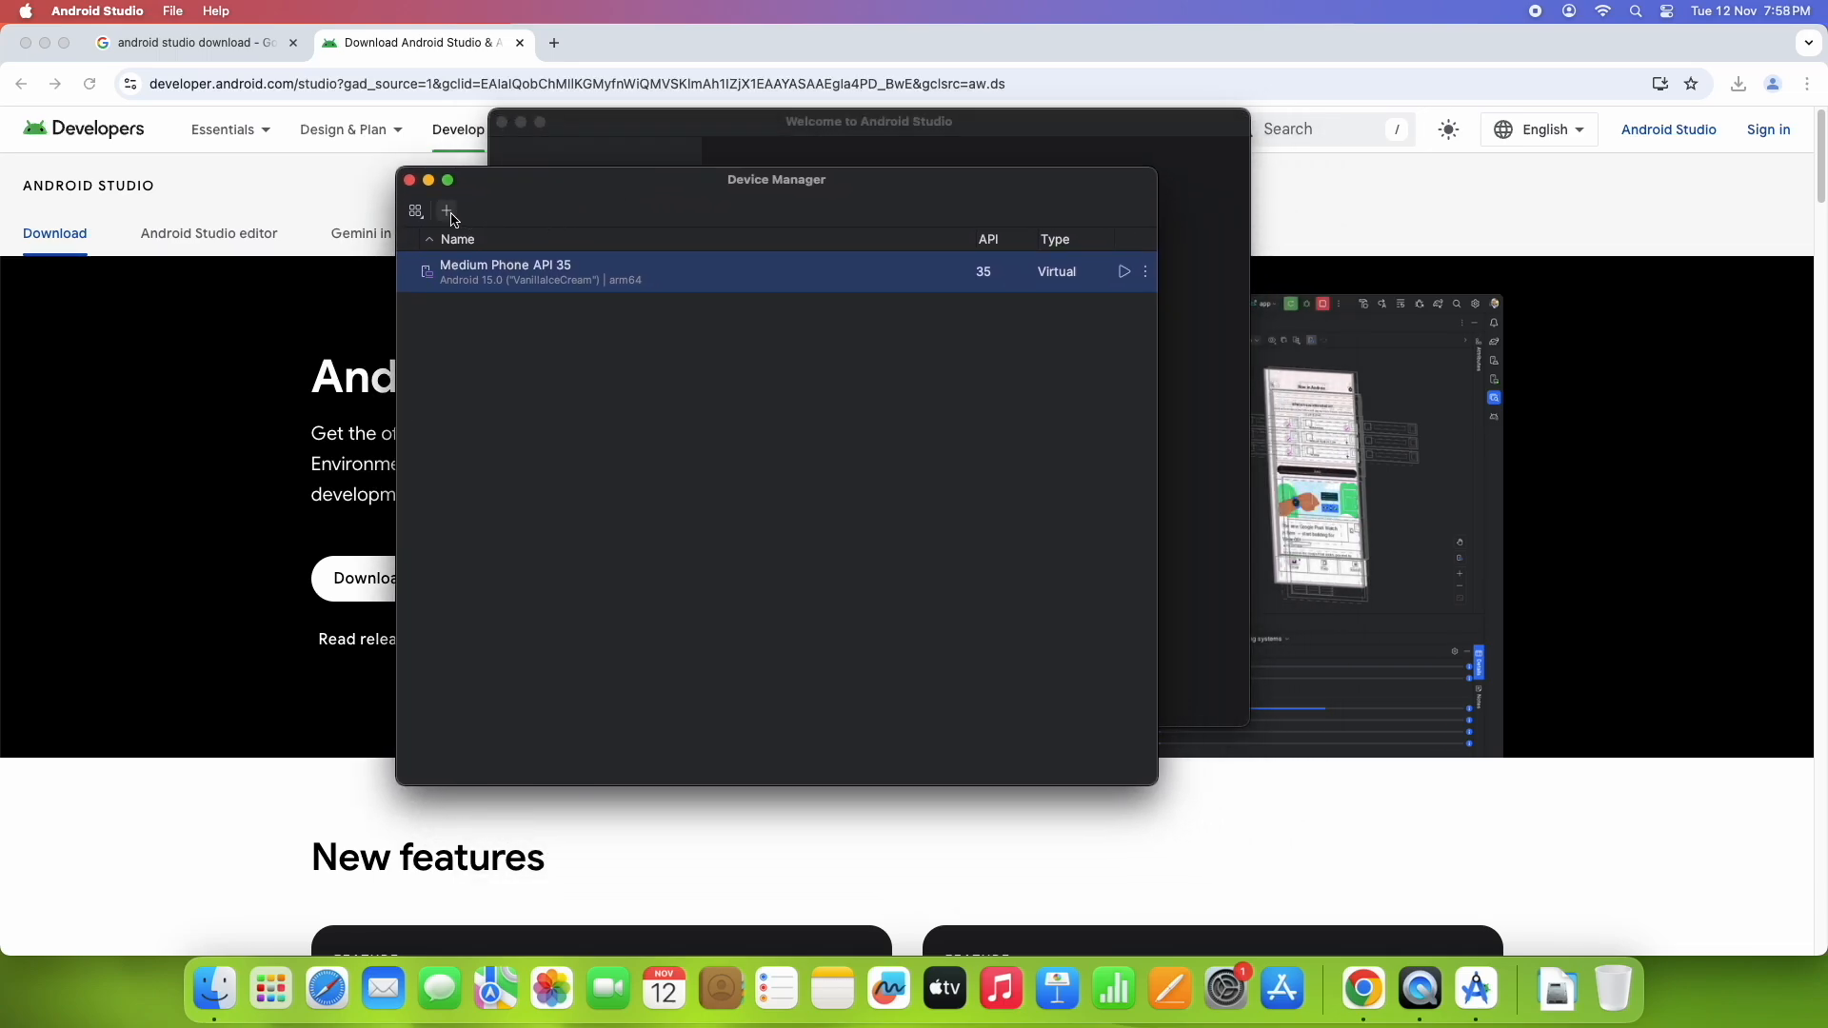
Step: Start a new virtual device with Pixel 9 as its hardware and continue to System Image
{"action": "left_click", "coordinate": [445, 211]}
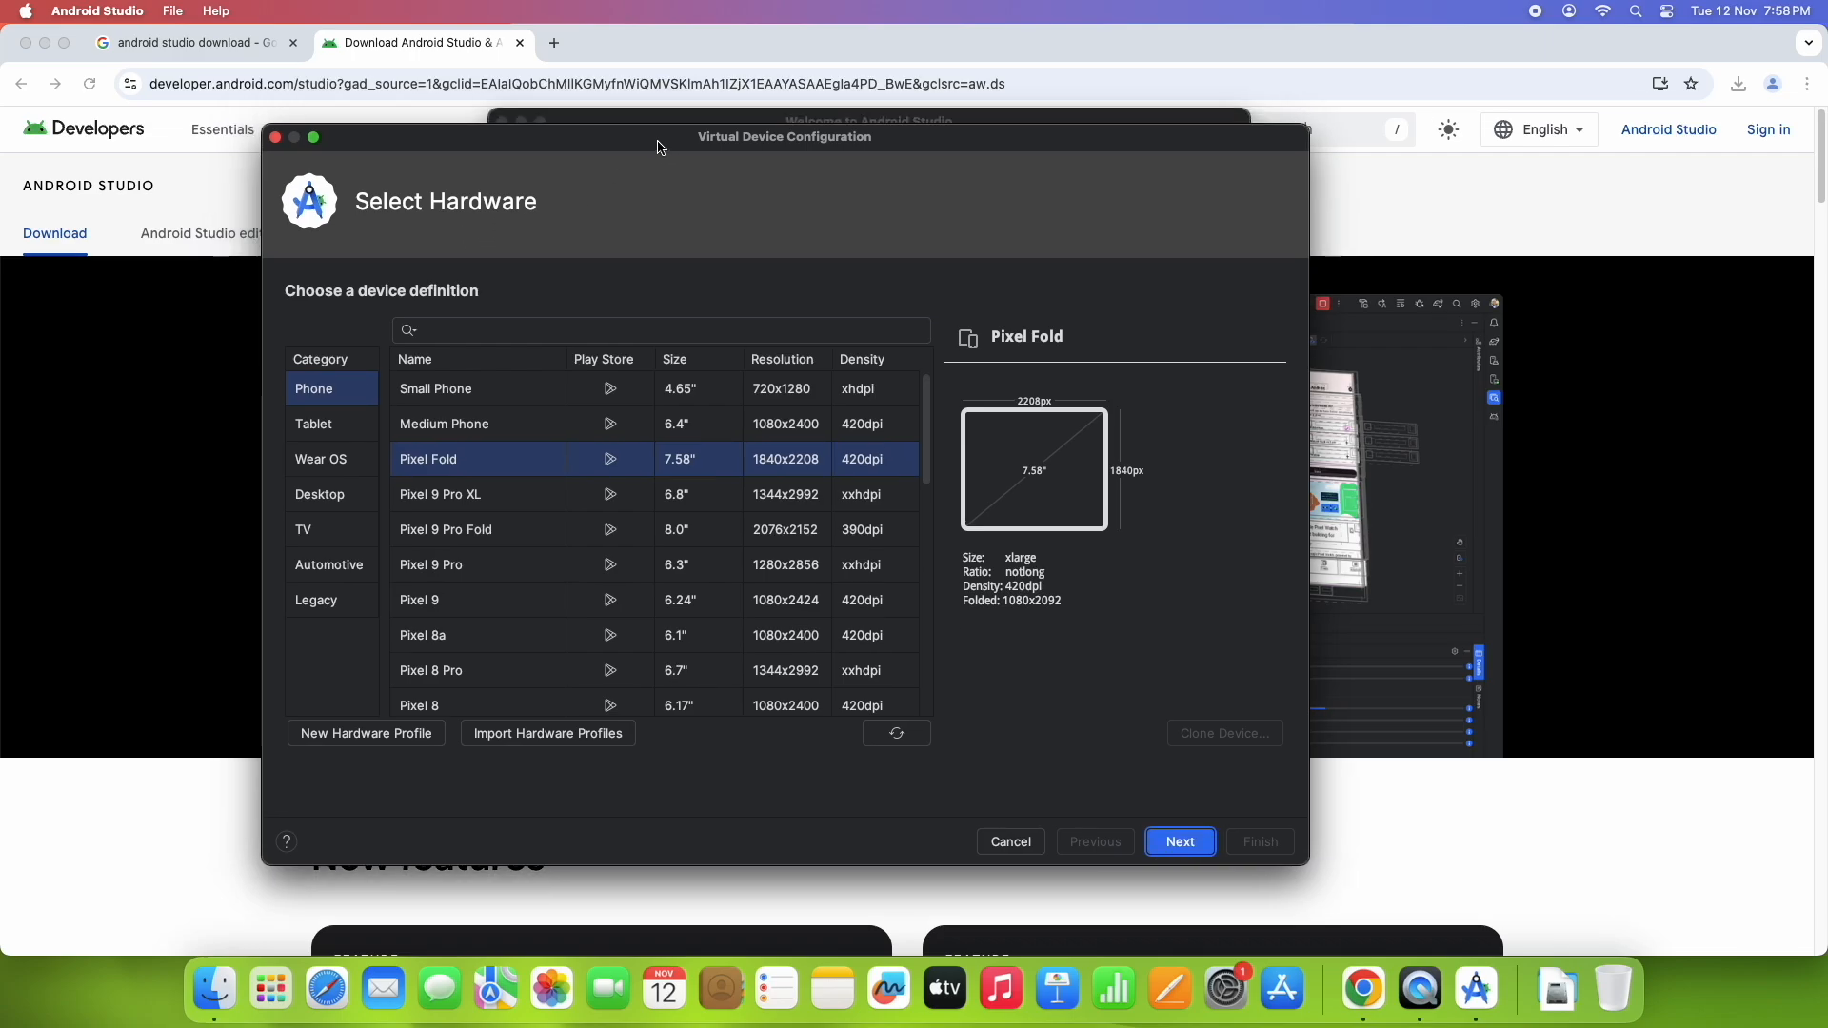
{"action": "mouse_move", "coordinate": [341, 375]}
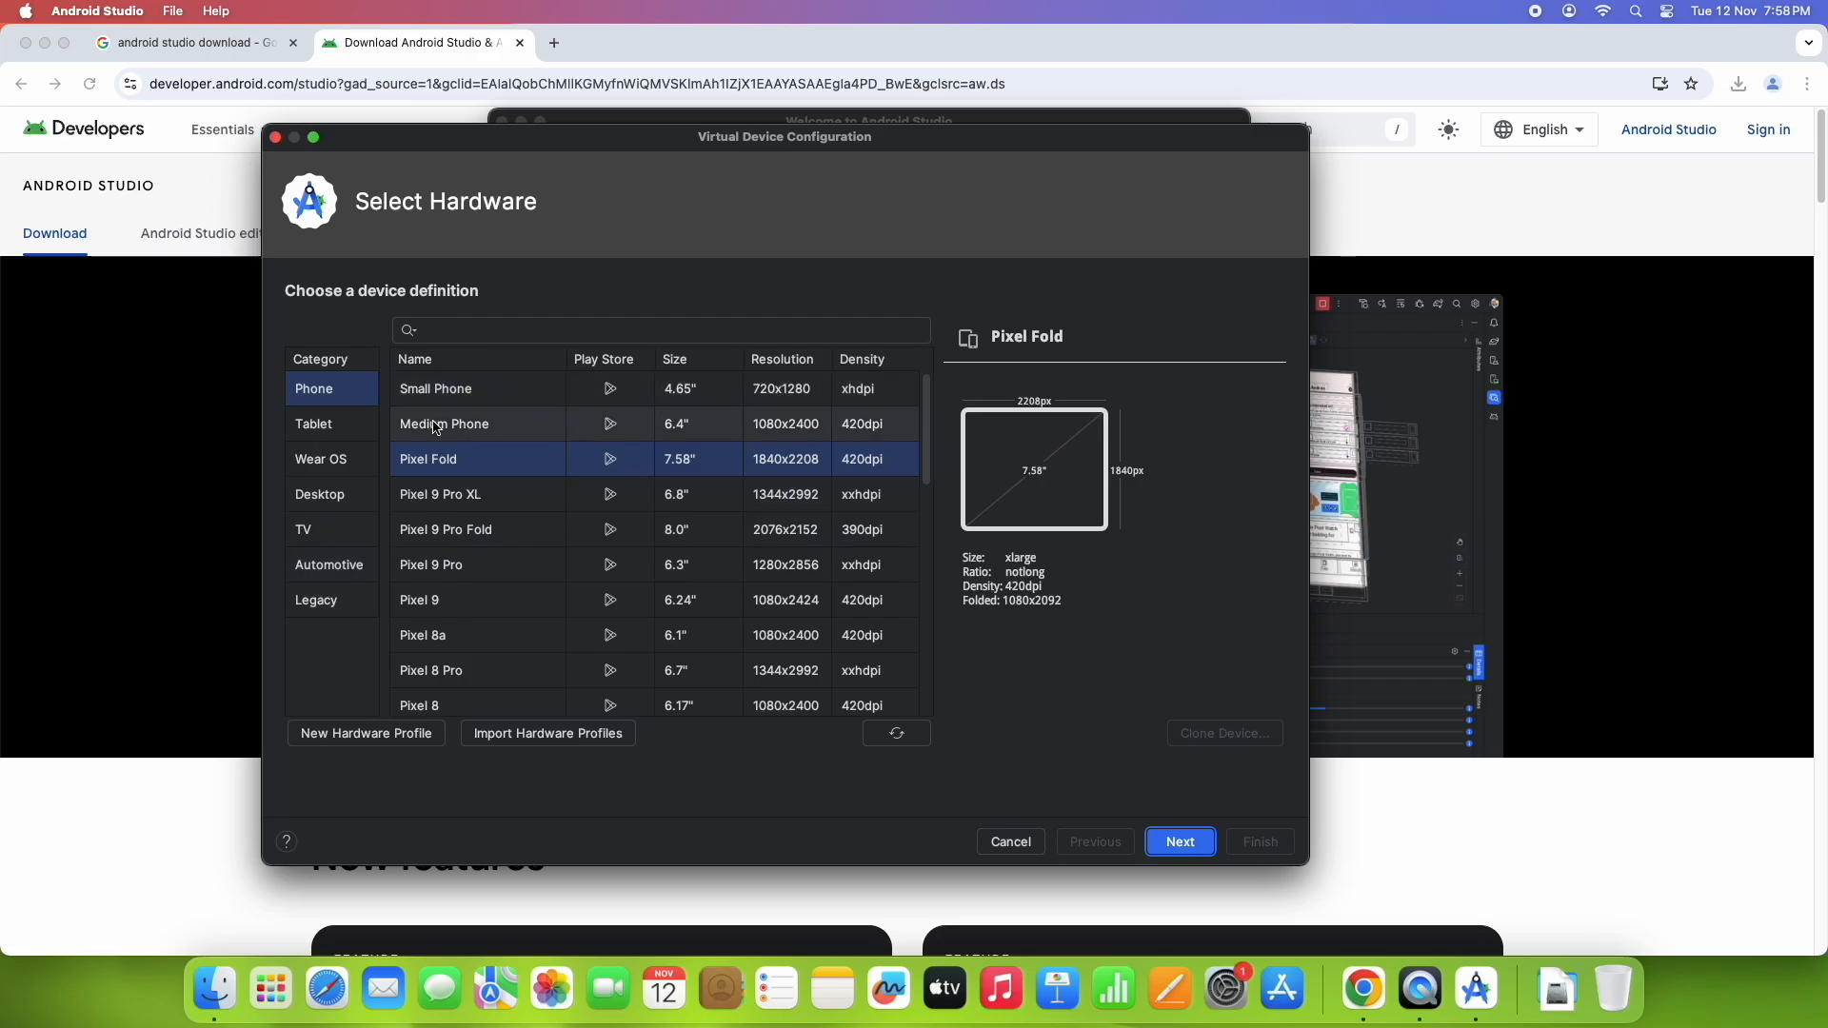
{"action": "left_click", "coordinate": [444, 423]}
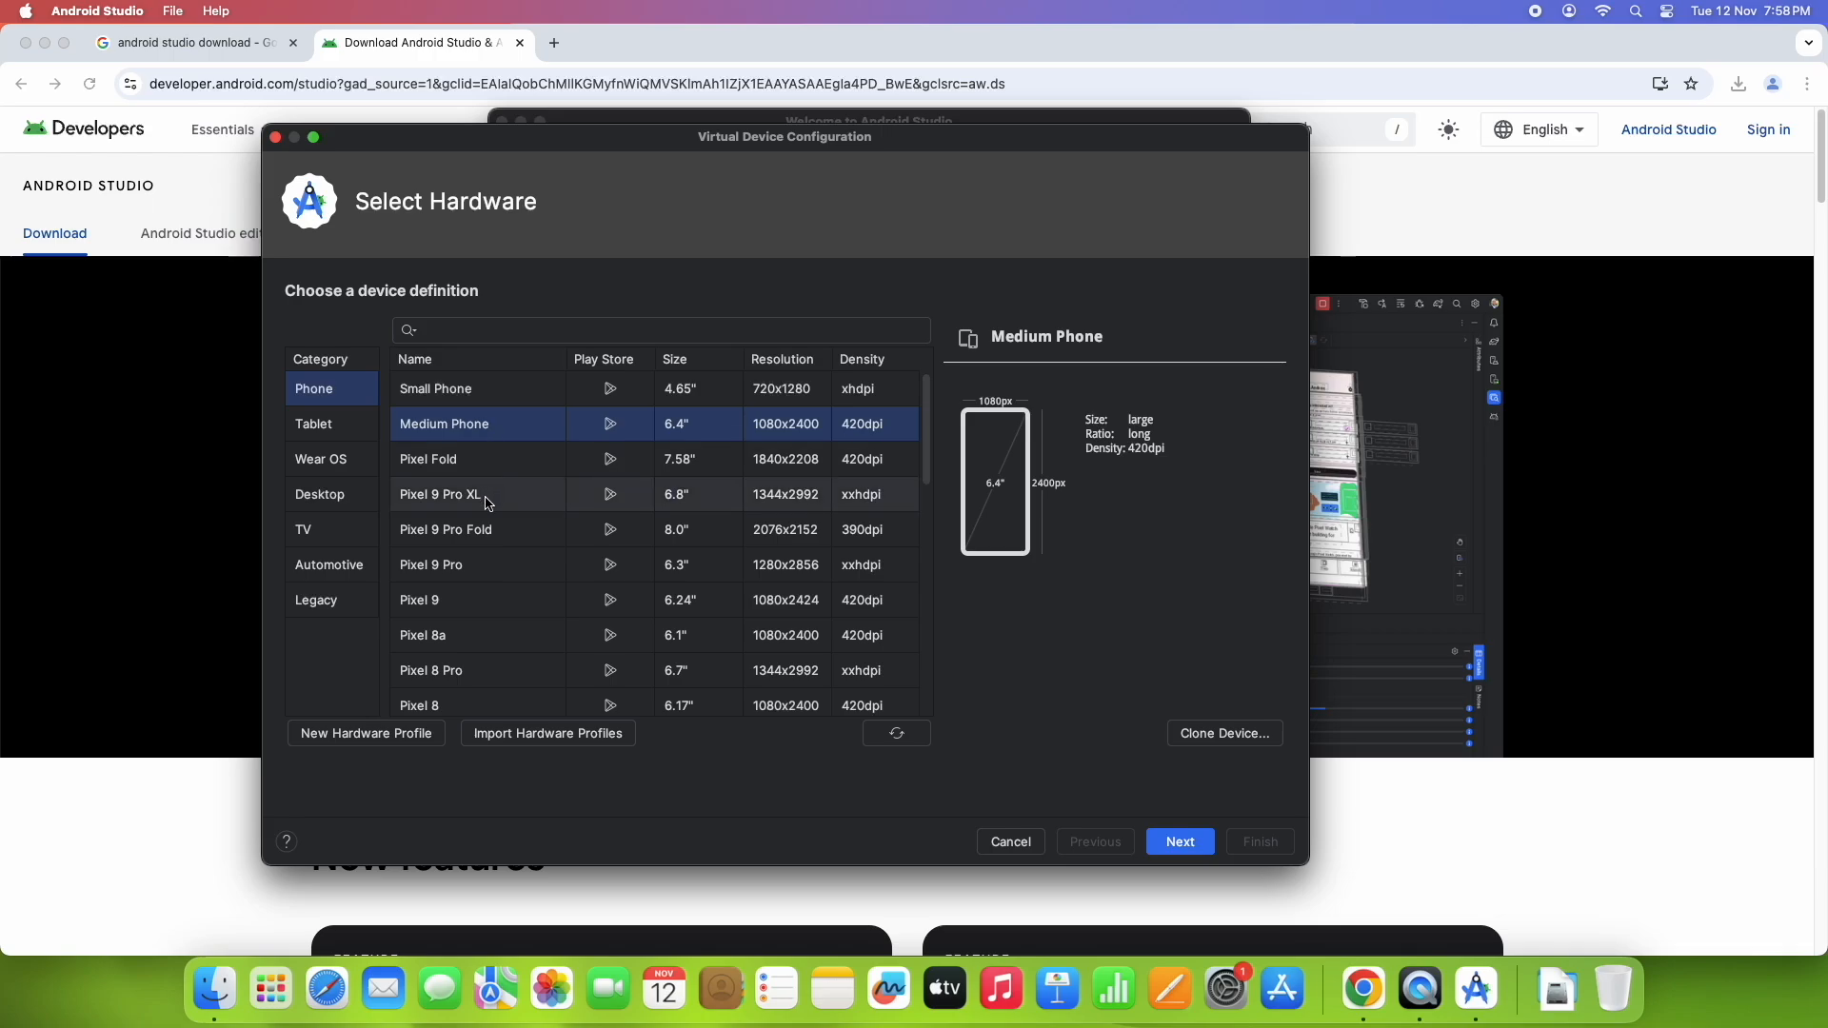
{"action": "mouse_move", "coordinate": [457, 616]}
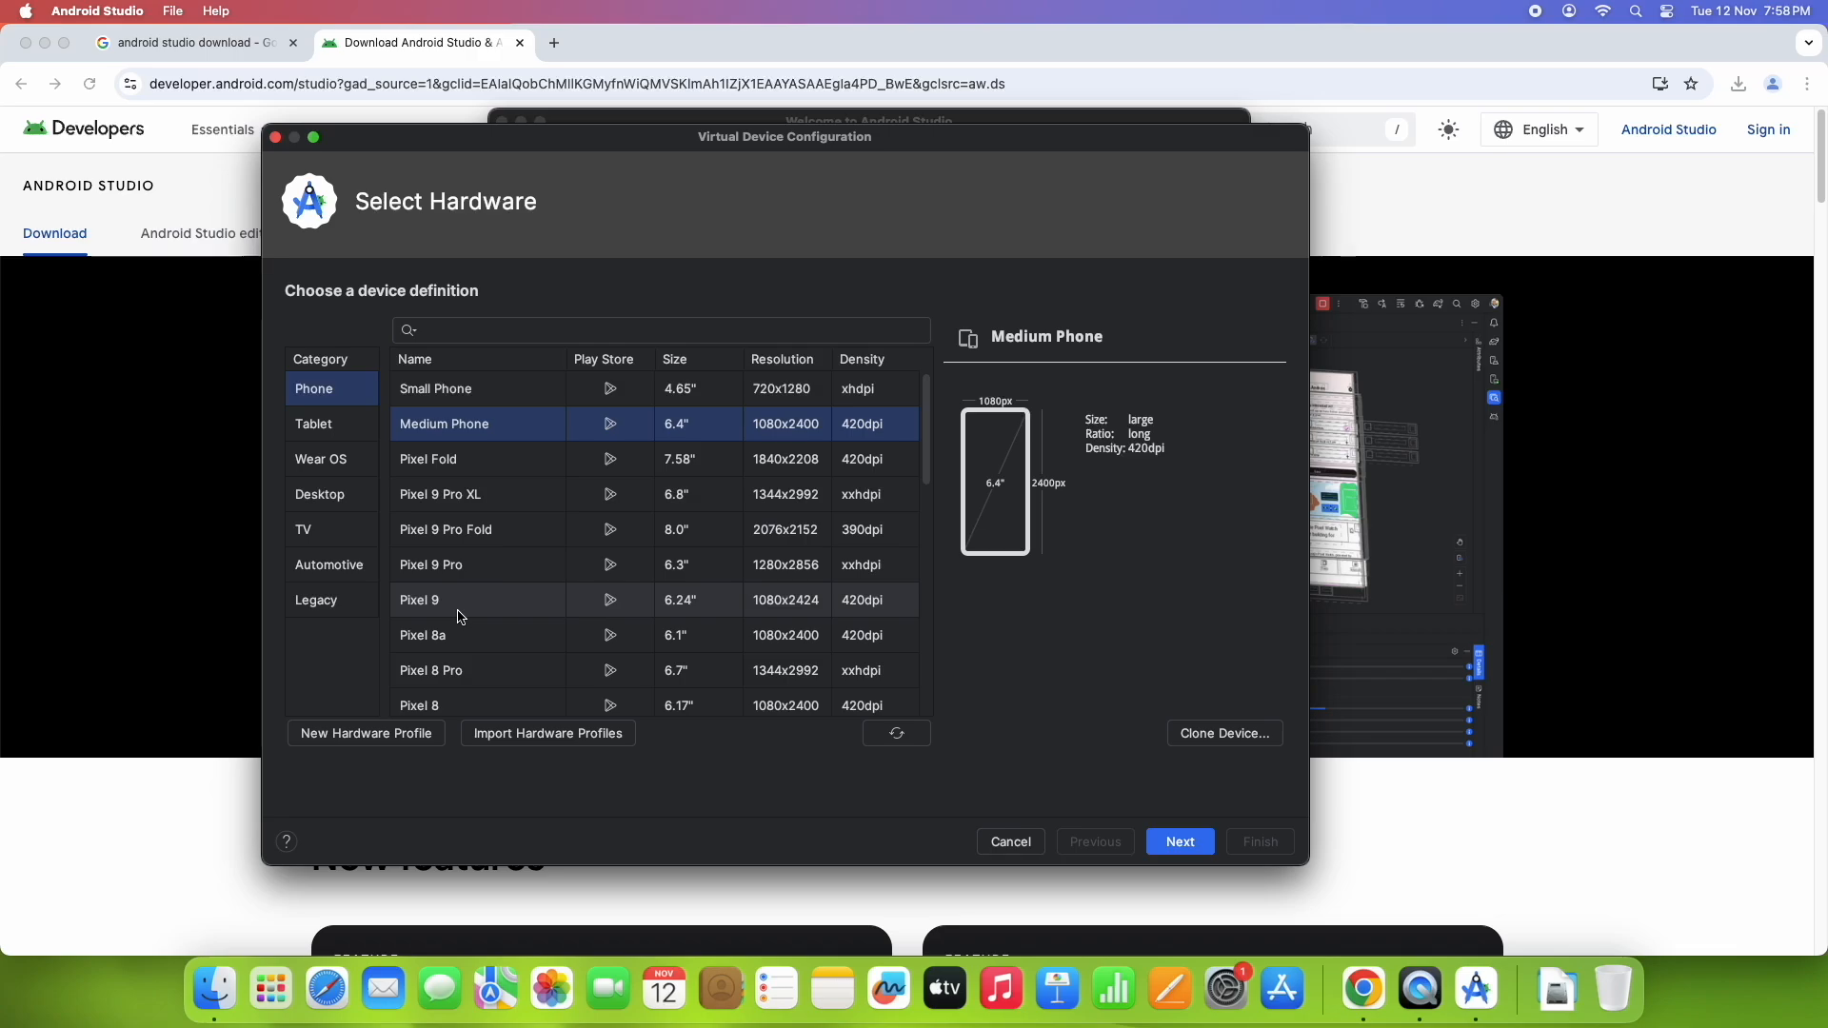
{"action": "left_click", "coordinate": [467, 600]}
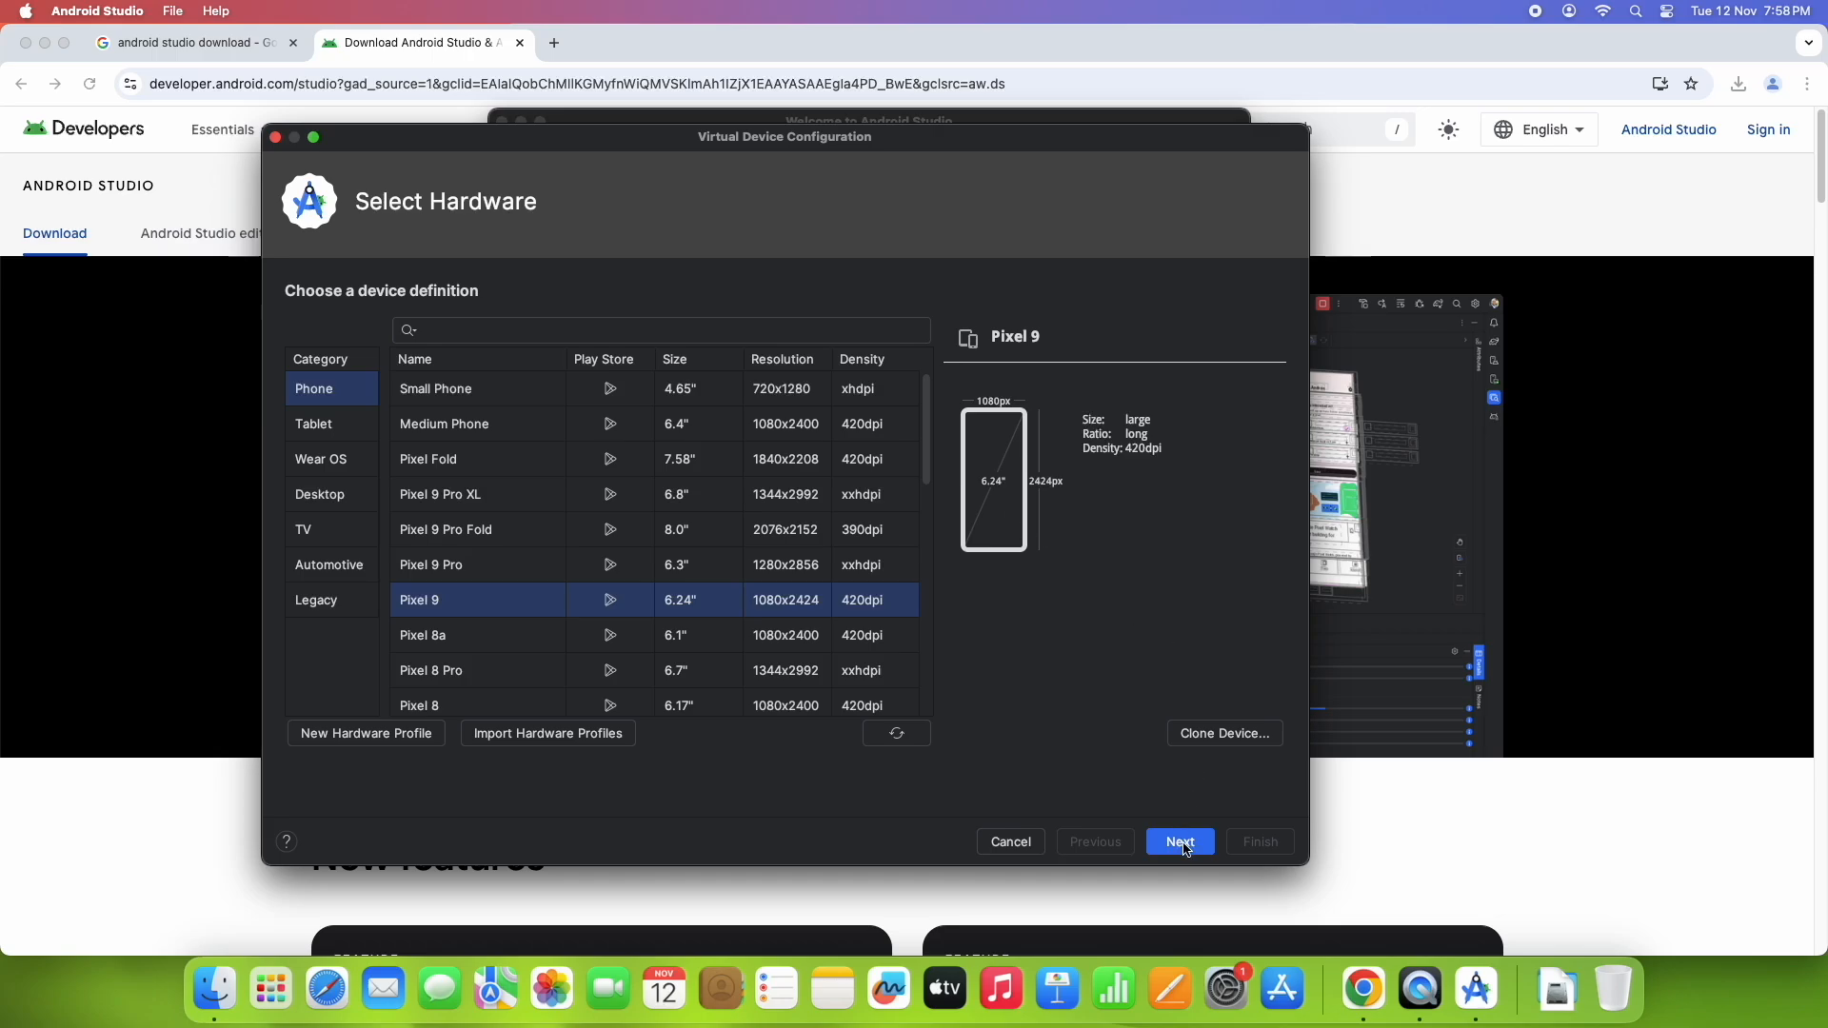
{"action": "left_click", "coordinate": [1179, 842]}
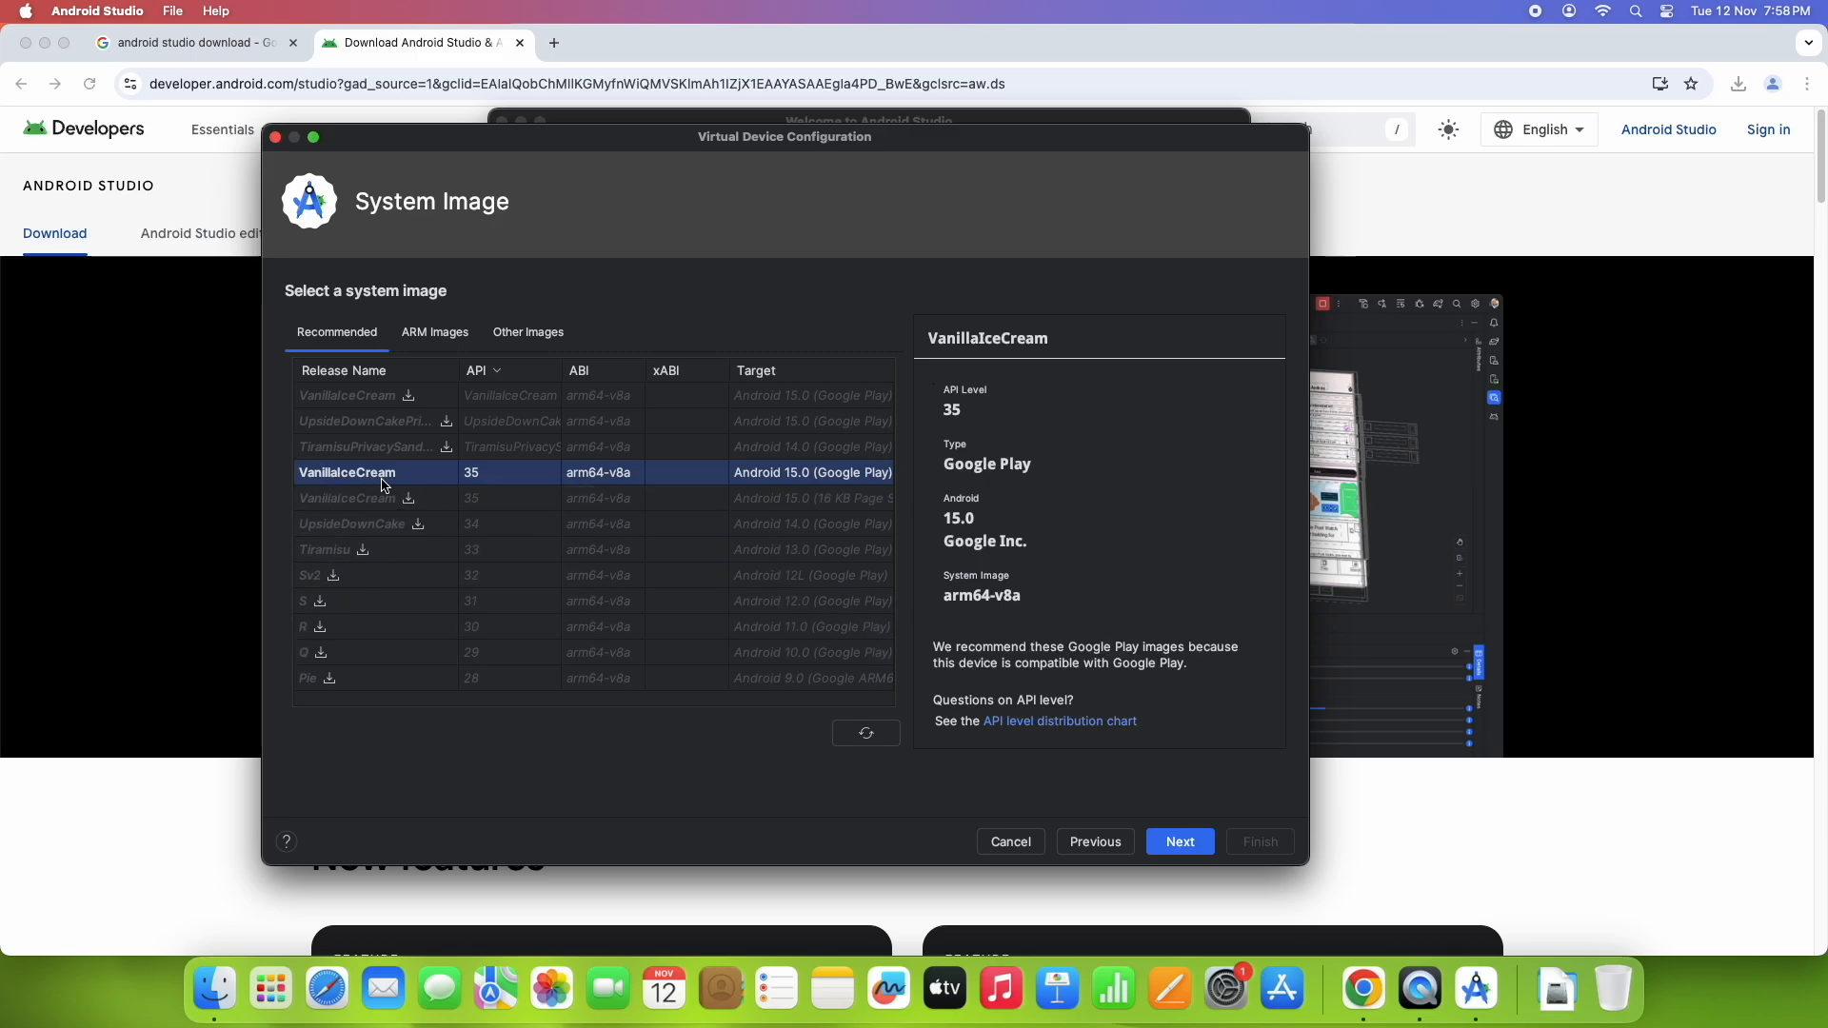
{"action": "mouse_move", "coordinate": [560, 488]}
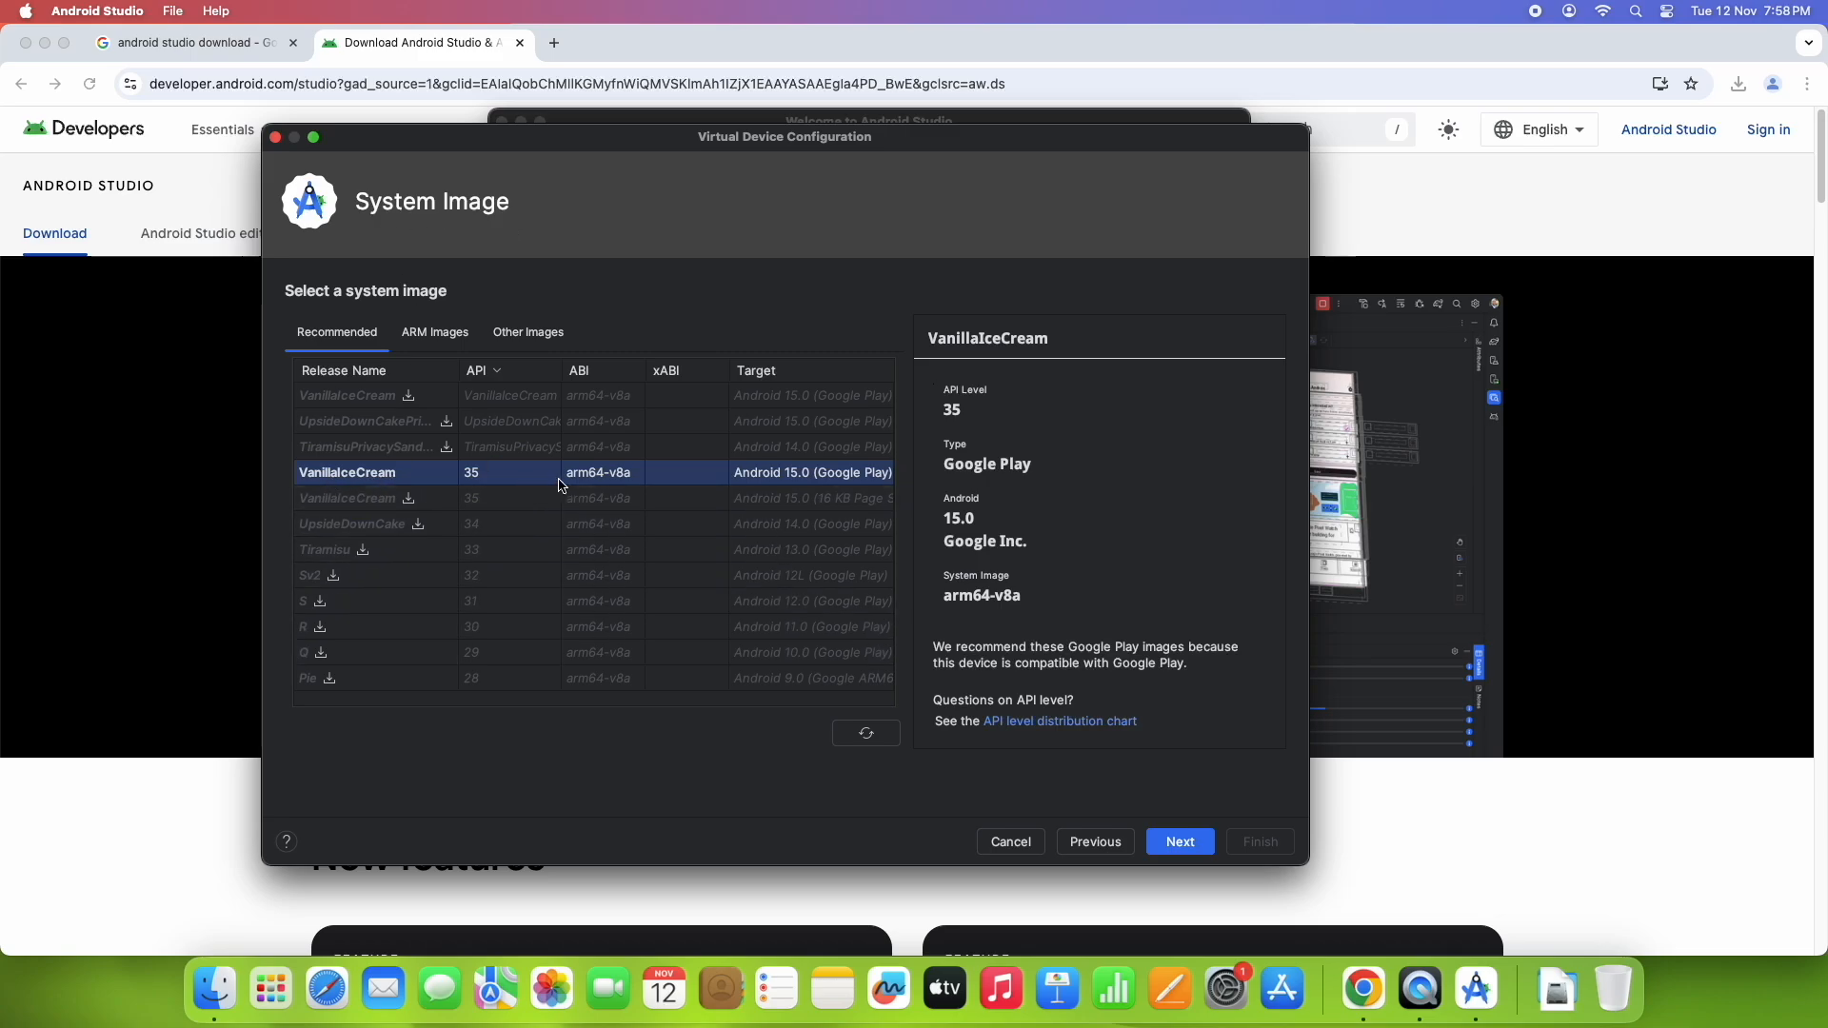
{"action": "mouse_move", "coordinate": [975, 358]}
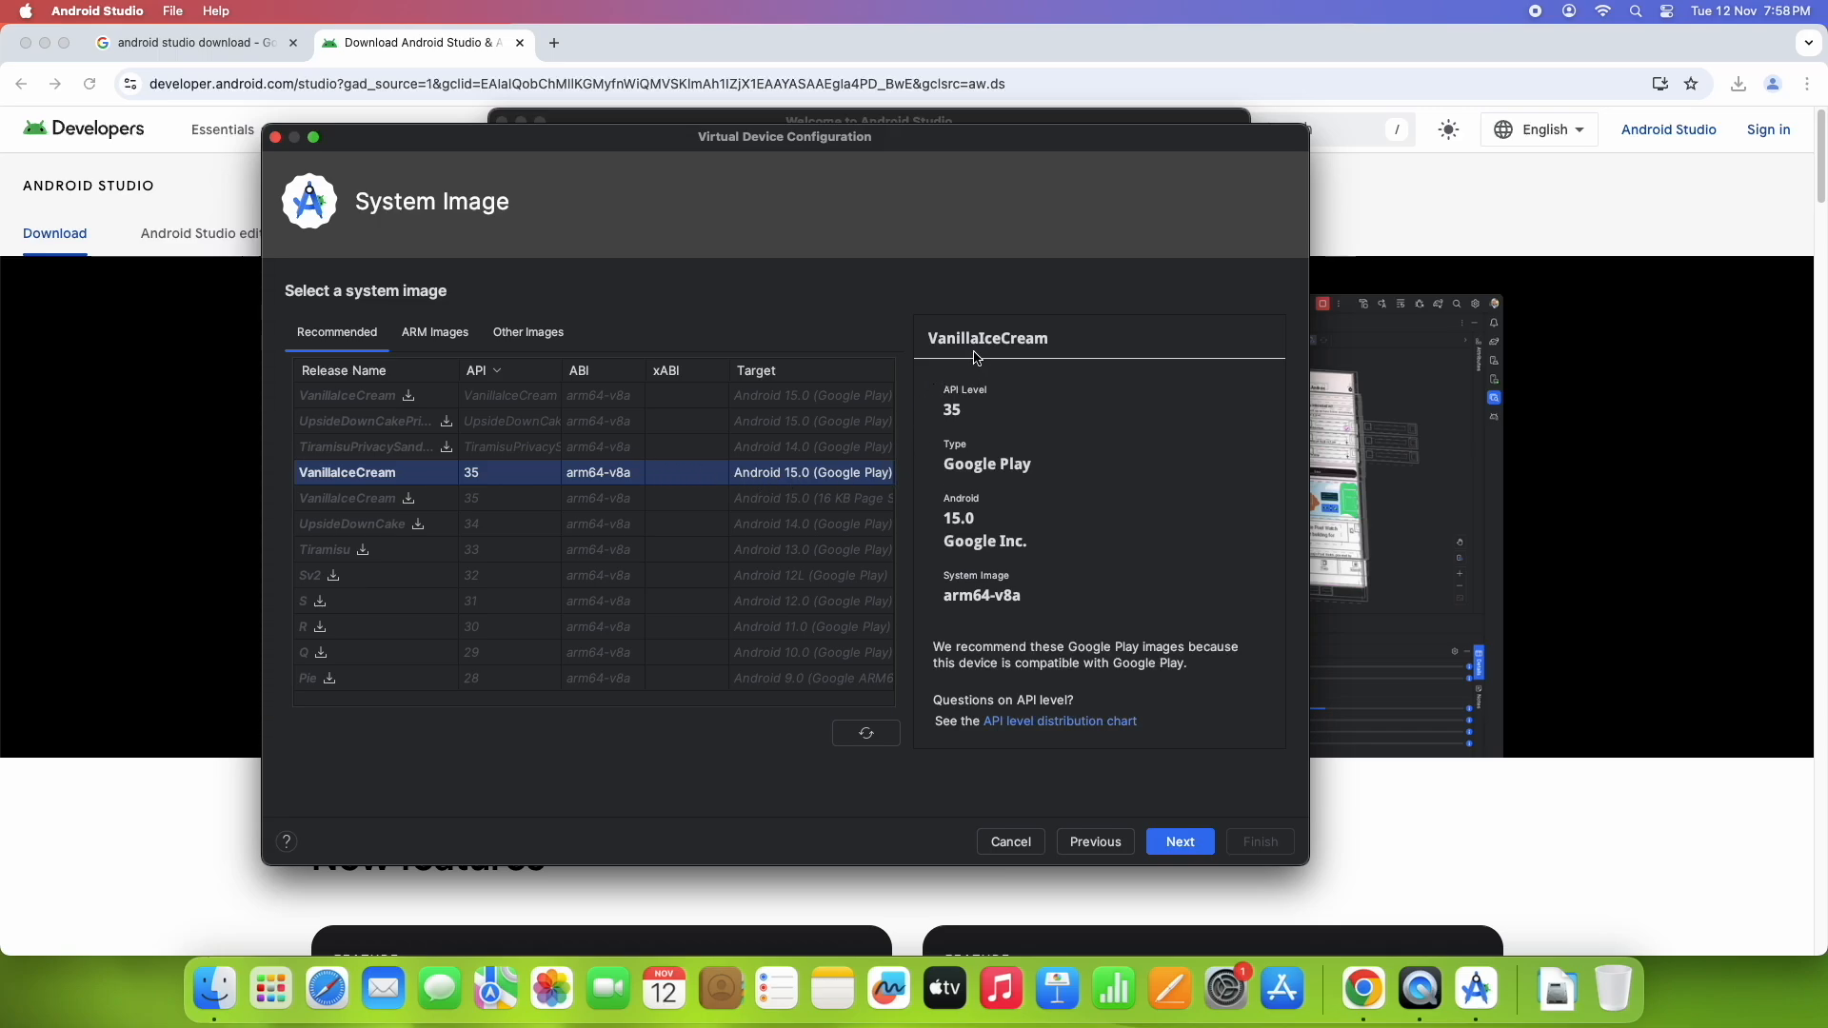
{"action": "mouse_move", "coordinate": [969, 474]}
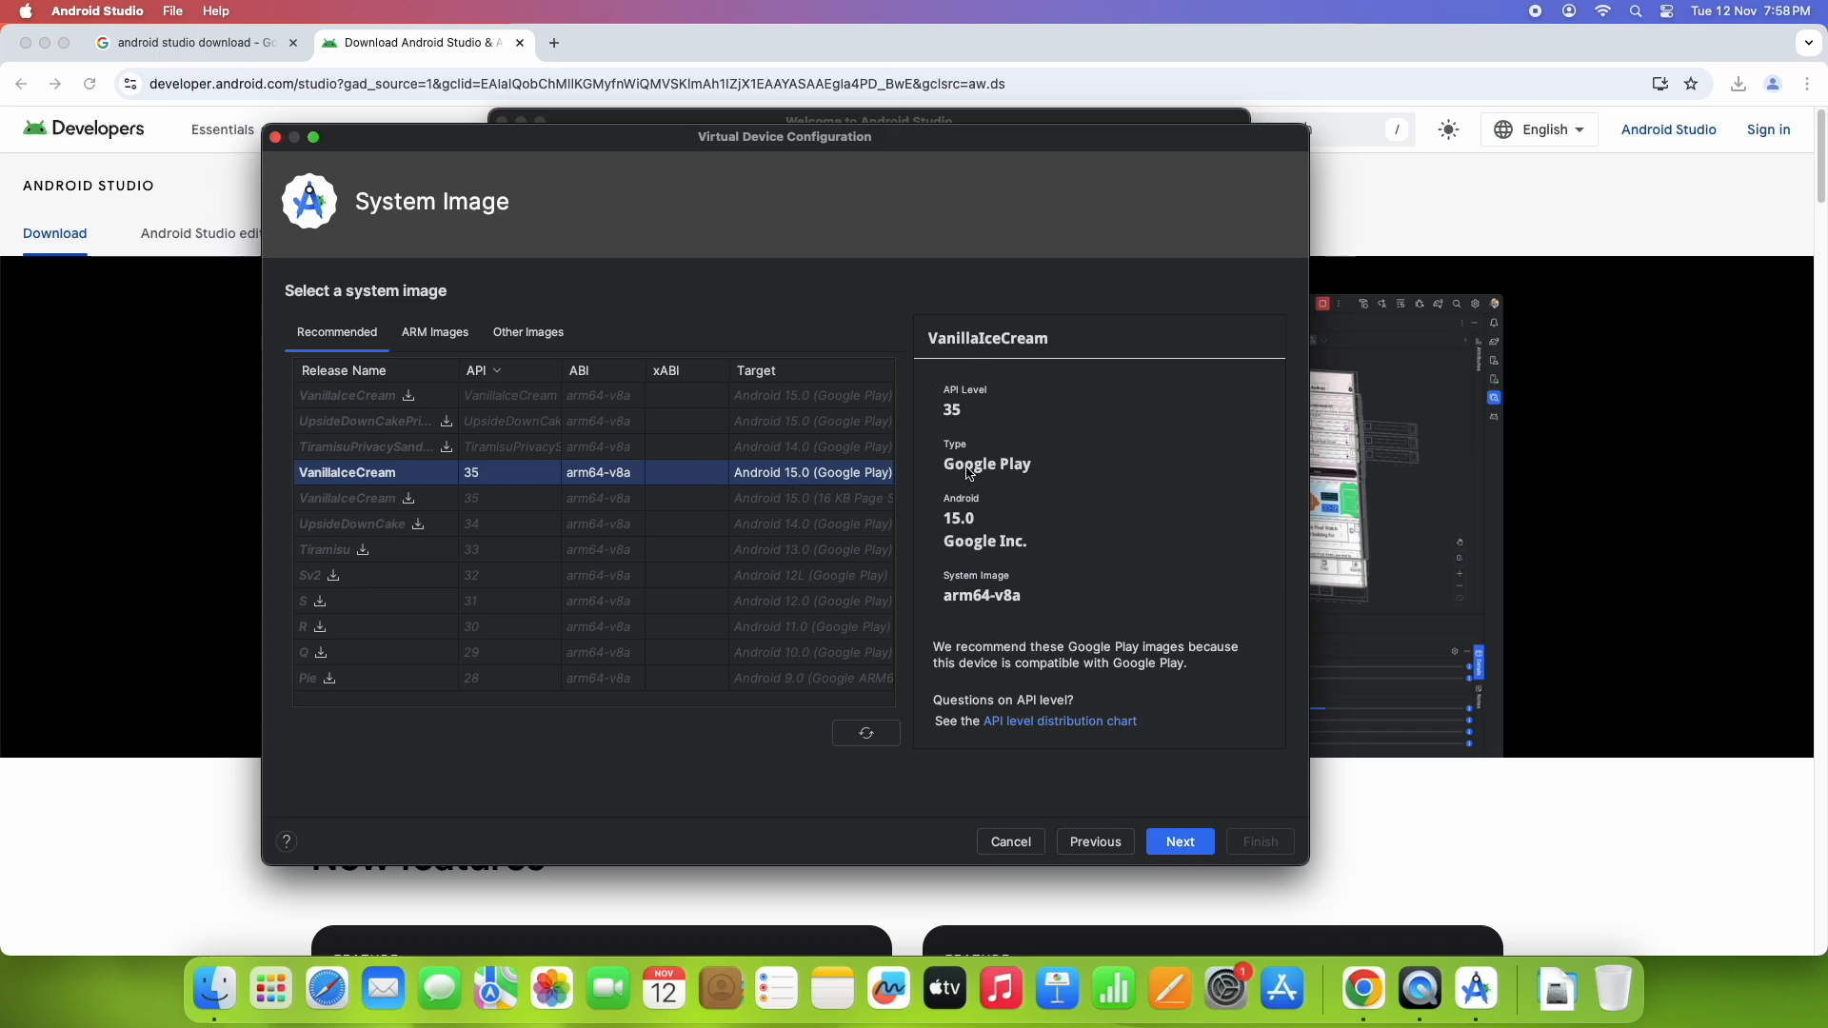
{"action": "mouse_move", "coordinate": [1161, 588]}
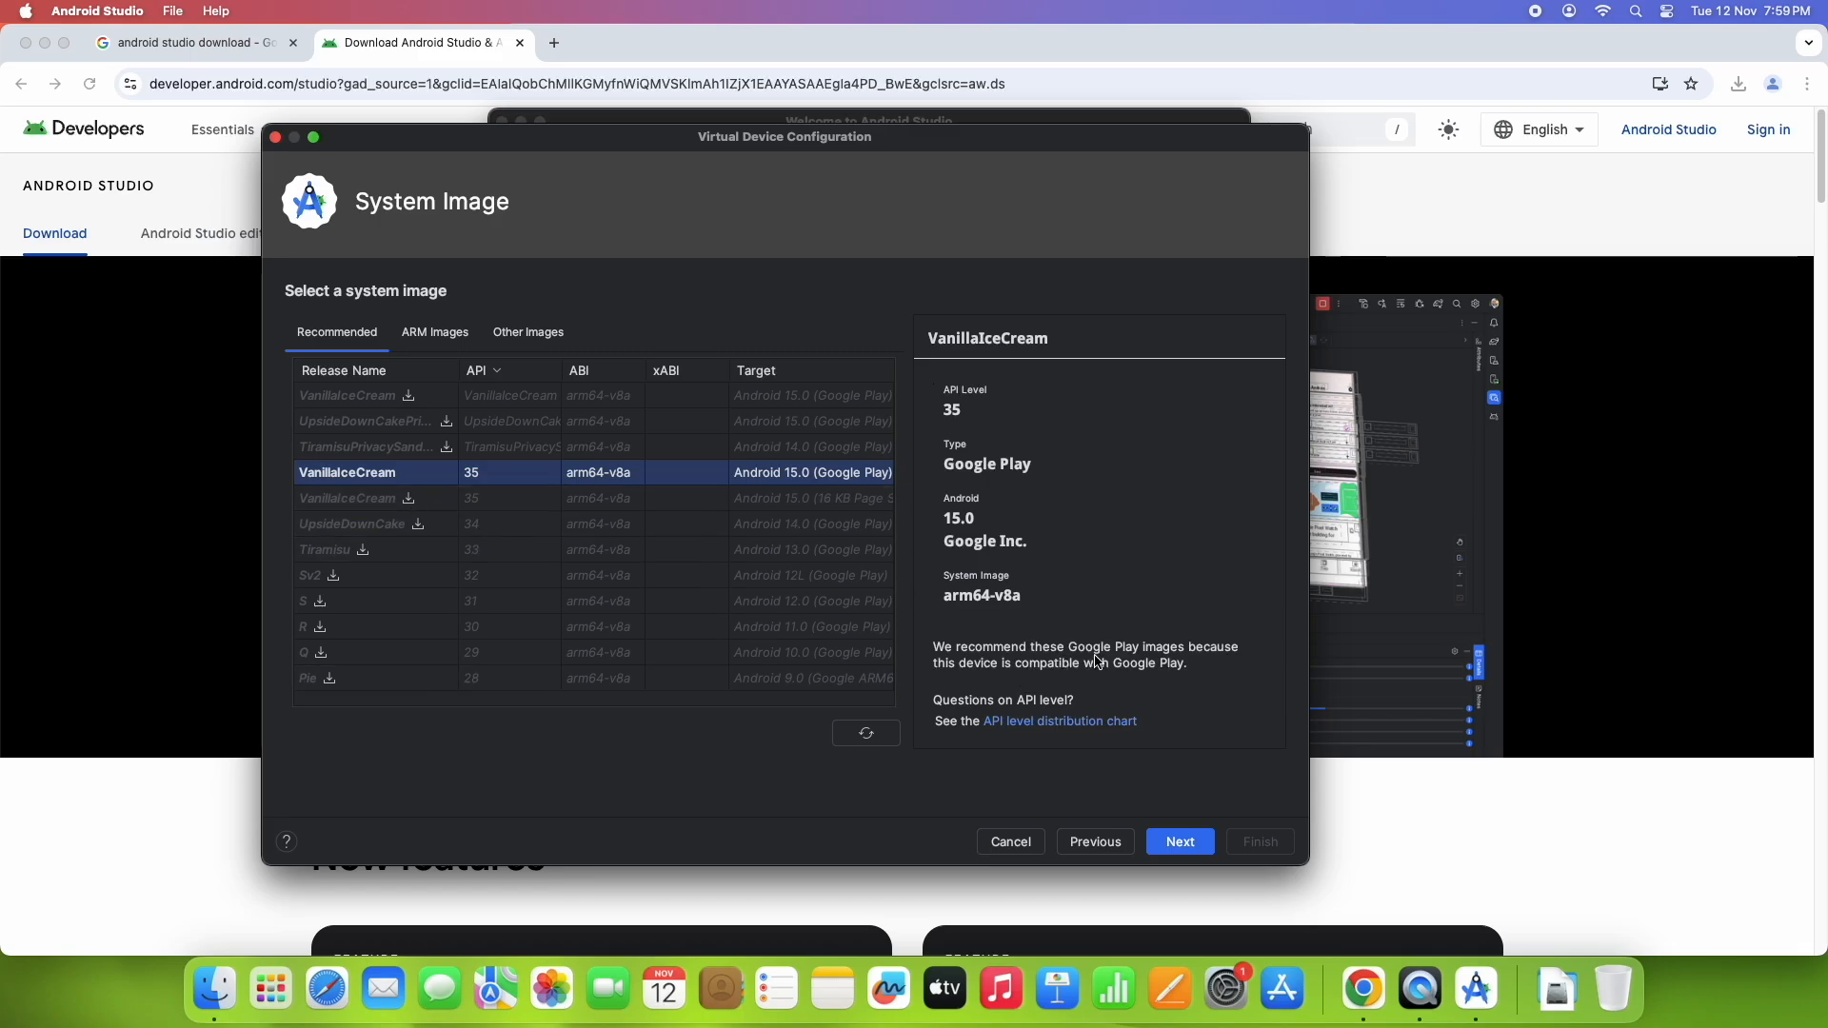
{"action": "mouse_move", "coordinate": [1102, 680]}
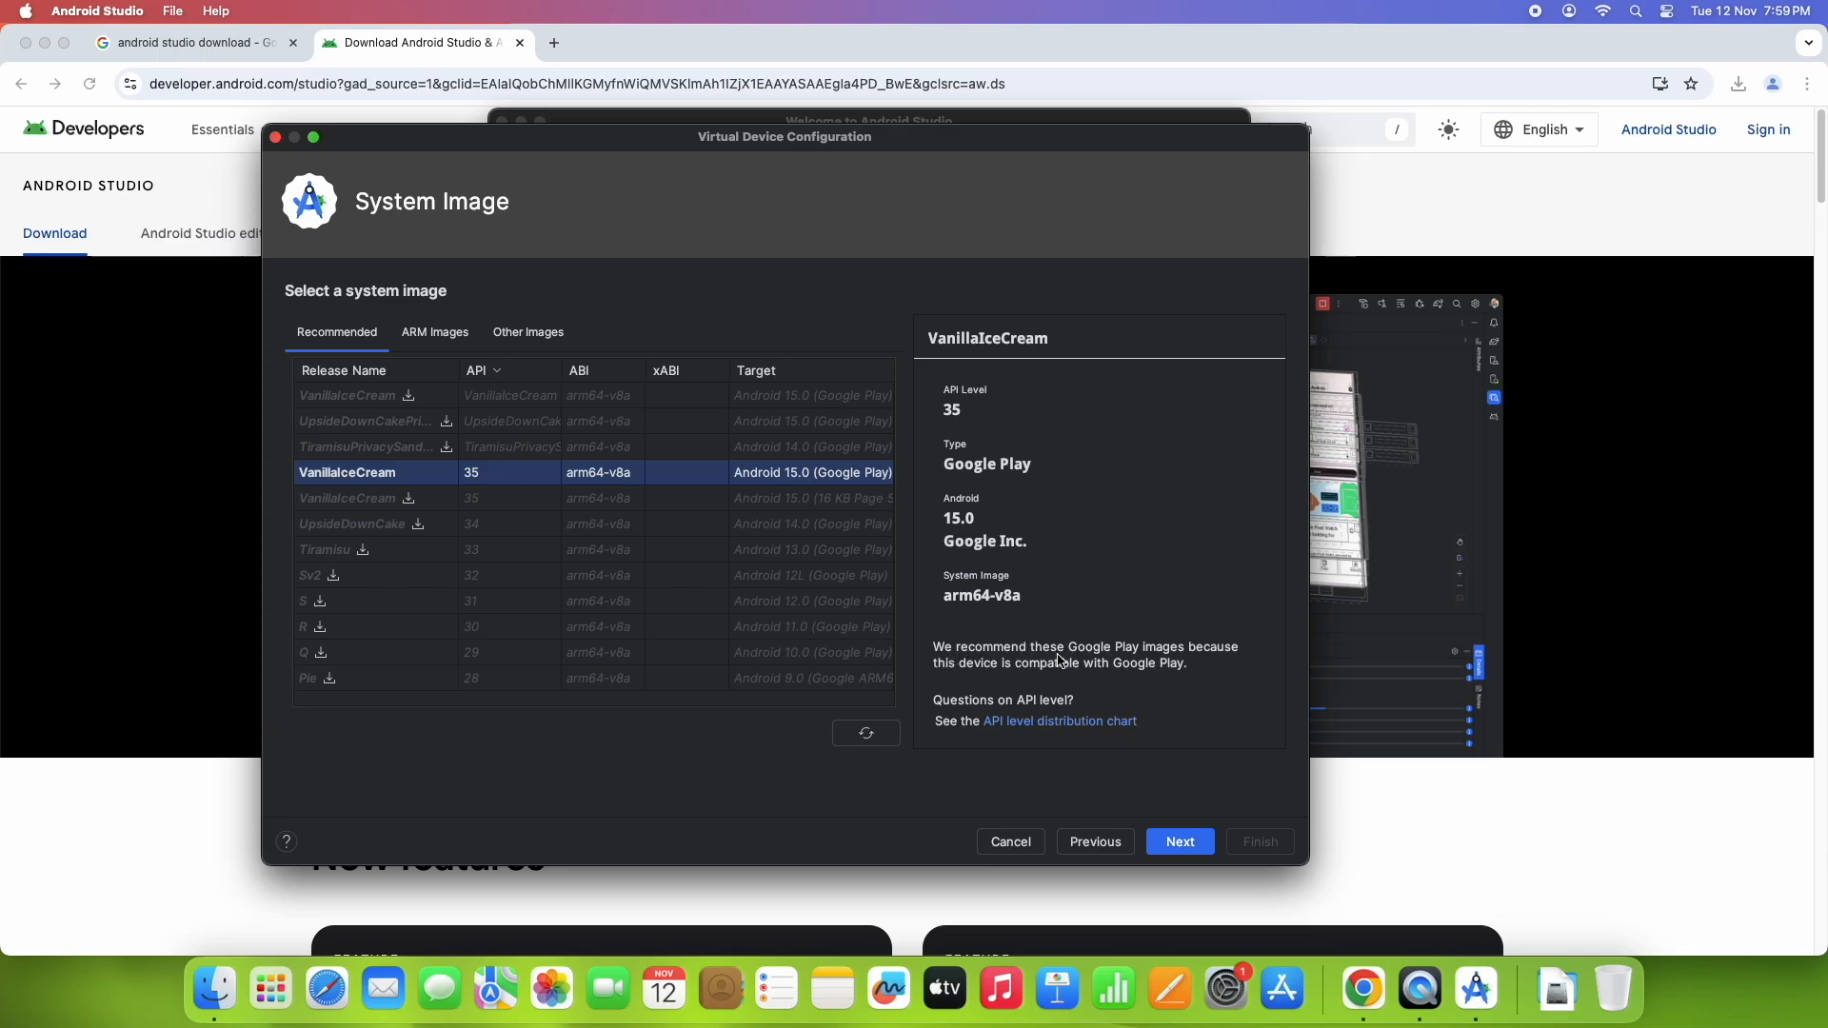
{"action": "mouse_move", "coordinate": [950, 689]}
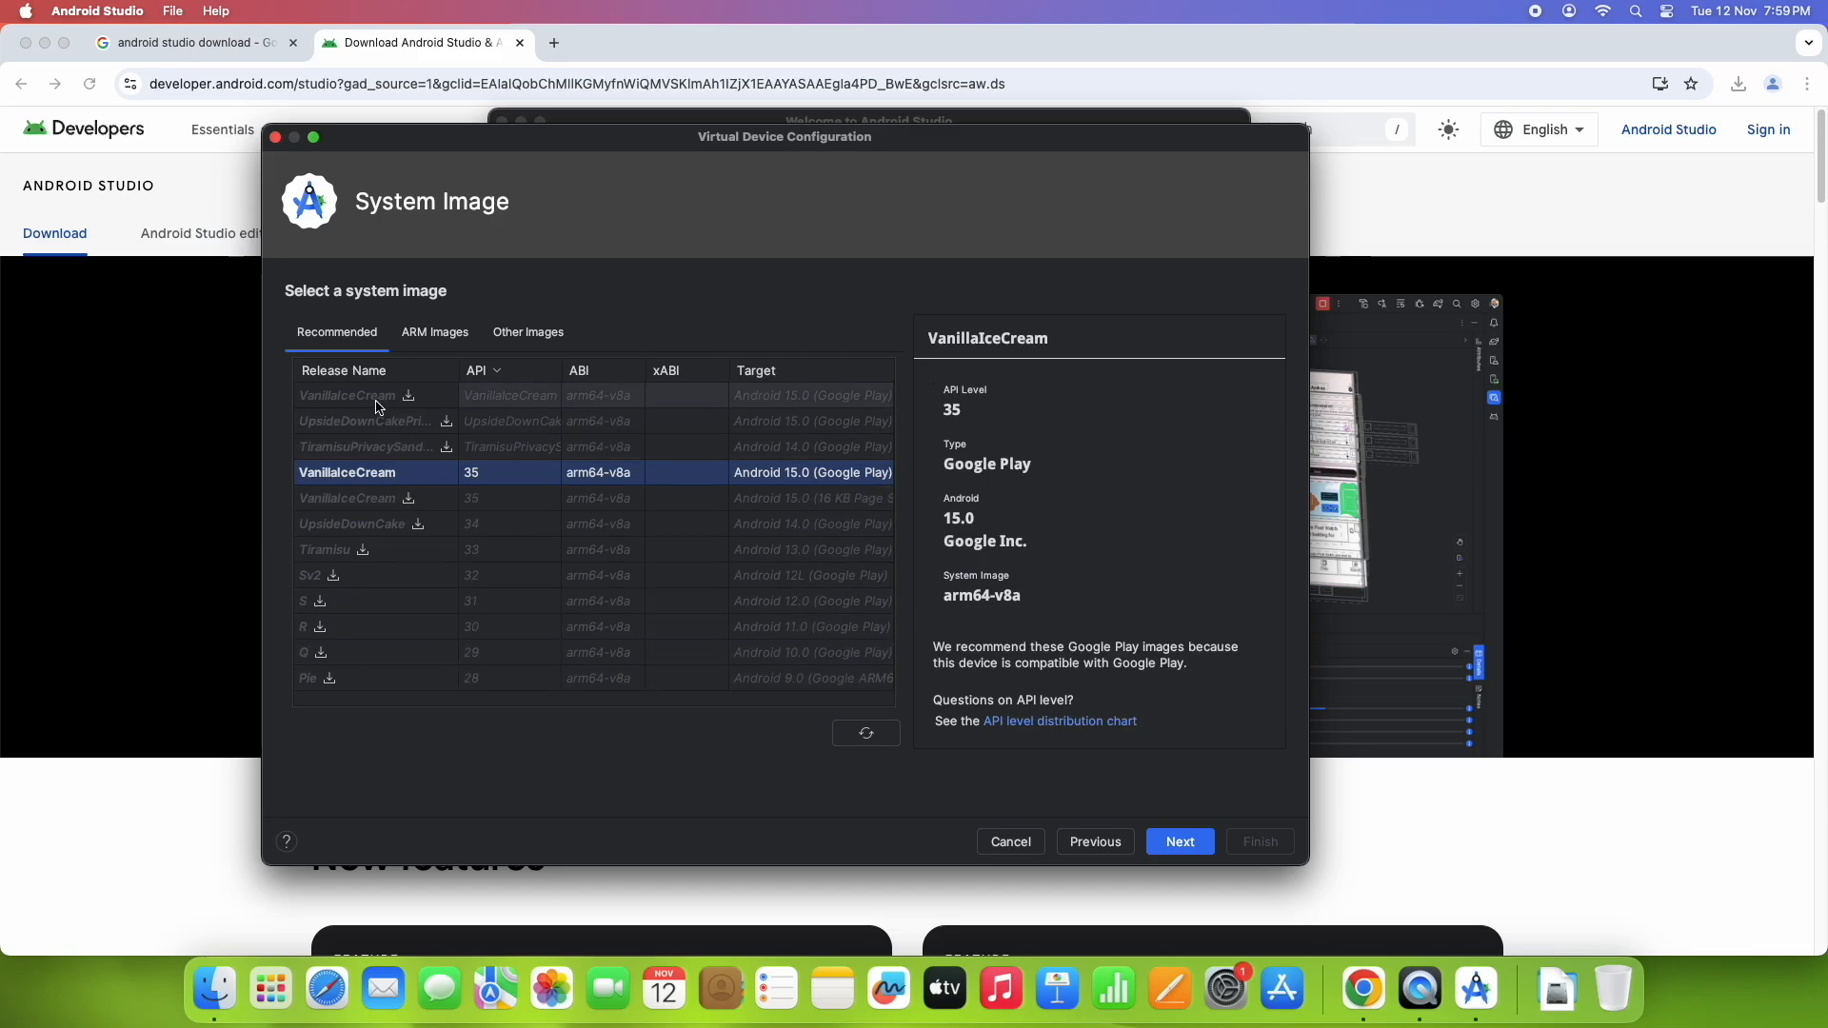
{"action": "mouse_move", "coordinate": [774, 488]}
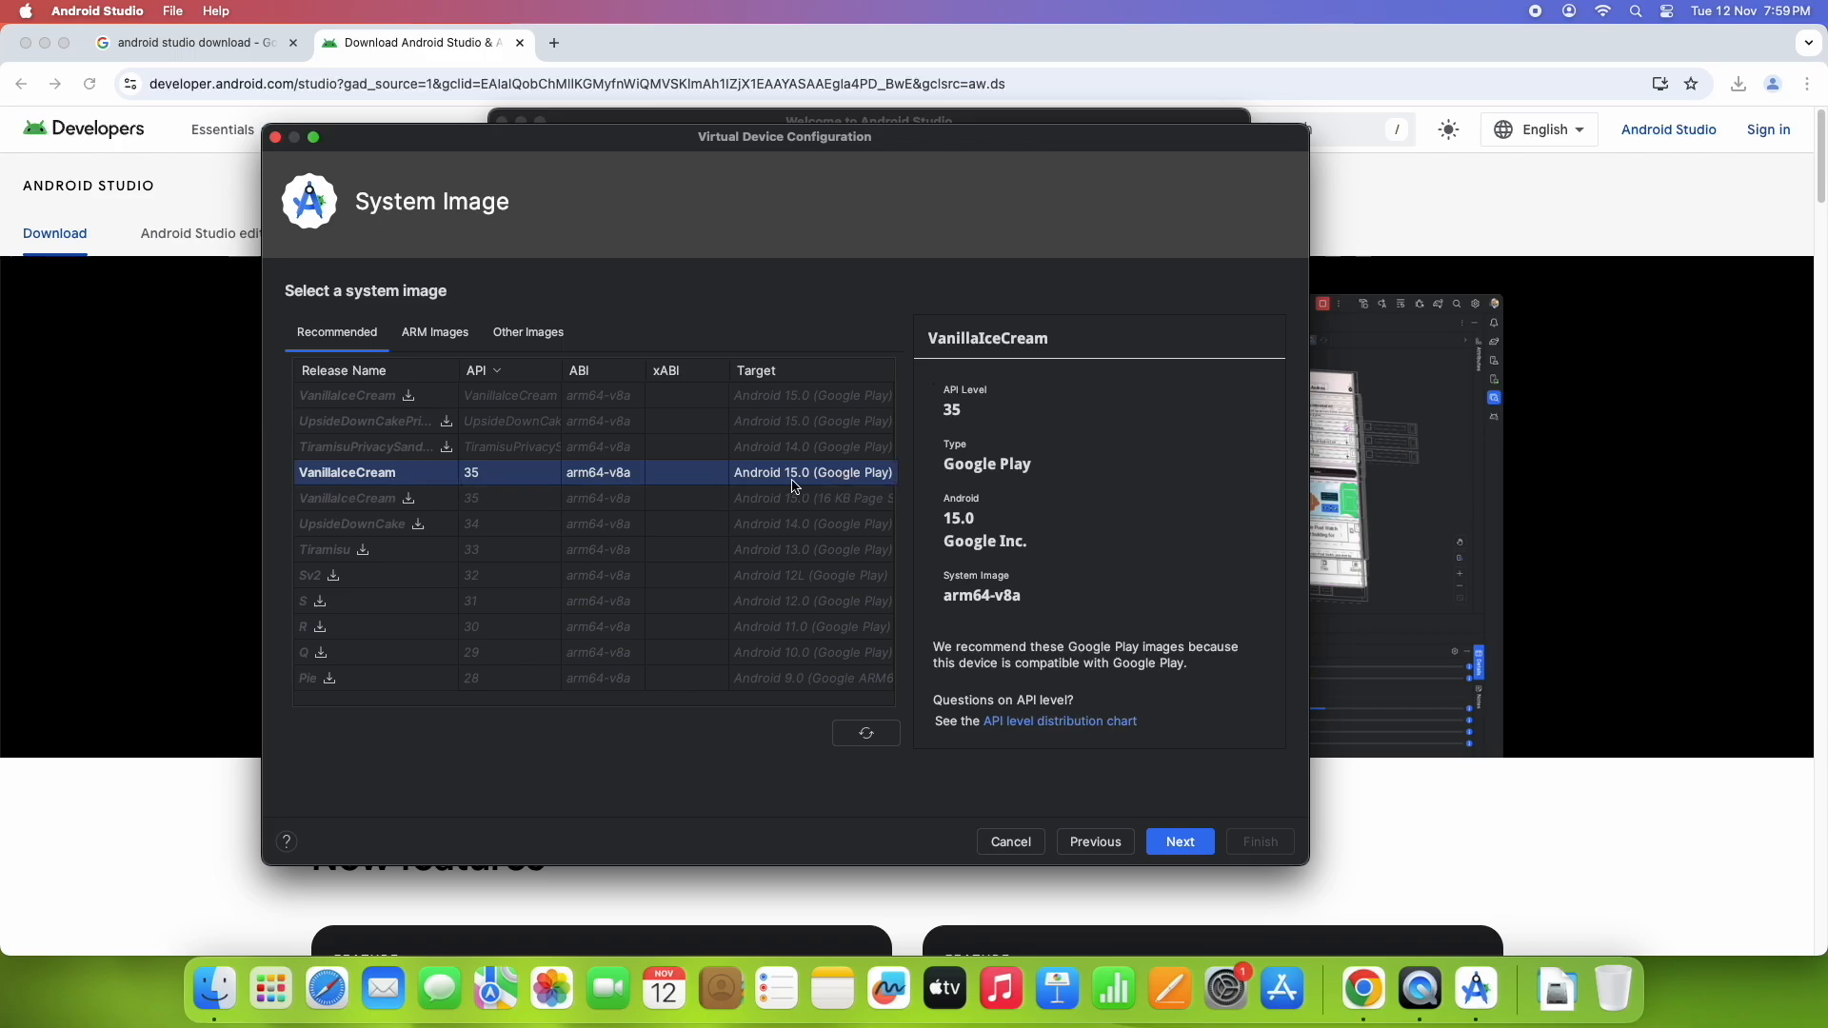
Step: Keep the VanillaIceCream API 35 Google Play image and continue to Verify Configuration
{"action": "left_click", "coordinate": [1179, 842]}
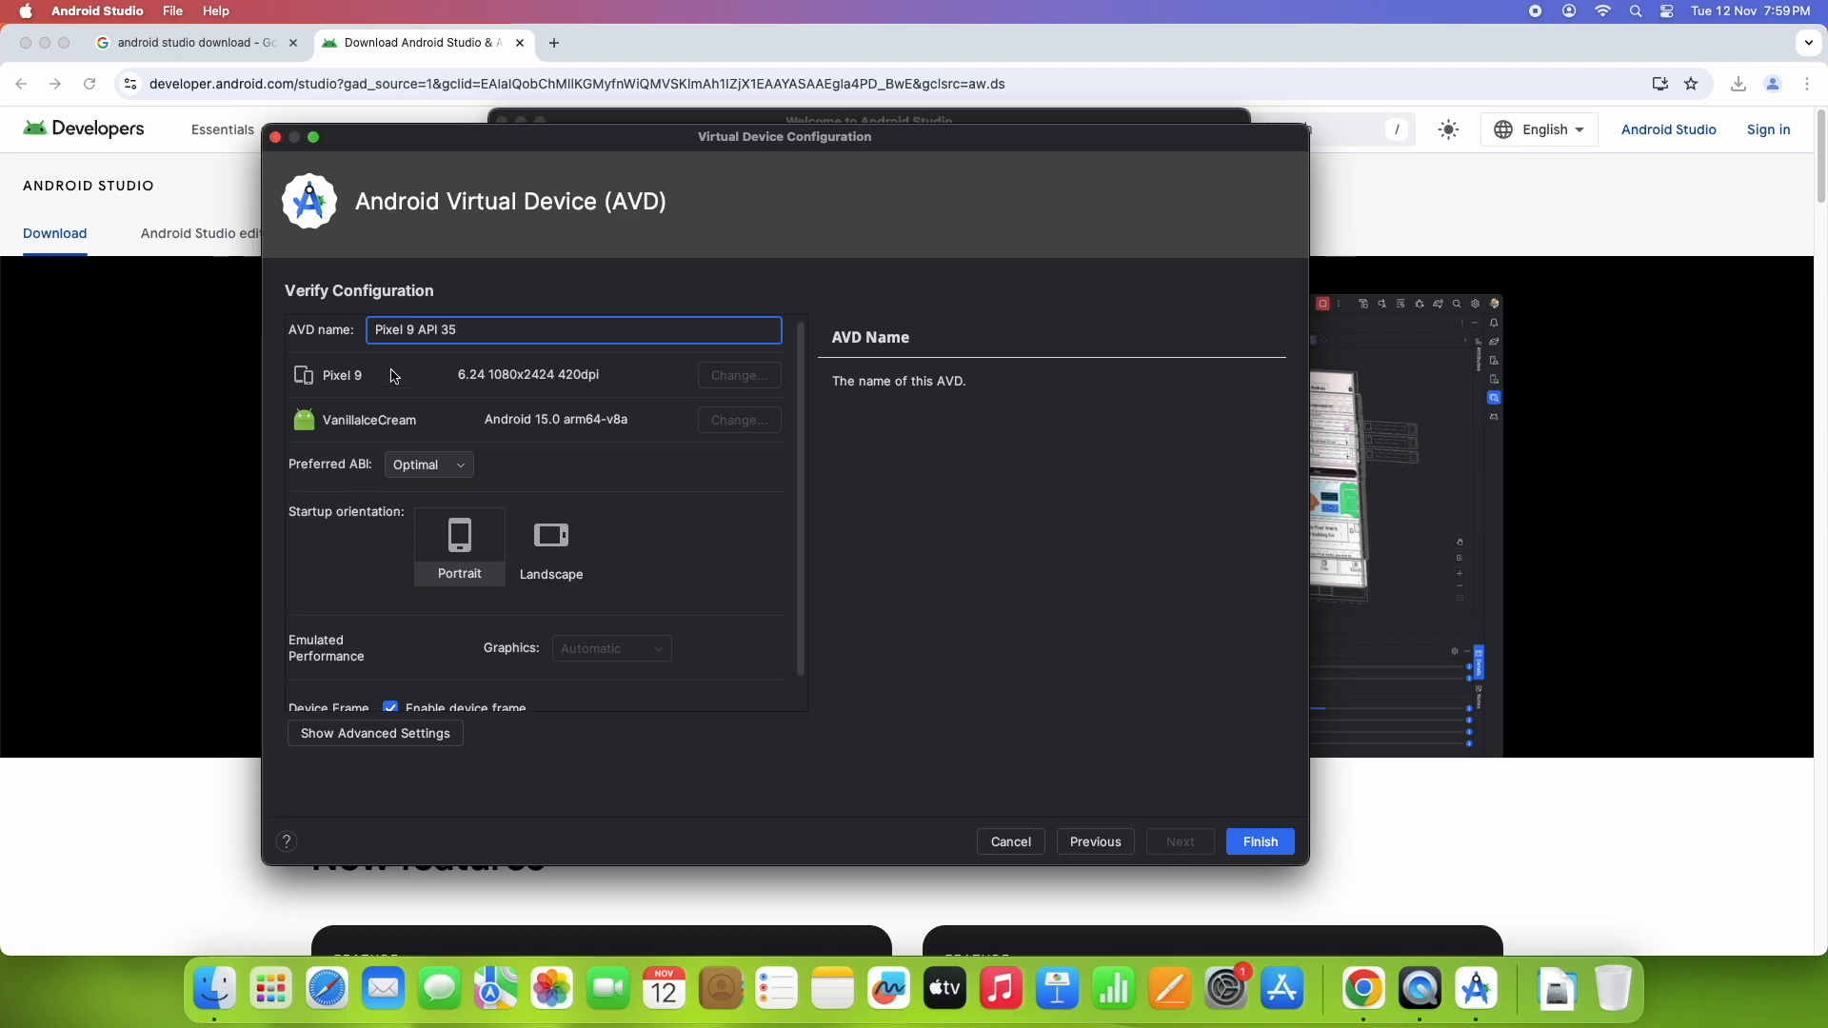
{"action": "mouse_move", "coordinate": [356, 438]}
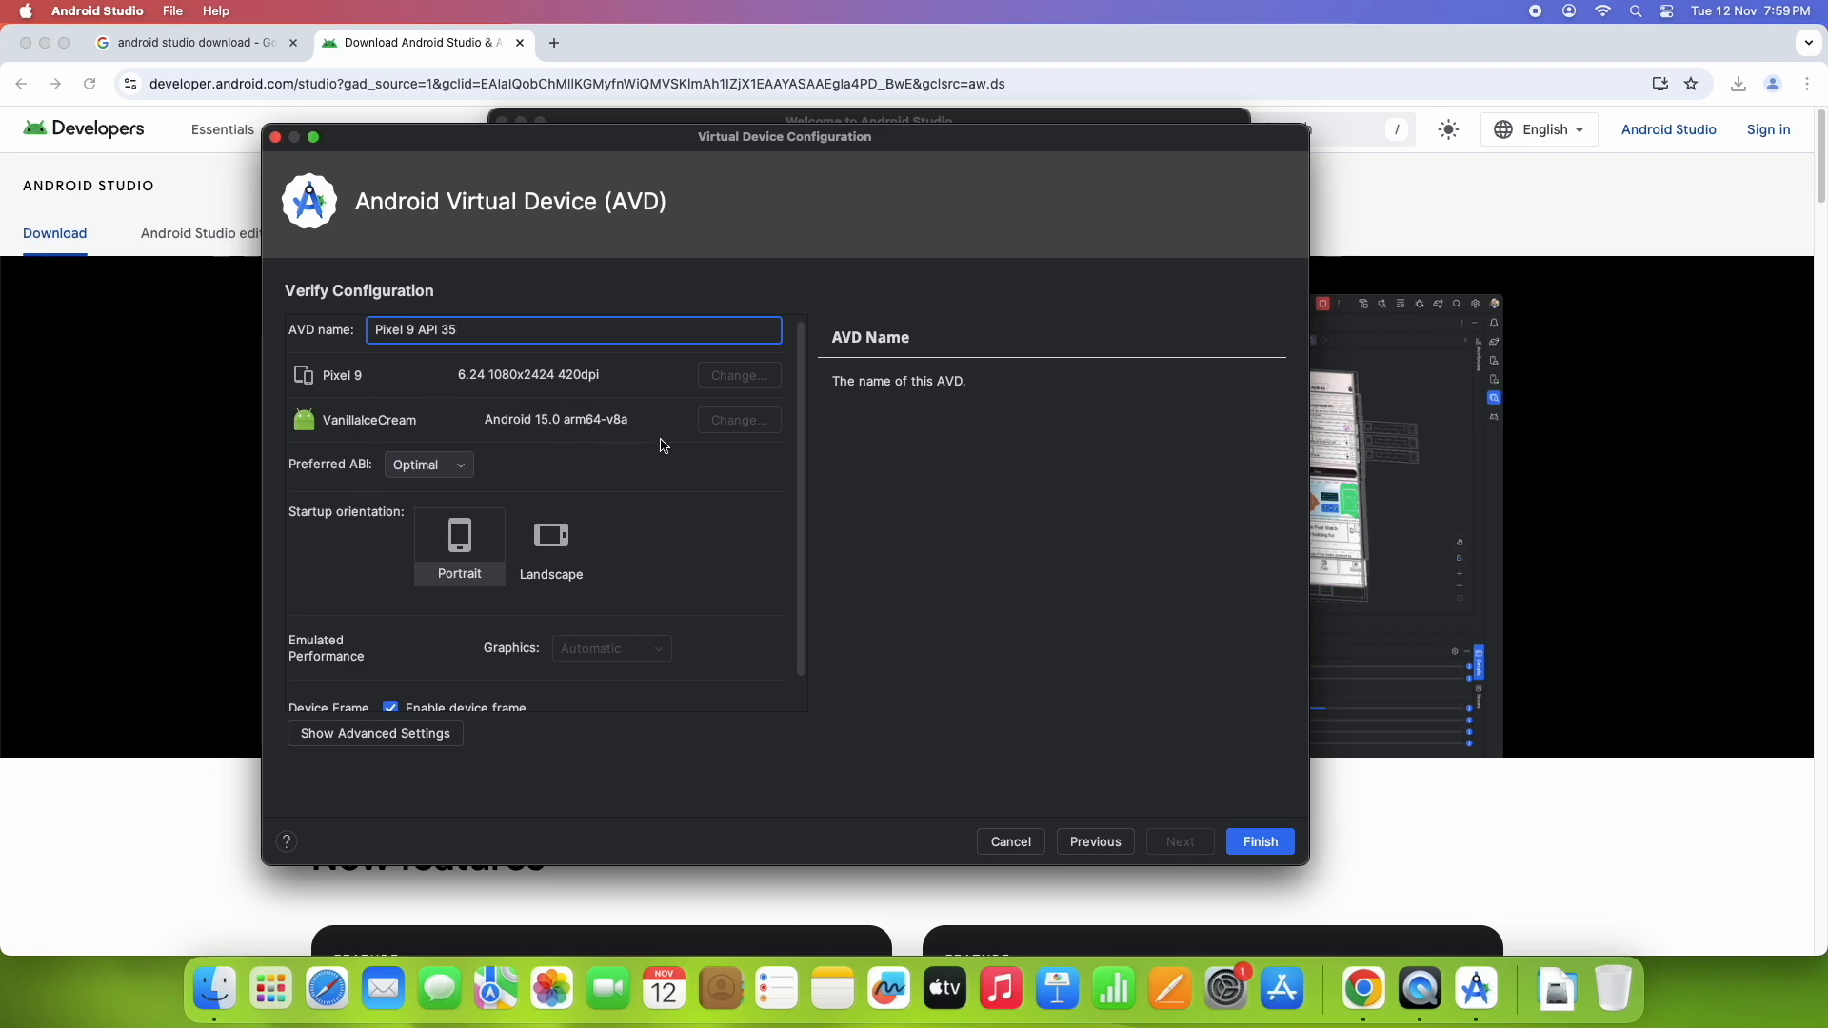
{"action": "mouse_move", "coordinate": [483, 573]}
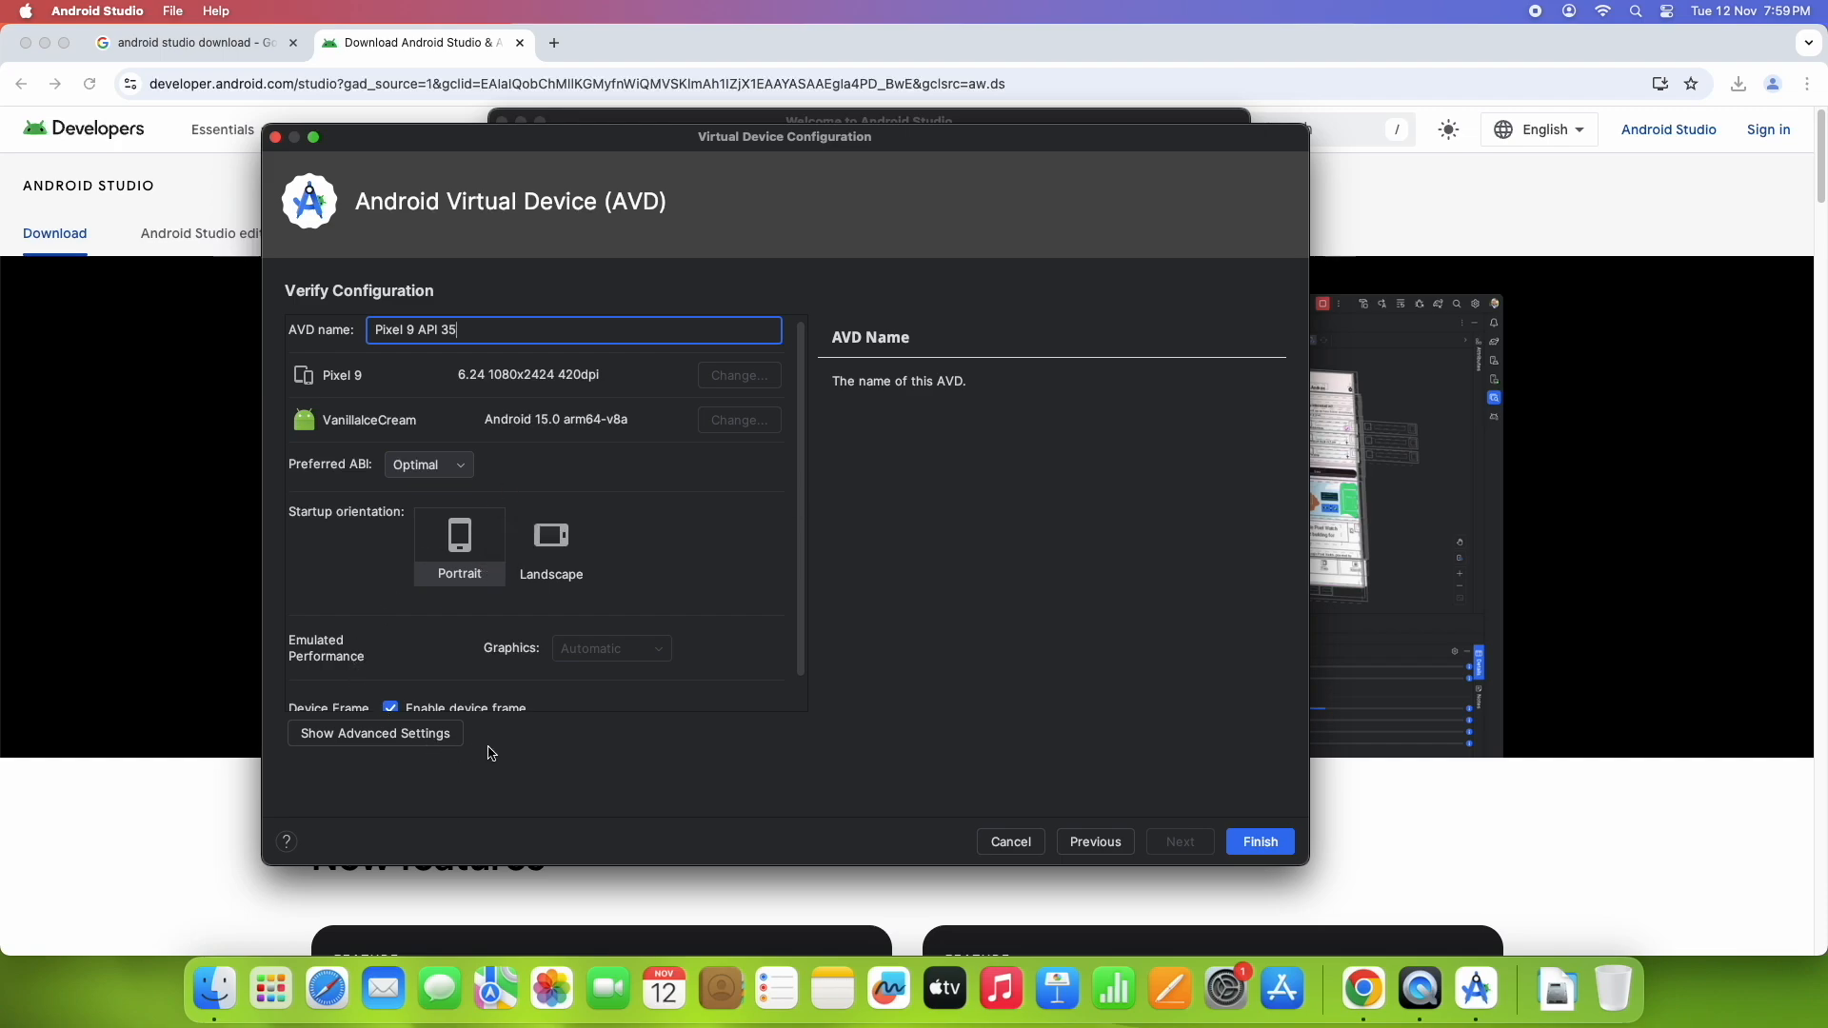
Step: Review the AVD's advanced settings and finish creating the Pixel 9 API 35 device
{"action": "scroll", "scroll_direction": "down", "scroll_amount": 3}
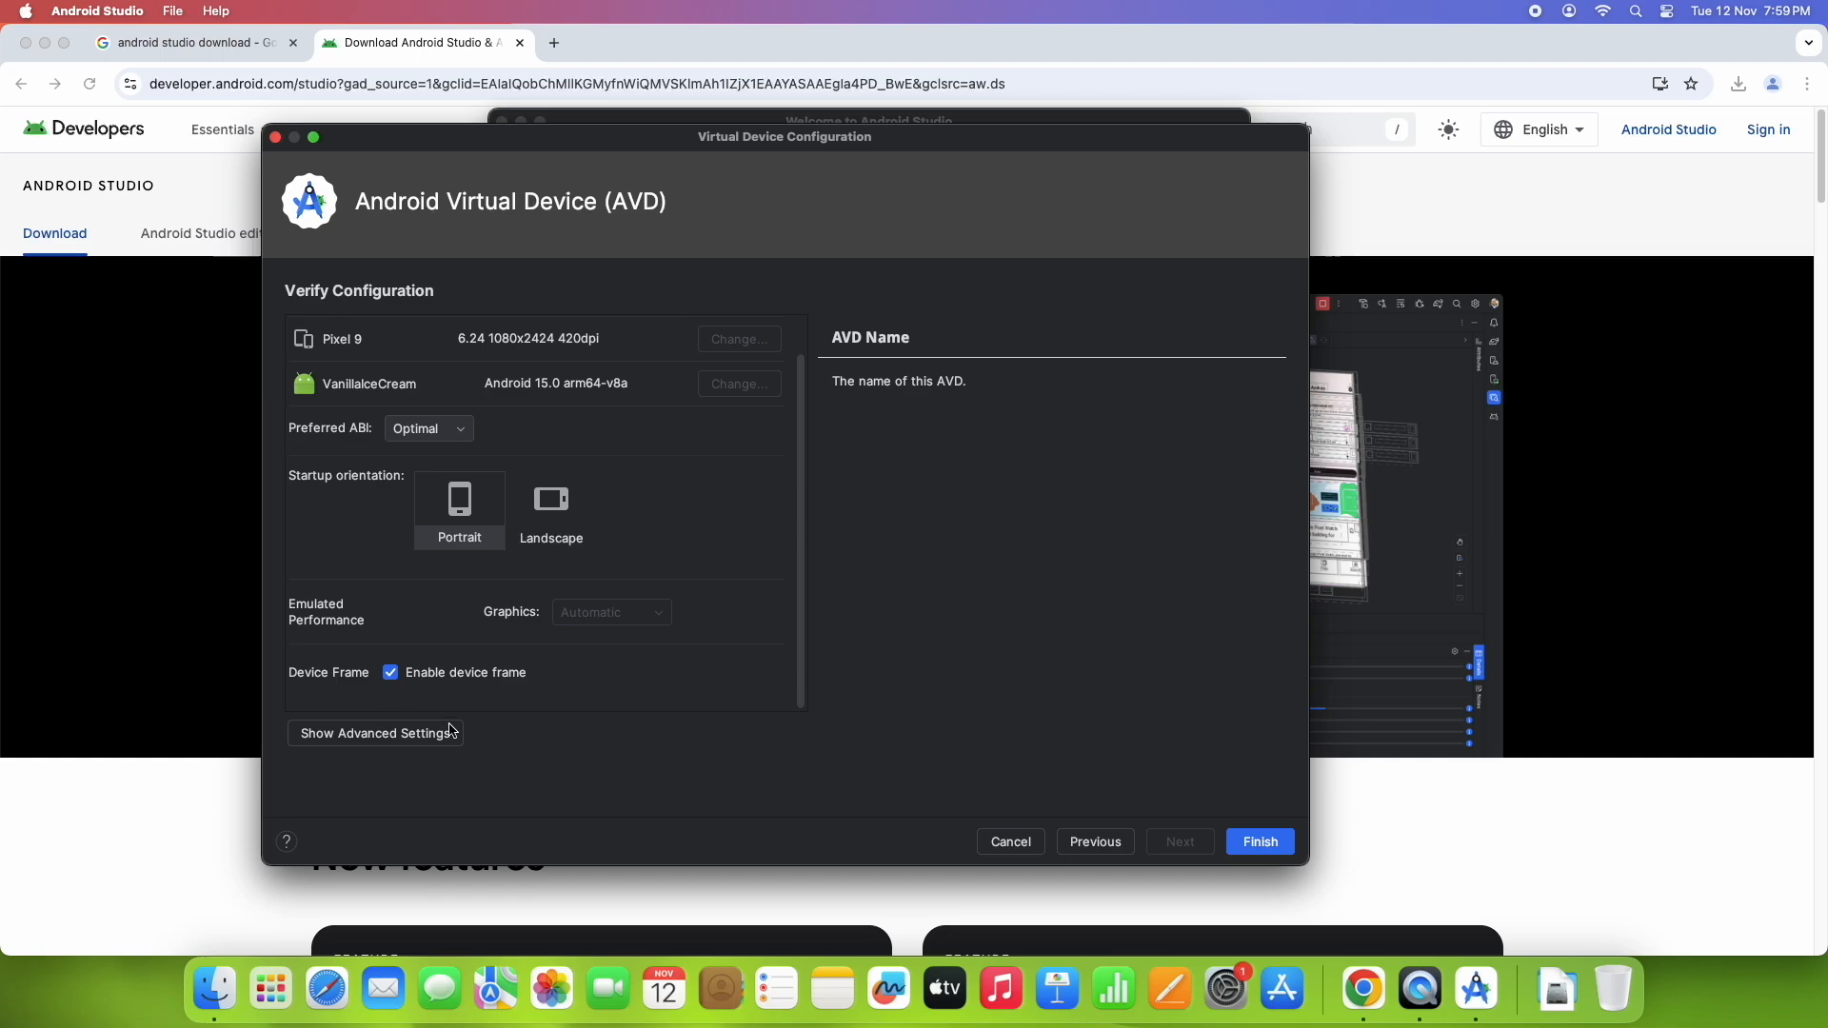
{"action": "left_click", "coordinate": [373, 733]}
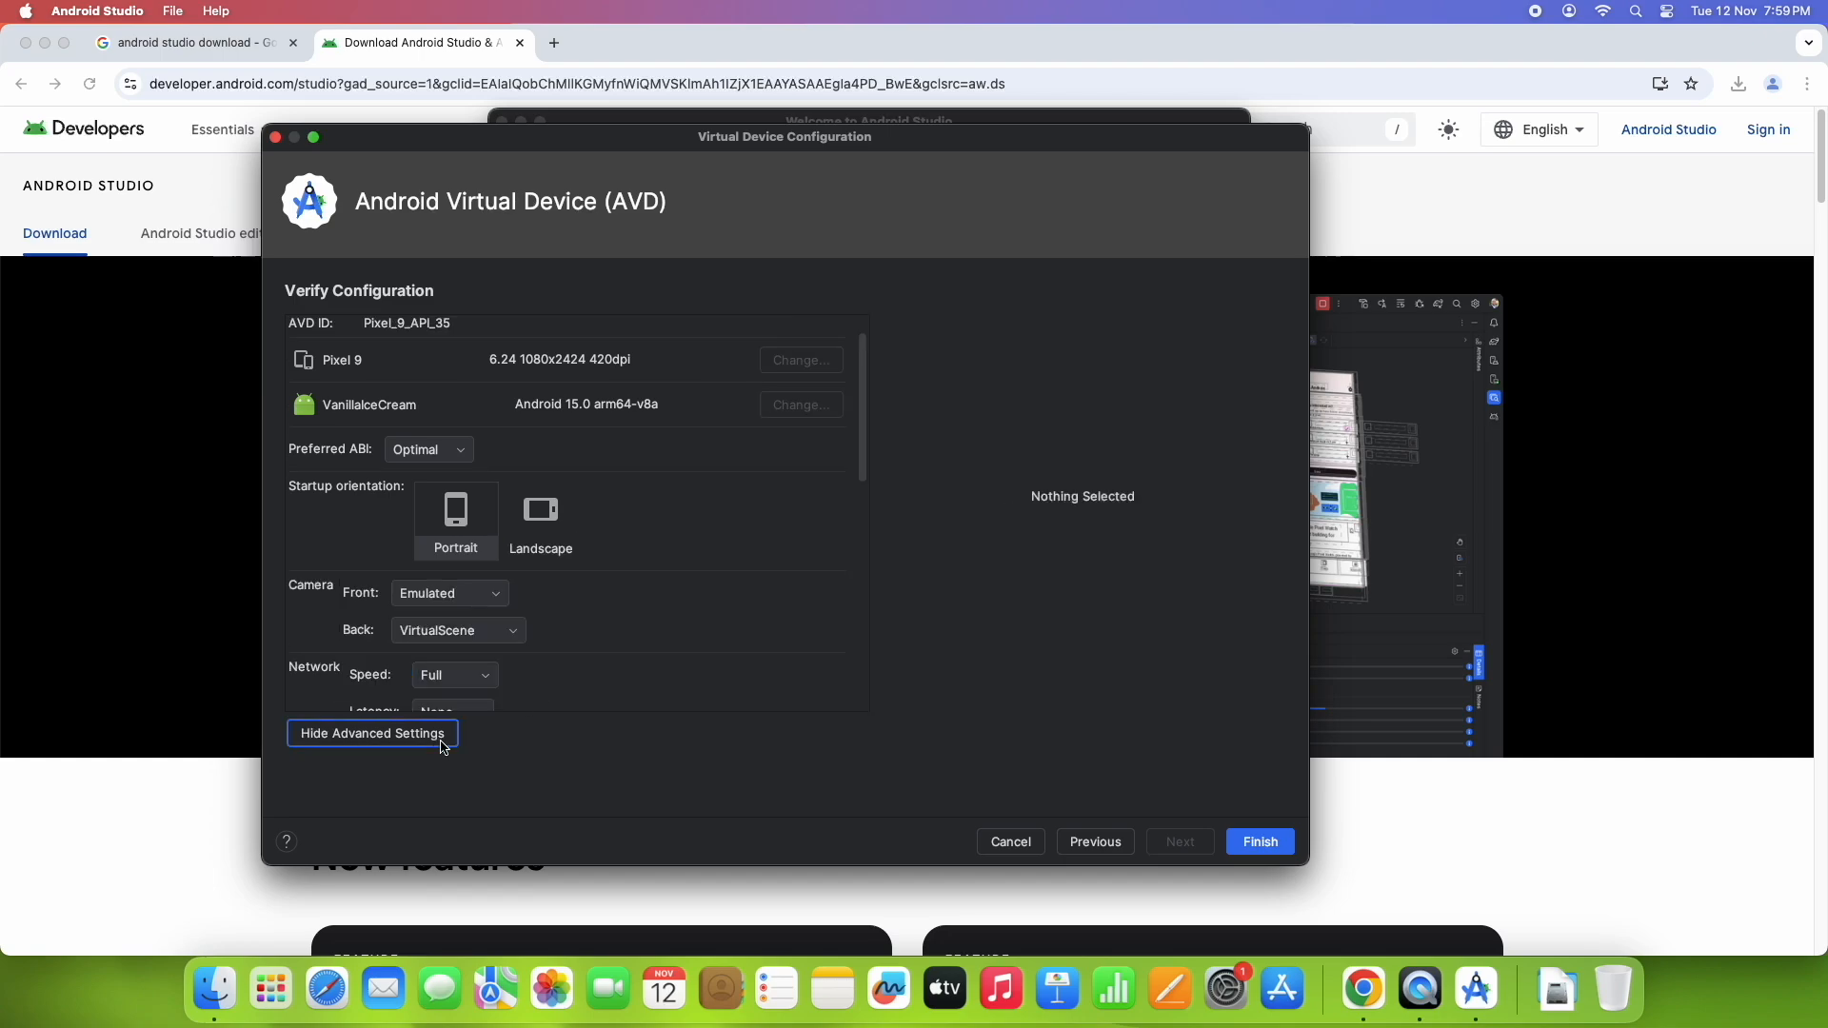
{"action": "scroll", "scroll_direction": "down", "scroll_amount": 3}
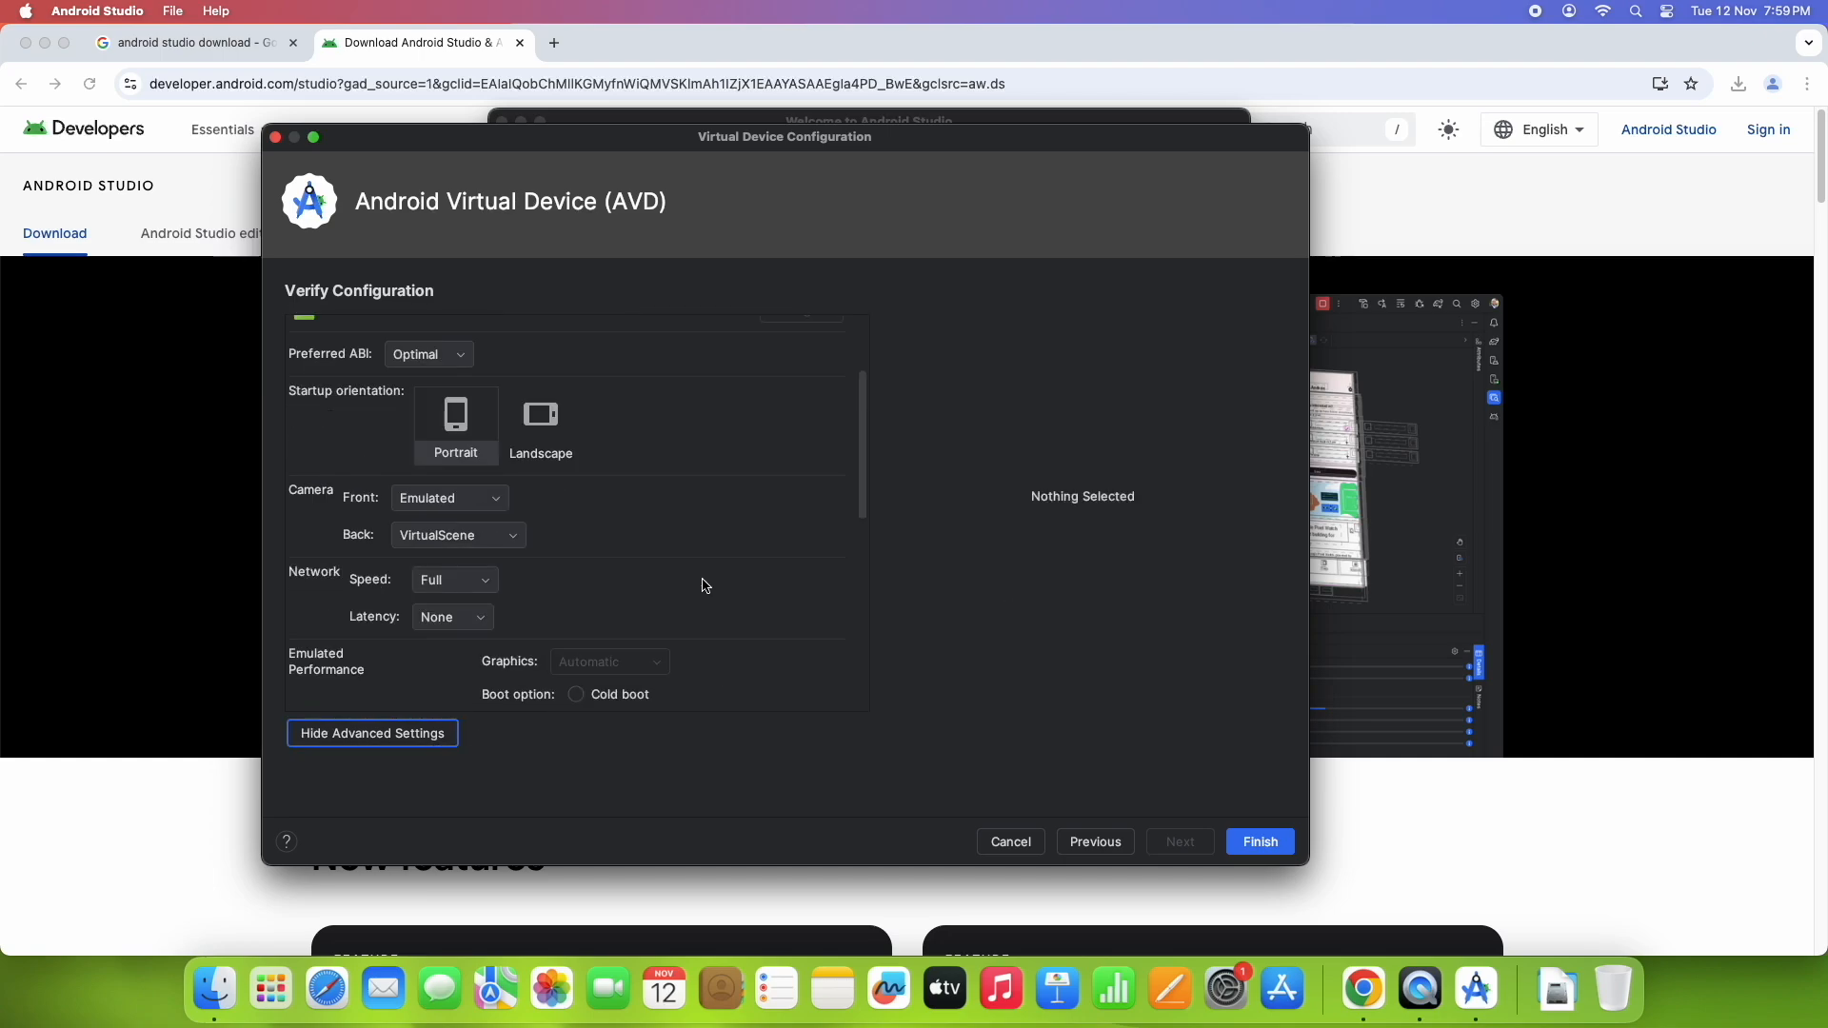
{"action": "left_click", "coordinate": [371, 734]}
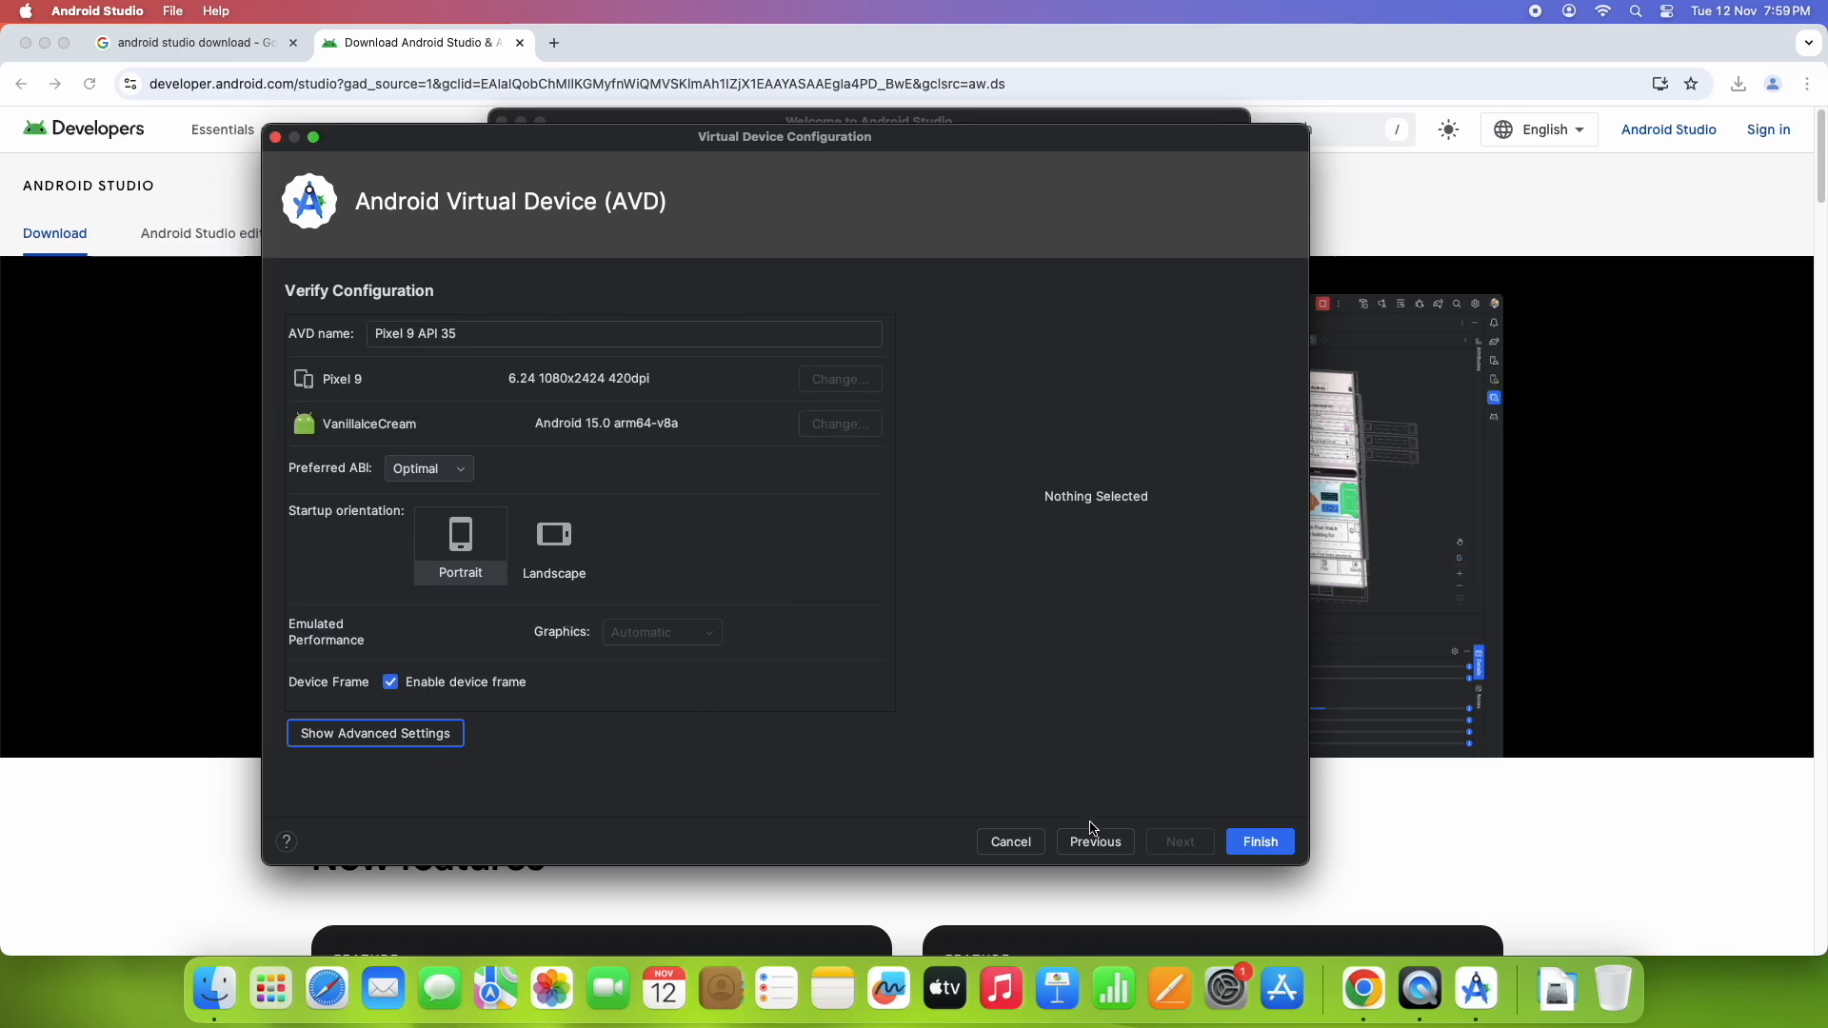
{"action": "left_click", "coordinate": [1258, 842]}
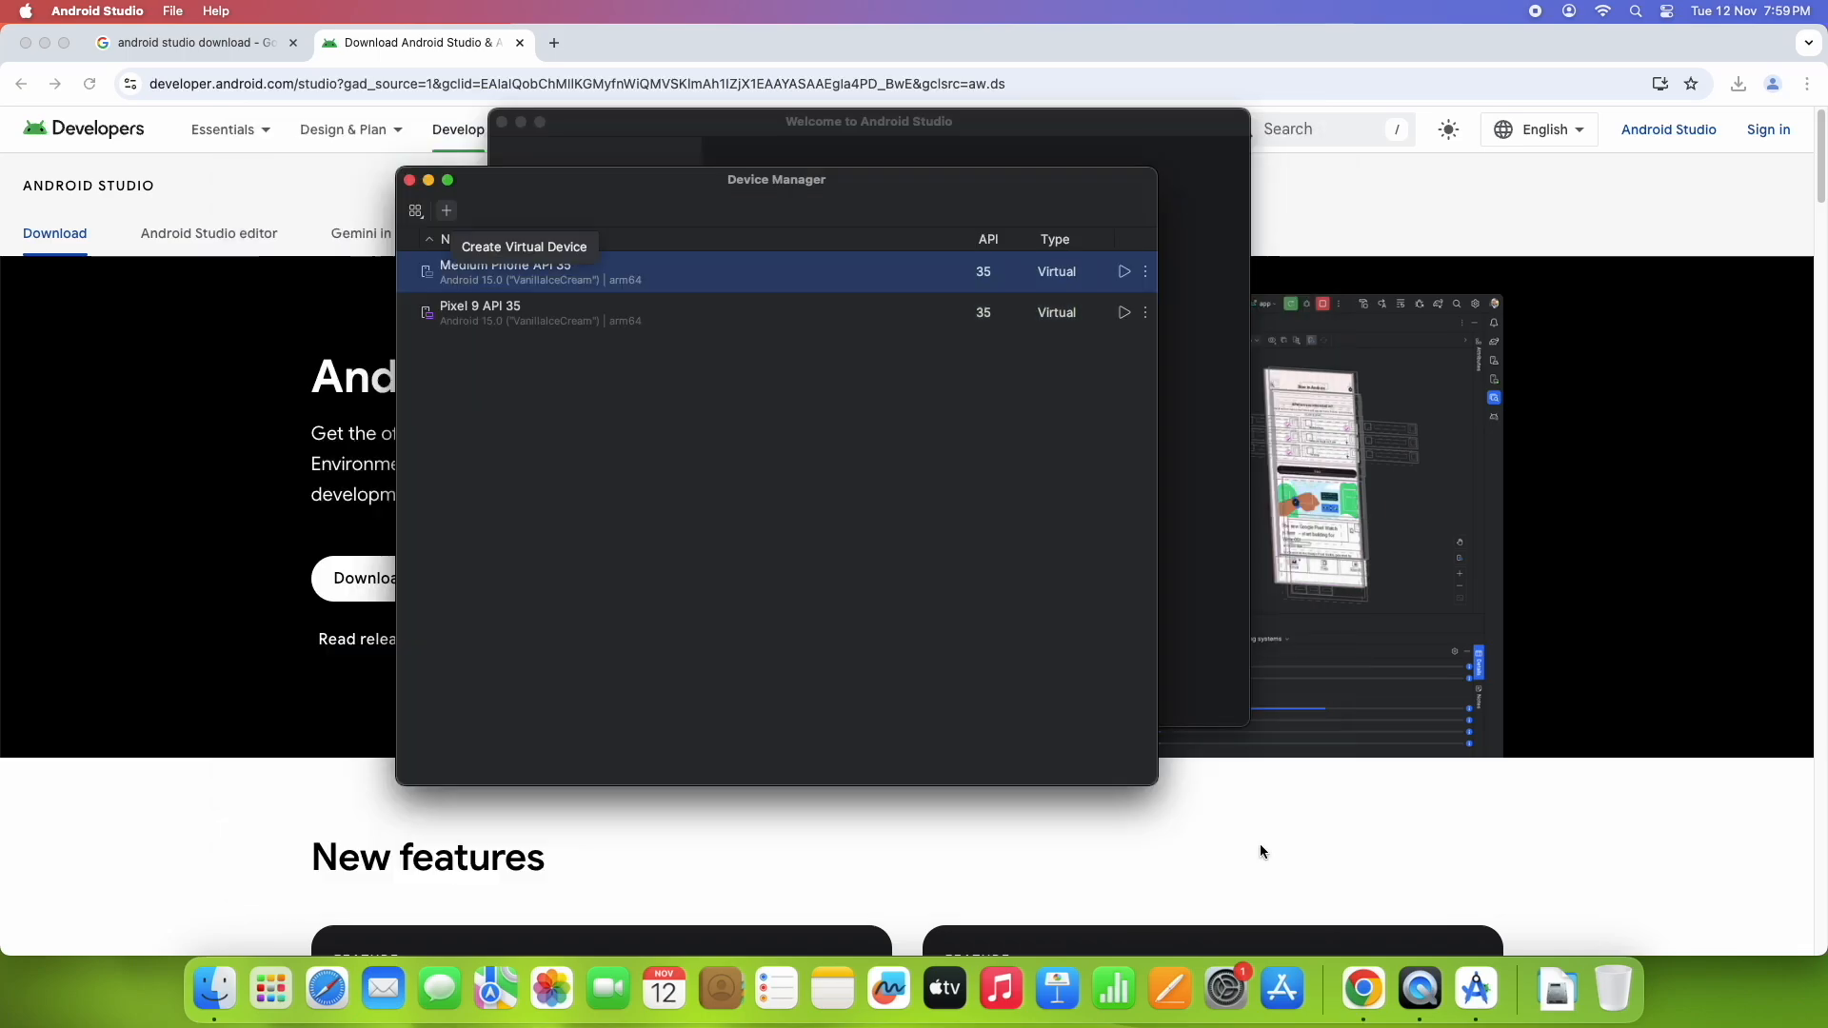
{"action": "mouse_move", "coordinate": [520, 339]}
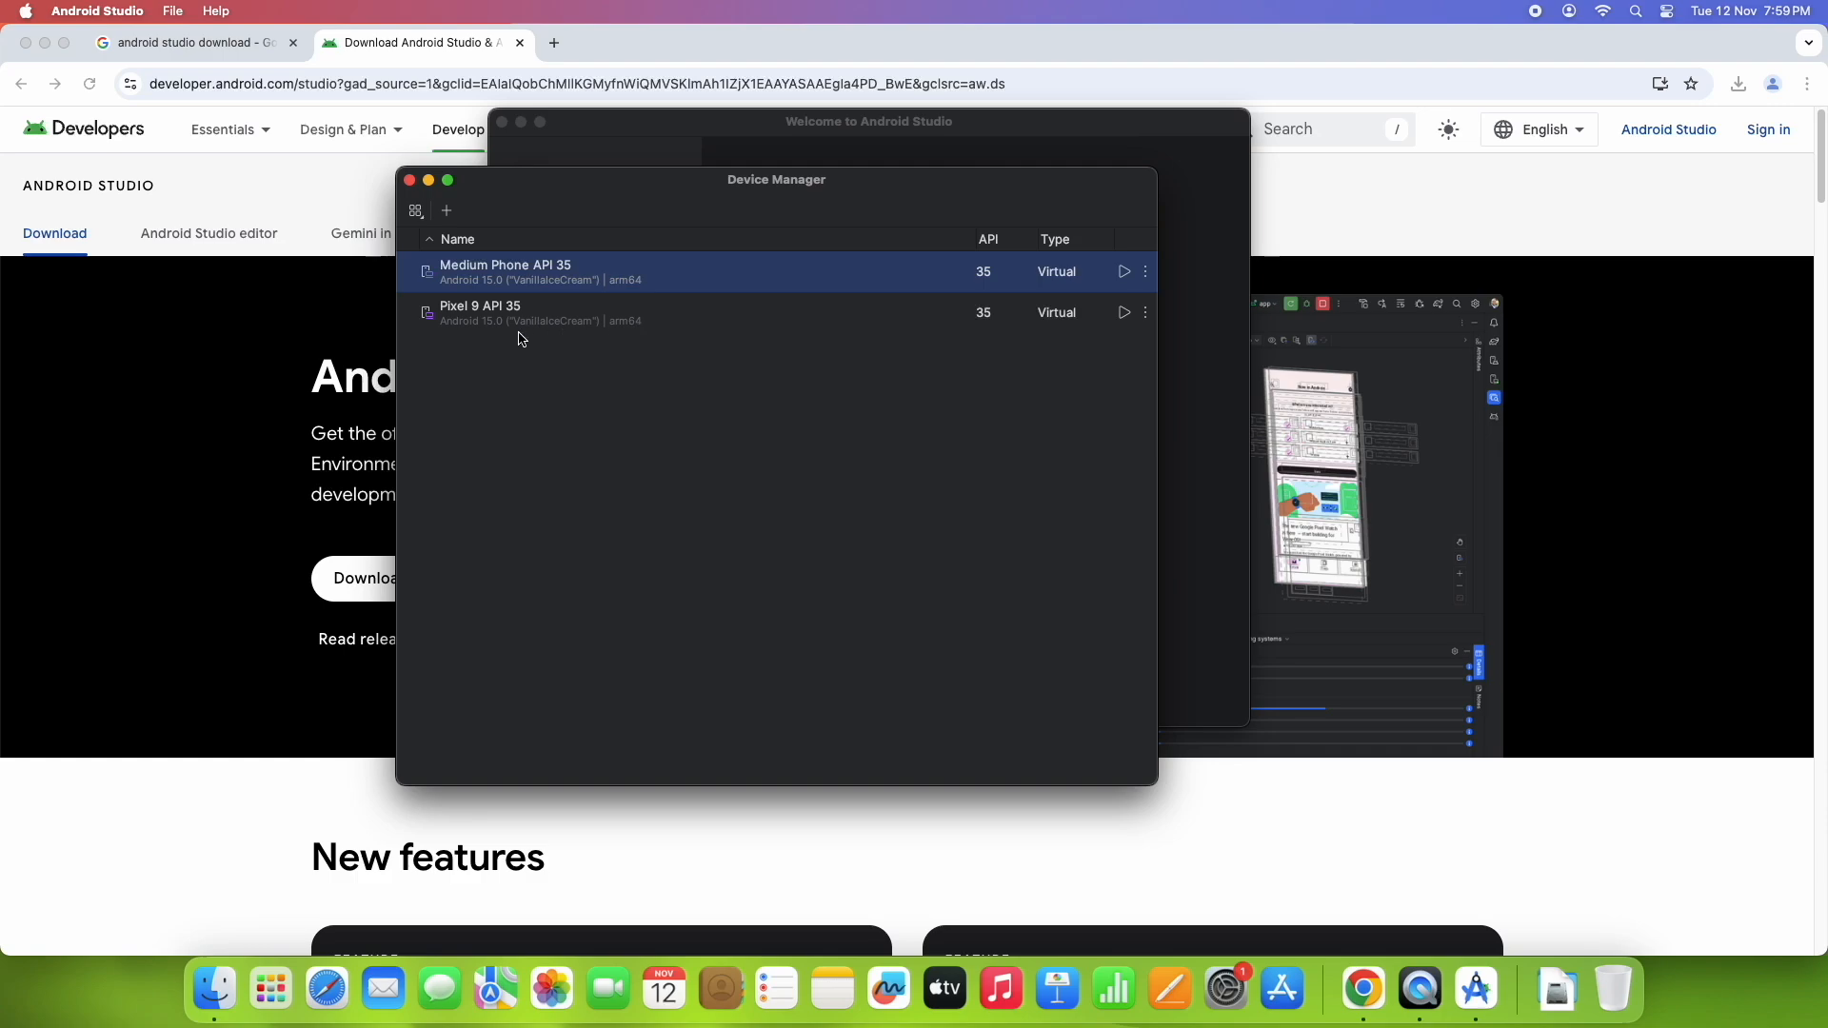
{"action": "mouse_move", "coordinate": [504, 326]}
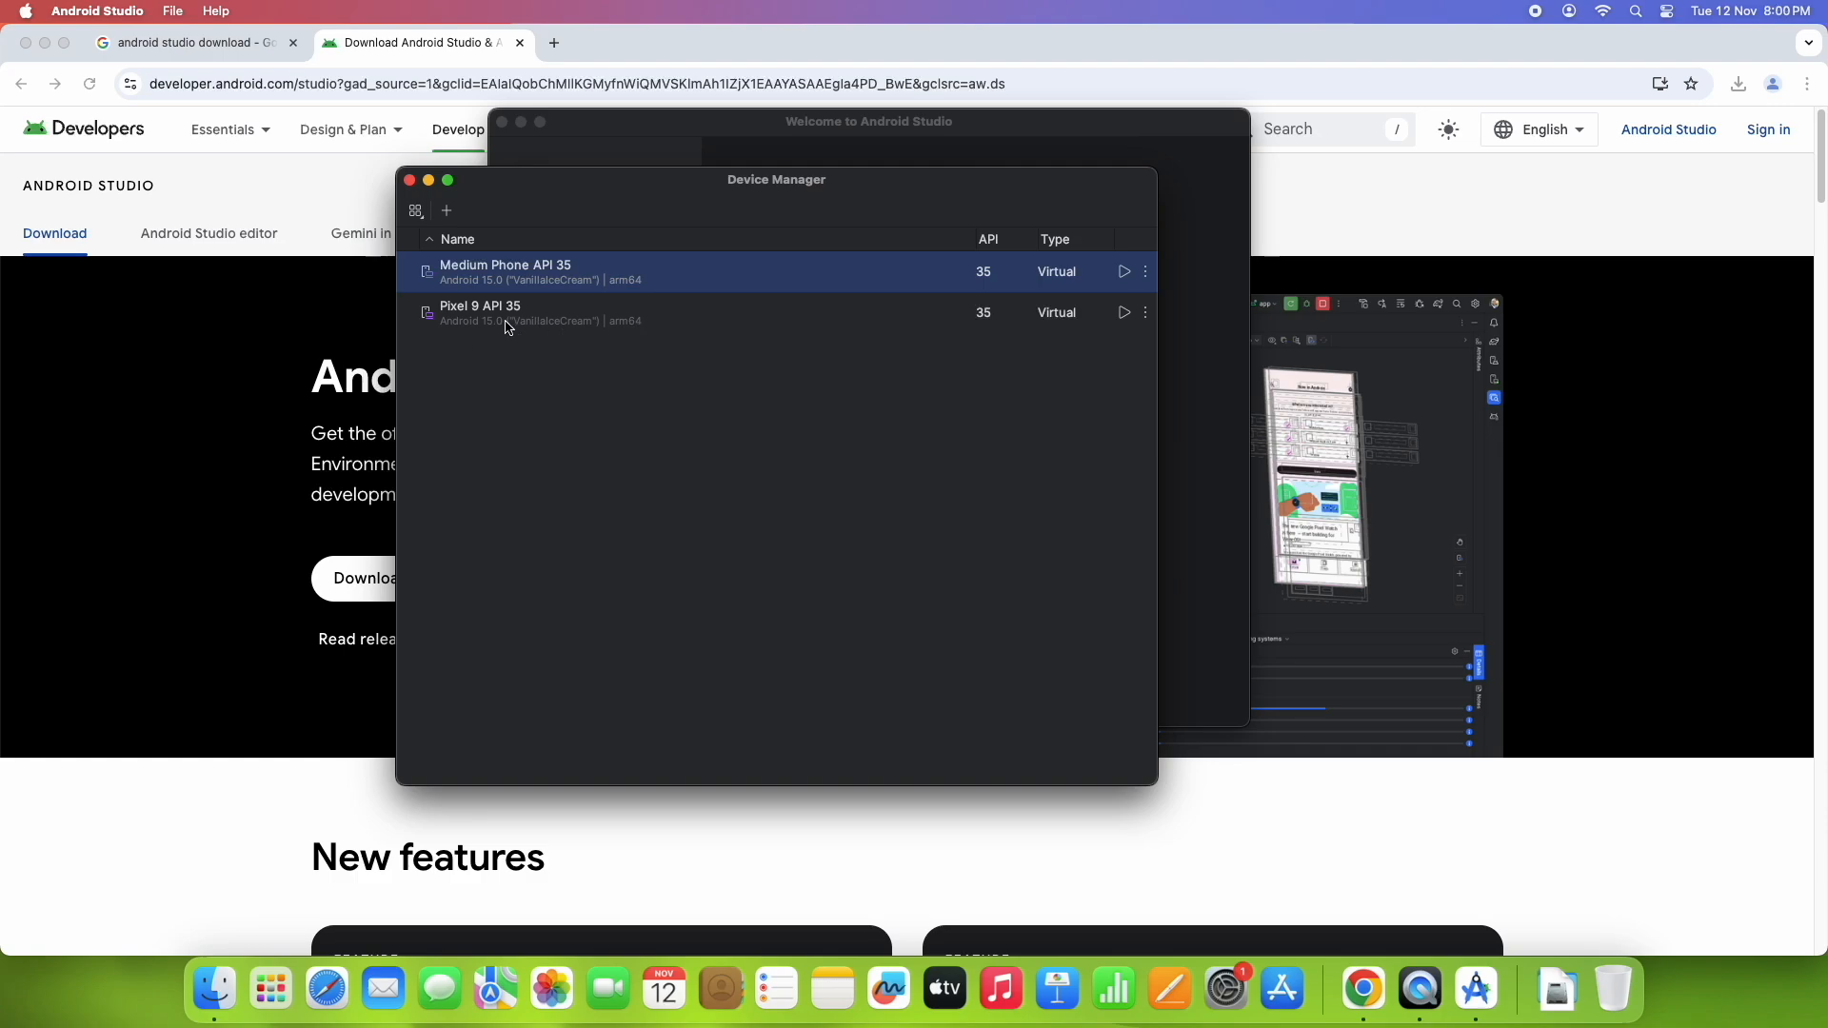
{"action": "mouse_move", "coordinate": [609, 311]}
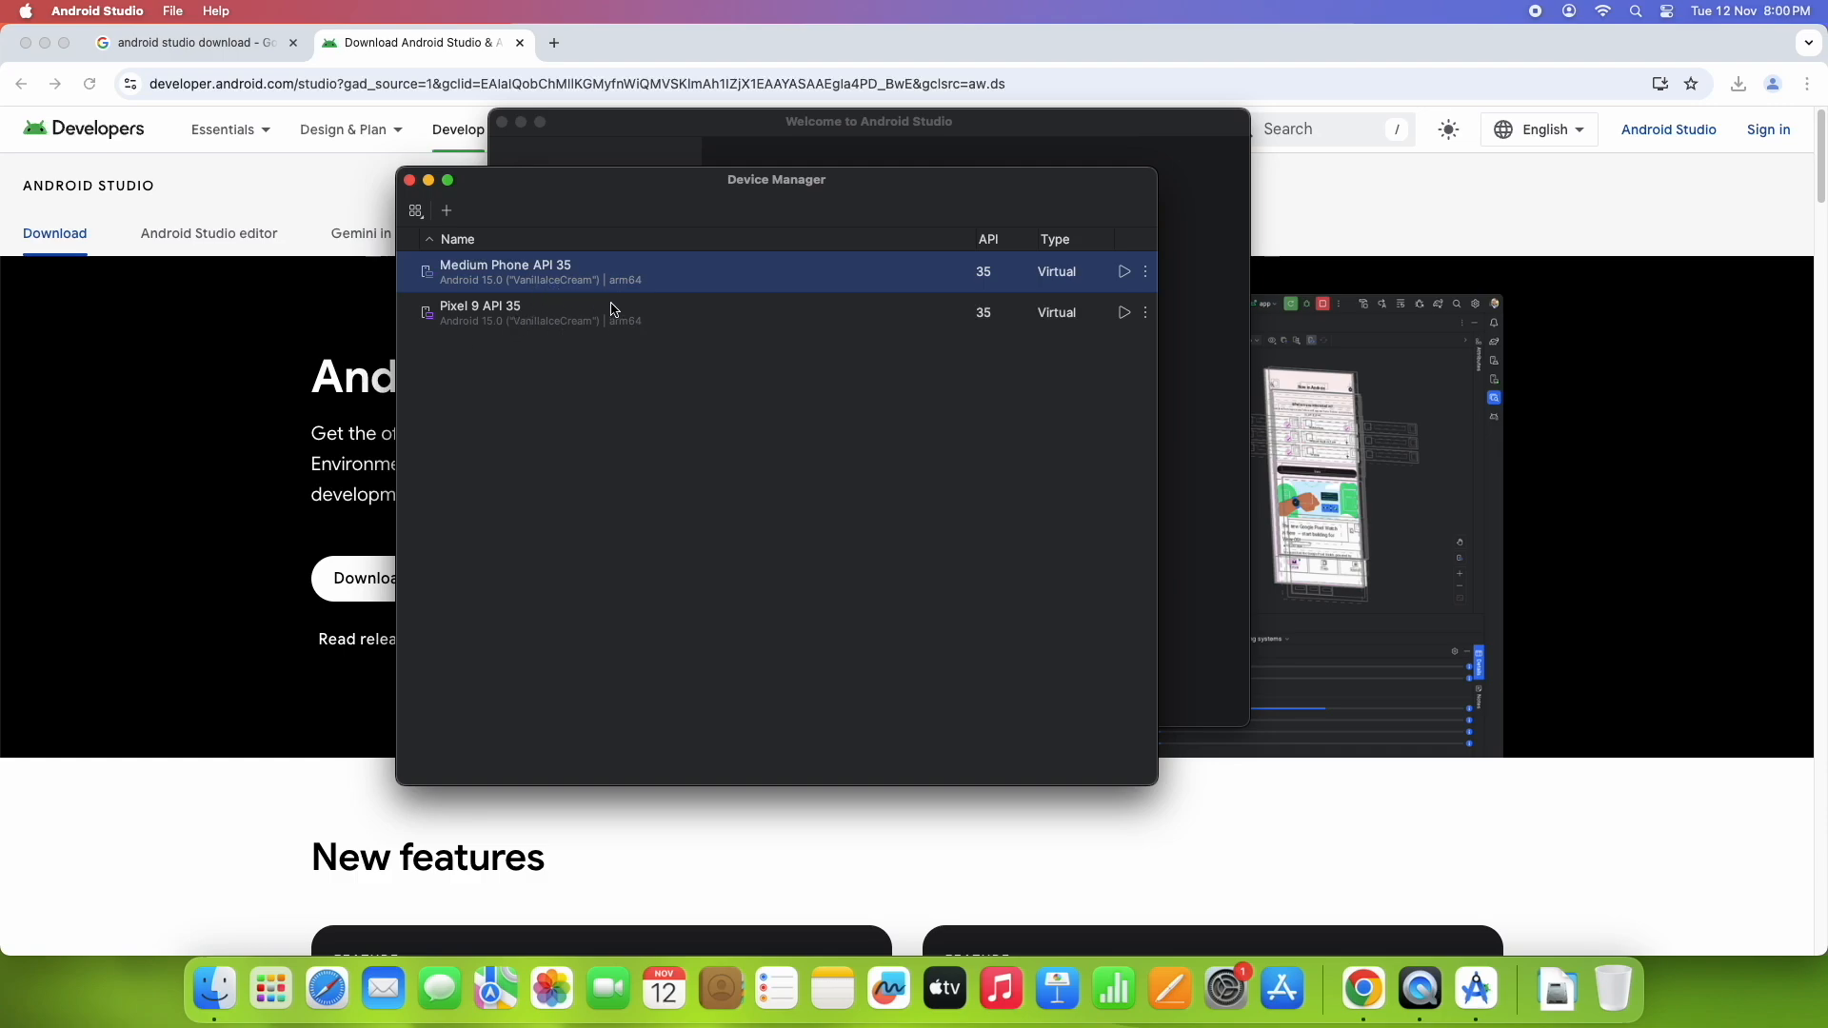
Step: Launch the Pixel 9 API 35 emulator and bring it to its Android home screen
{"action": "left_click", "coordinate": [480, 312]}
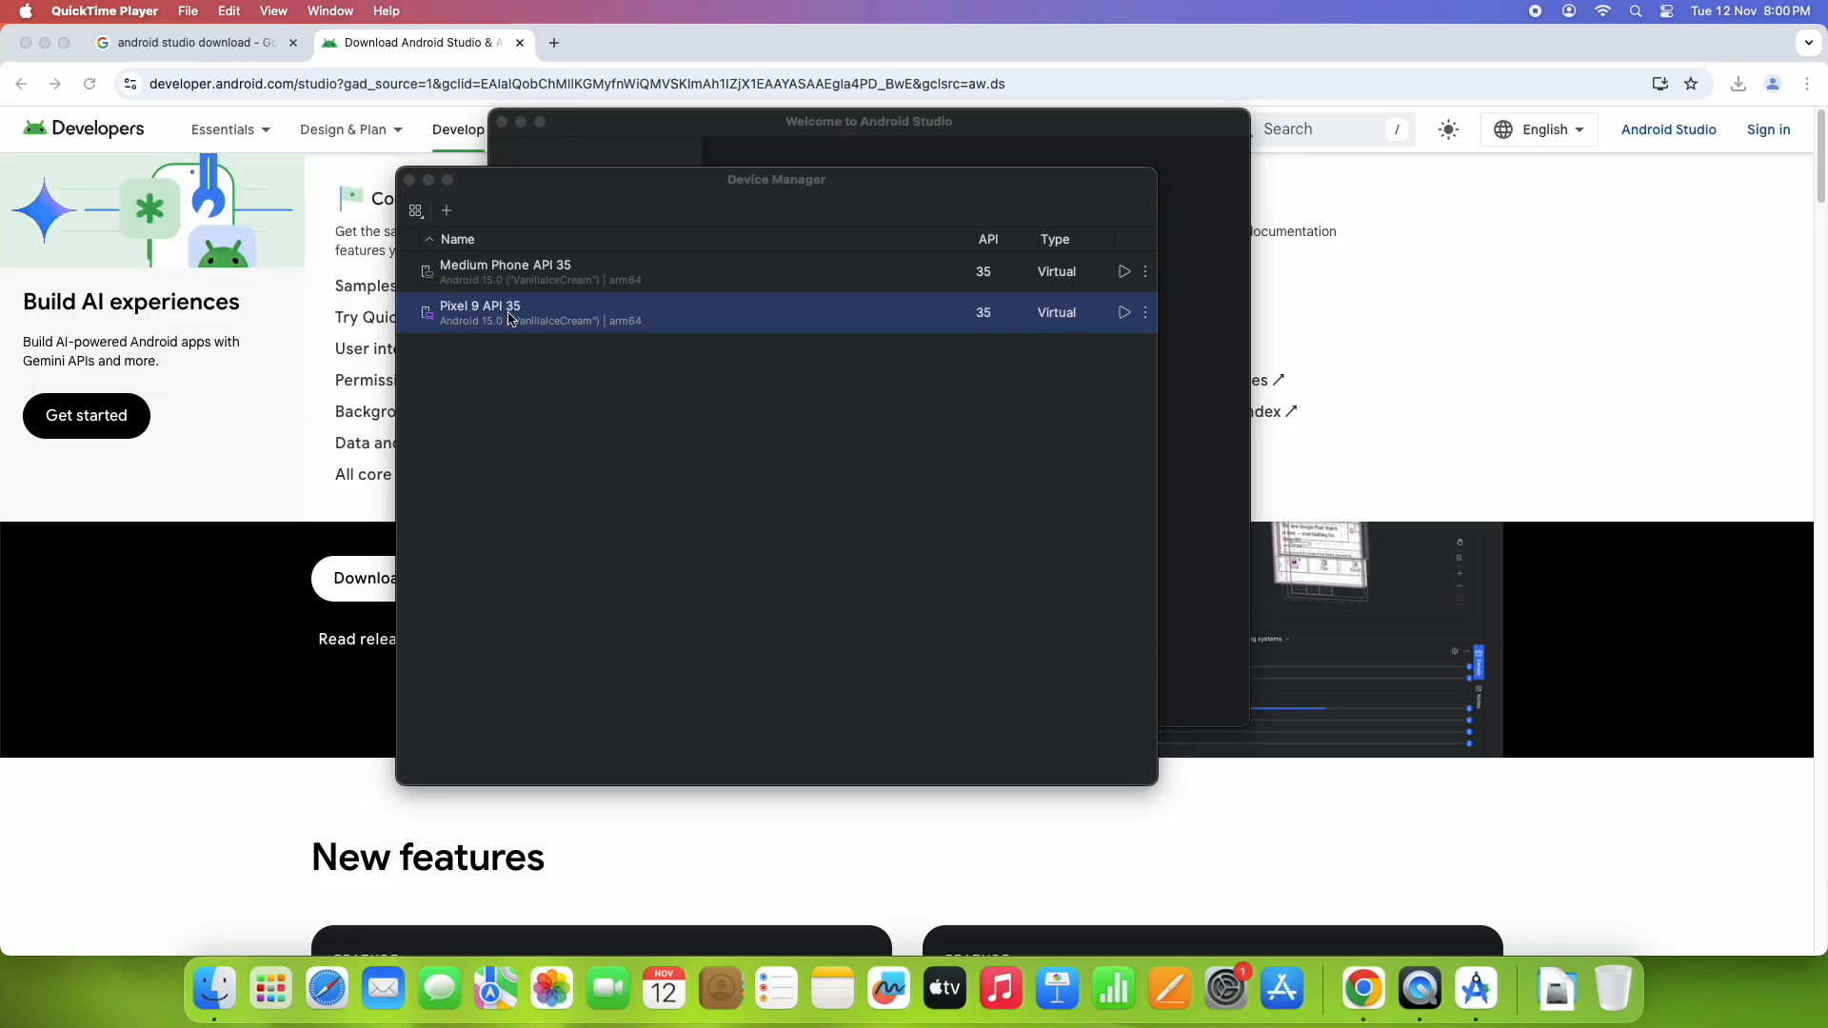
{"action": "left_click", "coordinate": [1124, 312]}
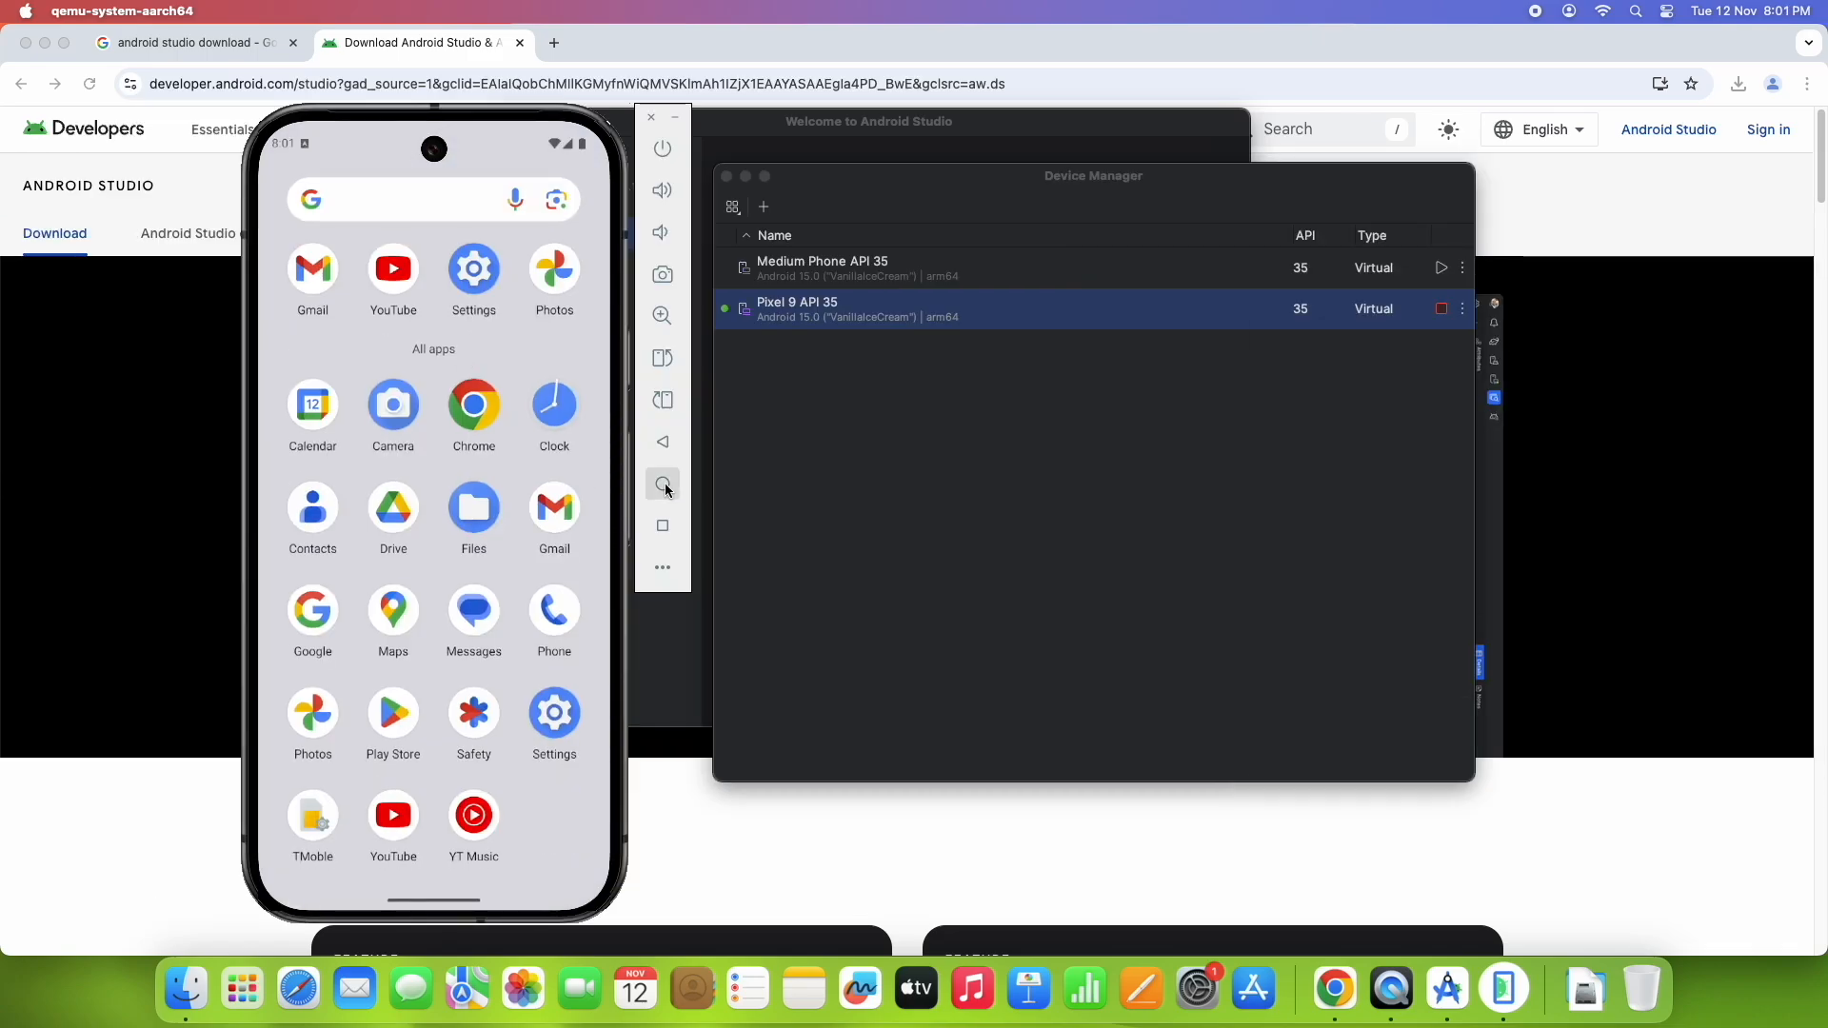
{"action": "left_click", "coordinate": [663, 526]}
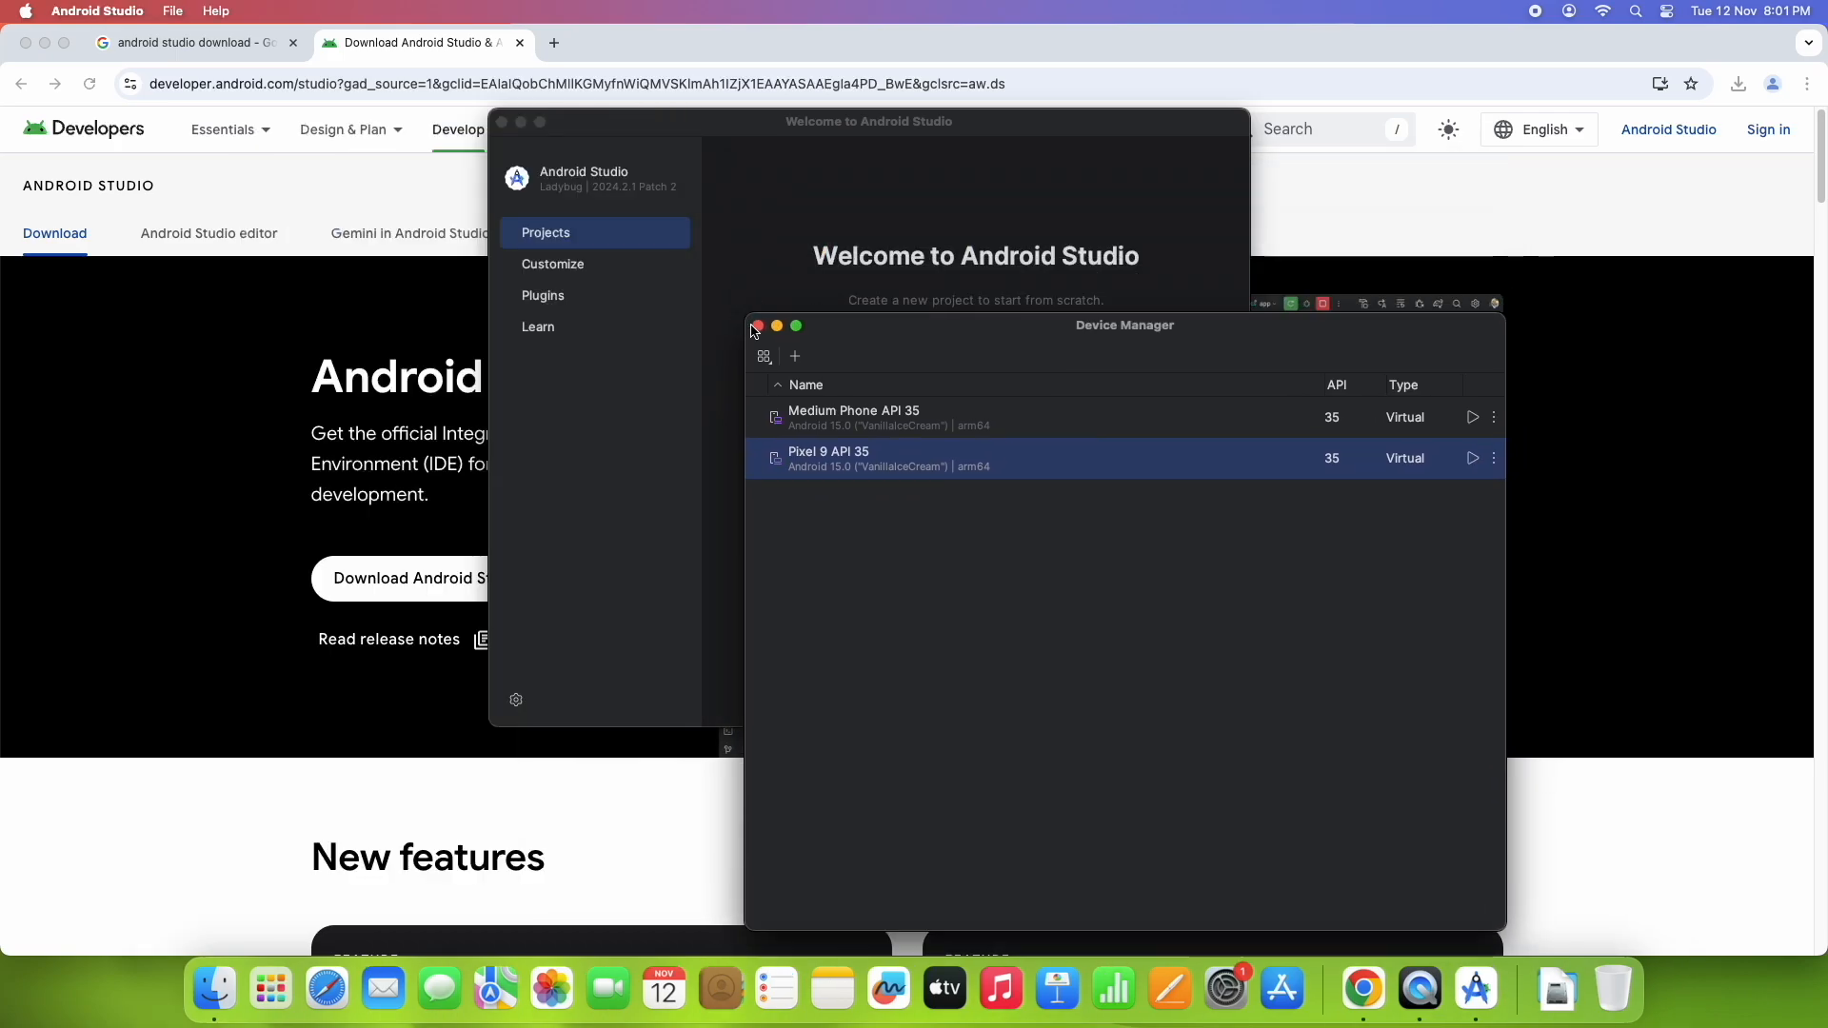
{"action": "mouse_move", "coordinate": [756, 516]}
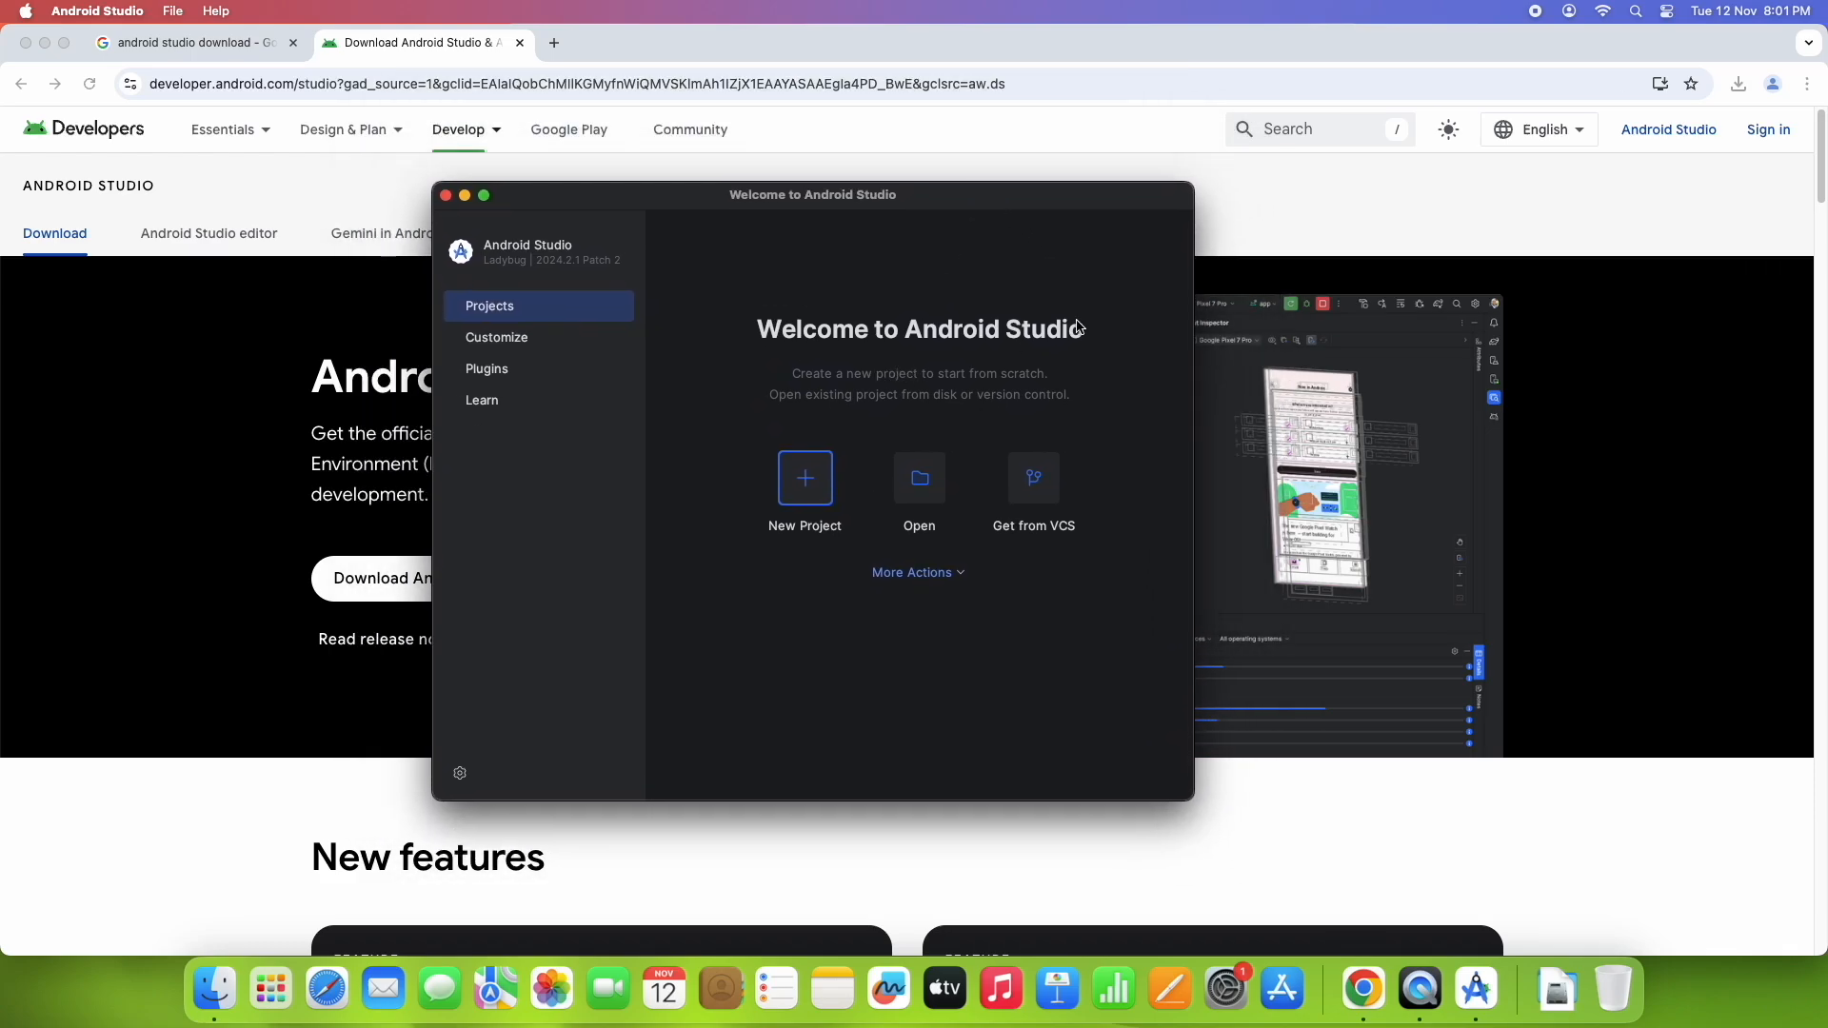
Step: Begin a New Project using the Phone and Tablet Empty Activity template
{"action": "left_click", "coordinate": [804, 478]}
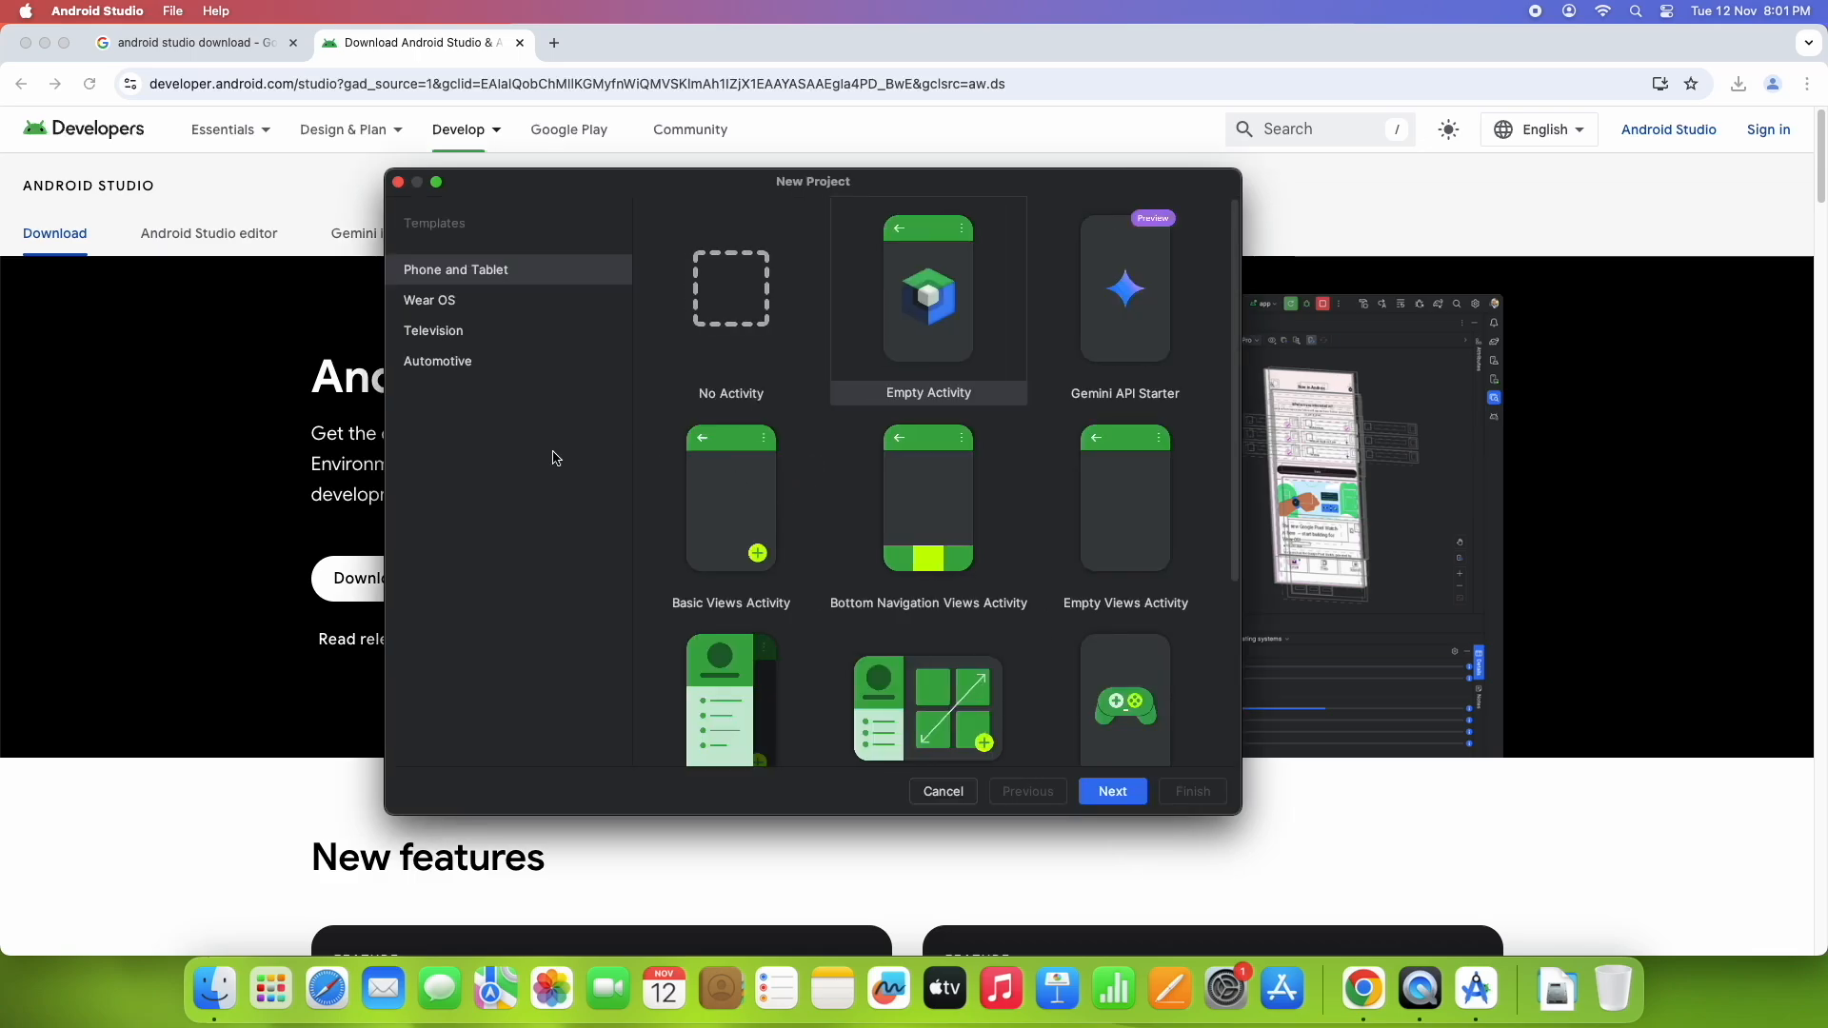
{"action": "mouse_move", "coordinate": [960, 366]}
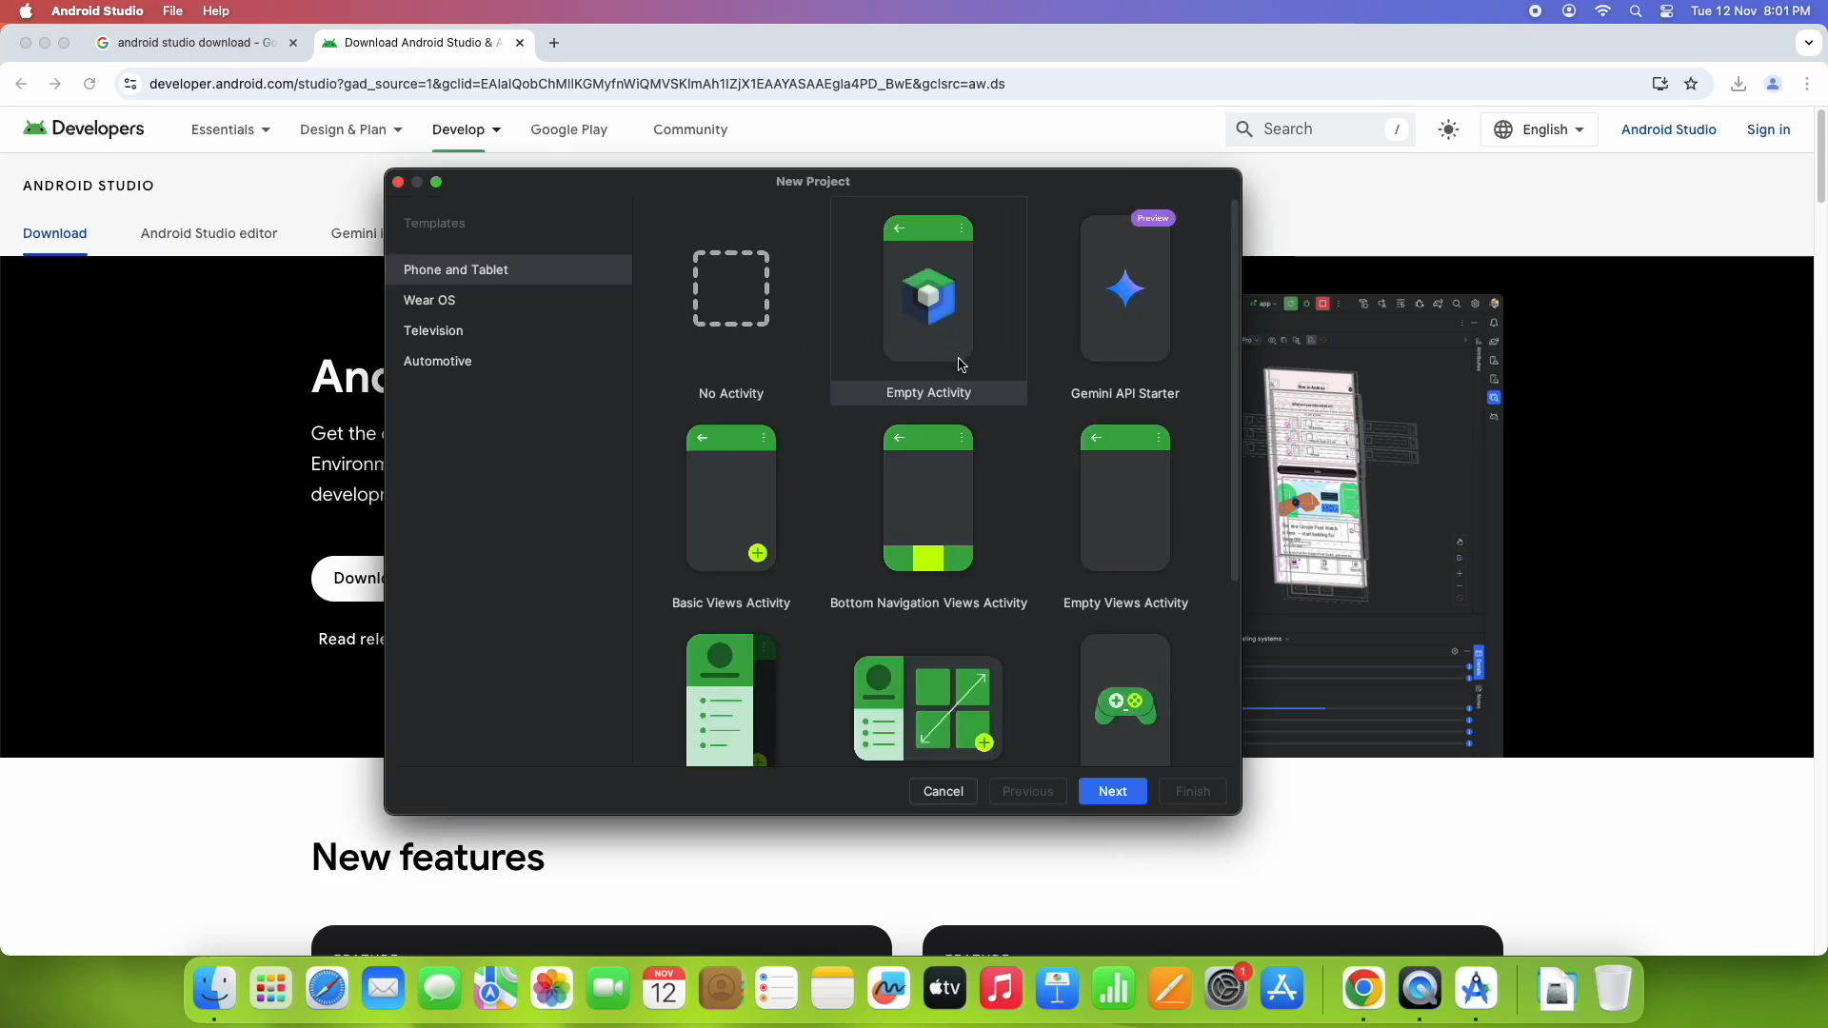
{"action": "left_click", "coordinate": [928, 287]}
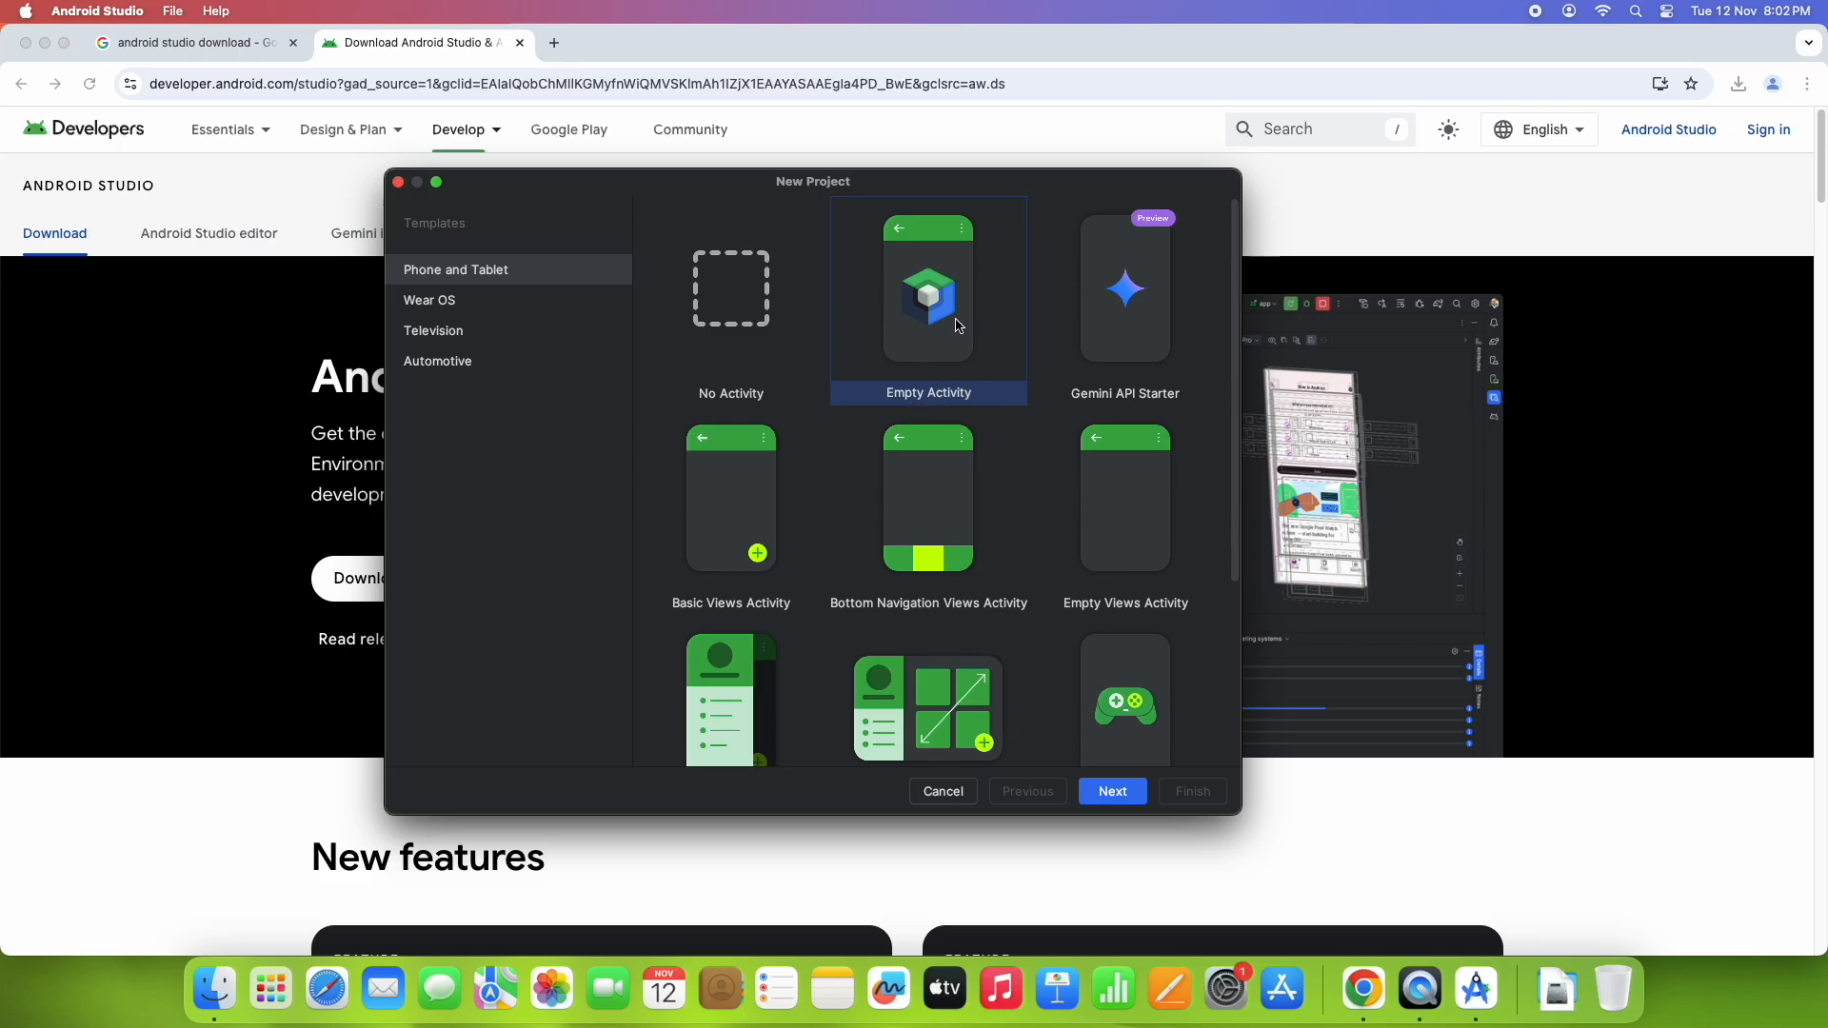
{"action": "mouse_move", "coordinate": [996, 303]}
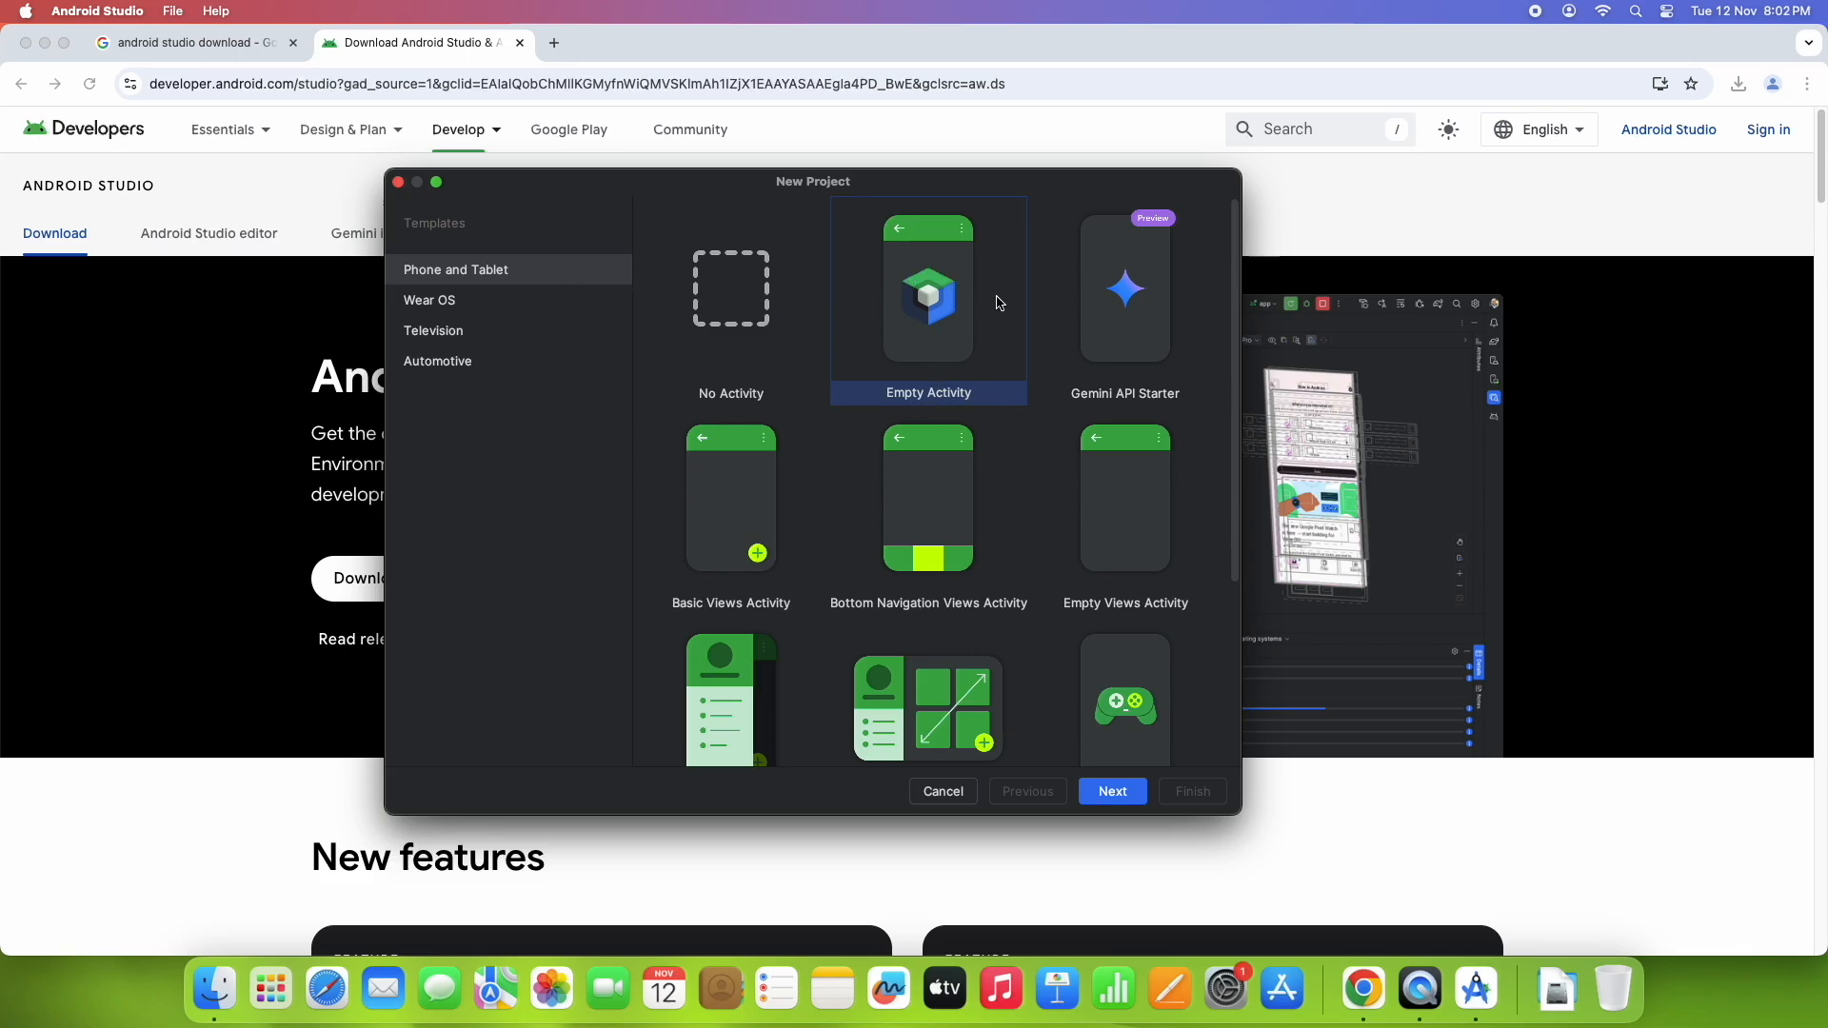
{"action": "left_click", "coordinate": [1110, 790]}
{"action": "type", "text": "My A"}
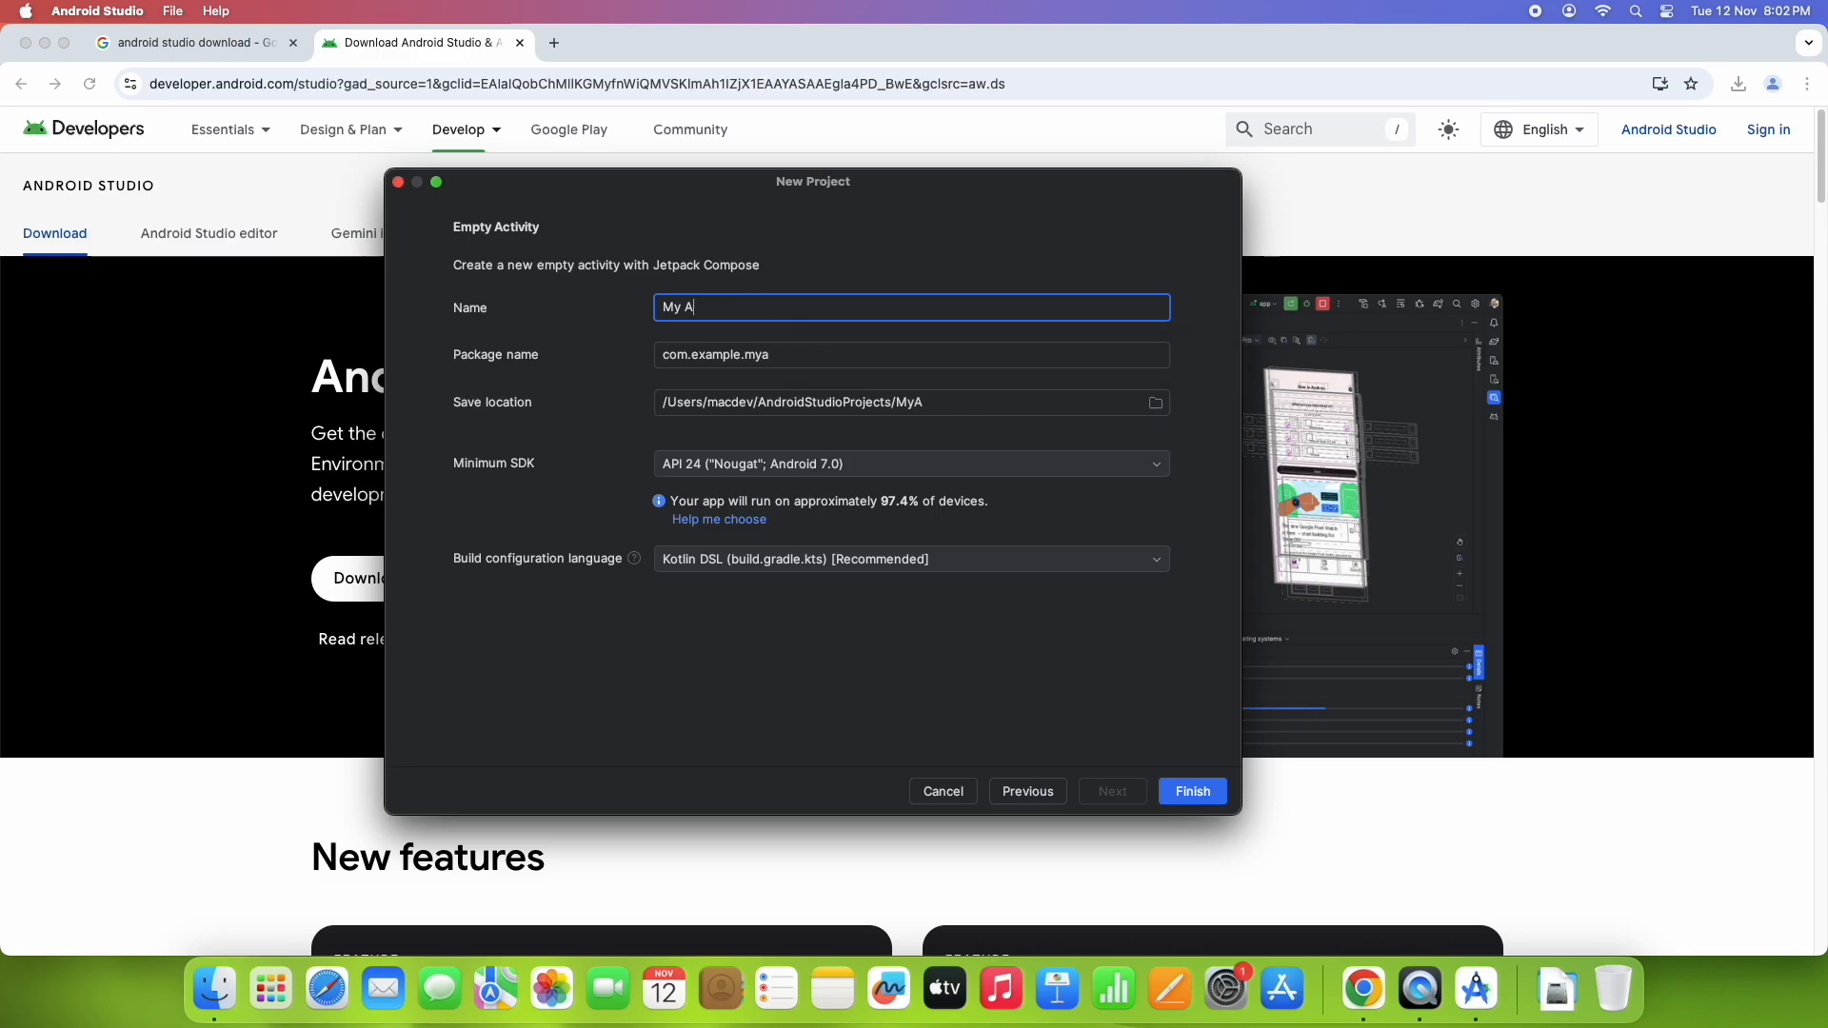
Step: Name the project 'My Android Application', keep Minimum SDK API 24 and Kotlin DSL, and create it
{"action": "type", "text": "ndroid Application"}
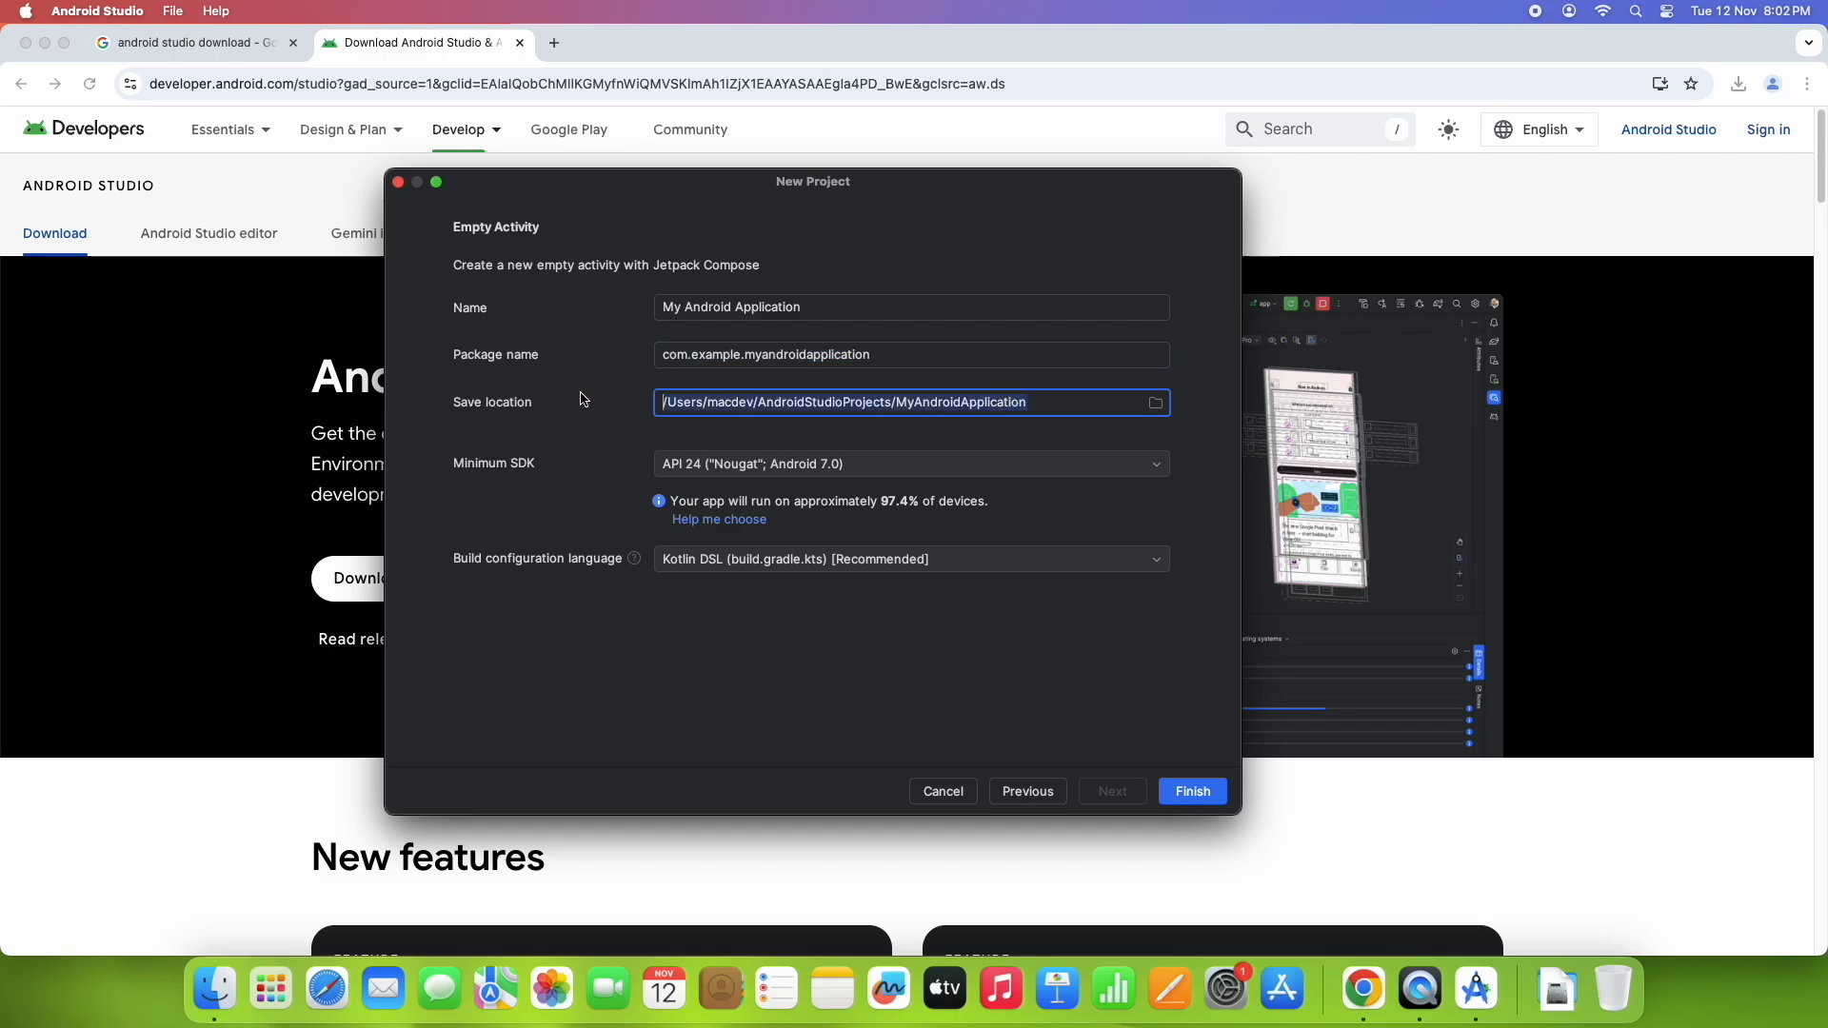
{"action": "mouse_move", "coordinate": [518, 475]}
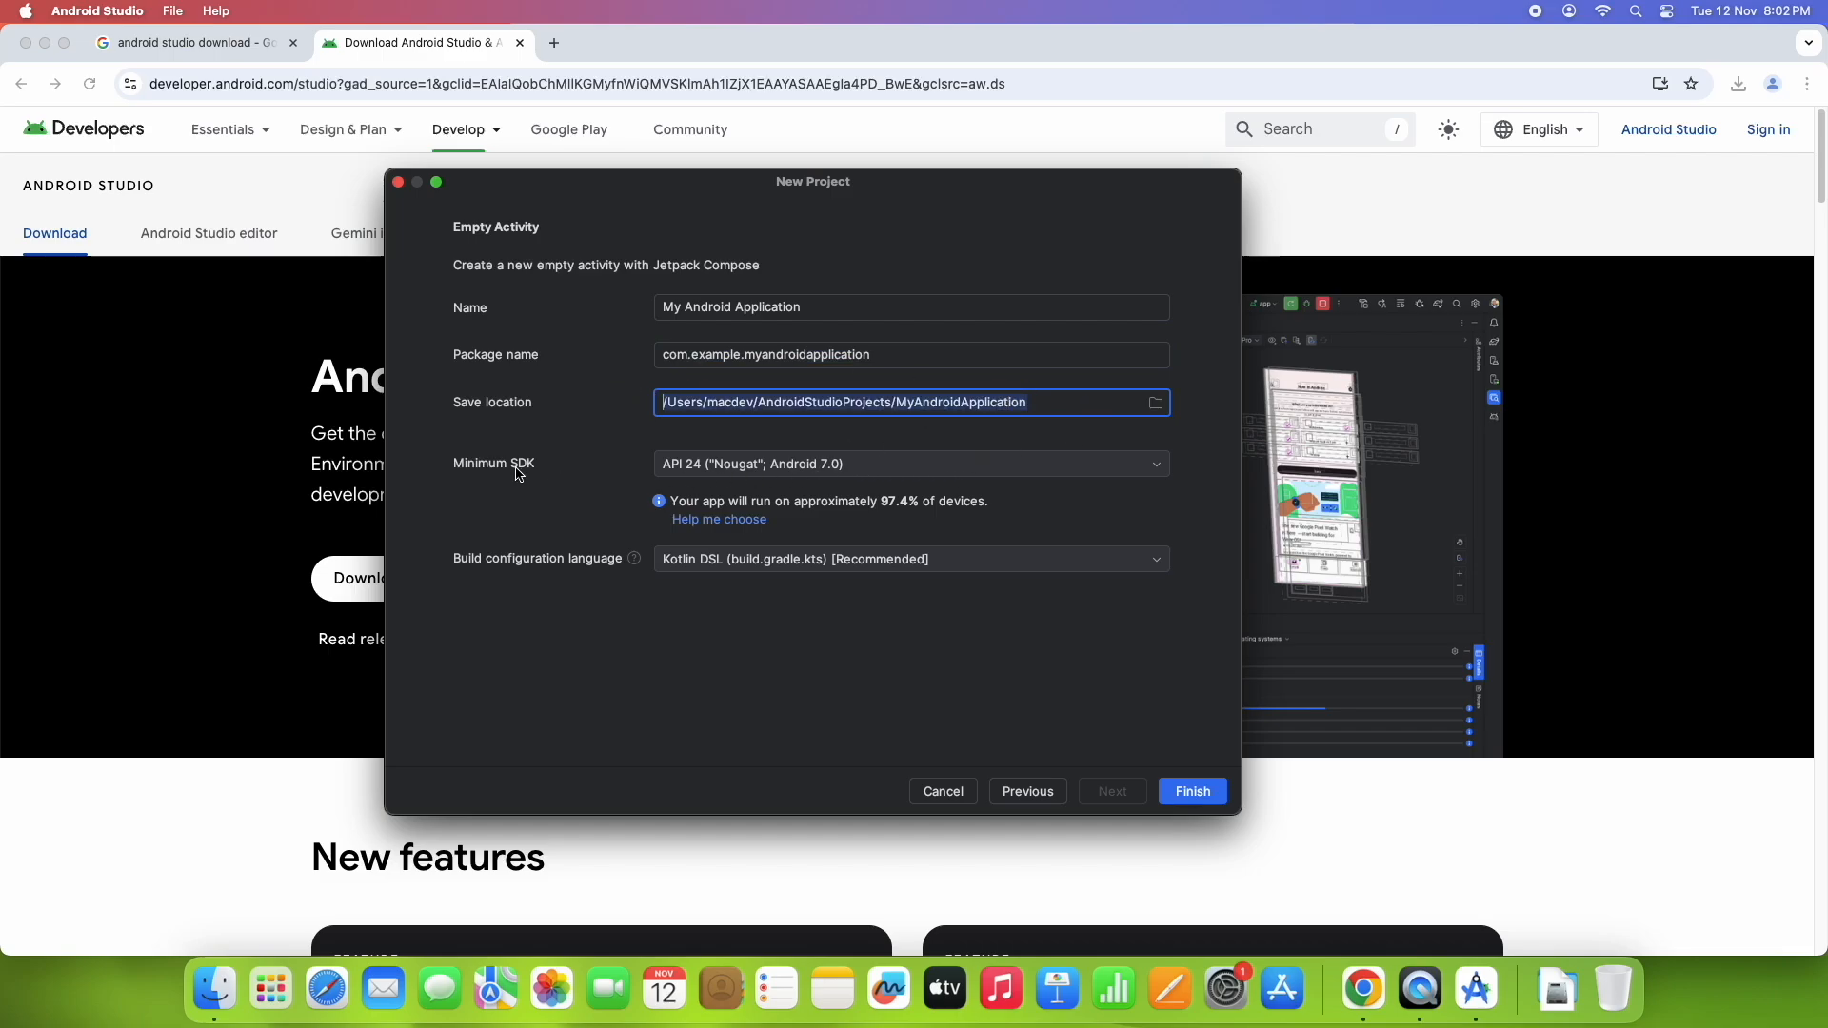
{"action": "mouse_move", "coordinate": [977, 474]}
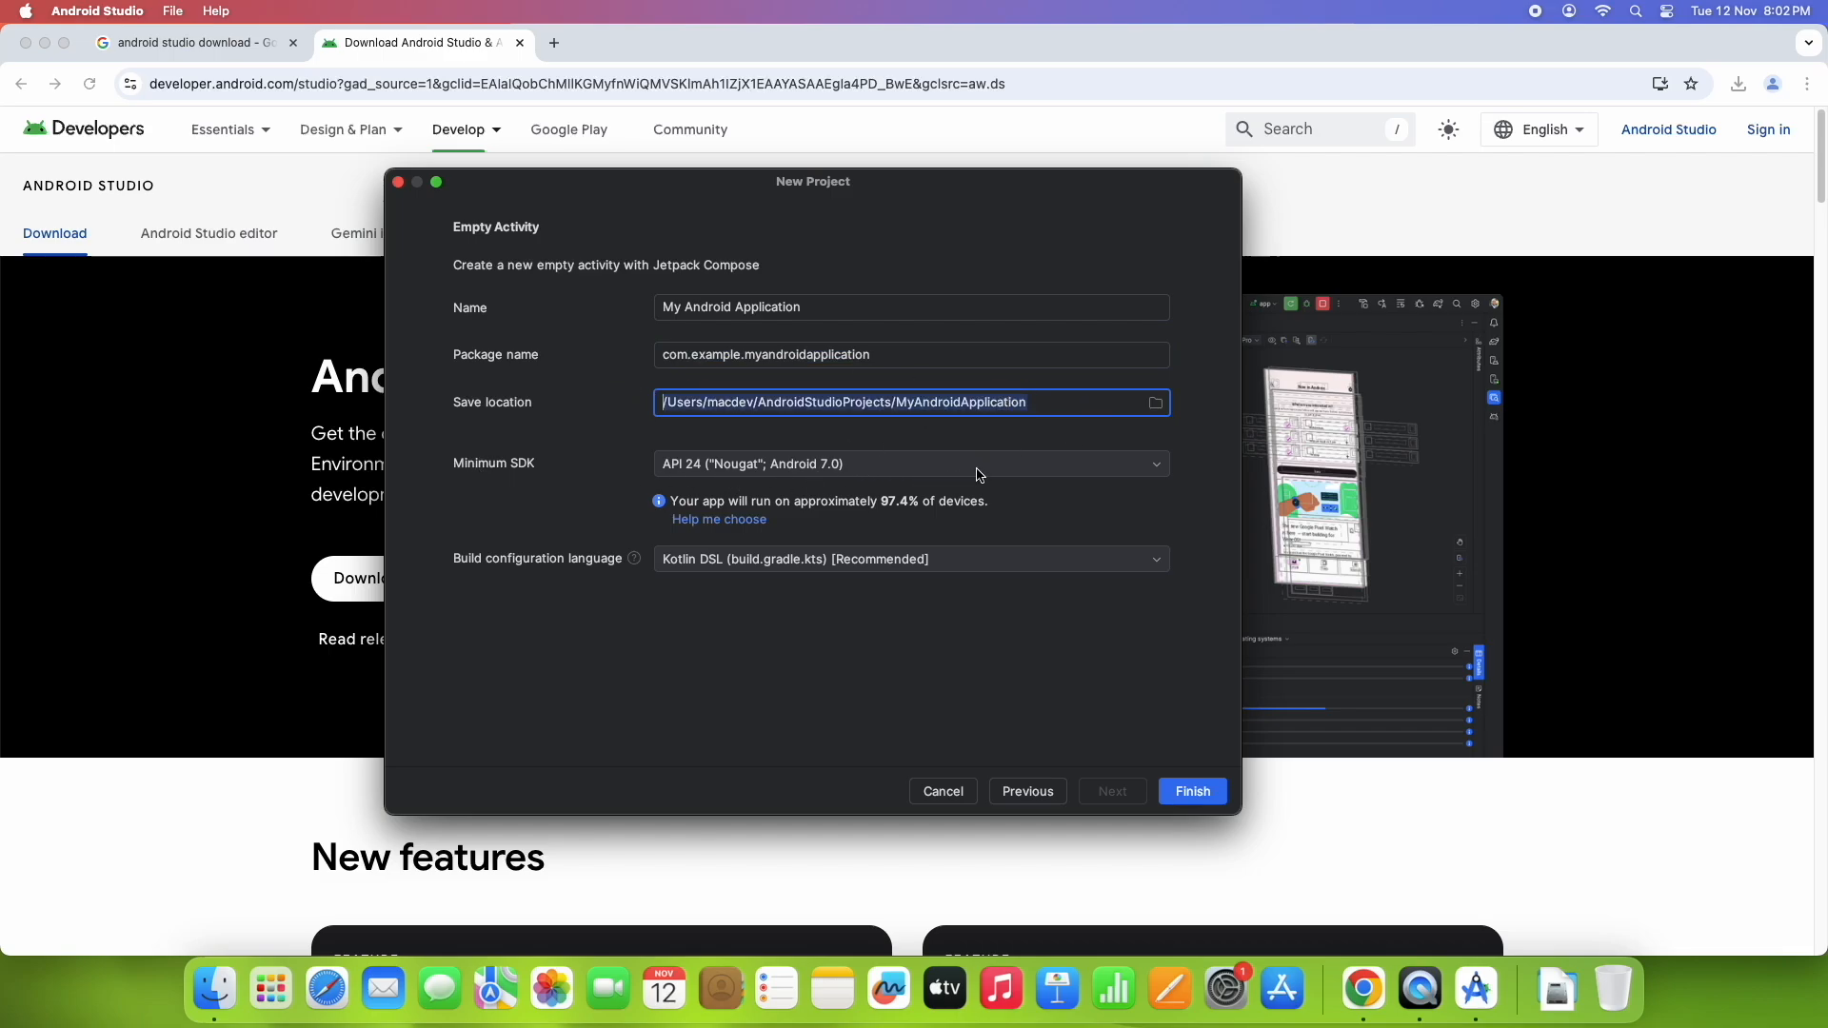
{"action": "left_click", "coordinate": [910, 463]}
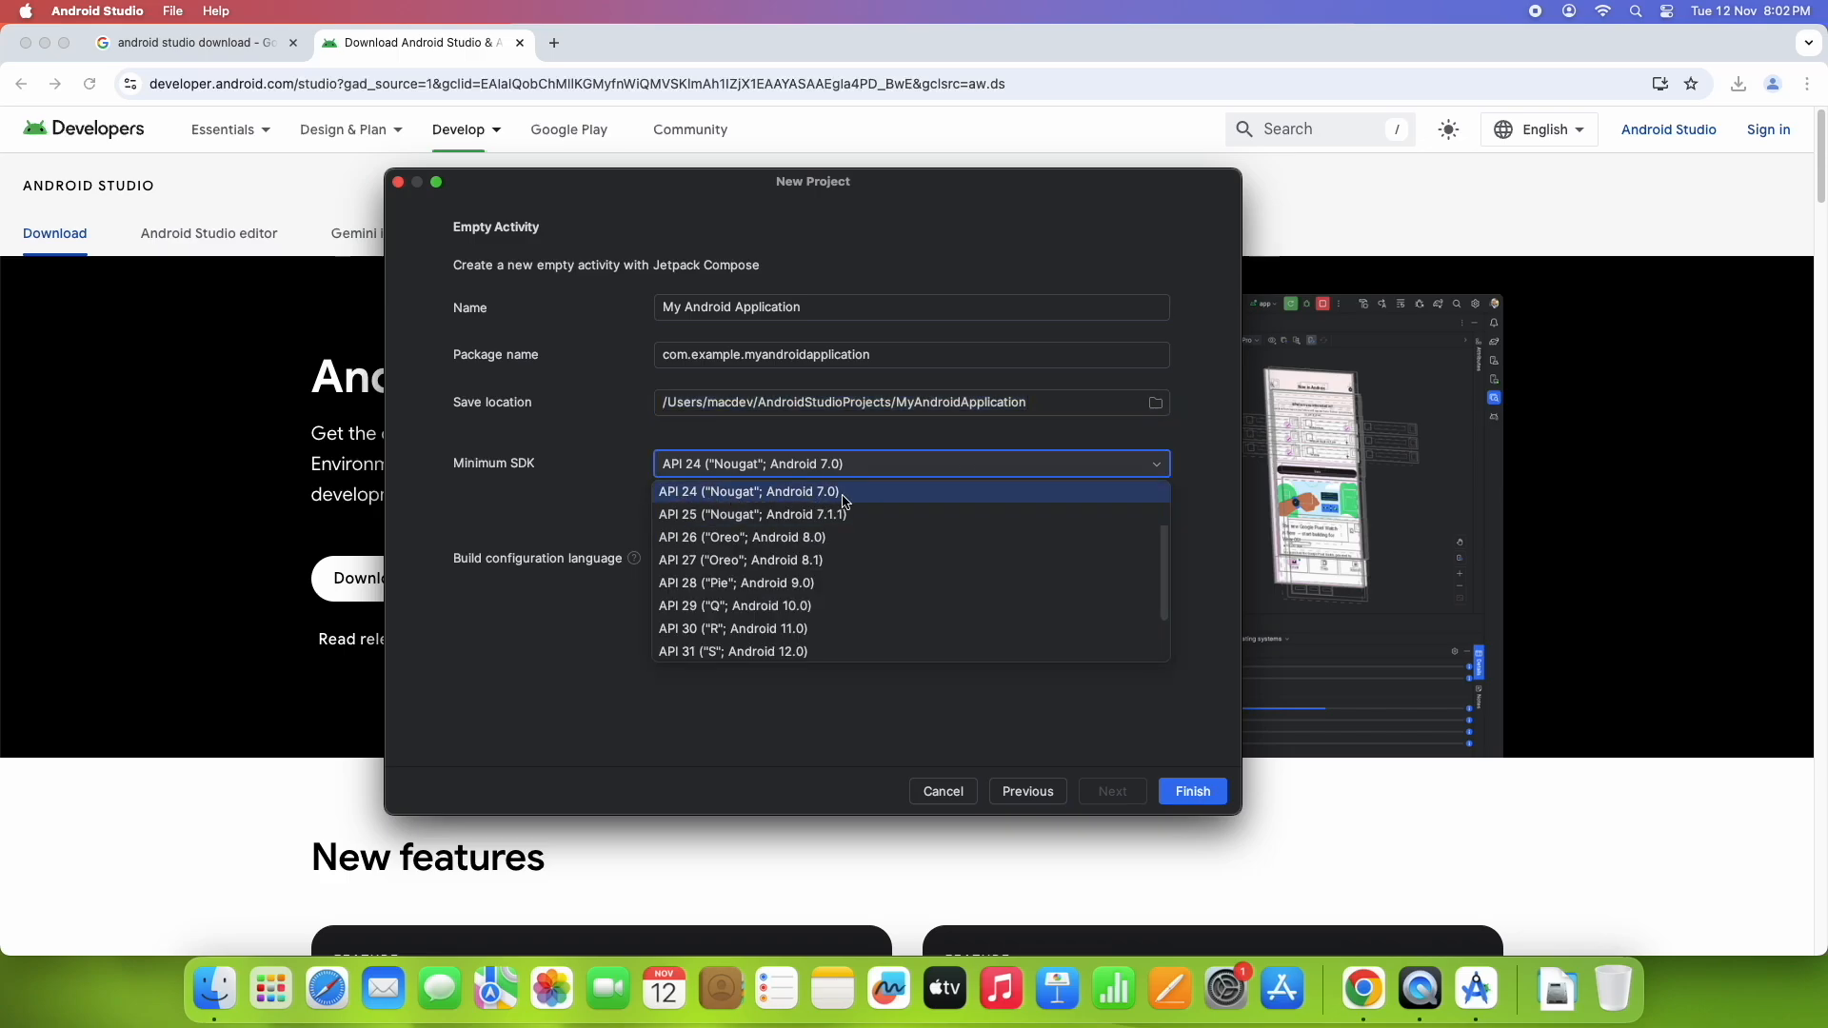
{"action": "left_click", "coordinate": [750, 491]}
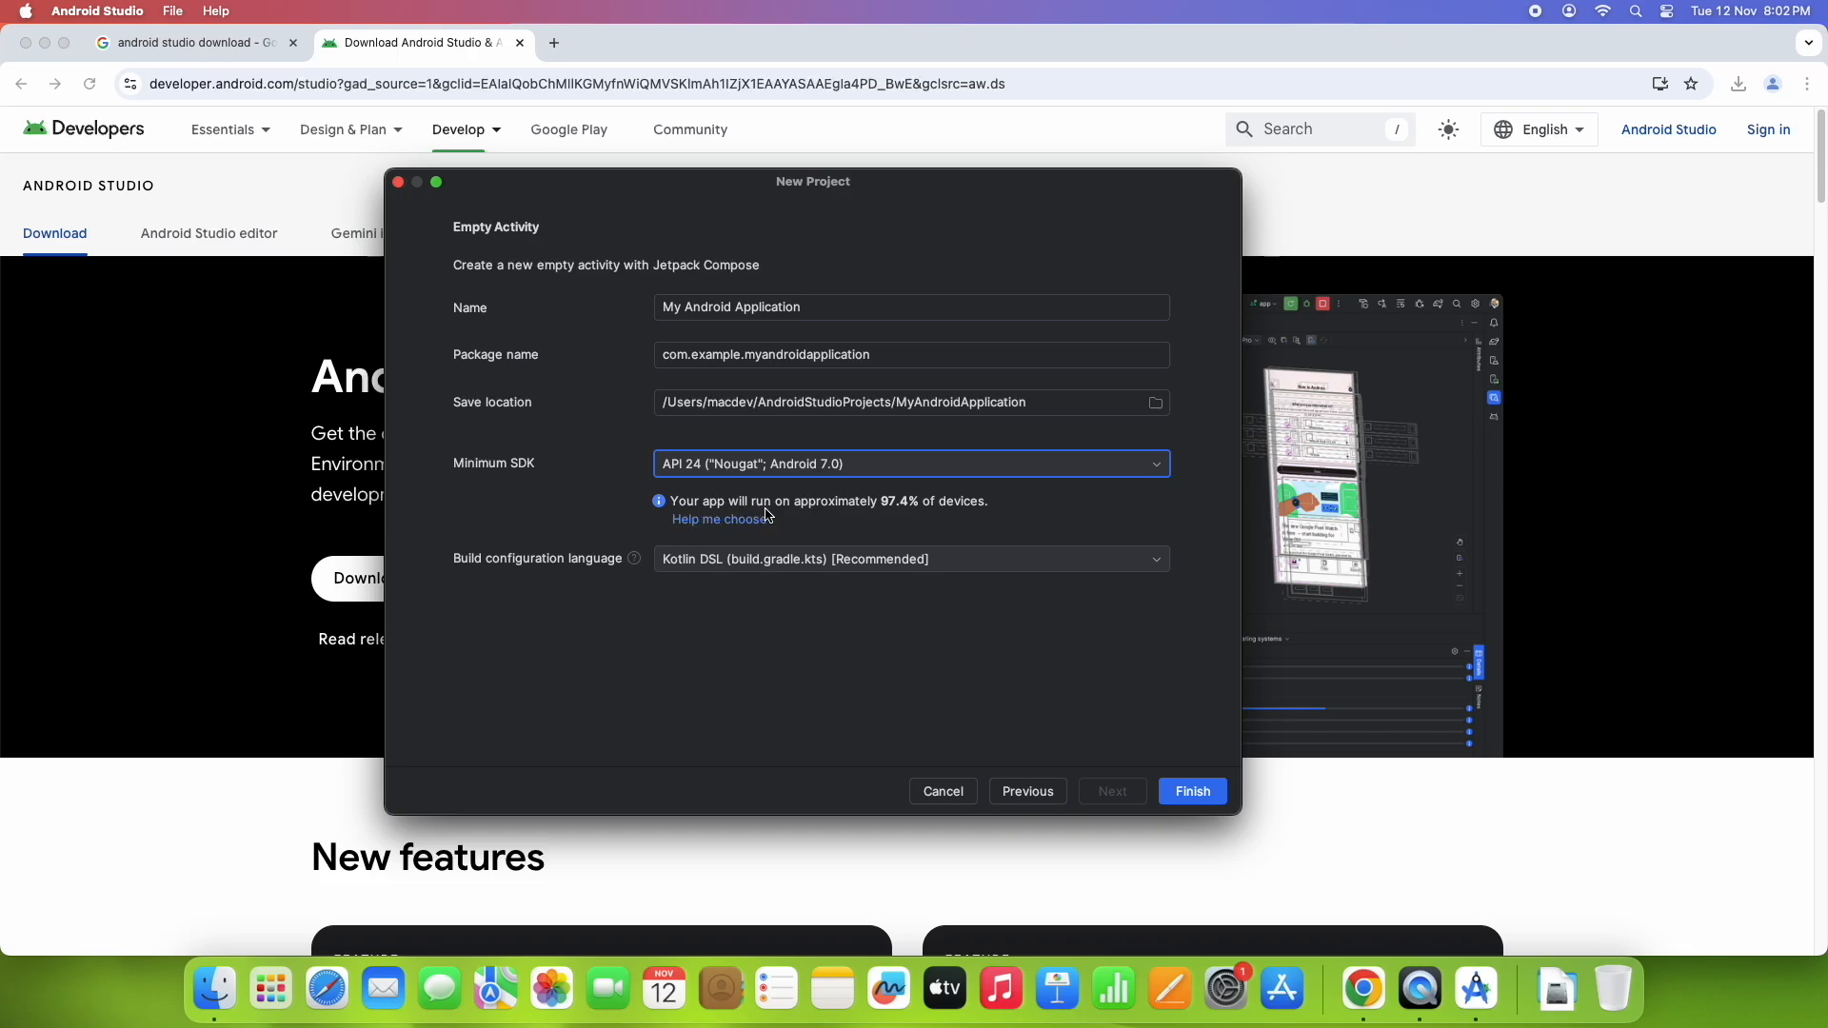
{"action": "mouse_move", "coordinate": [996, 514]}
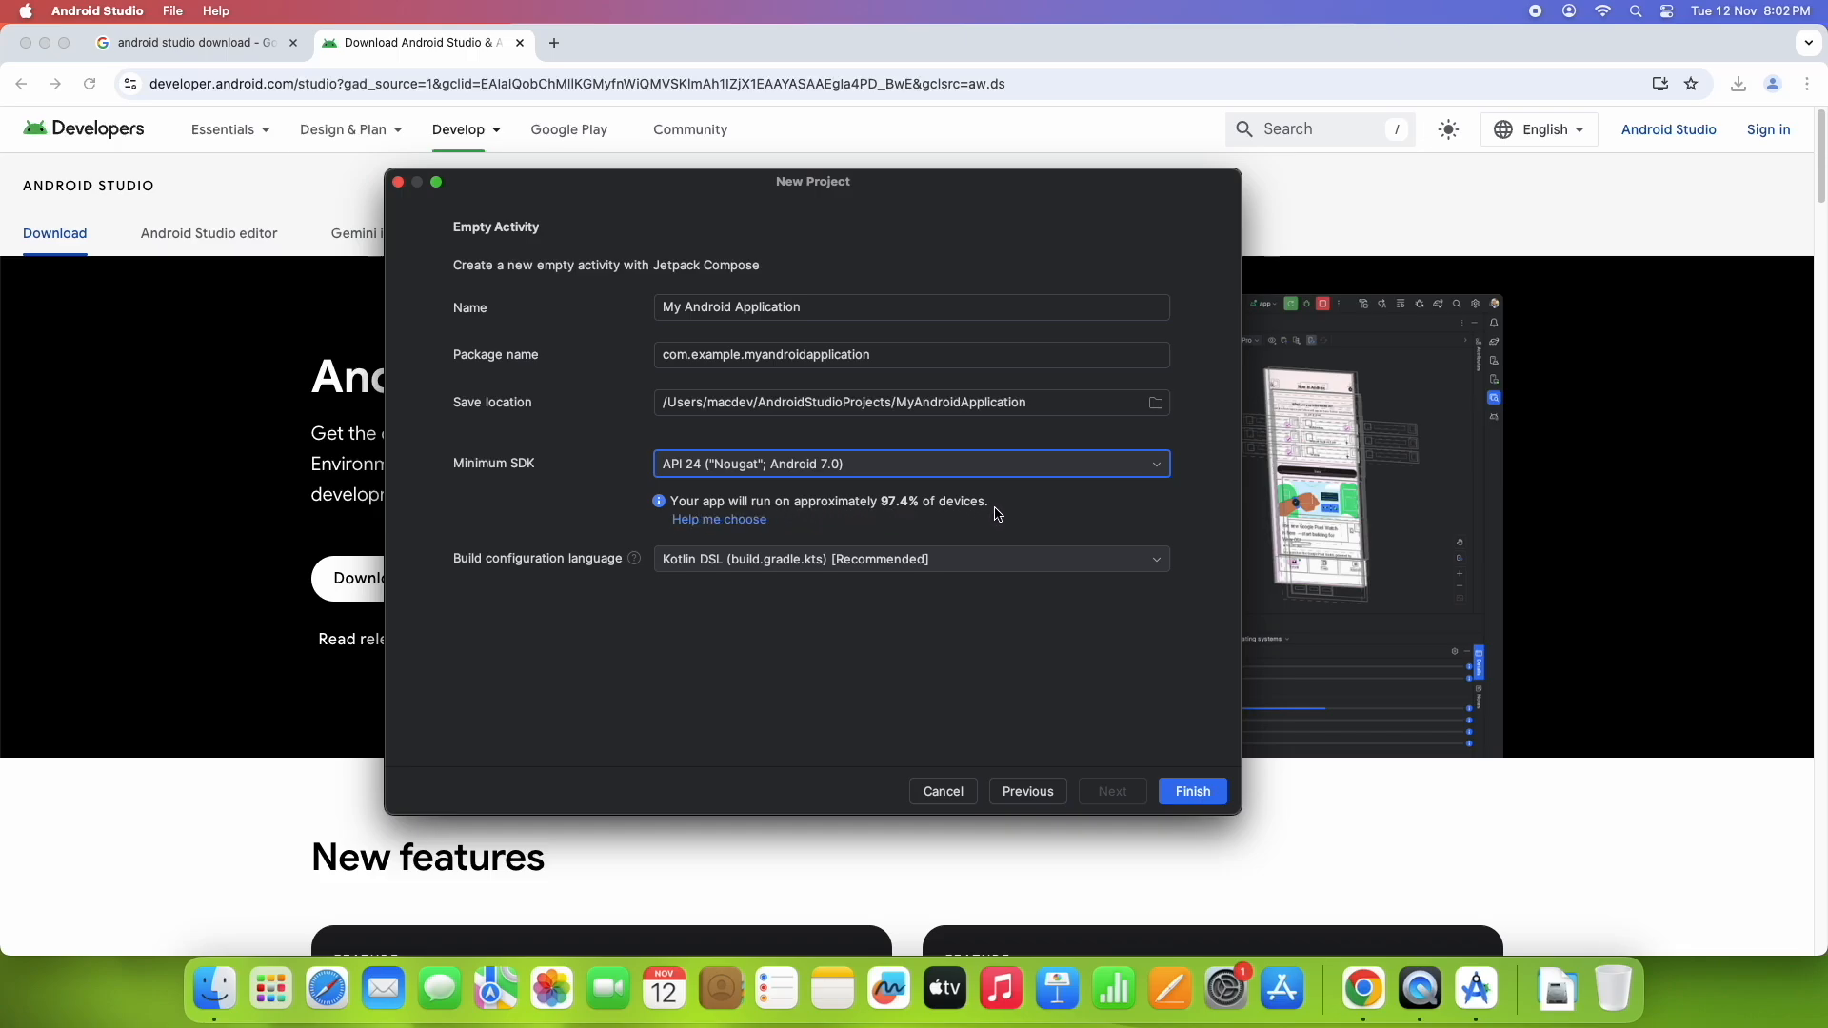
{"action": "mouse_move", "coordinate": [920, 489]}
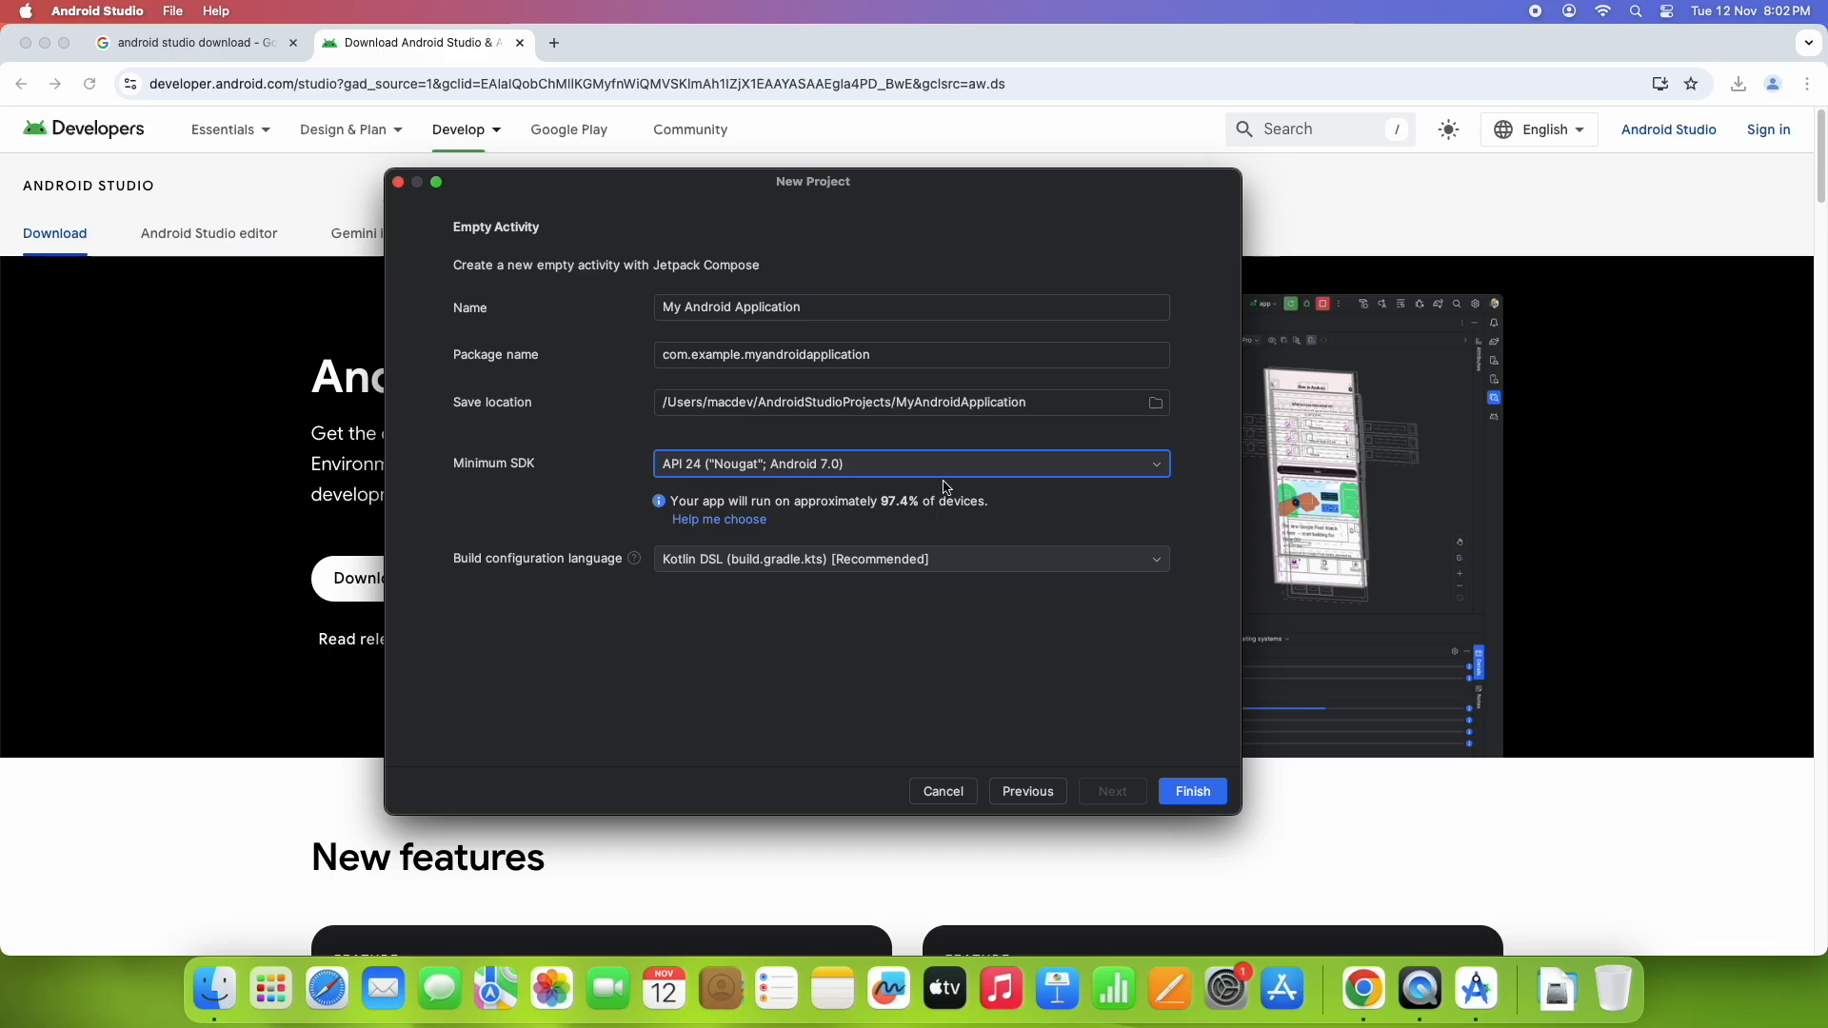
{"action": "mouse_move", "coordinate": [569, 576]}
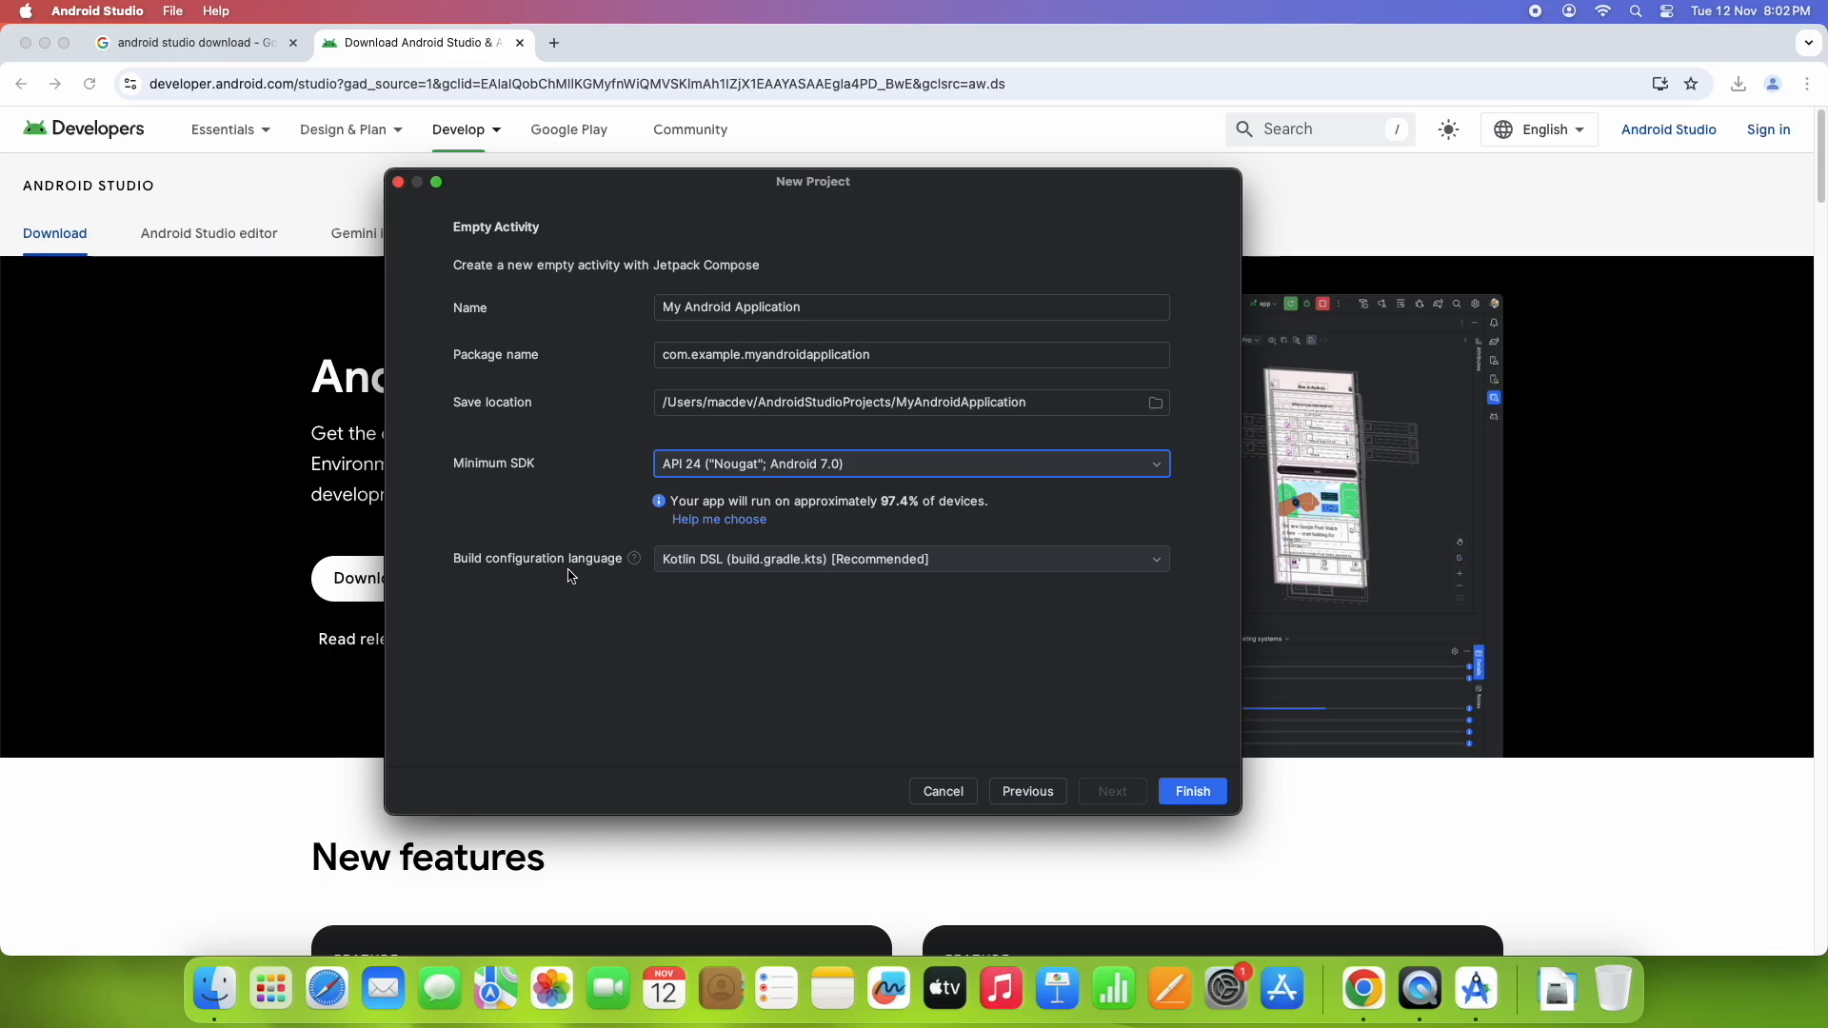
{"action": "left_click", "coordinate": [911, 558]}
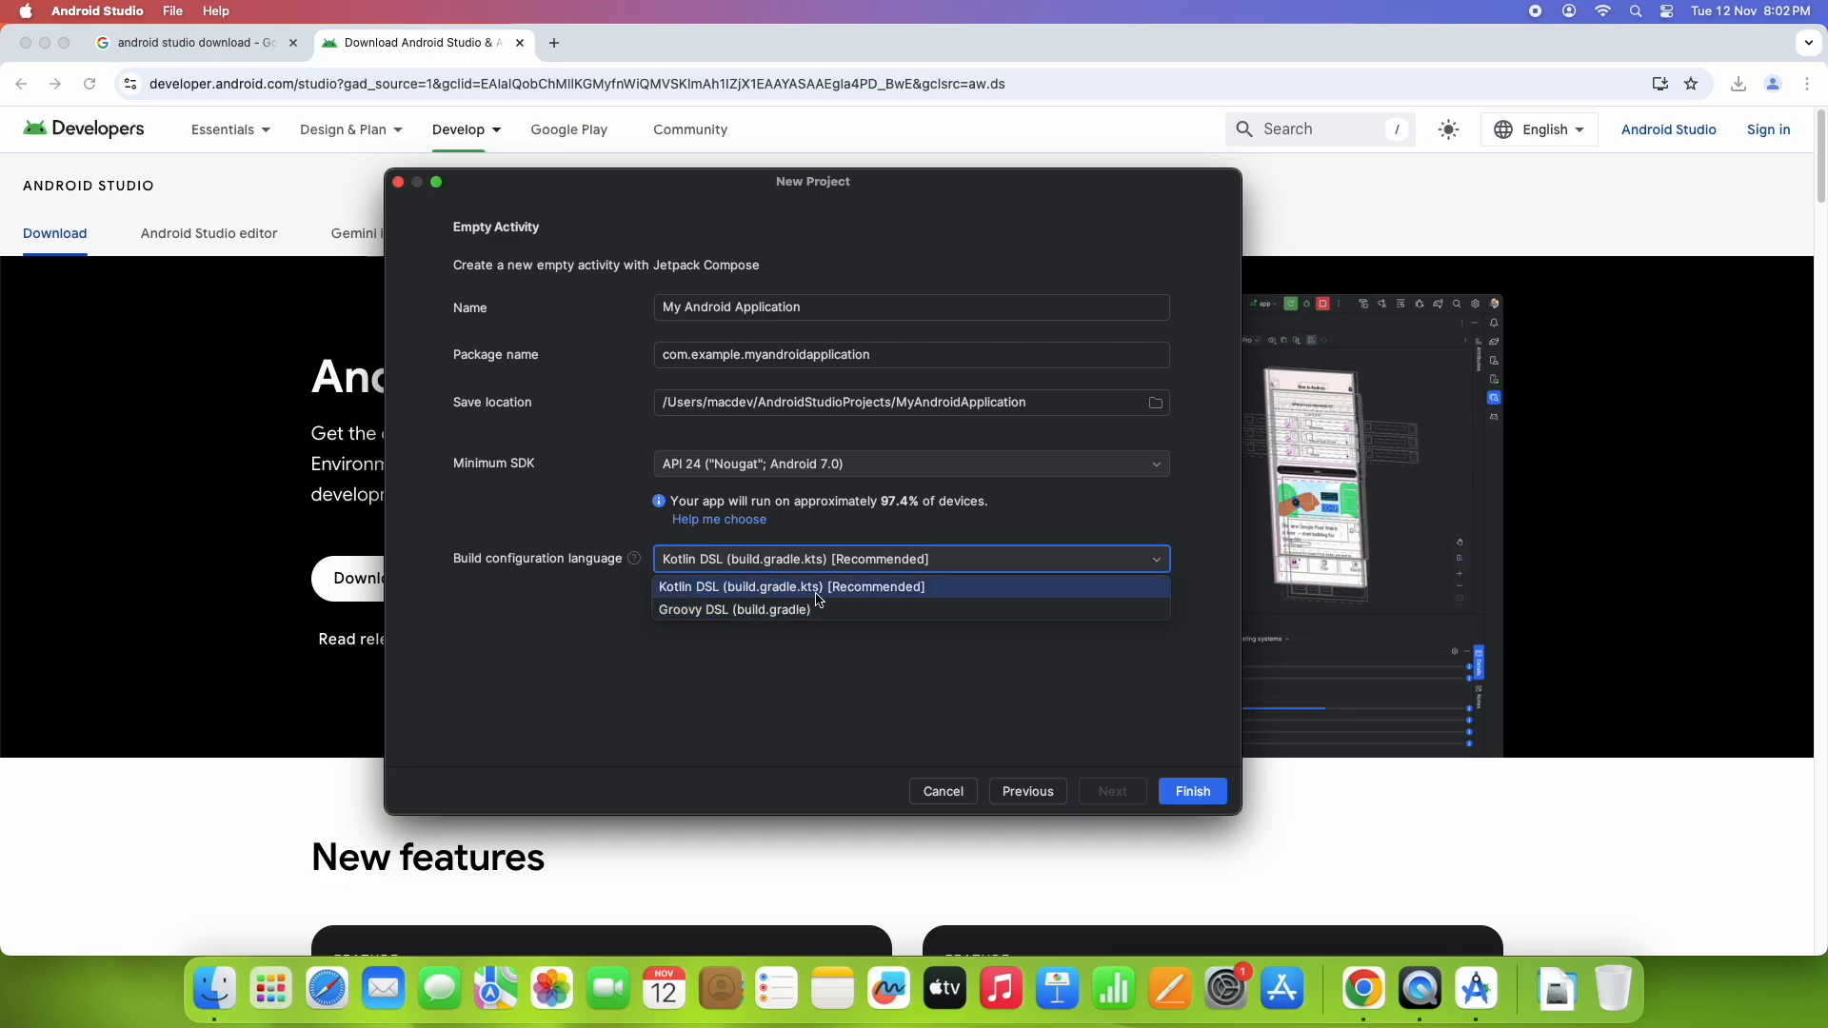
{"action": "left_click", "coordinate": [792, 586]}
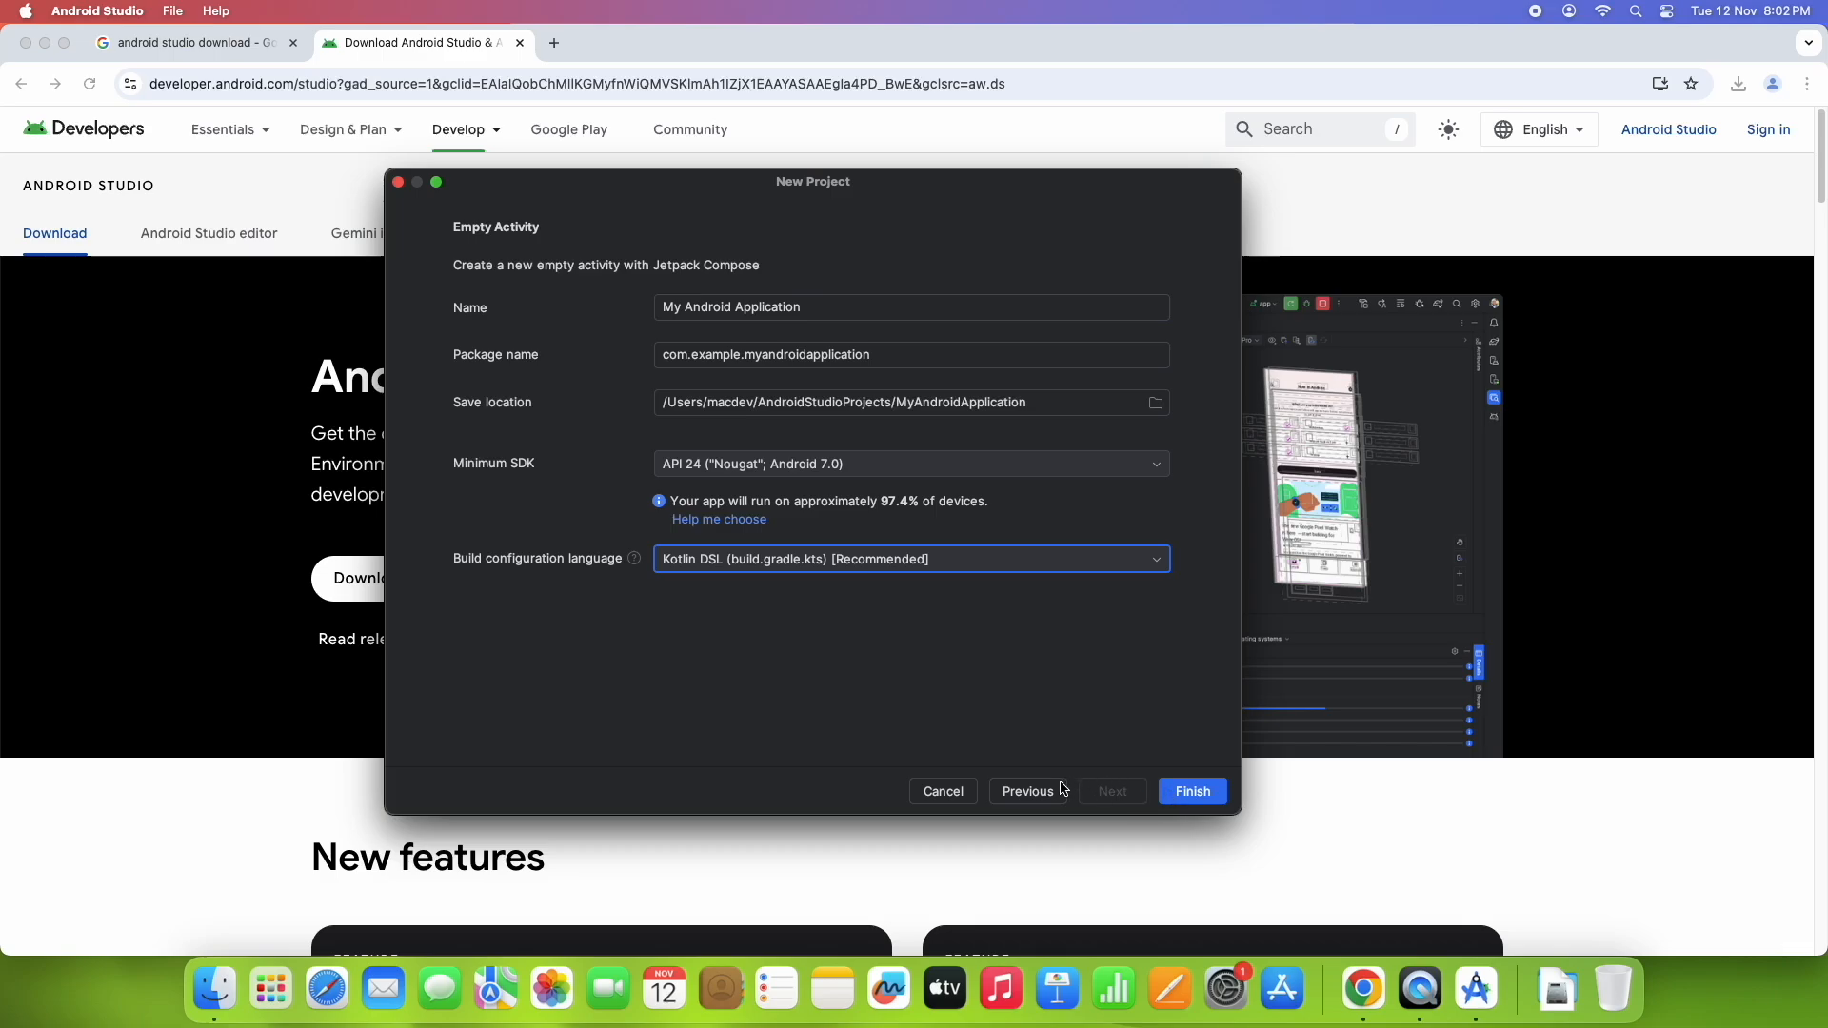
{"action": "mouse_move", "coordinate": [1036, 729]}
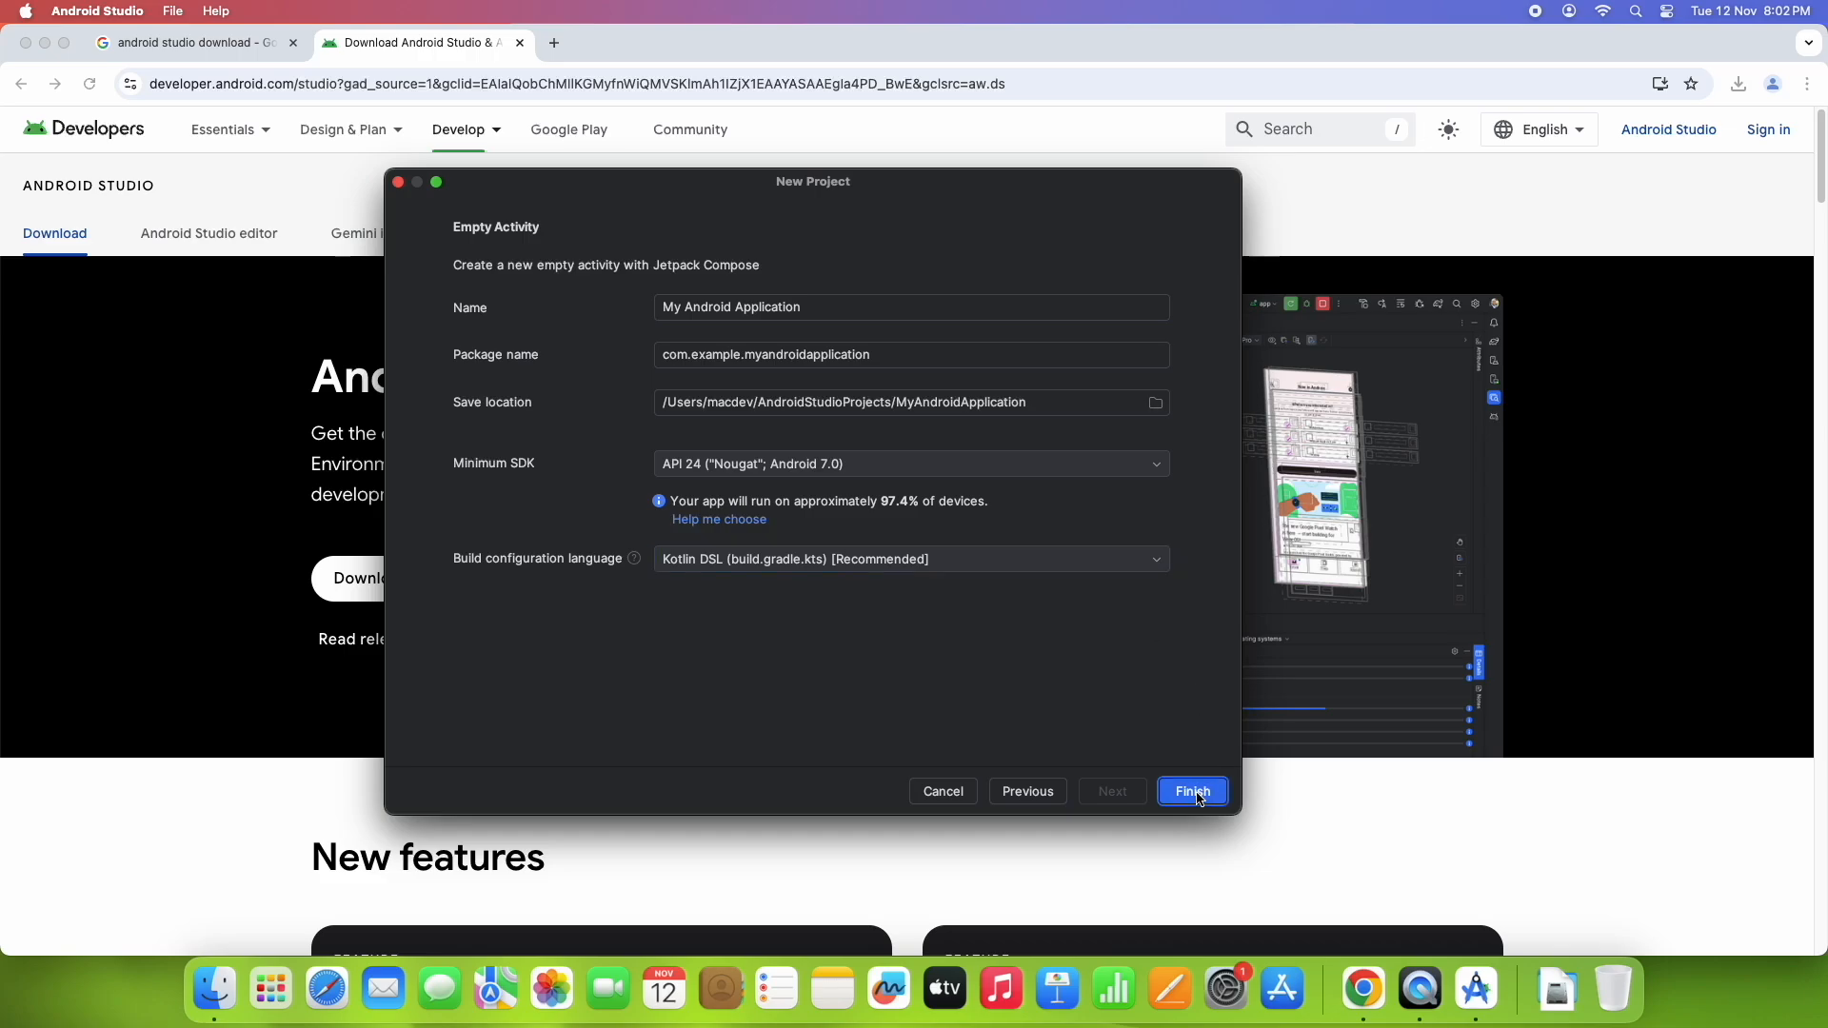
{"action": "left_click", "coordinate": [1192, 790]}
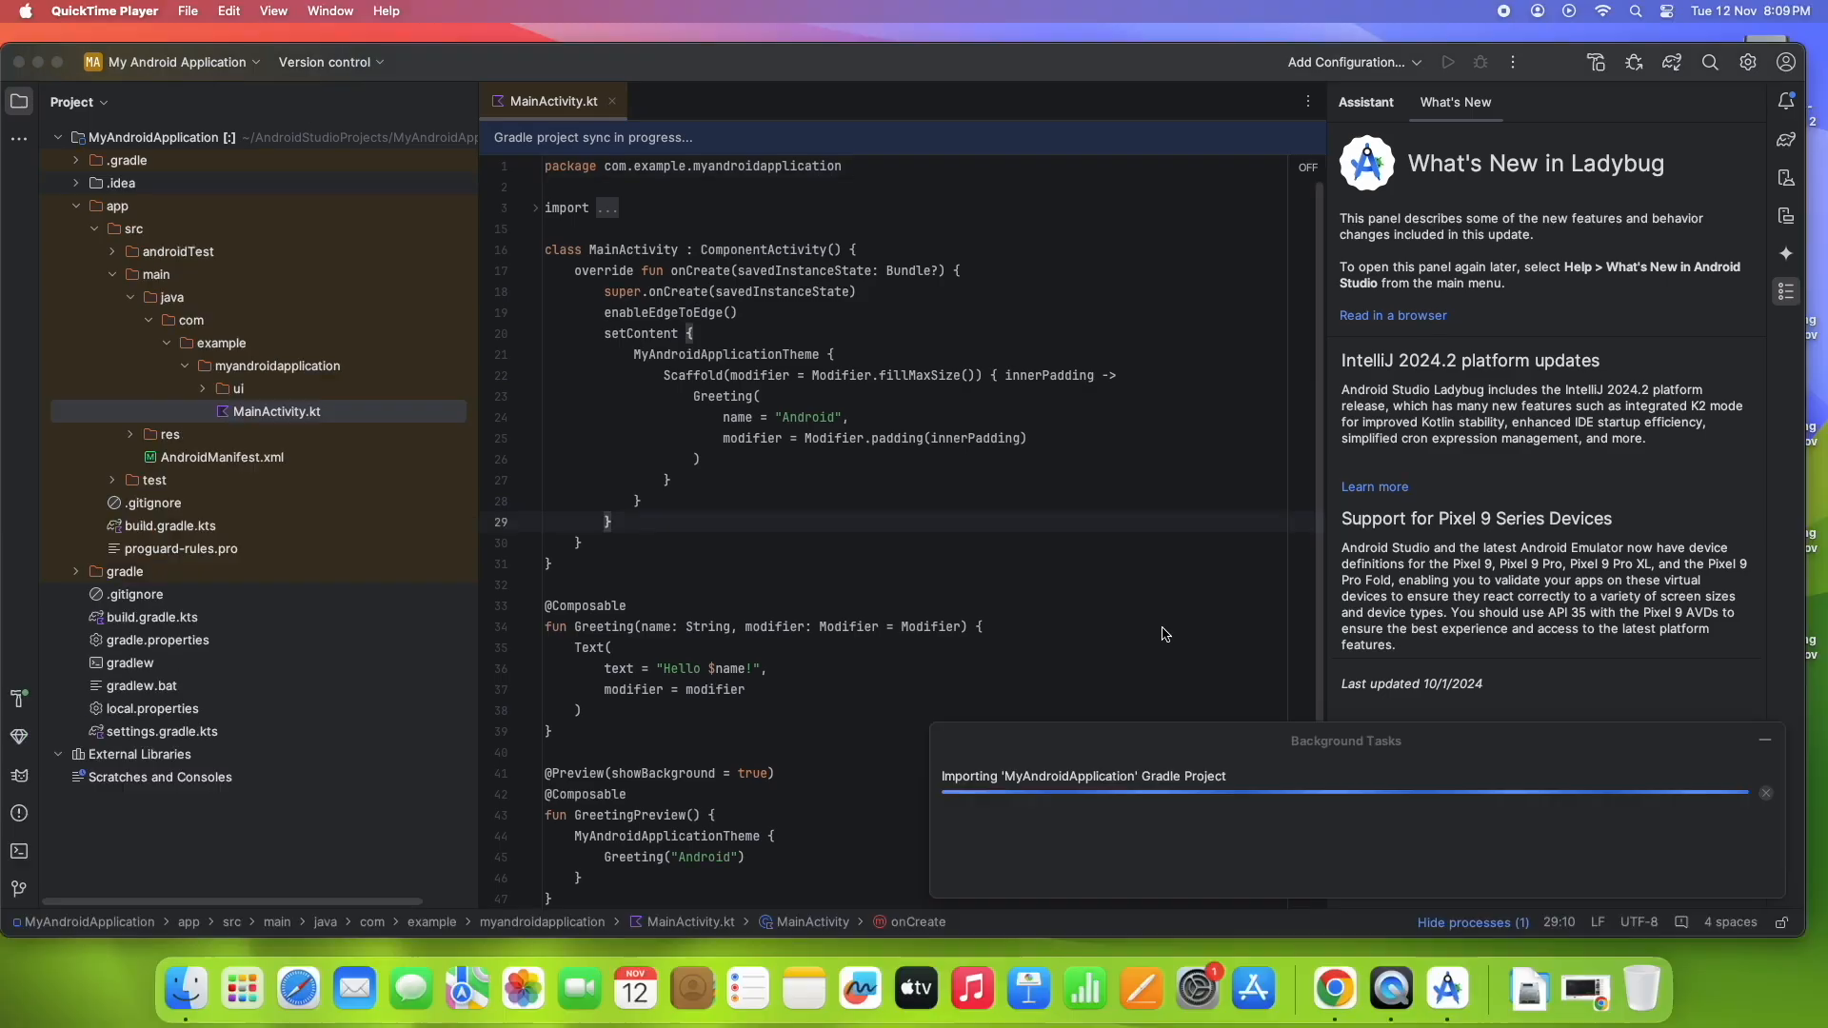
{"action": "mouse_move", "coordinate": [1213, 800]}
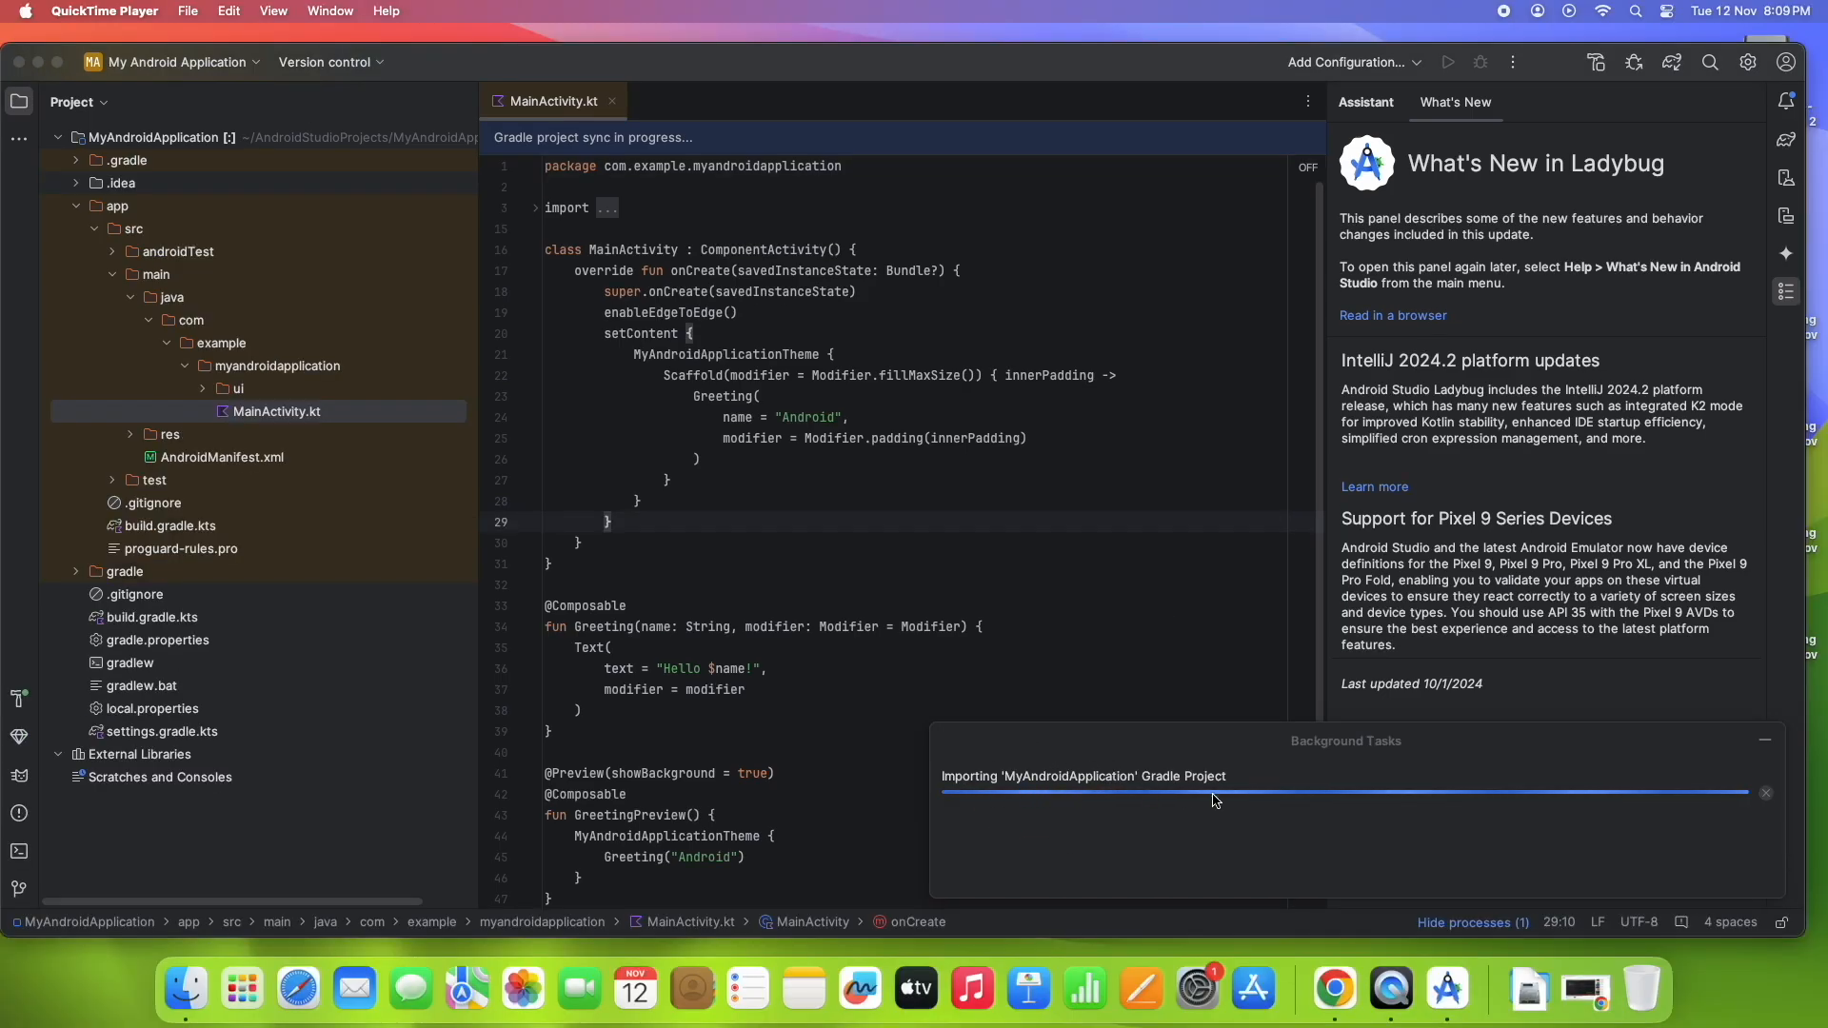
{"action": "mouse_move", "coordinate": [1417, 806]}
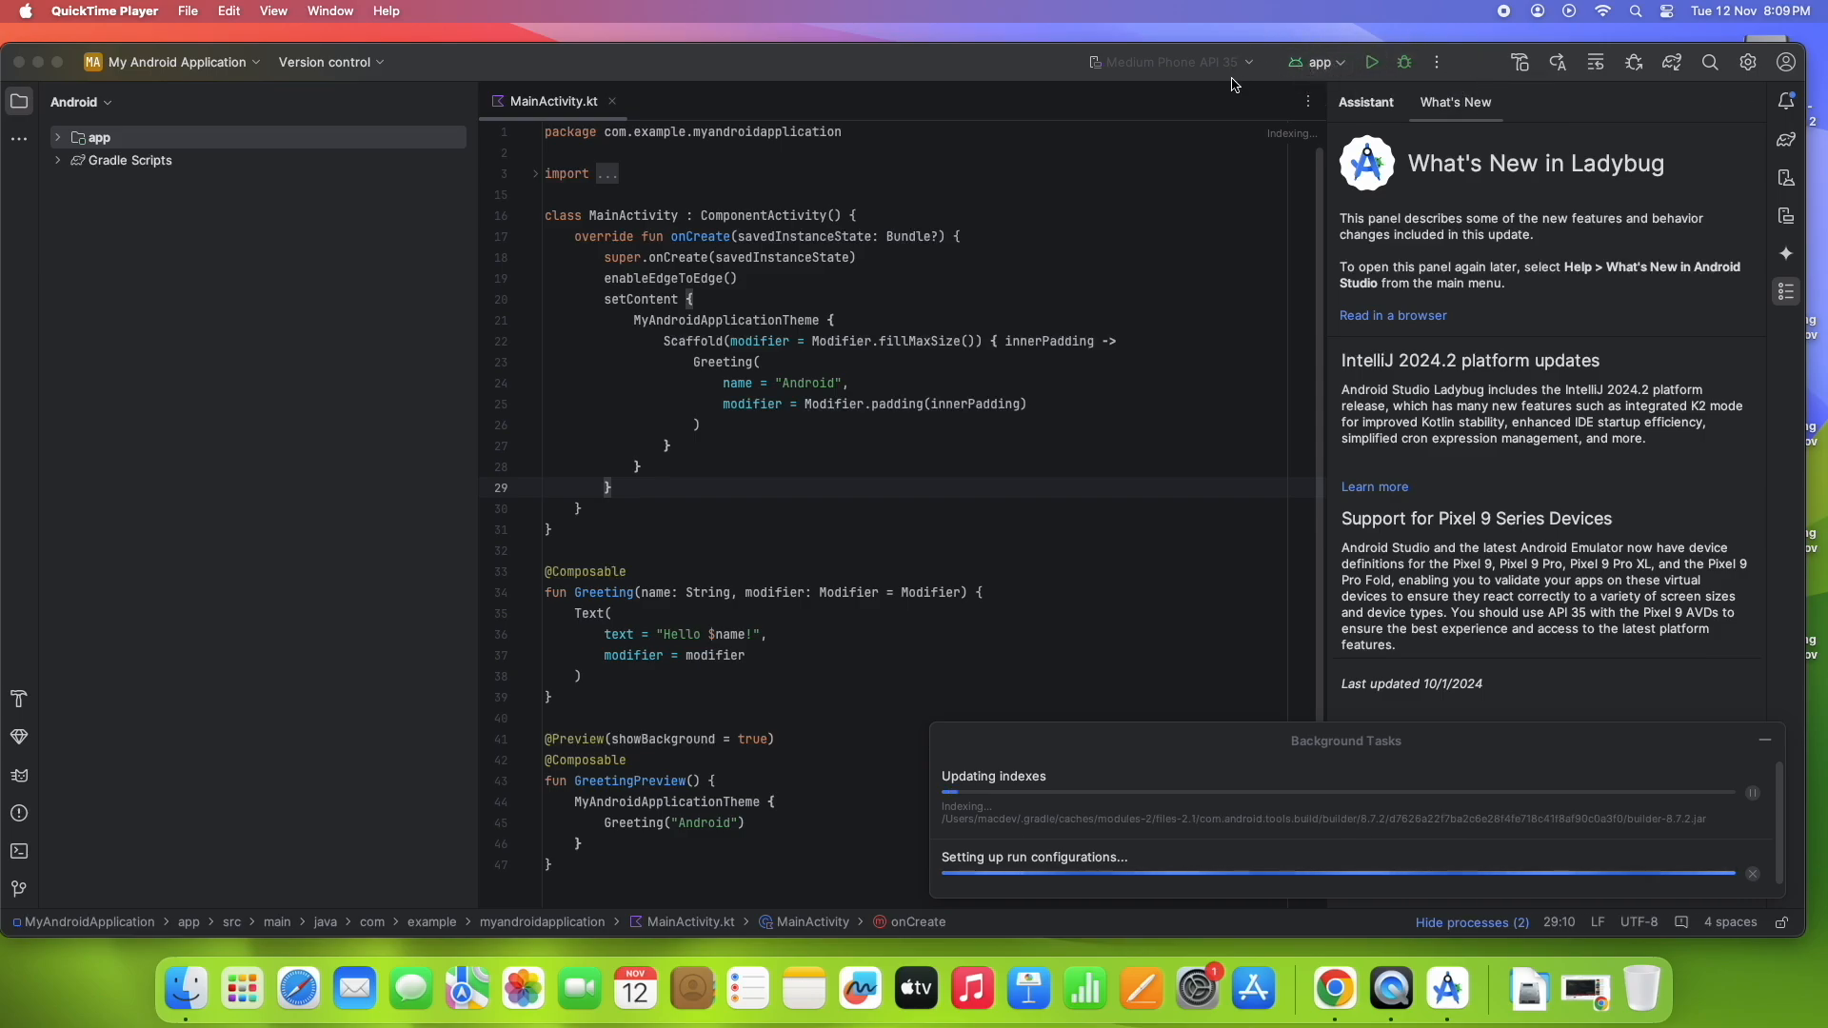
{"action": "mouse_move", "coordinate": [1084, 720]}
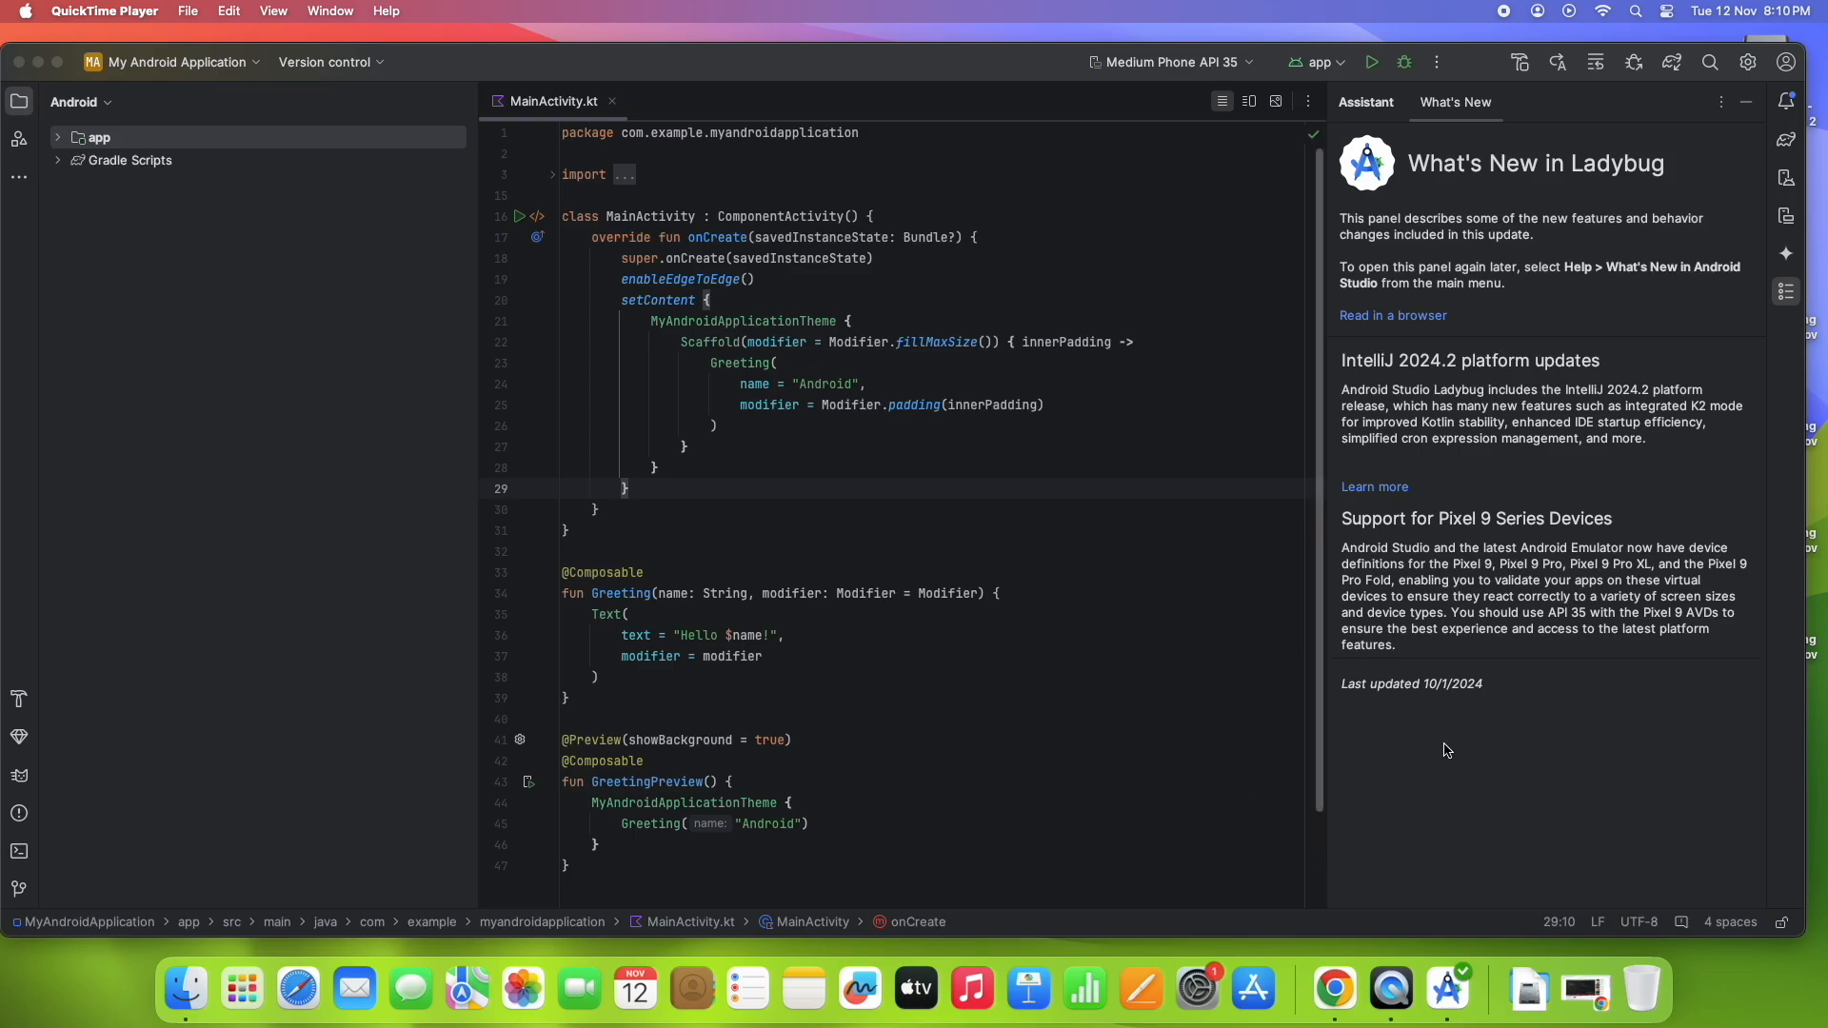
{"action": "mouse_move", "coordinate": [1000, 913]}
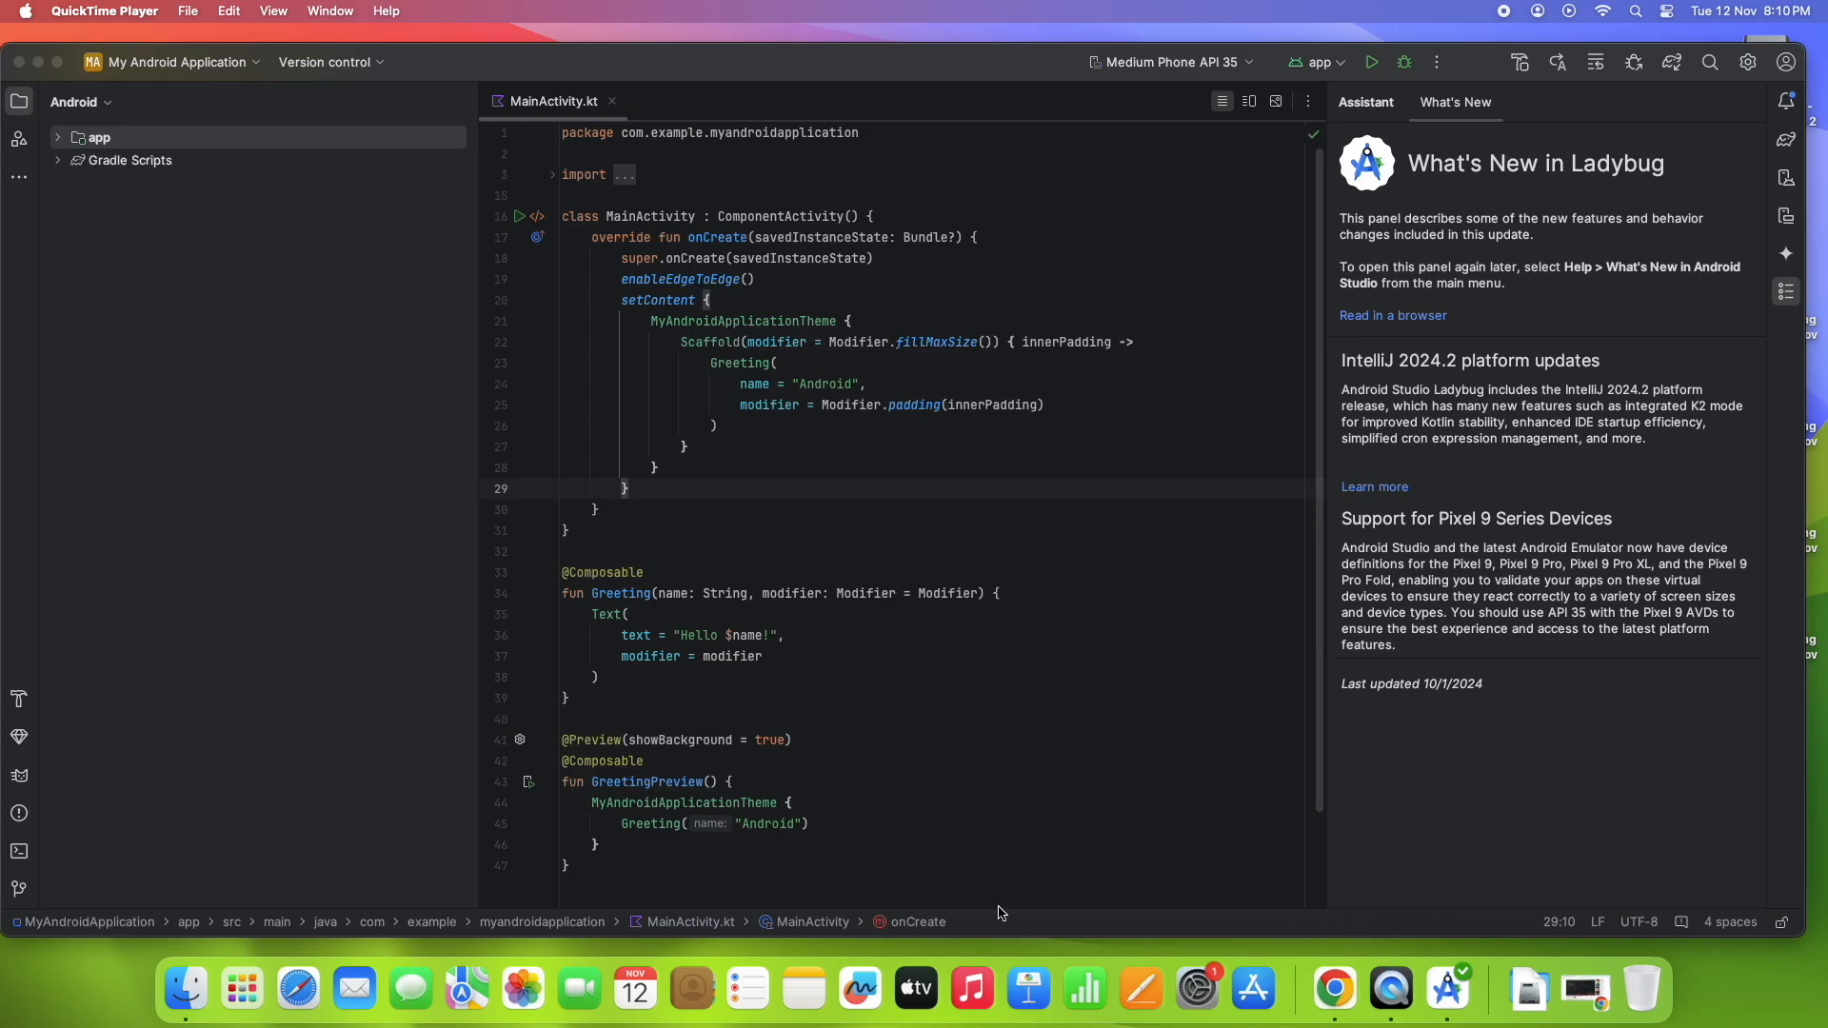
Step: Expand the app module in the Android project view after Gradle sync finishes
{"action": "left_click", "coordinate": [57, 137]}
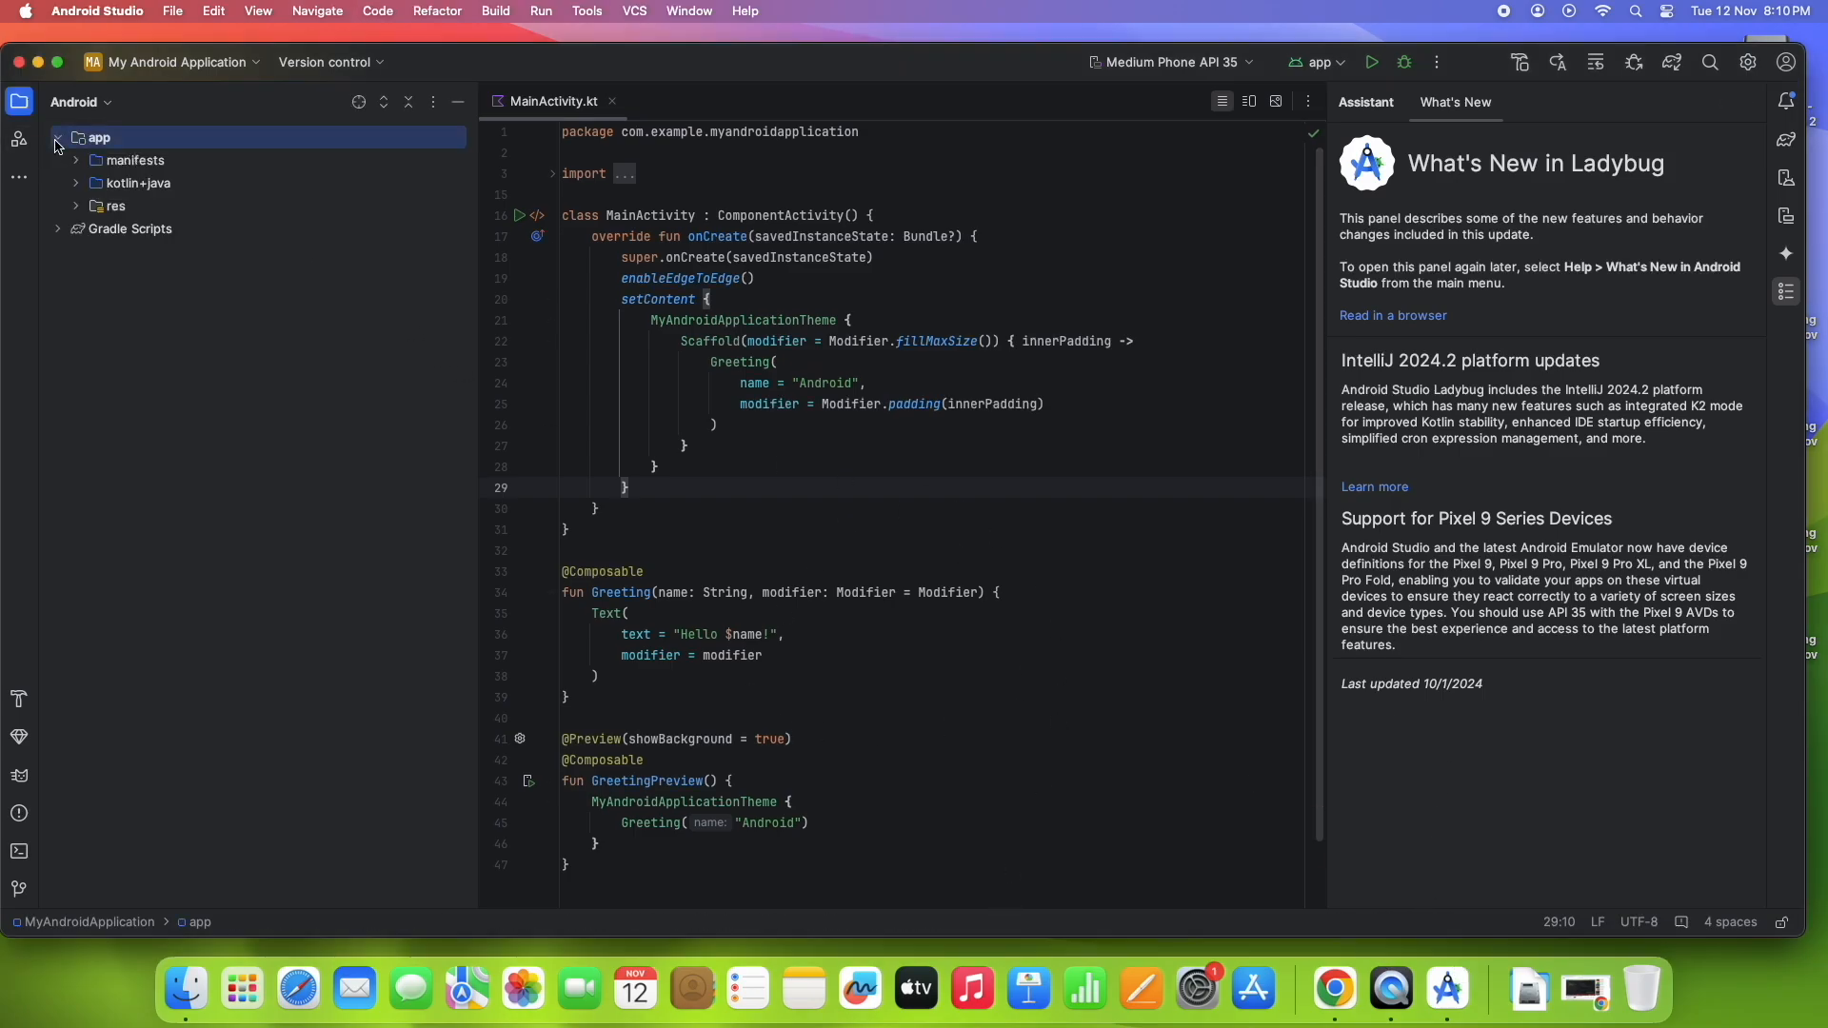
Step: Expand the manifests and res folders and collapse the Gradle Scripts group
{"action": "left_click", "coordinate": [57, 137]}
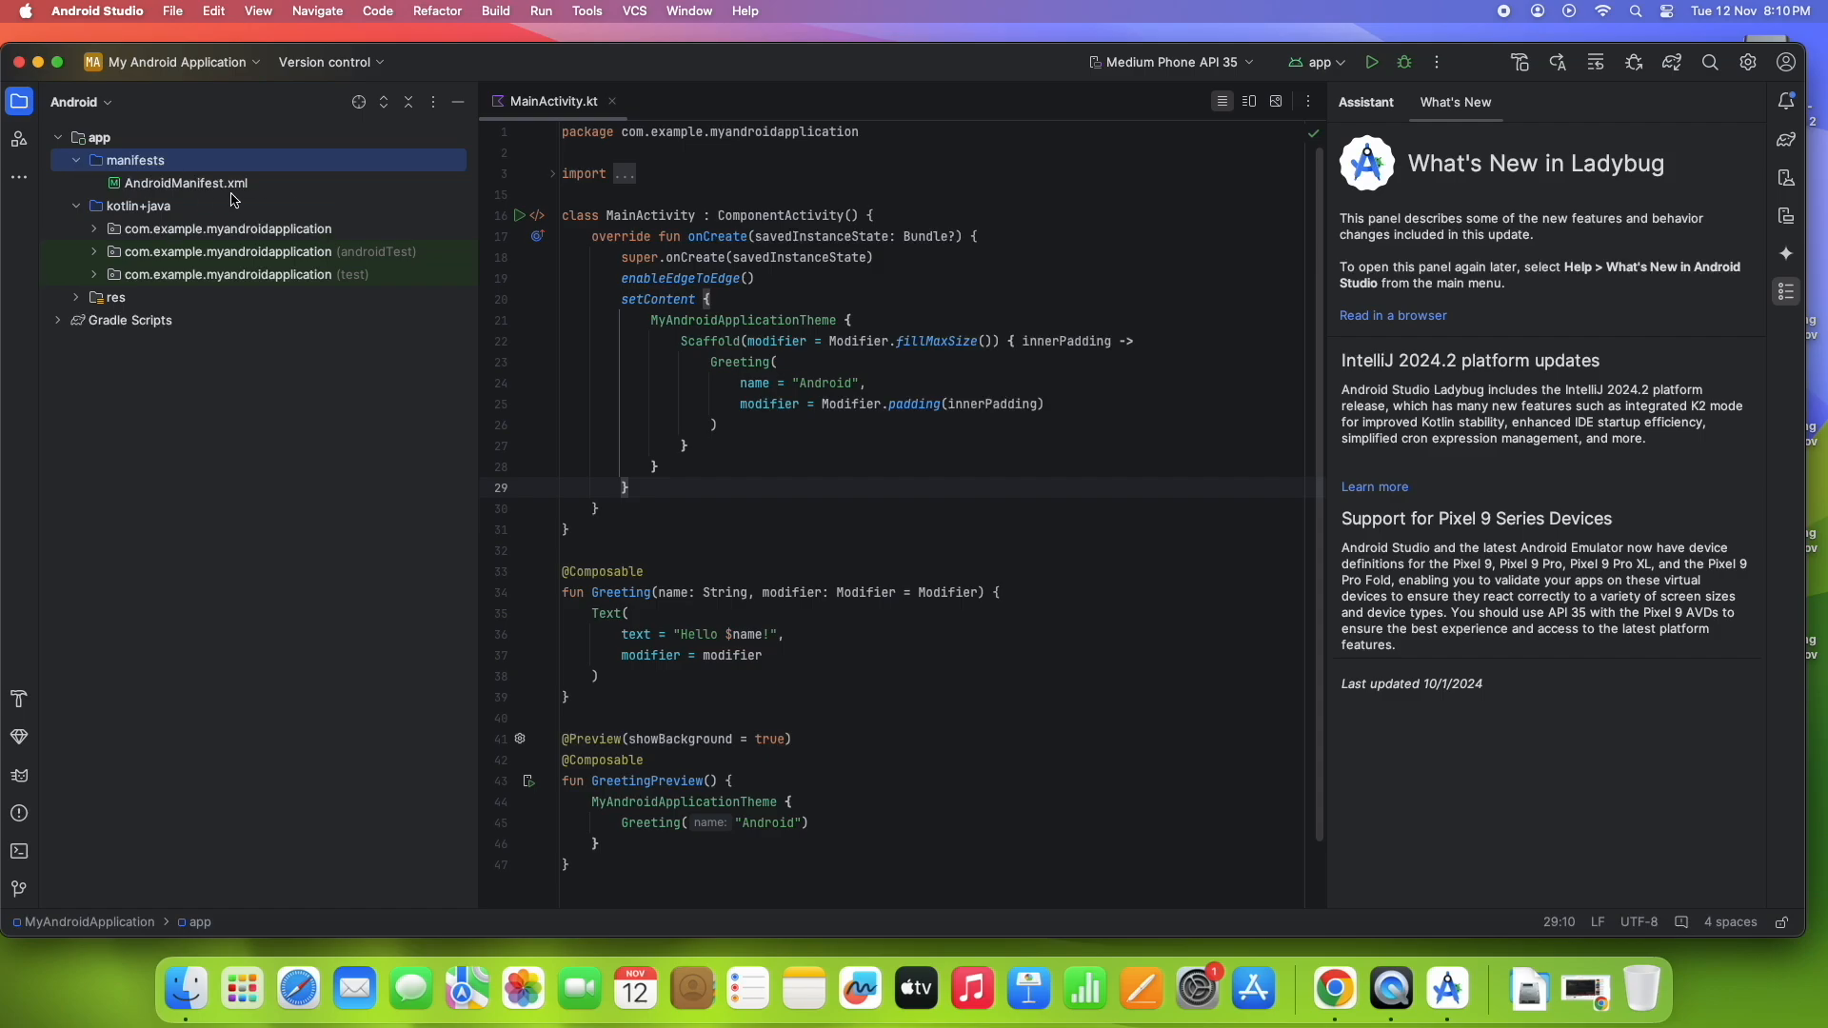
{"action": "left_click", "coordinate": [74, 297]}
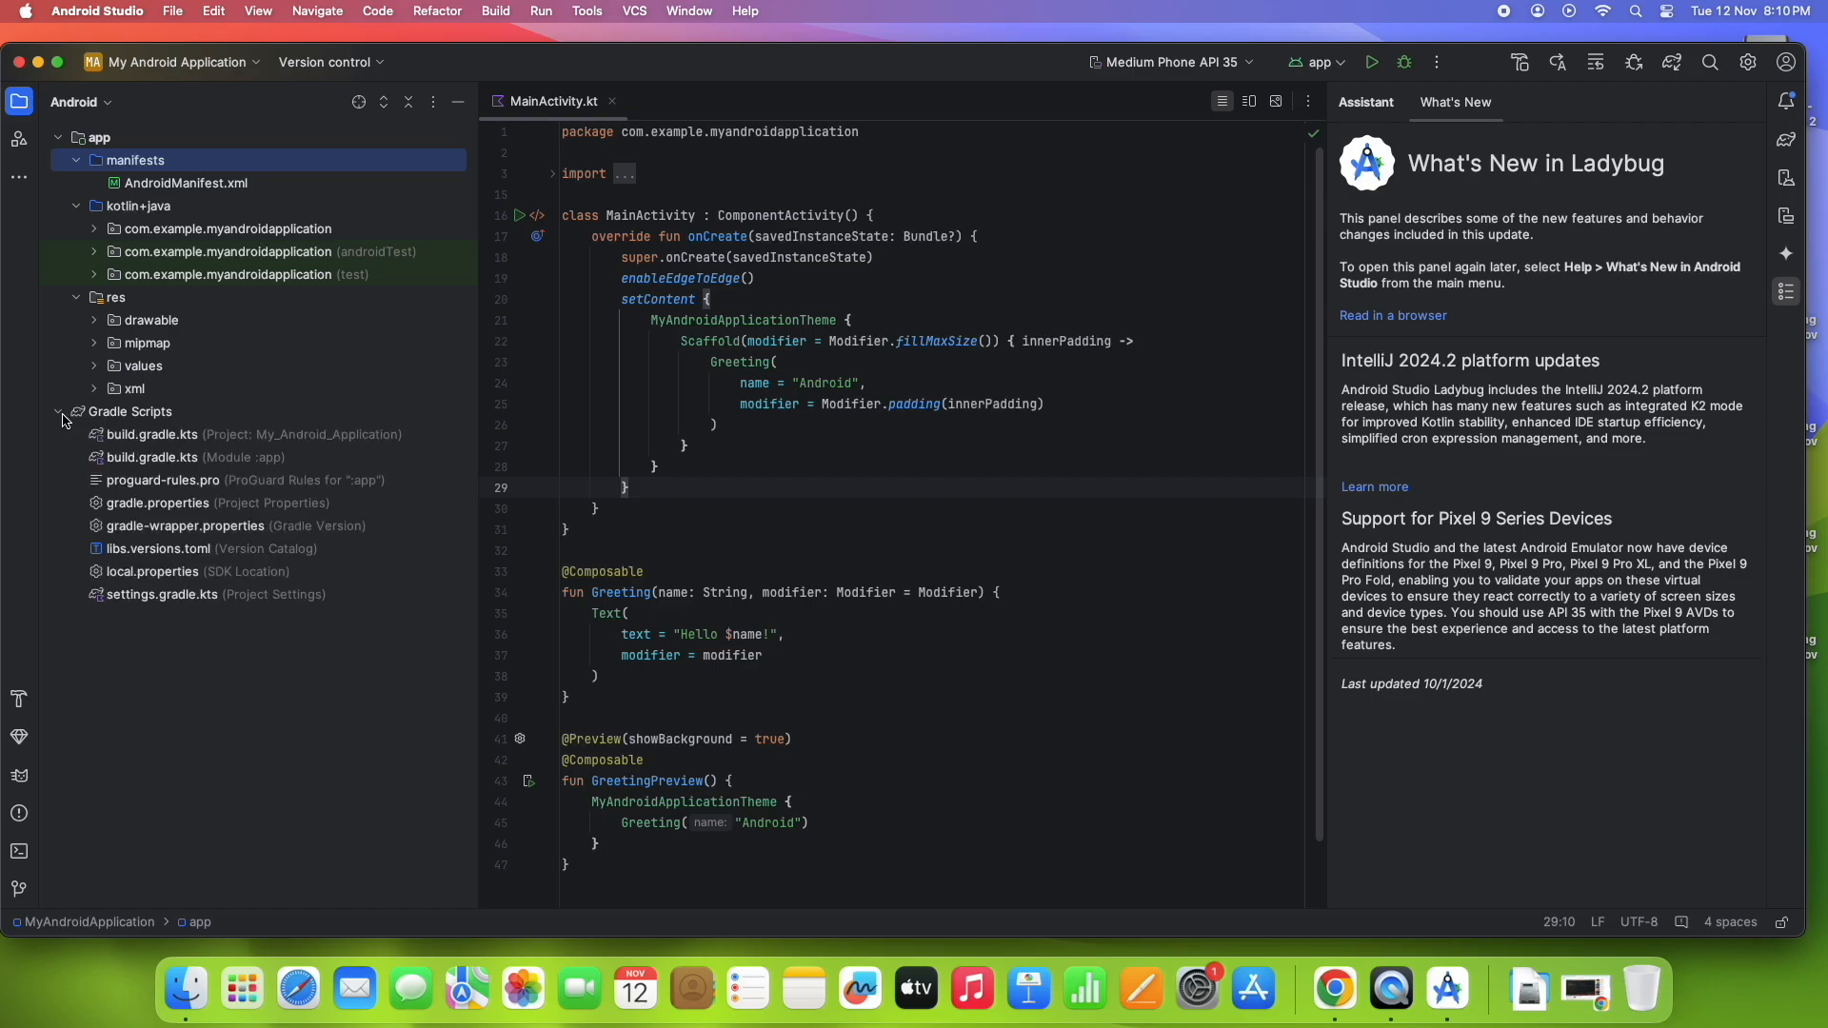
{"action": "left_click", "coordinate": [59, 419]}
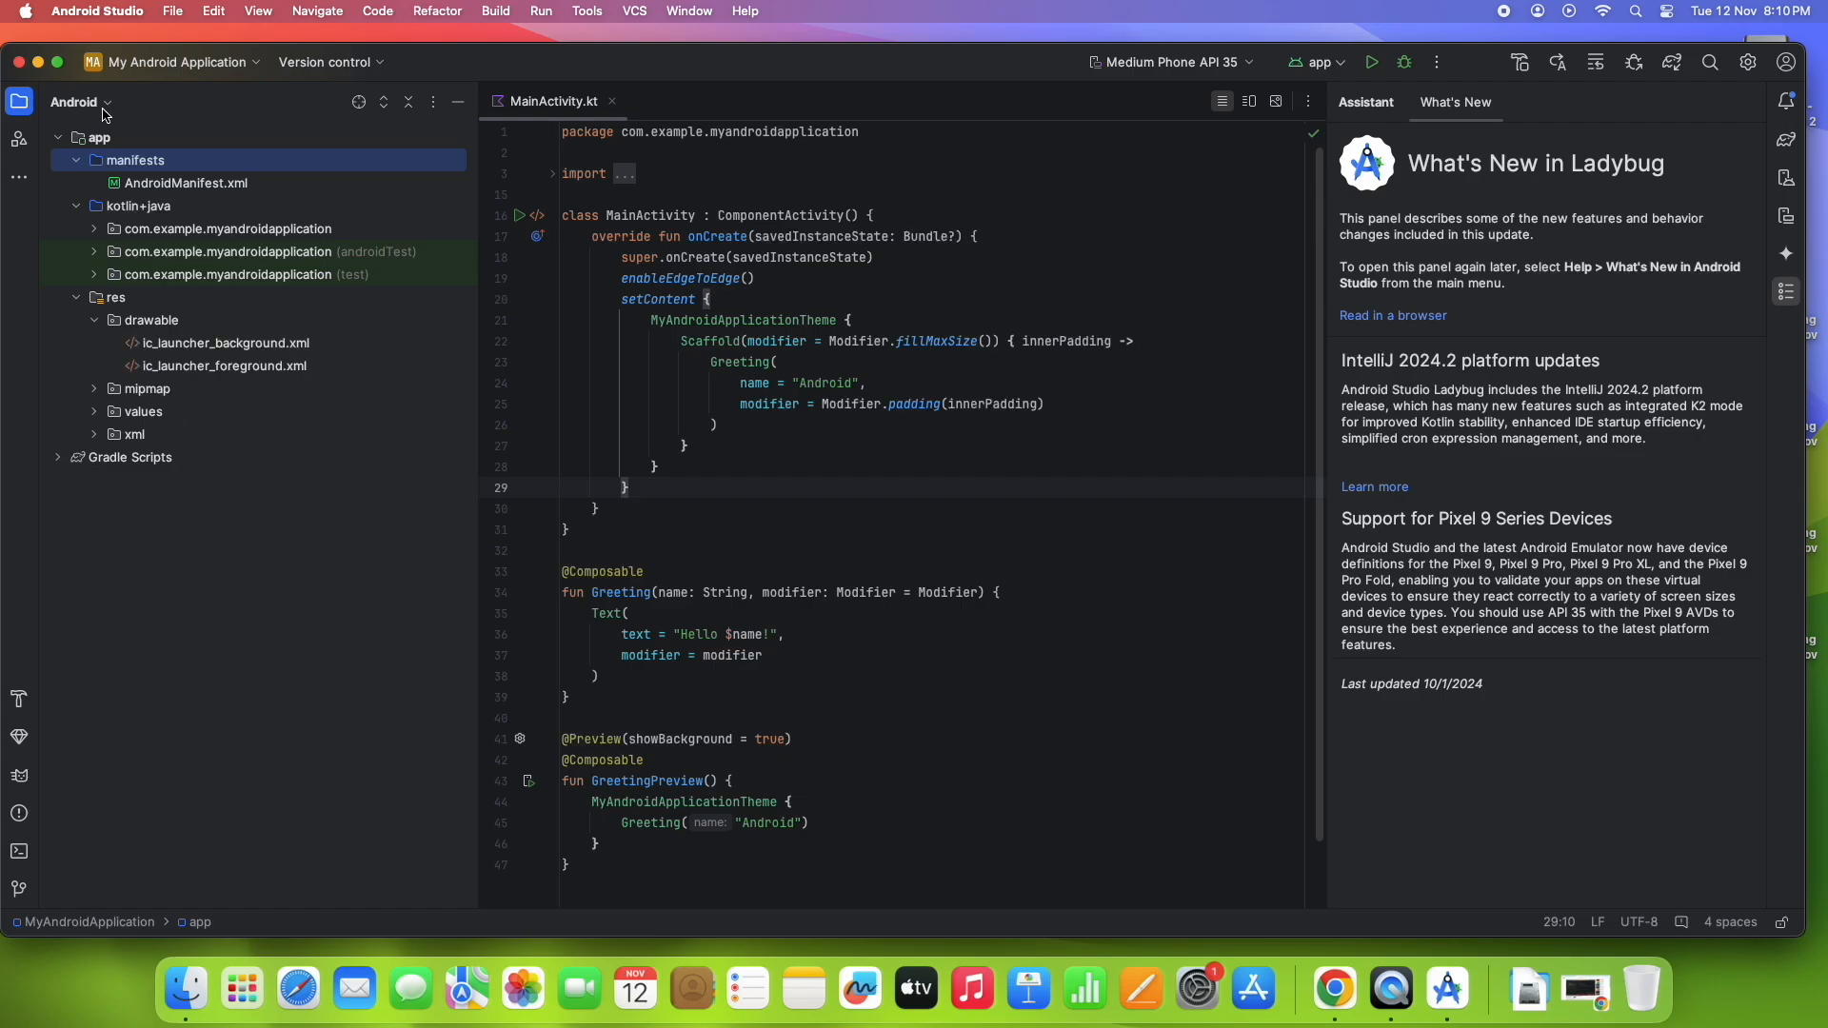
Step: Switch the file tree to the Project view and back to the Android view
{"action": "left_click", "coordinate": [107, 103]}
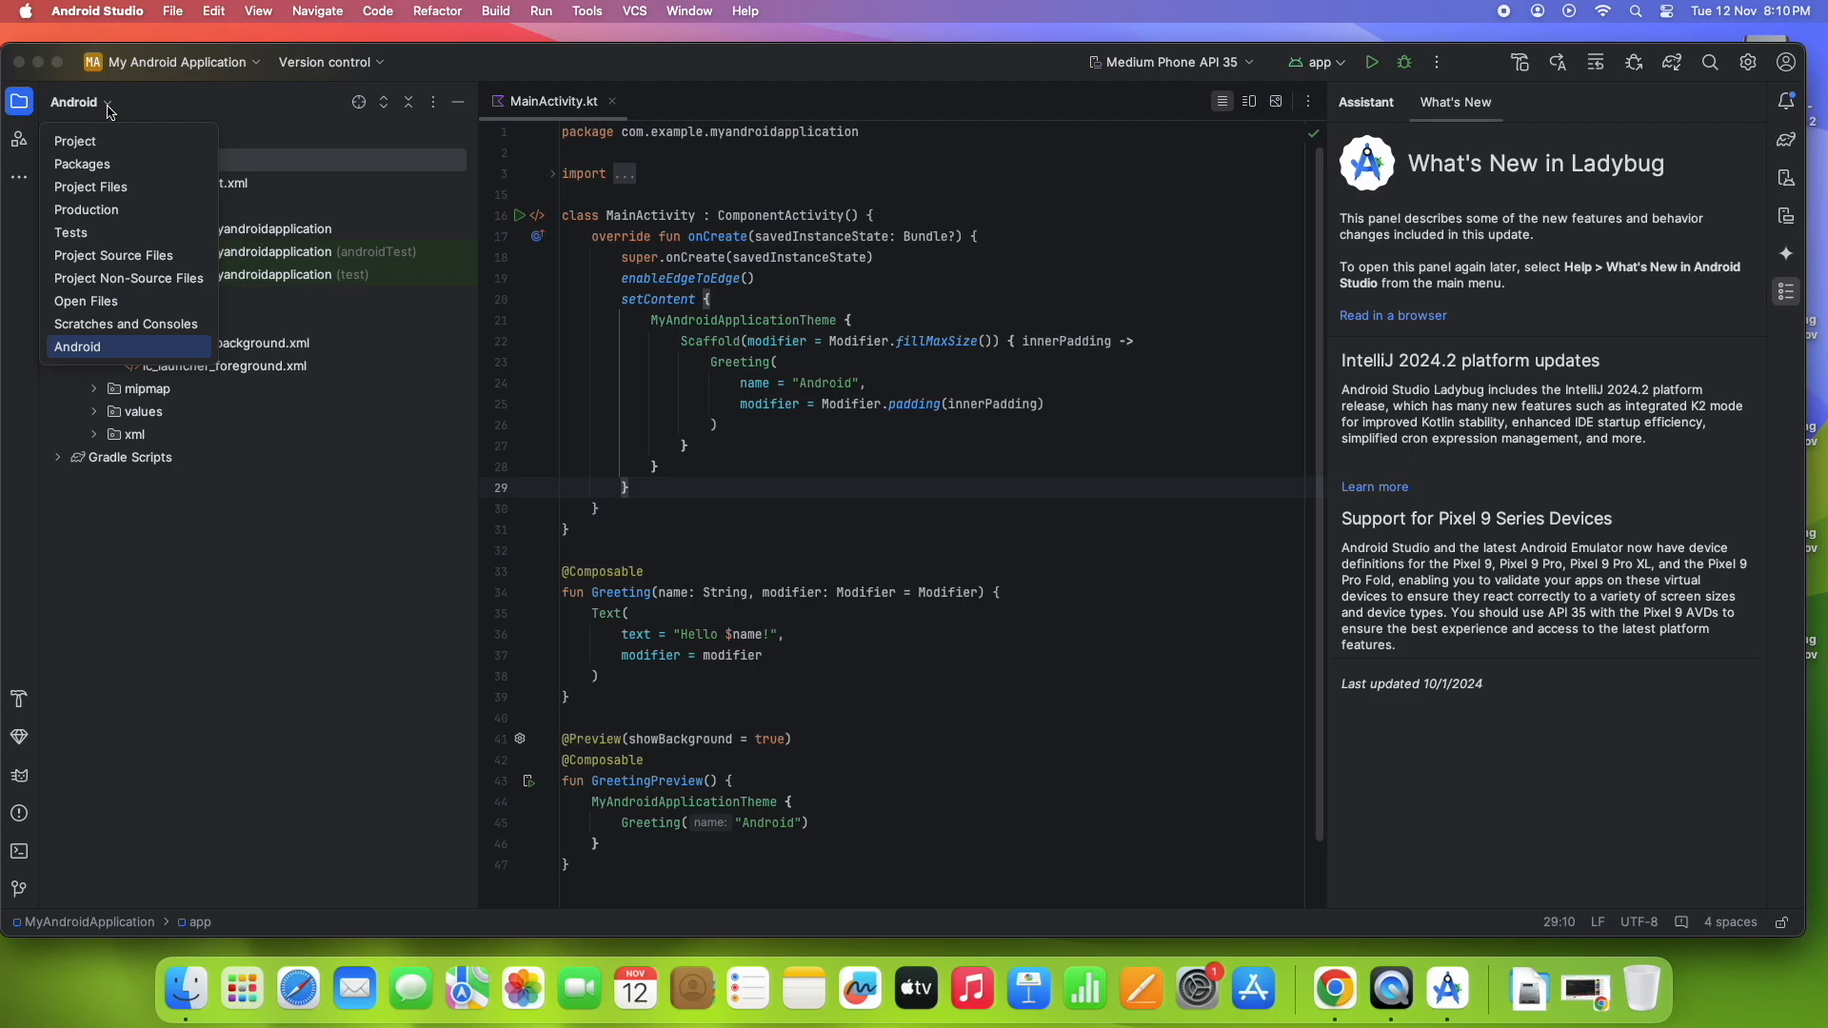
{"action": "left_click", "coordinate": [76, 347]}
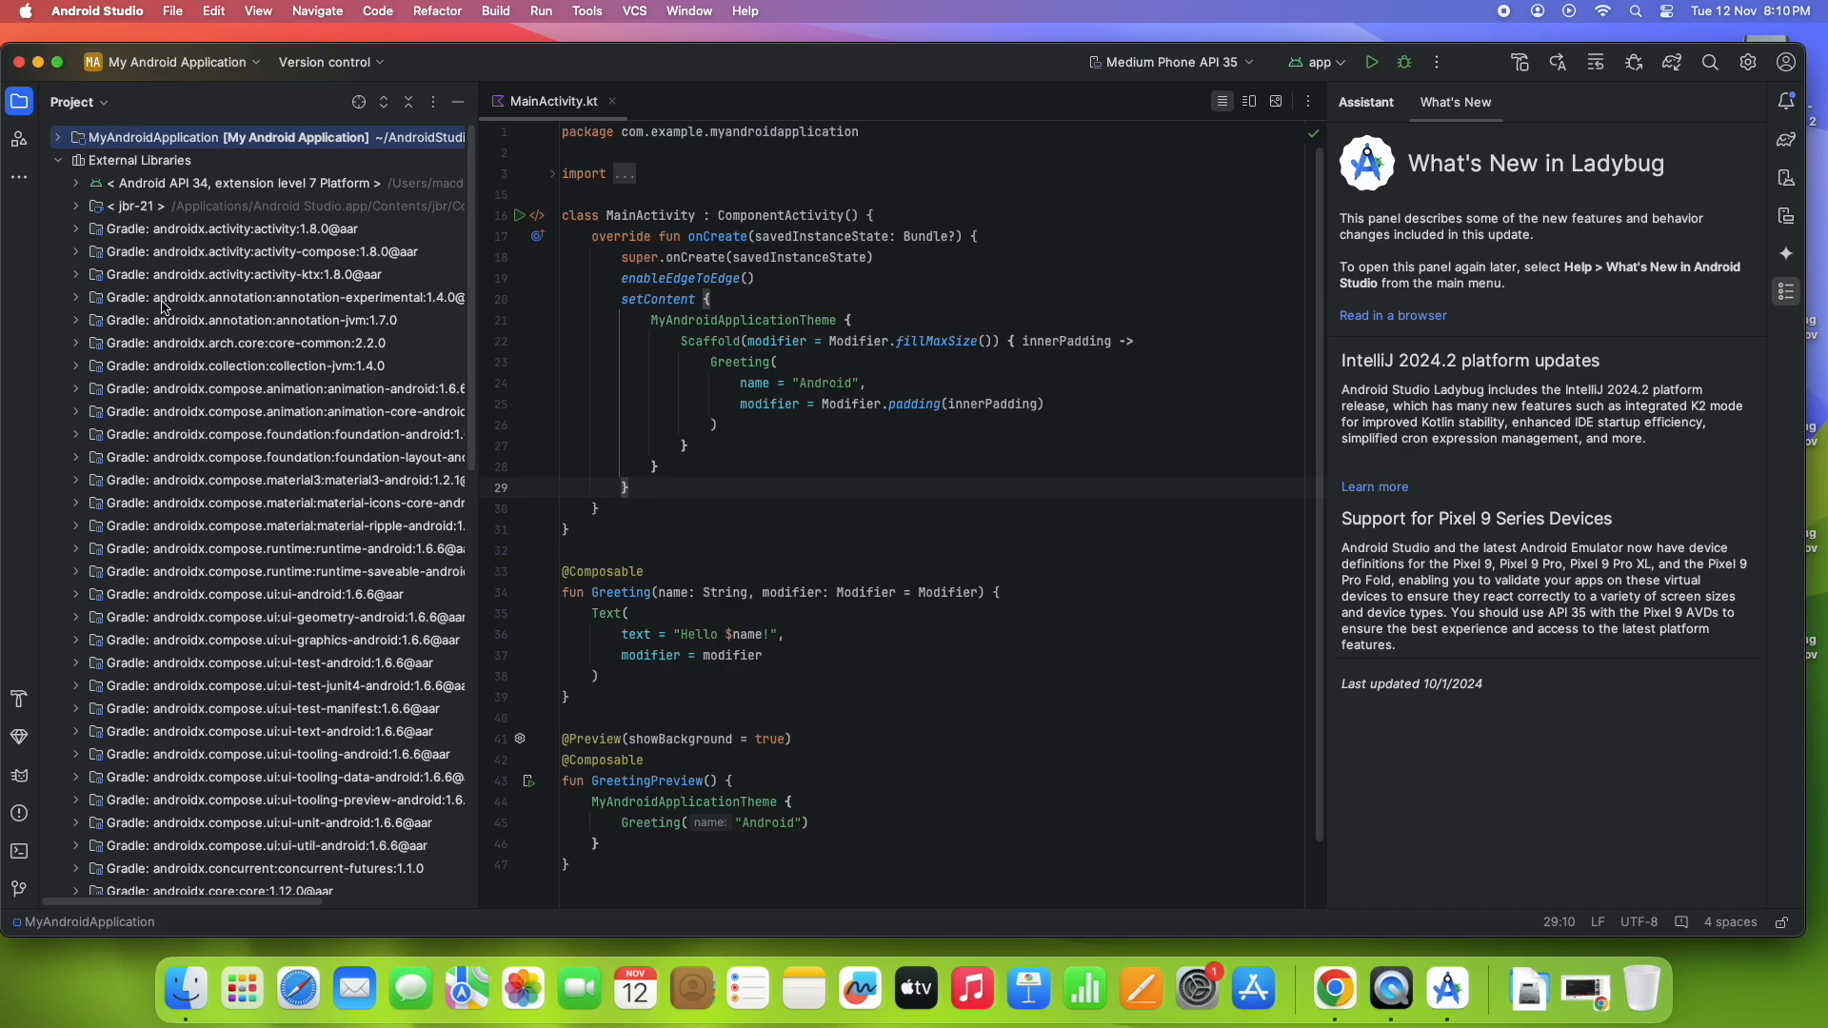
{"action": "left_click", "coordinate": [57, 160]}
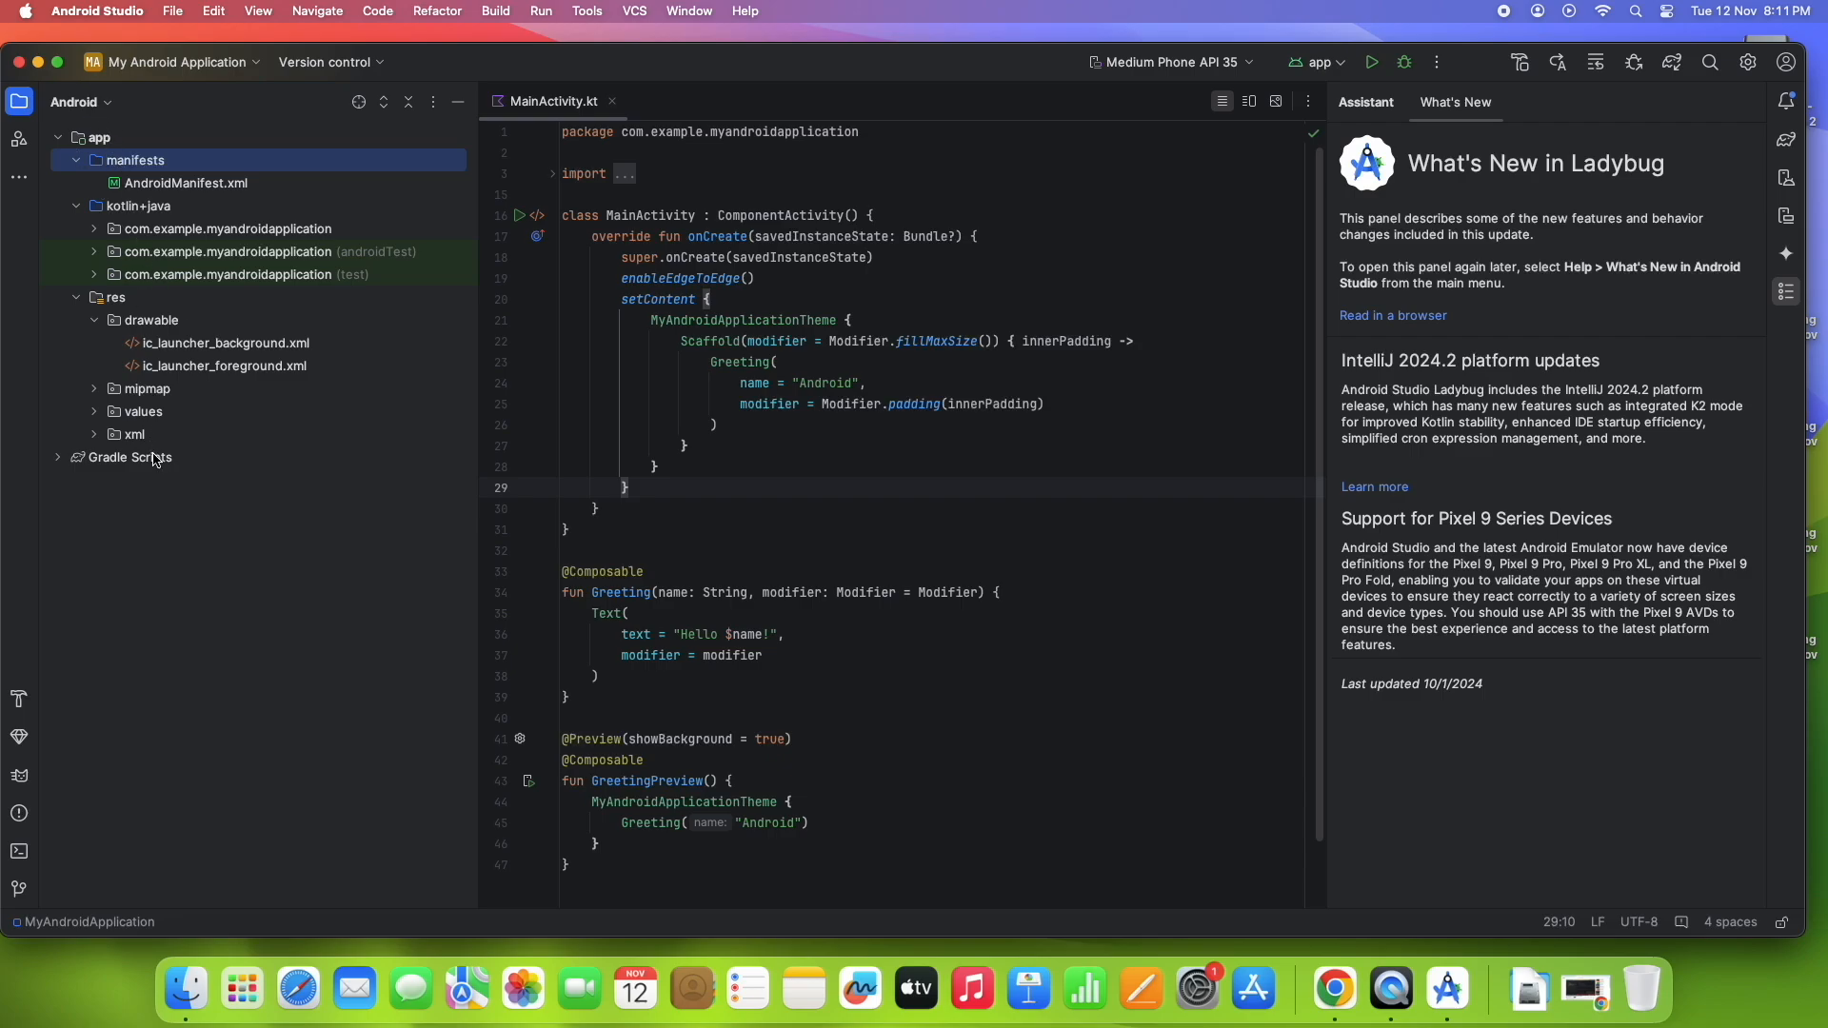
Step: Organise the project tree by Android modules from the view options menu
{"action": "left_click", "coordinate": [80, 100]}
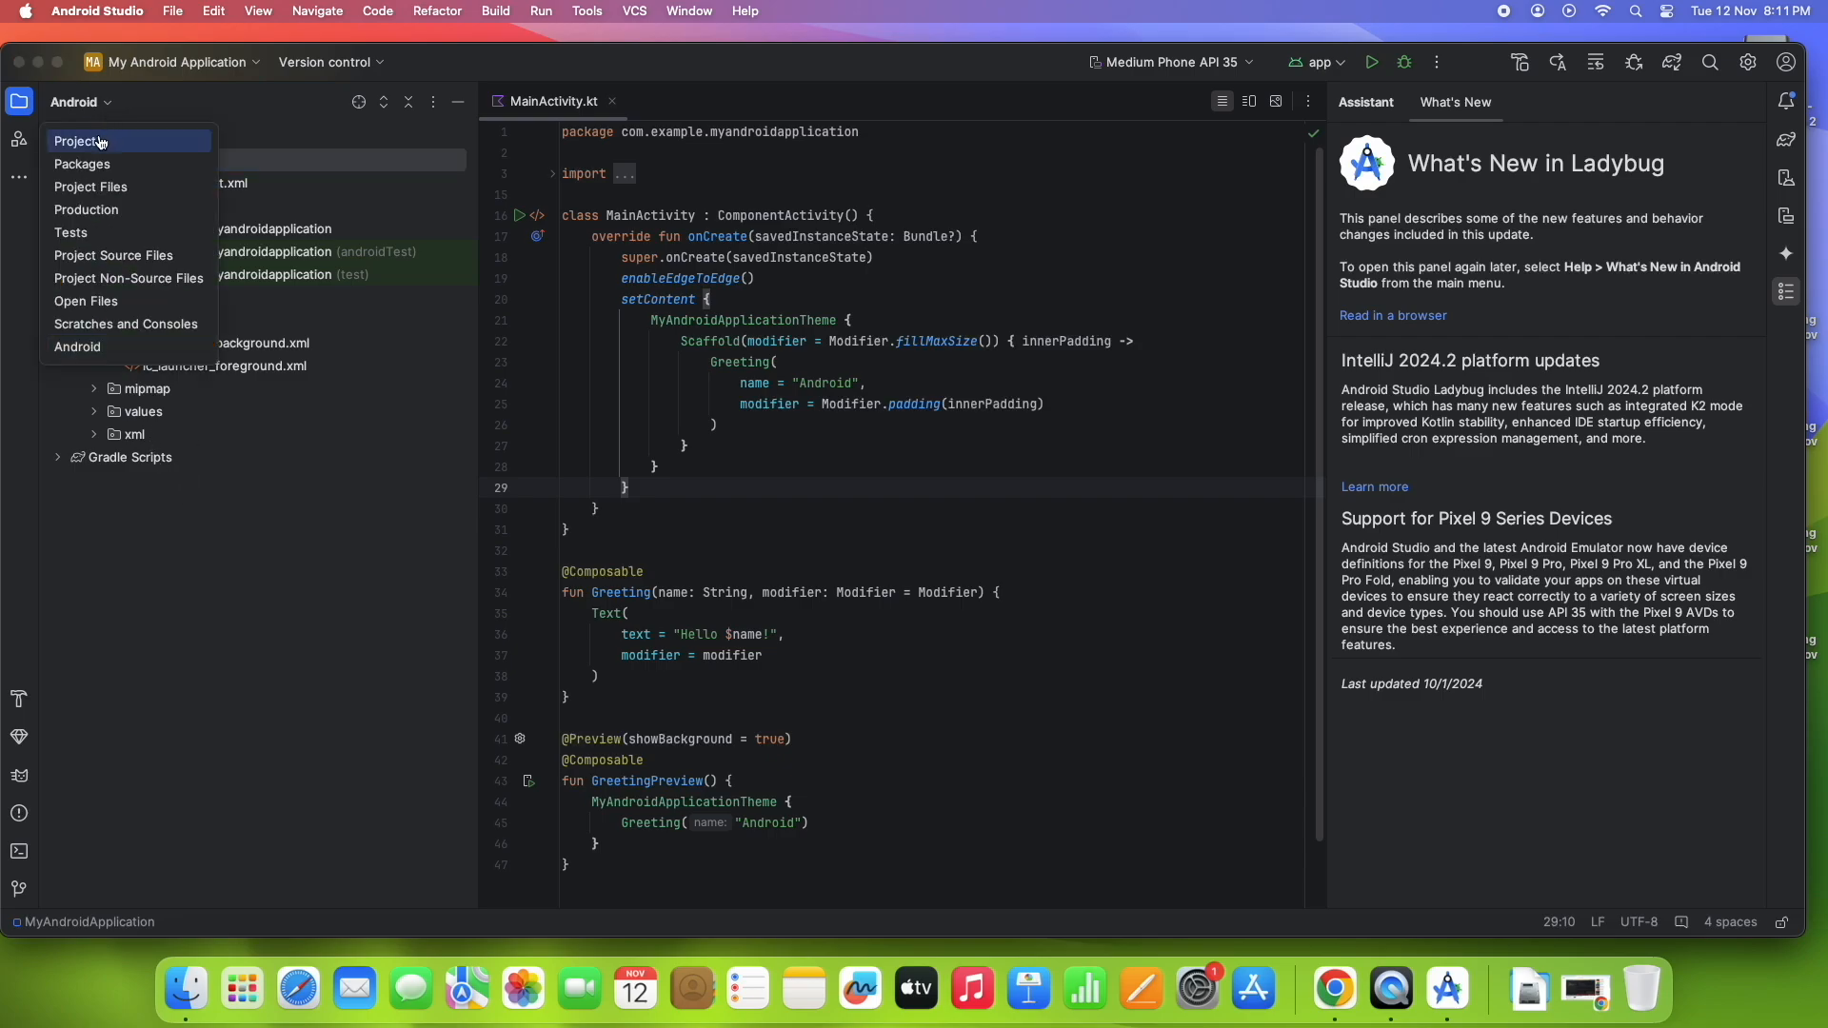
{"action": "left_click", "coordinate": [80, 141]}
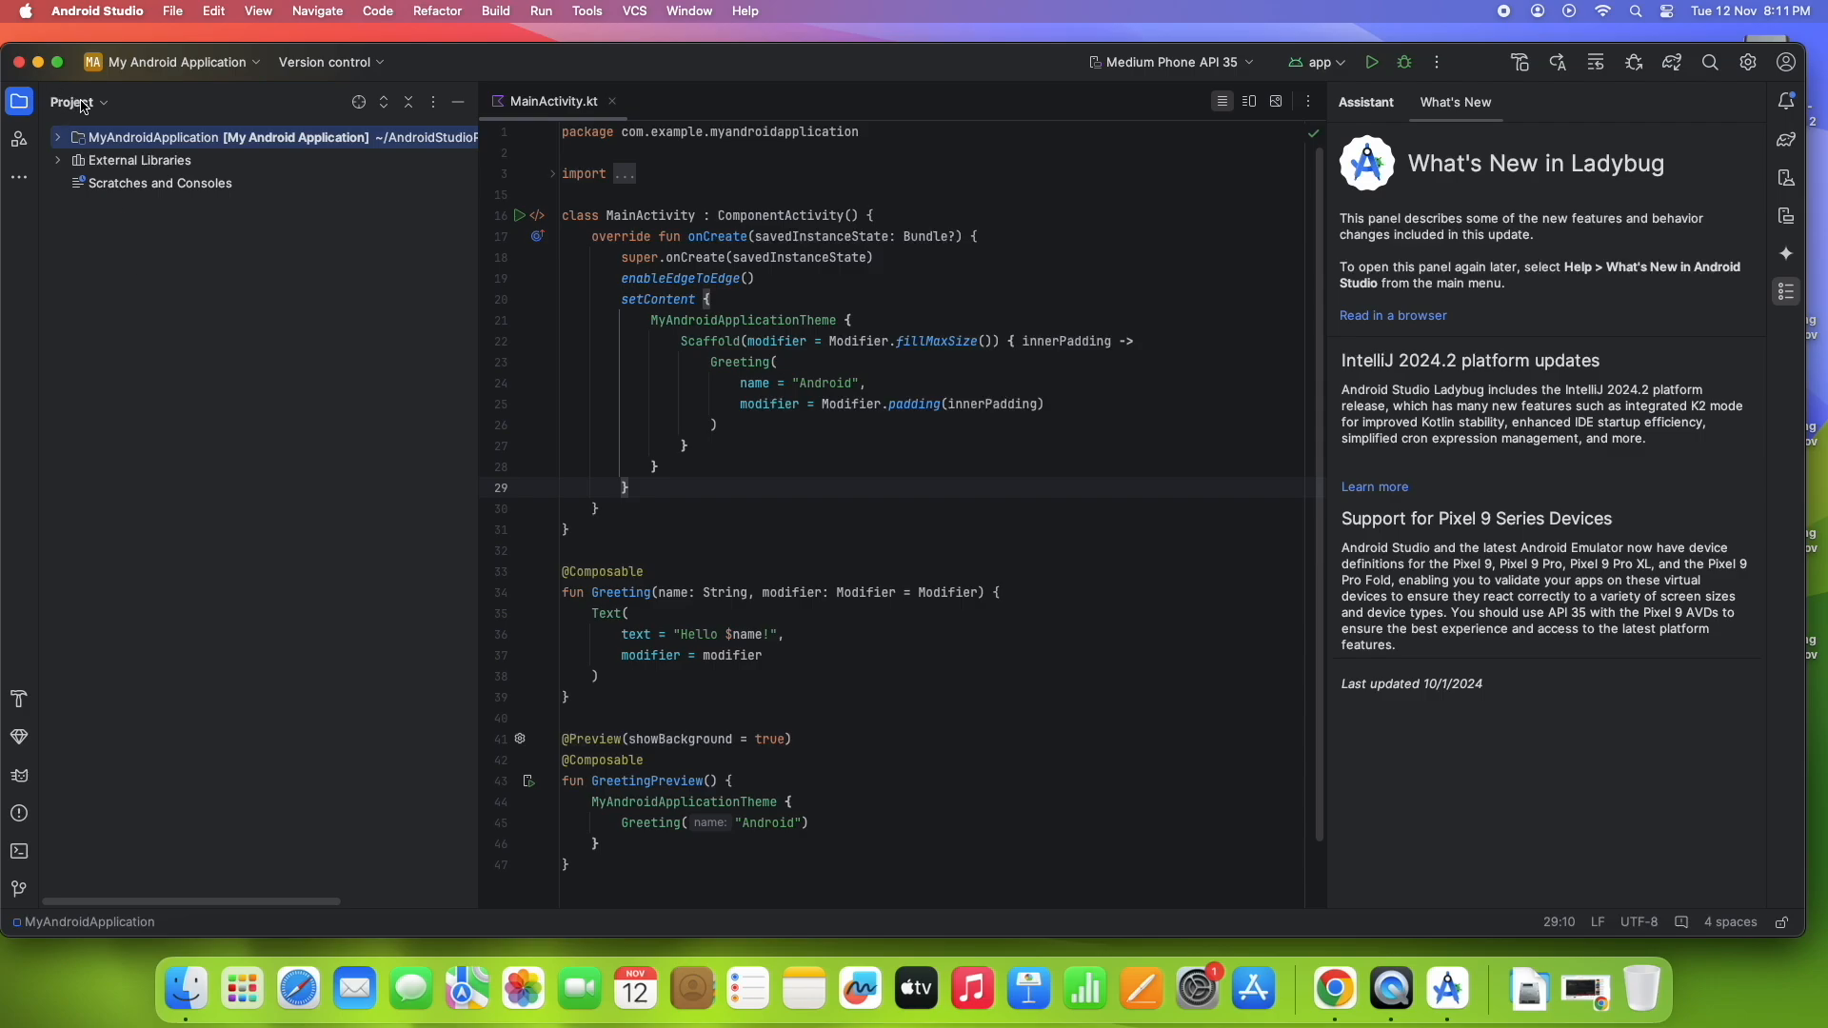
{"action": "left_click", "coordinate": [73, 101]}
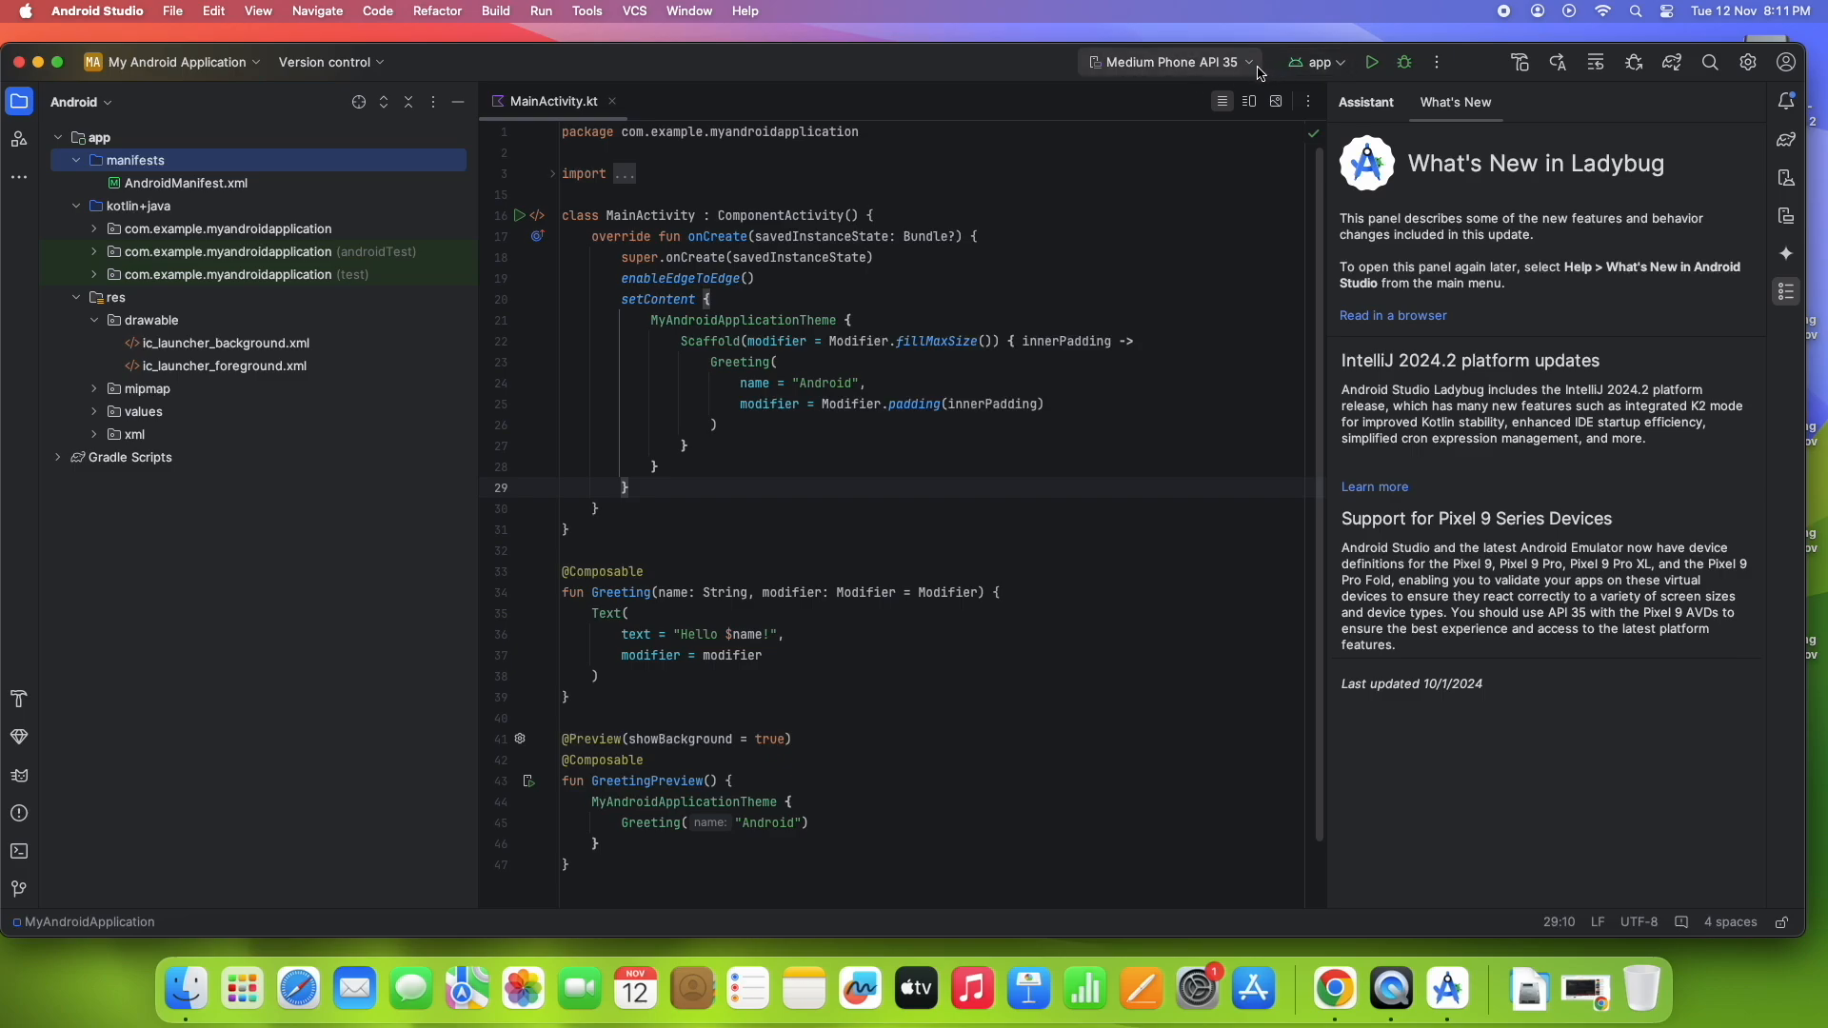
Step: Target the Pixel 9 API 35 emulator and launch the app run configuration on it
{"action": "left_click", "coordinate": [1165, 61]}
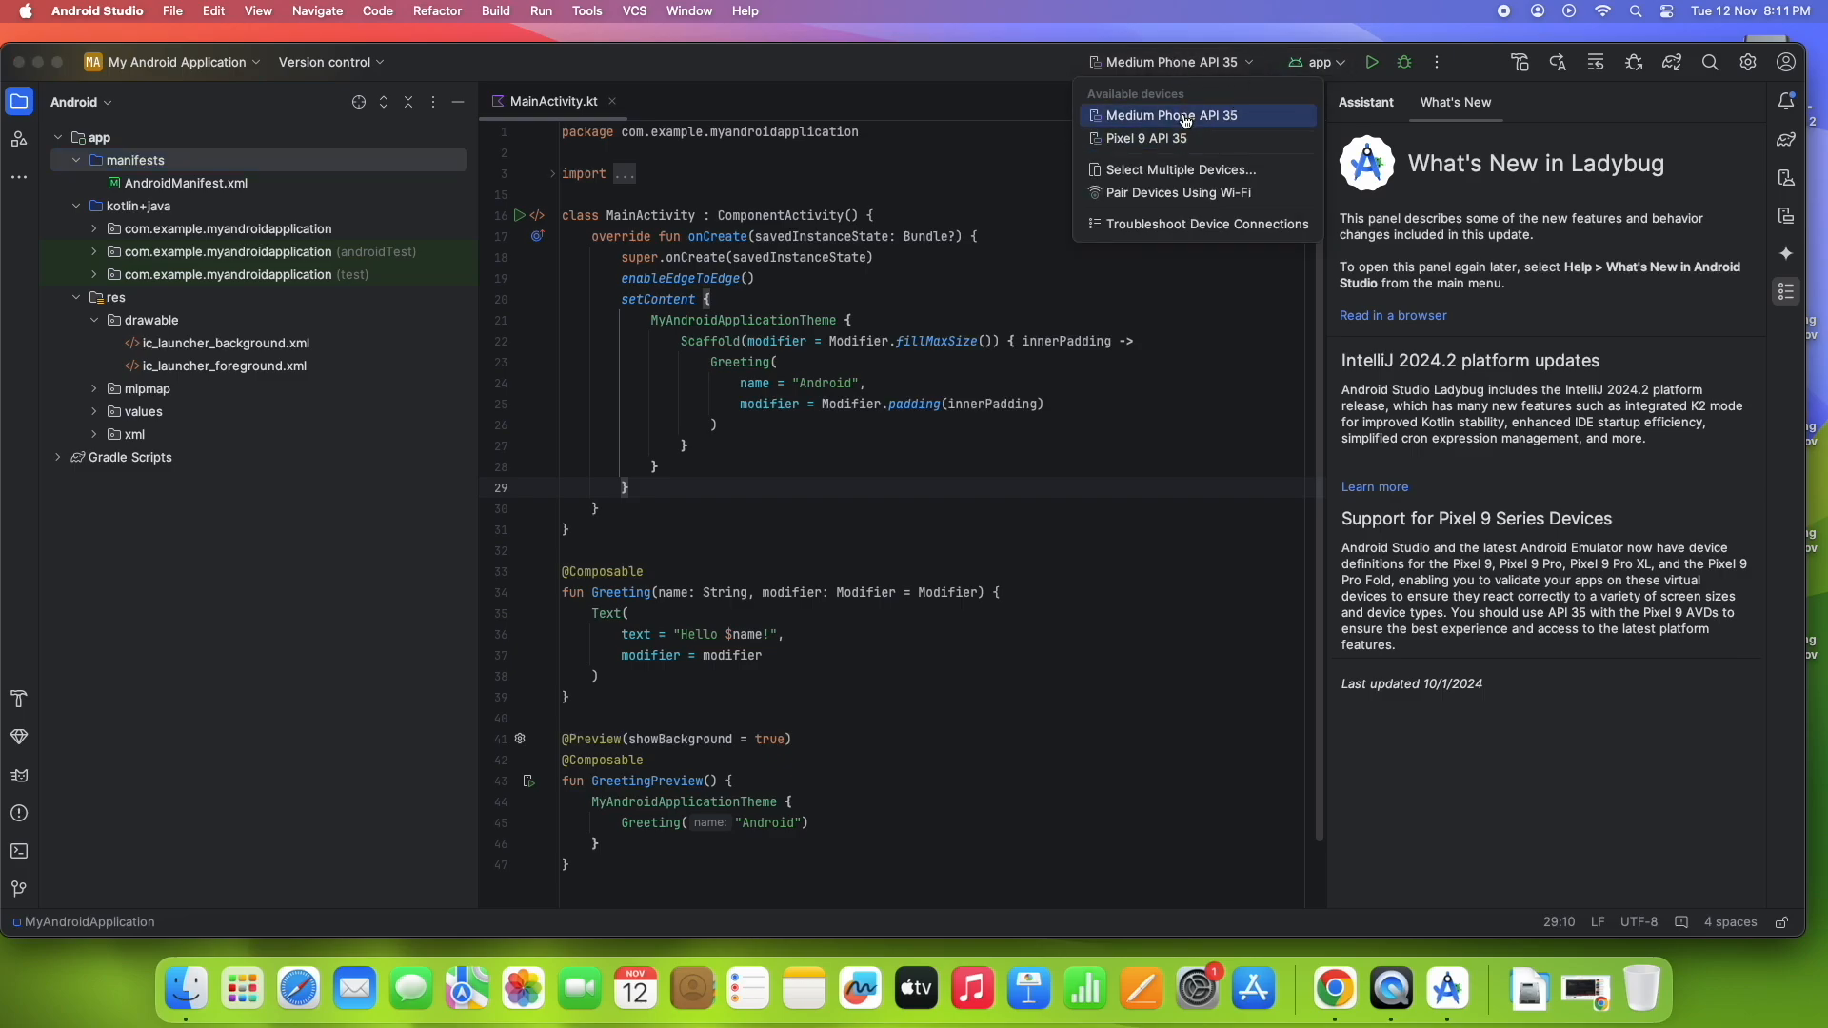
{"action": "mouse_move", "coordinate": [1171, 138]}
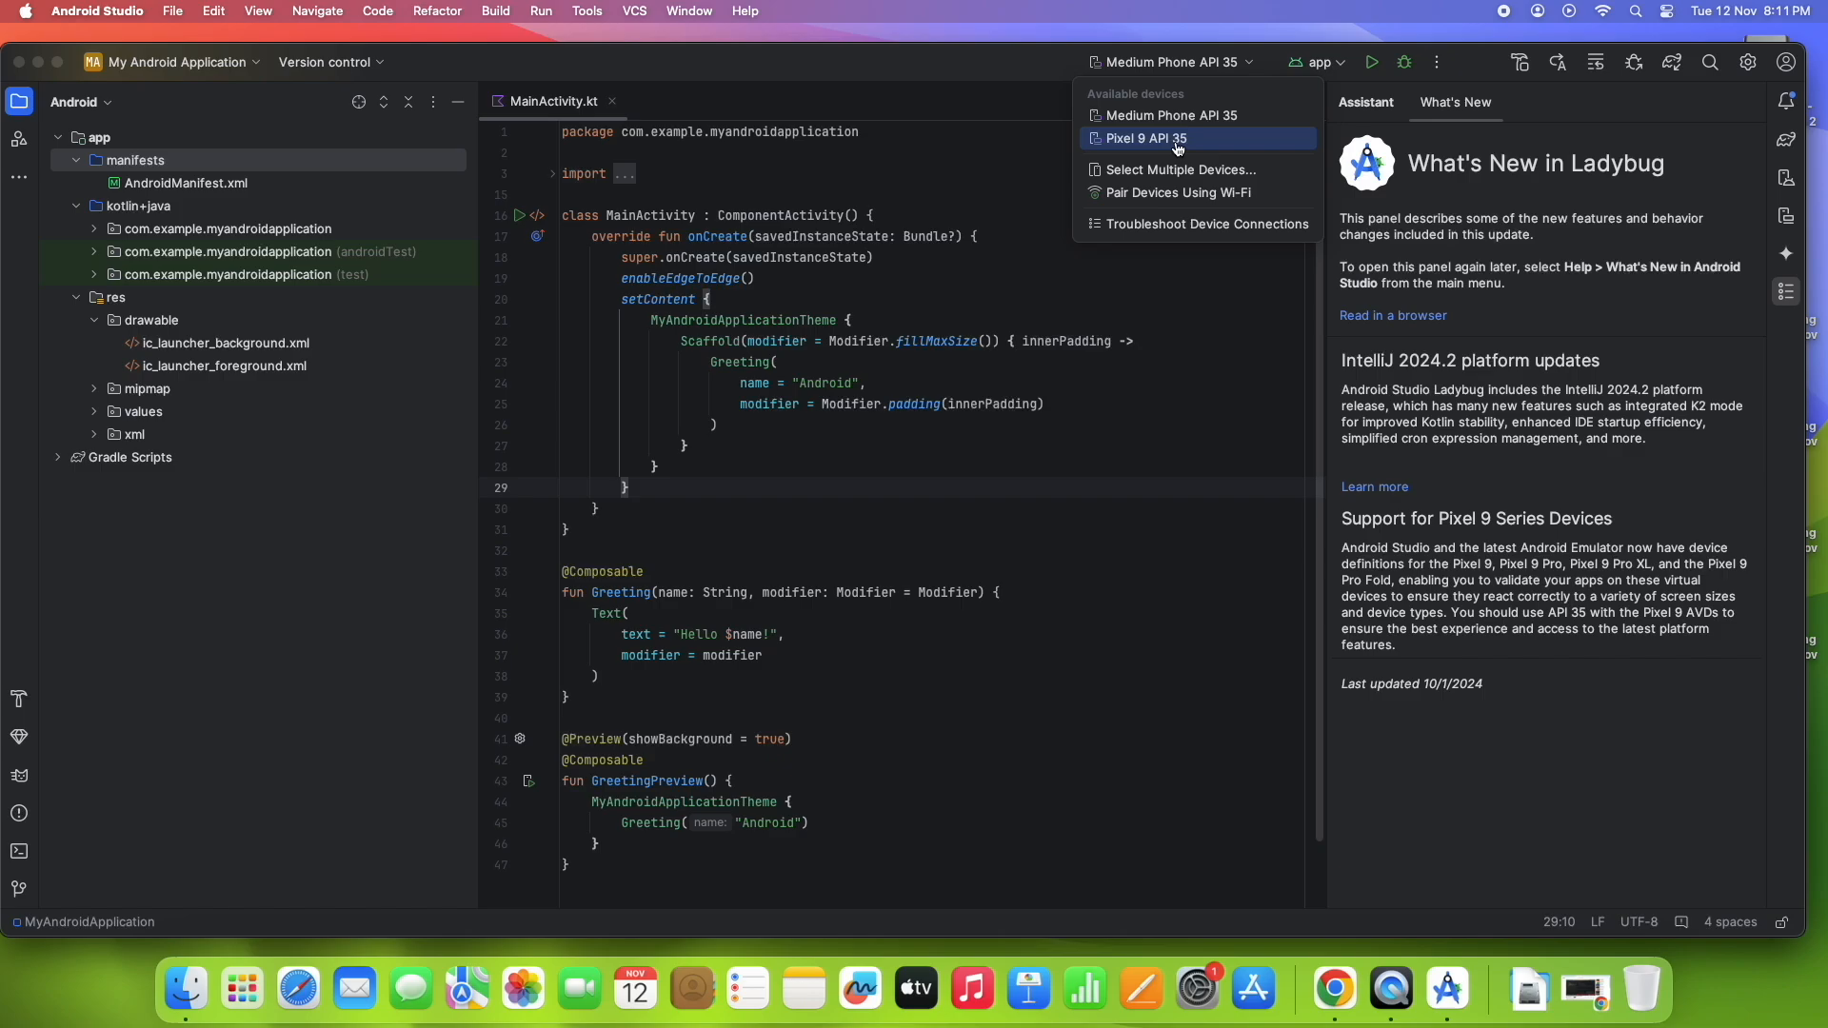
{"action": "left_click", "coordinate": [1173, 137]}
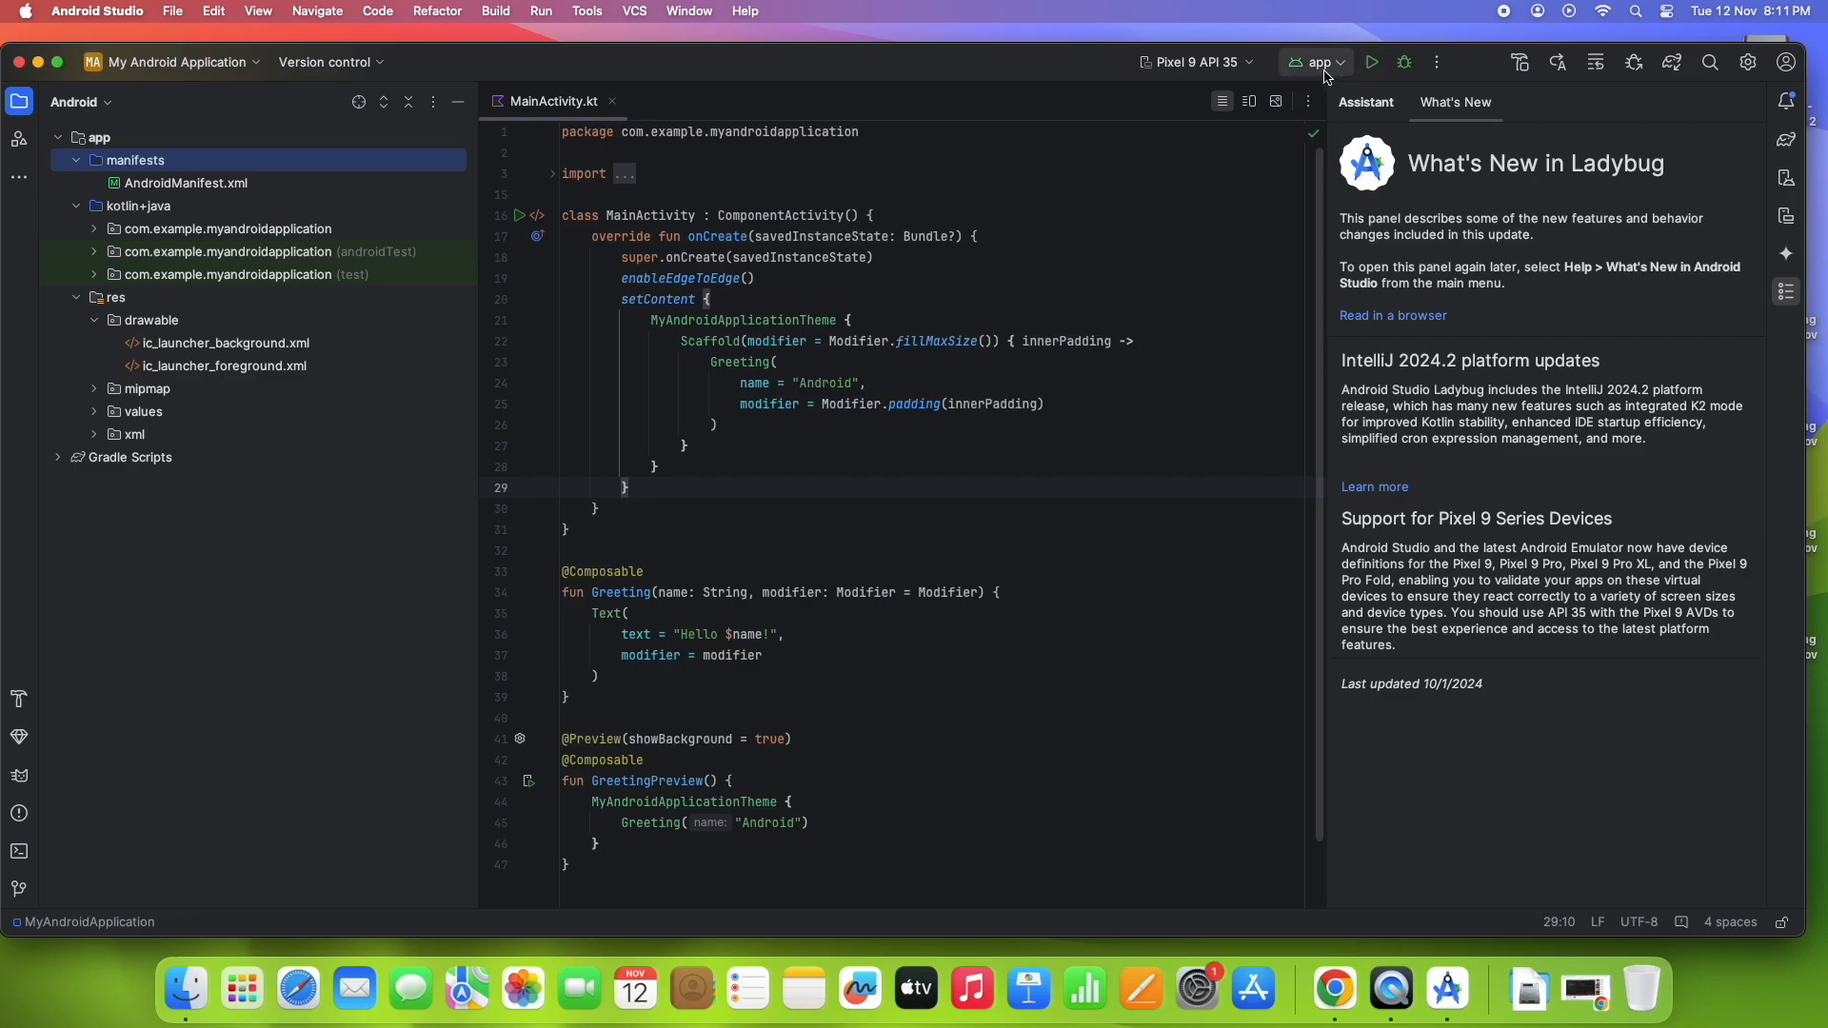
{"action": "left_click", "coordinate": [1341, 61]}
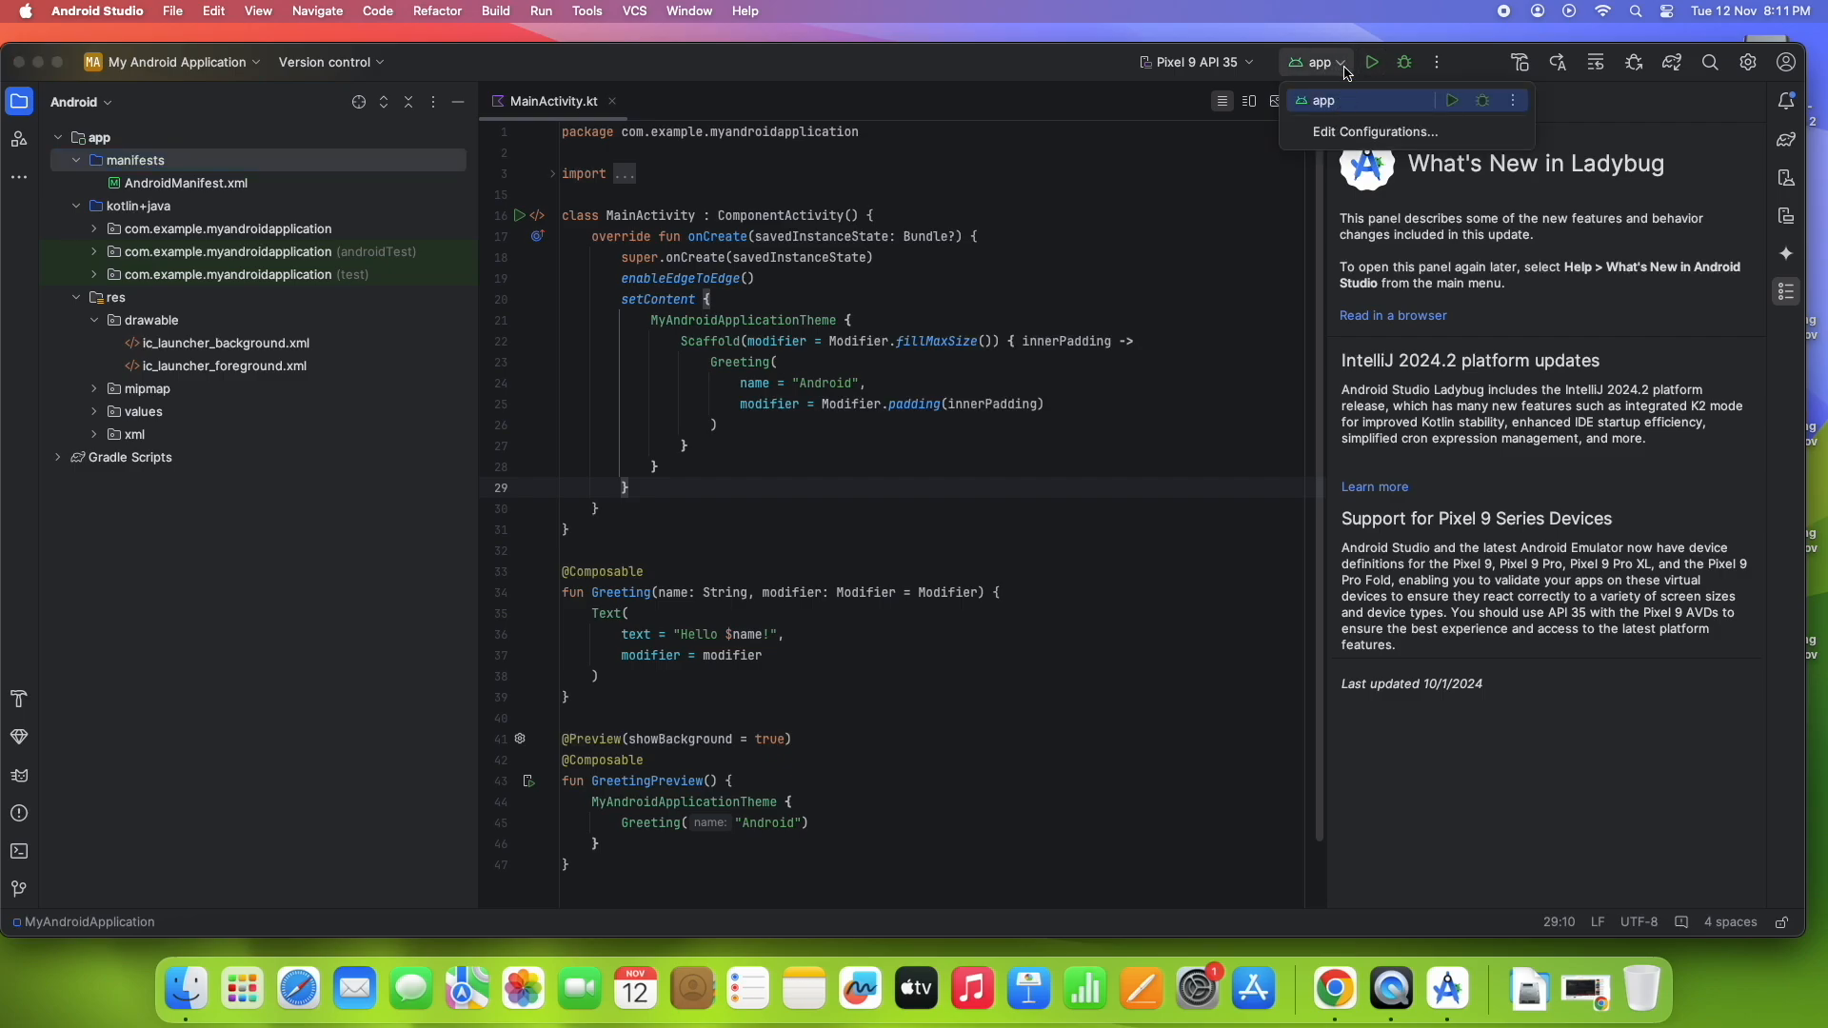
{"action": "left_click", "coordinate": [1373, 61]}
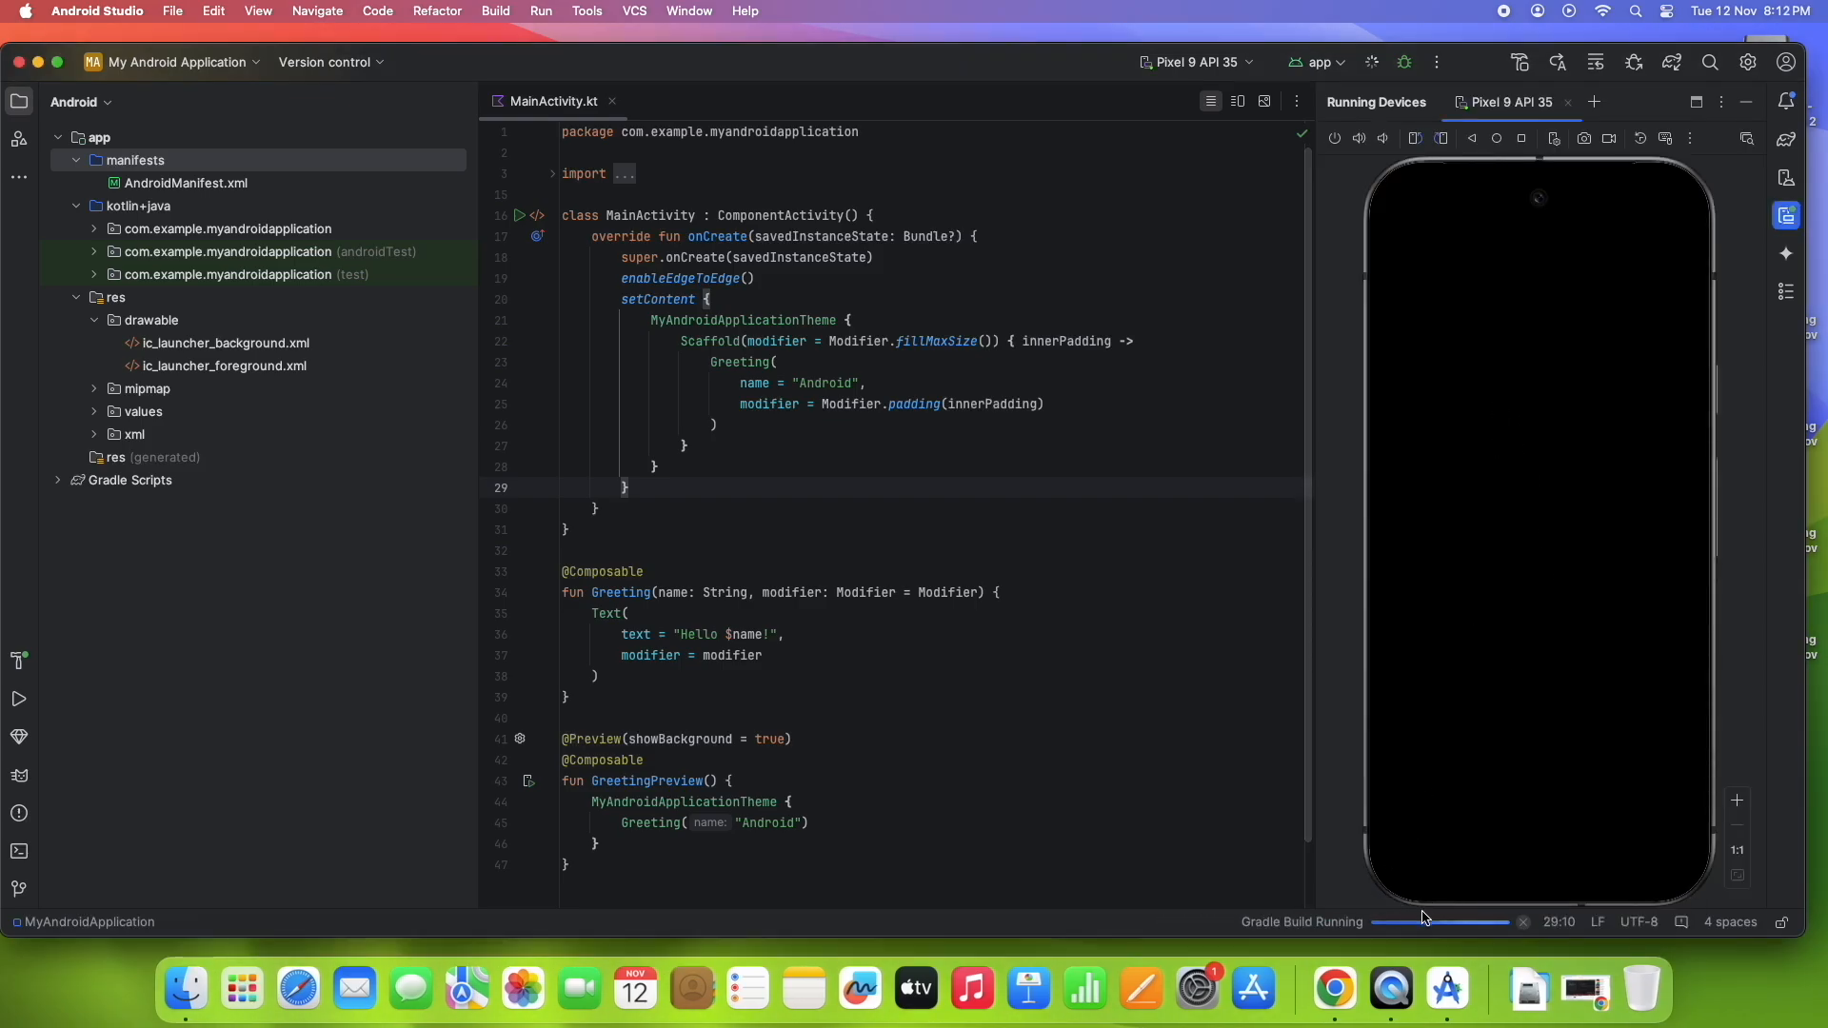
{"action": "mouse_move", "coordinate": [1422, 922]}
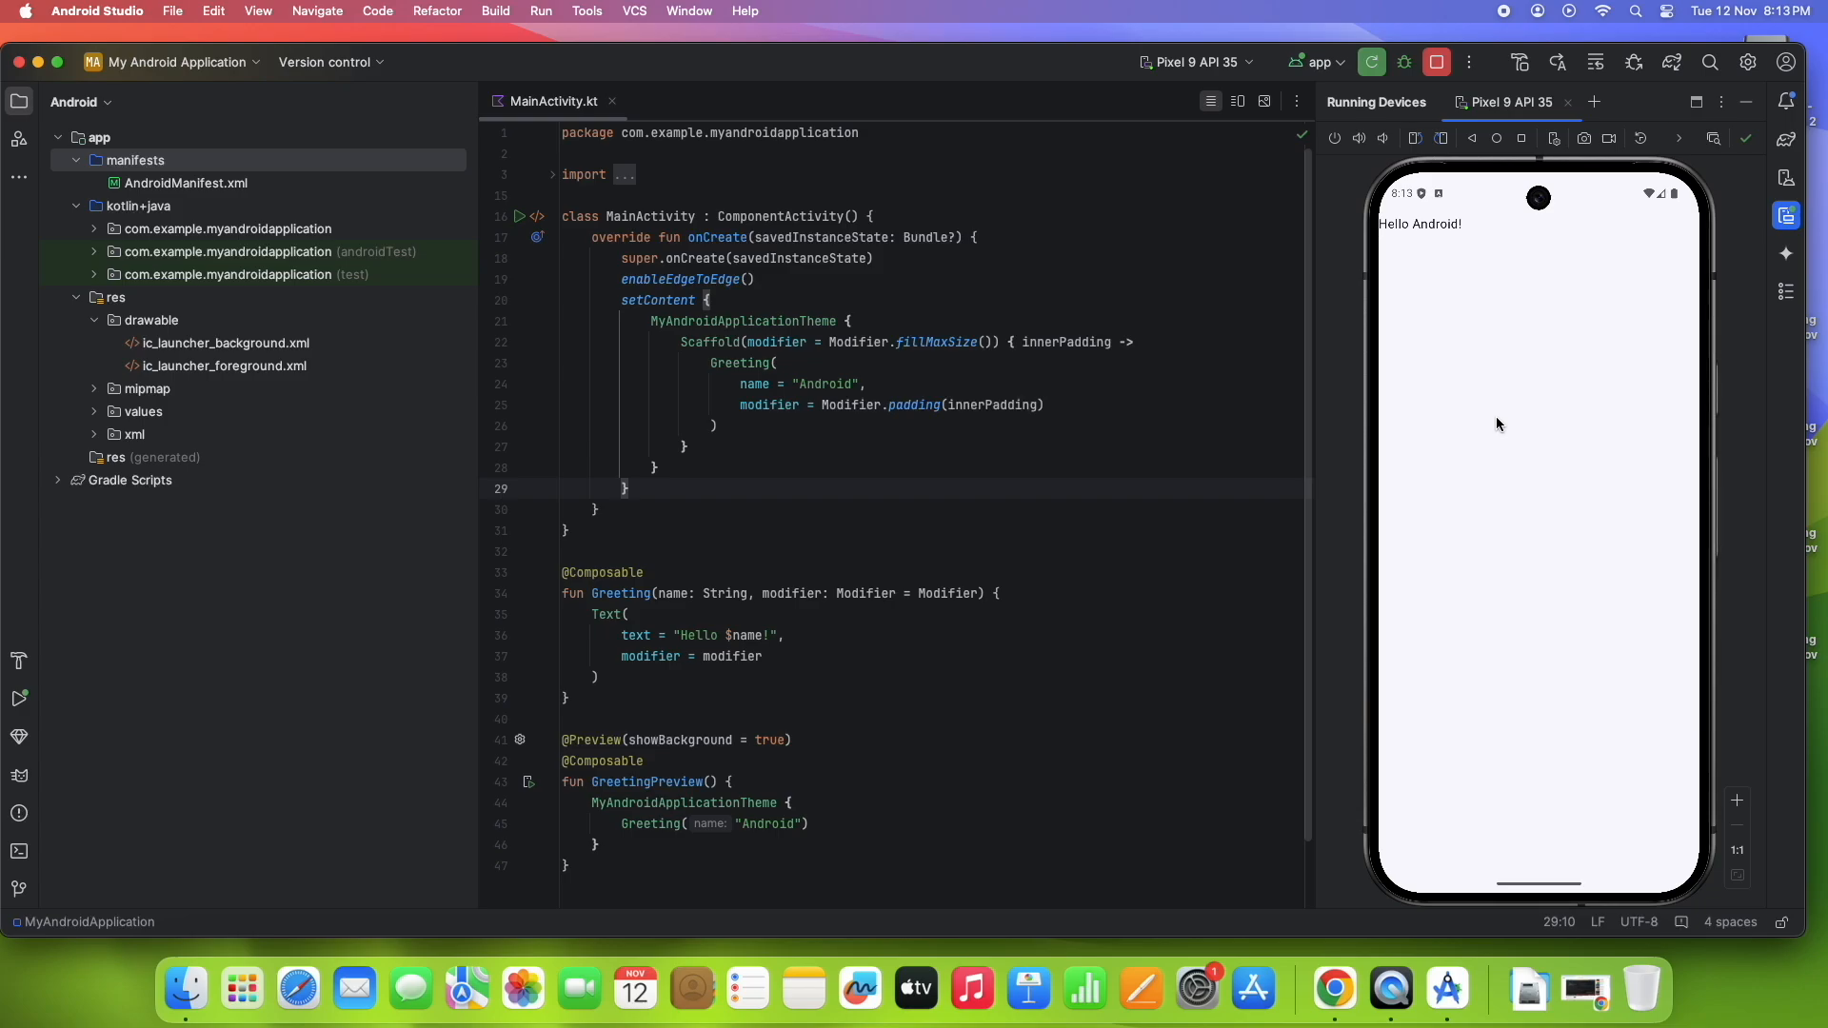
{"action": "mouse_move", "coordinate": [1345, 162]}
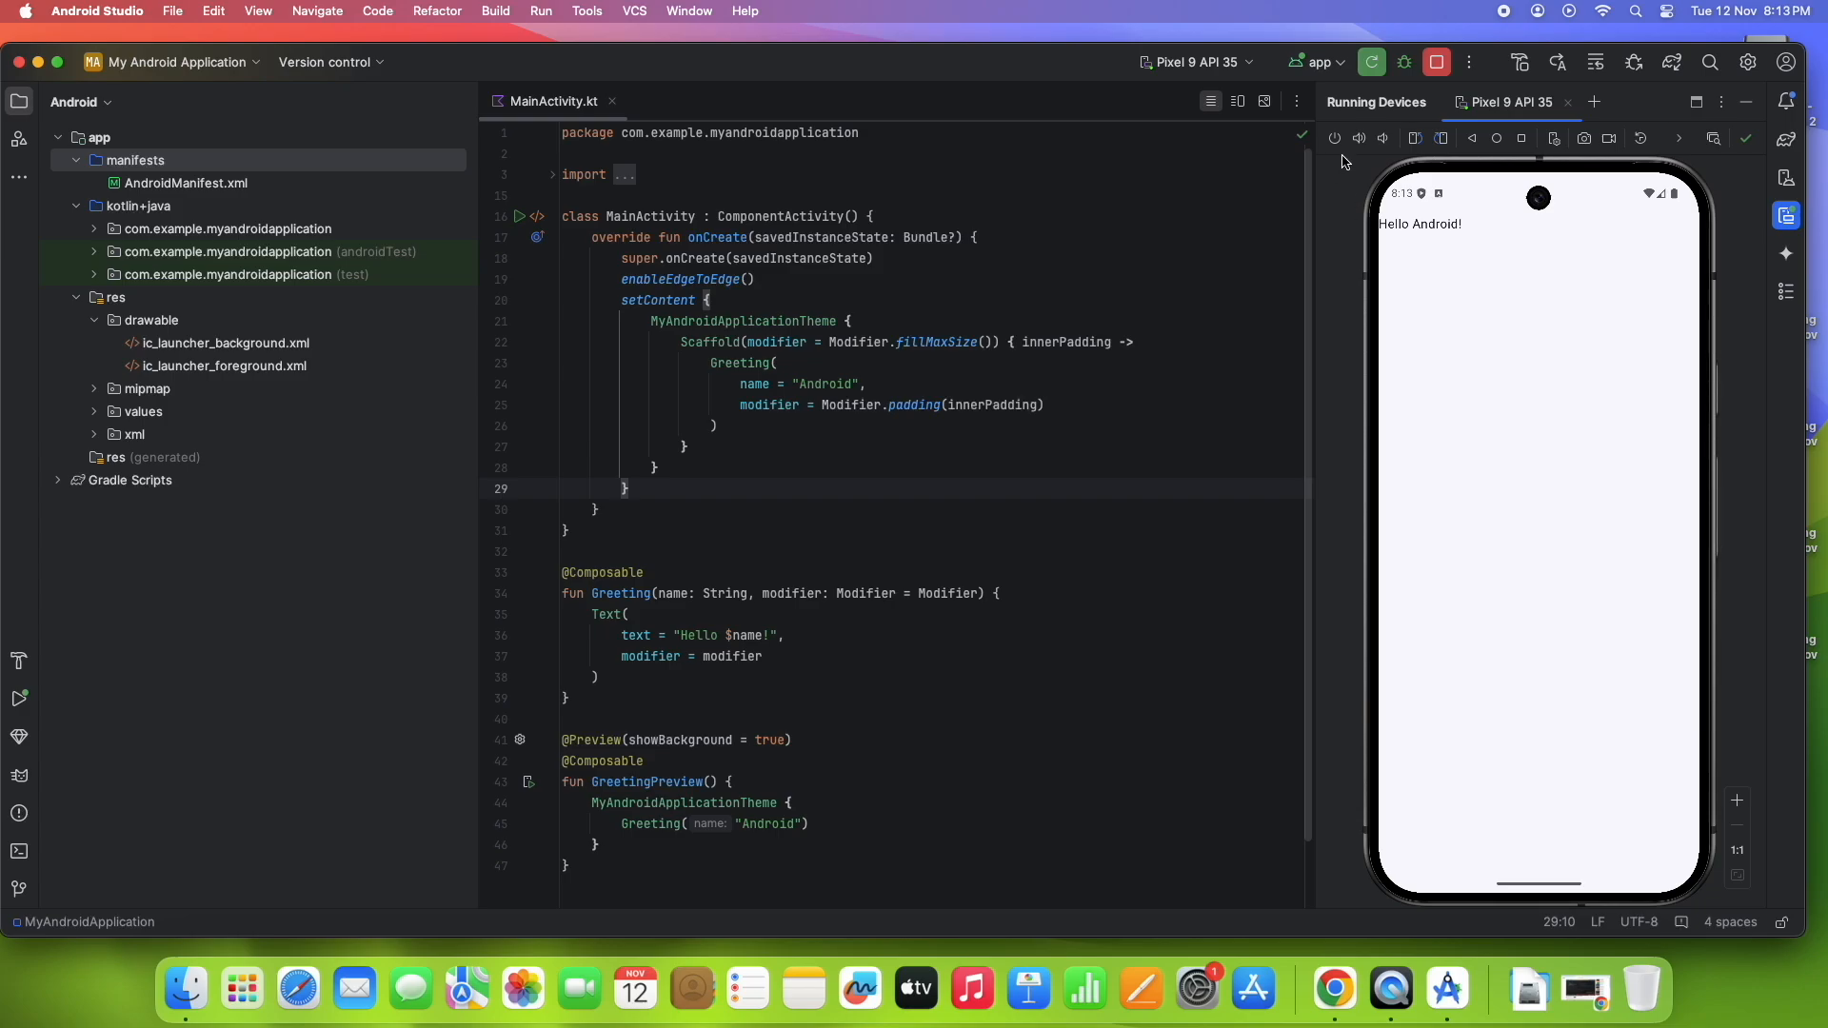
{"action": "left_click", "coordinate": [1334, 139]}
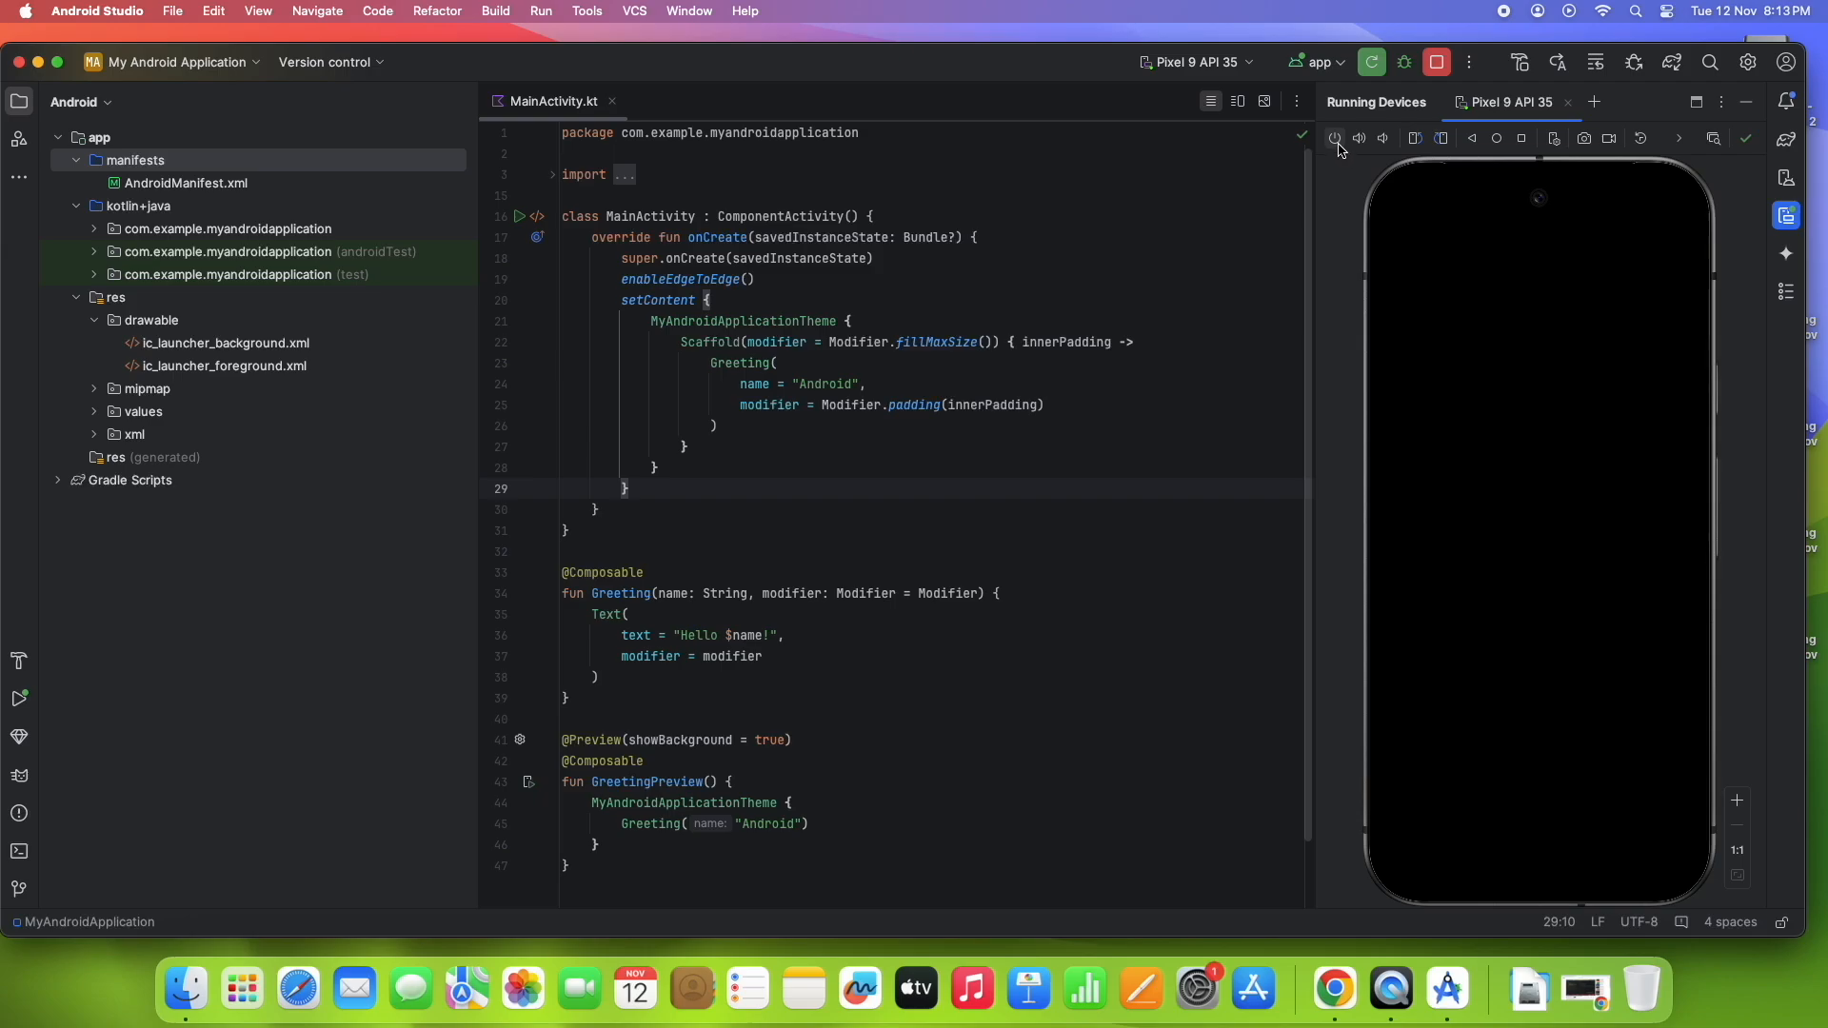
{"action": "left_click", "coordinate": [1335, 137]}
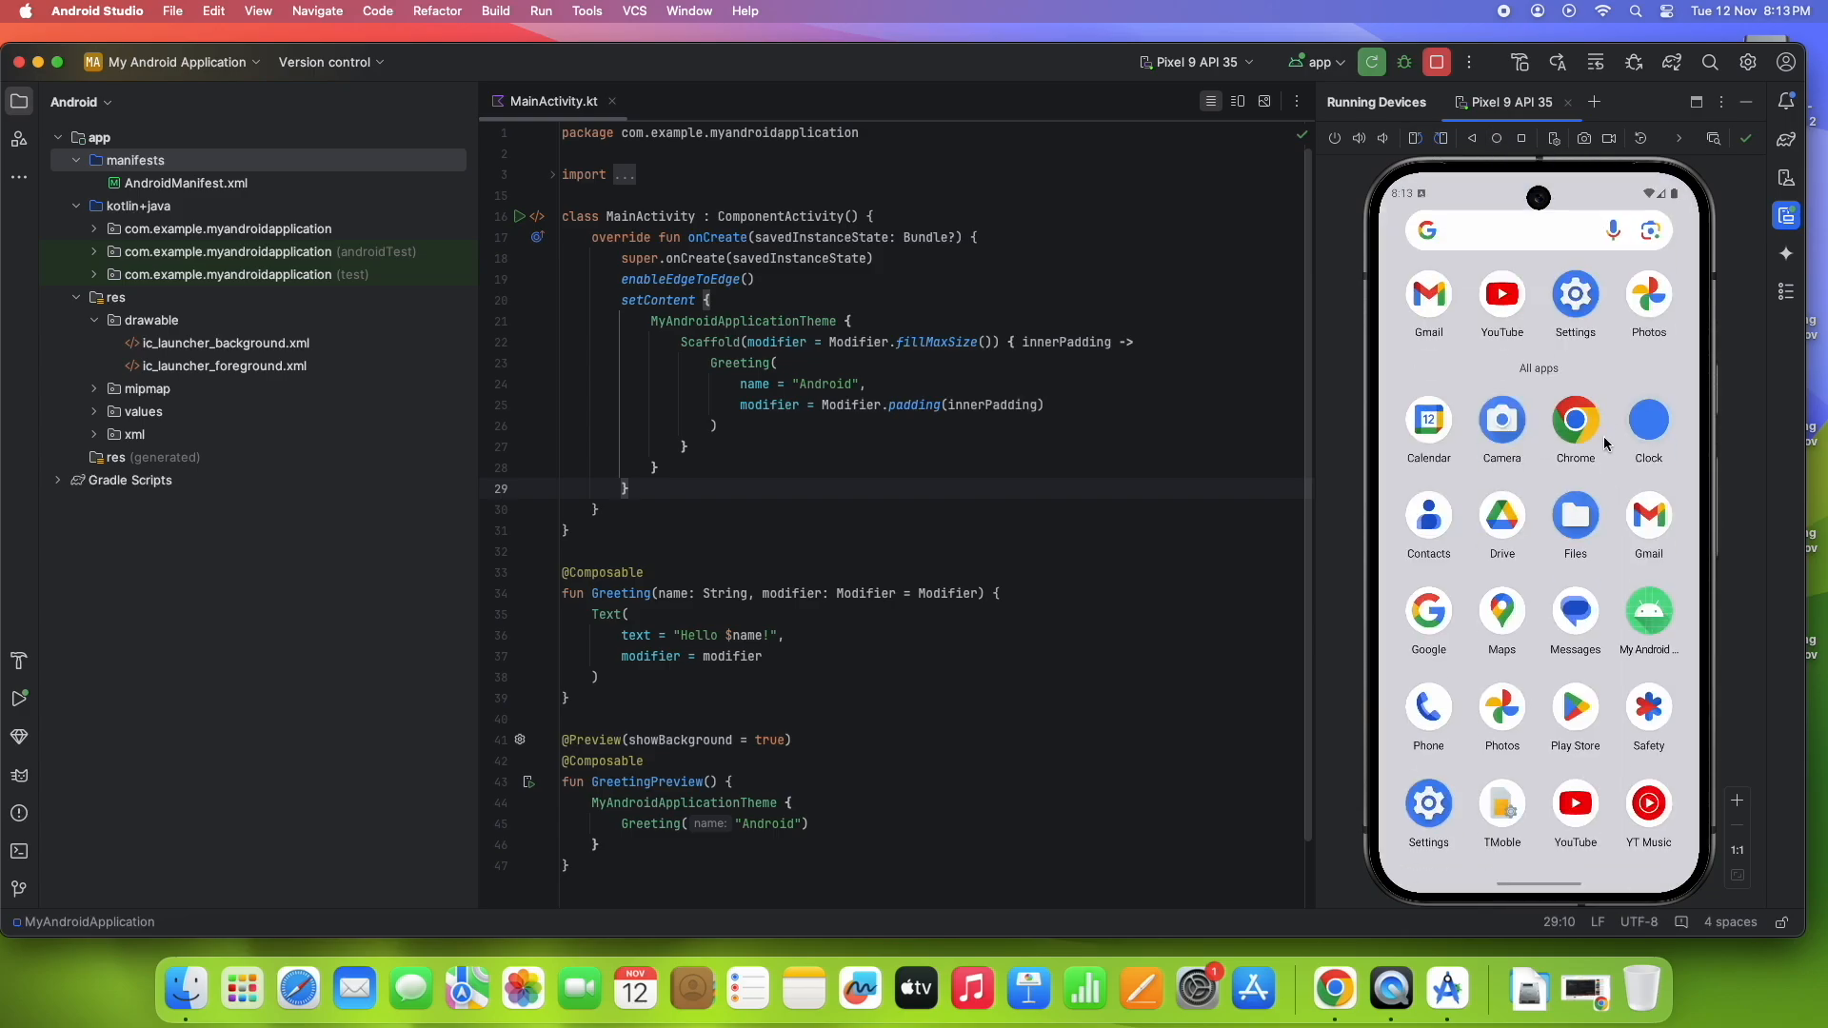
{"action": "left_click", "coordinate": [1650, 615]}
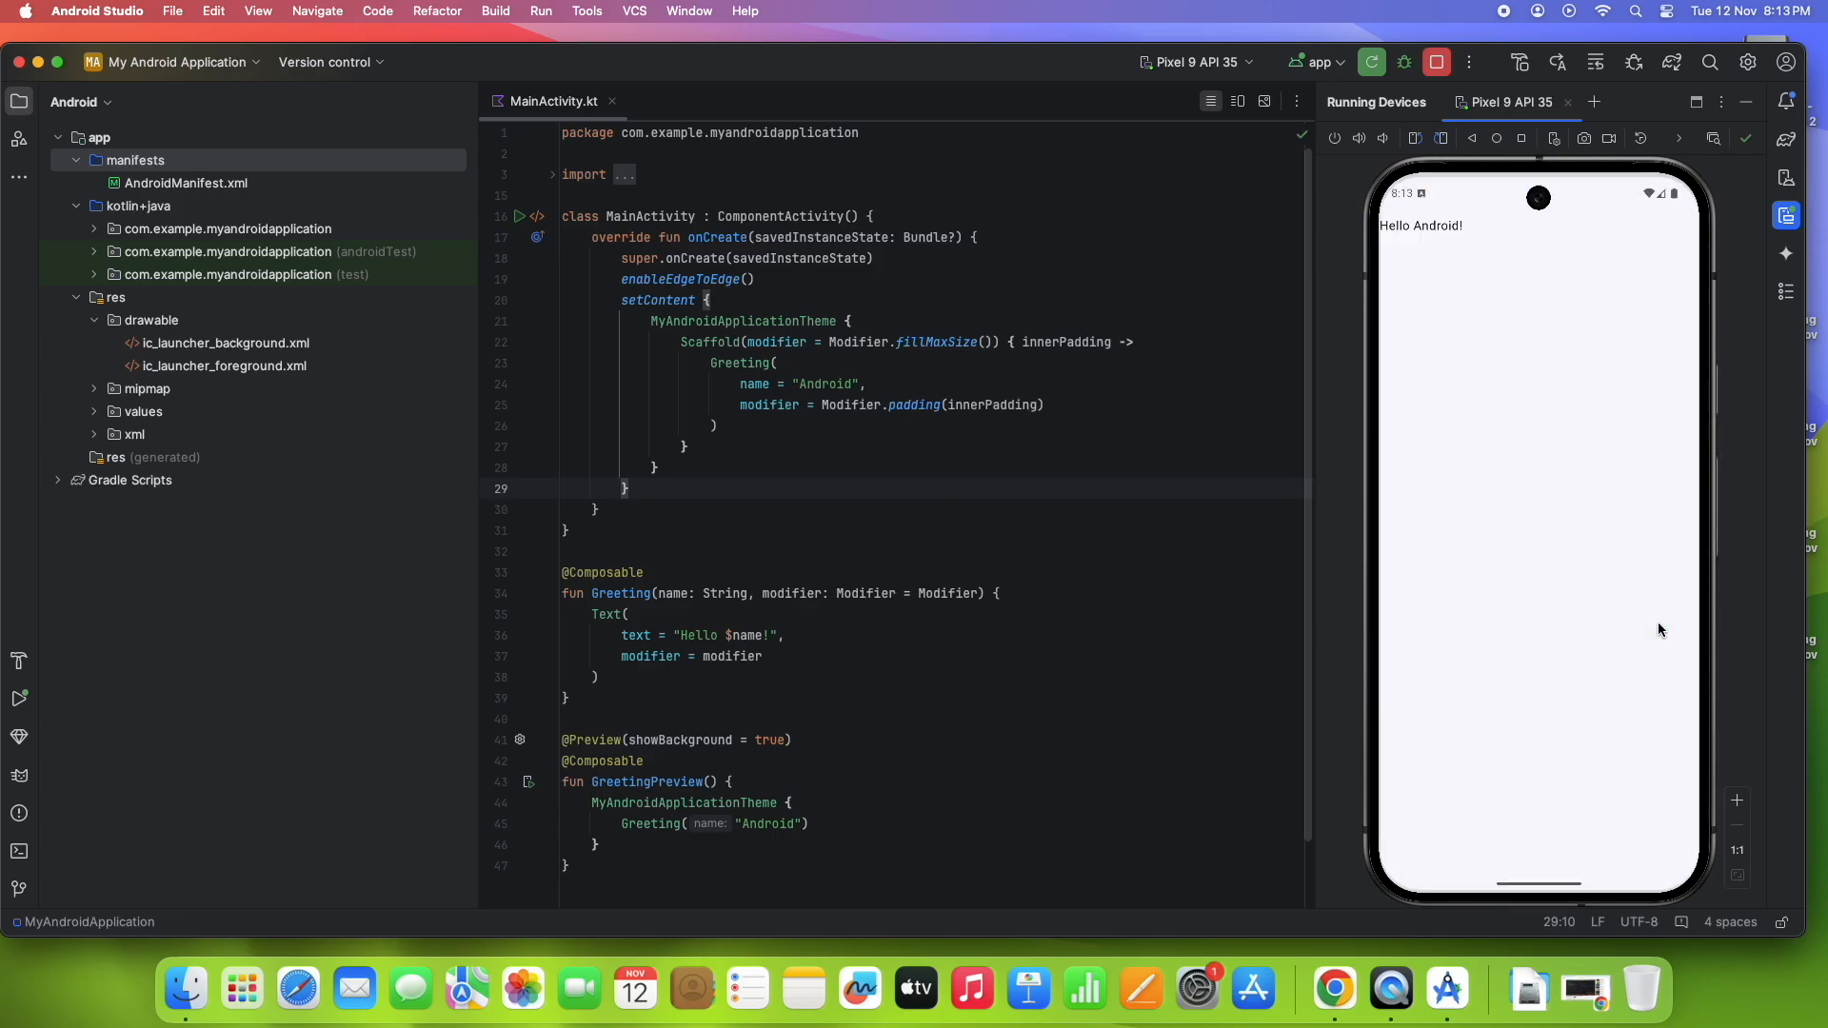
{"action": "mouse_move", "coordinate": [1607, 413]}
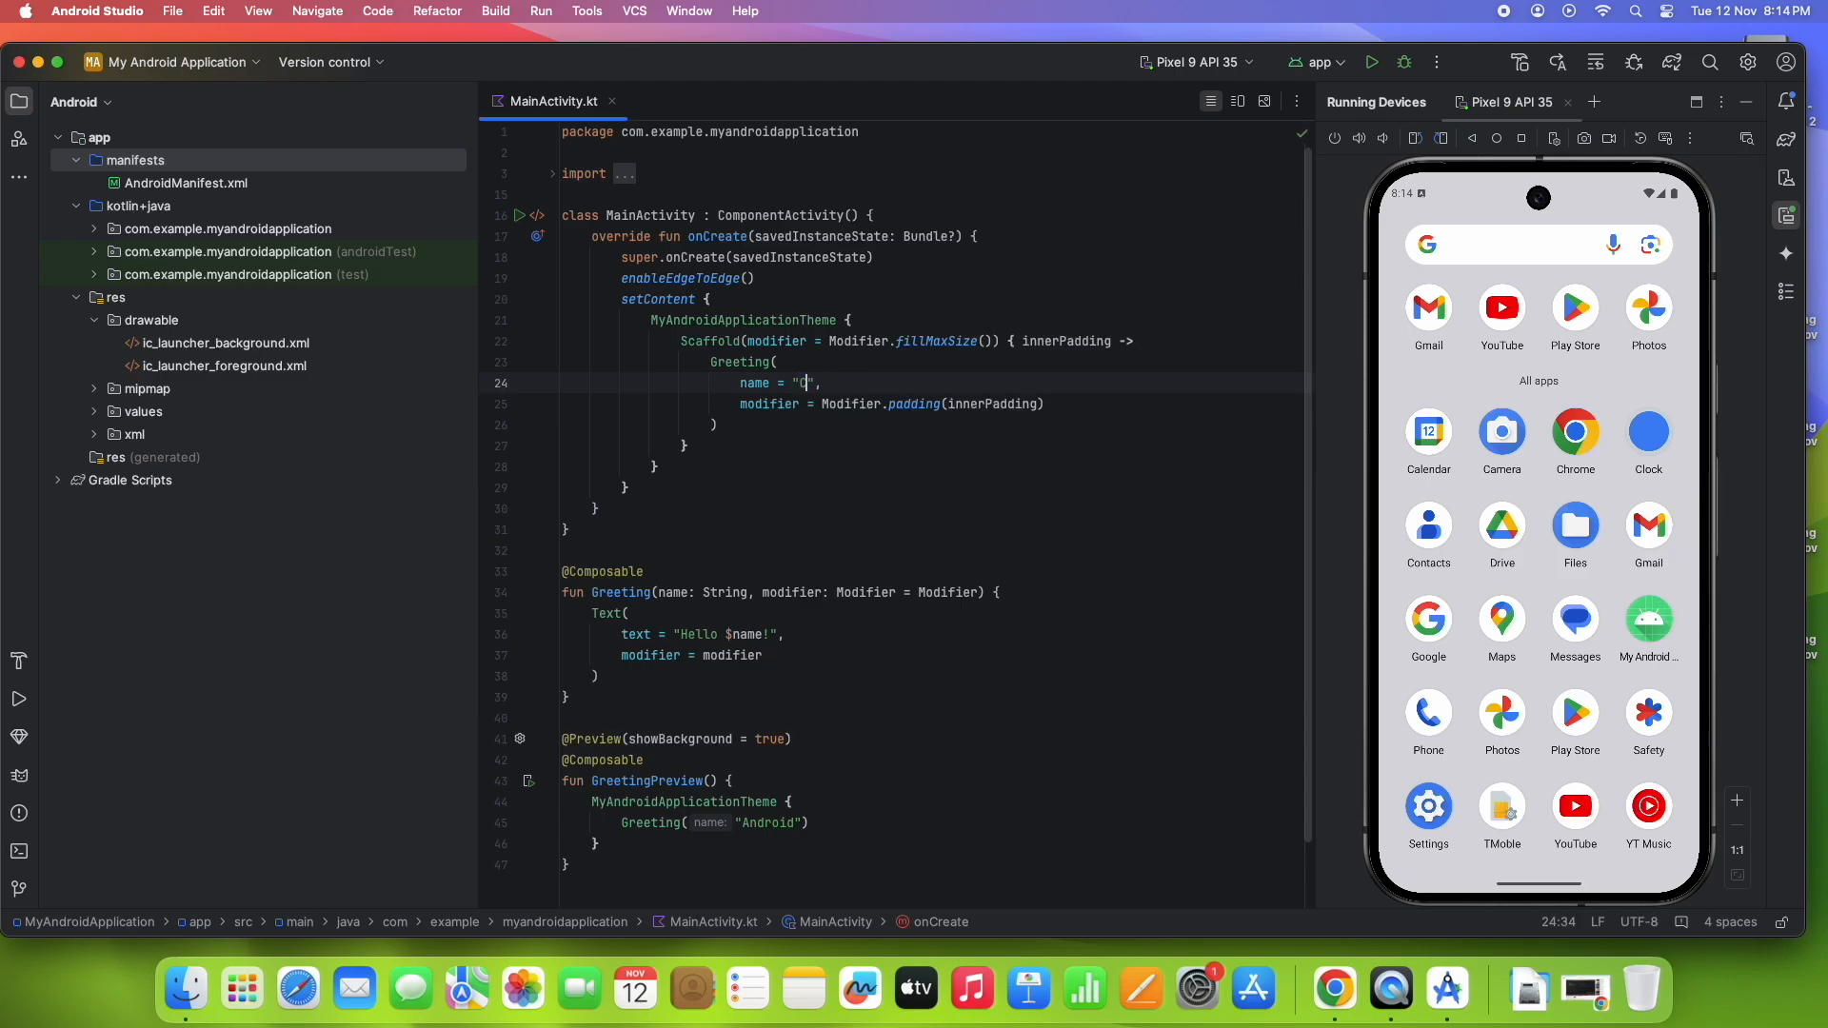
Step: Replace the greeting name "Android" with "COOL IT HELP", correcting a mistyped letter
{"action": "type", "text": "C"}
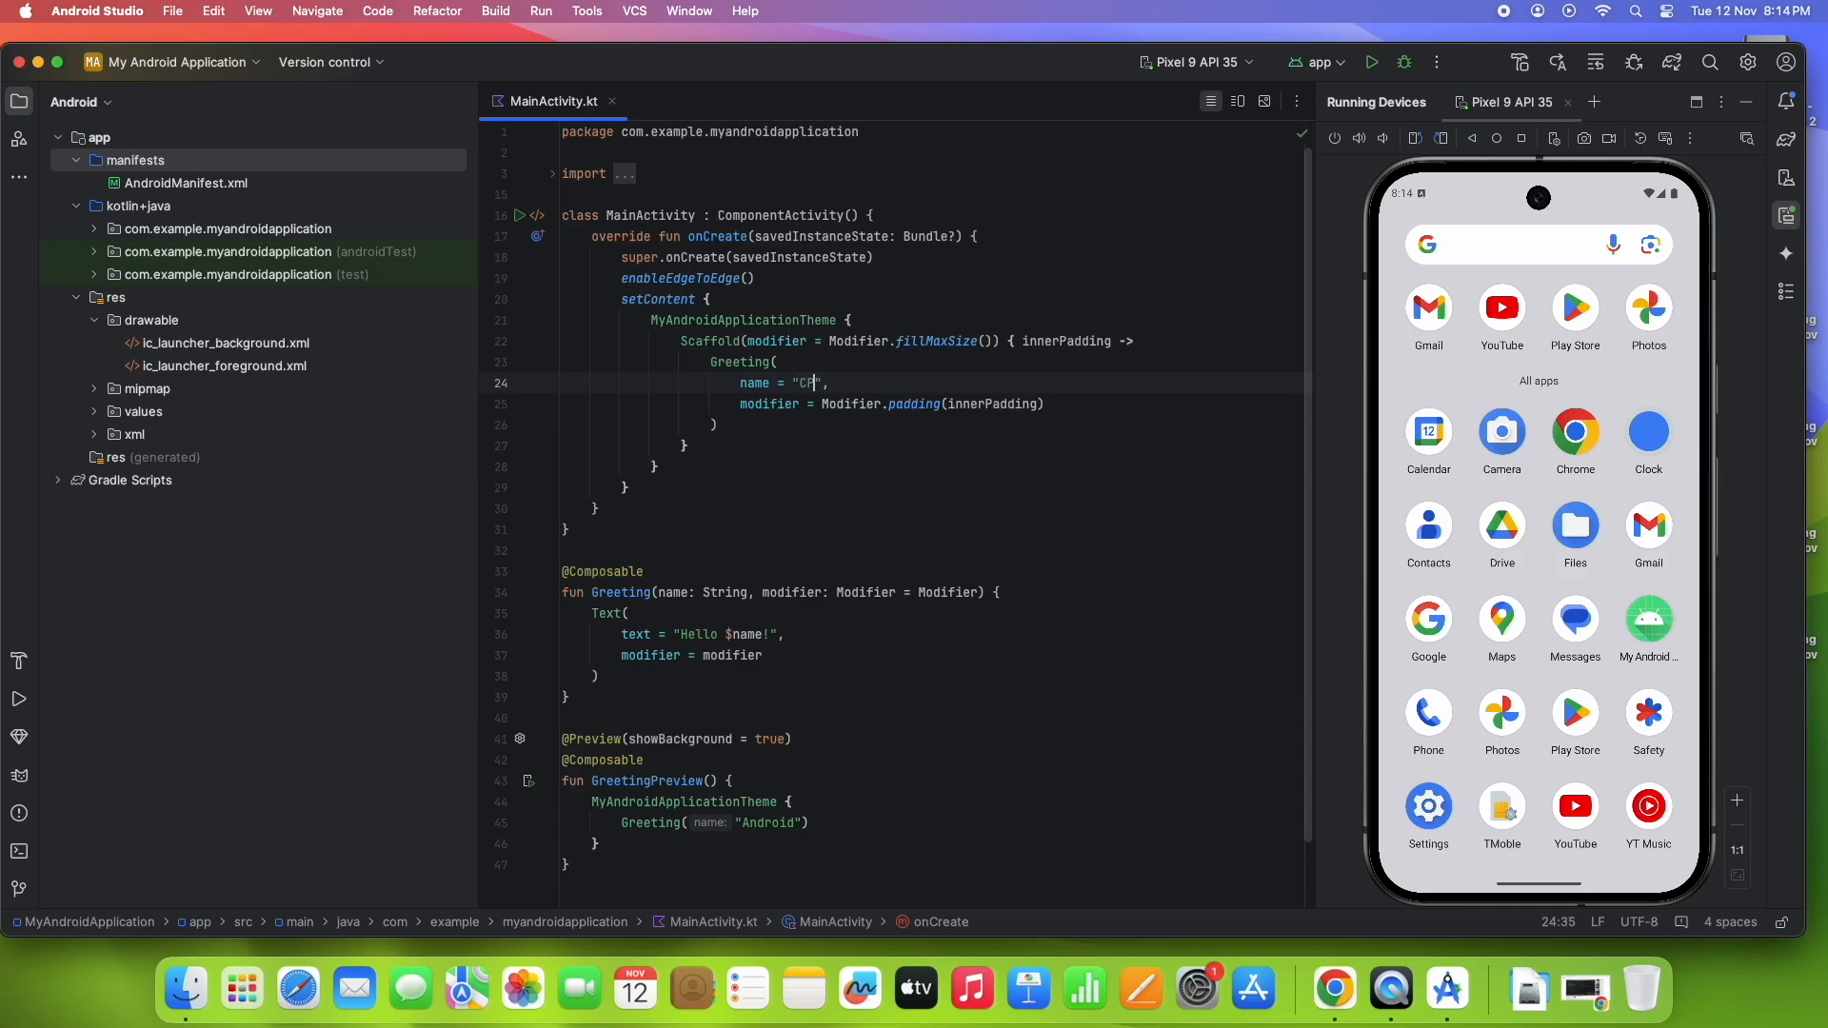
{"action": "type", "text": "OOL IO"}
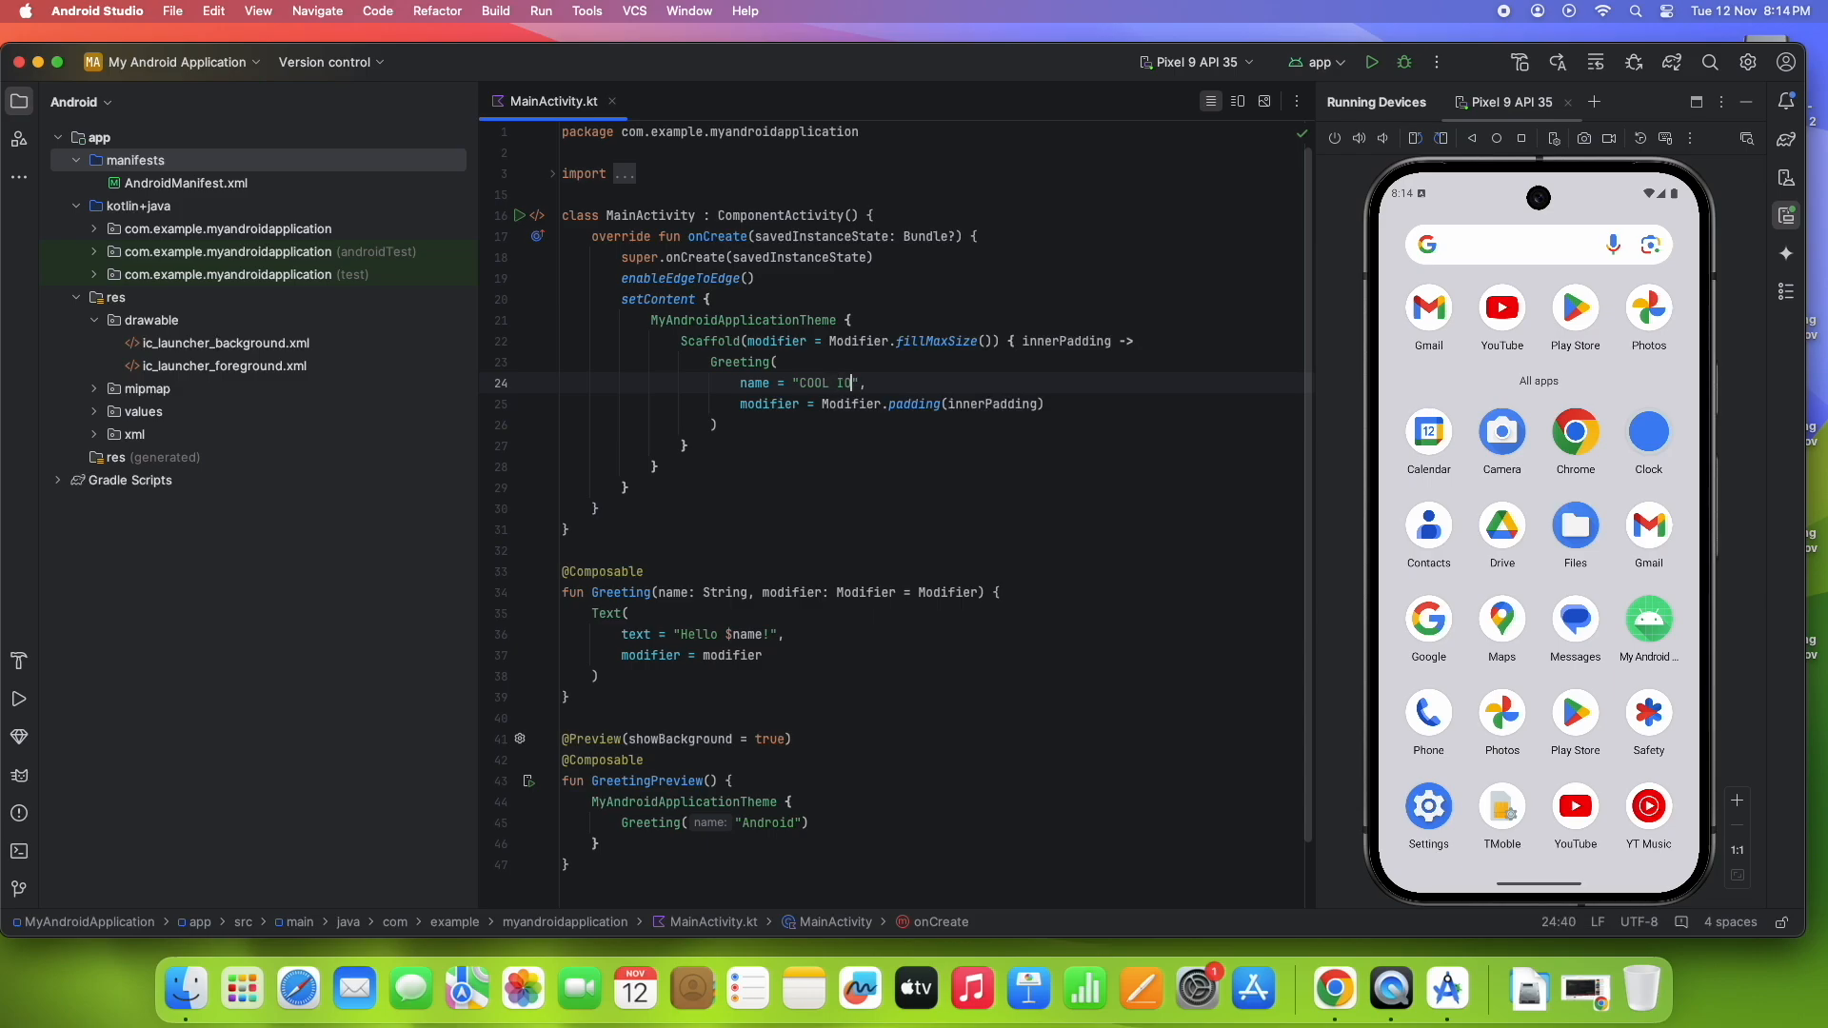
{"action": "key", "text": "Backspace"}
{"action": "type", "text": "T HELP"}
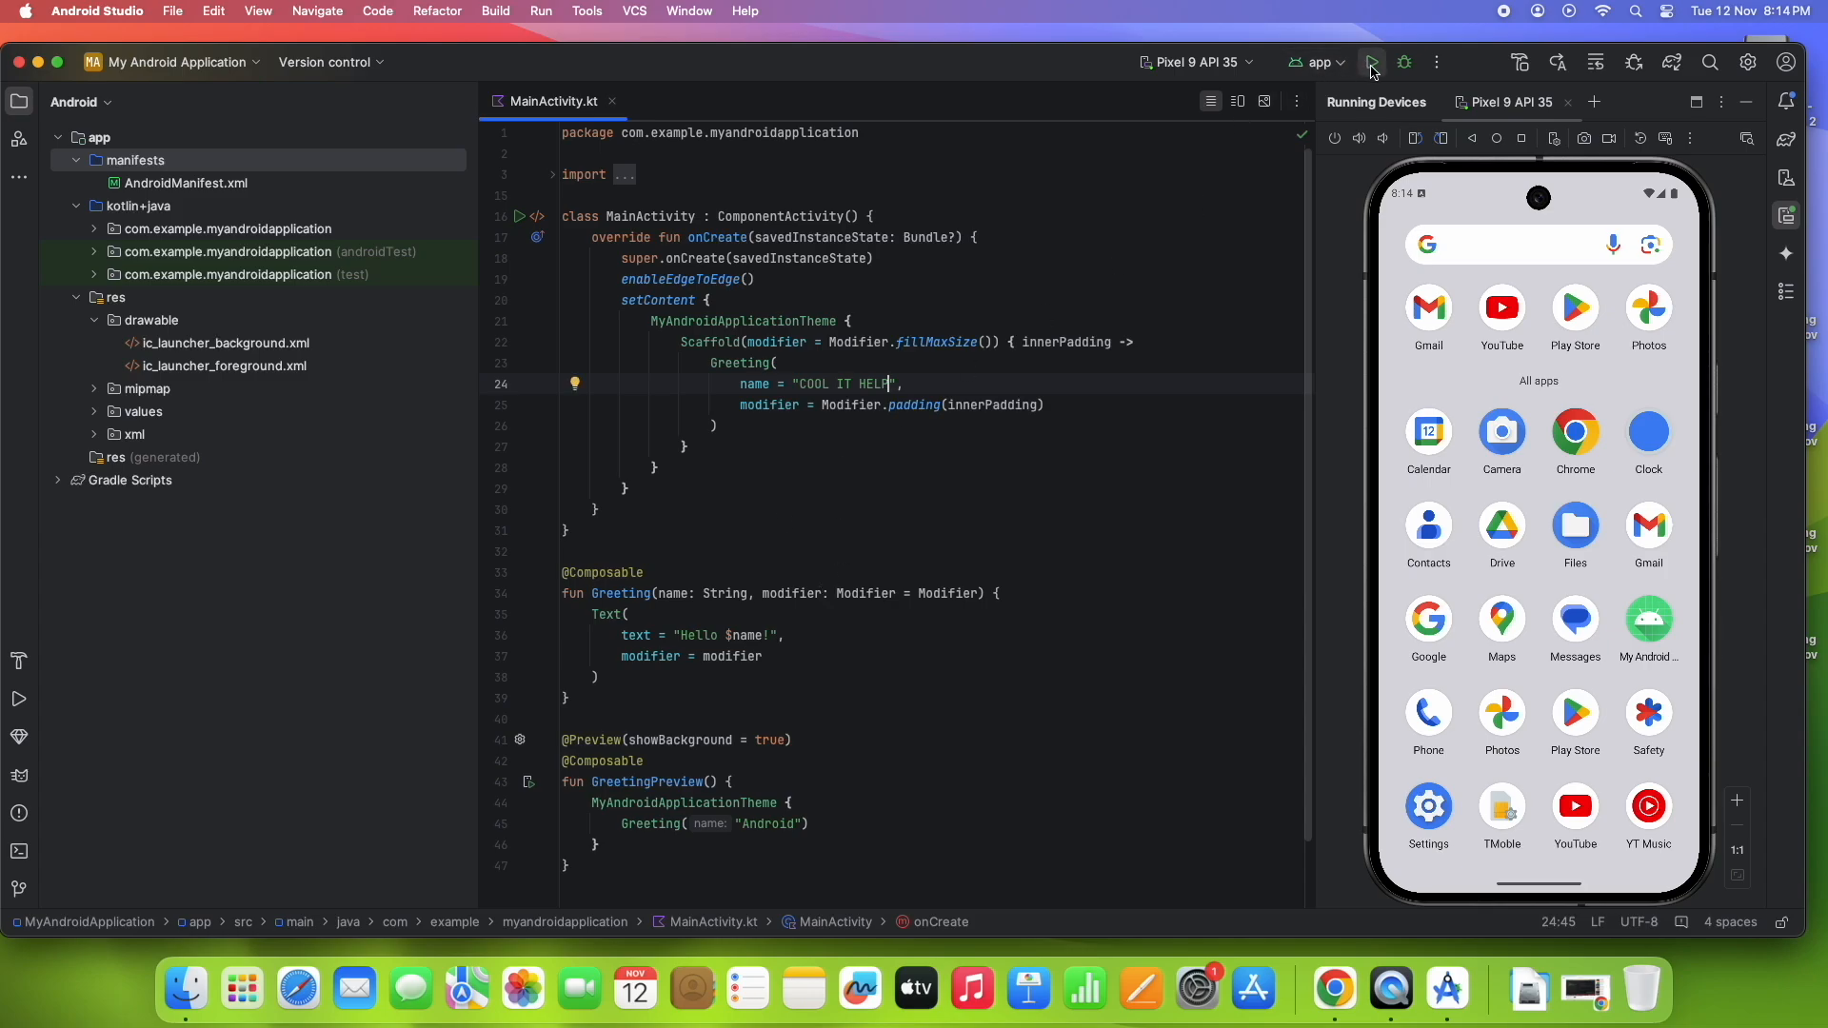
{"action": "mouse_move", "coordinate": [1373, 61]}
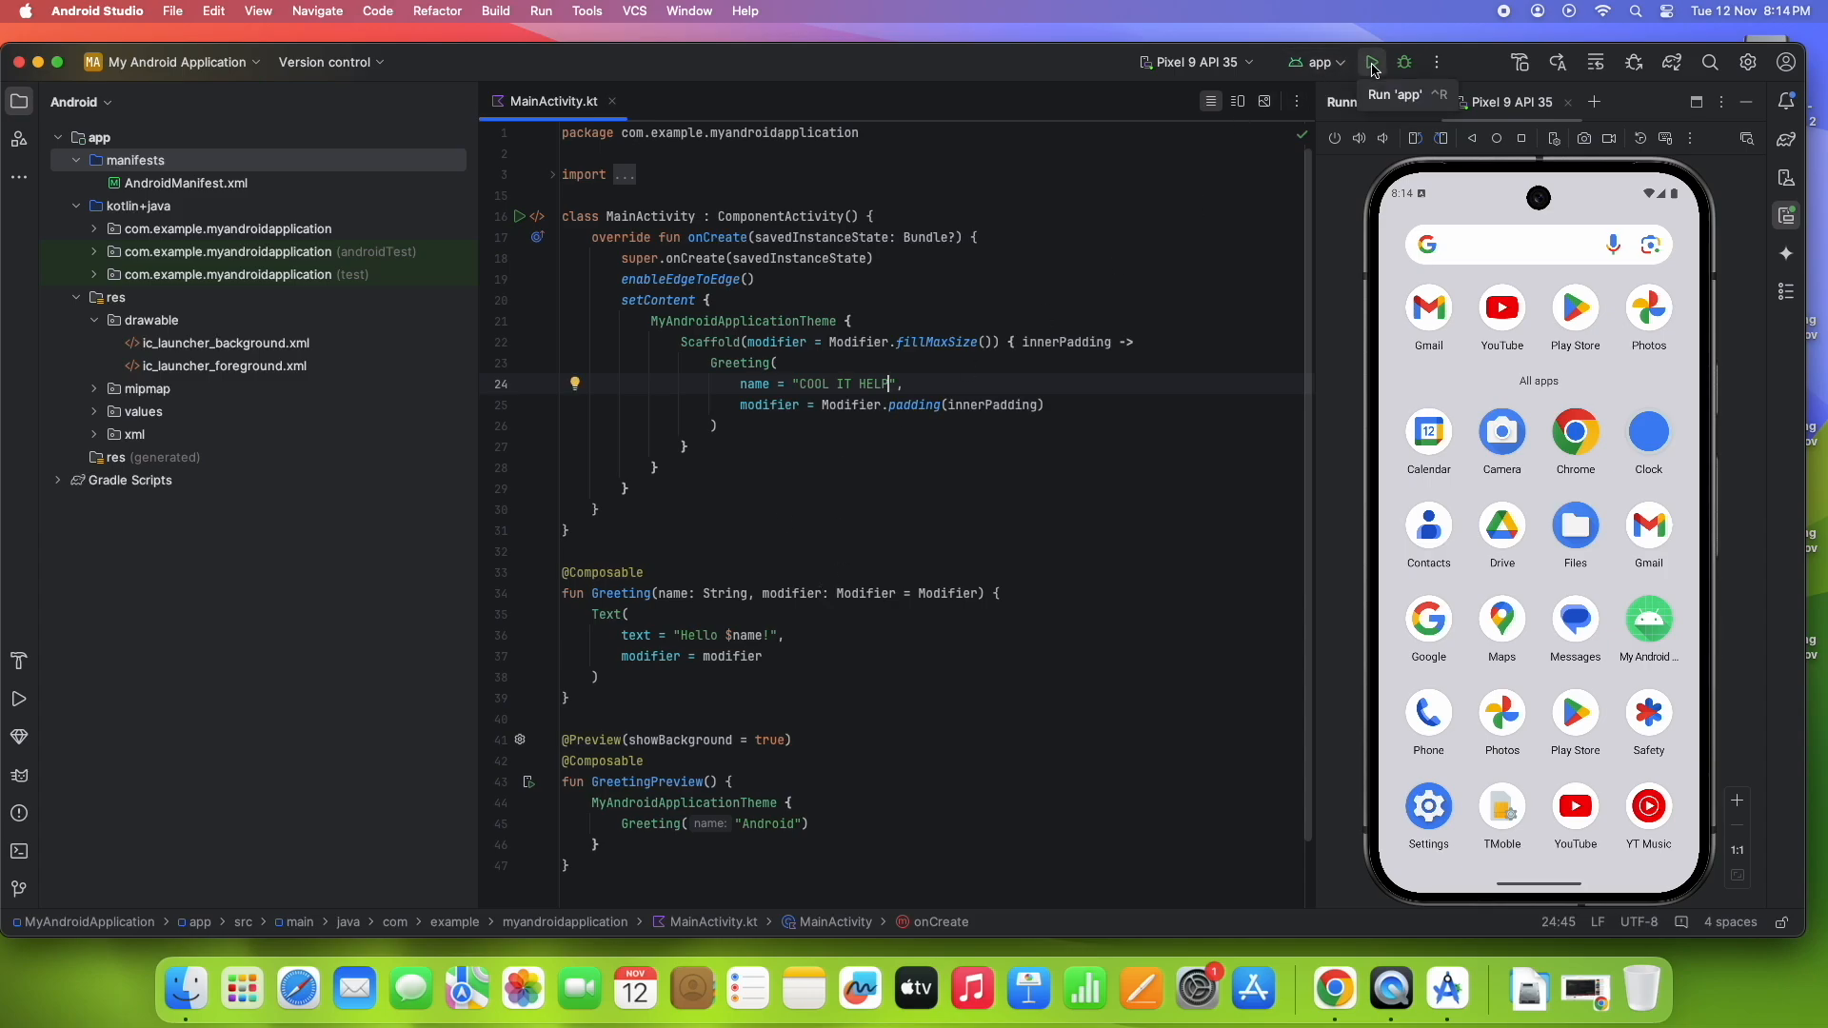
Step: Rerun the app to show Hello COOL IT HELP!, then clear all recent apps on the emulator
{"action": "left_click", "coordinate": [1373, 61]}
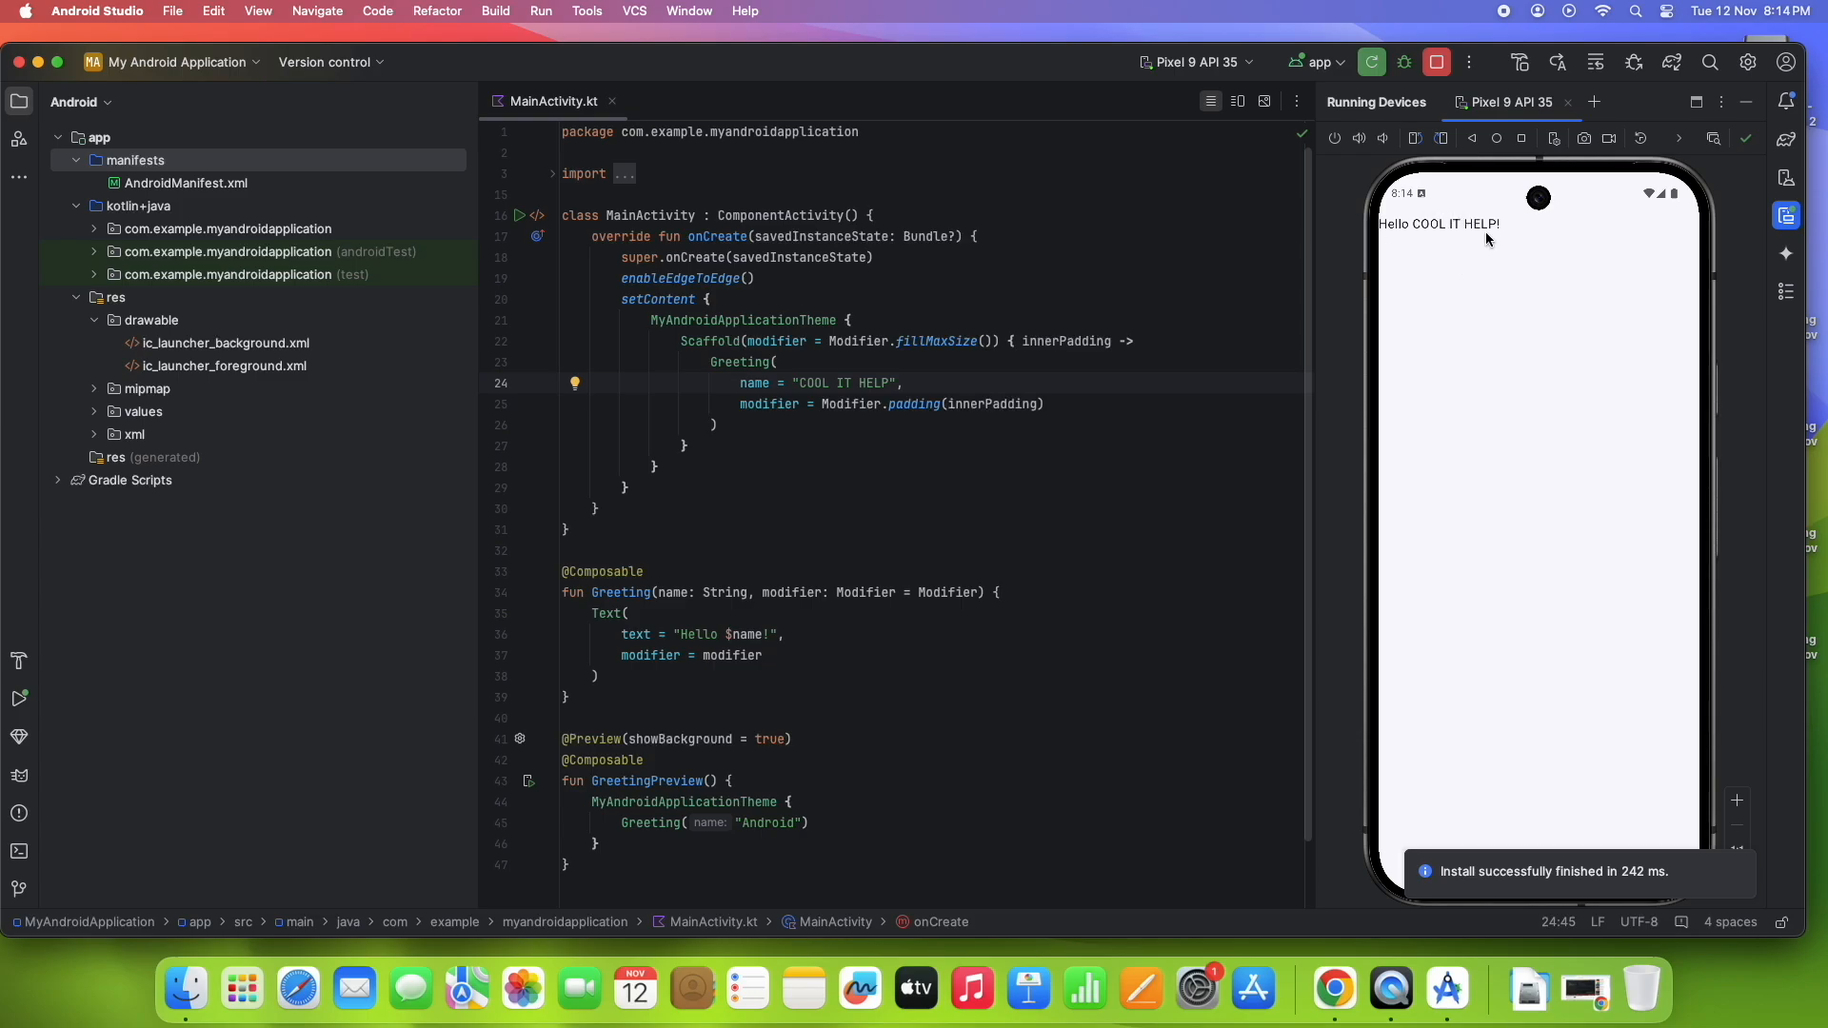
{"action": "mouse_move", "coordinate": [1487, 240]}
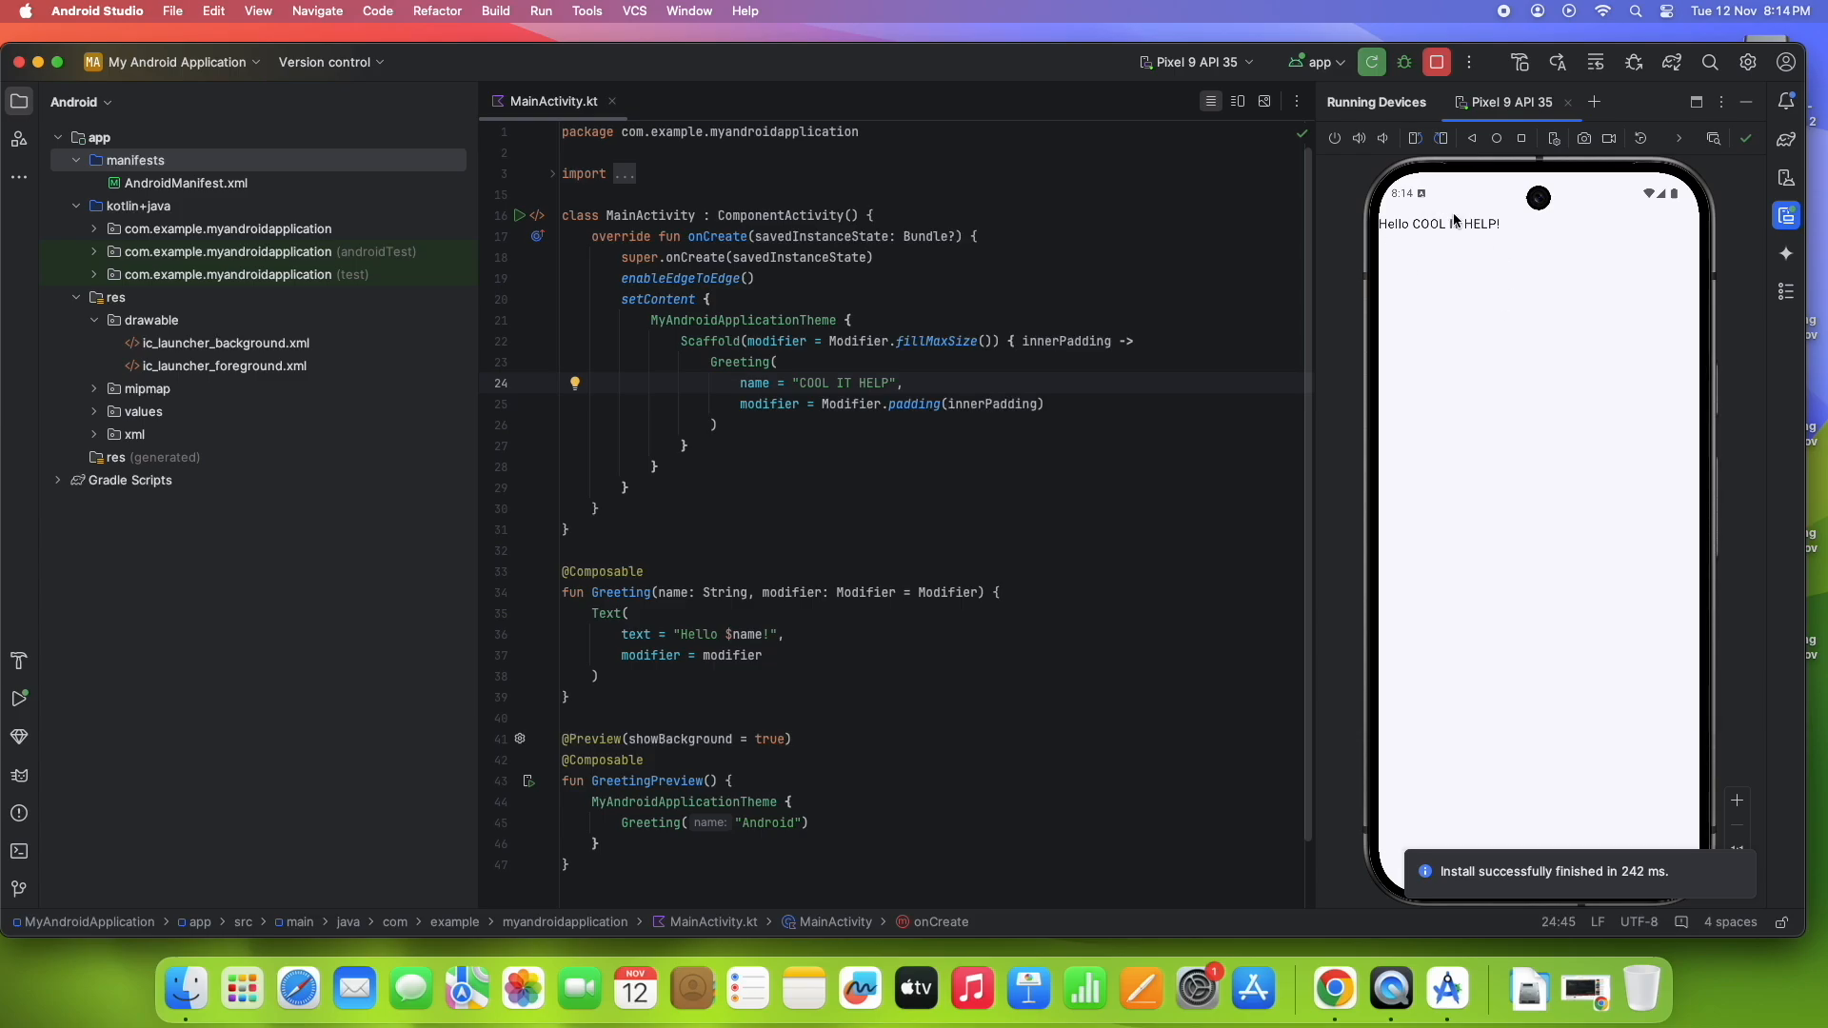
{"action": "mouse_move", "coordinate": [991, 308]}
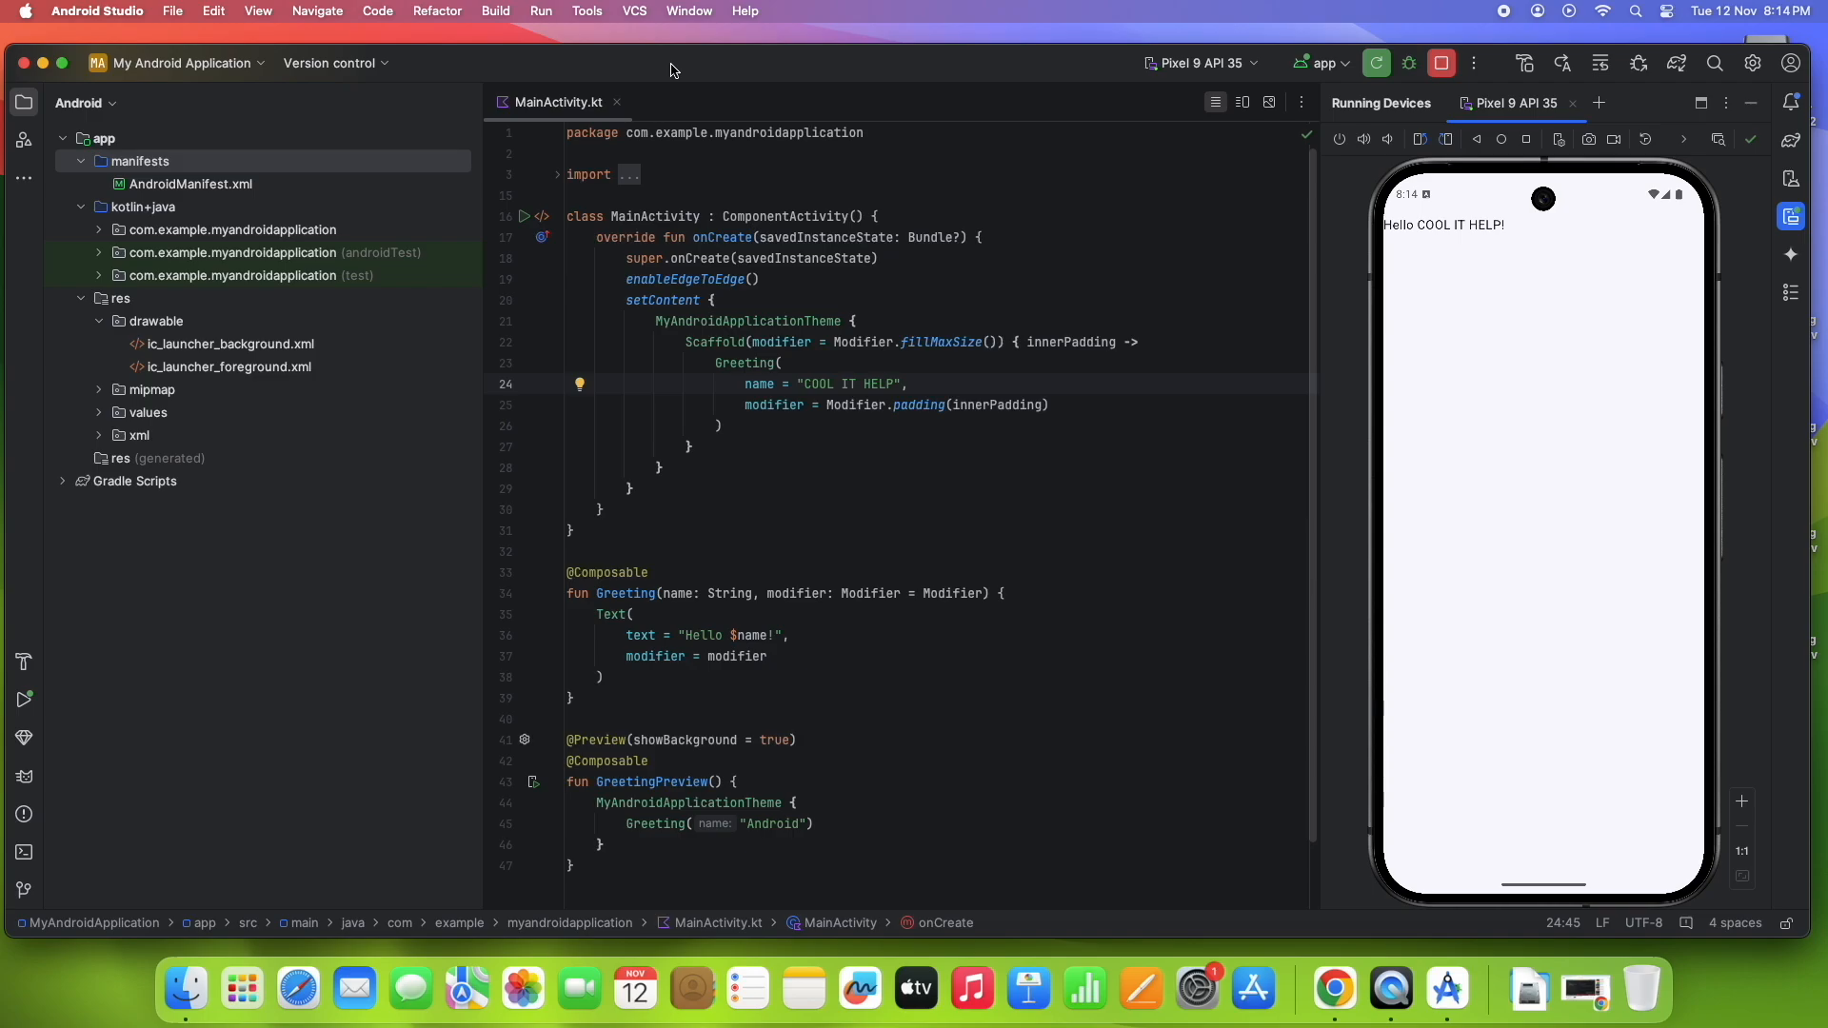
{"action": "mouse_move", "coordinate": [1328, 685]}
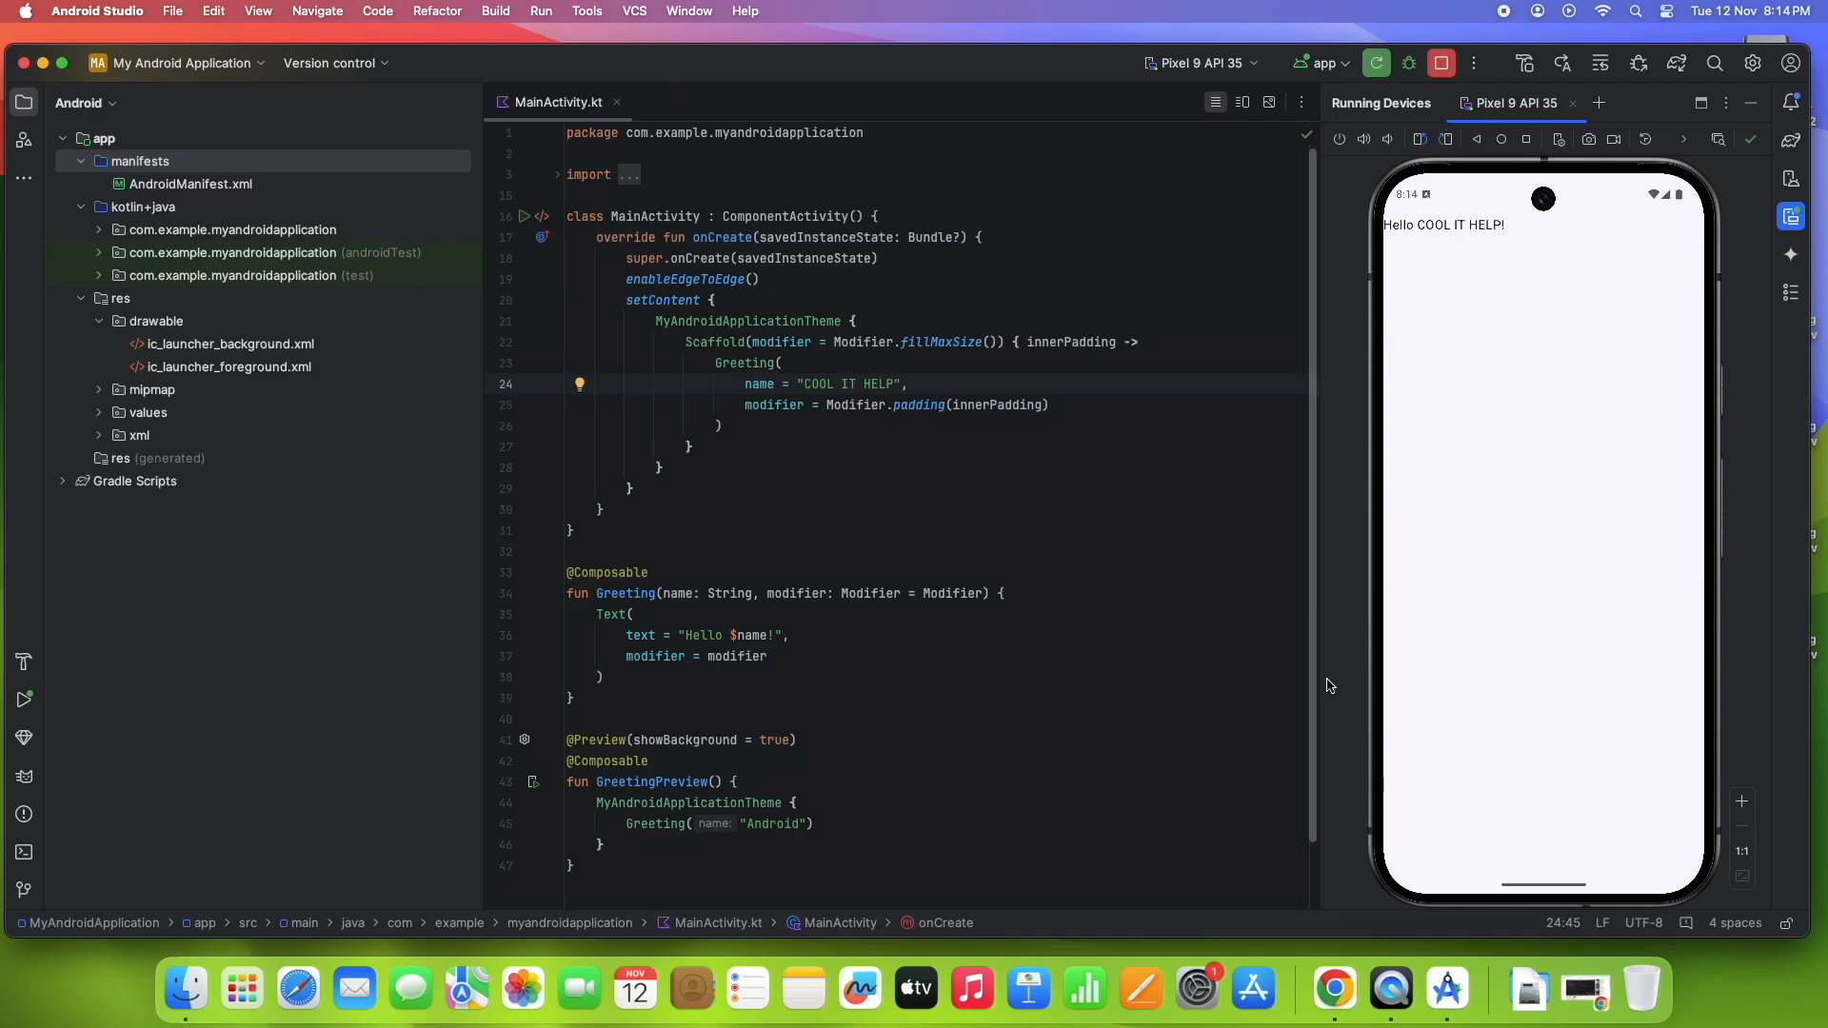
{"action": "mouse_move", "coordinate": [1445, 990]}
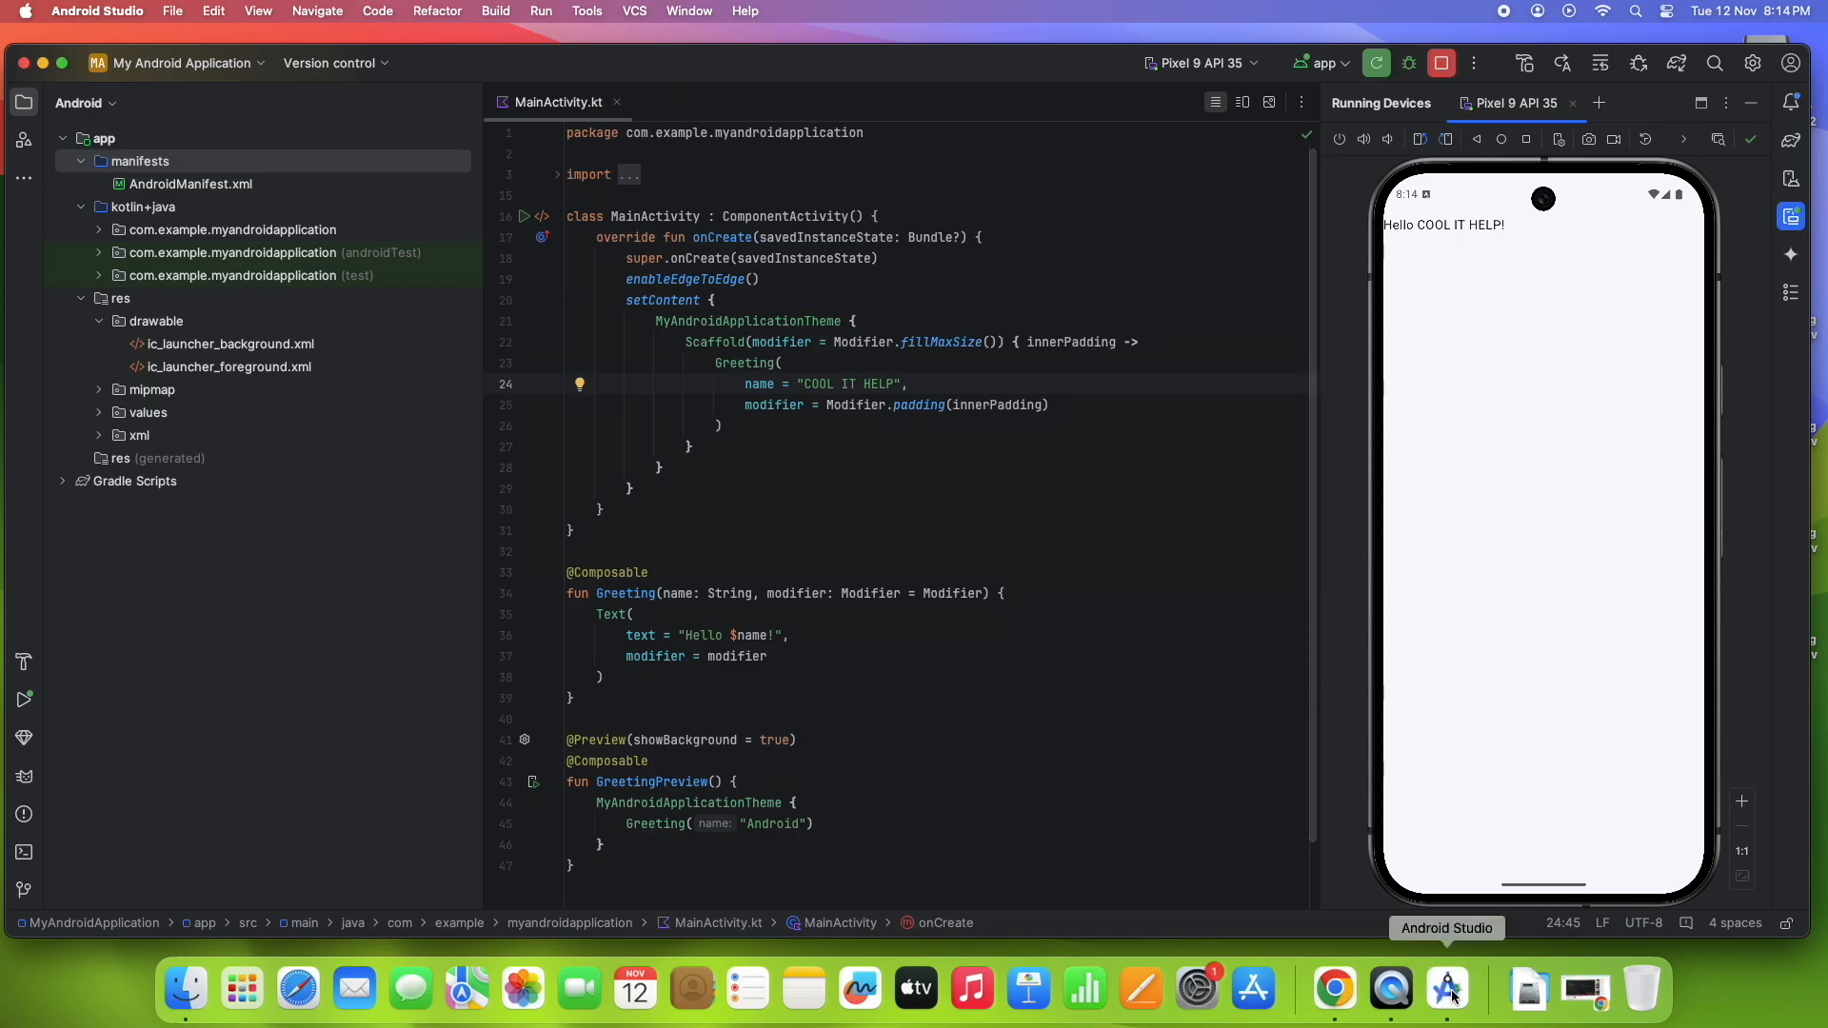
{"action": "mouse_move", "coordinate": [1337, 130]}
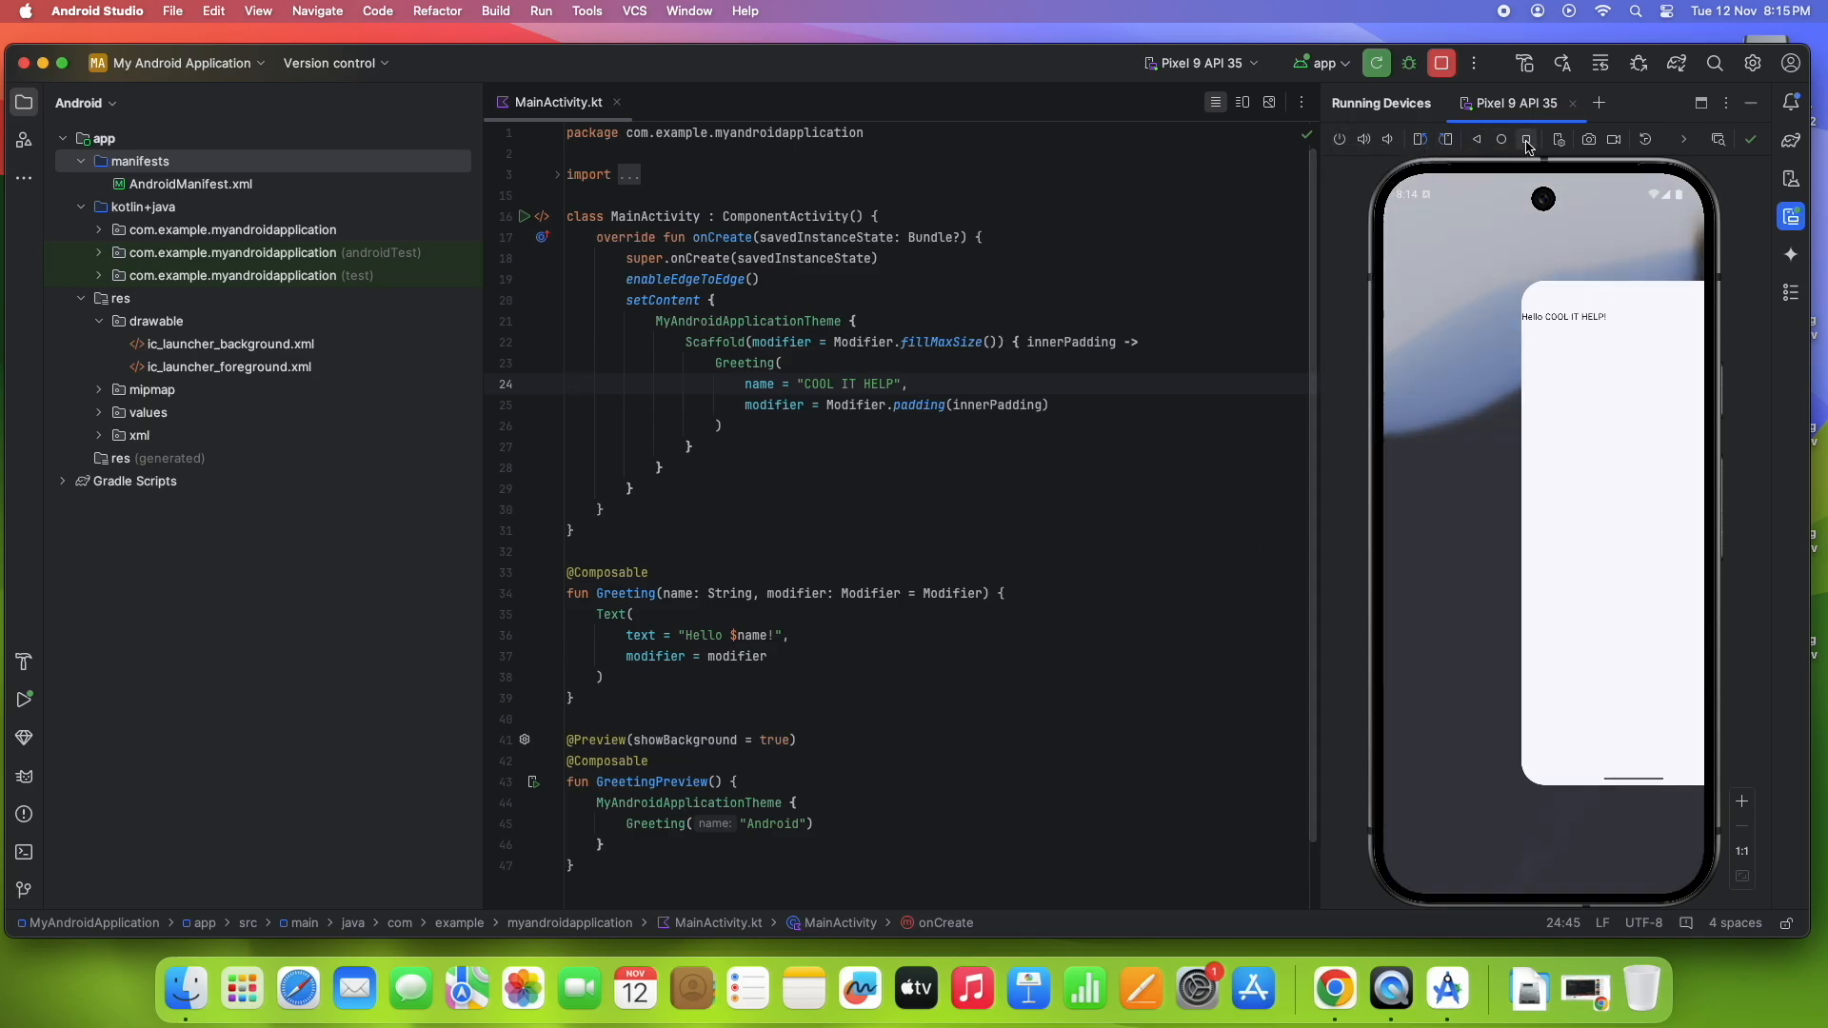
{"action": "left_click", "coordinate": [1524, 139]}
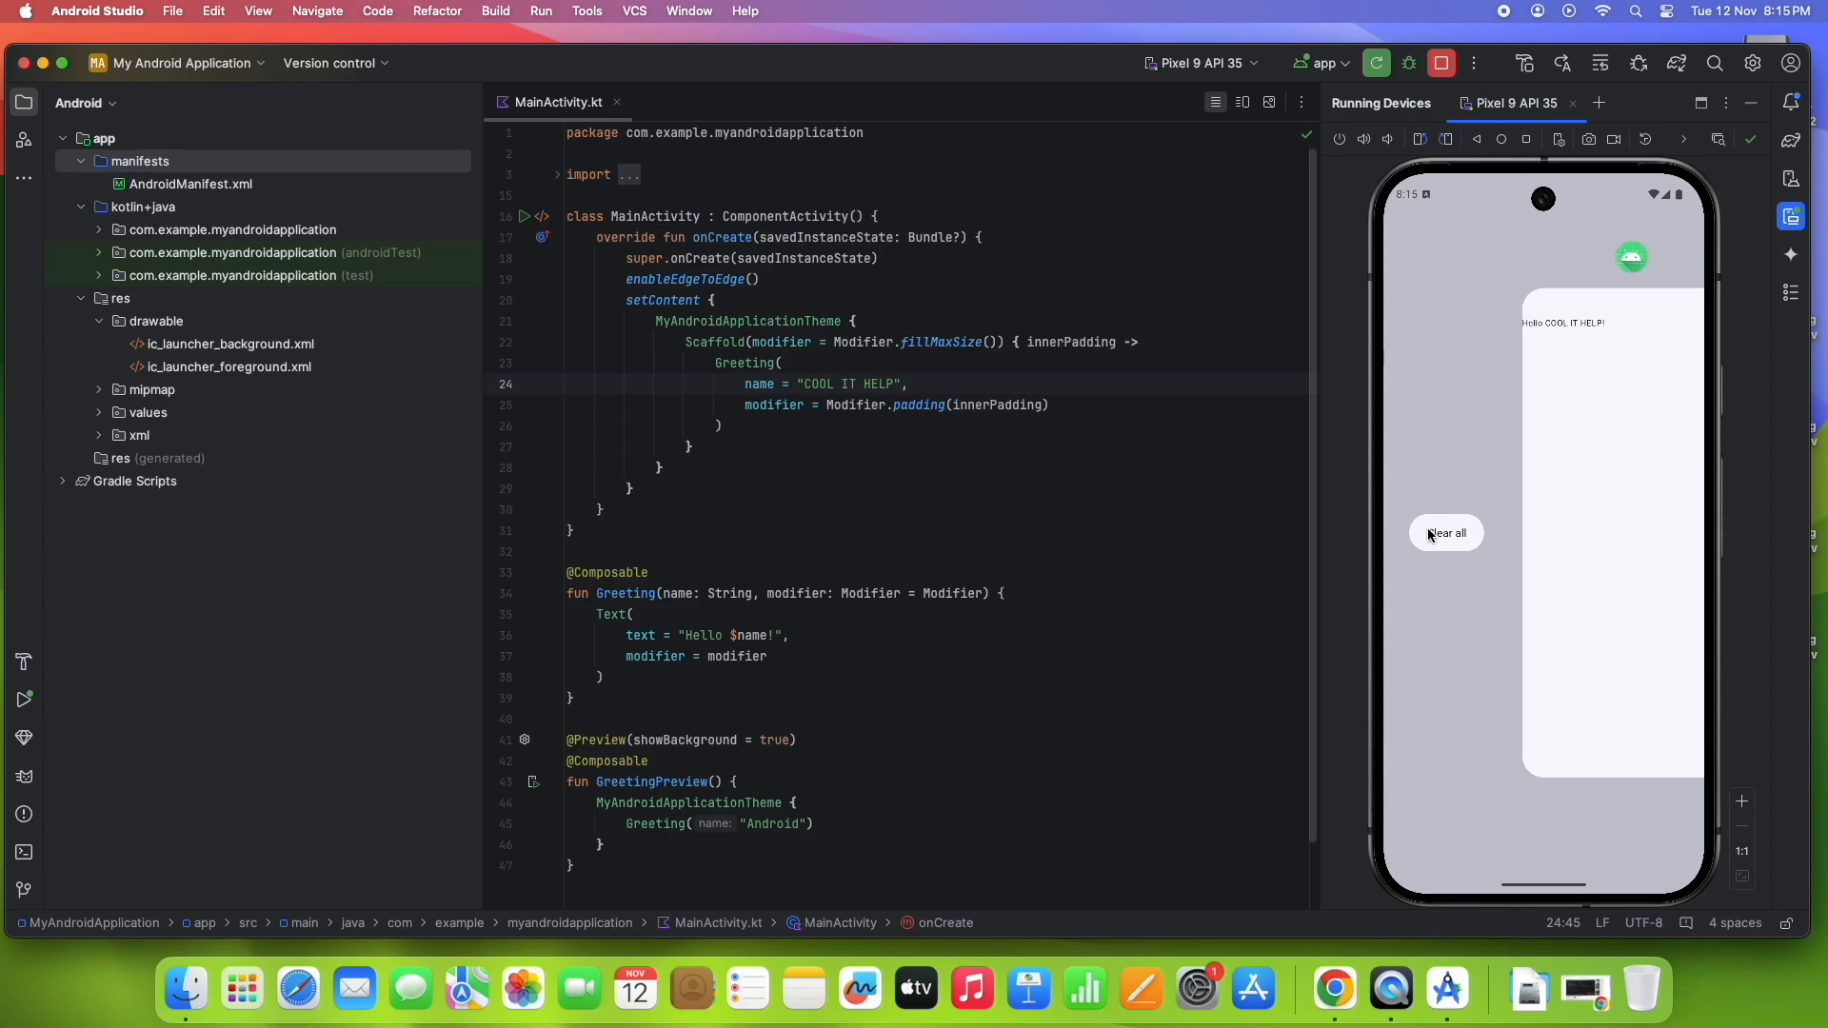
{"action": "left_click", "coordinate": [1445, 533]}
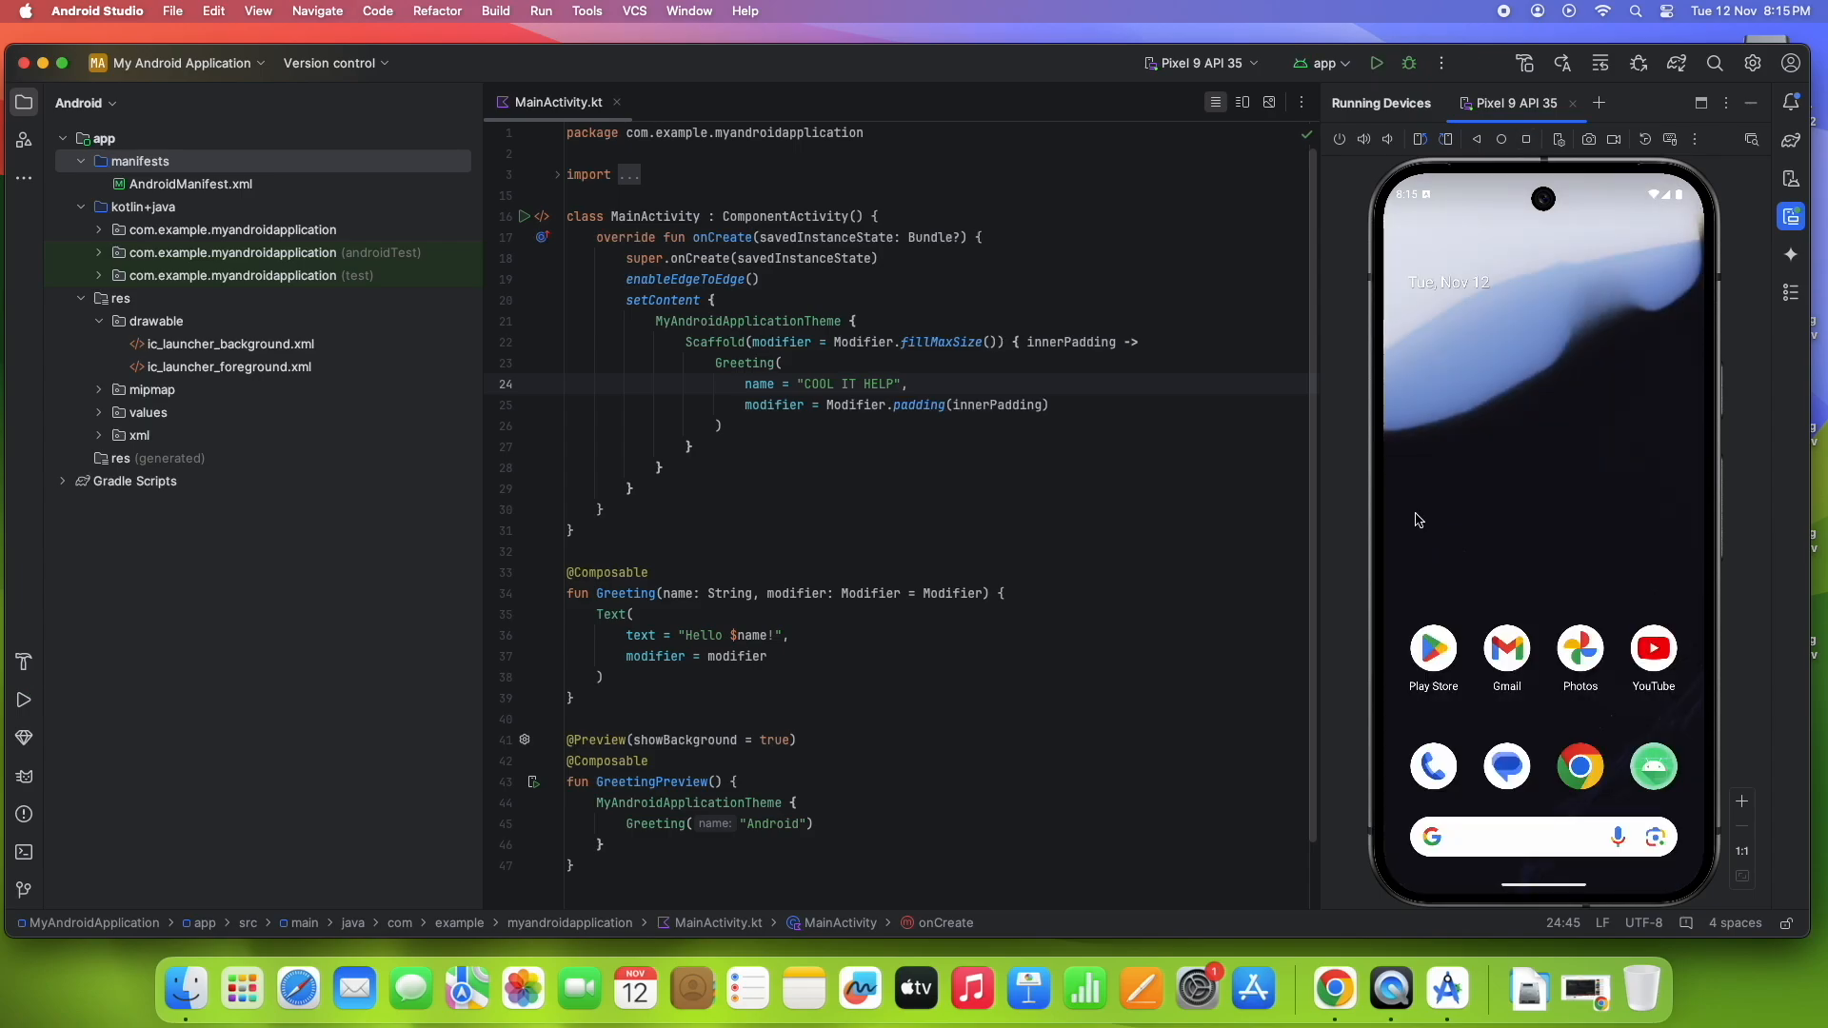
{"action": "mouse_move", "coordinate": [1447, 991]}
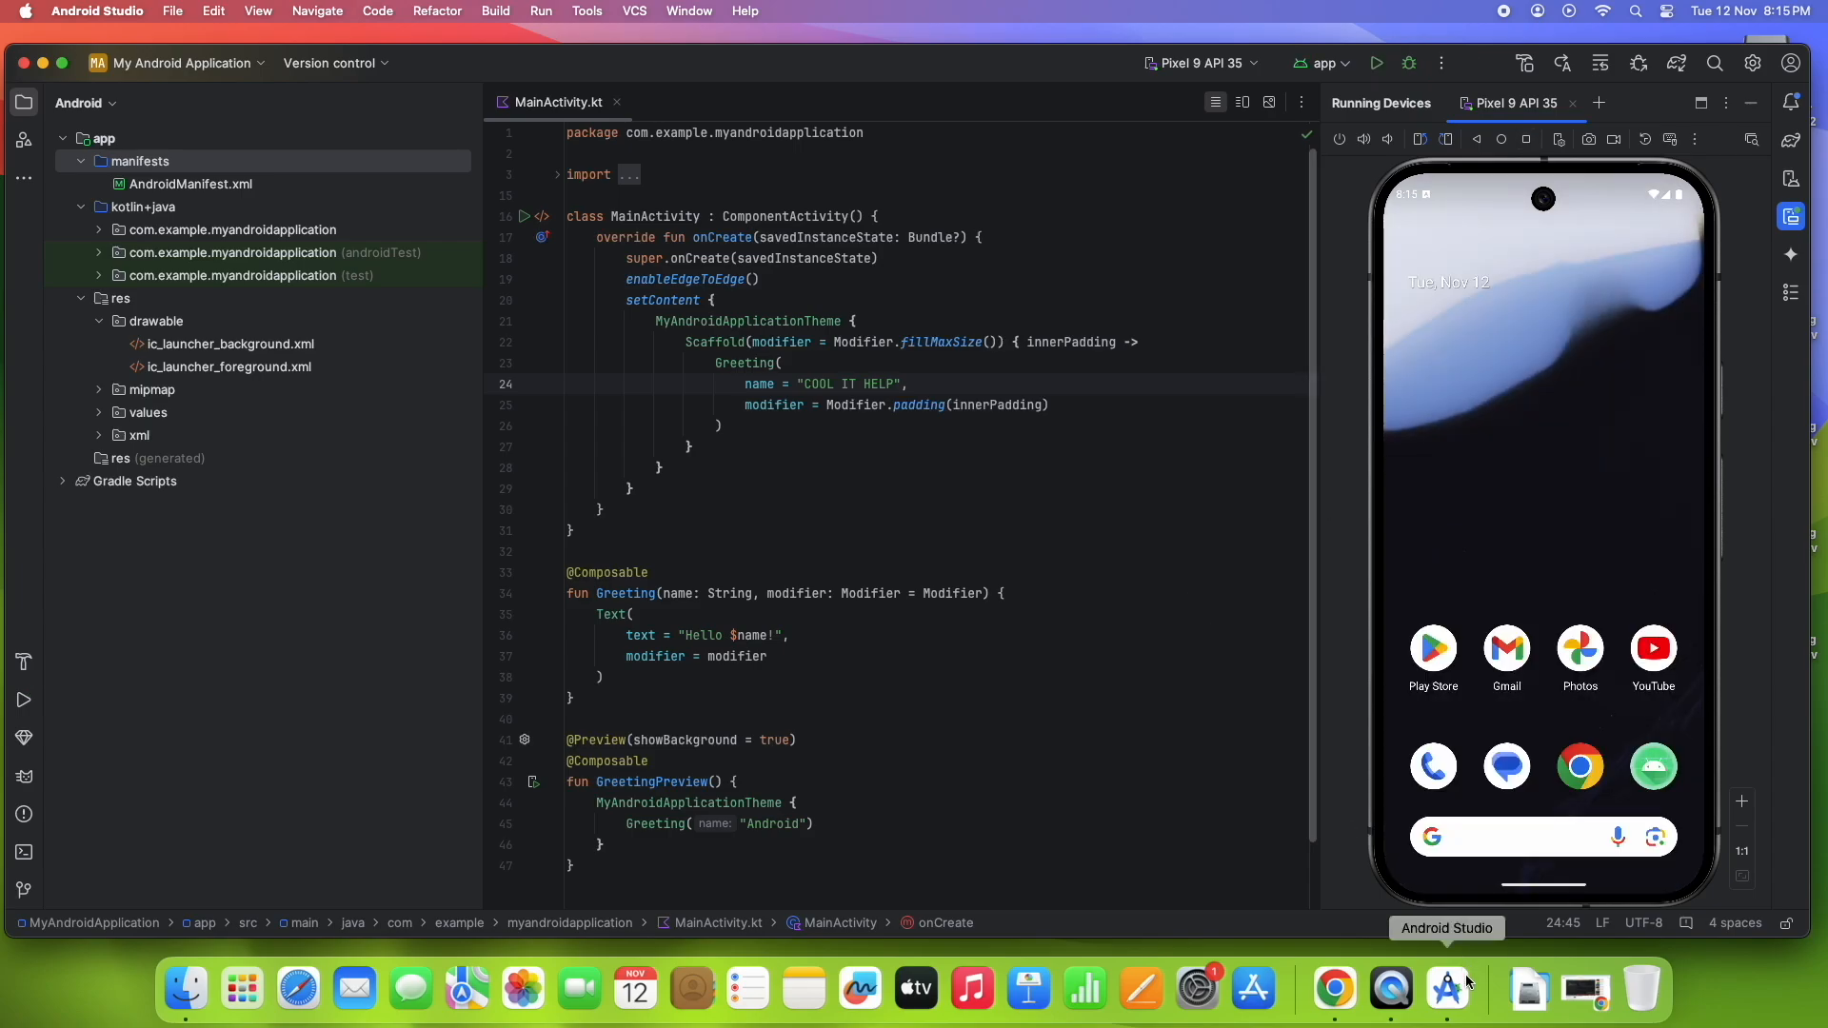